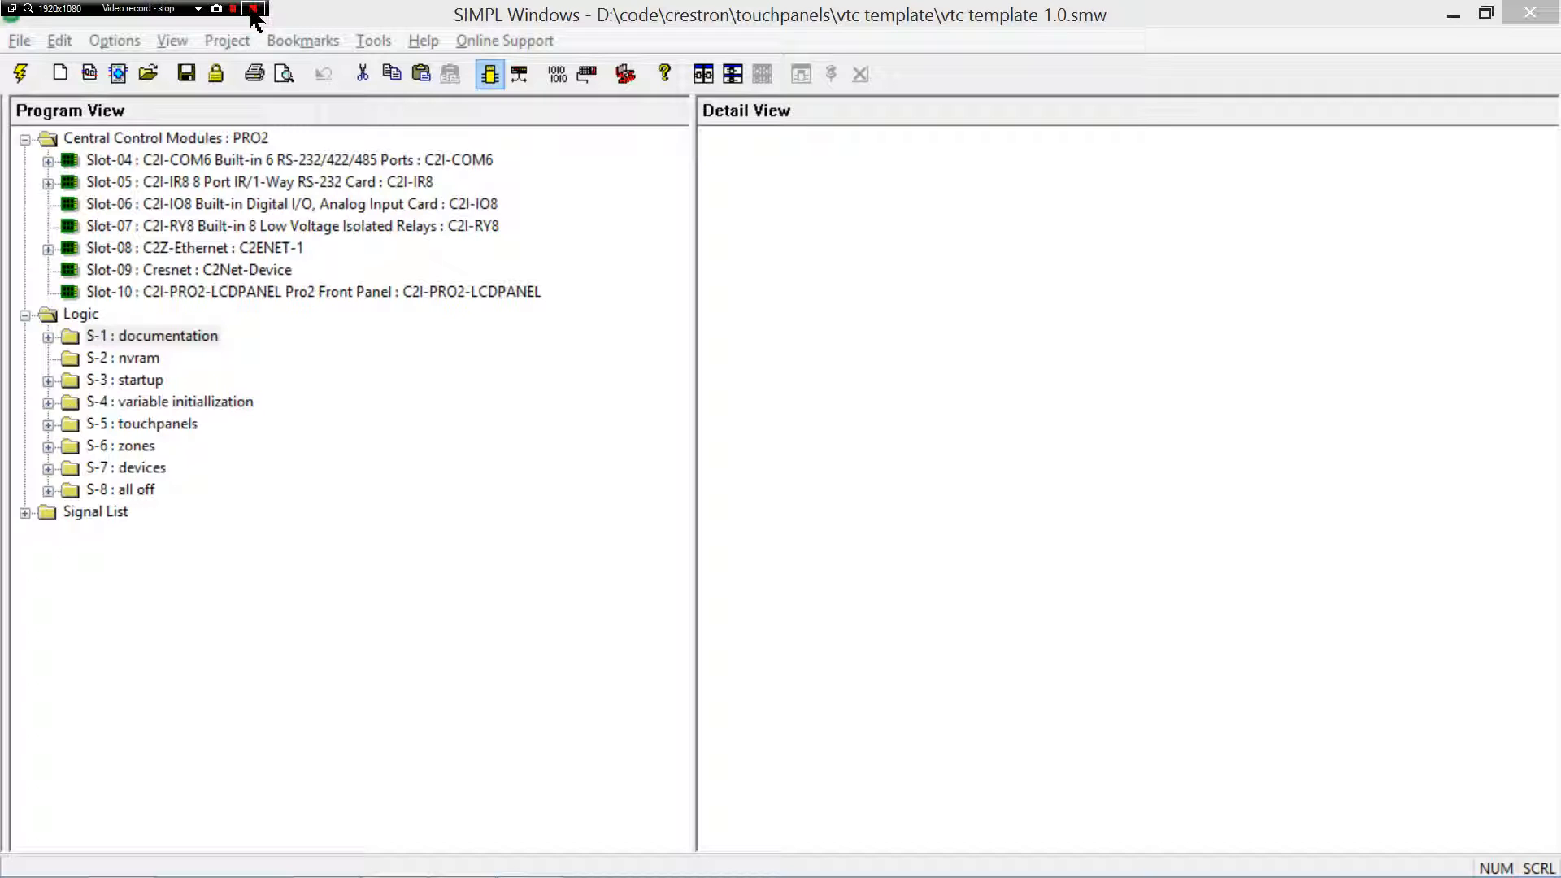
# - Expand the S-4 variable initialization folder in the Program View tree
pyautogui.click(251, 8)
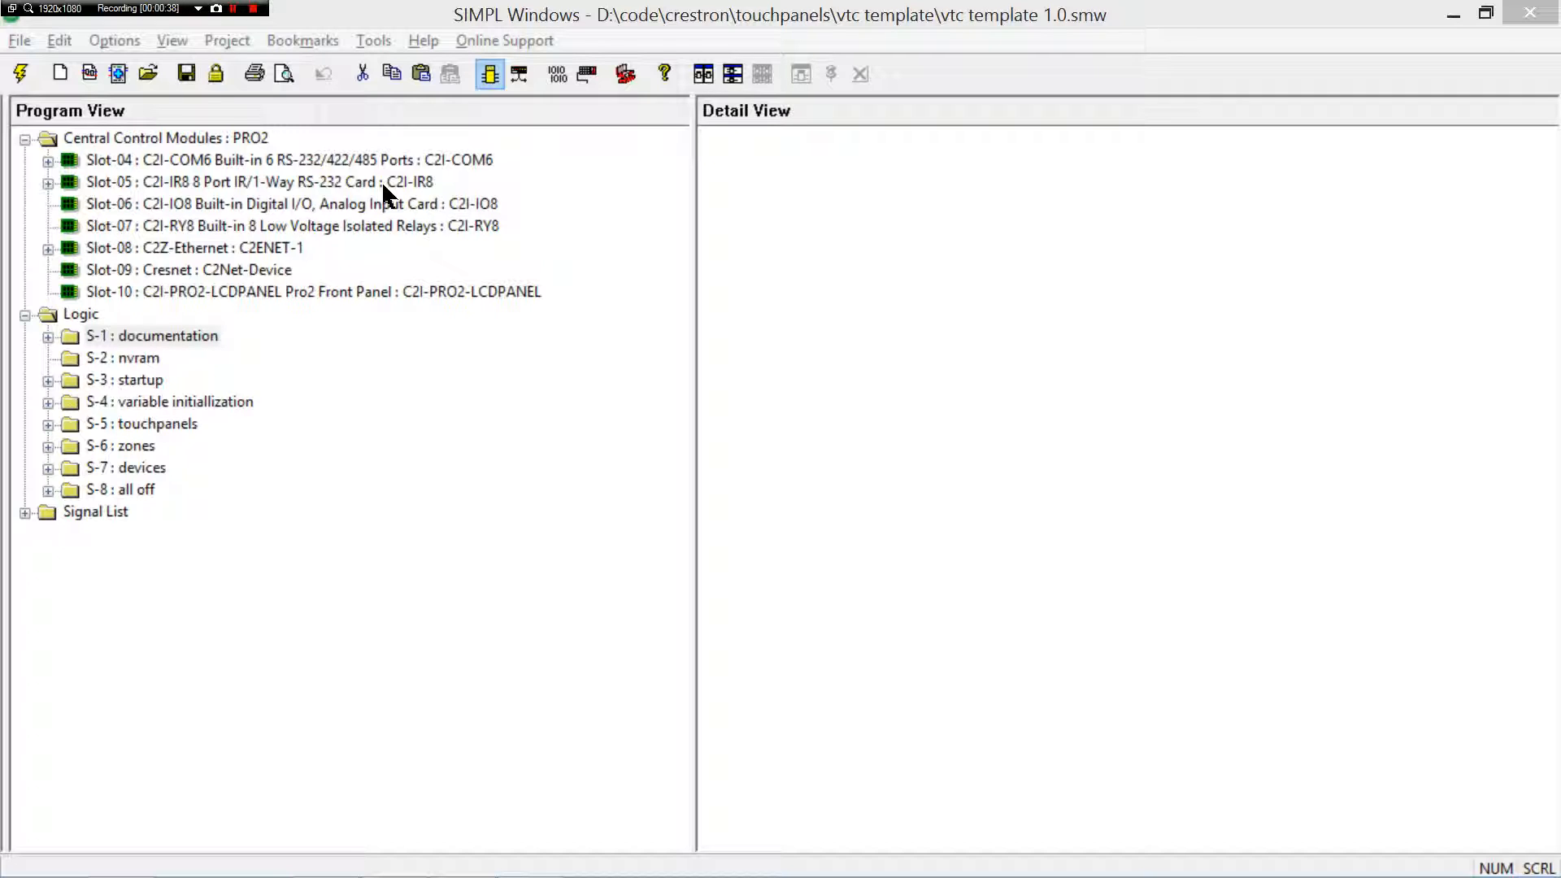
pyautogui.moveTo(290, 415)
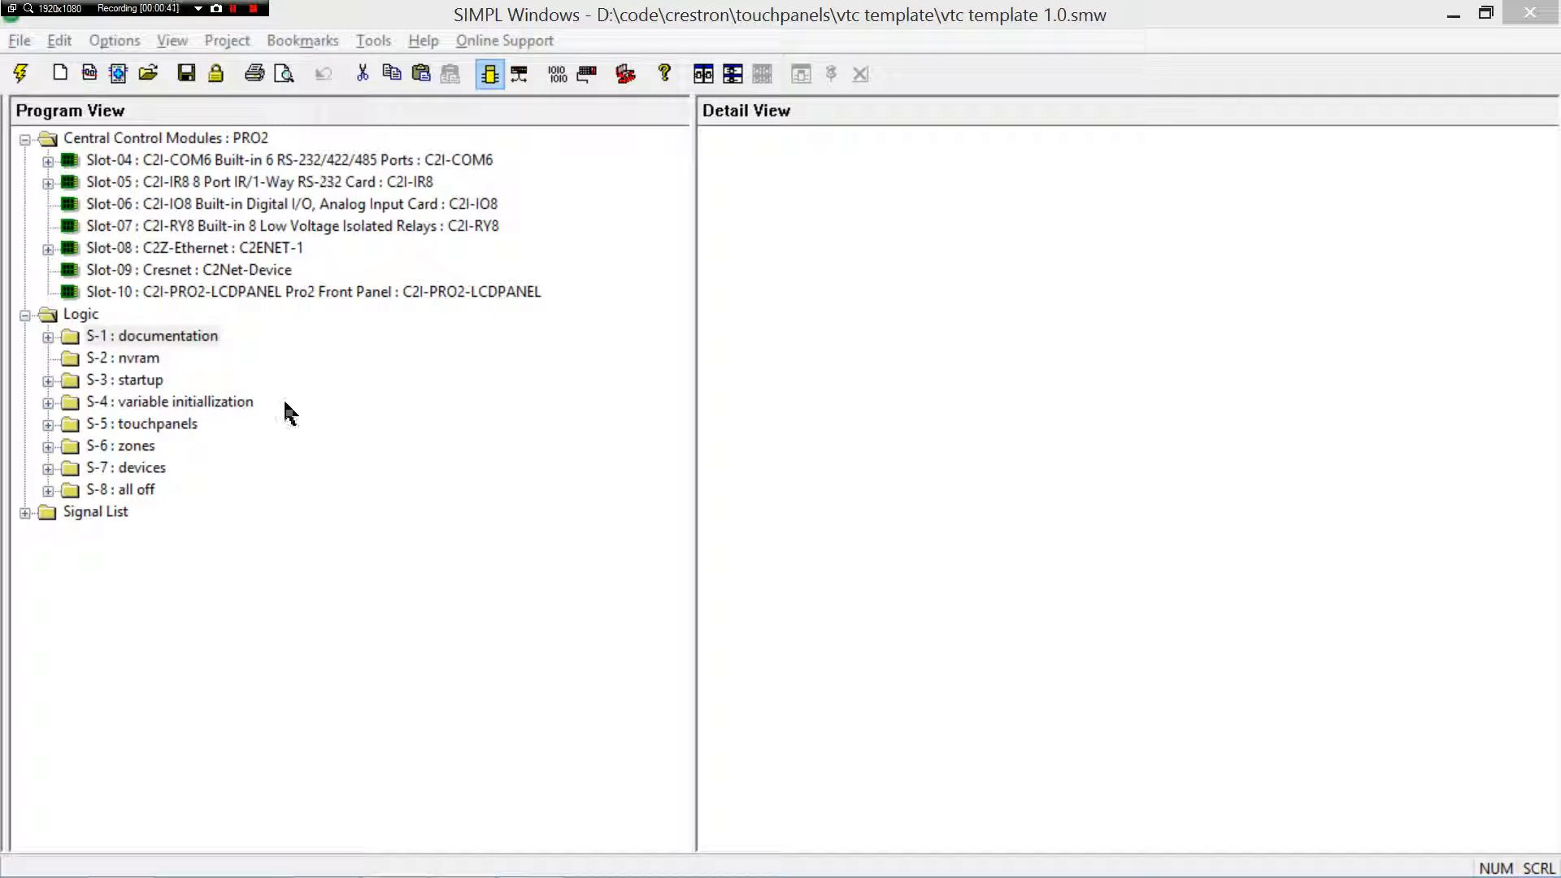
pyautogui.click(47, 402)
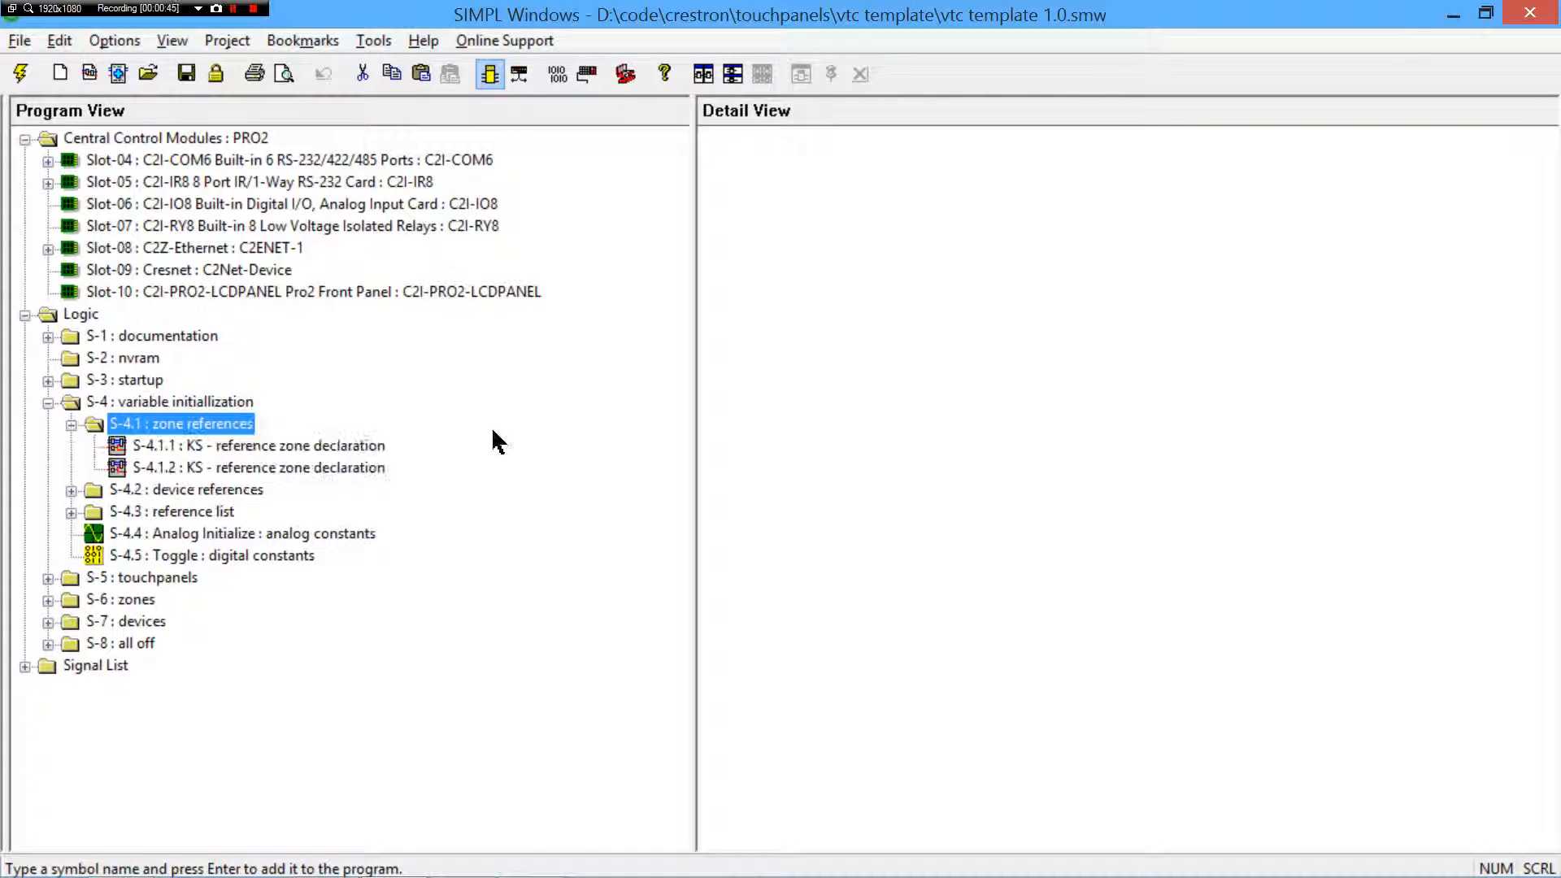
# - Open the Room 301 zone declaration full-size, then the conference camera device declaration
pyautogui.doubleClick(259, 446)
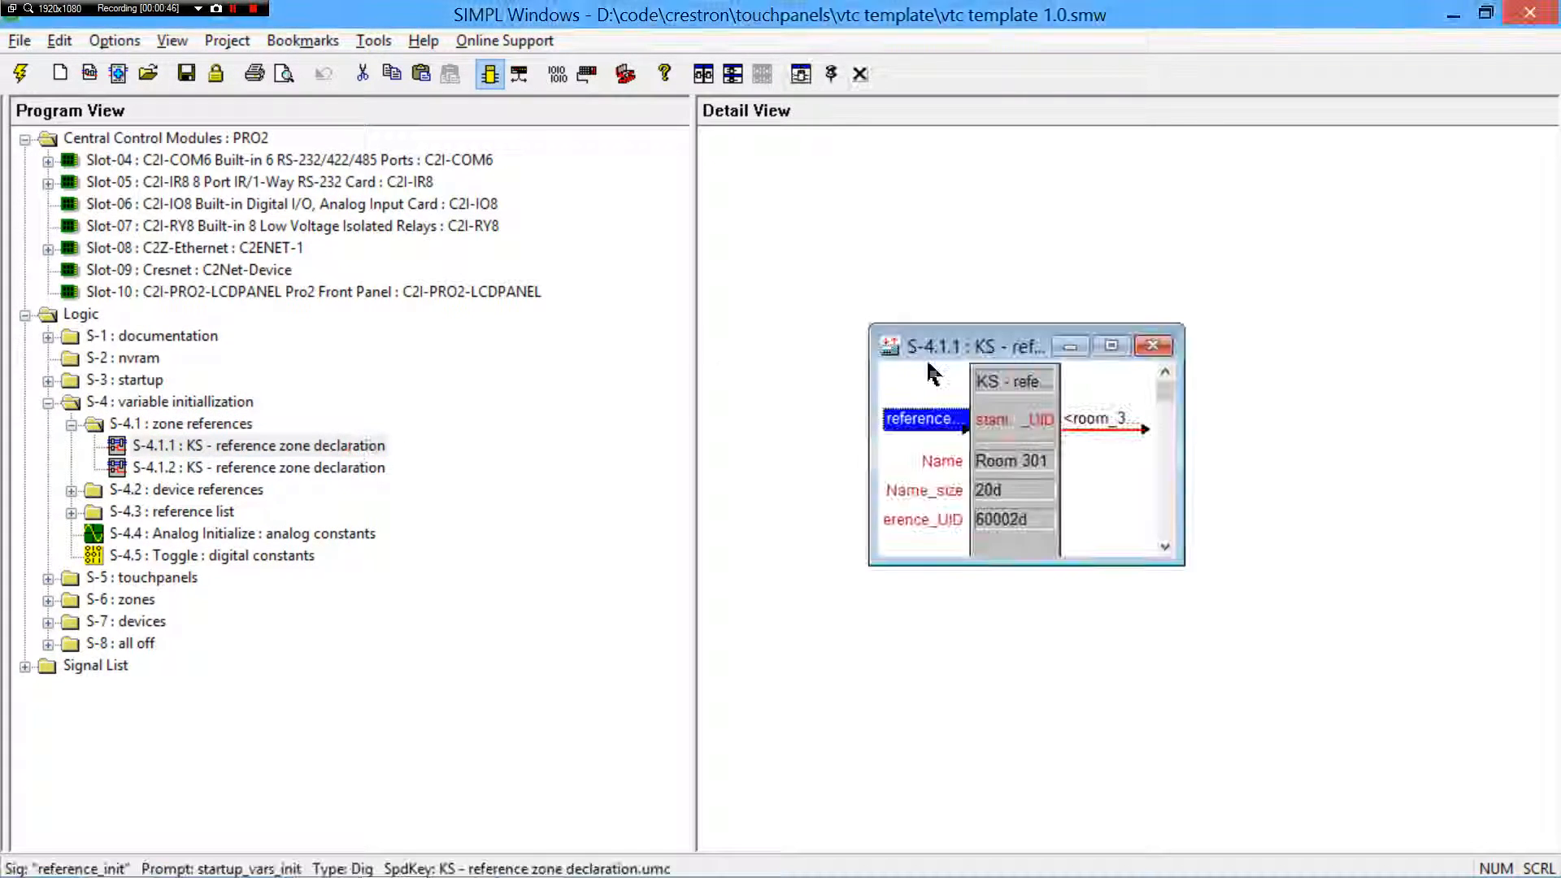
pyautogui.click(1109, 345)
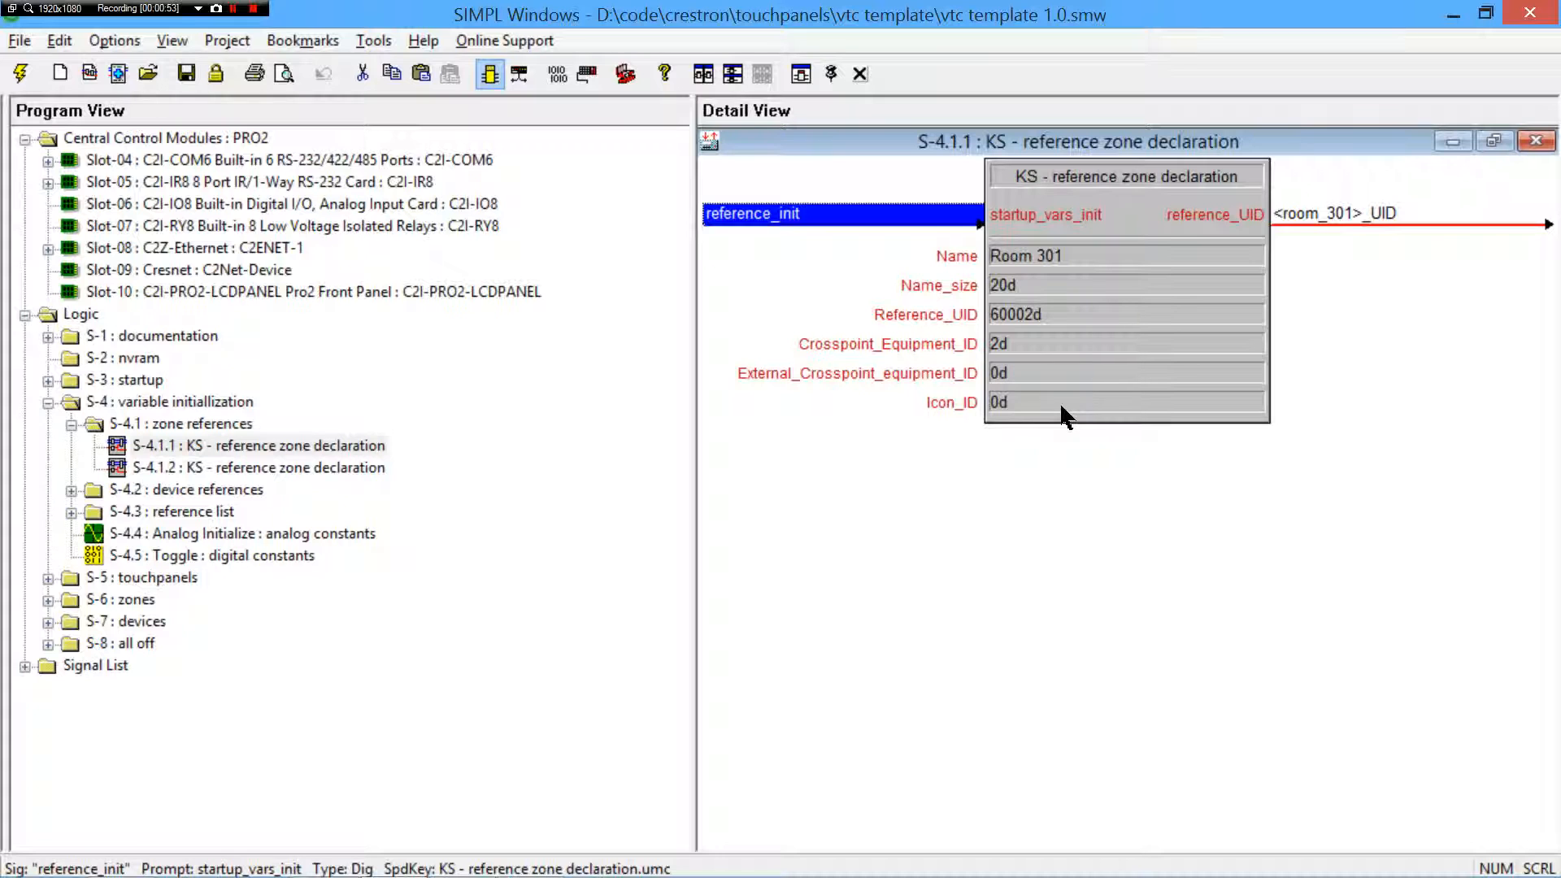
pyautogui.moveTo(346, 558)
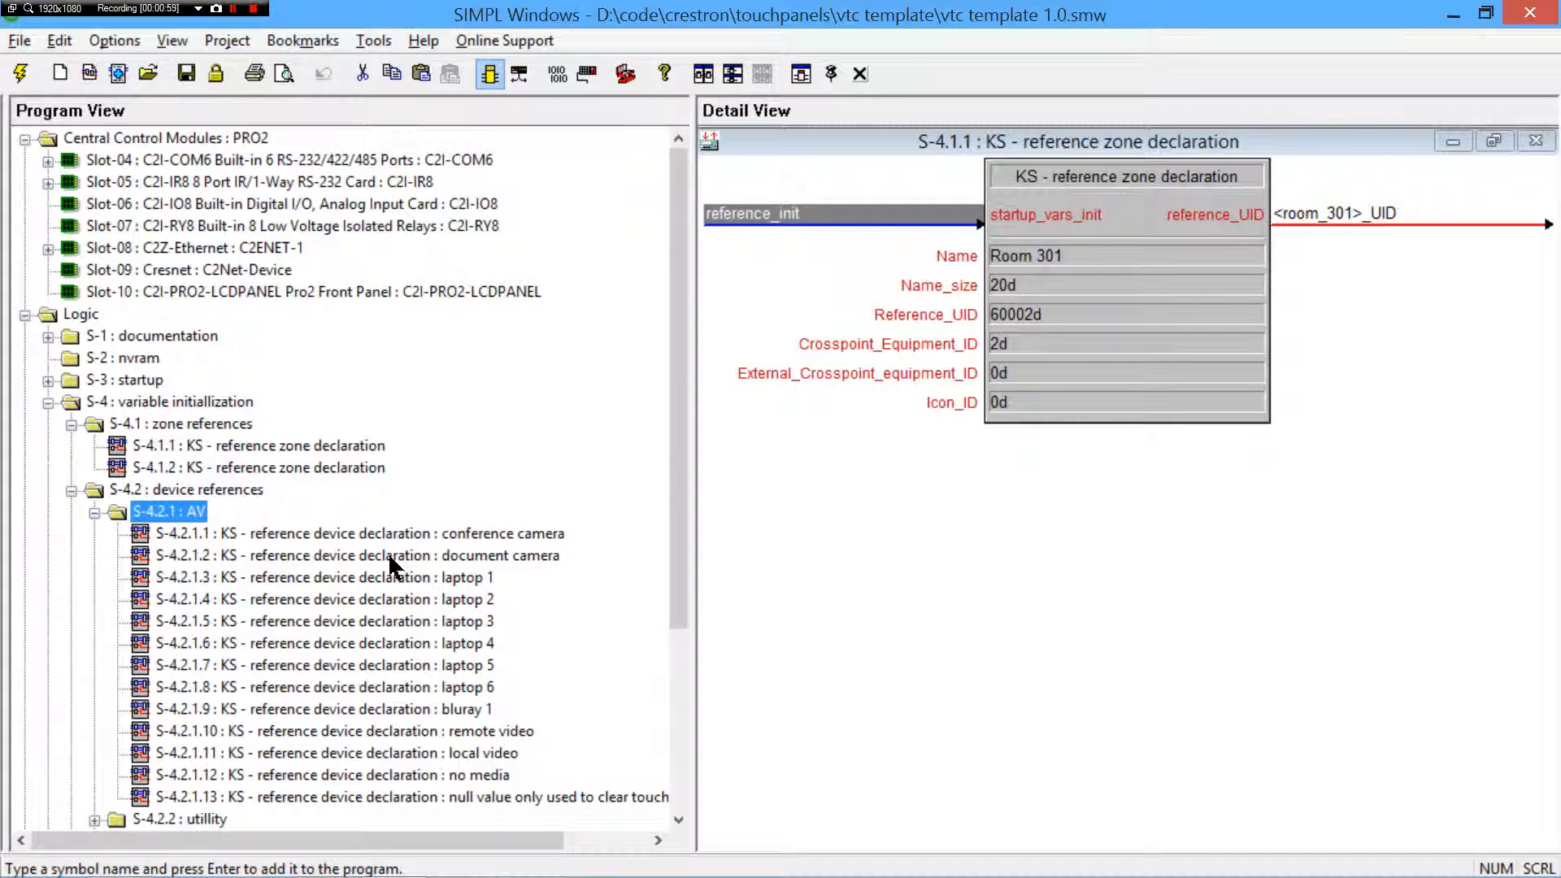
pyautogui.click(358, 534)
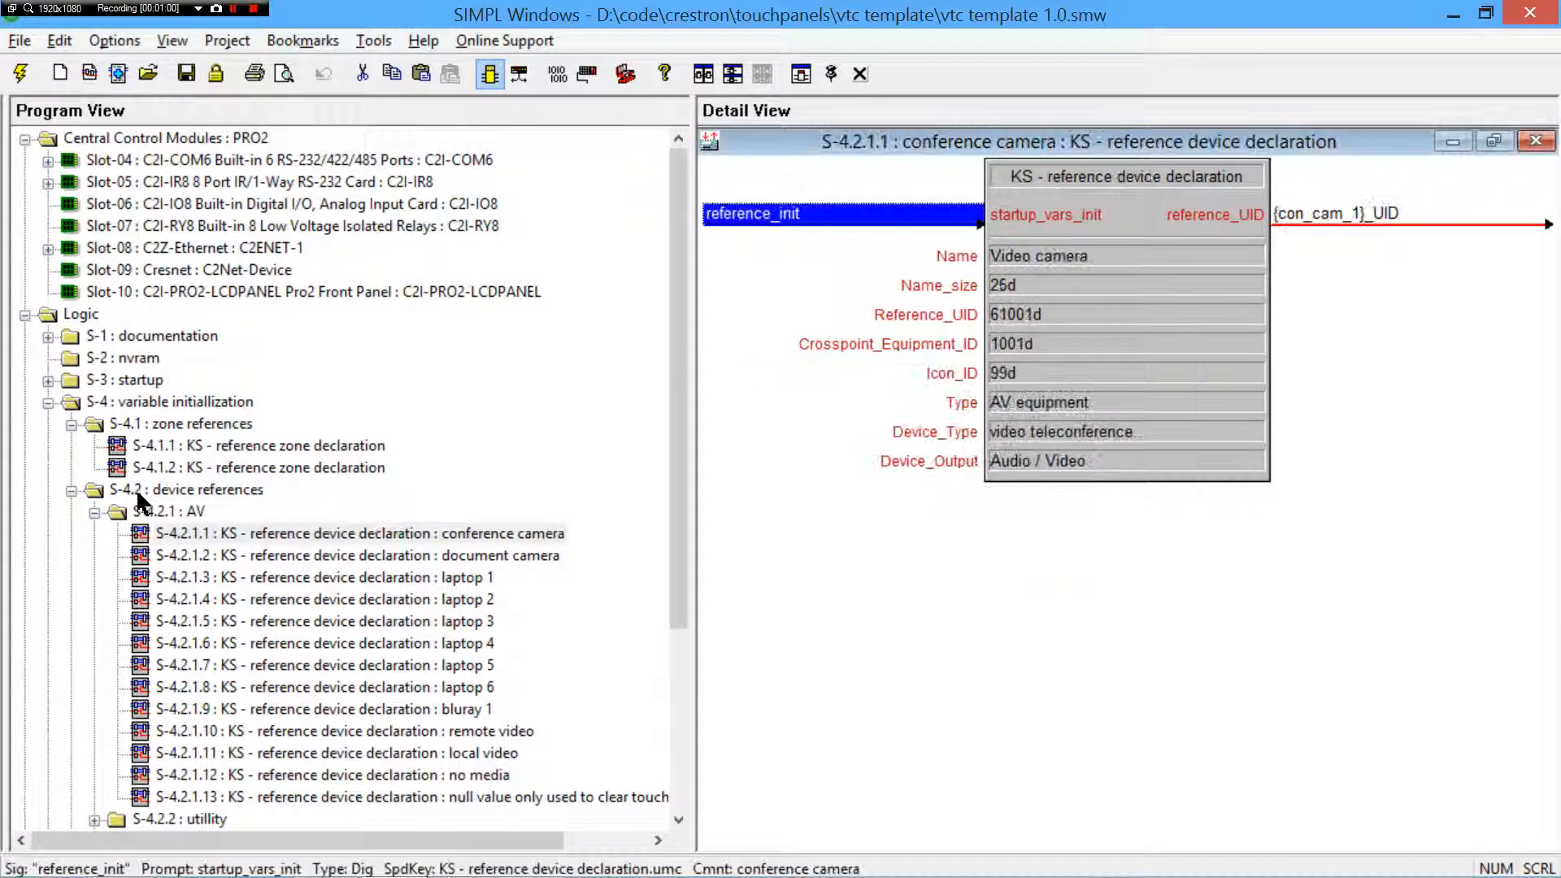
# - Collapse the AV device folder and open the local room sources list declaration from the reference list folder
pyautogui.click(117, 511)
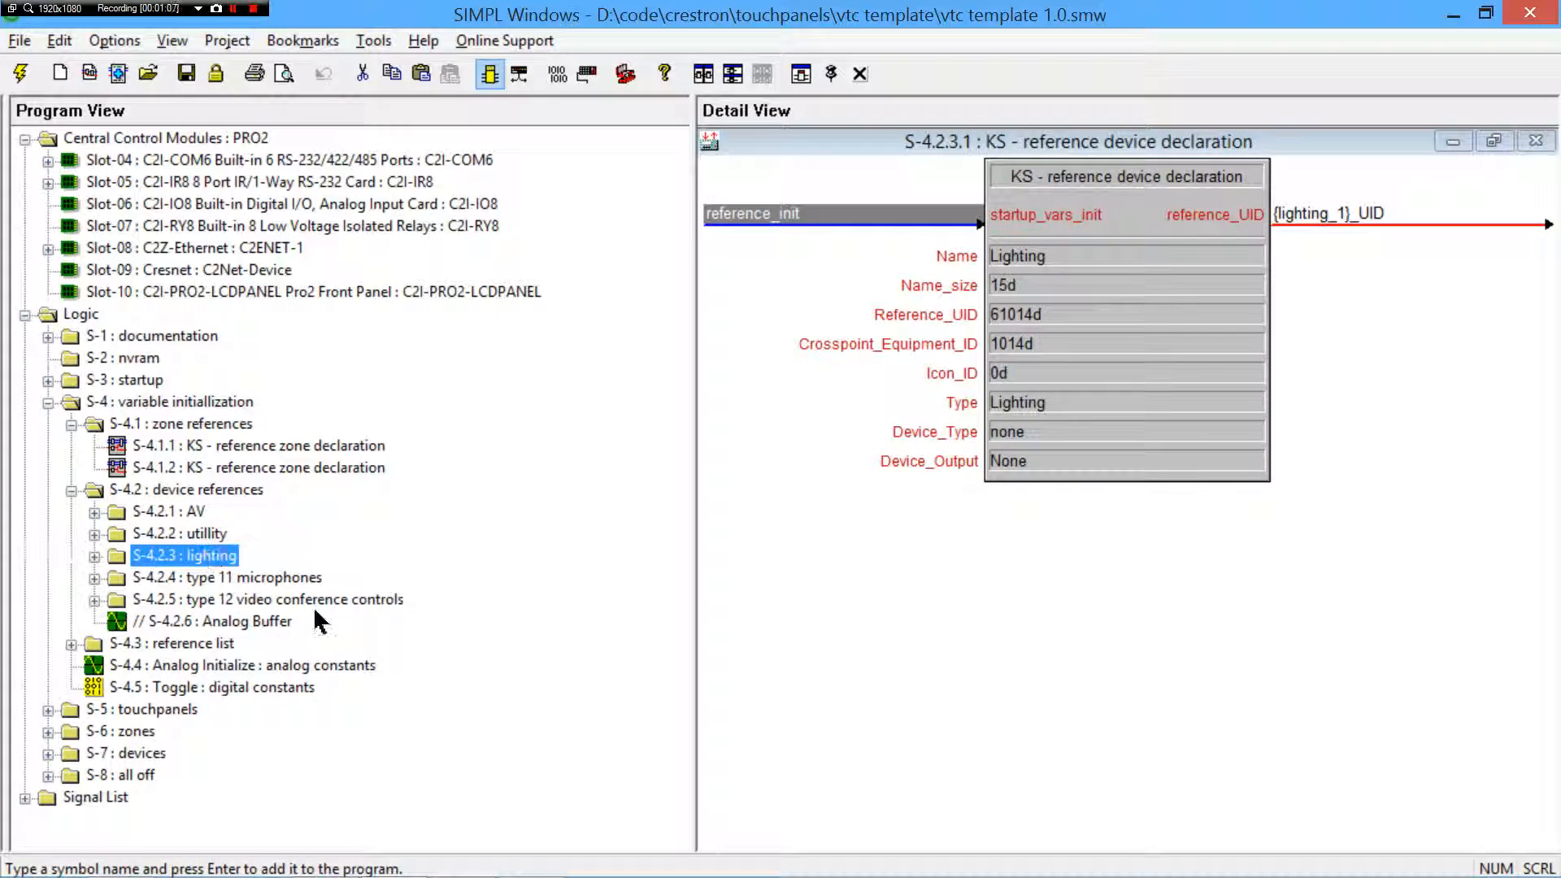
pyautogui.click(94, 599)
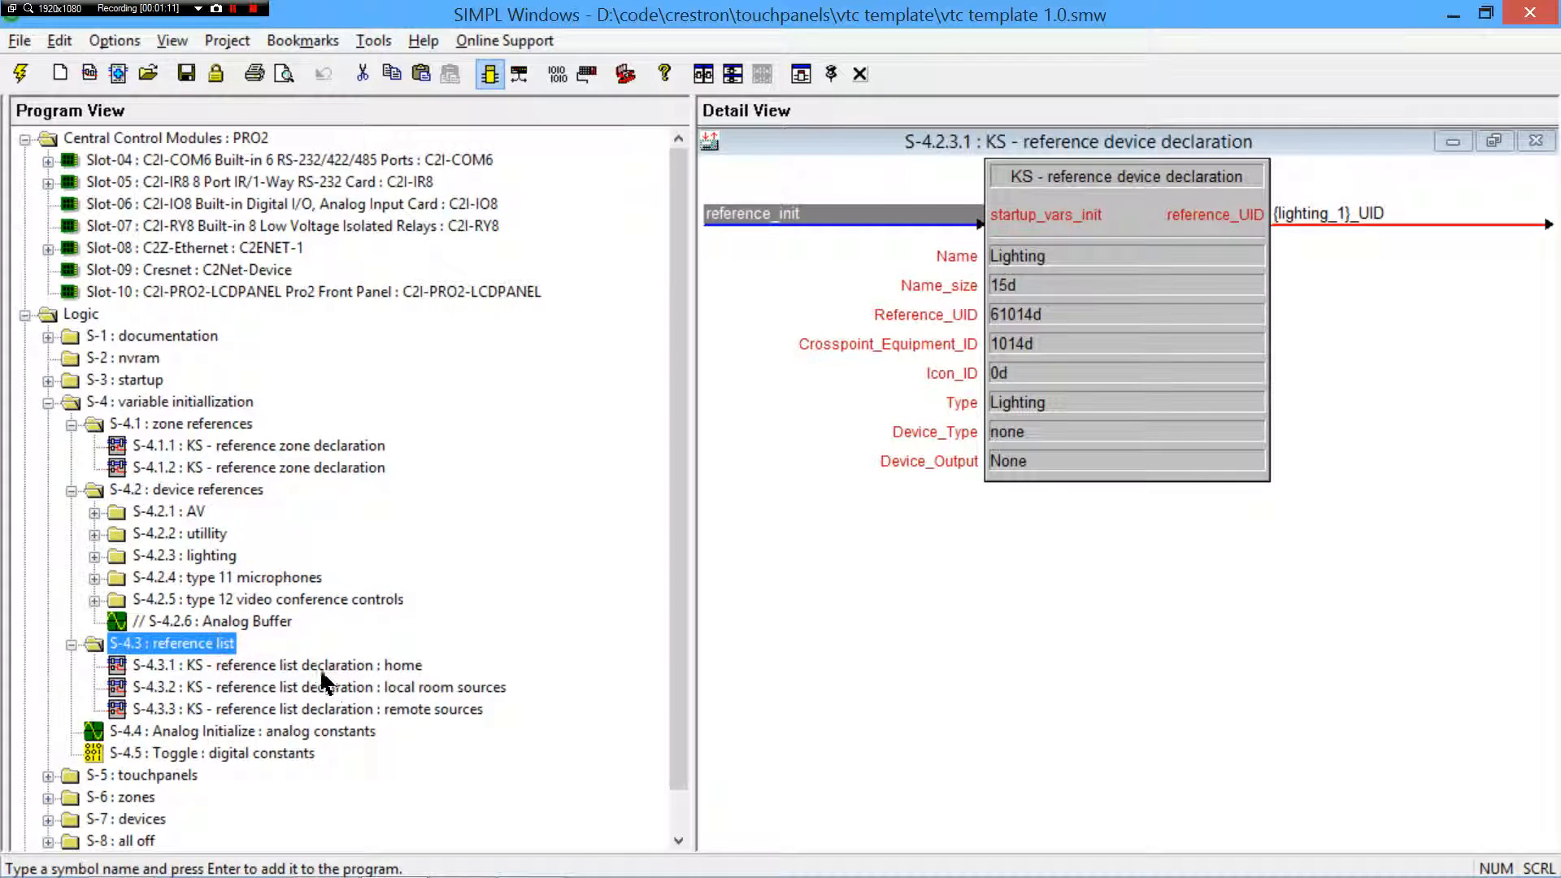
pyautogui.click(318, 686)
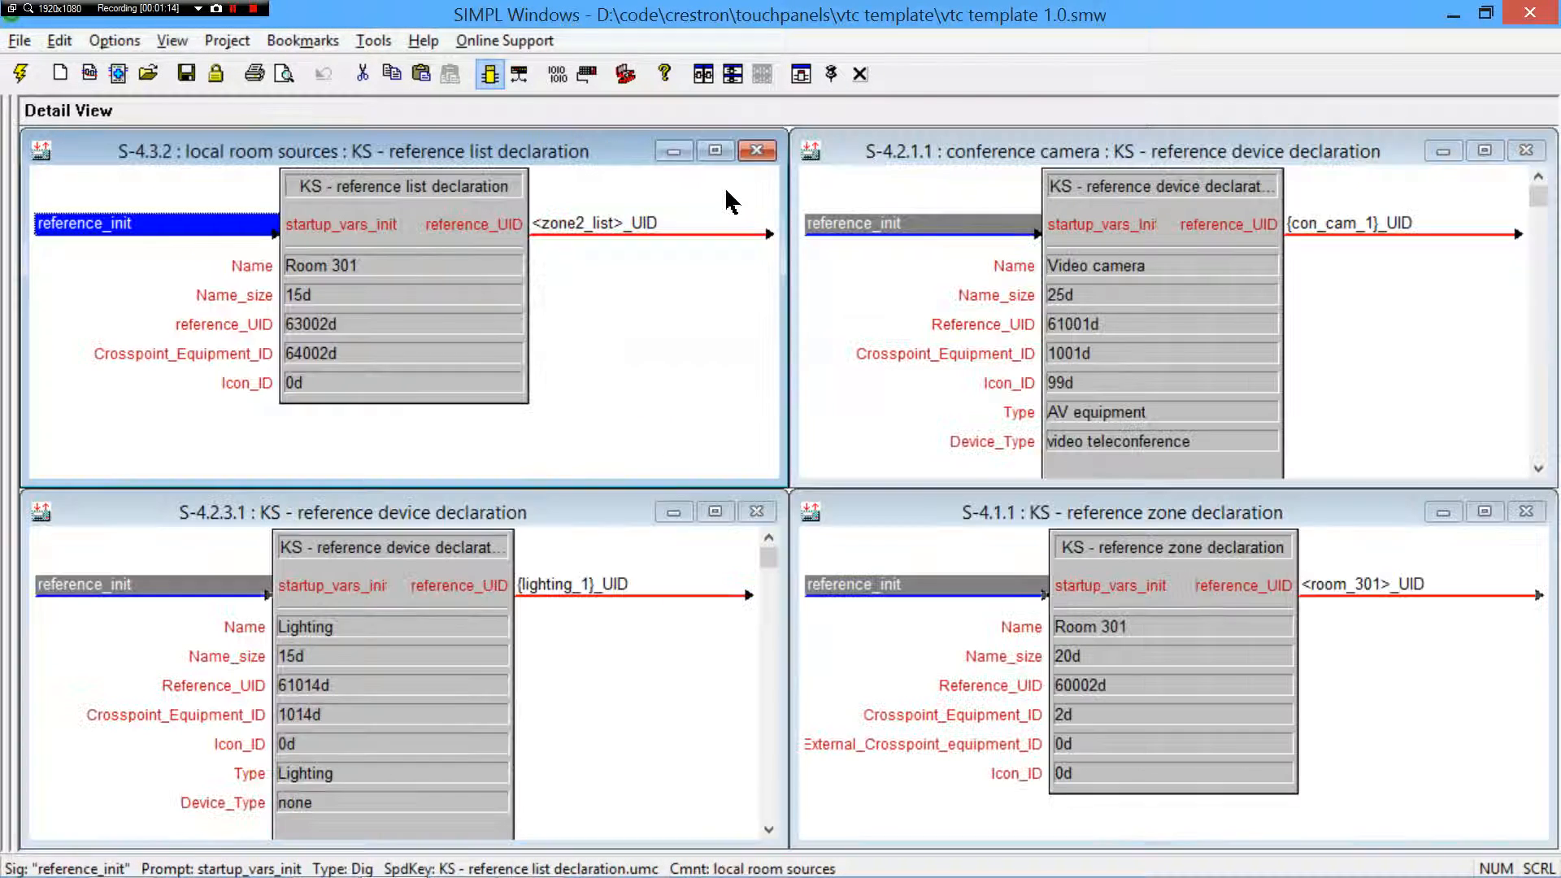
pyautogui.moveTo(662, 362)
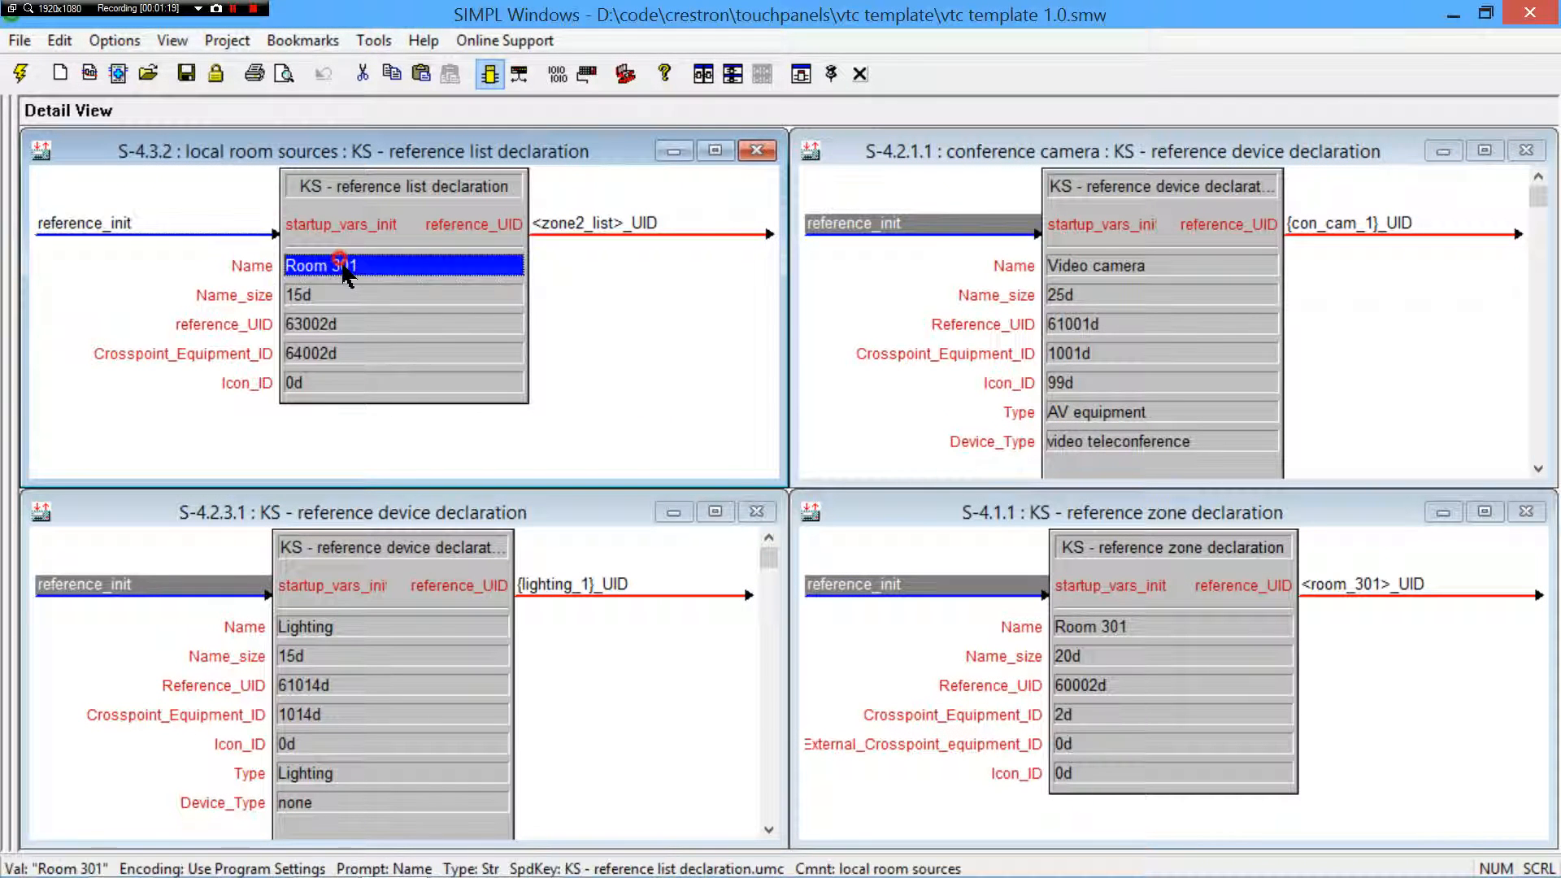
pyautogui.click(401, 294)
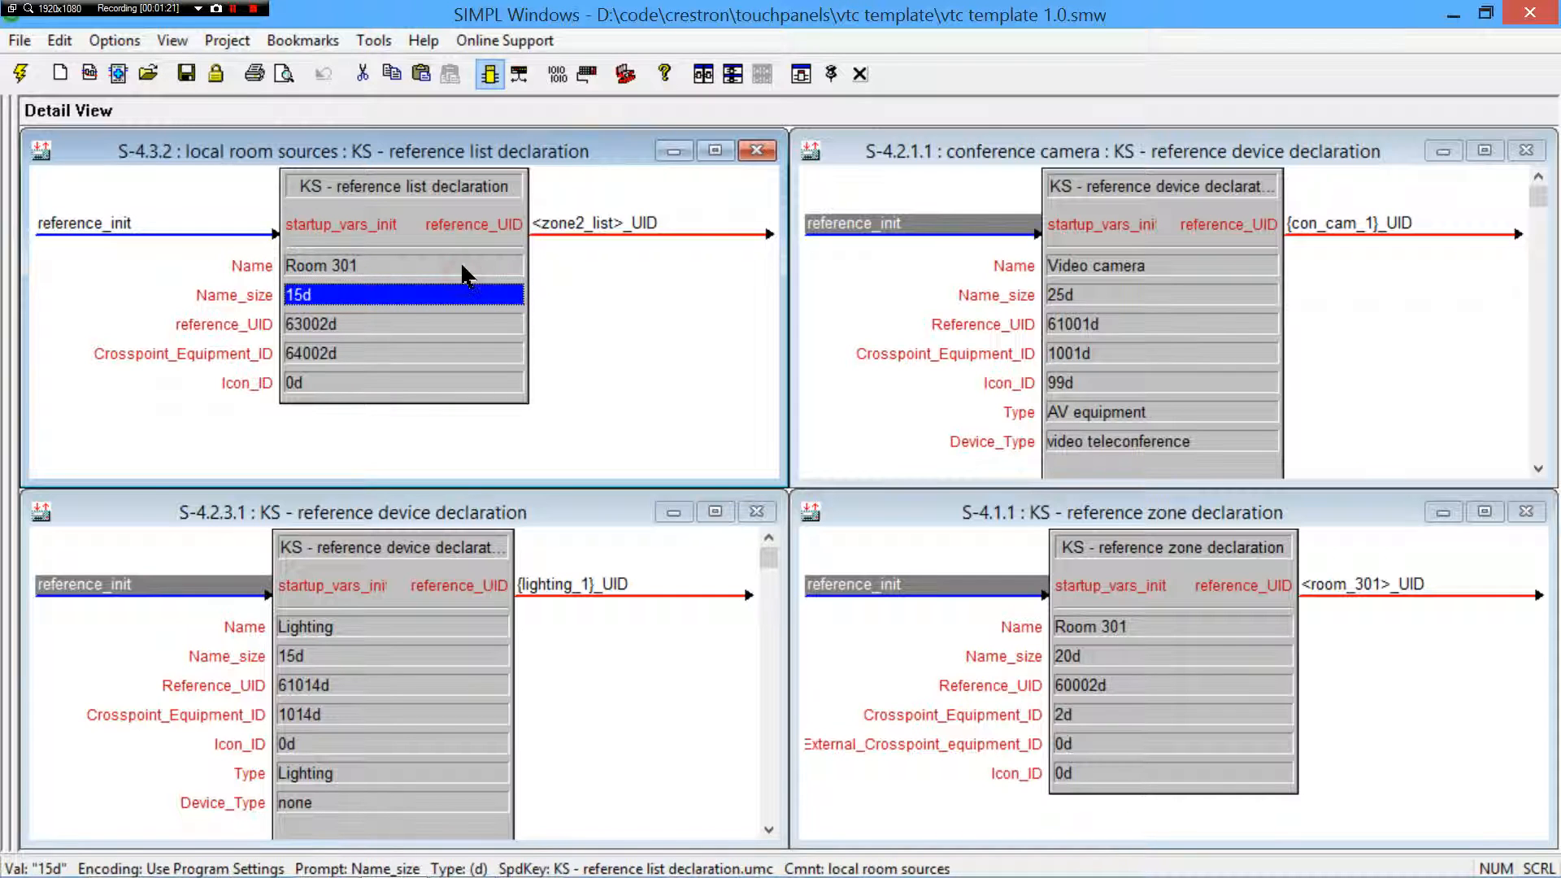
pyautogui.click(401, 265)
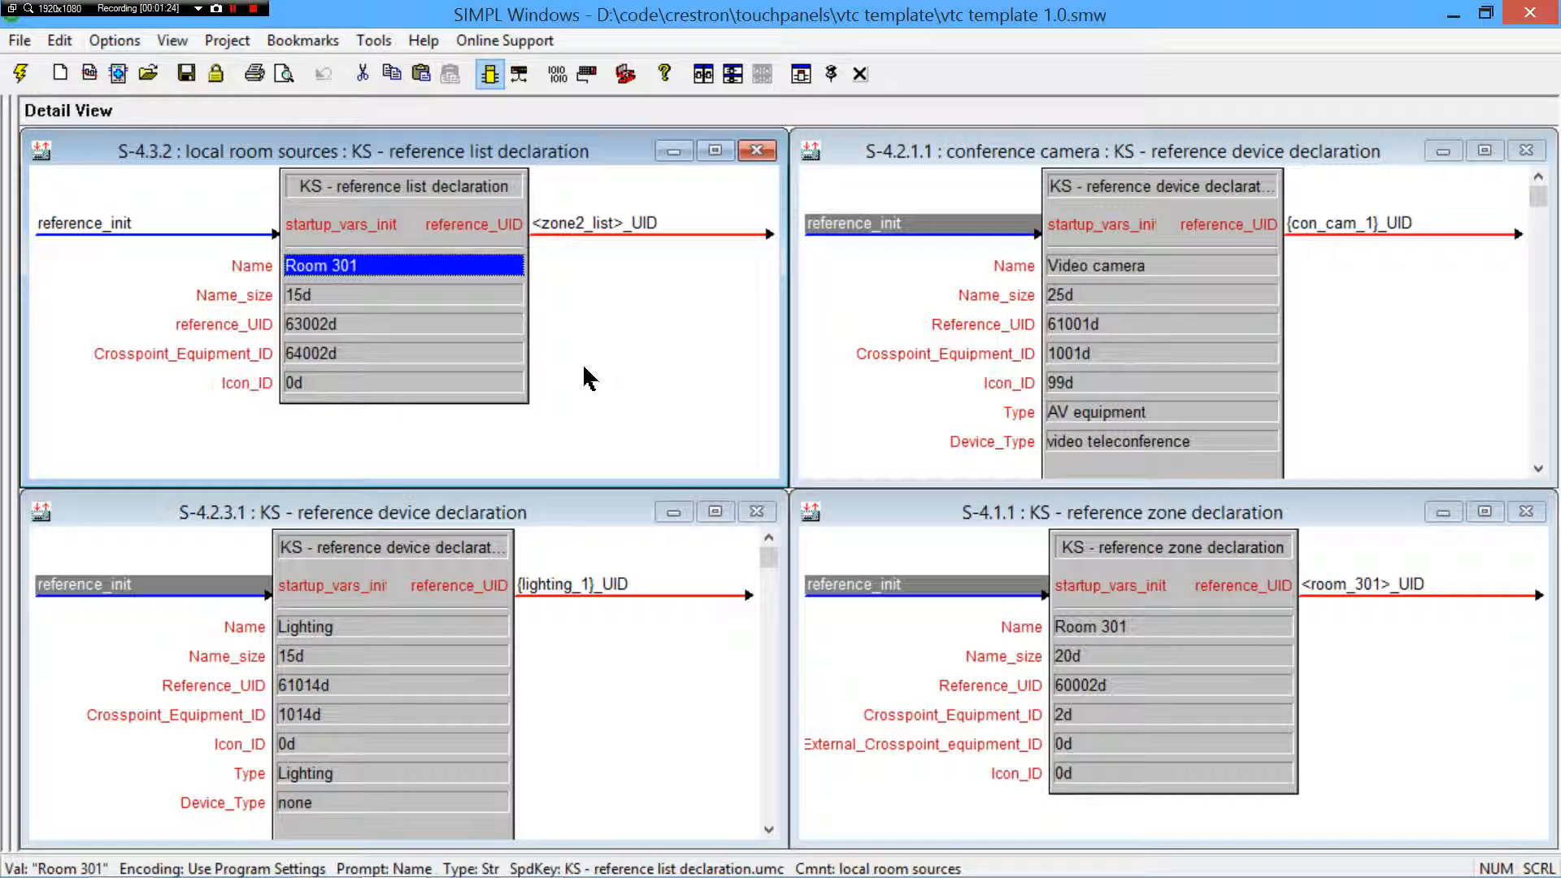
pyautogui.click(617, 223)
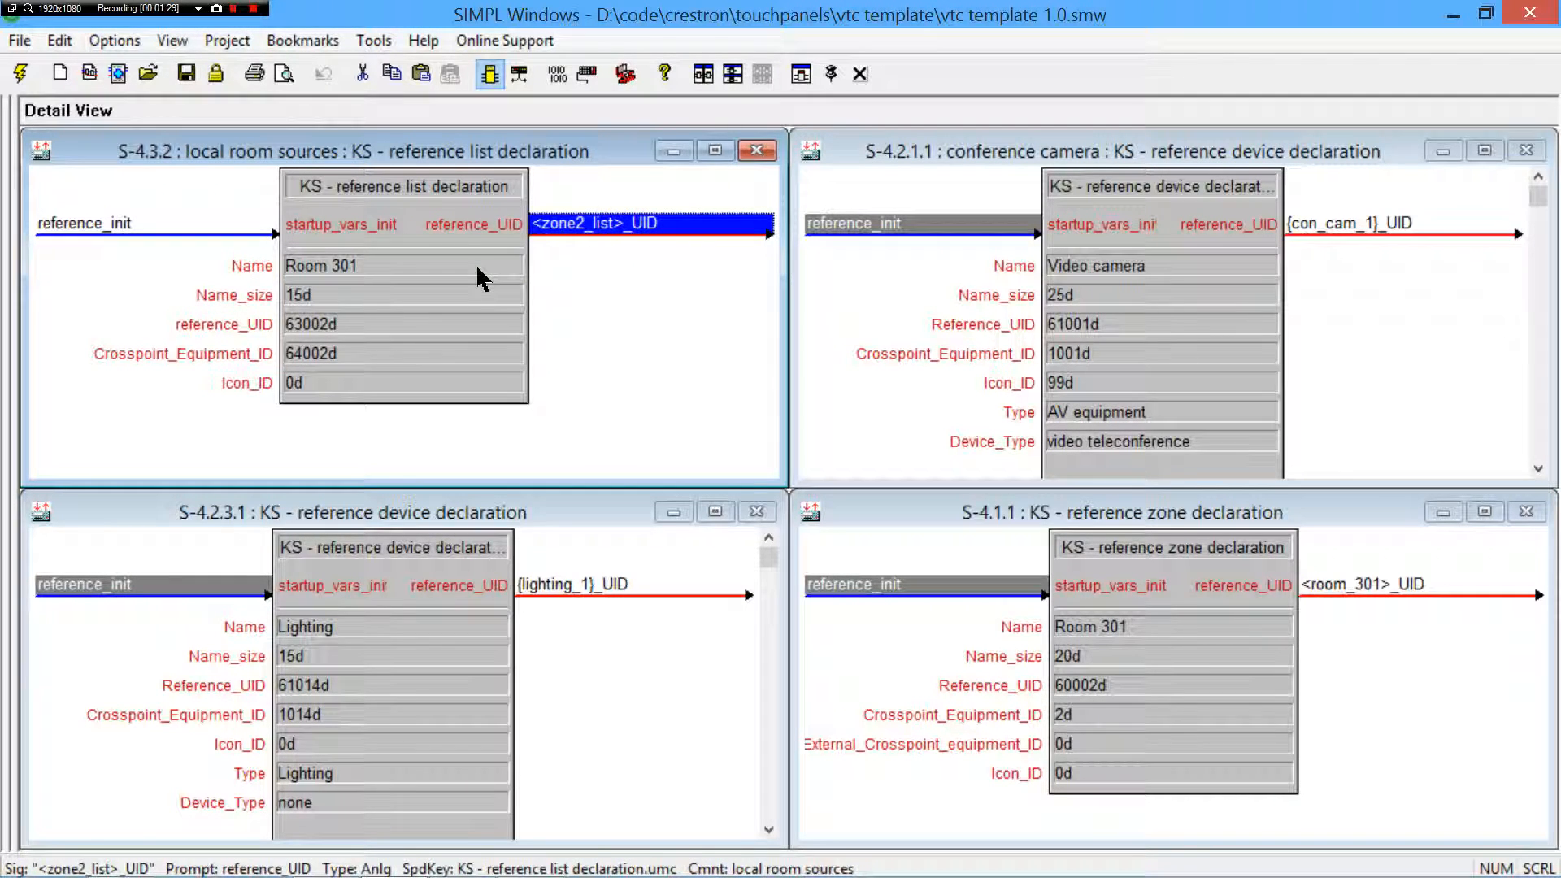
pyautogui.click(402, 265)
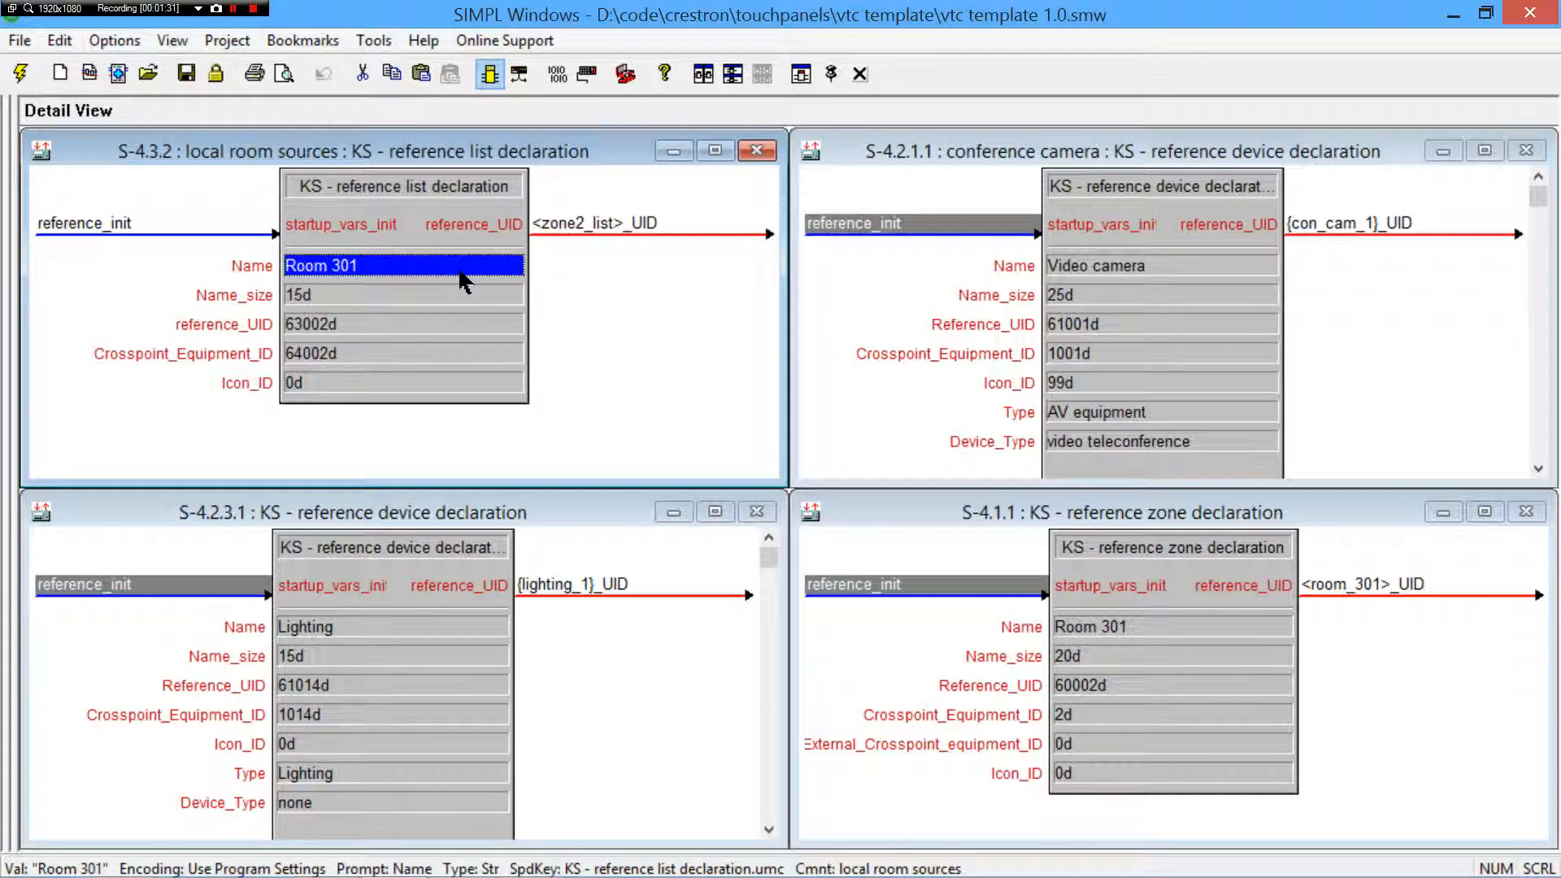
pyautogui.moveTo(343, 268)
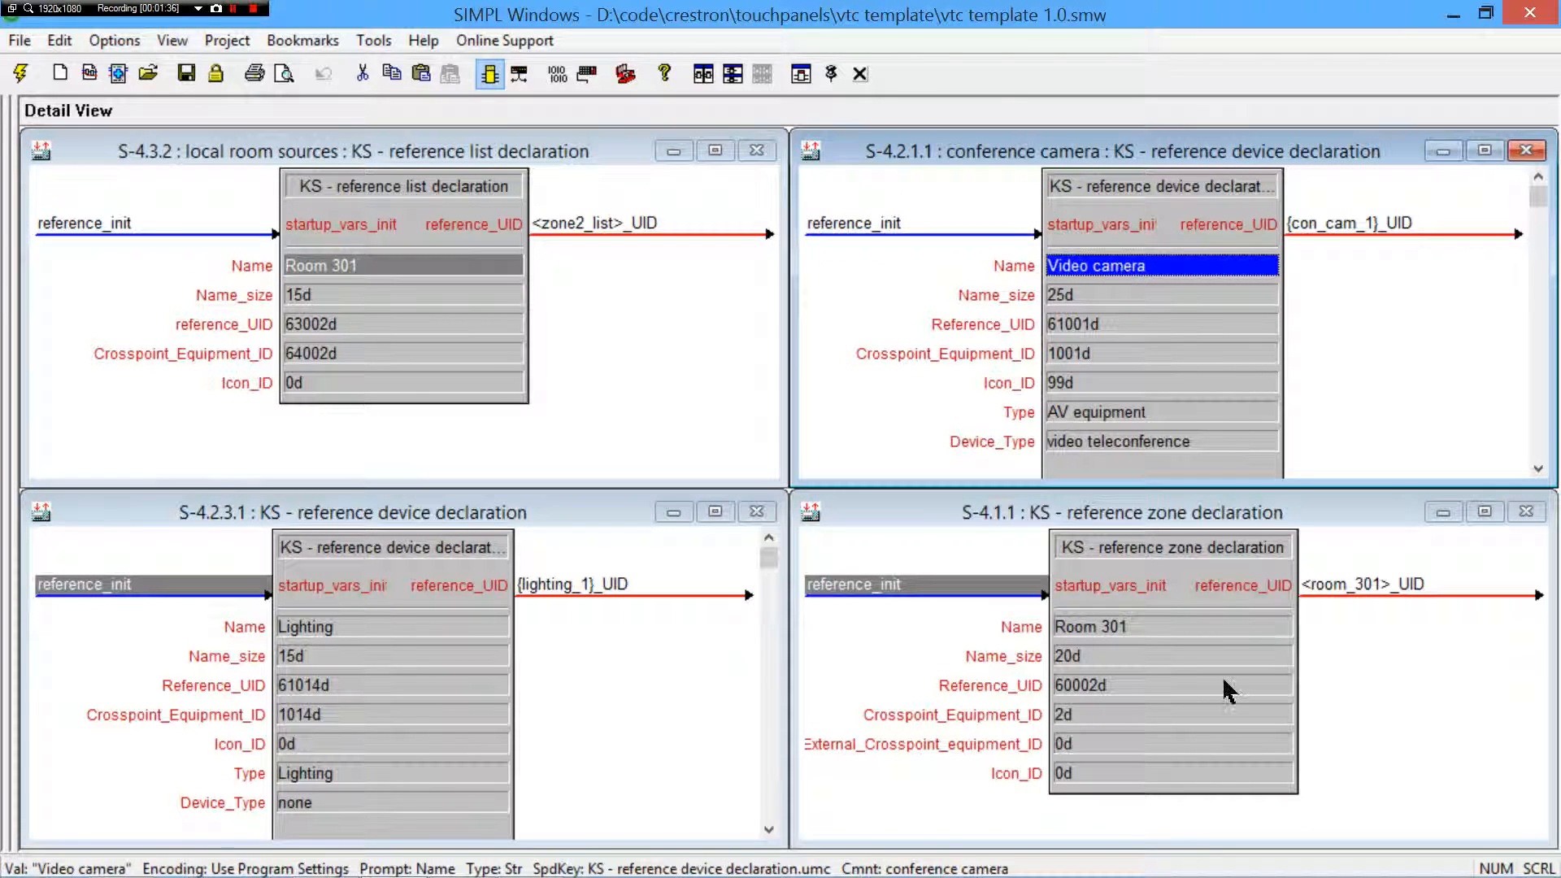
pyautogui.click(1173, 626)
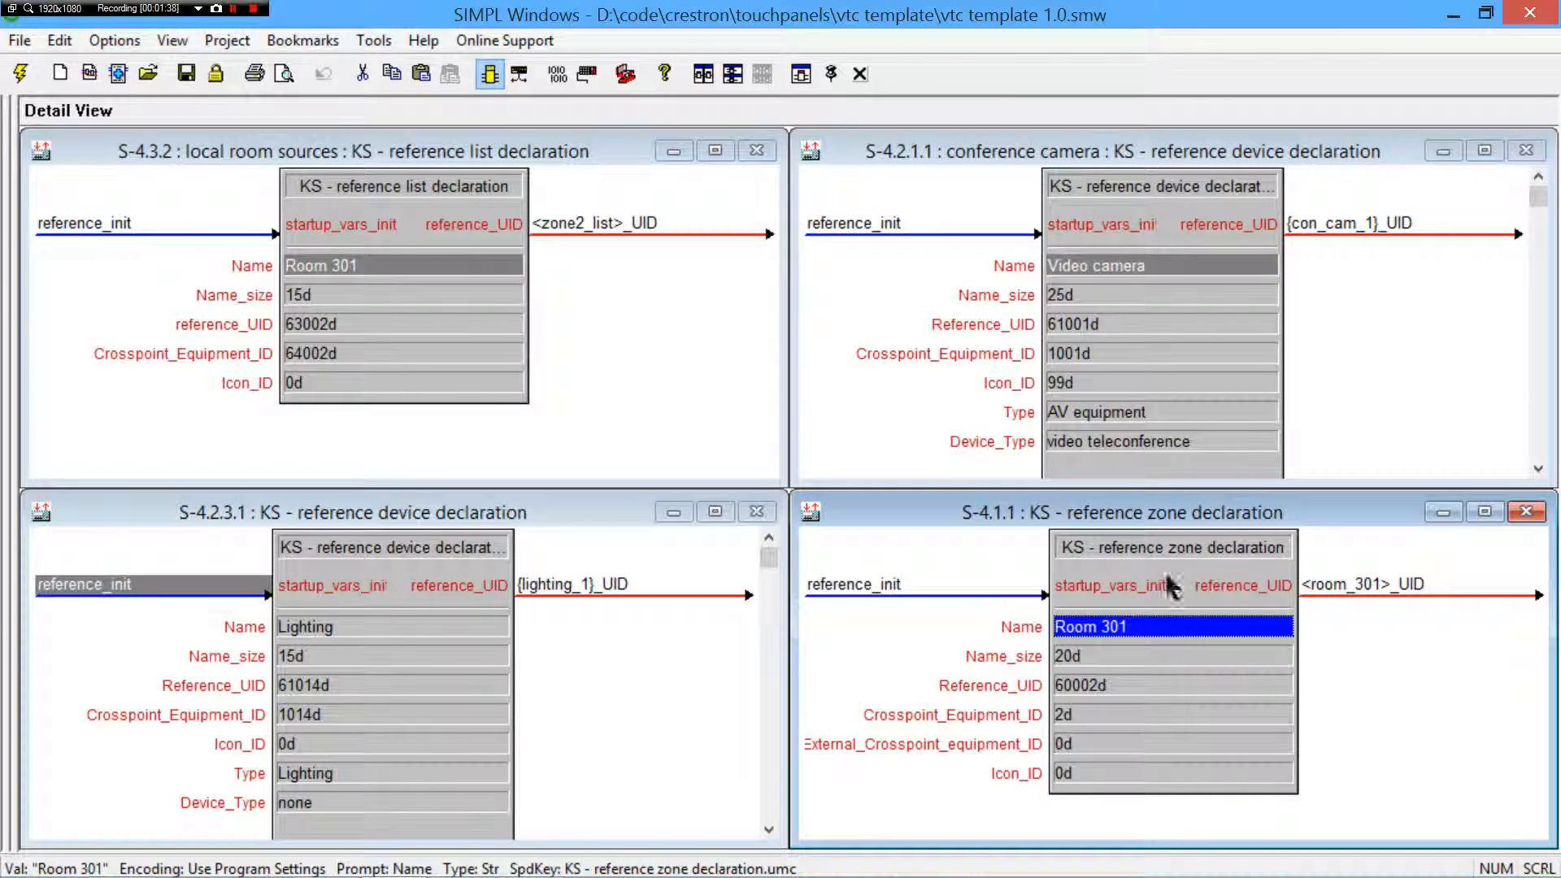
pyautogui.moveTo(512, 568)
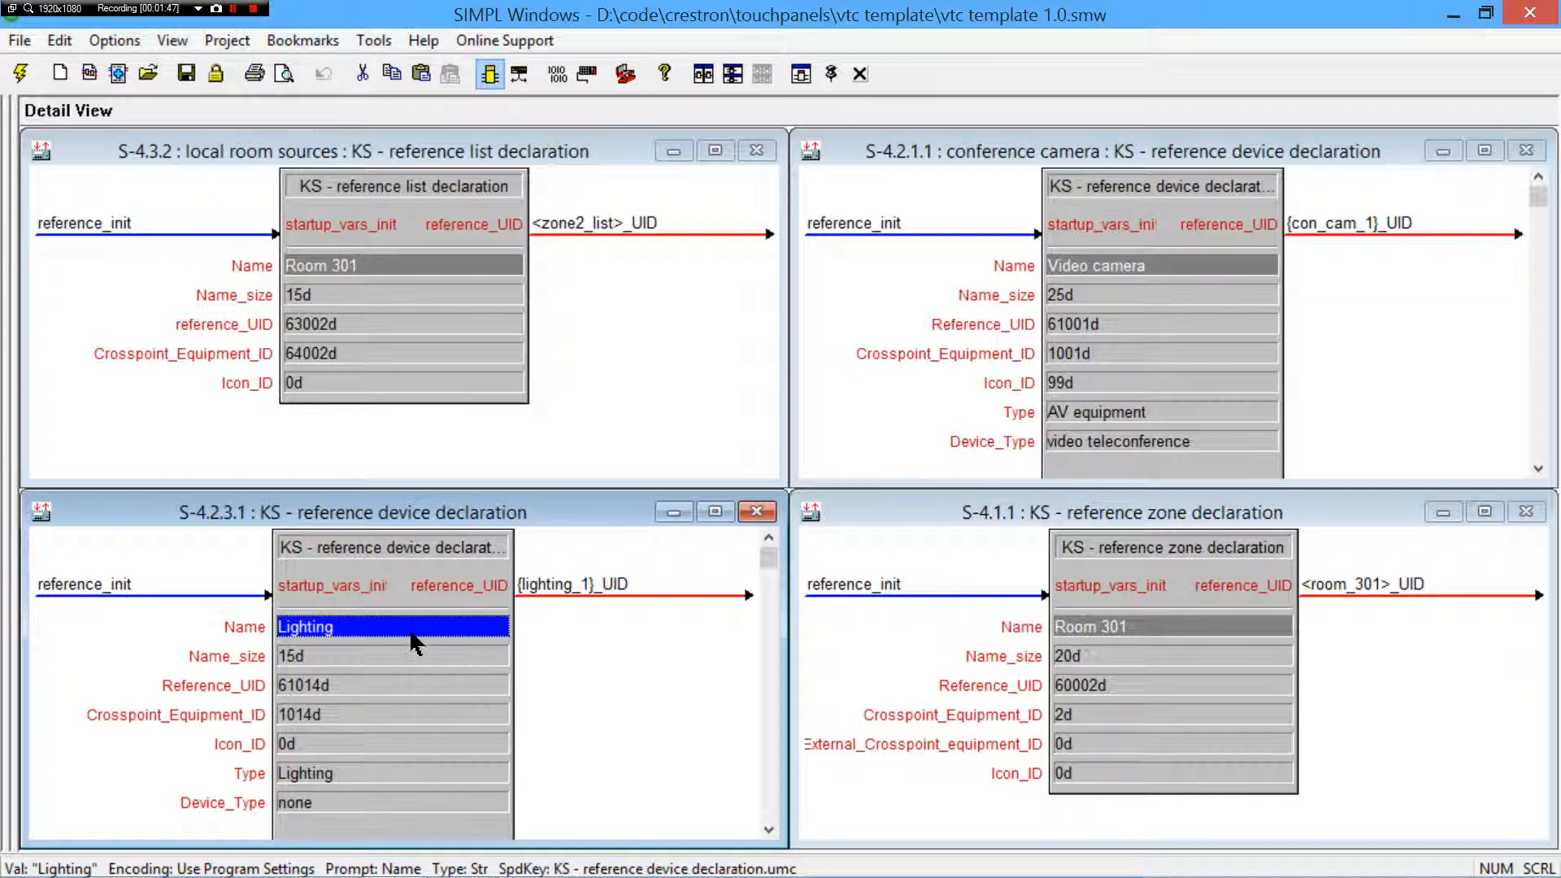
pyautogui.moveTo(488, 637)
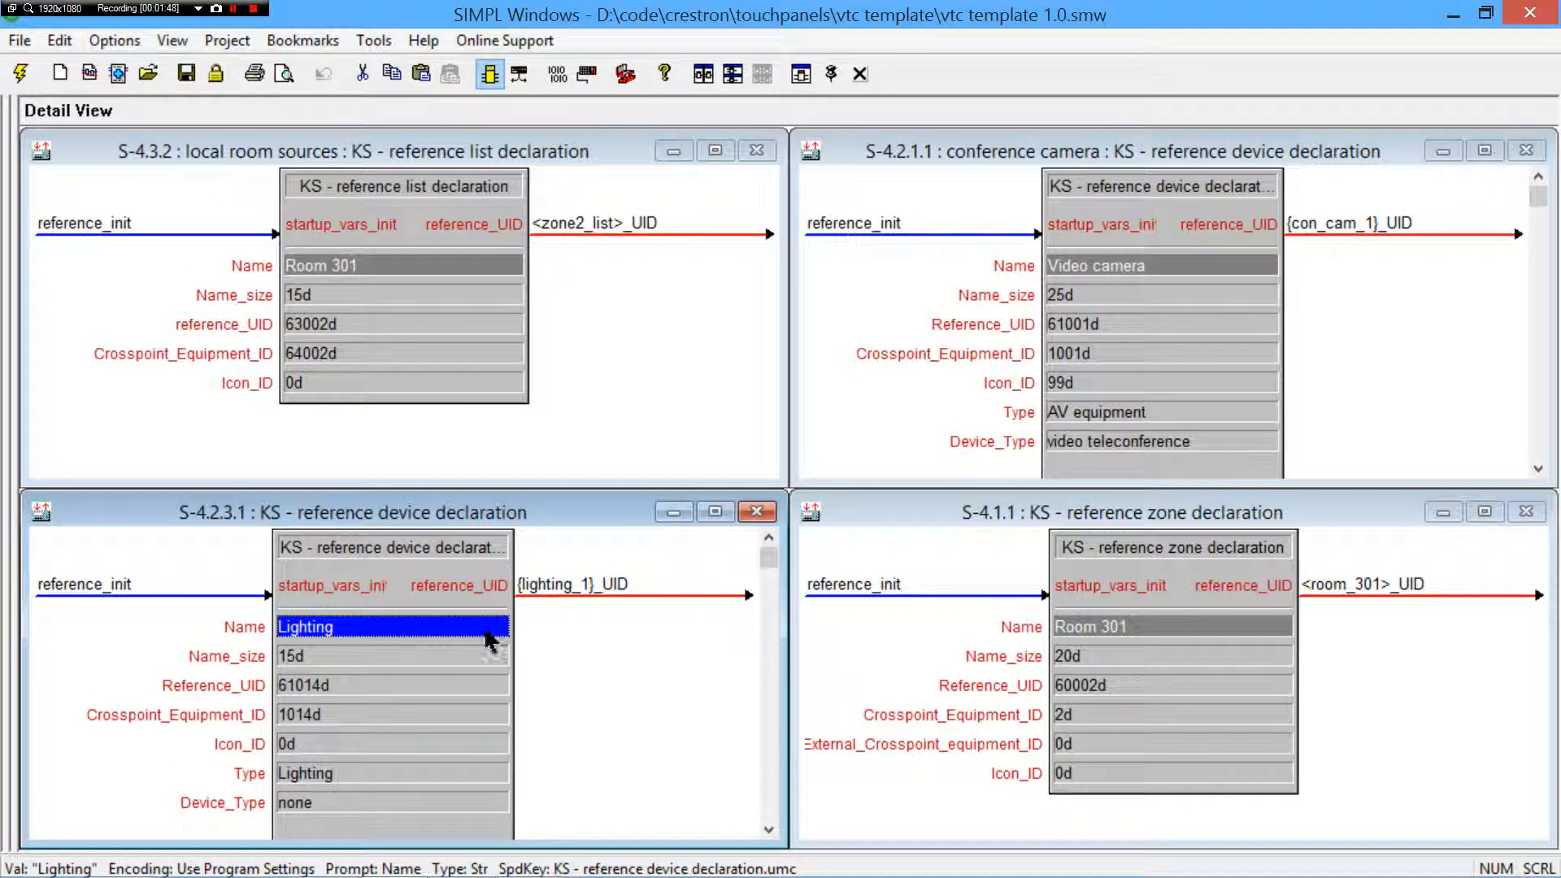
pyautogui.scroll(-3)
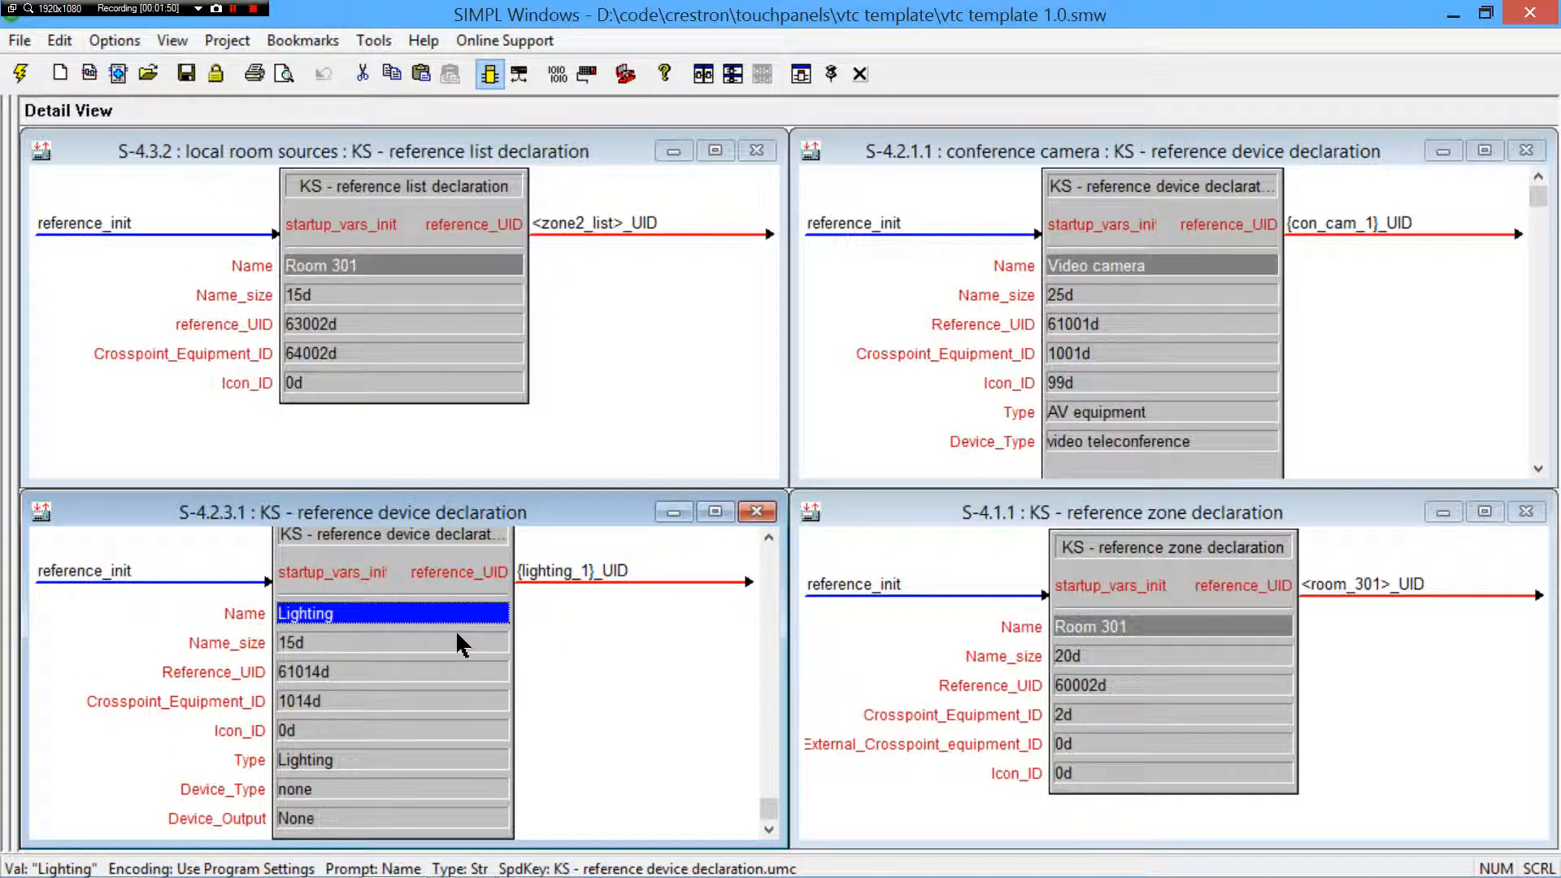
pyautogui.click(401, 295)
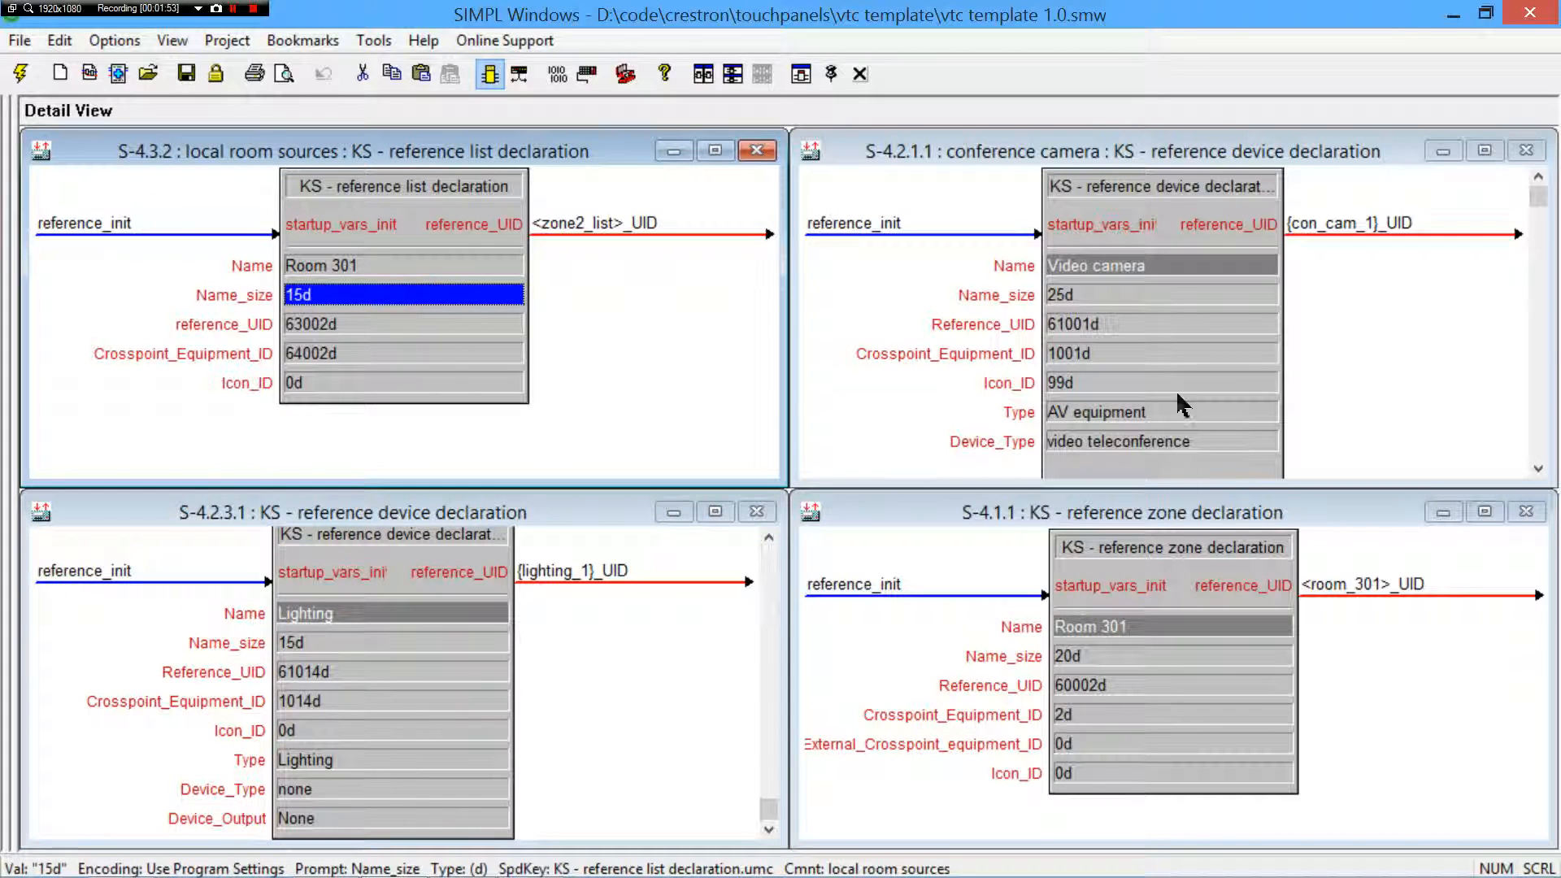
pyautogui.moveTo(353, 358)
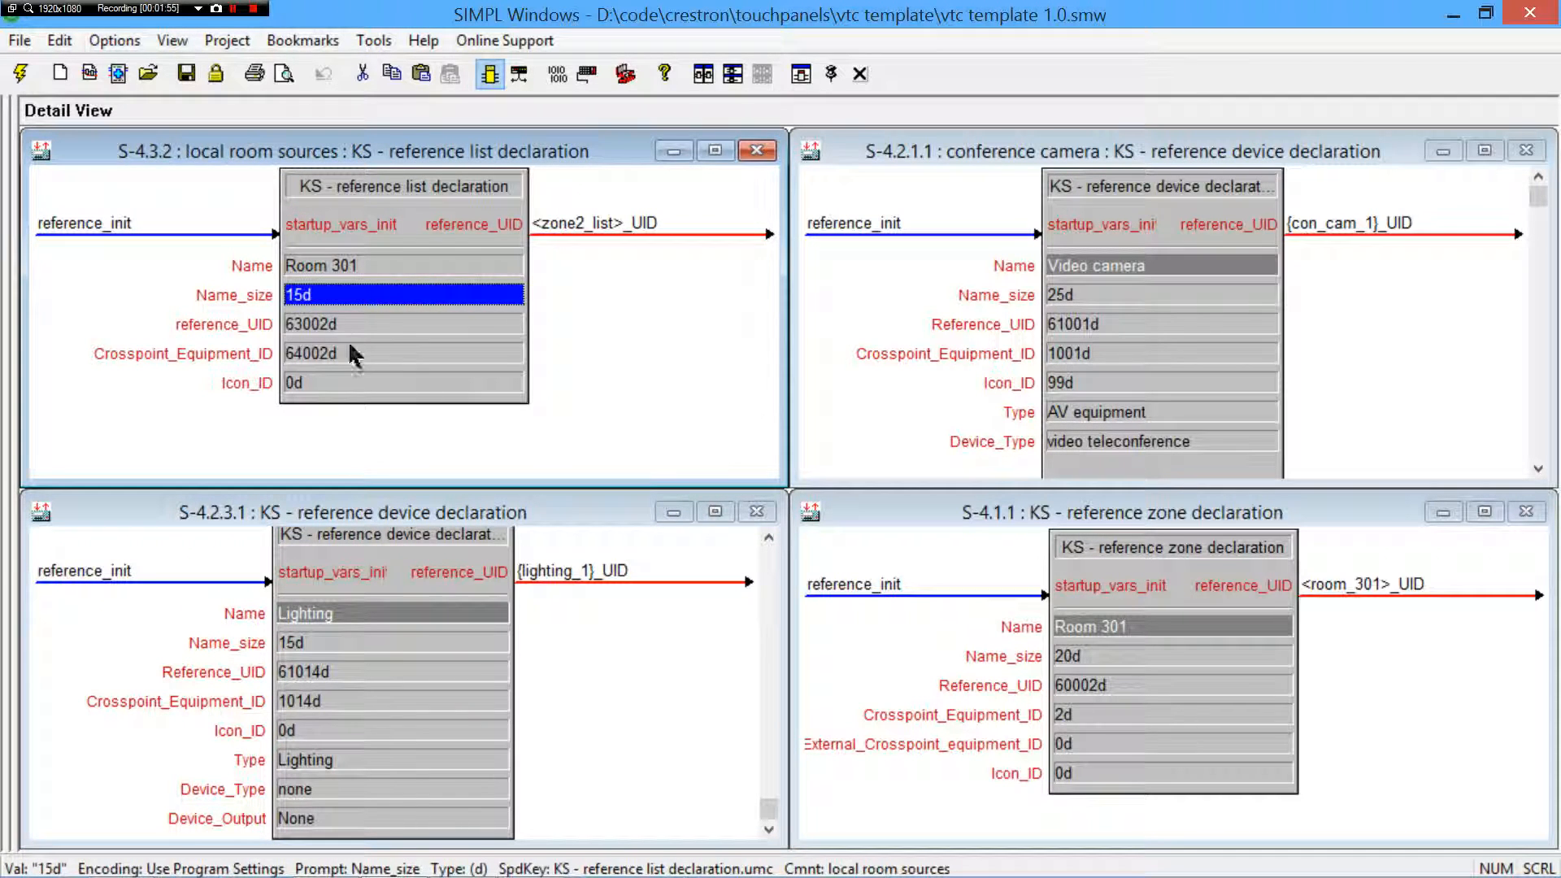
pyautogui.click(403, 324)
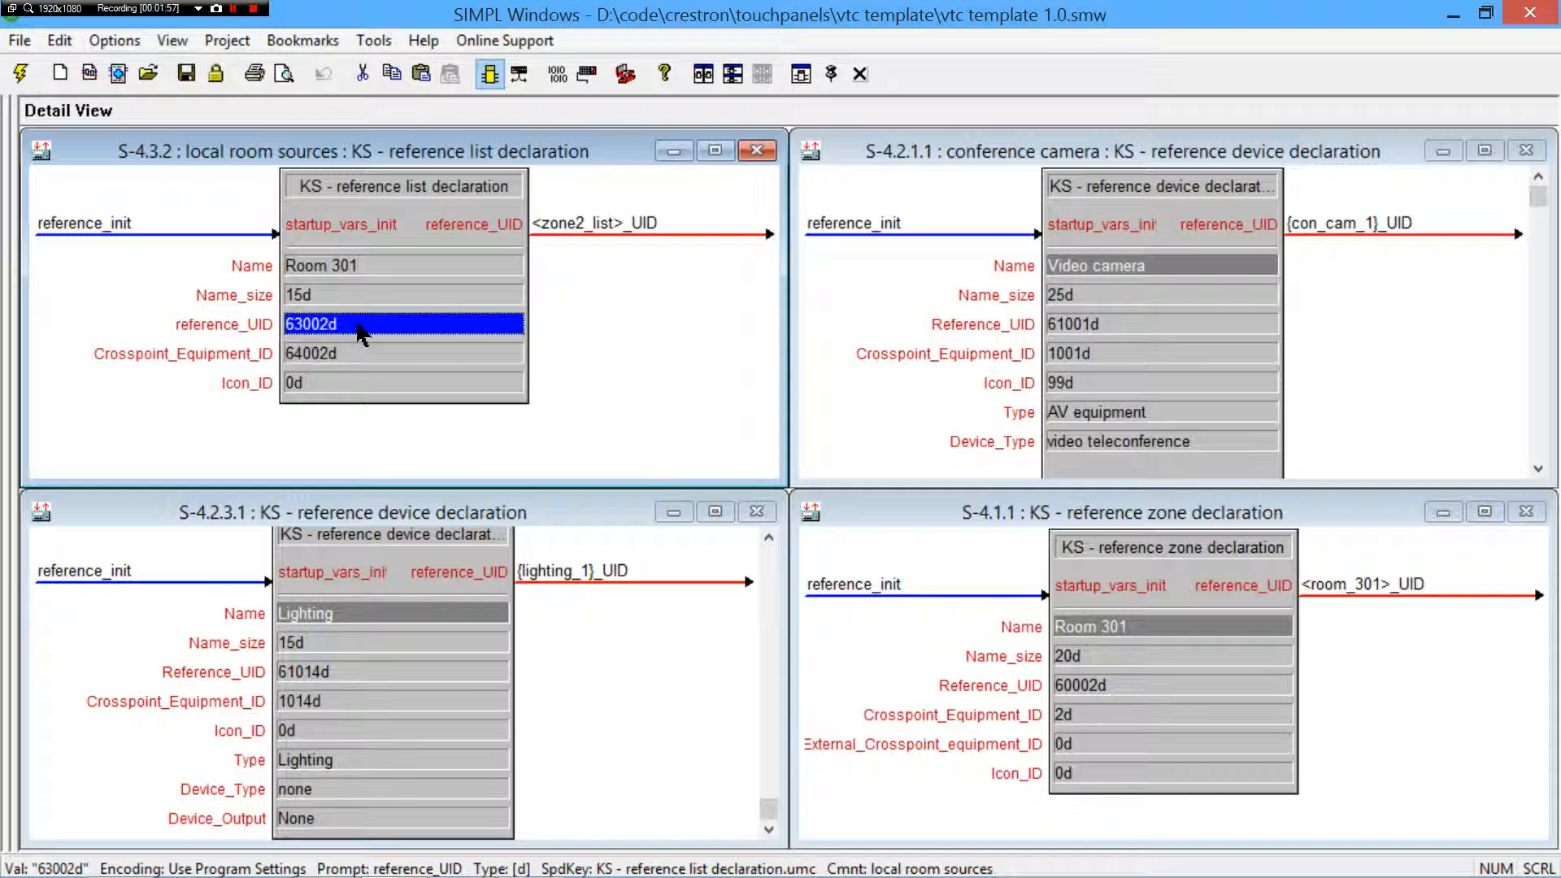
pyautogui.moveTo(231, 342)
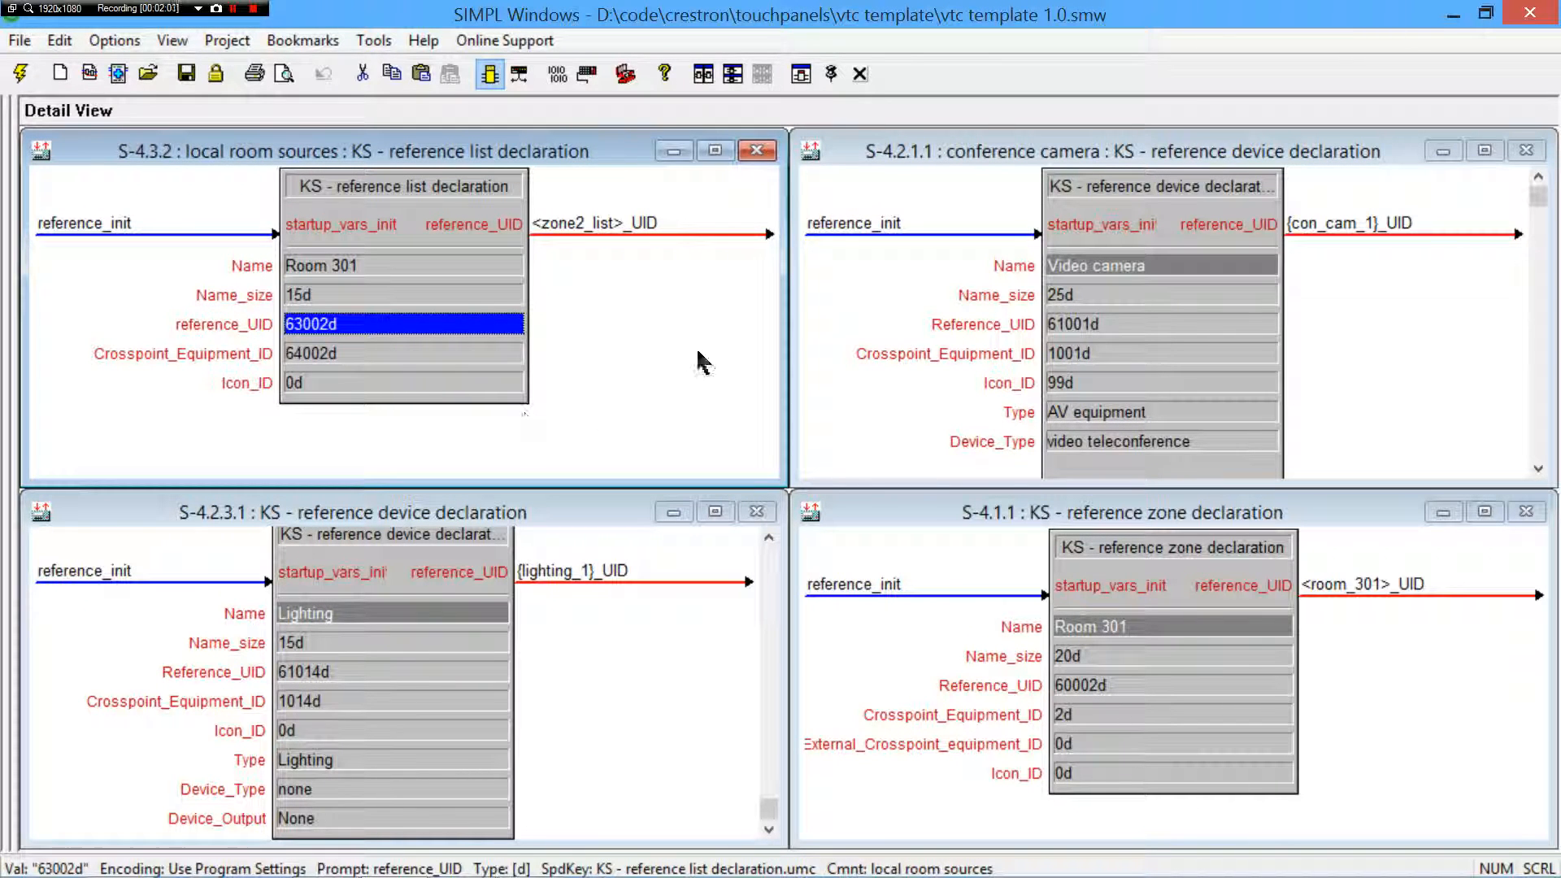
pyautogui.click(595, 223)
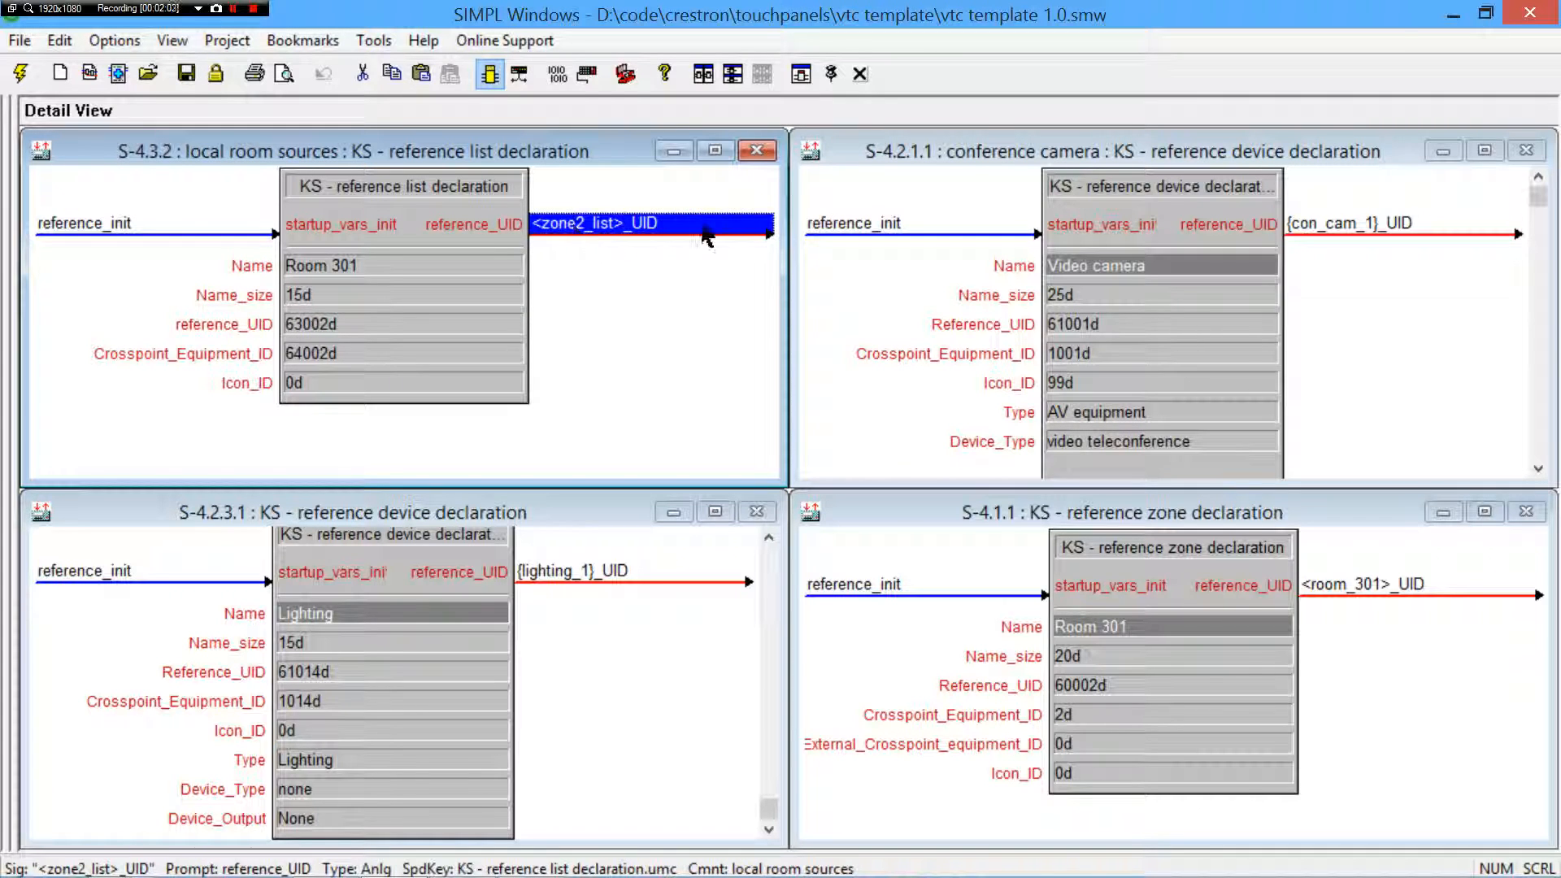
pyautogui.moveTo(694, 236)
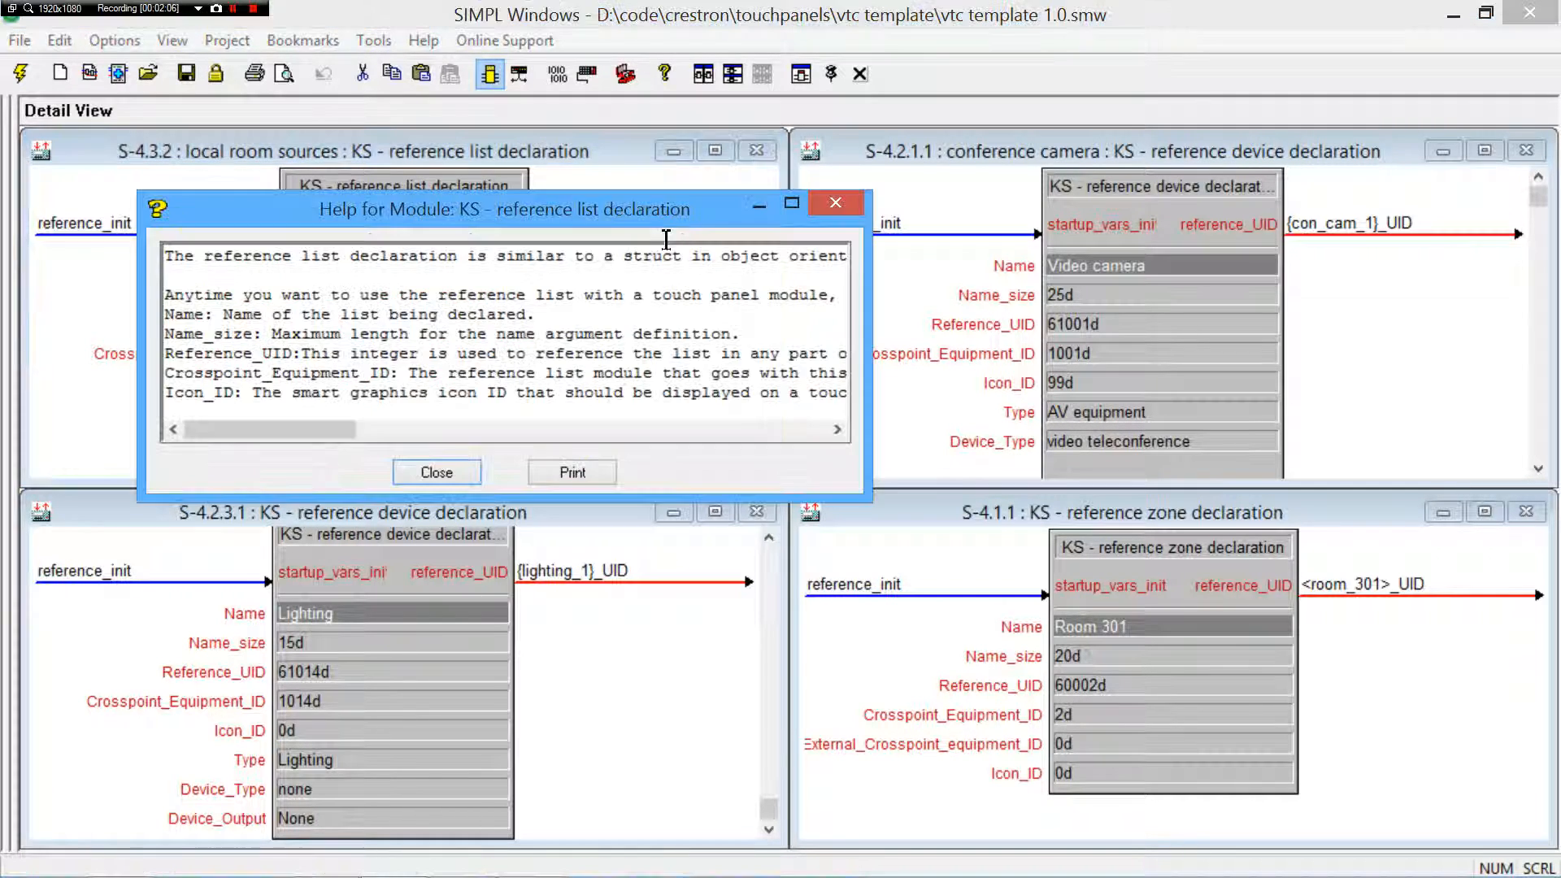
pyautogui.moveTo(607, 358)
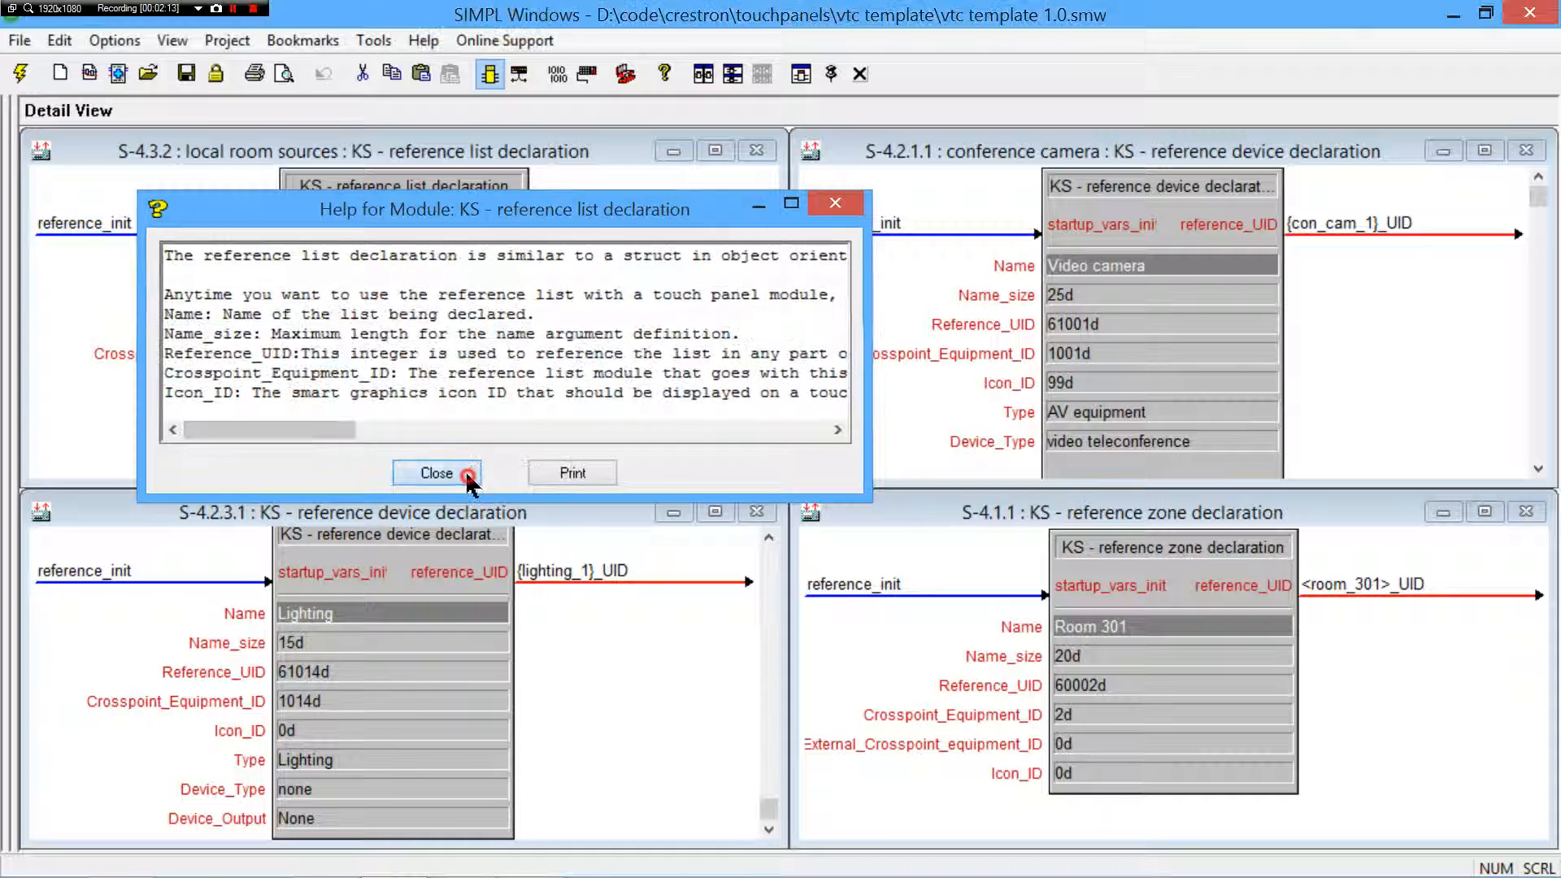
# - Review the local room sources list's reference UID 63002d and crosspoint ID, the lighting name size and zone2 list UID
pyautogui.click(436, 473)
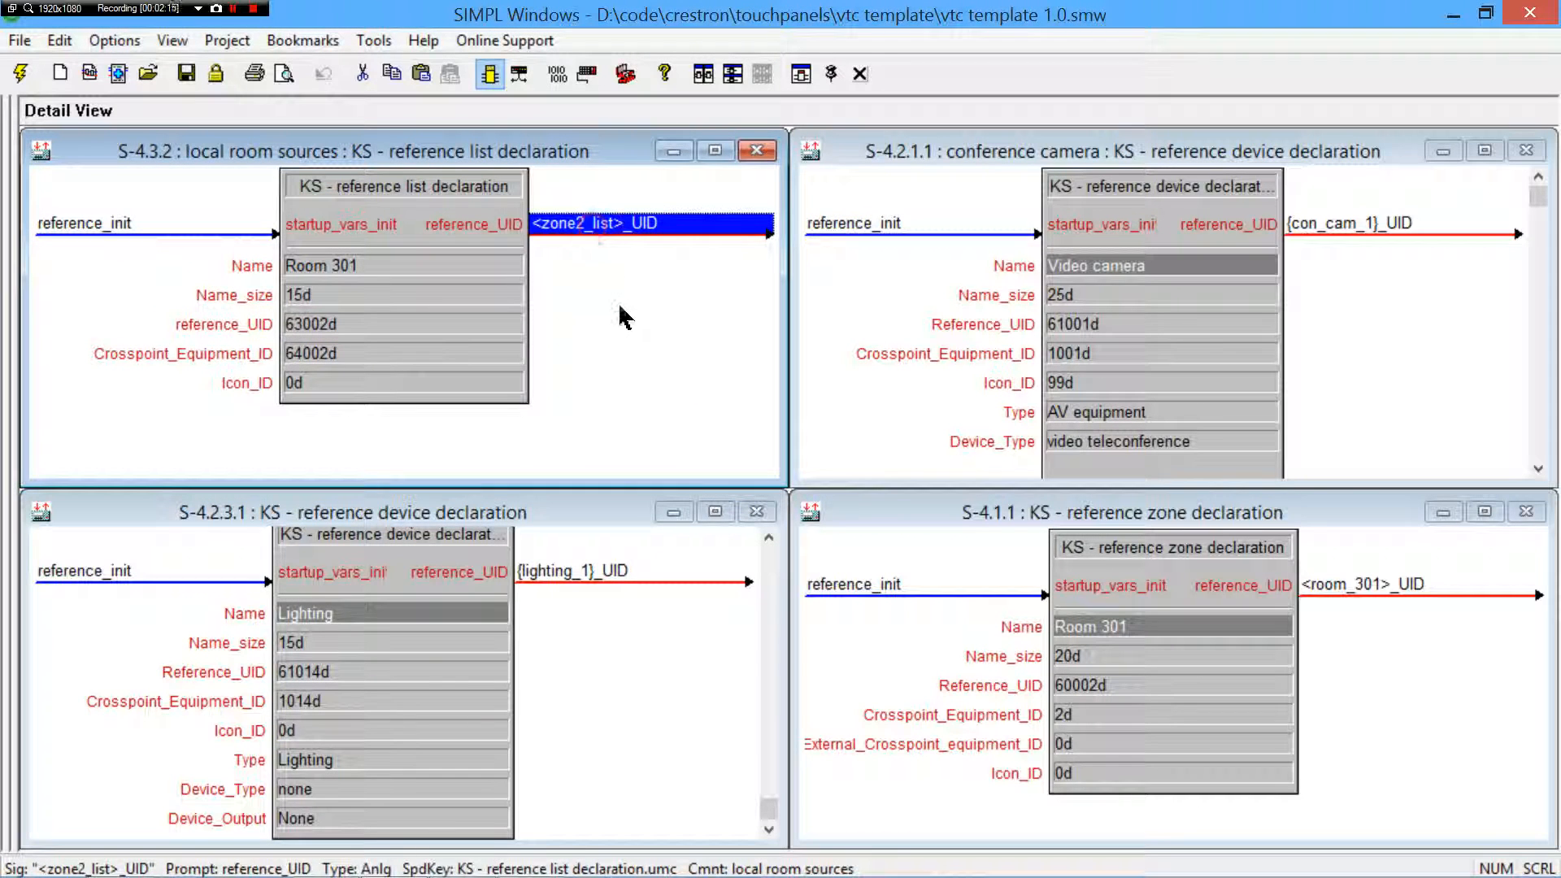
pyautogui.click(404, 324)
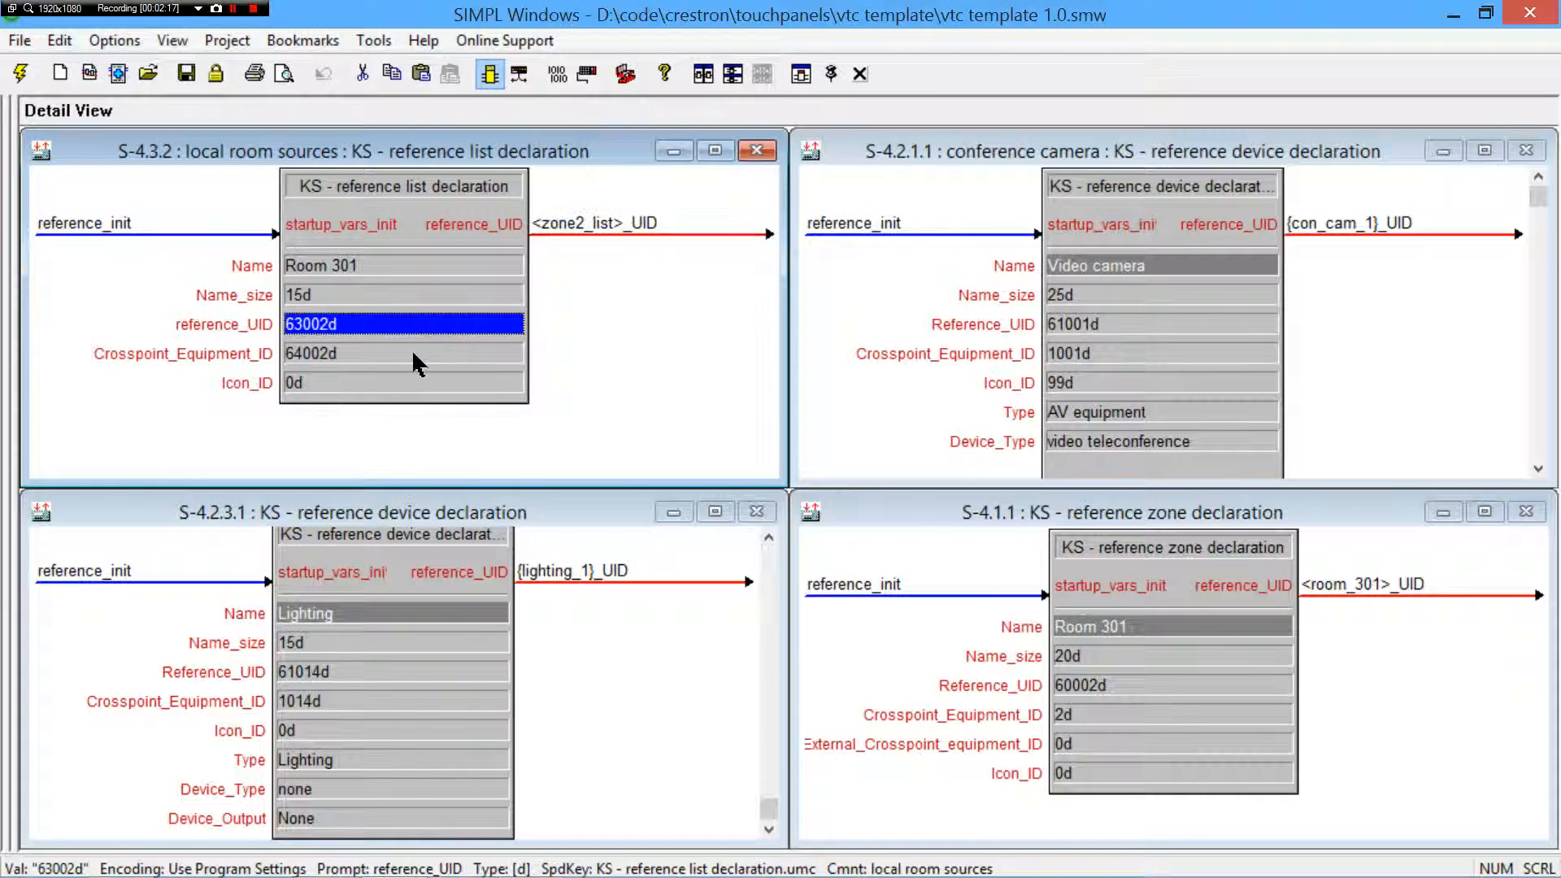
pyautogui.click(401, 353)
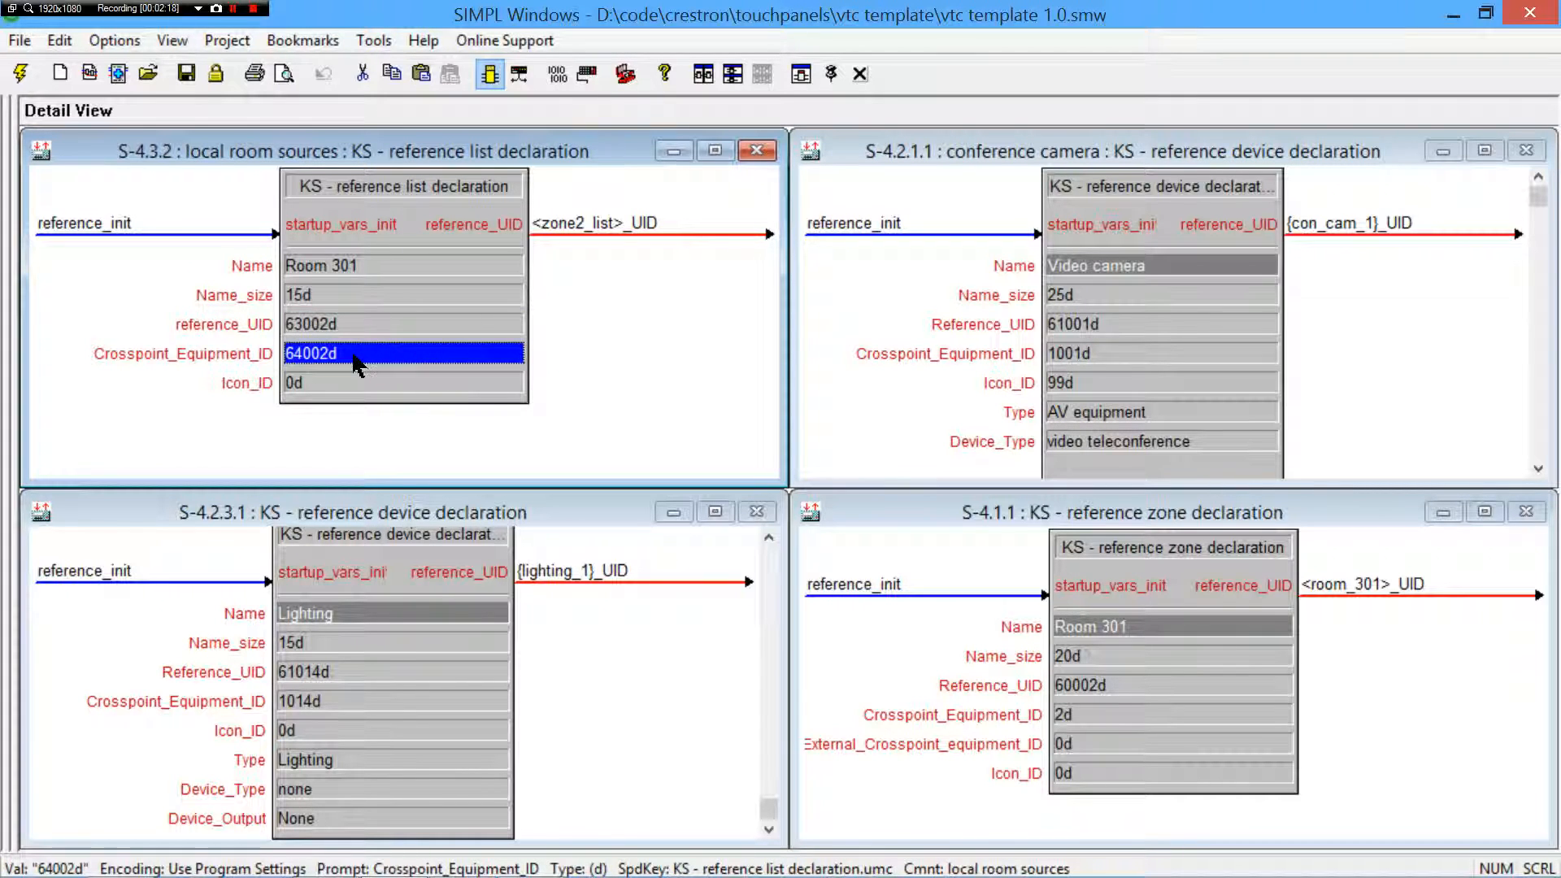
pyautogui.click(592, 223)
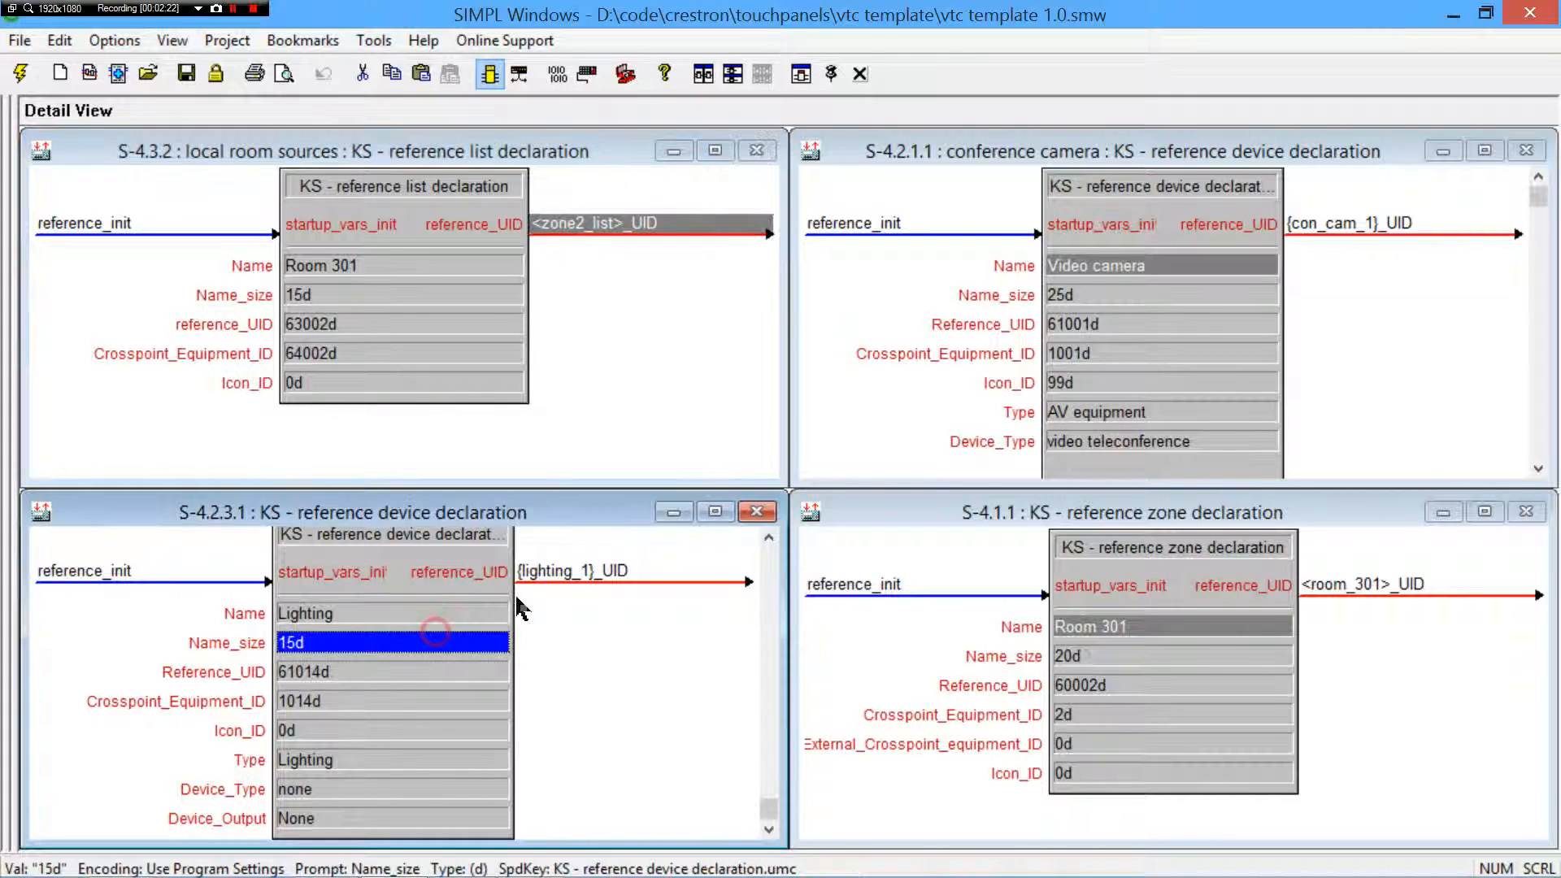
pyautogui.click(632, 570)
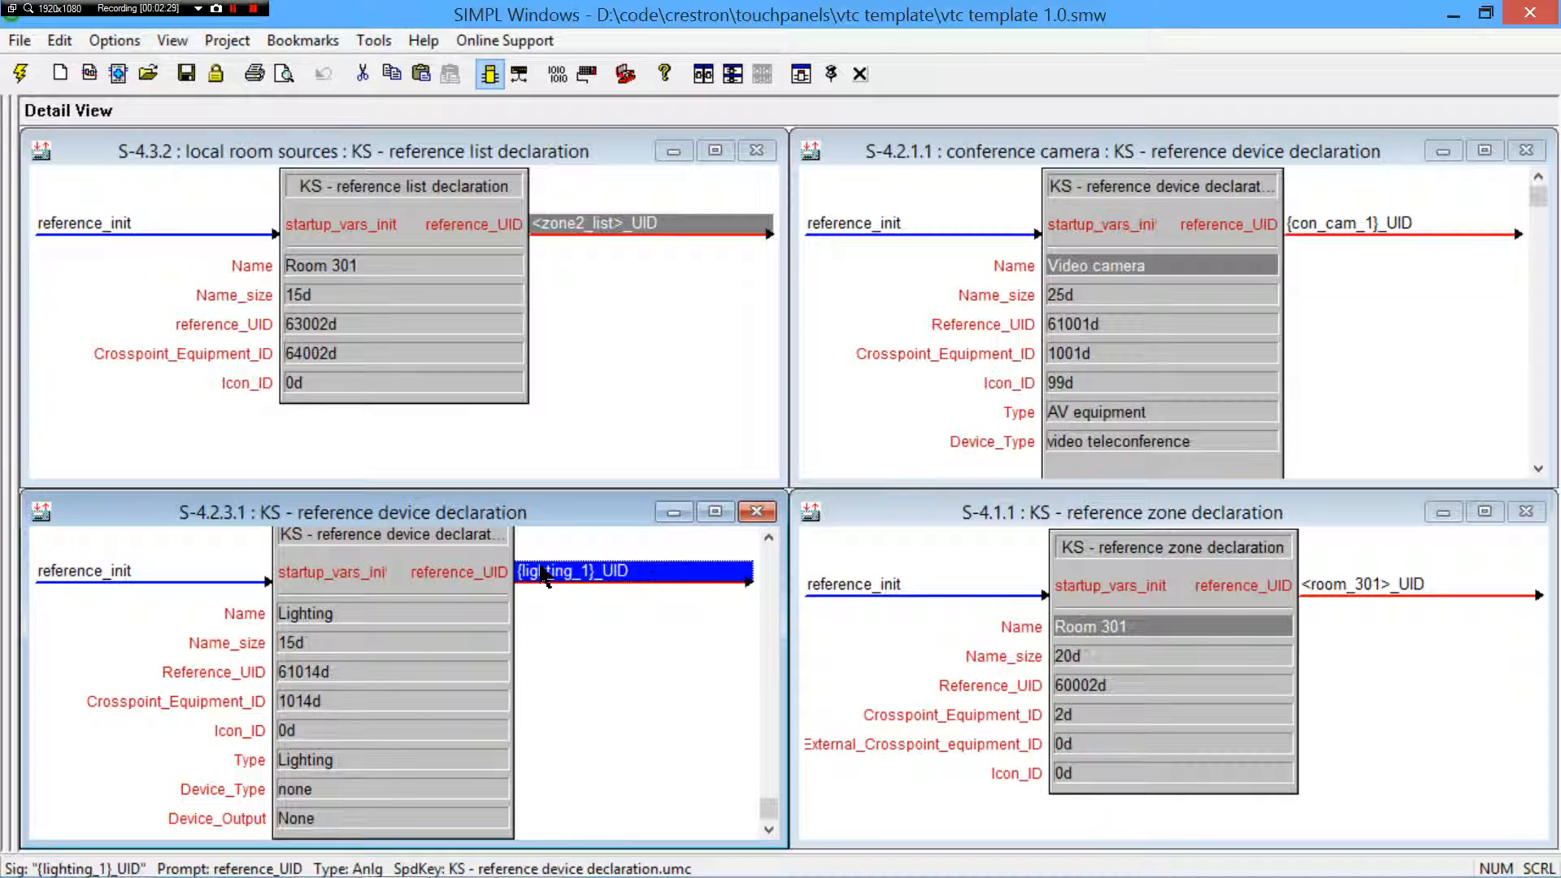
pyautogui.moveTo(649, 577)
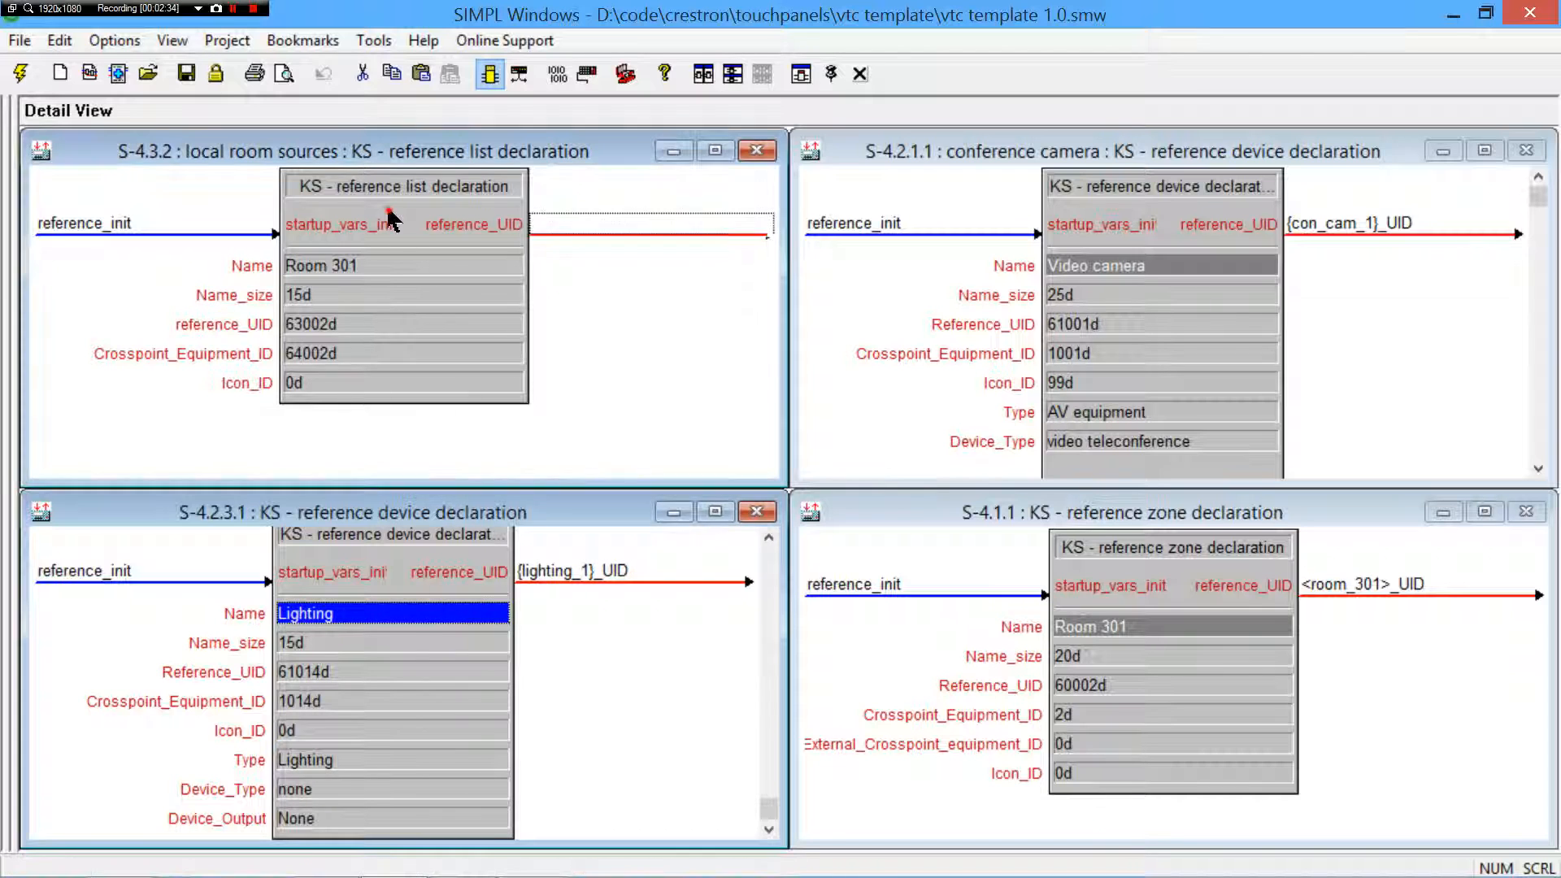
pyautogui.click(647, 223)
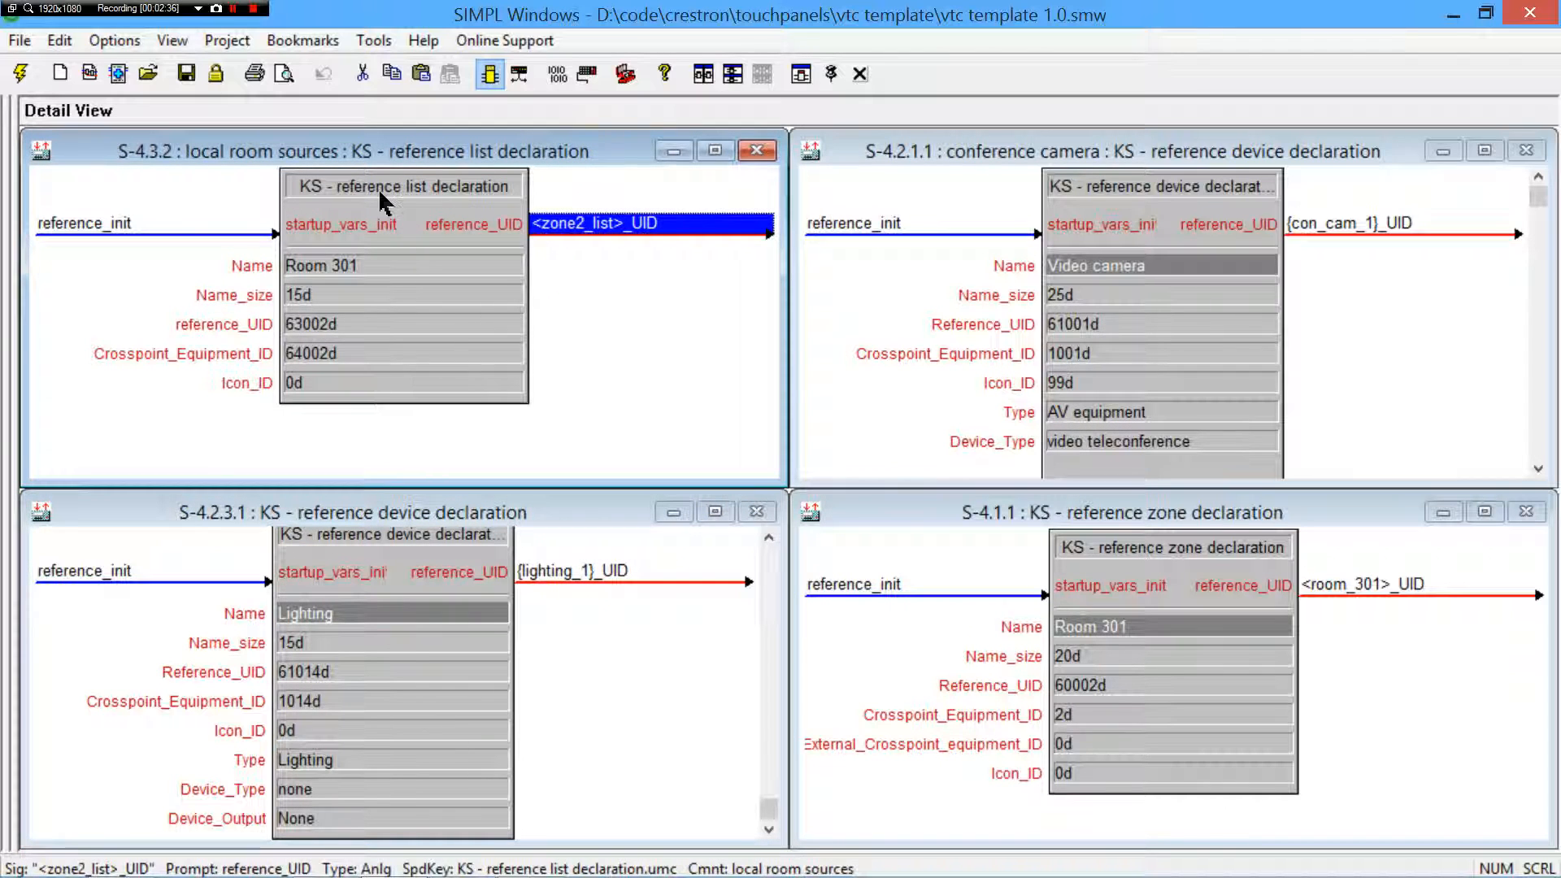
pyautogui.moveTo(304, 277)
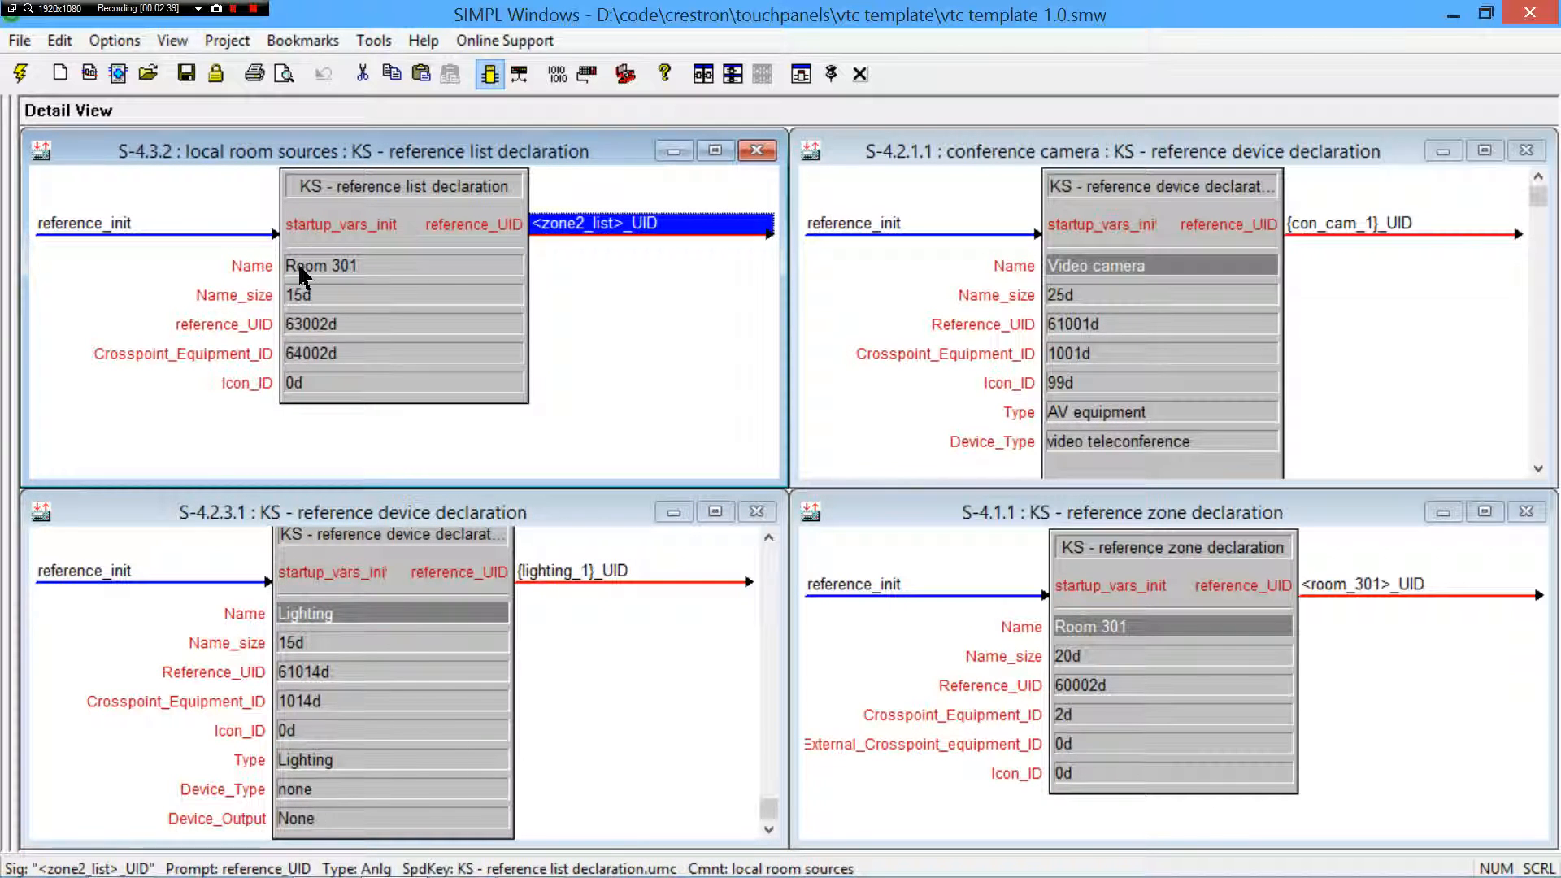
pyautogui.moveTo(408, 748)
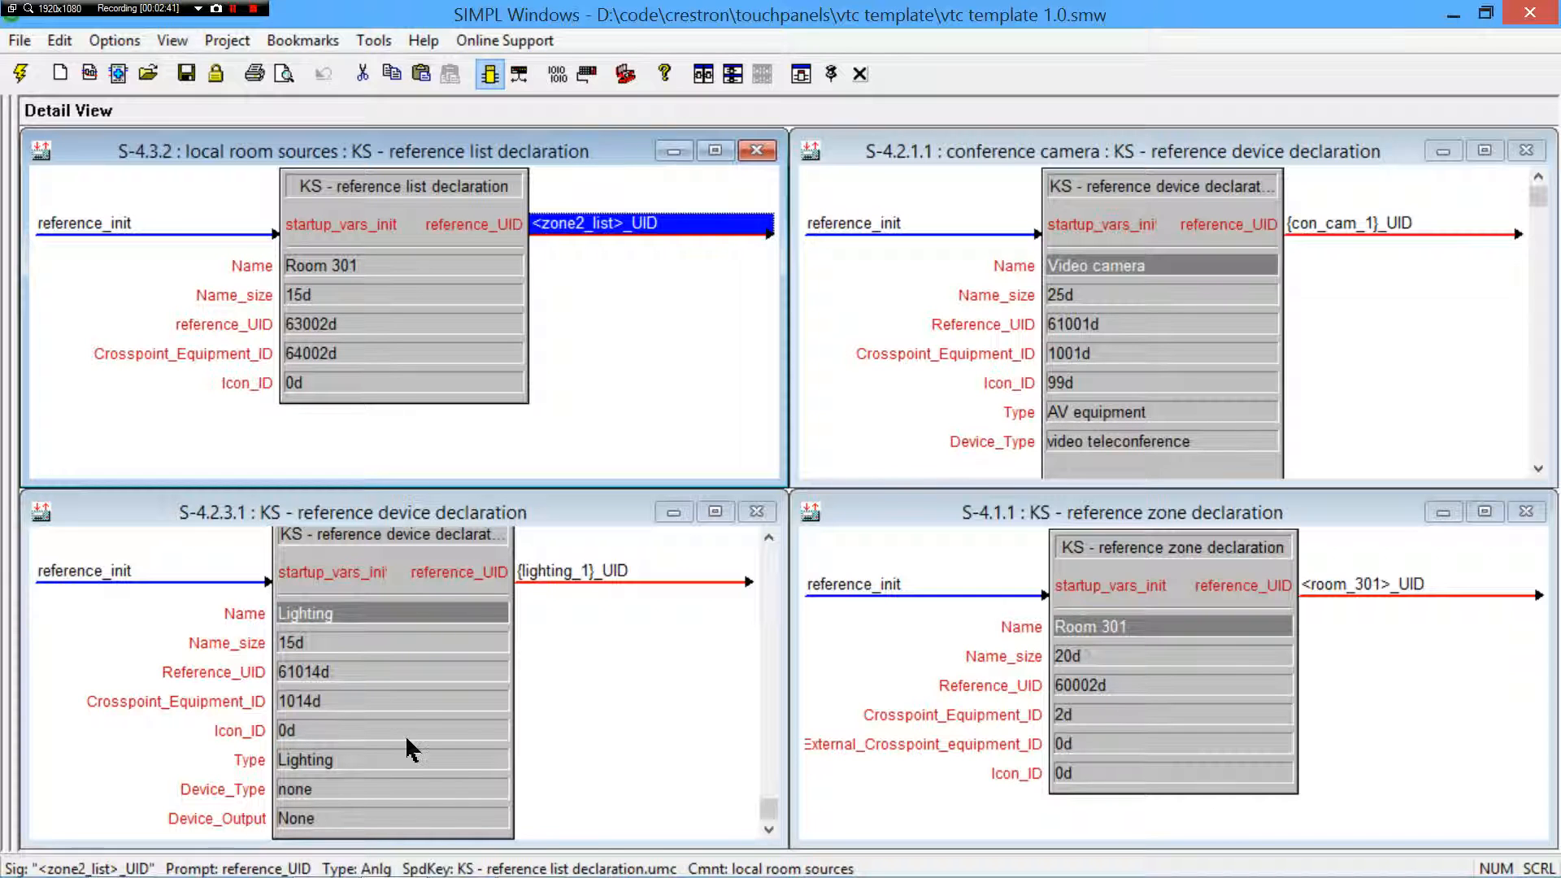
pyautogui.moveTo(418, 394)
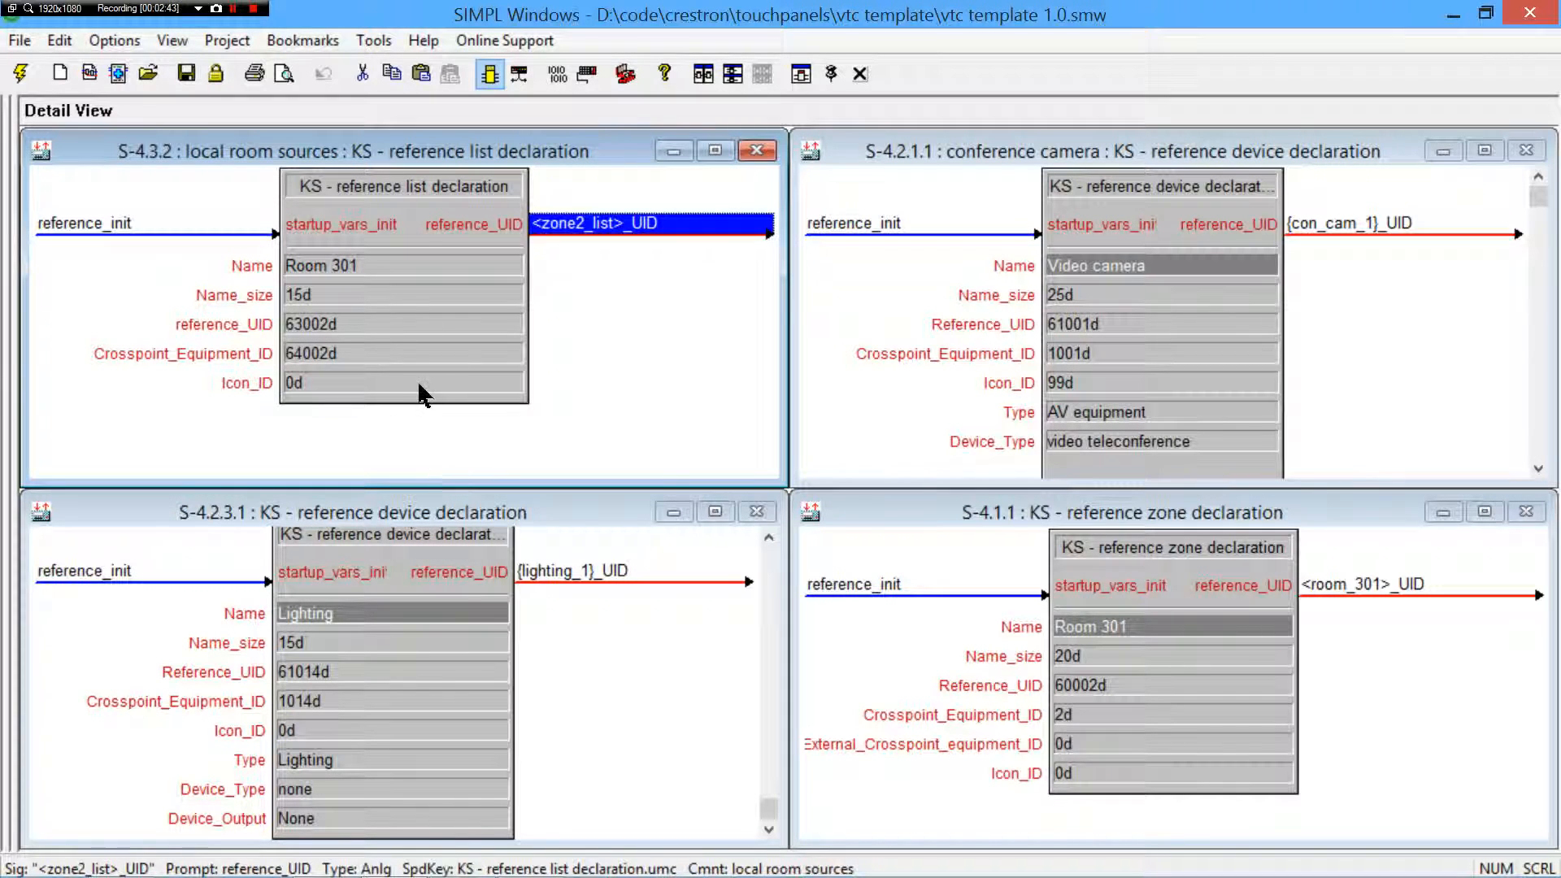
# - Compare the lighting device's reference UID against its crosspoint equipment ID and the list's reference UID
pyautogui.click(404, 323)
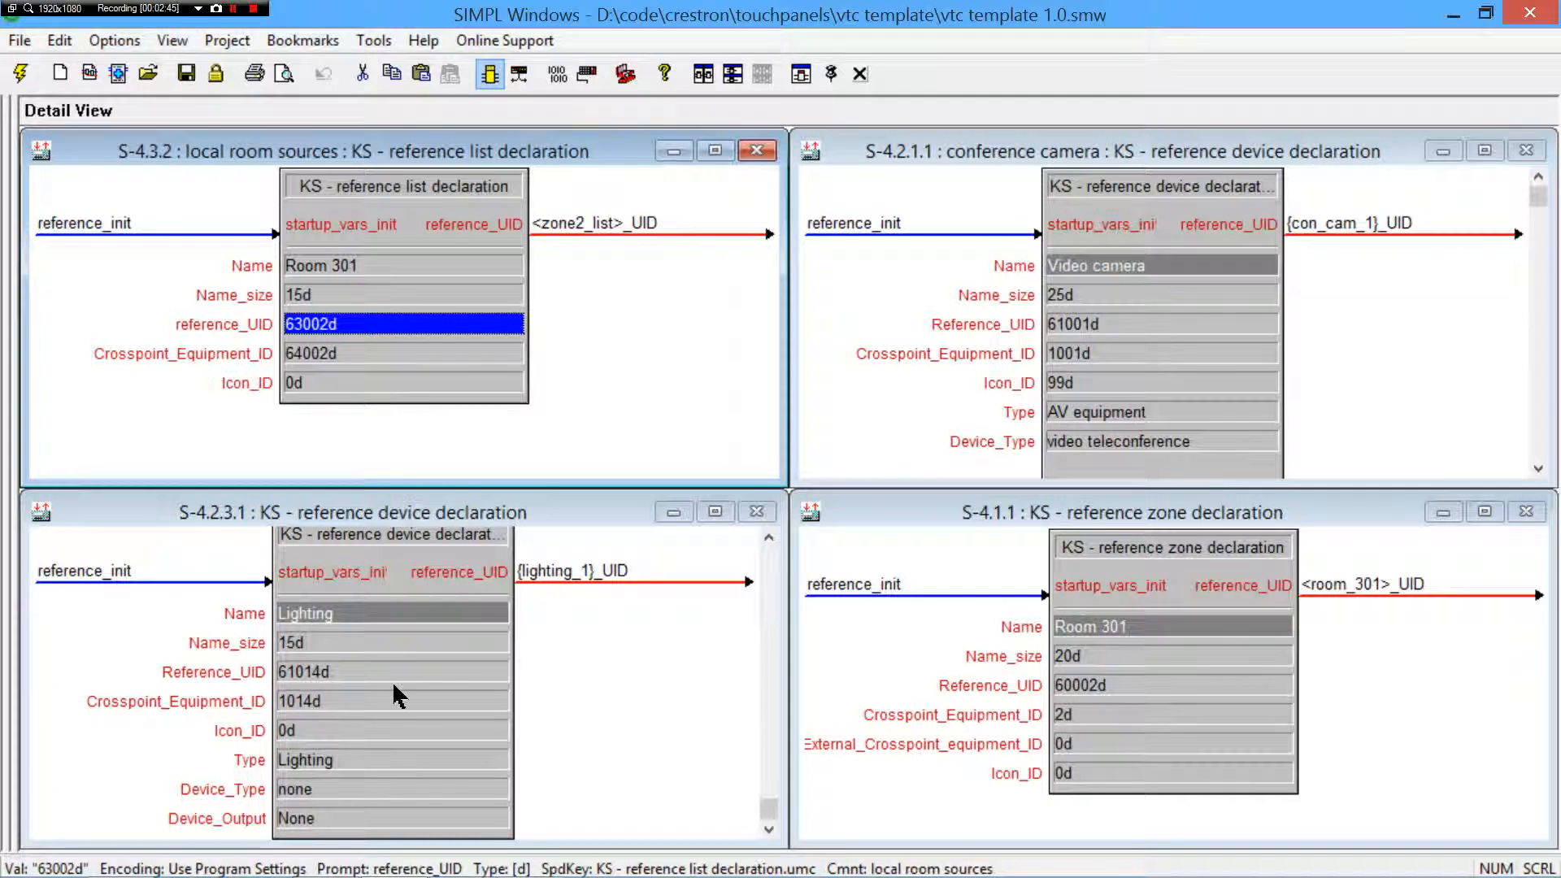
pyautogui.click(392, 672)
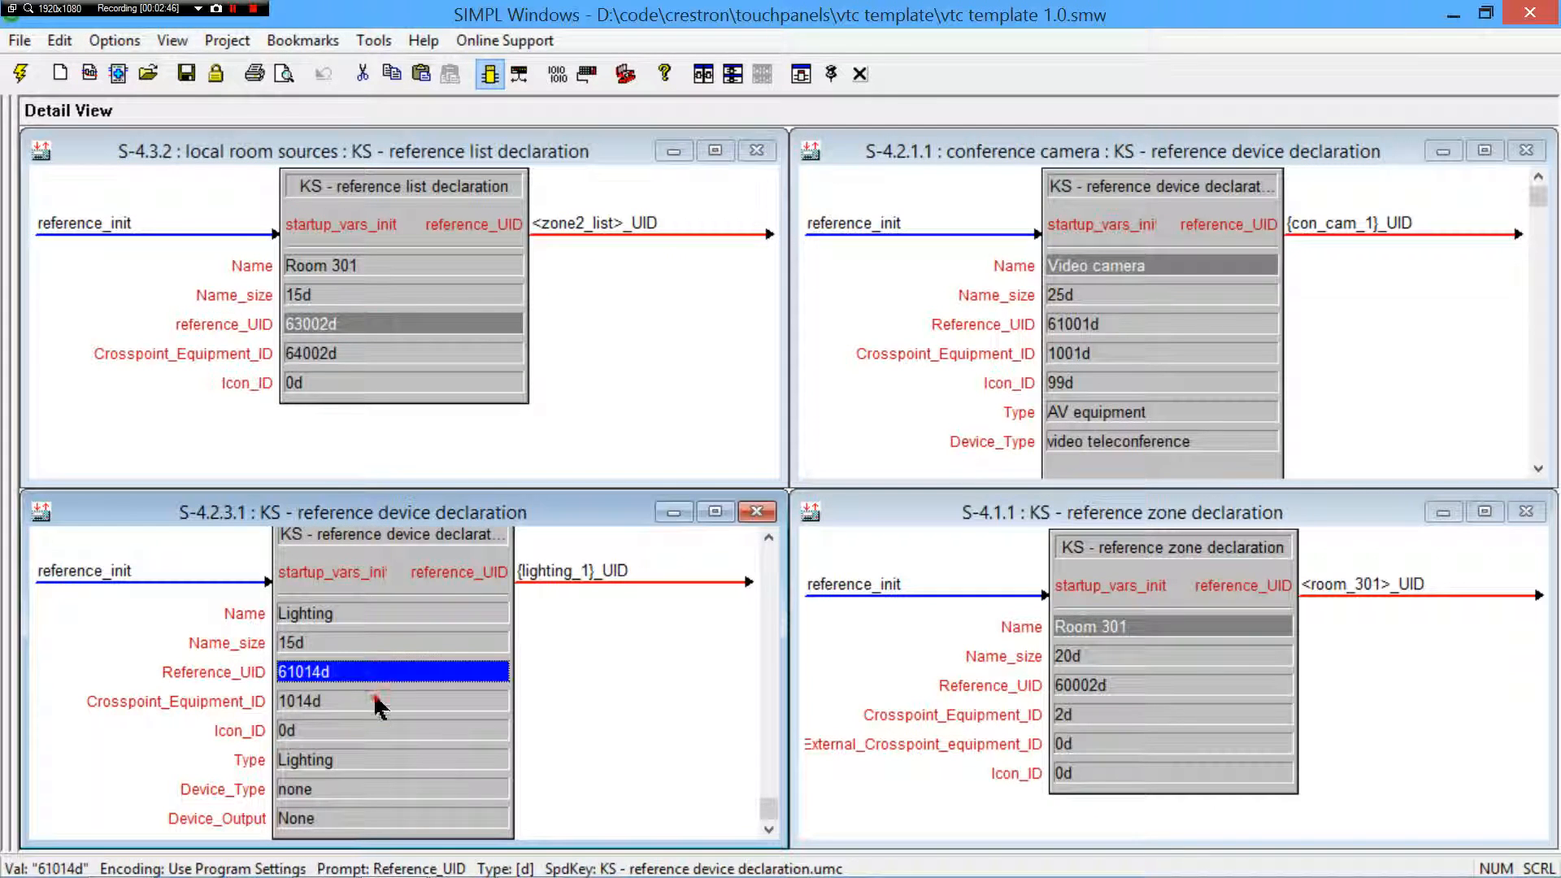
pyautogui.click(392, 701)
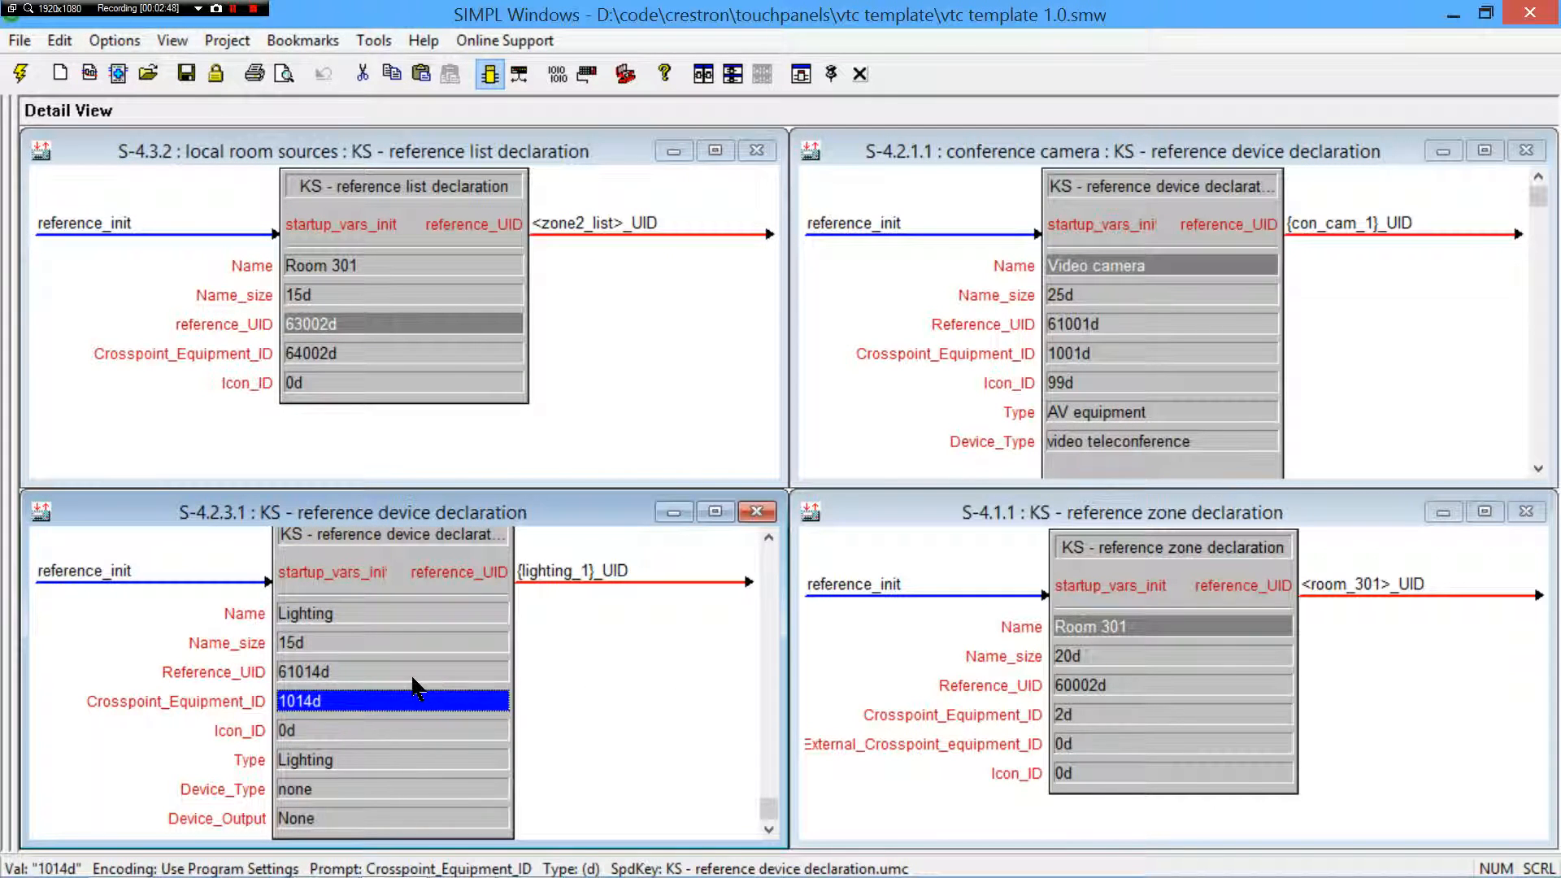
pyautogui.click(392, 671)
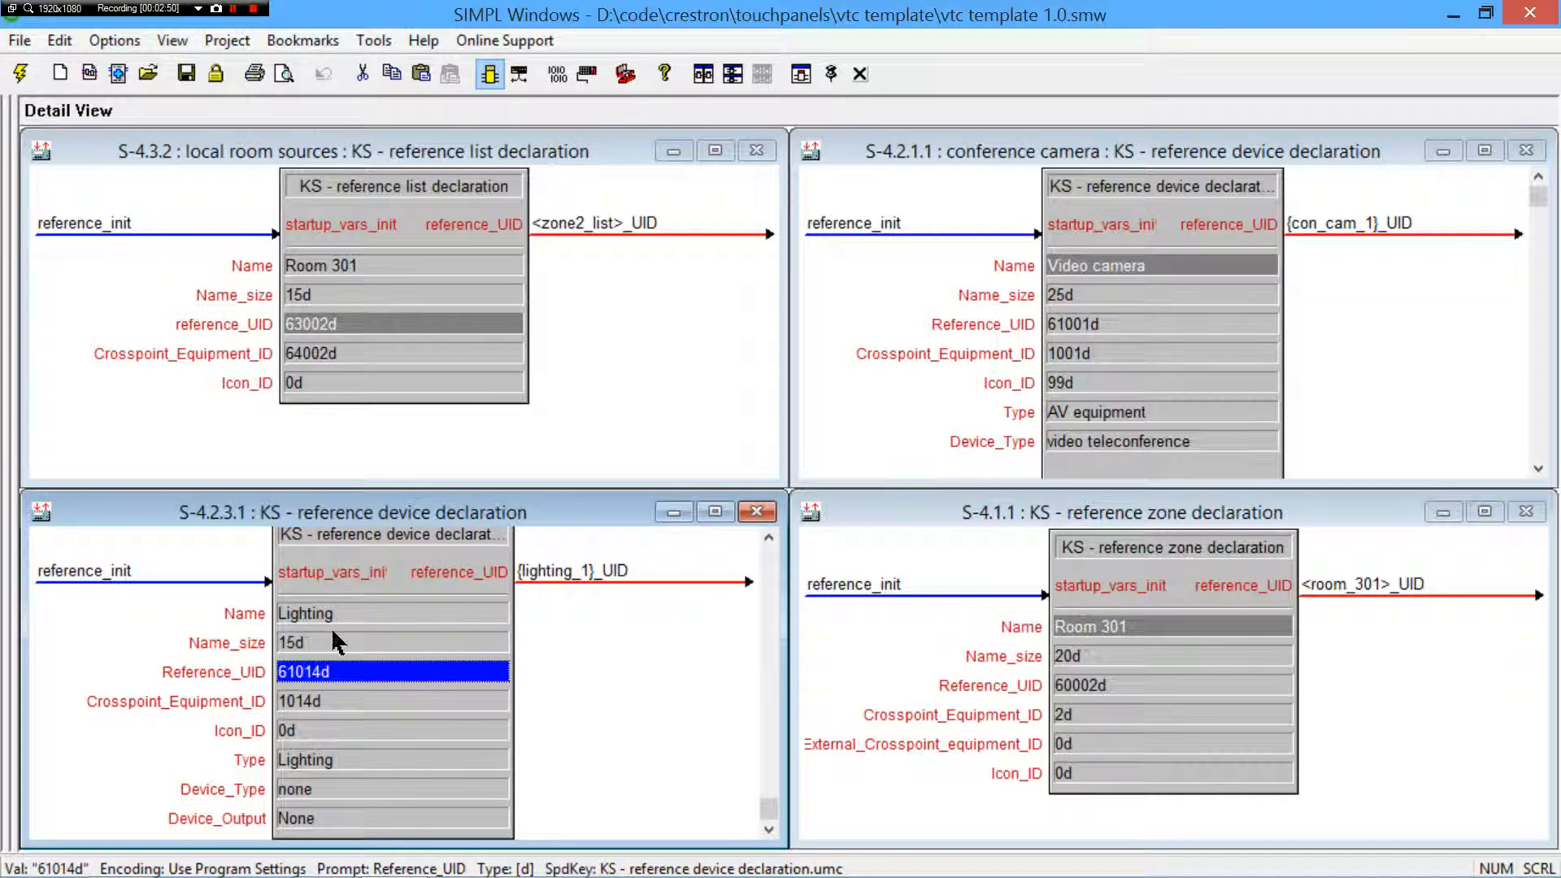
pyautogui.moveTo(576, 581)
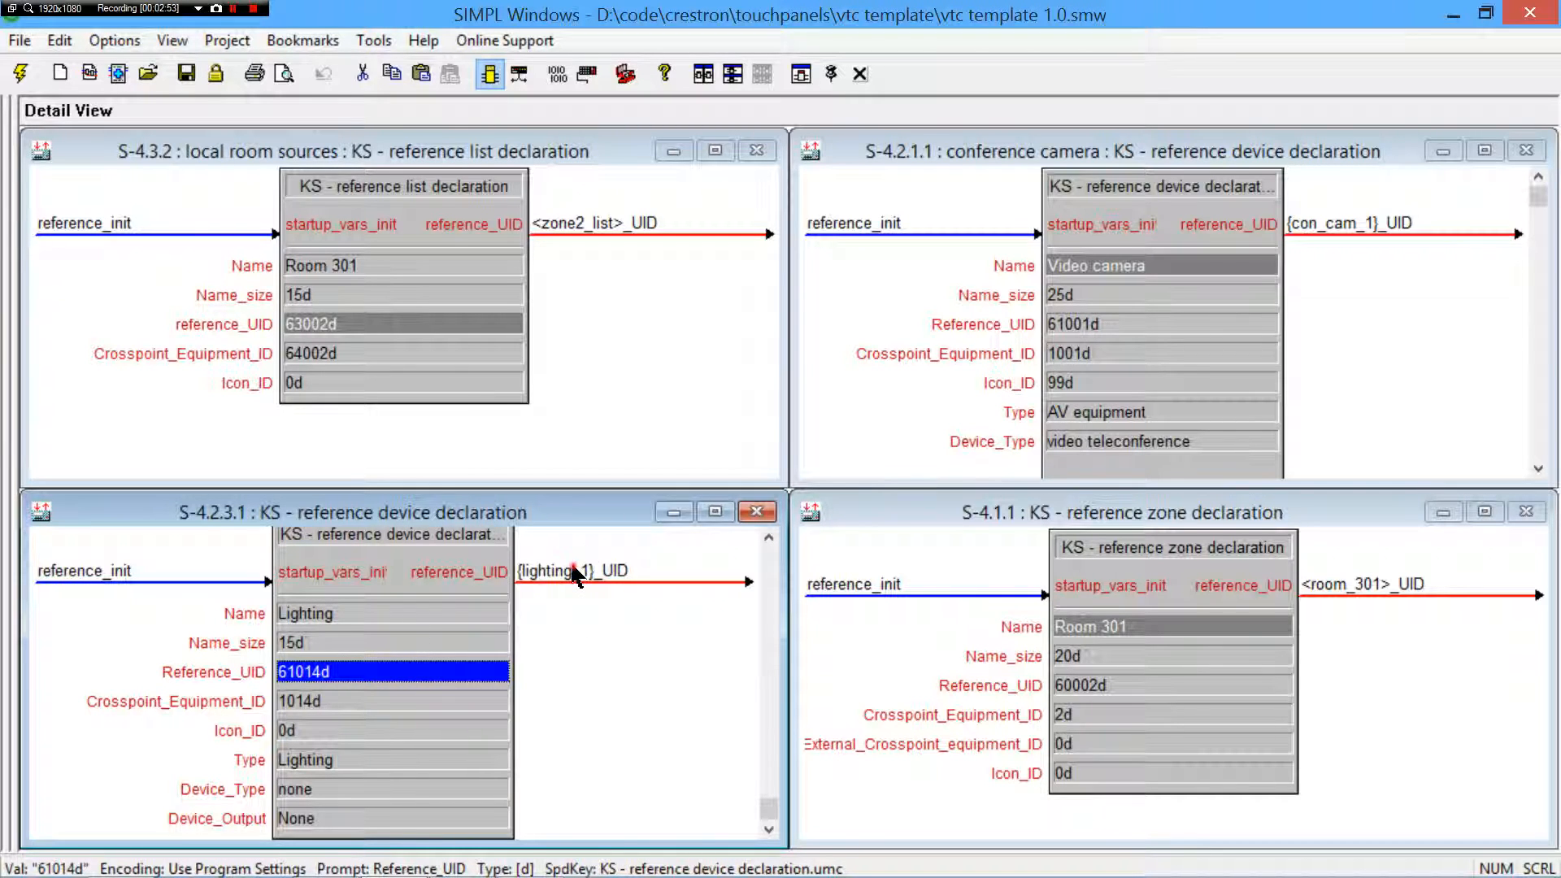
pyautogui.click(389, 701)
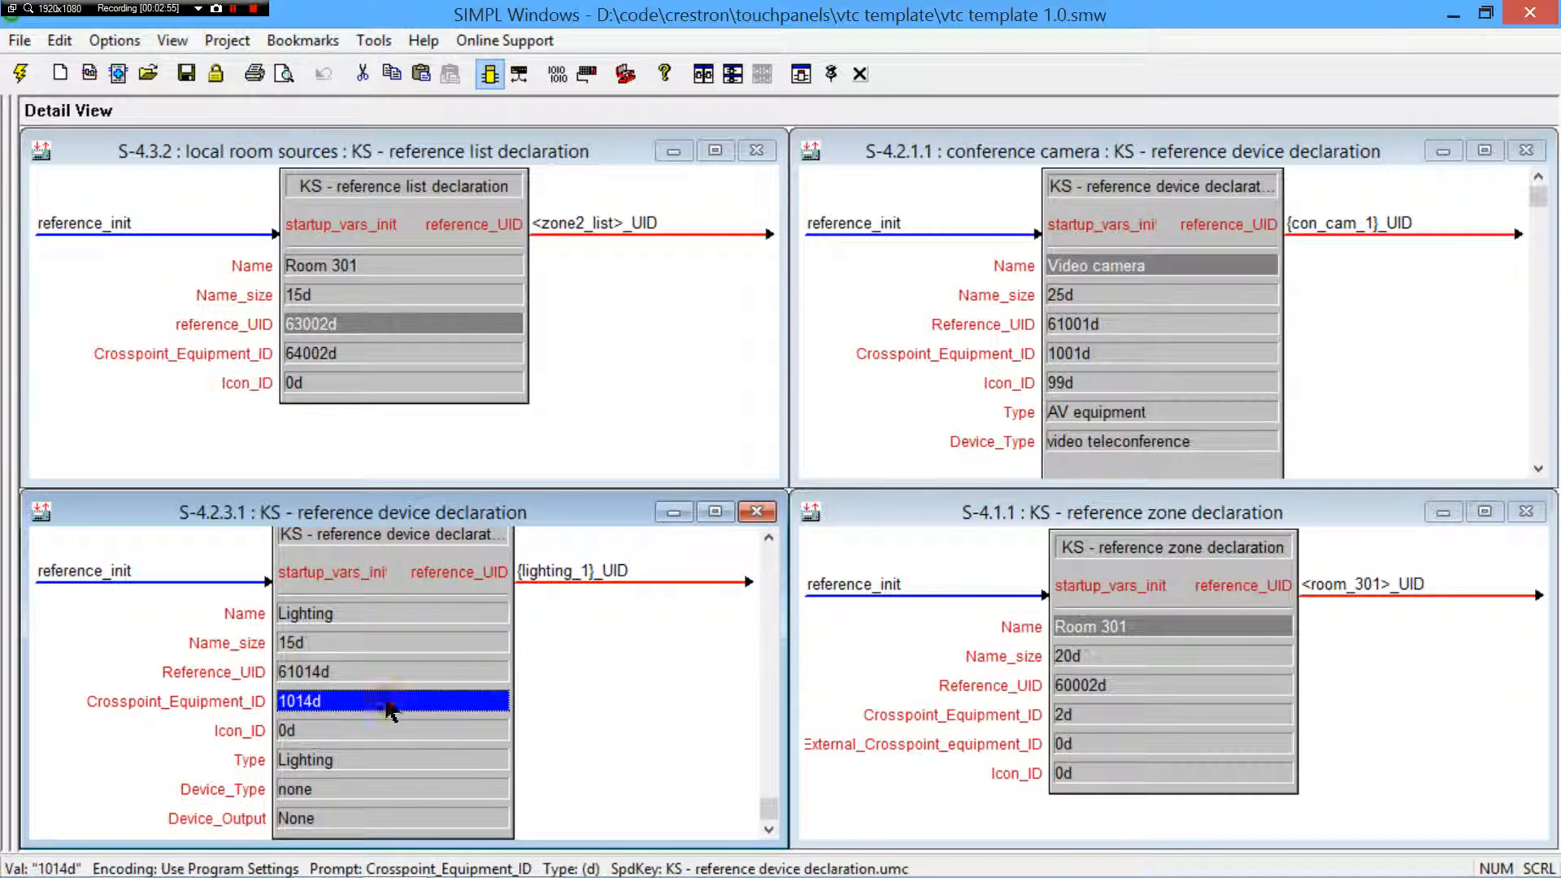
pyautogui.moveTo(348, 716)
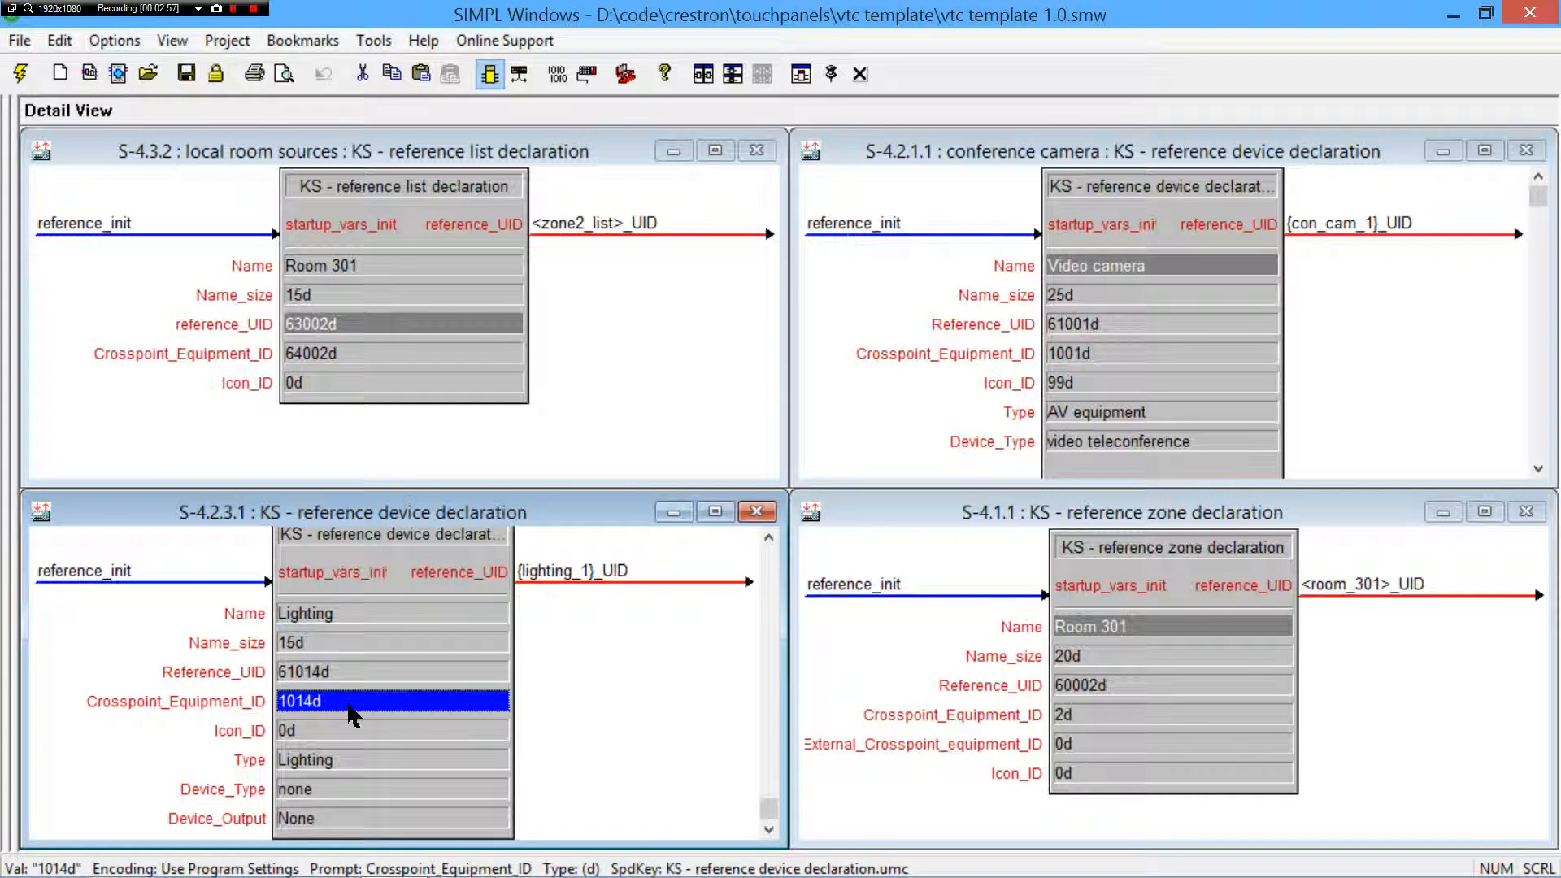
pyautogui.moveTo(502, 638)
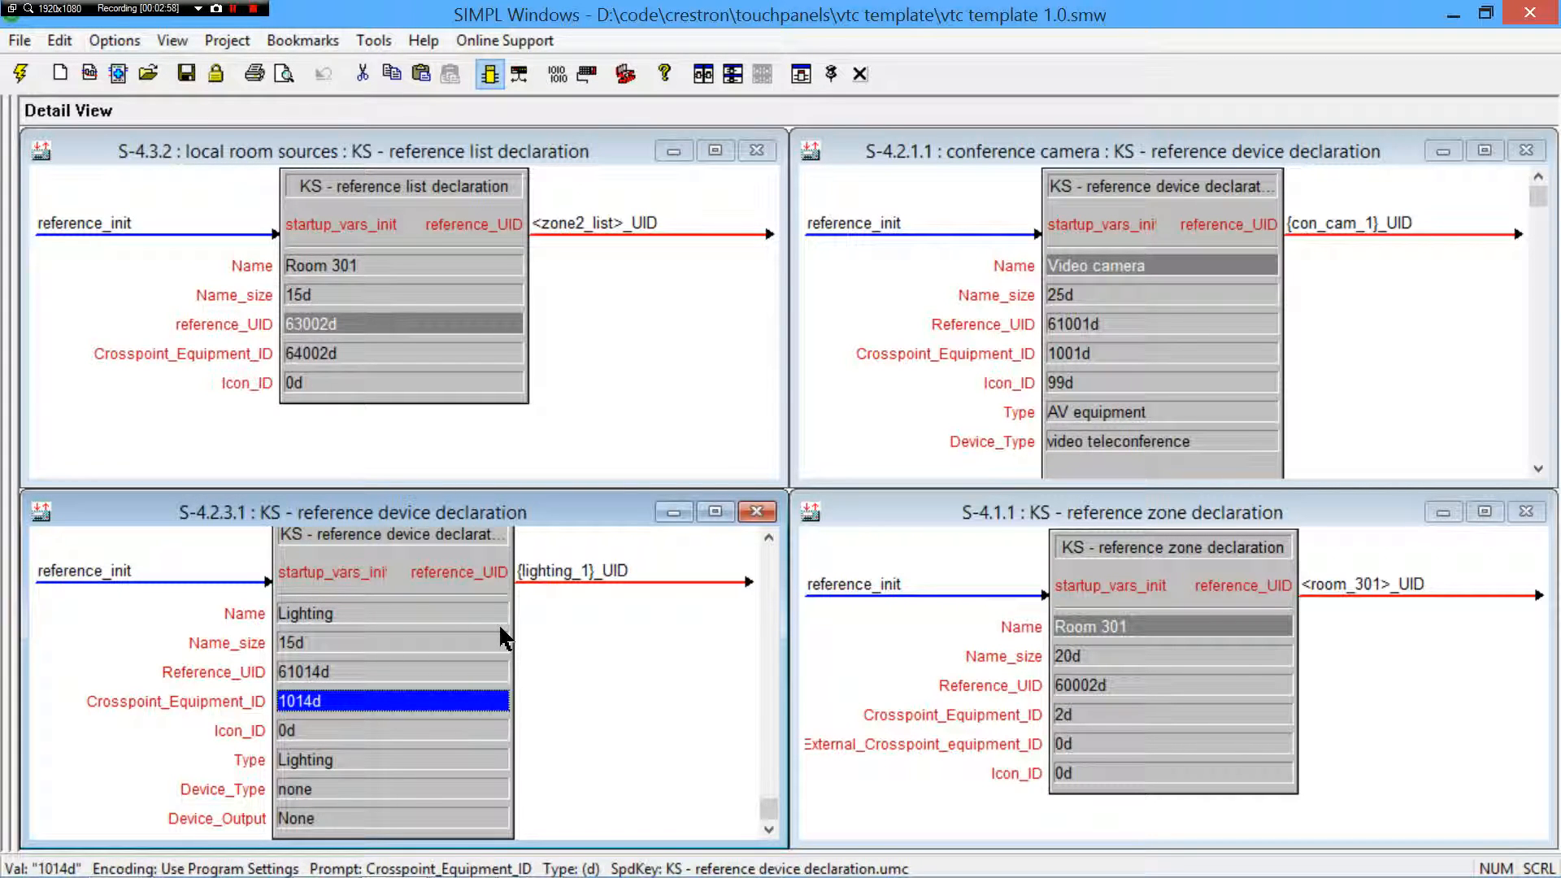
pyautogui.moveTo(830, 73)
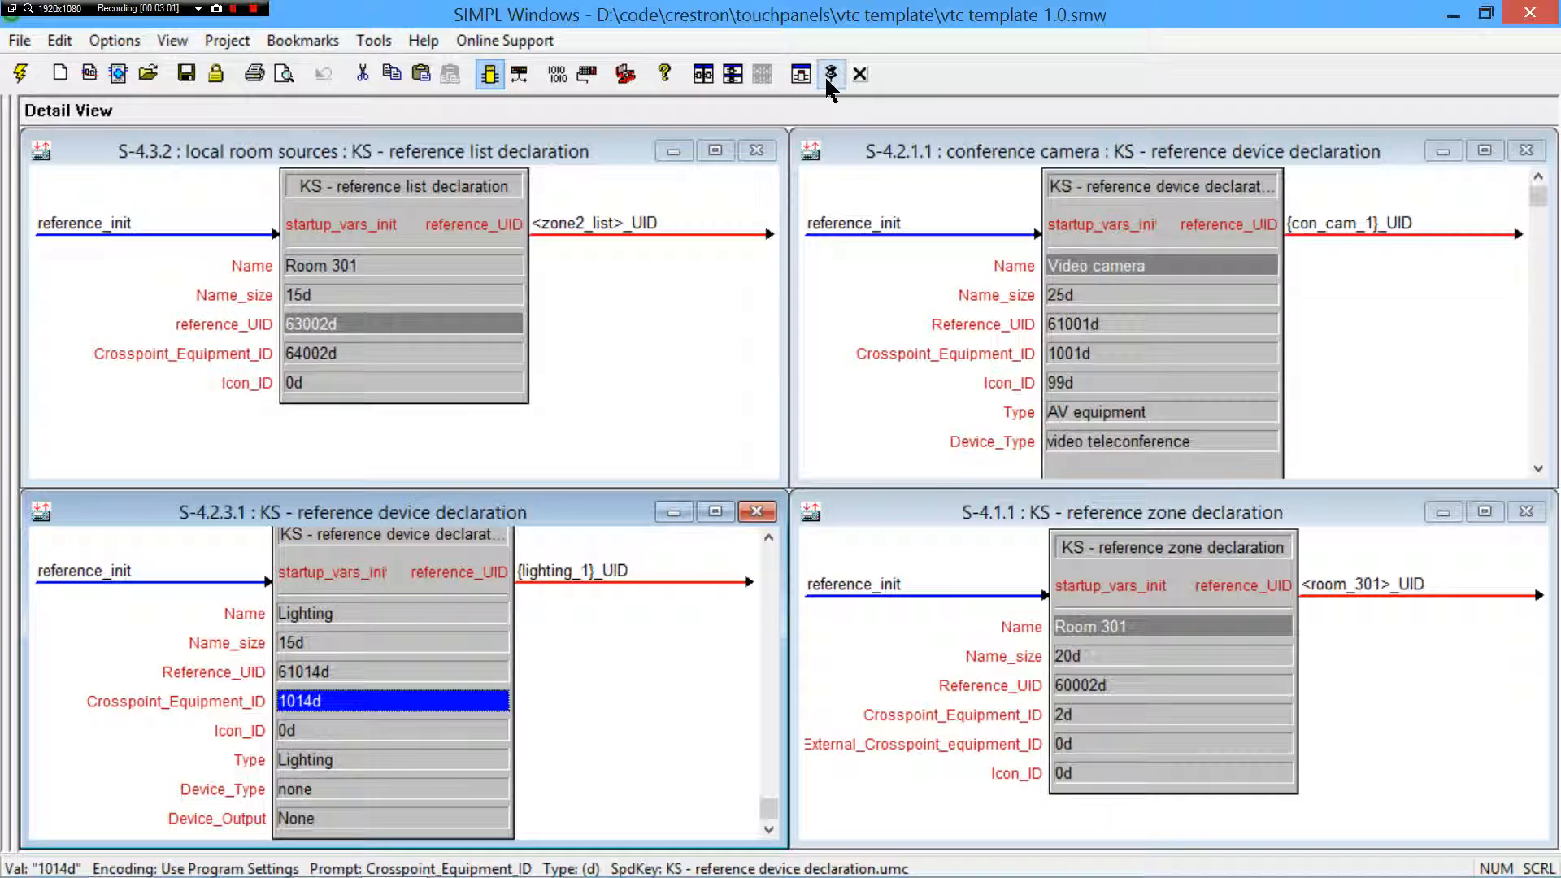
pyautogui.moveTo(878, 254)
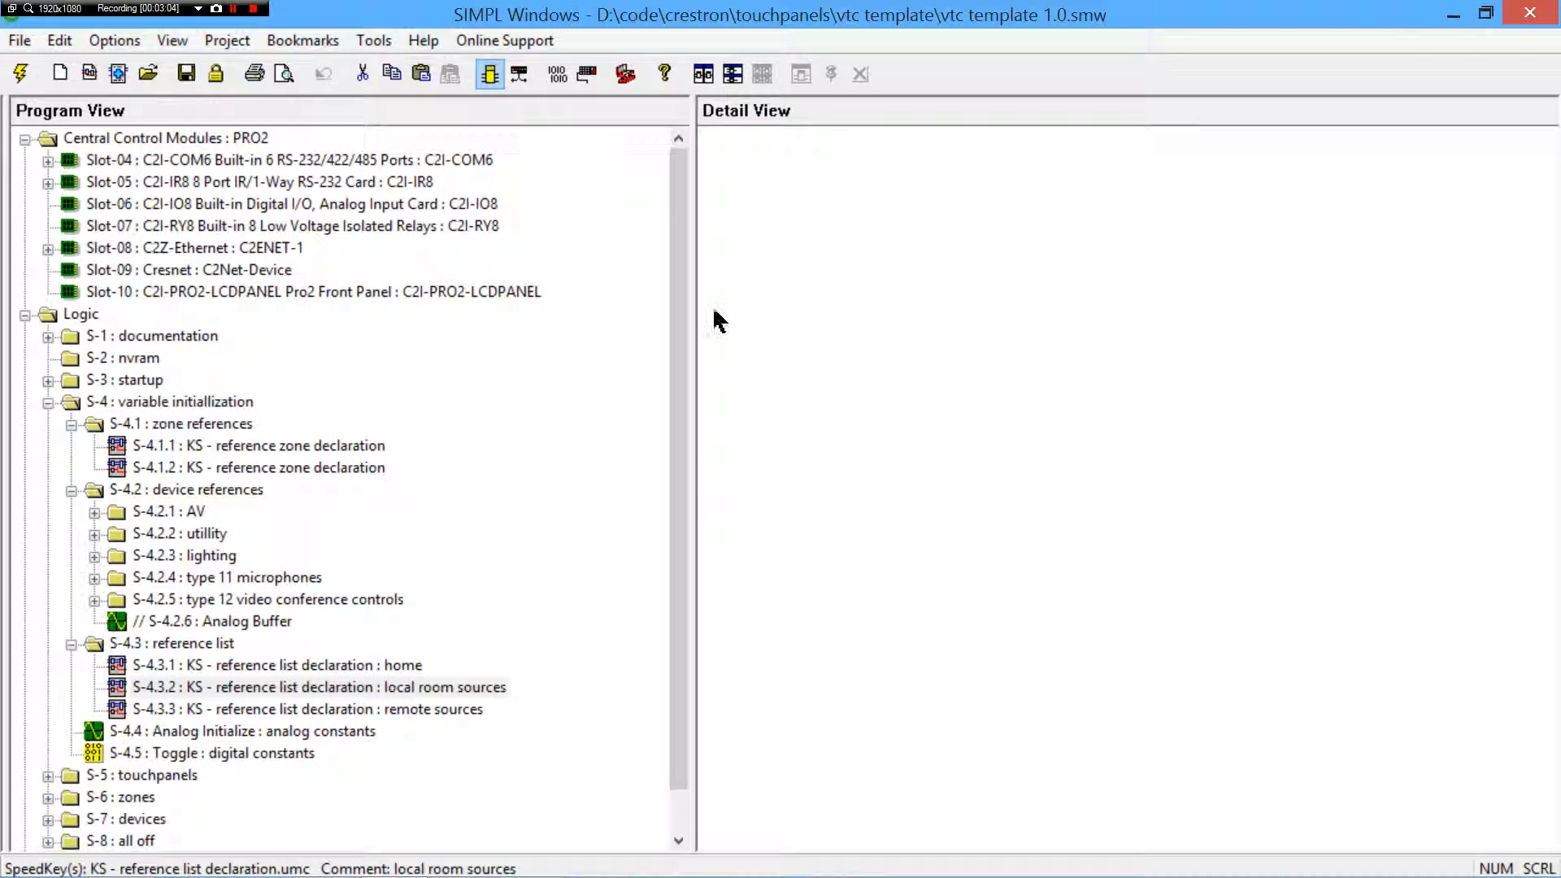
pyautogui.moveTo(235, 426)
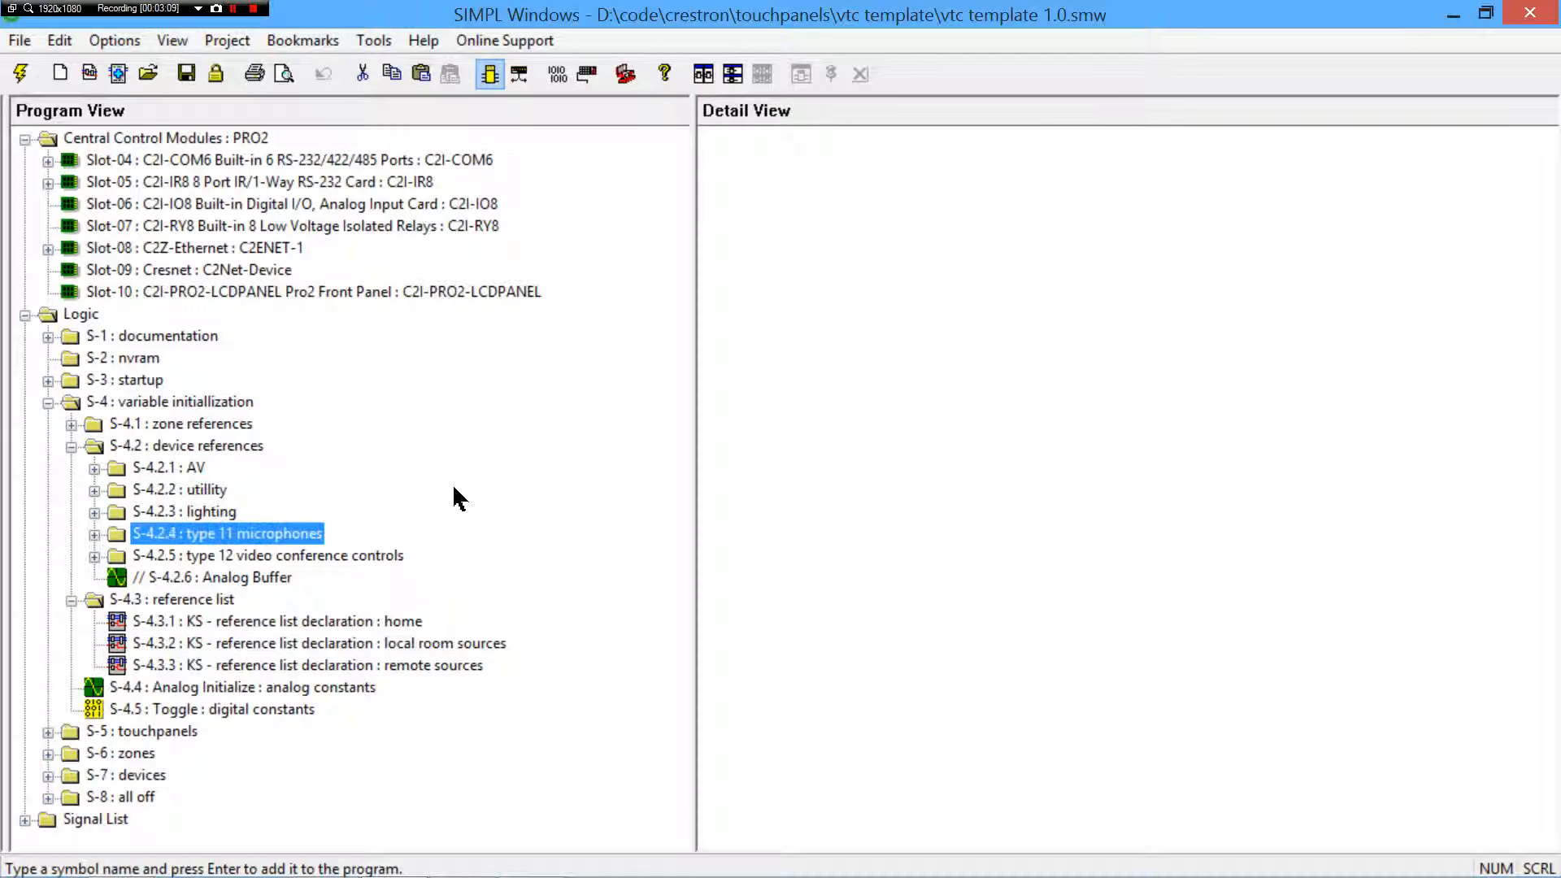
# - Browse the video conference controls, lighting and AV device reference folders
pyautogui.click(266, 555)
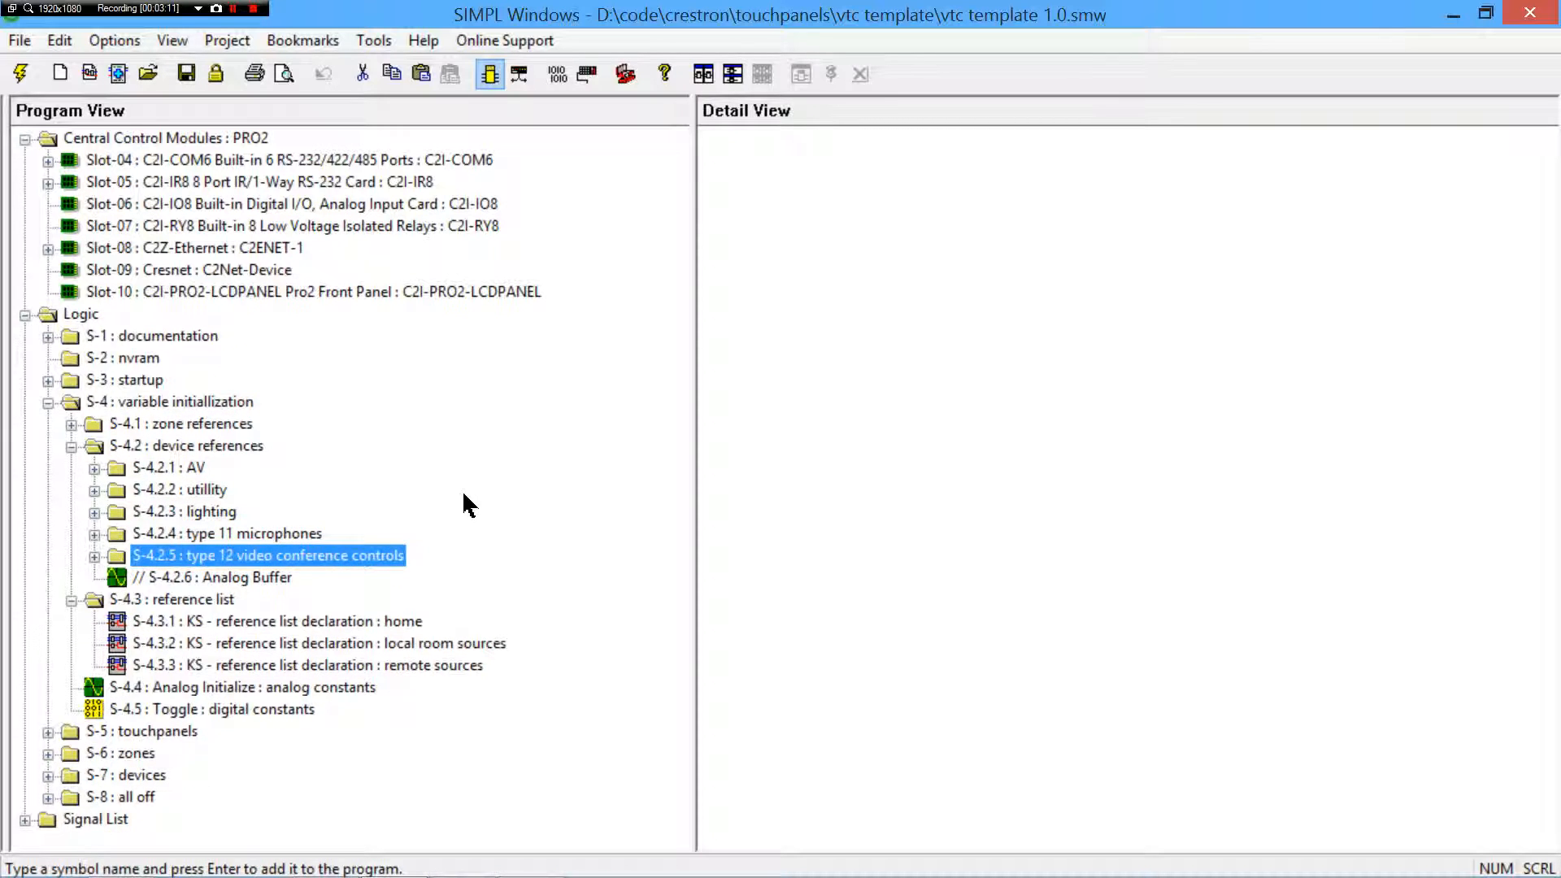
pyautogui.click(184, 512)
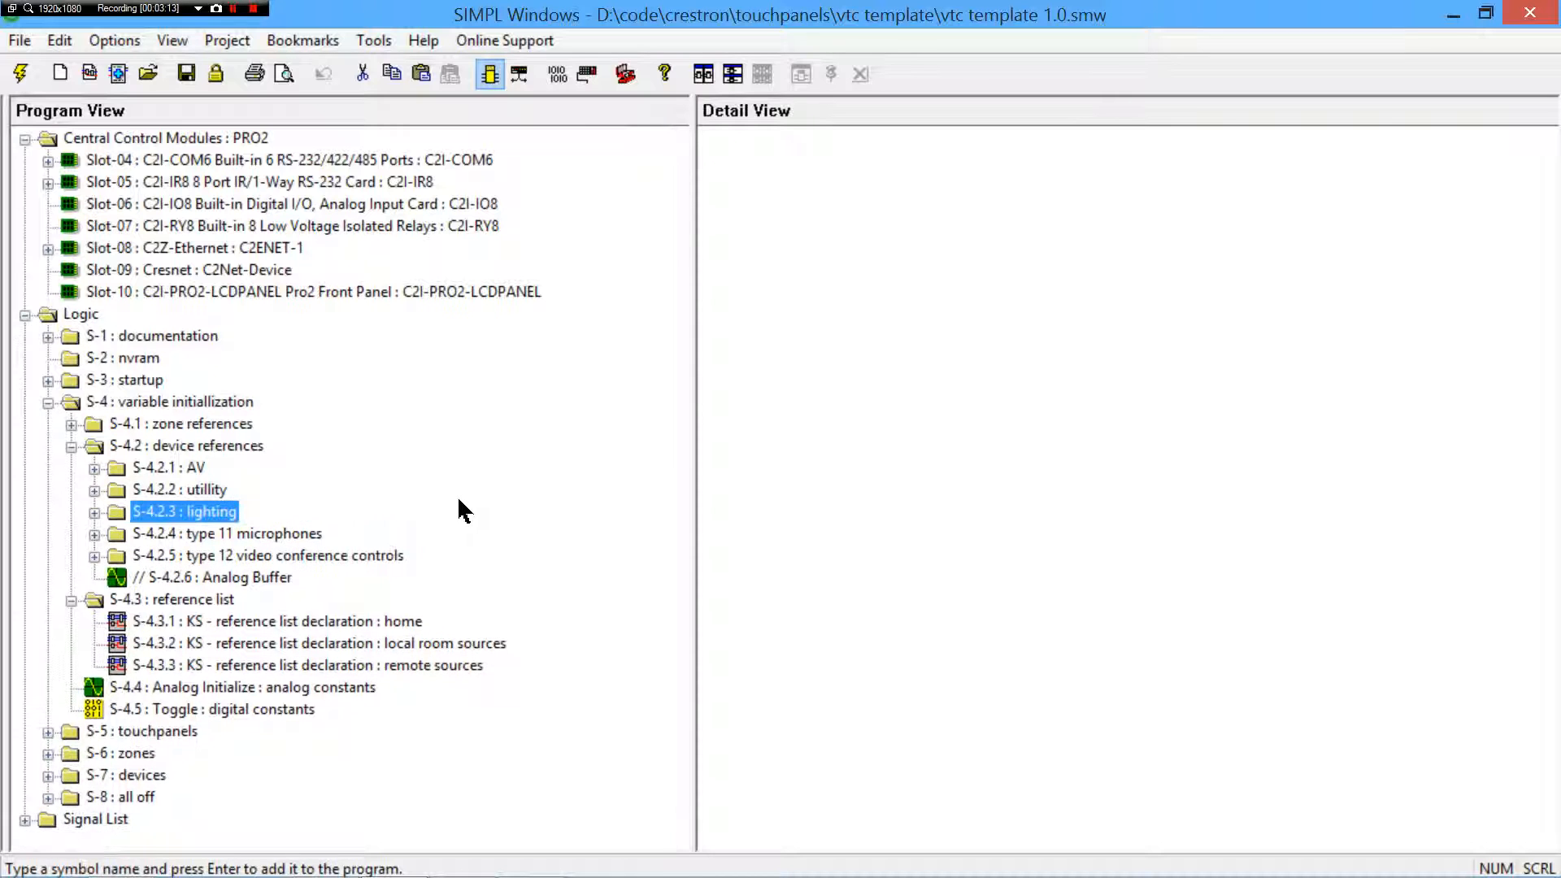
pyautogui.click(167, 466)
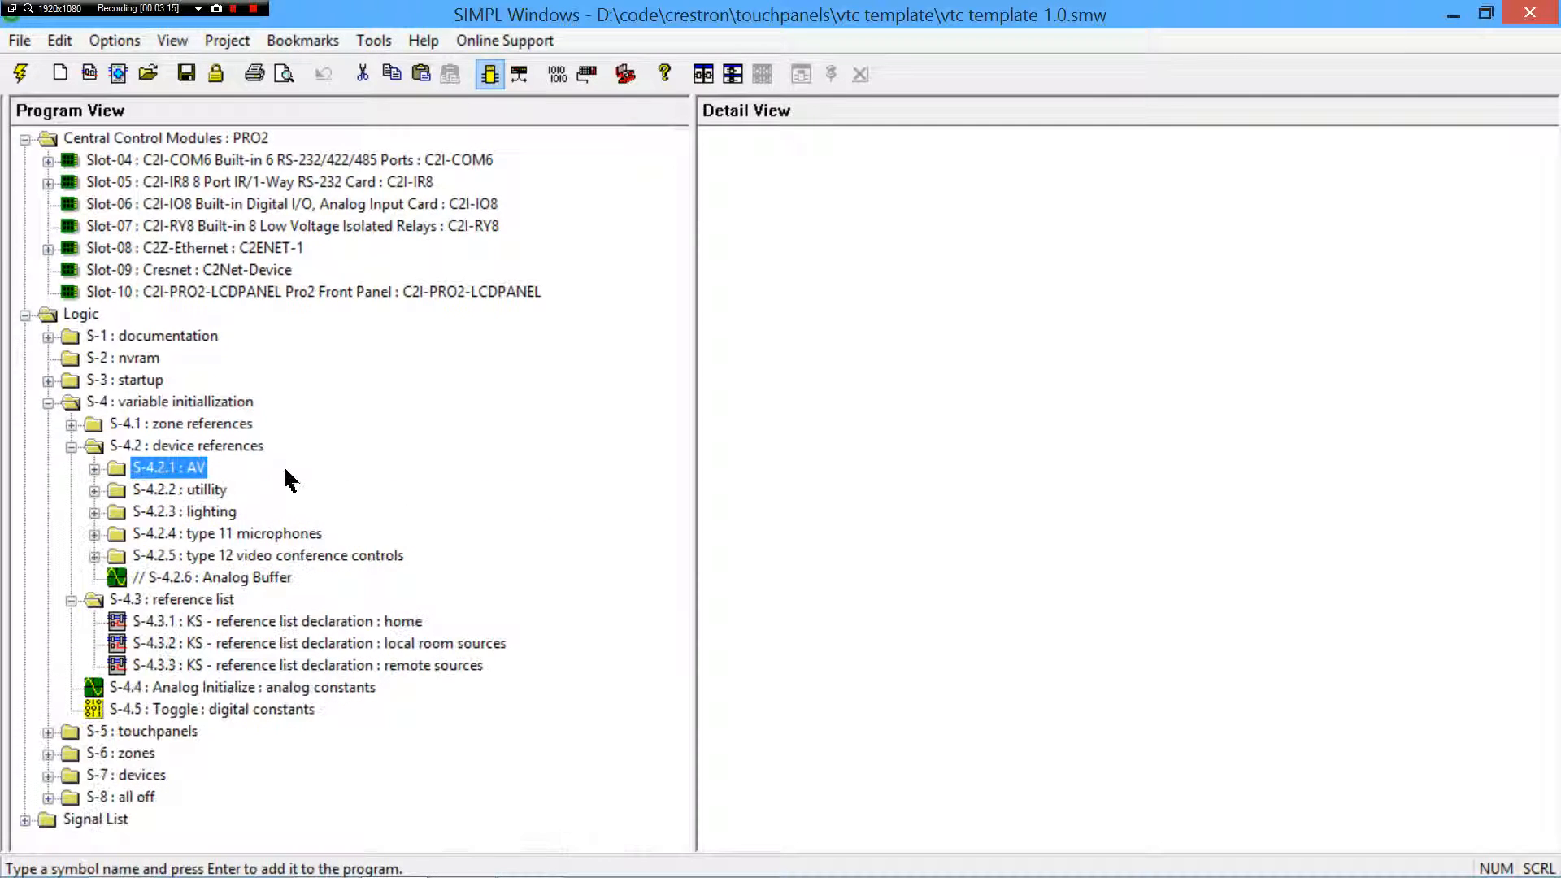
# - Expand documentation > crosspoint ids > control ids and open the devices crosspoint ID delay symbol
pyautogui.click(48, 335)
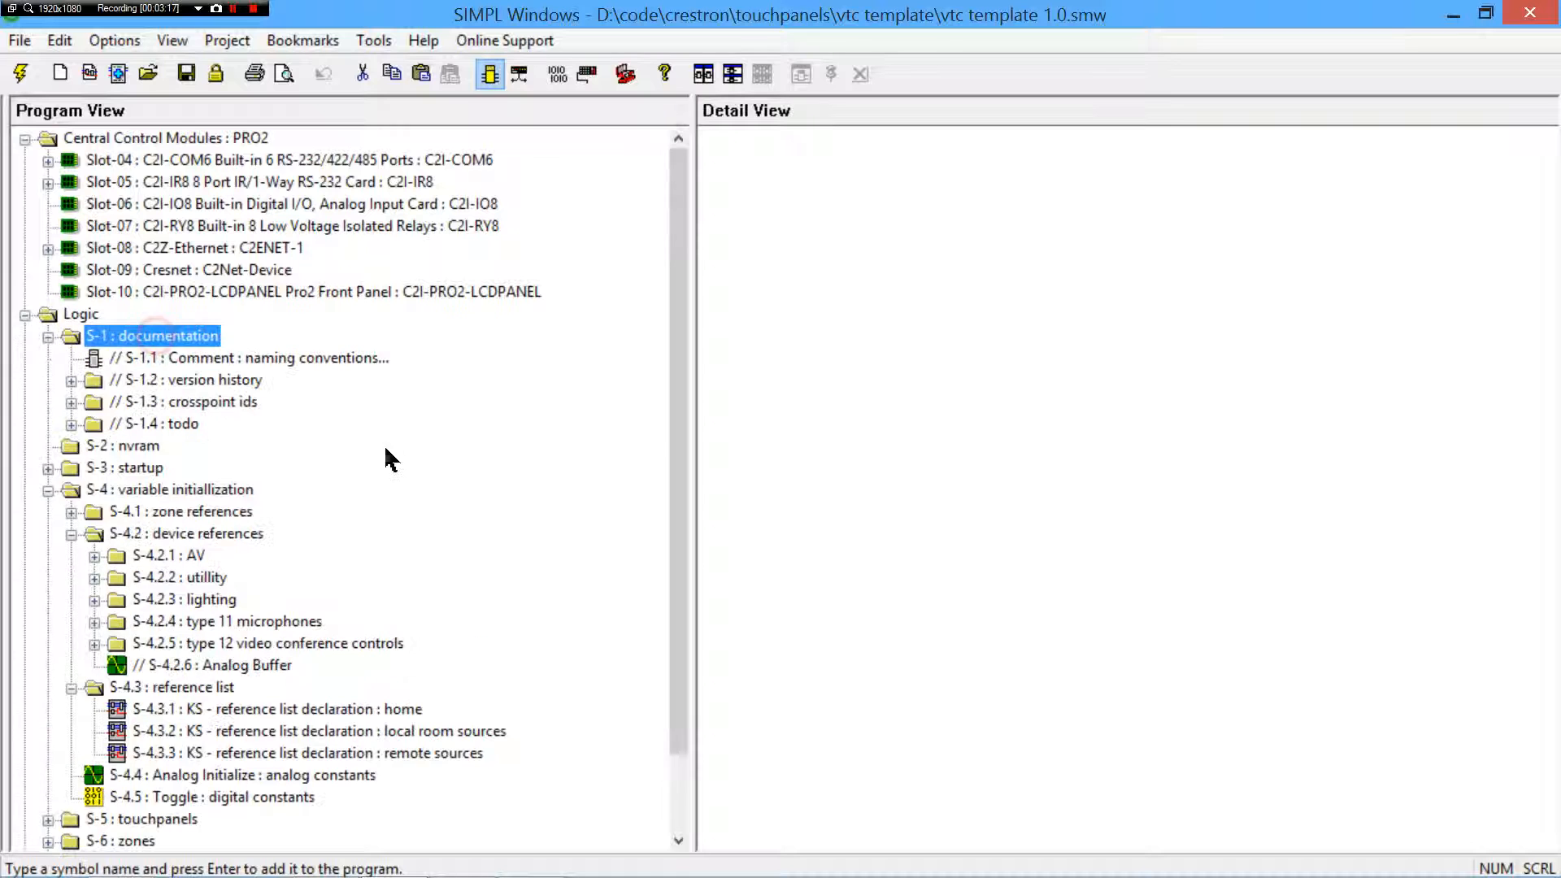
pyautogui.click(71, 402)
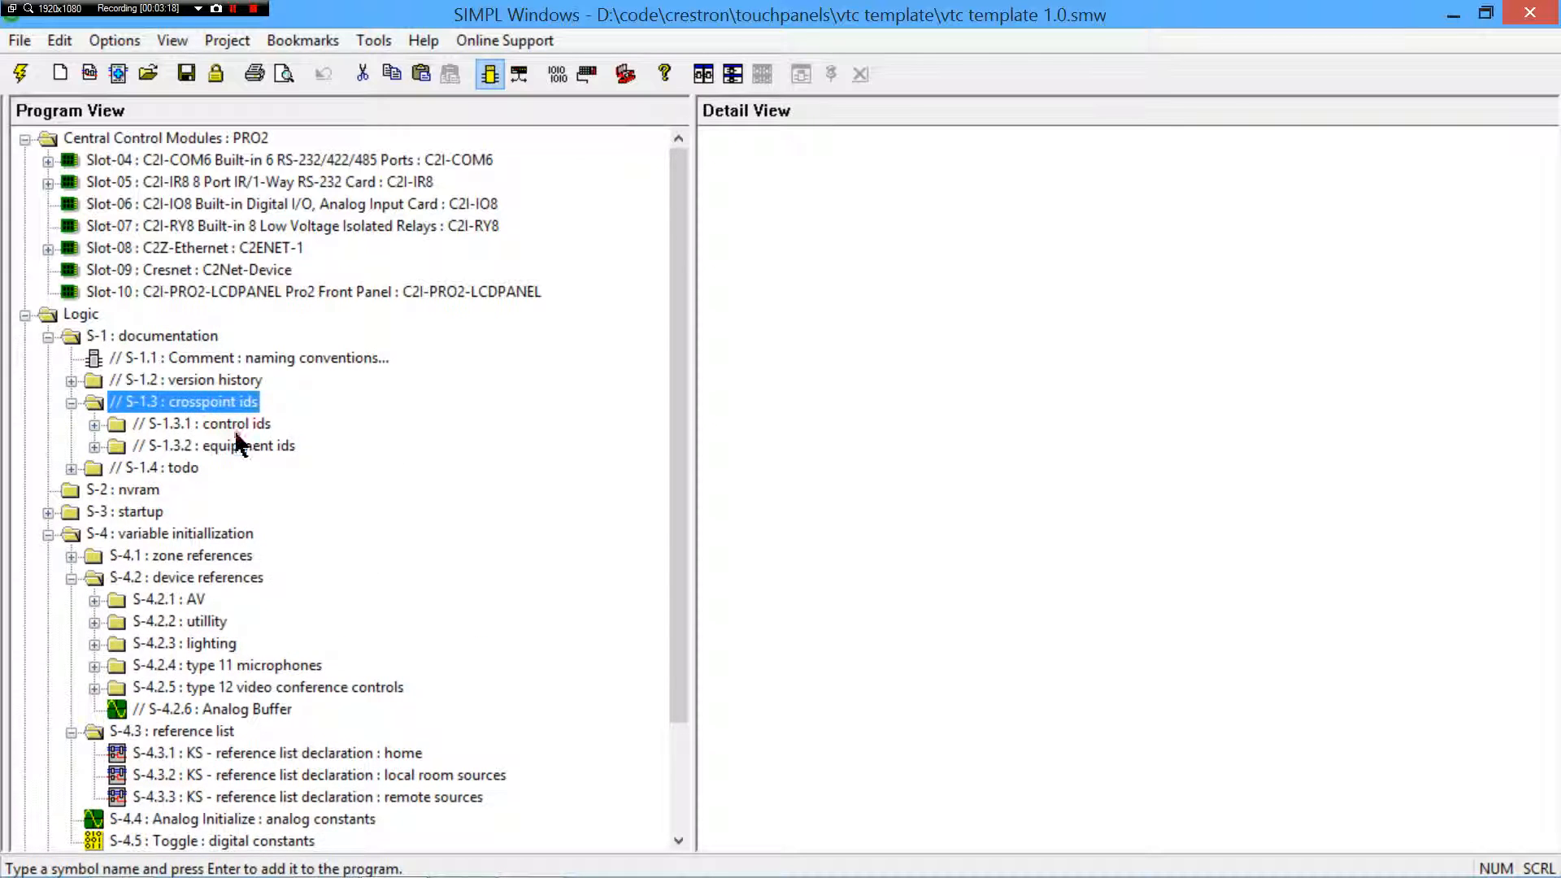
pyautogui.click(94, 423)
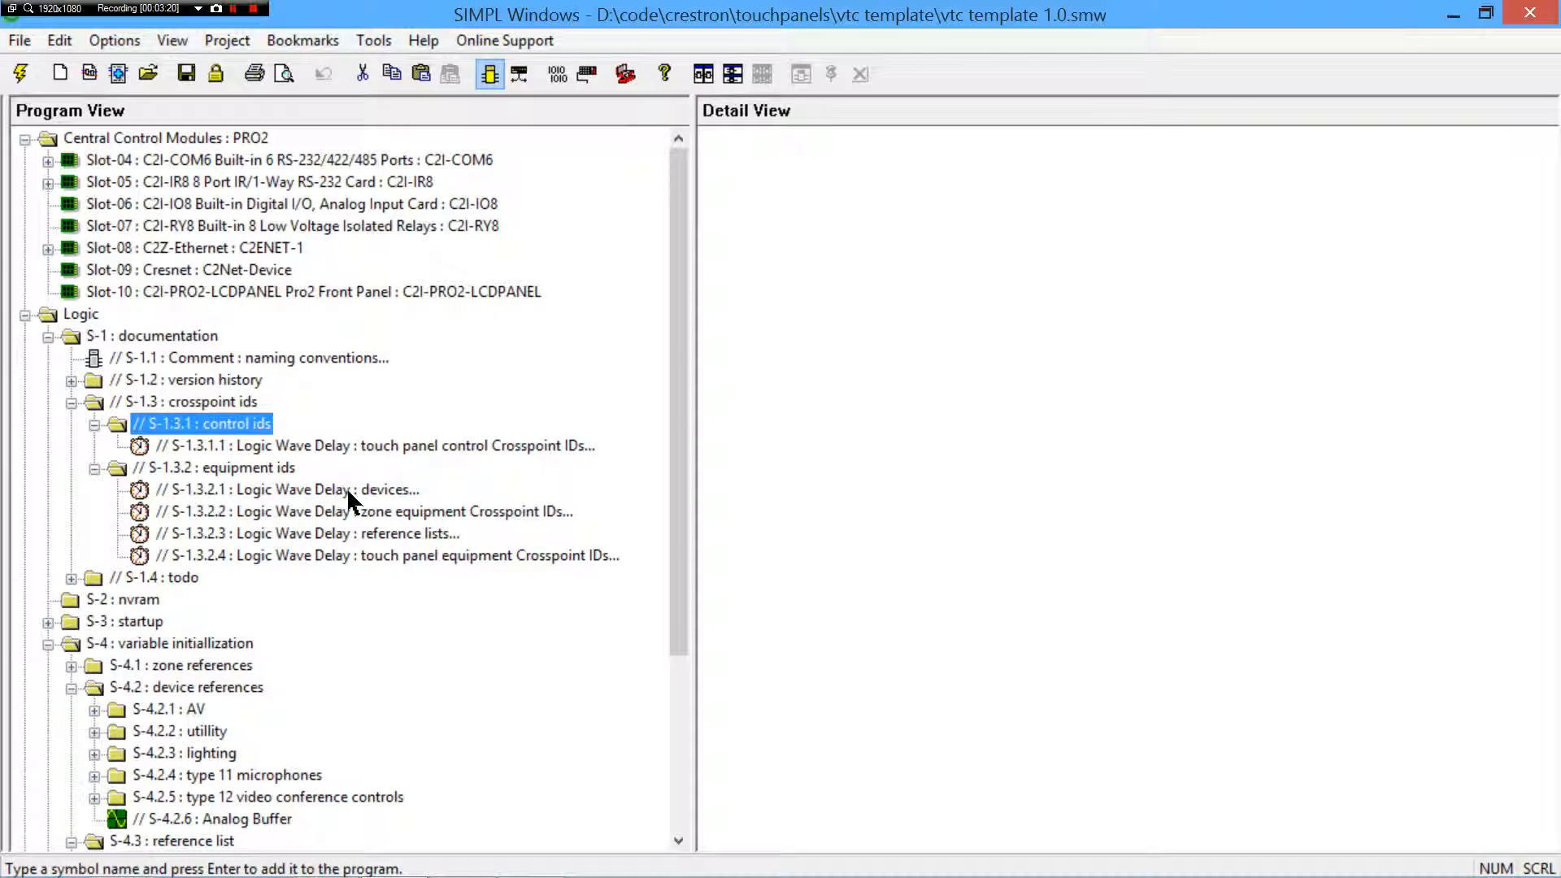
pyautogui.doubleClick(289, 489)
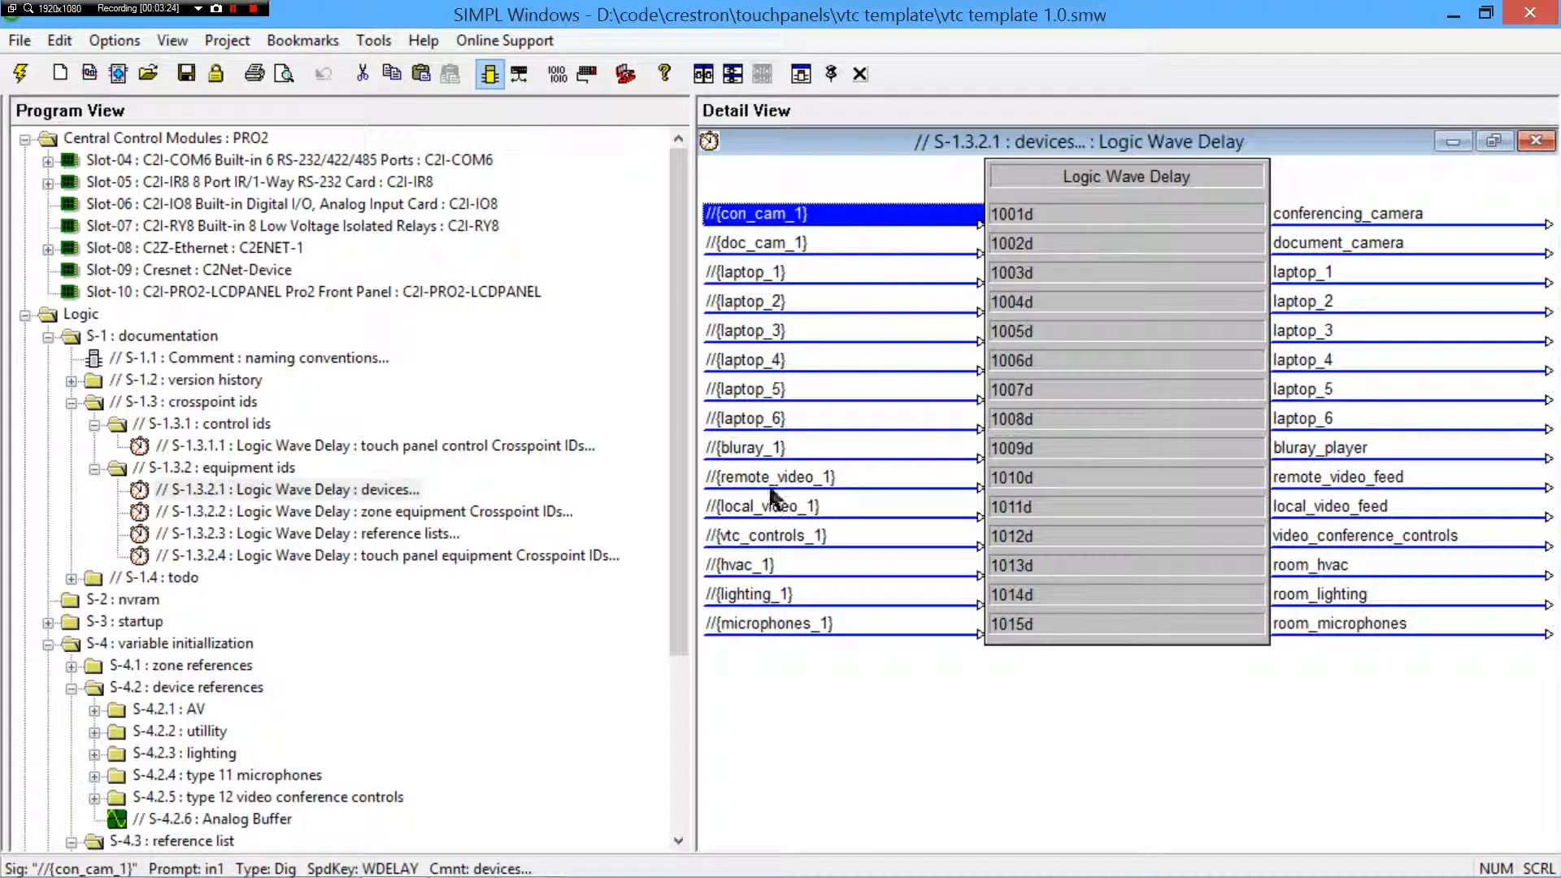
pyautogui.moveTo(985, 304)
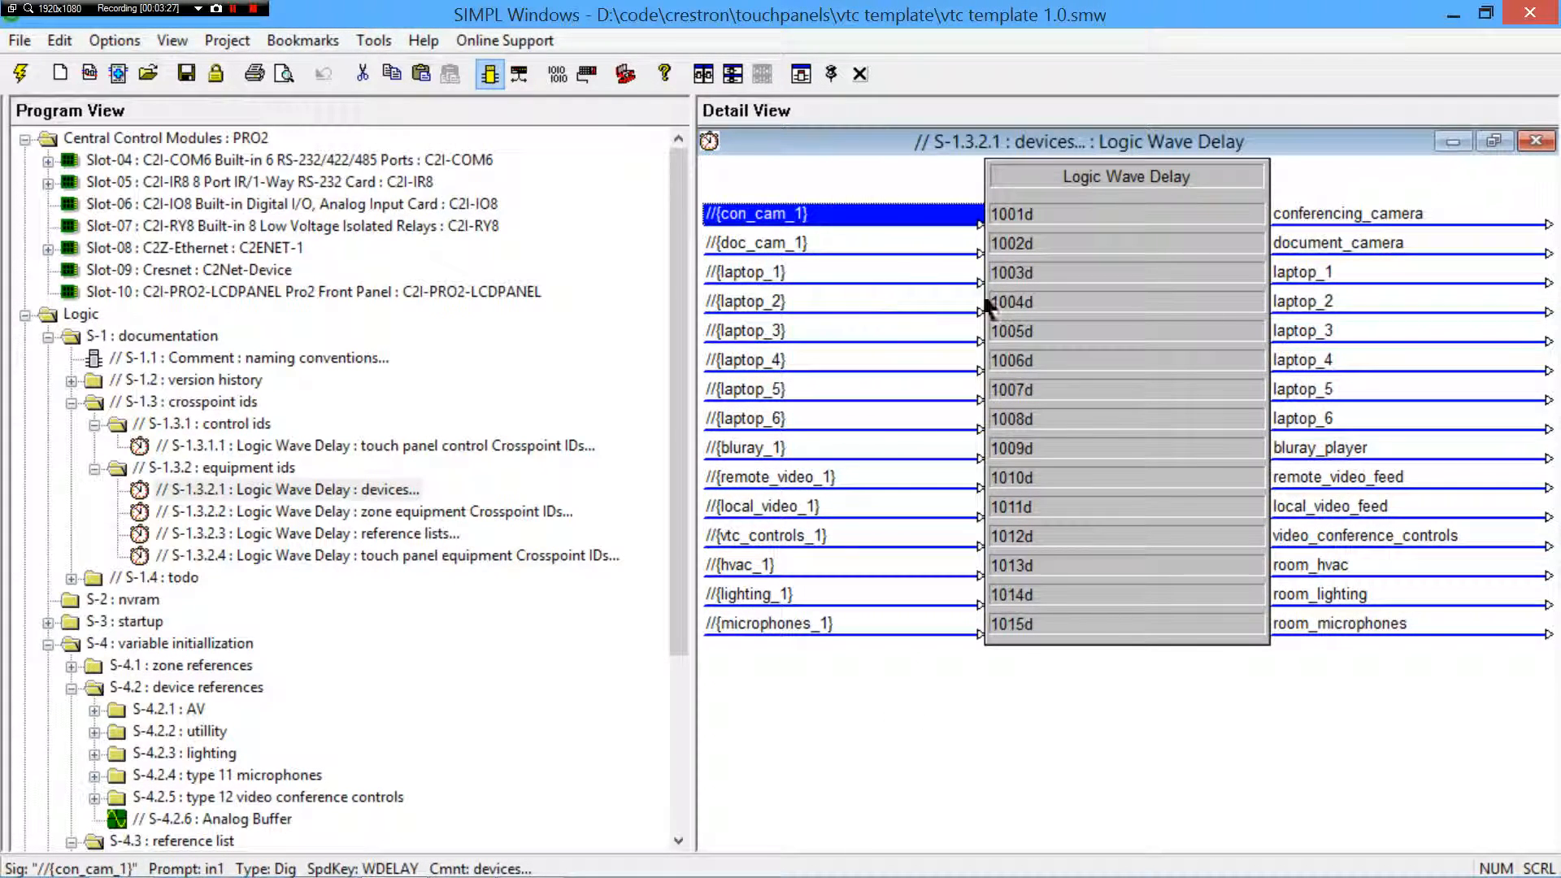
pyautogui.moveTo(821, 624)
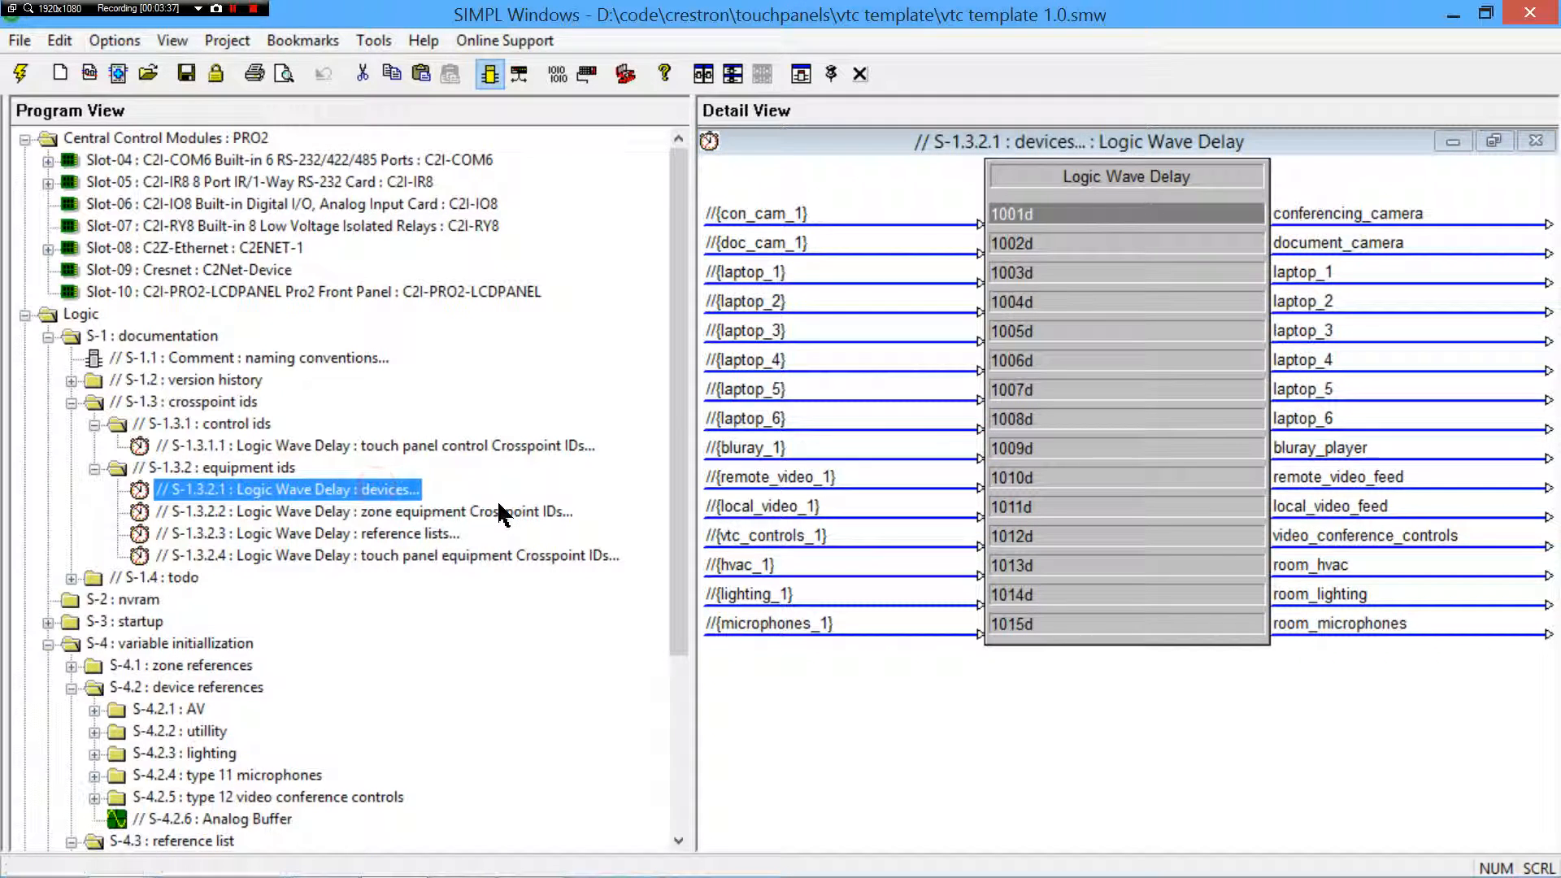
# - View and dismiss the devices symbol comment, then collapse the documentation folder
pyautogui.doubleClick(286, 490)
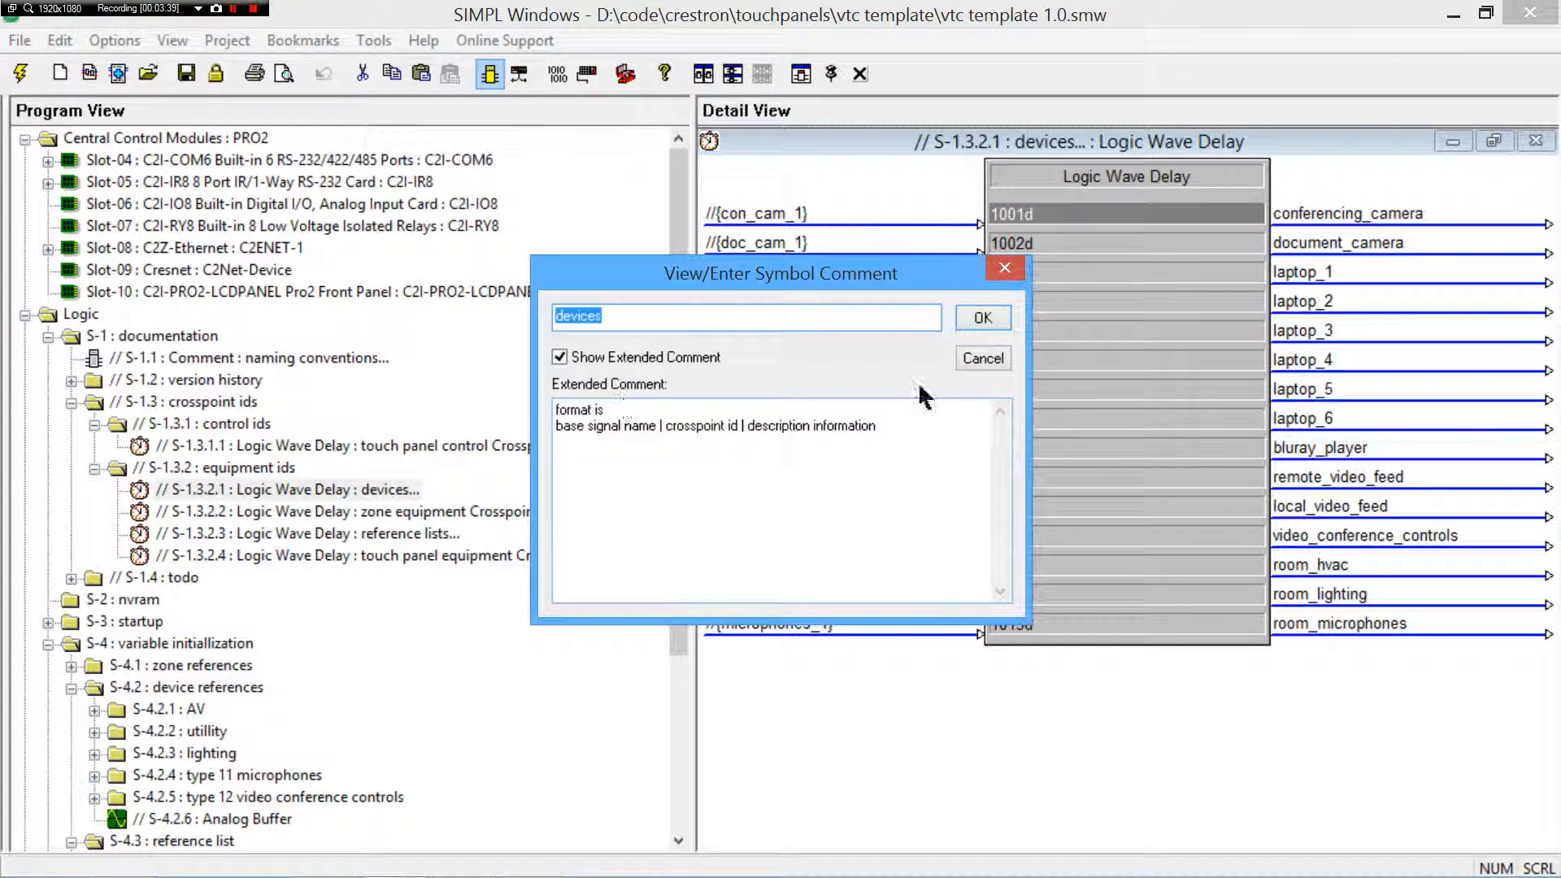
pyautogui.click(982, 358)
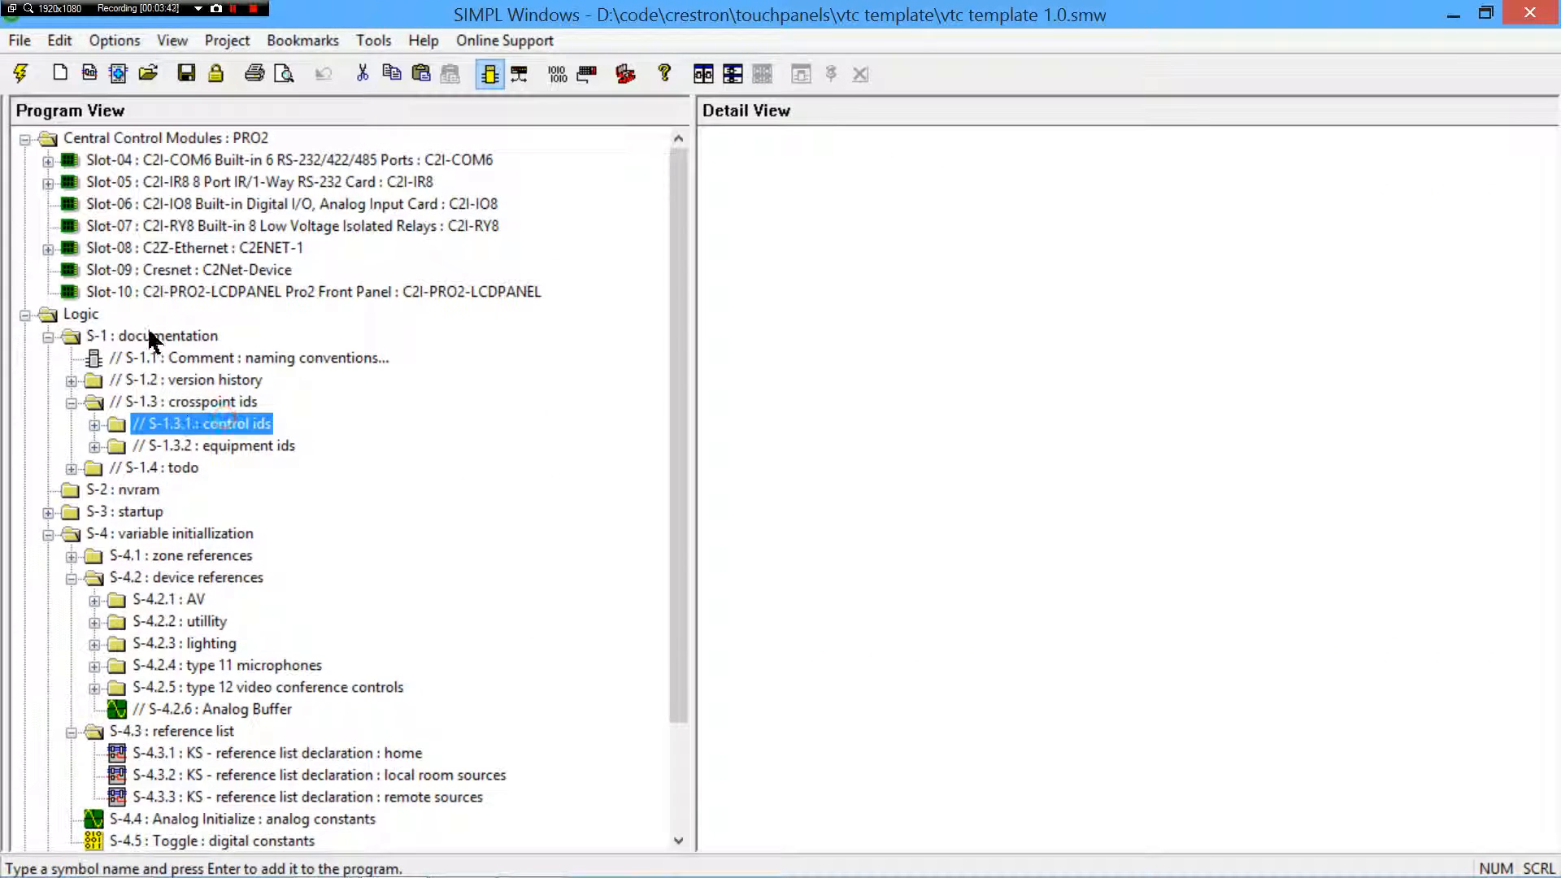
pyautogui.click(47, 335)
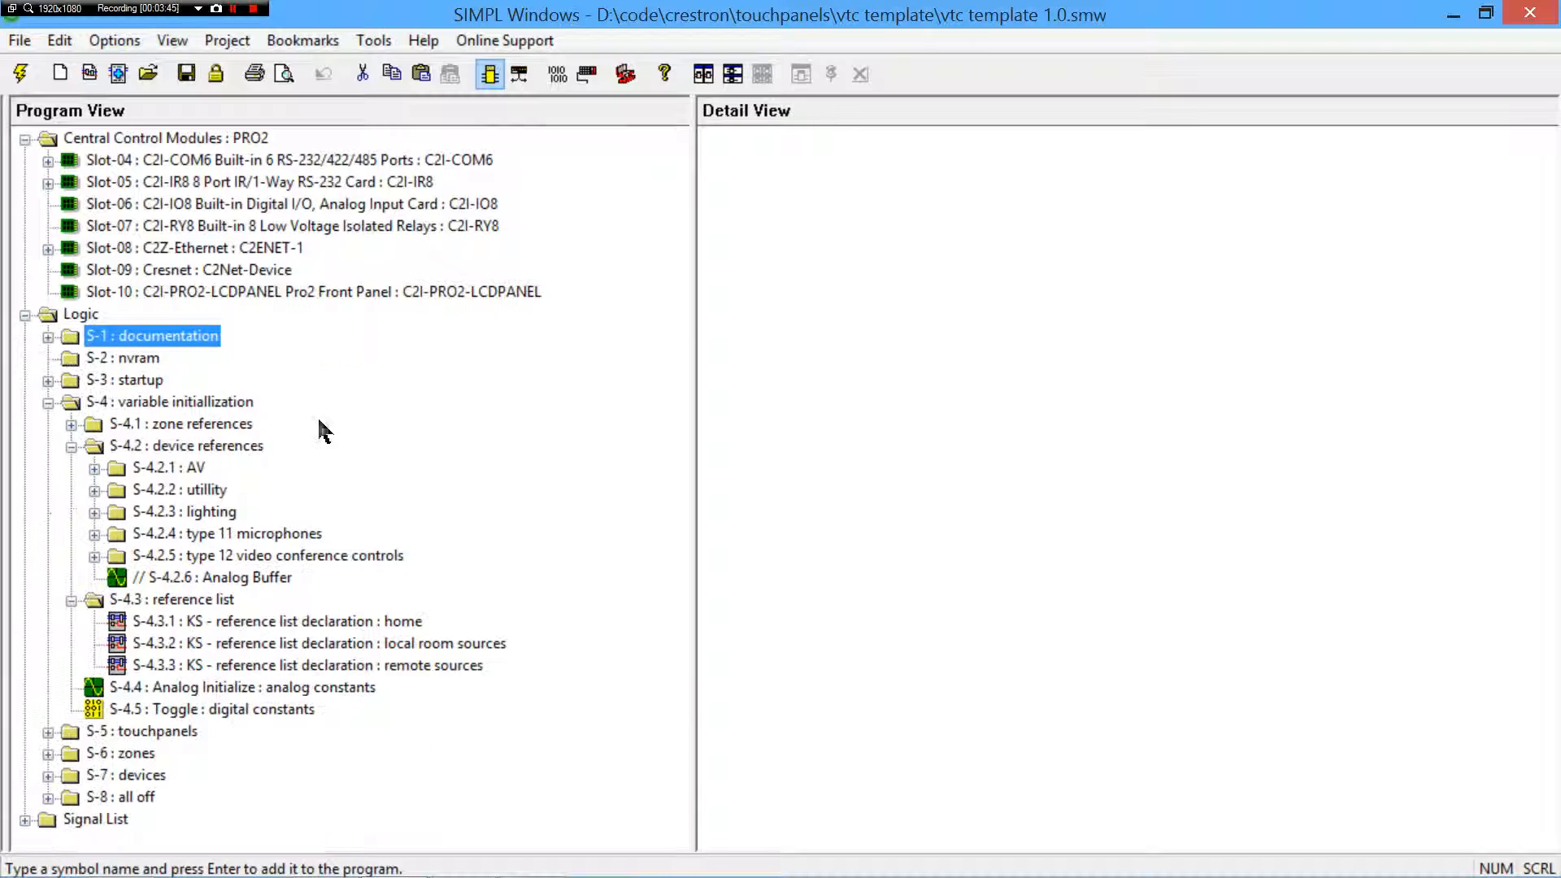
pyautogui.moveTo(223, 607)
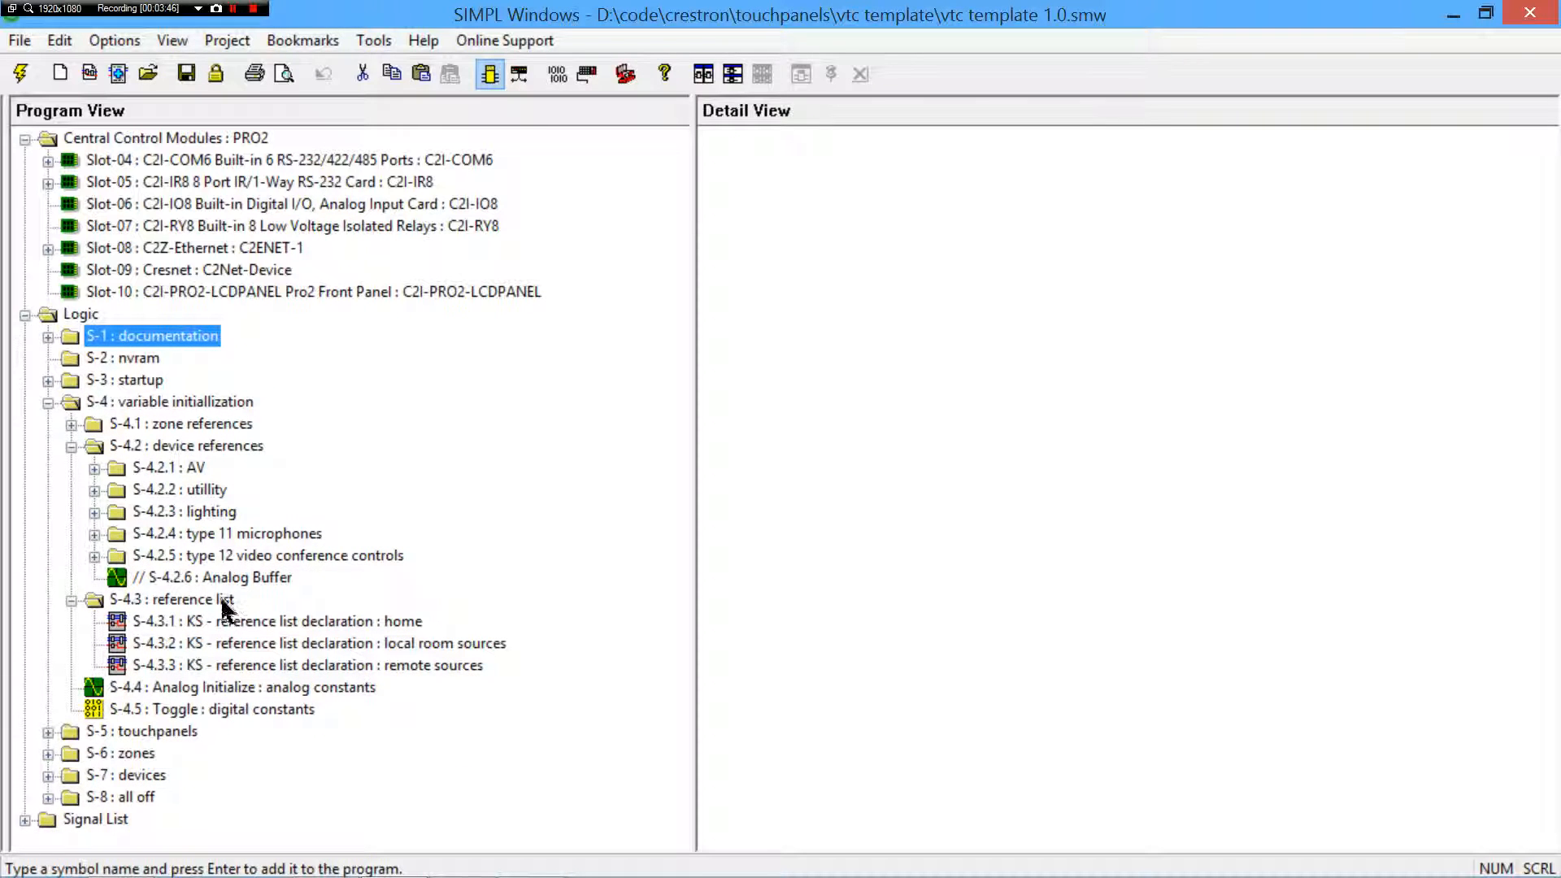
# - Fold away device references and variable initialization so the touchpanels folder contents show
pyautogui.click(186, 446)
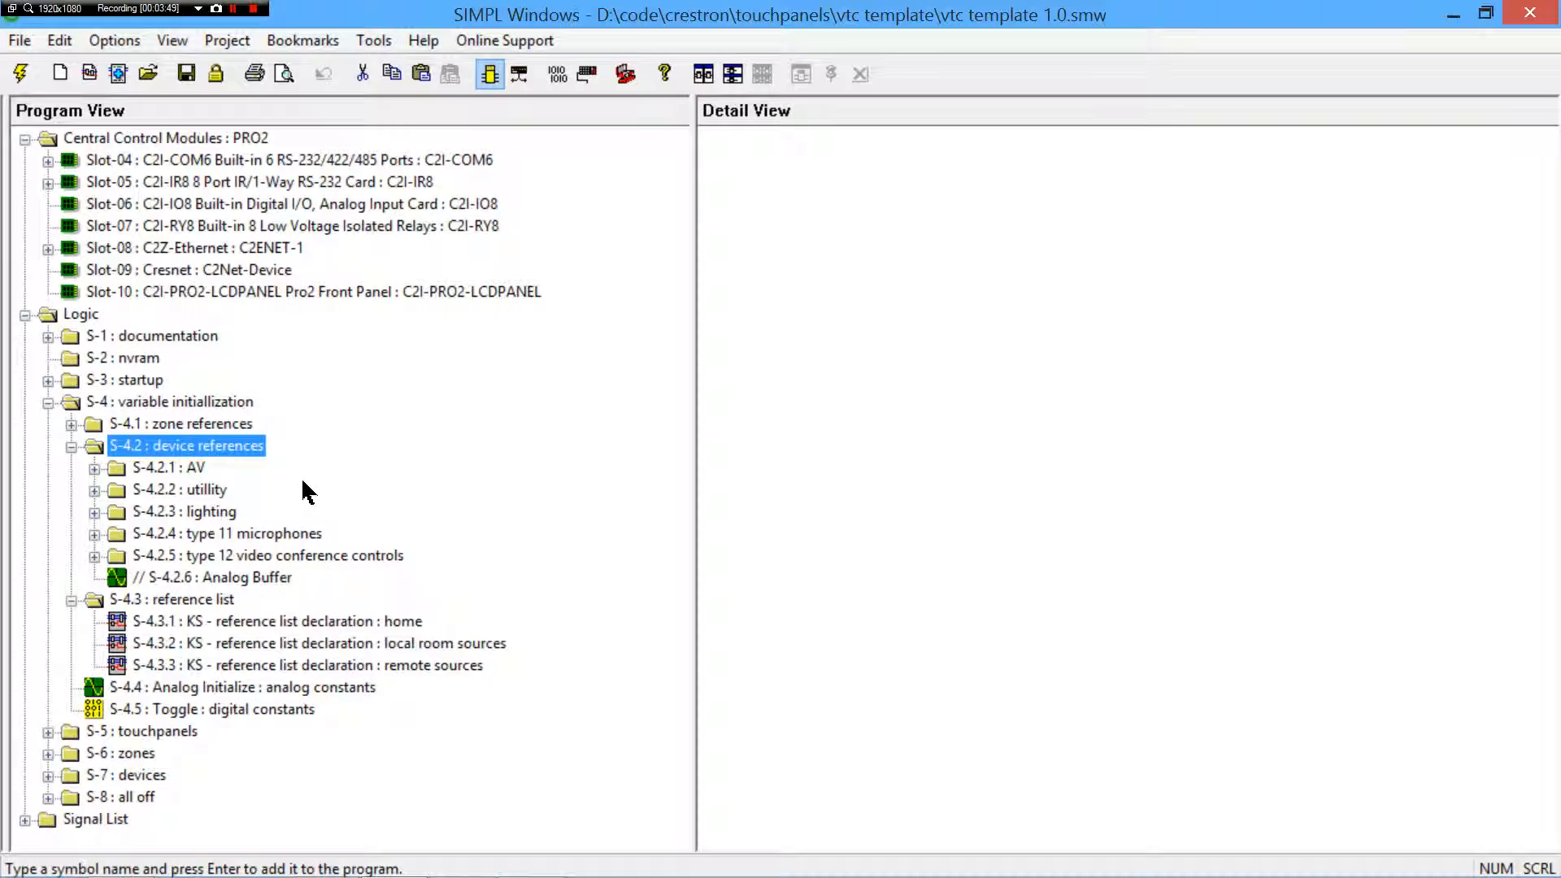
pyautogui.click(91, 446)
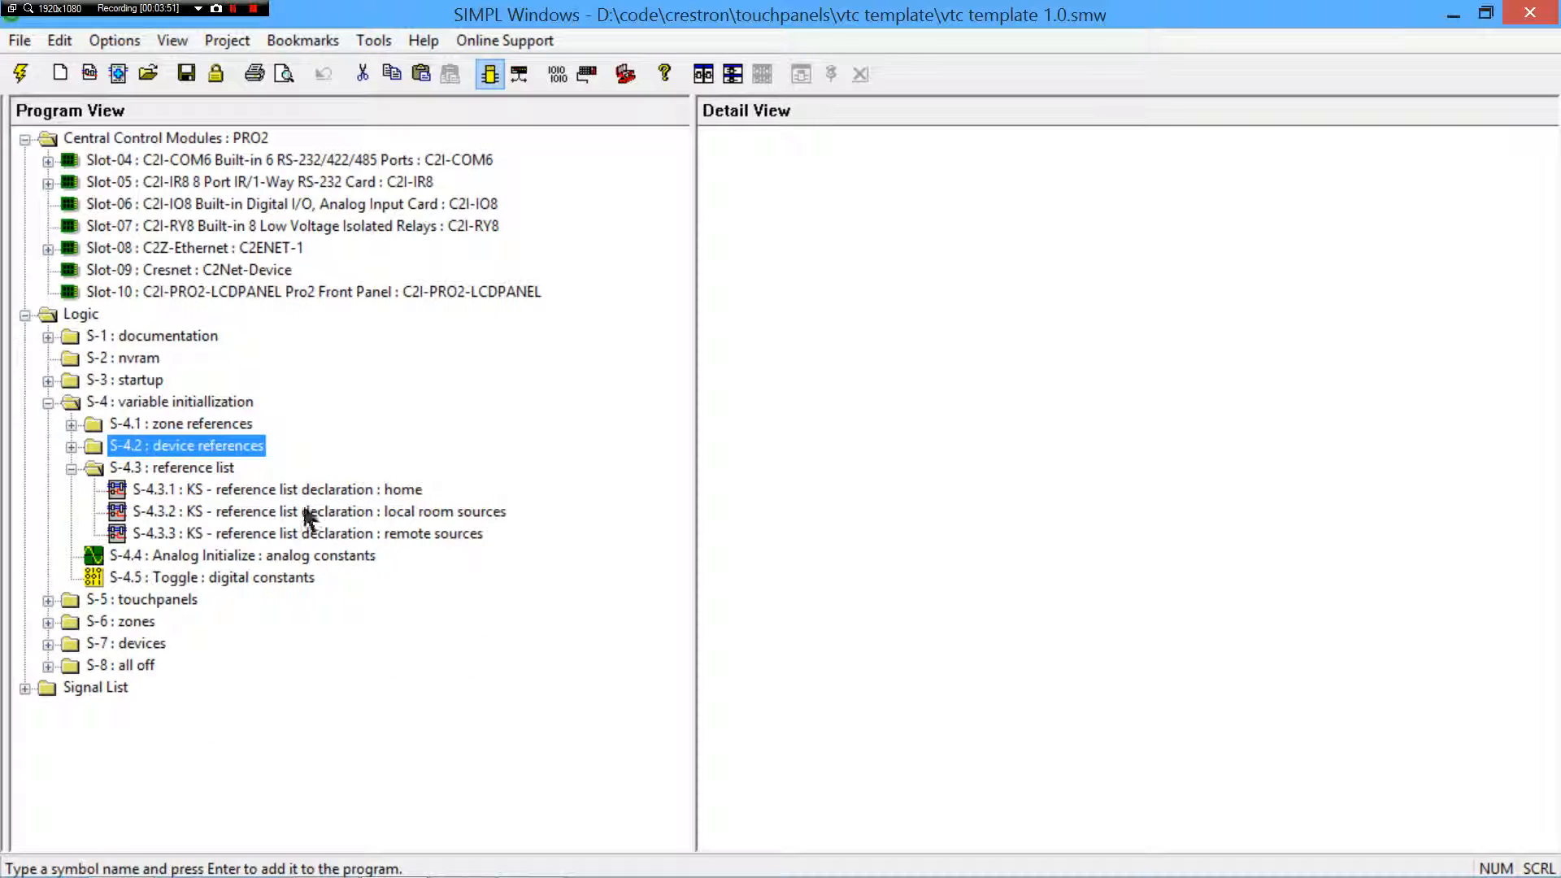
pyautogui.click(170, 467)
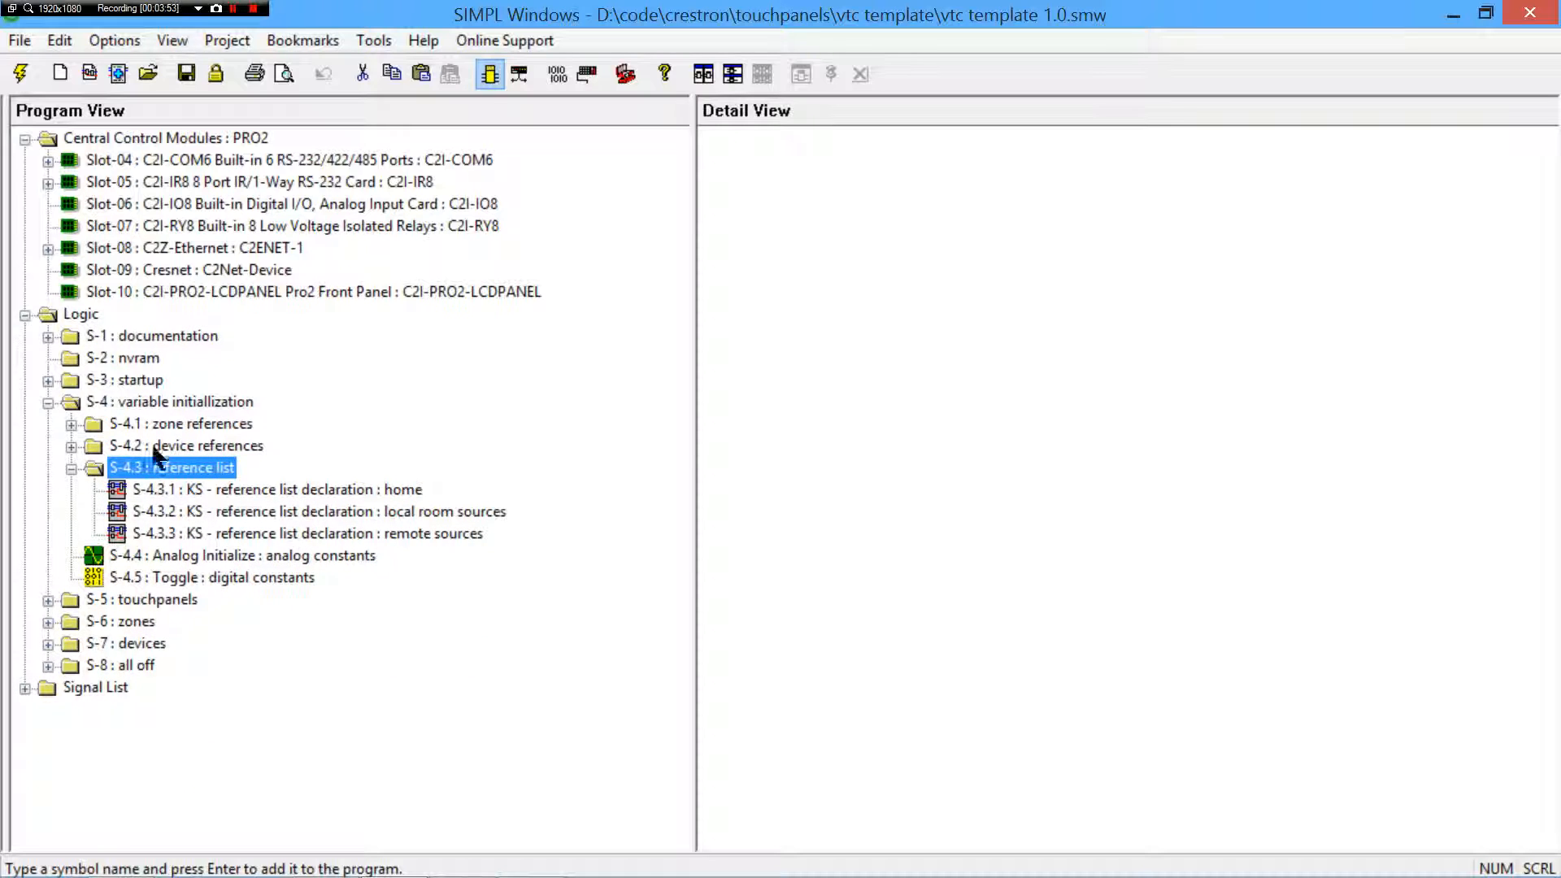
pyautogui.click(47, 402)
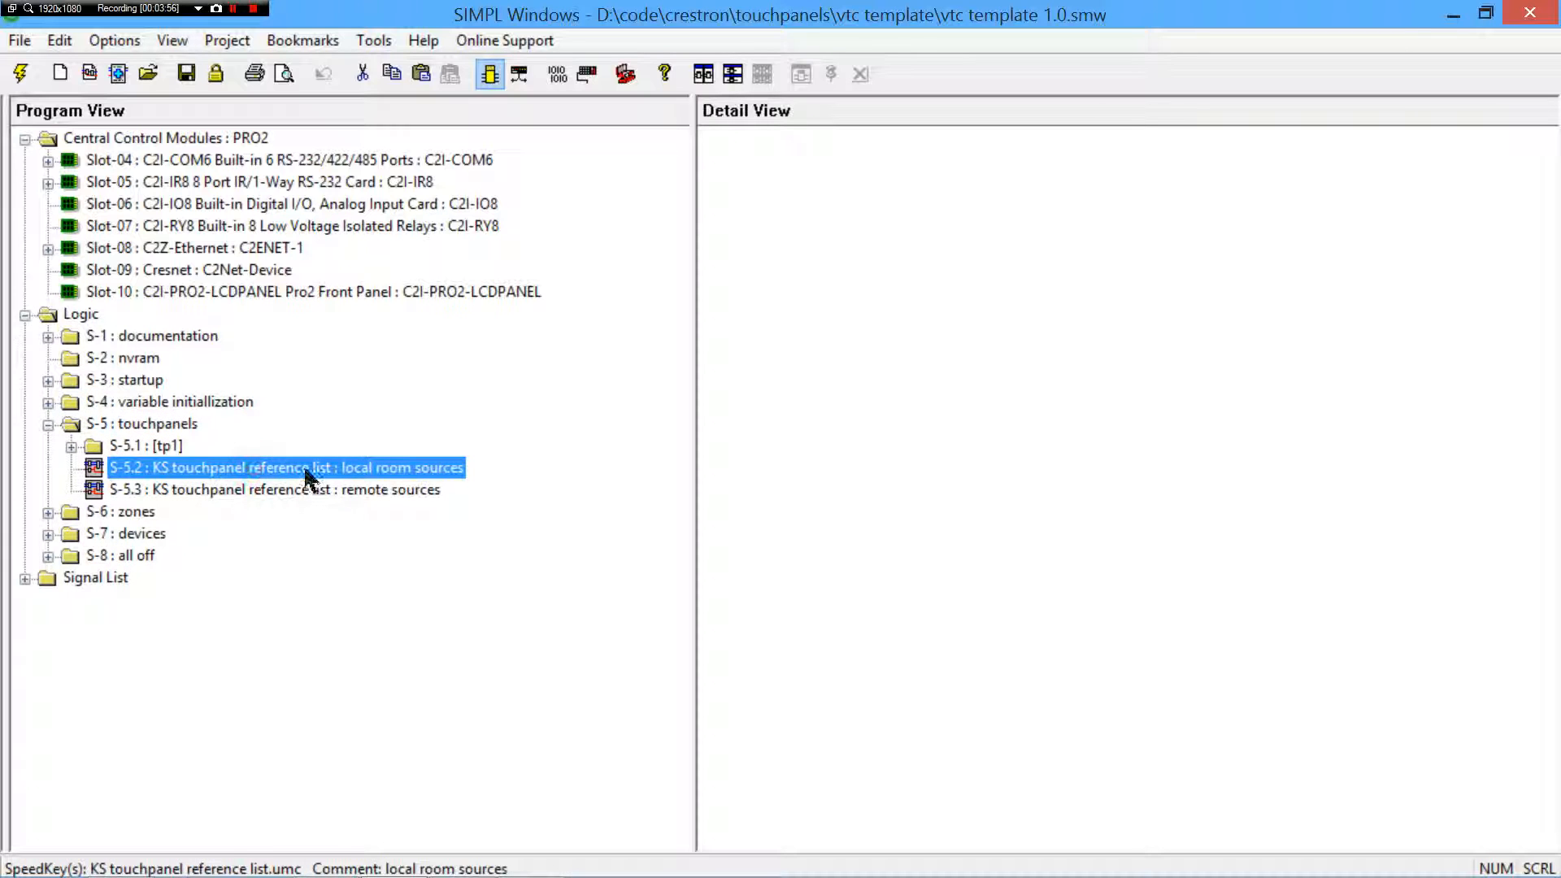
pyautogui.moveTo(357, 474)
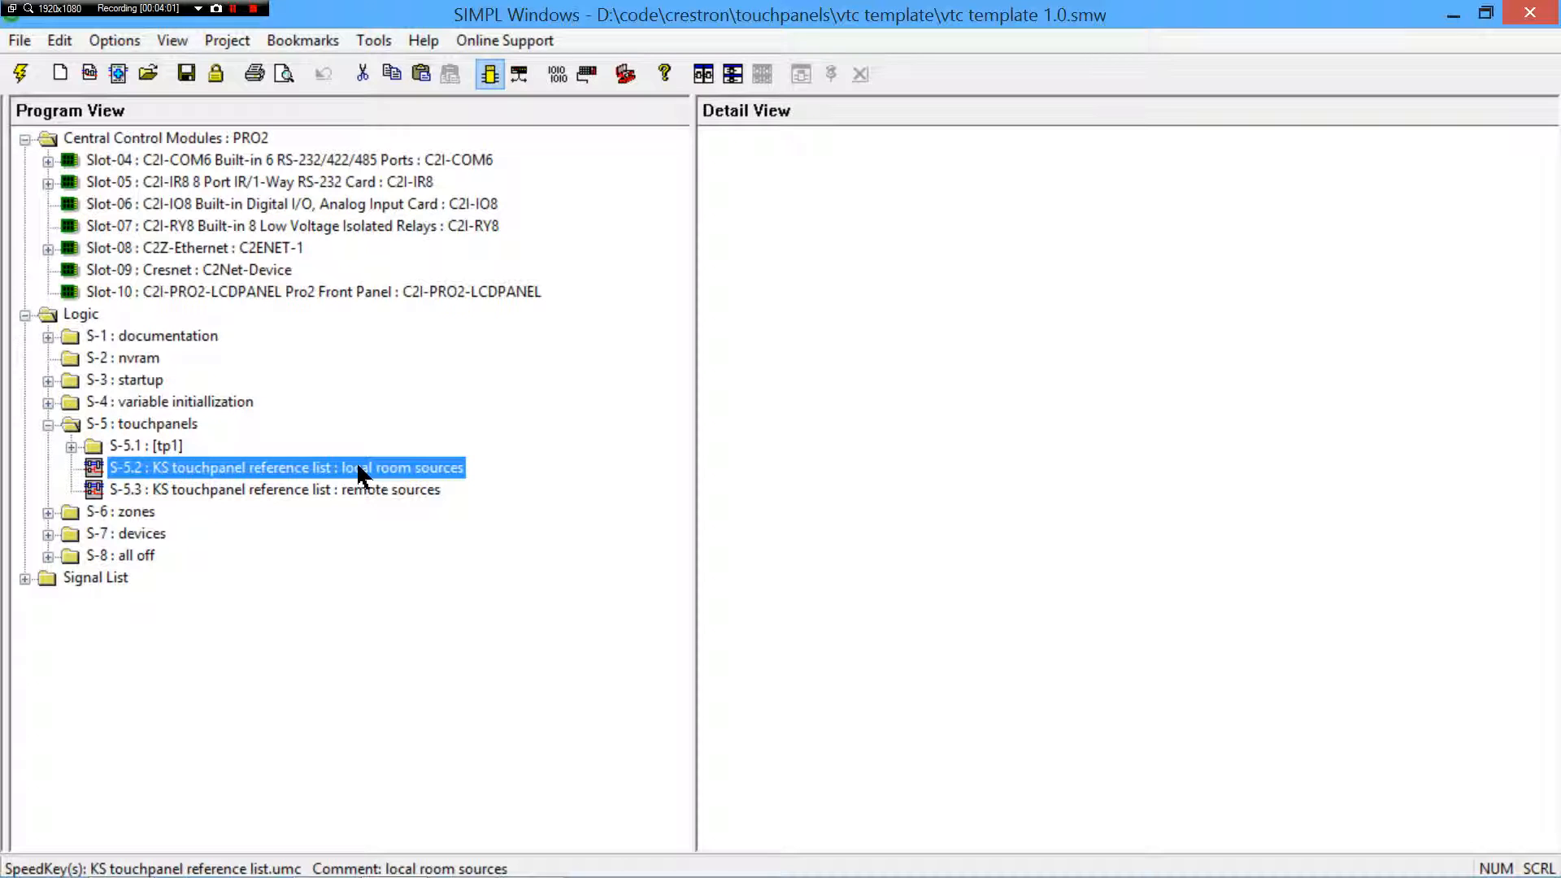
# - Open the local room sources reference list full-size and inspect its {remote_video_1} and {laptop_1} UID inputs
pyautogui.doubleClick(284, 468)
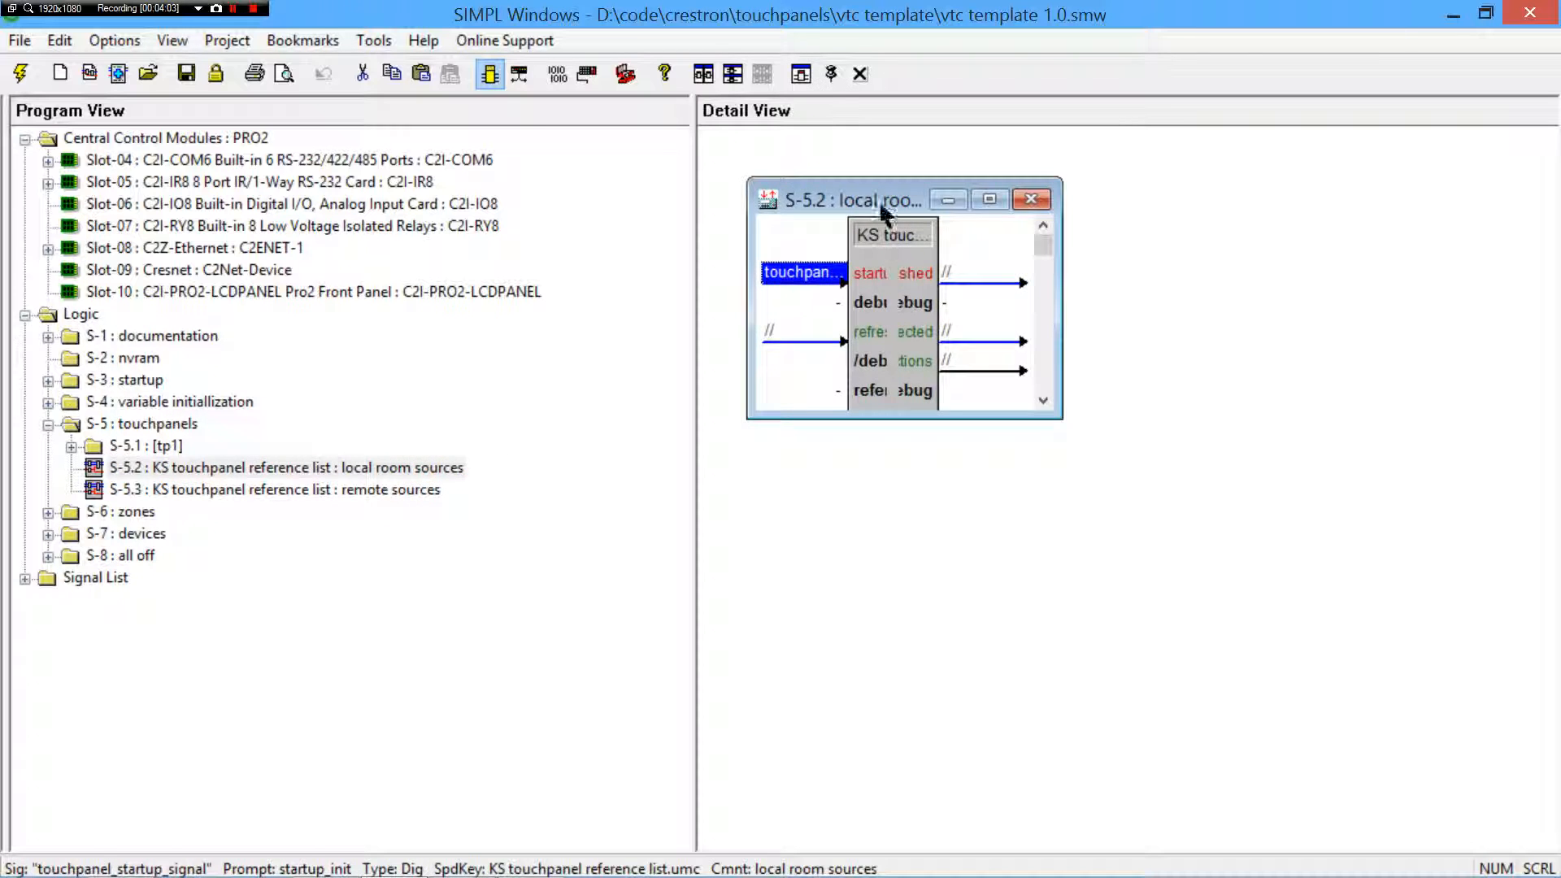
pyautogui.click(989, 199)
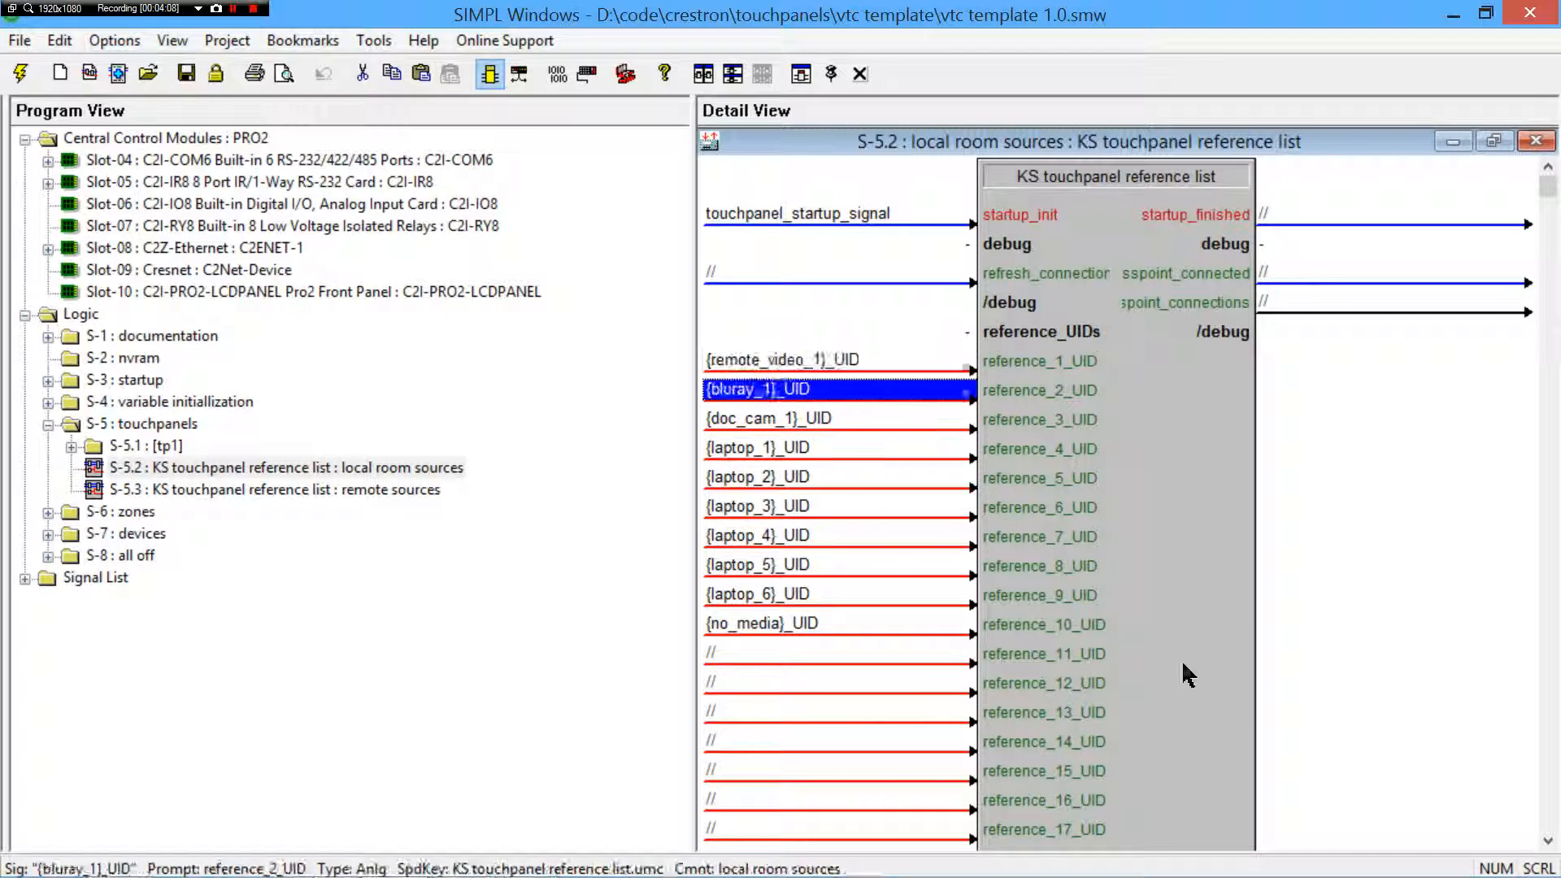
pyautogui.click(765, 418)
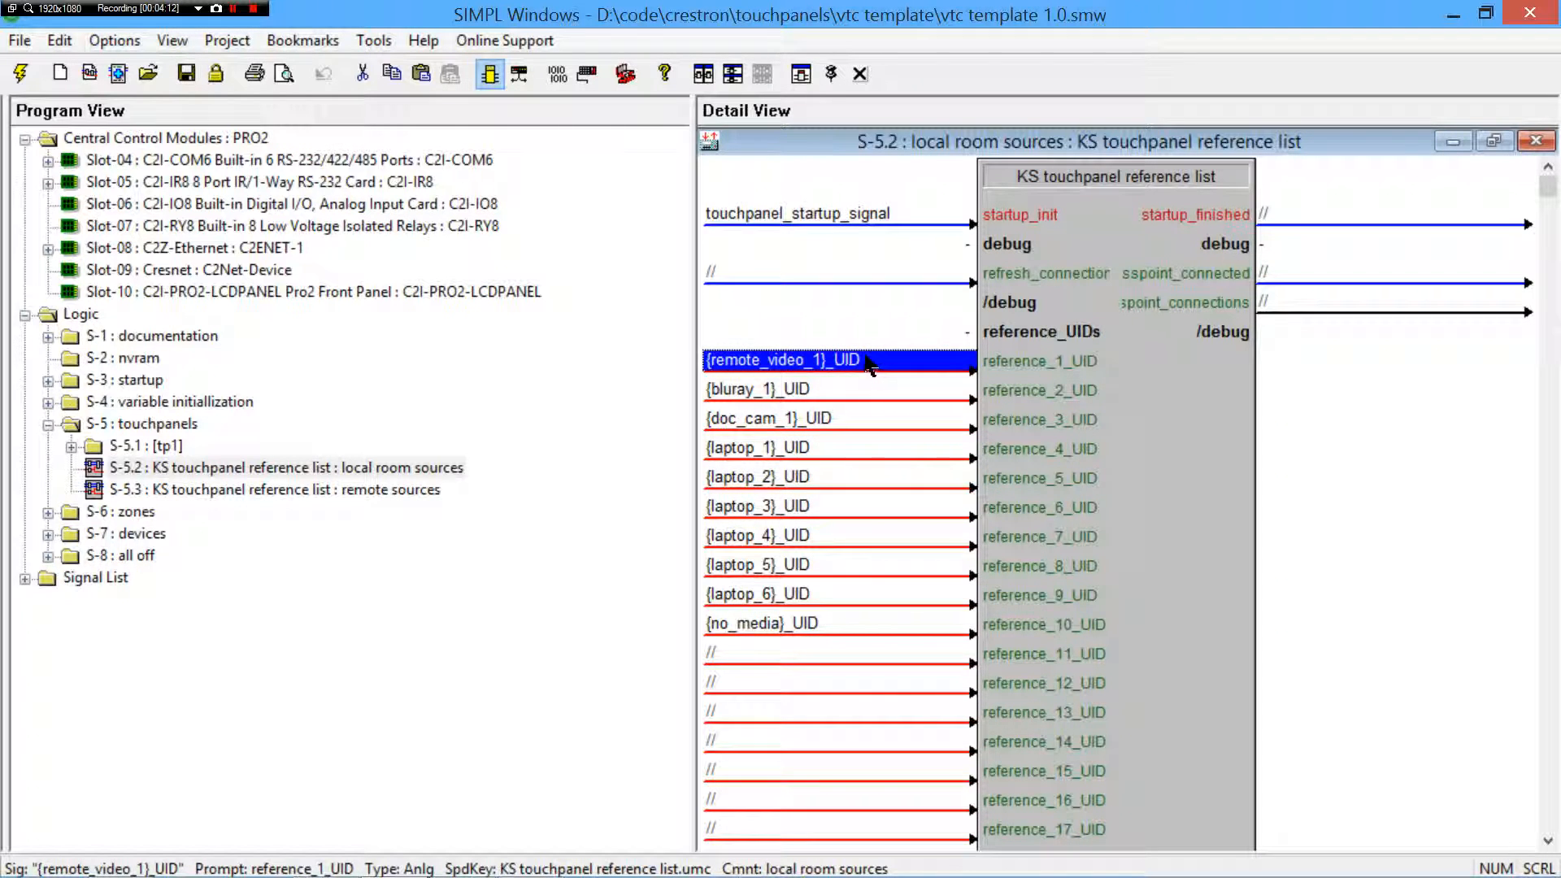
pyautogui.moveTo(821, 643)
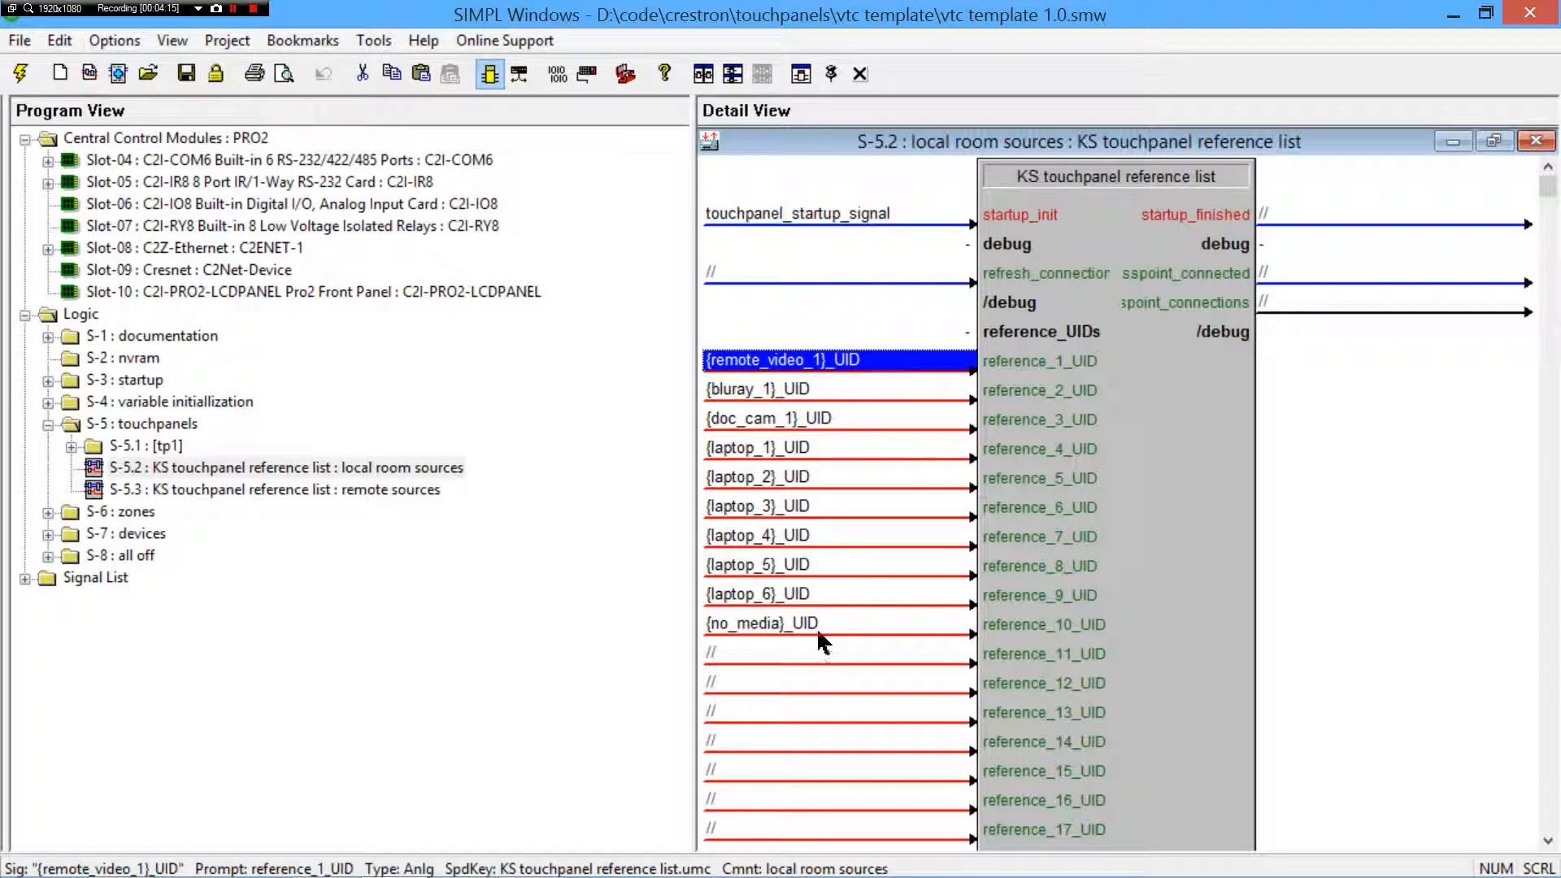
pyautogui.moveTo(1005, 615)
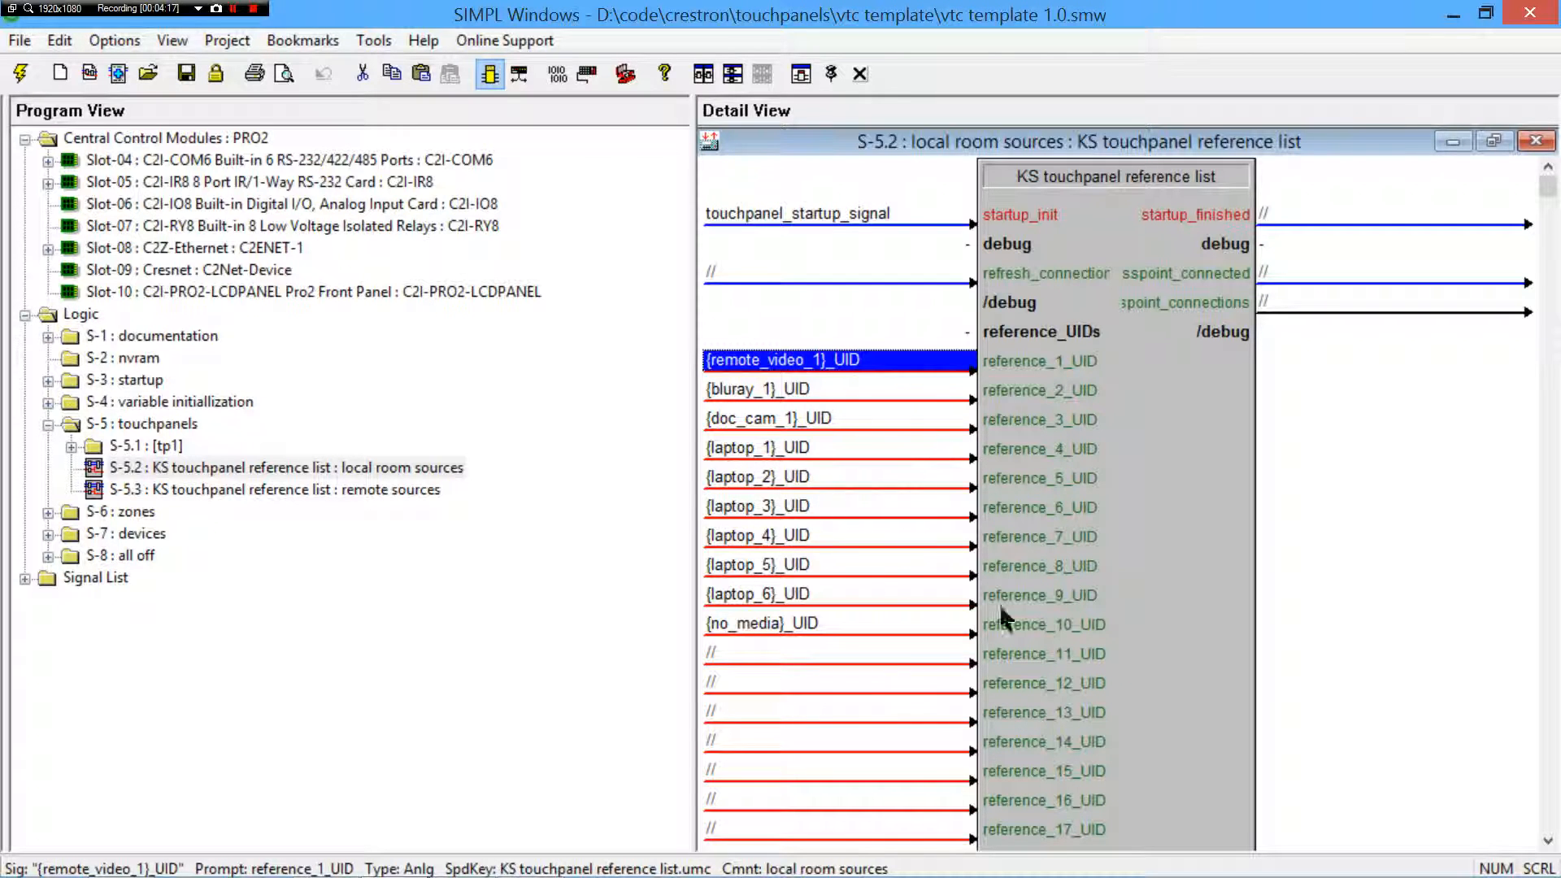
pyautogui.moveTo(801, 467)
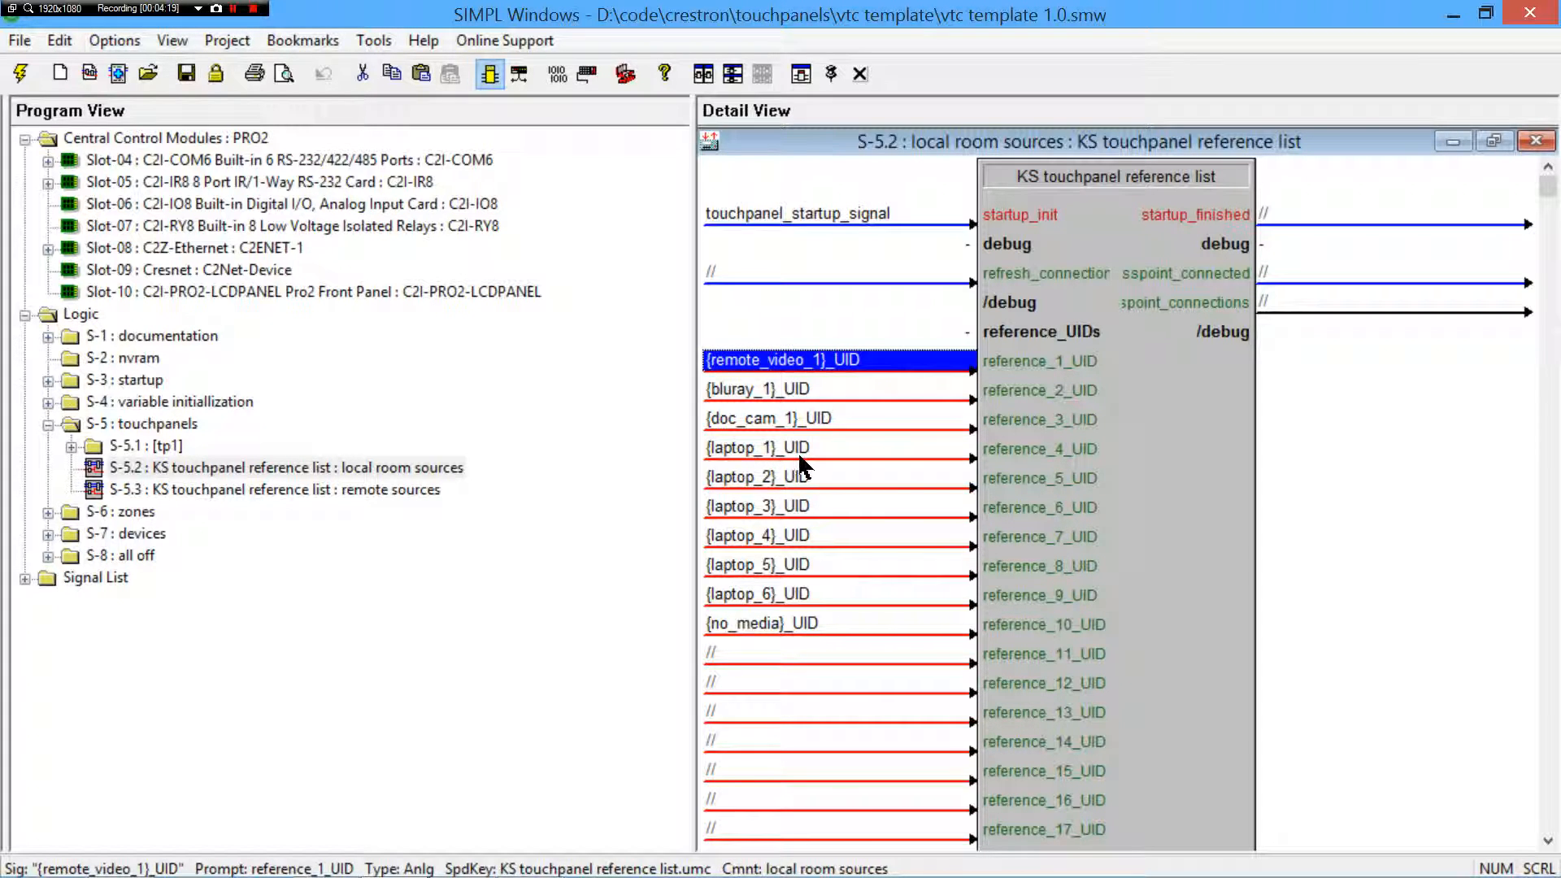
pyautogui.click(756, 447)
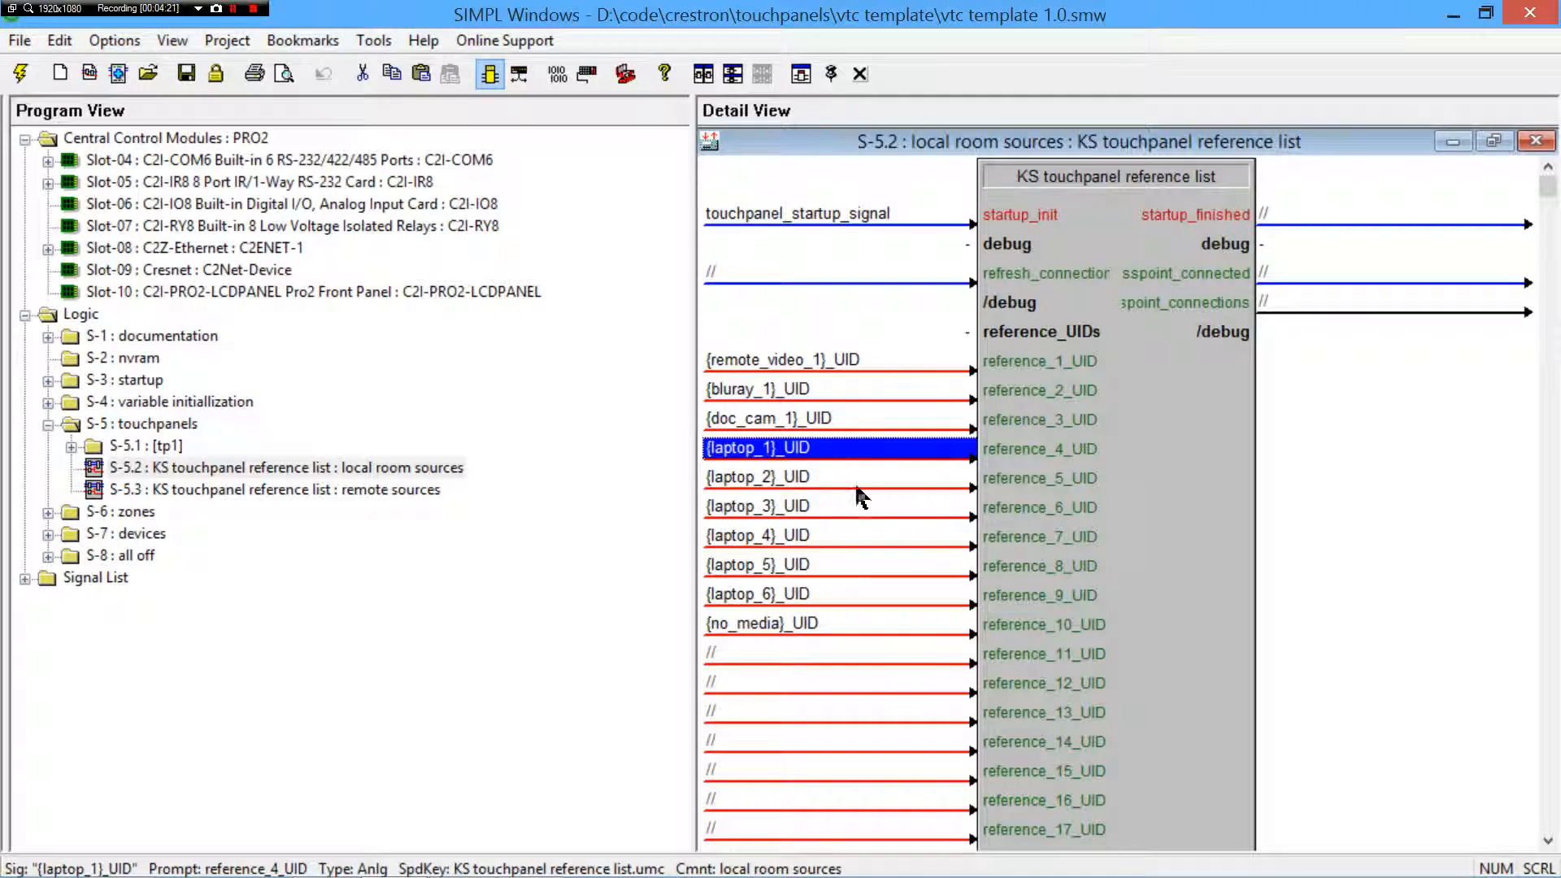
pyautogui.moveTo(1005, 453)
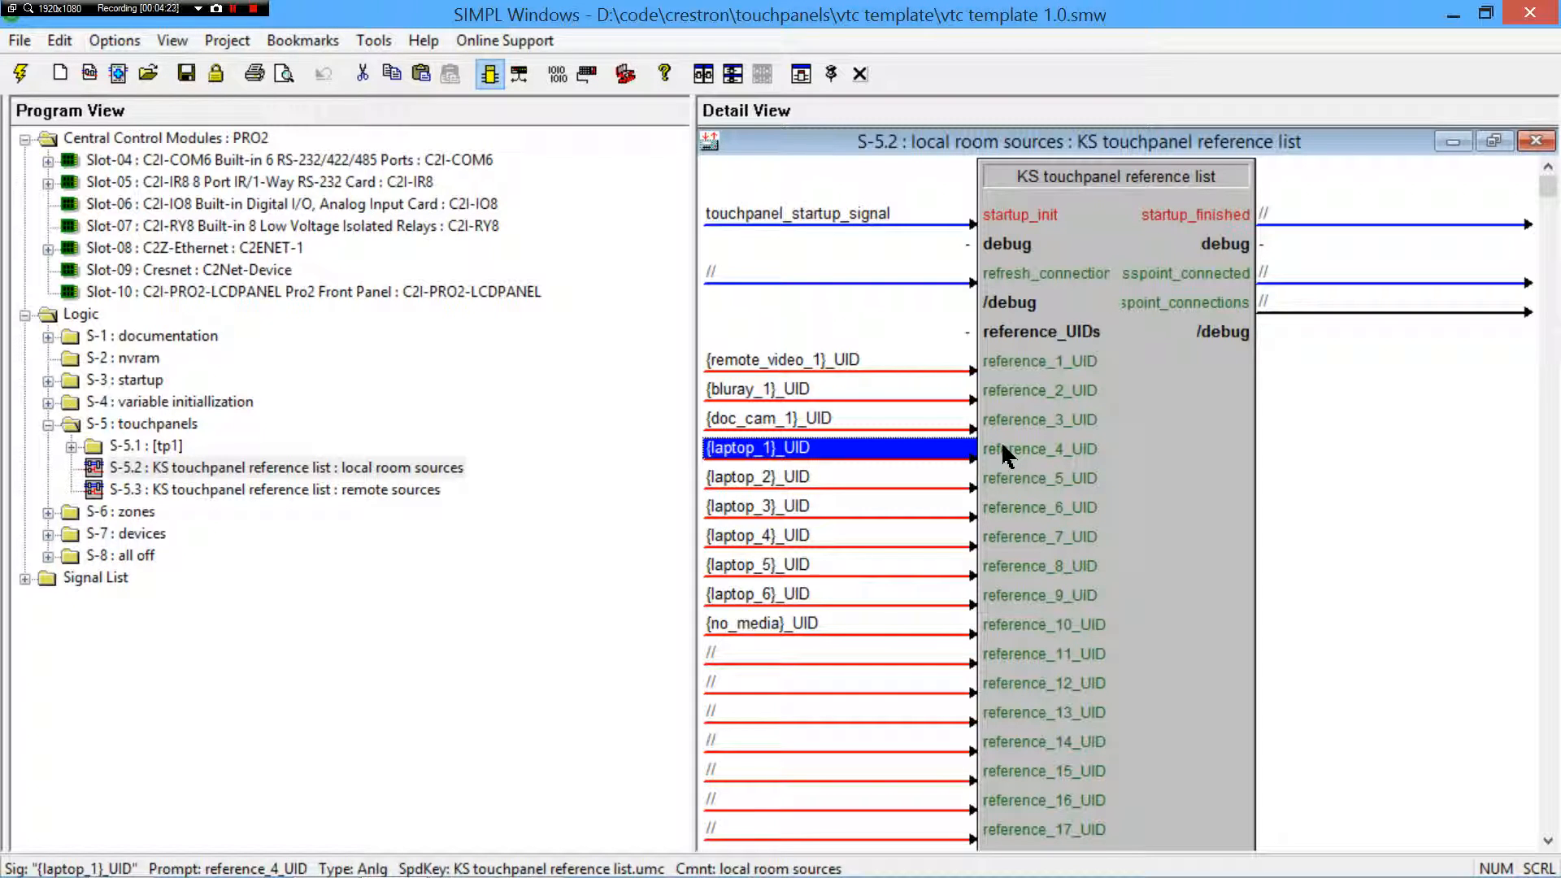
pyautogui.click(836, 359)
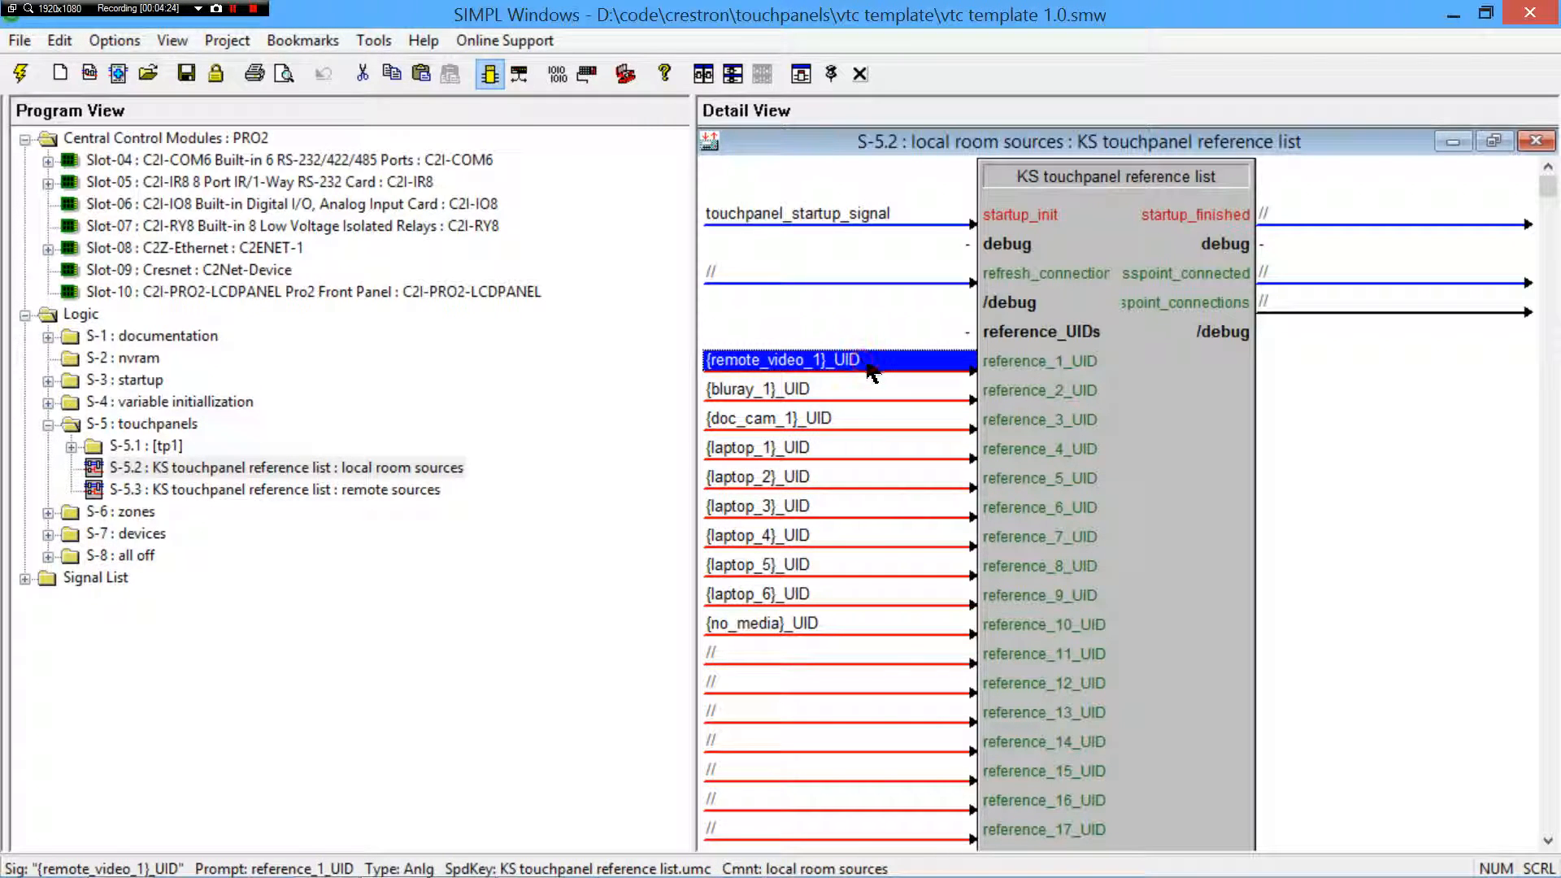
pyautogui.moveTo(877, 380)
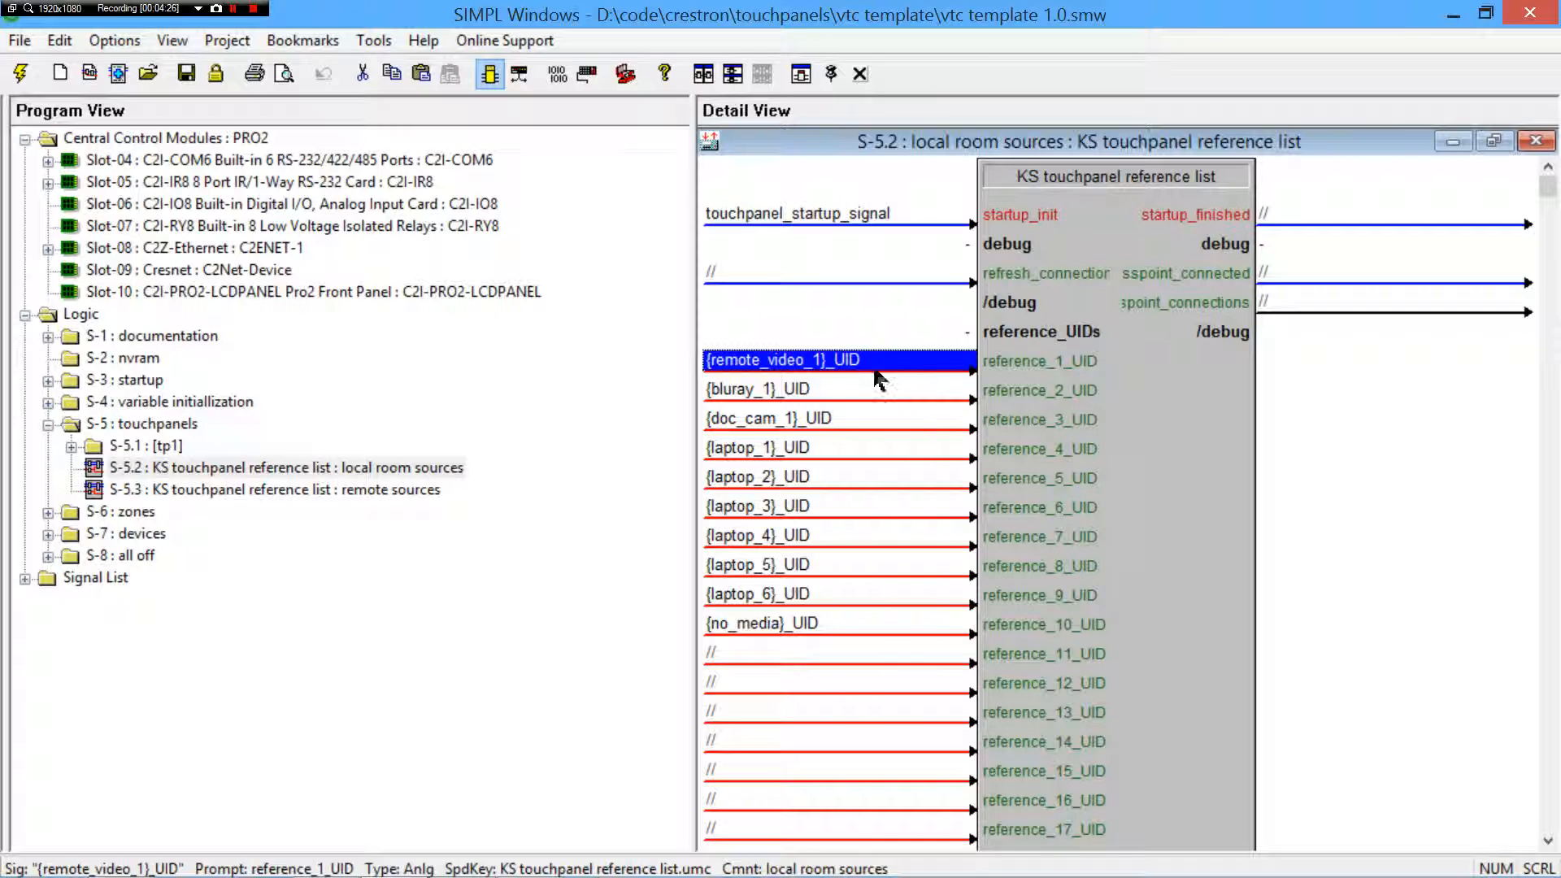
pyautogui.moveTo(937, 366)
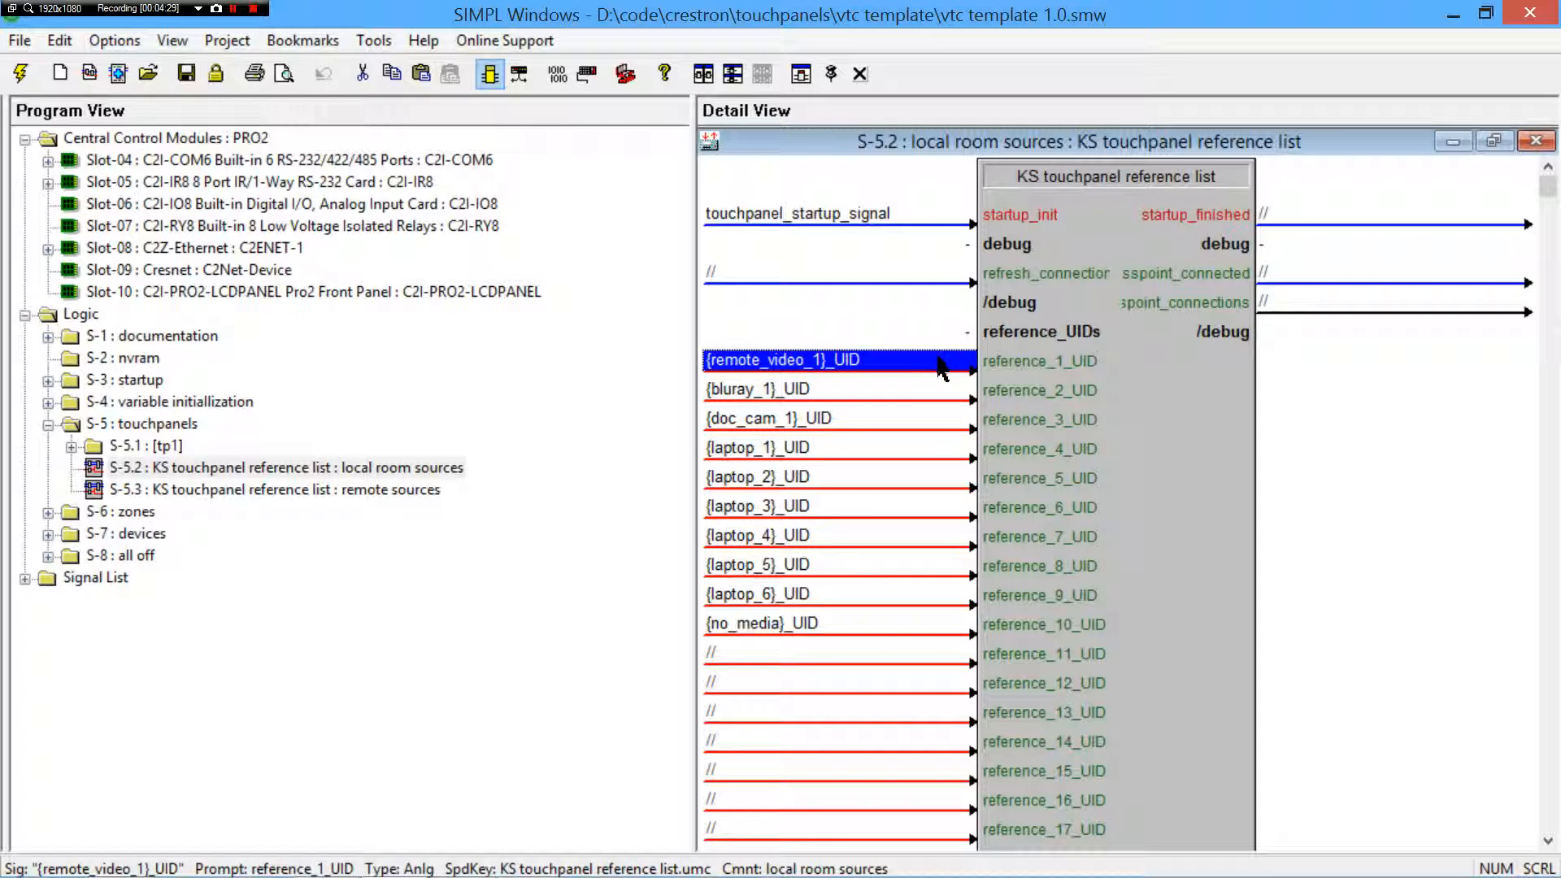
pyautogui.moveTo(888, 389)
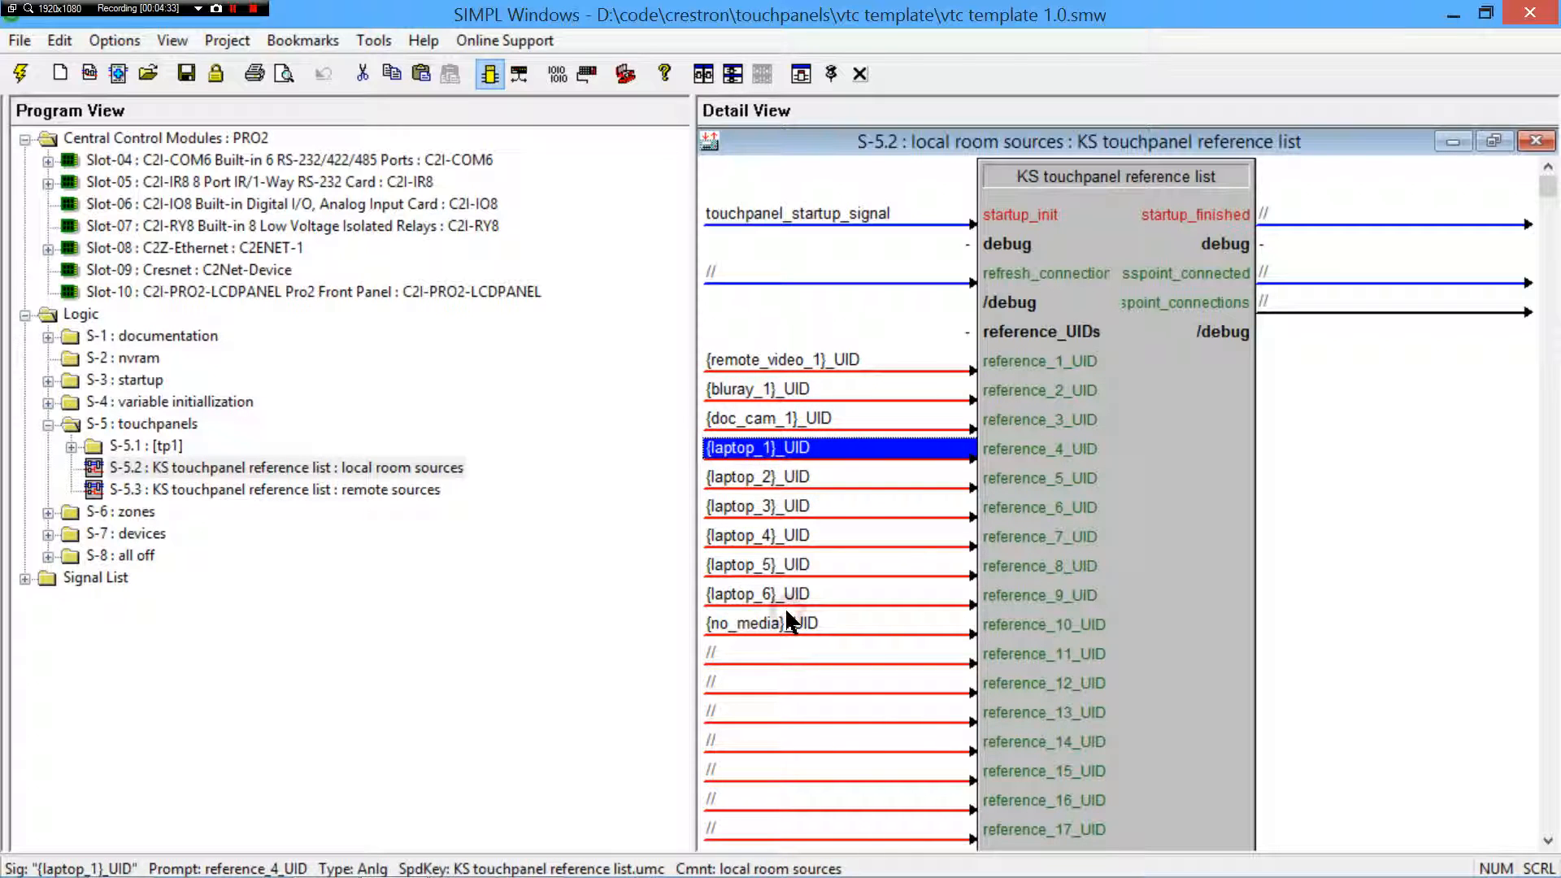
# - Expand variable initialization, browse the AV device declarations, then collapse device references again
pyautogui.click(761, 623)
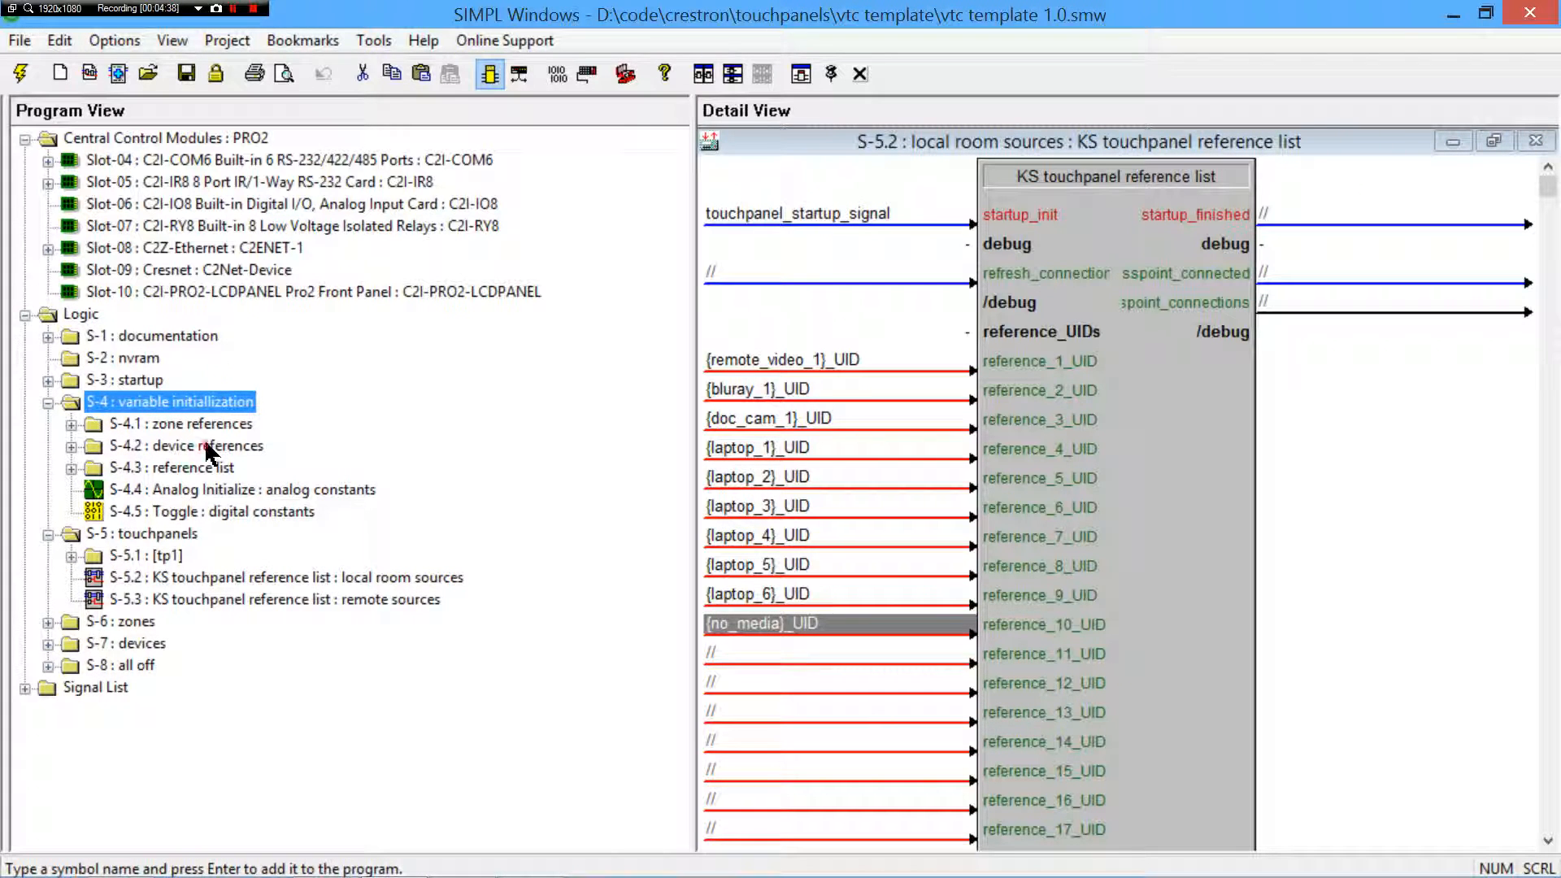
pyautogui.click(75, 446)
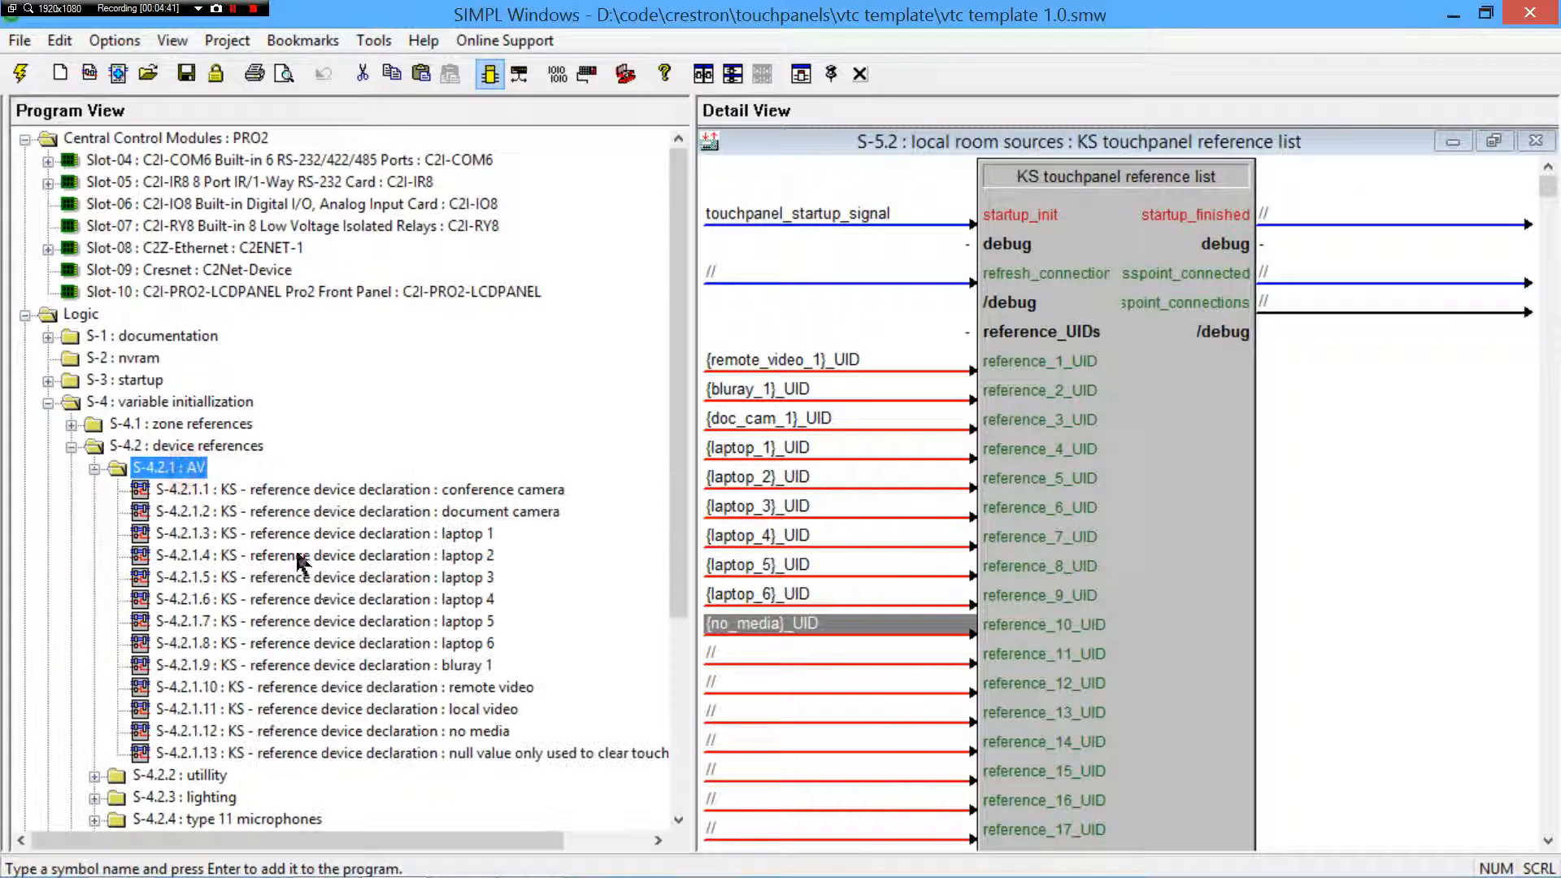
pyautogui.moveTo(304, 547)
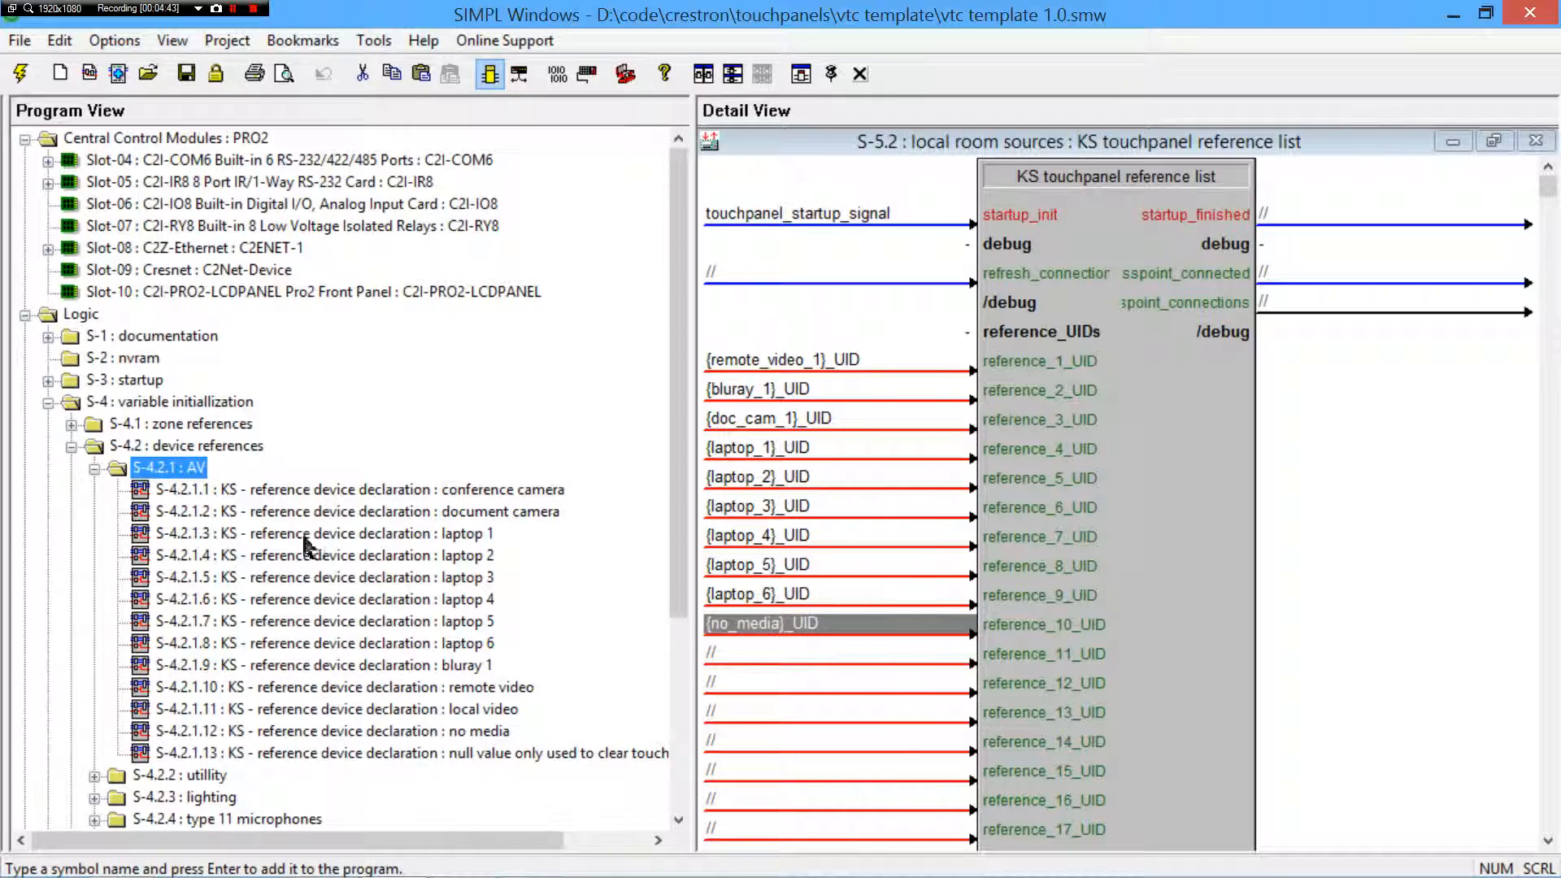
pyautogui.click(93, 446)
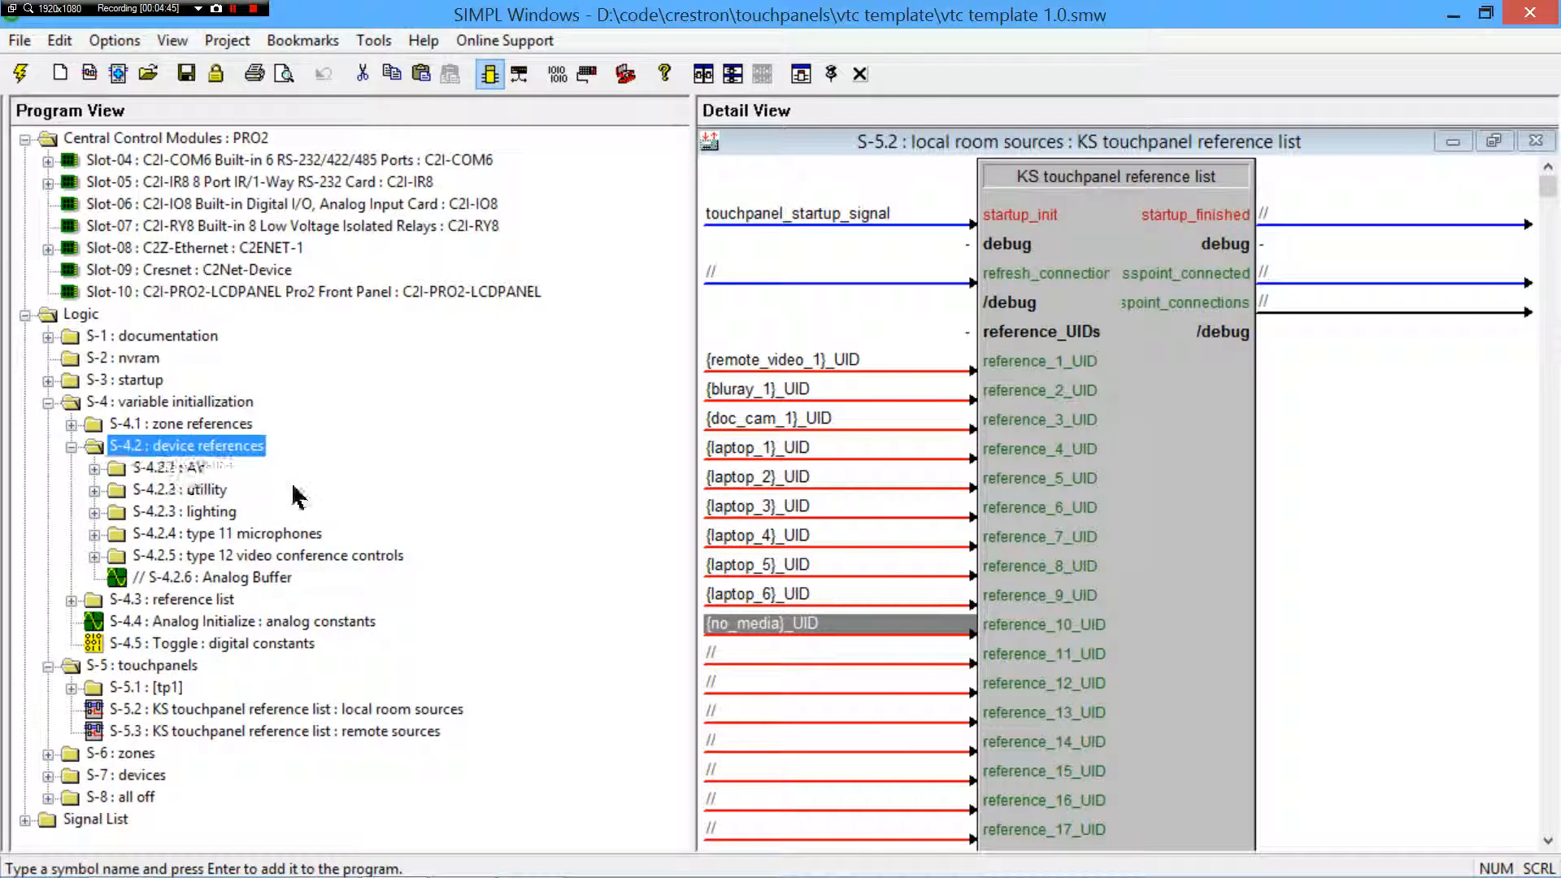
pyautogui.click(72, 445)
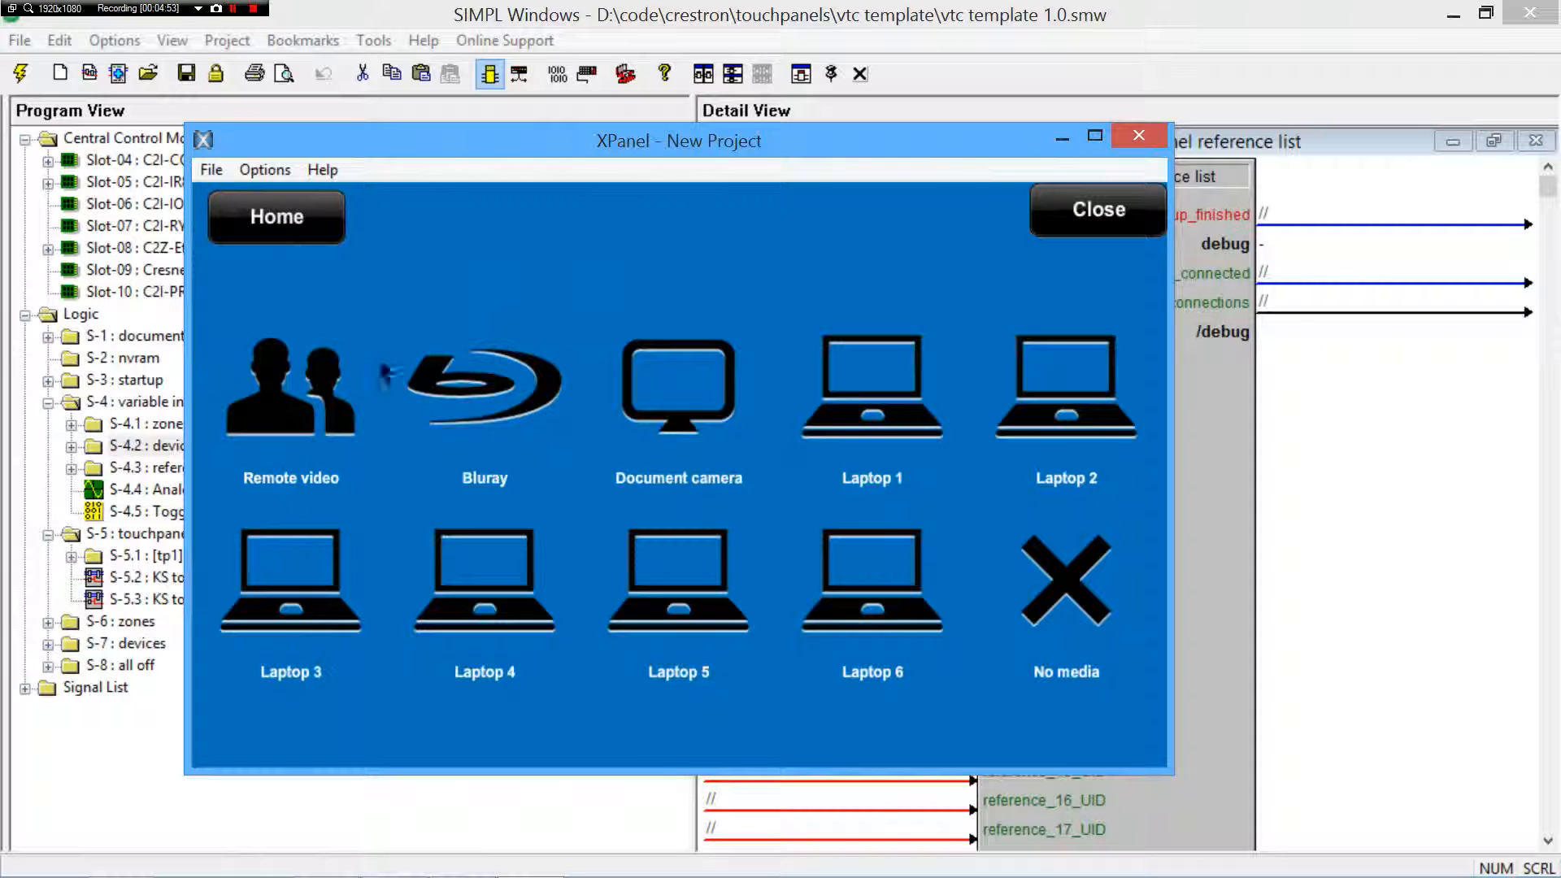
pyautogui.moveTo(362, 555)
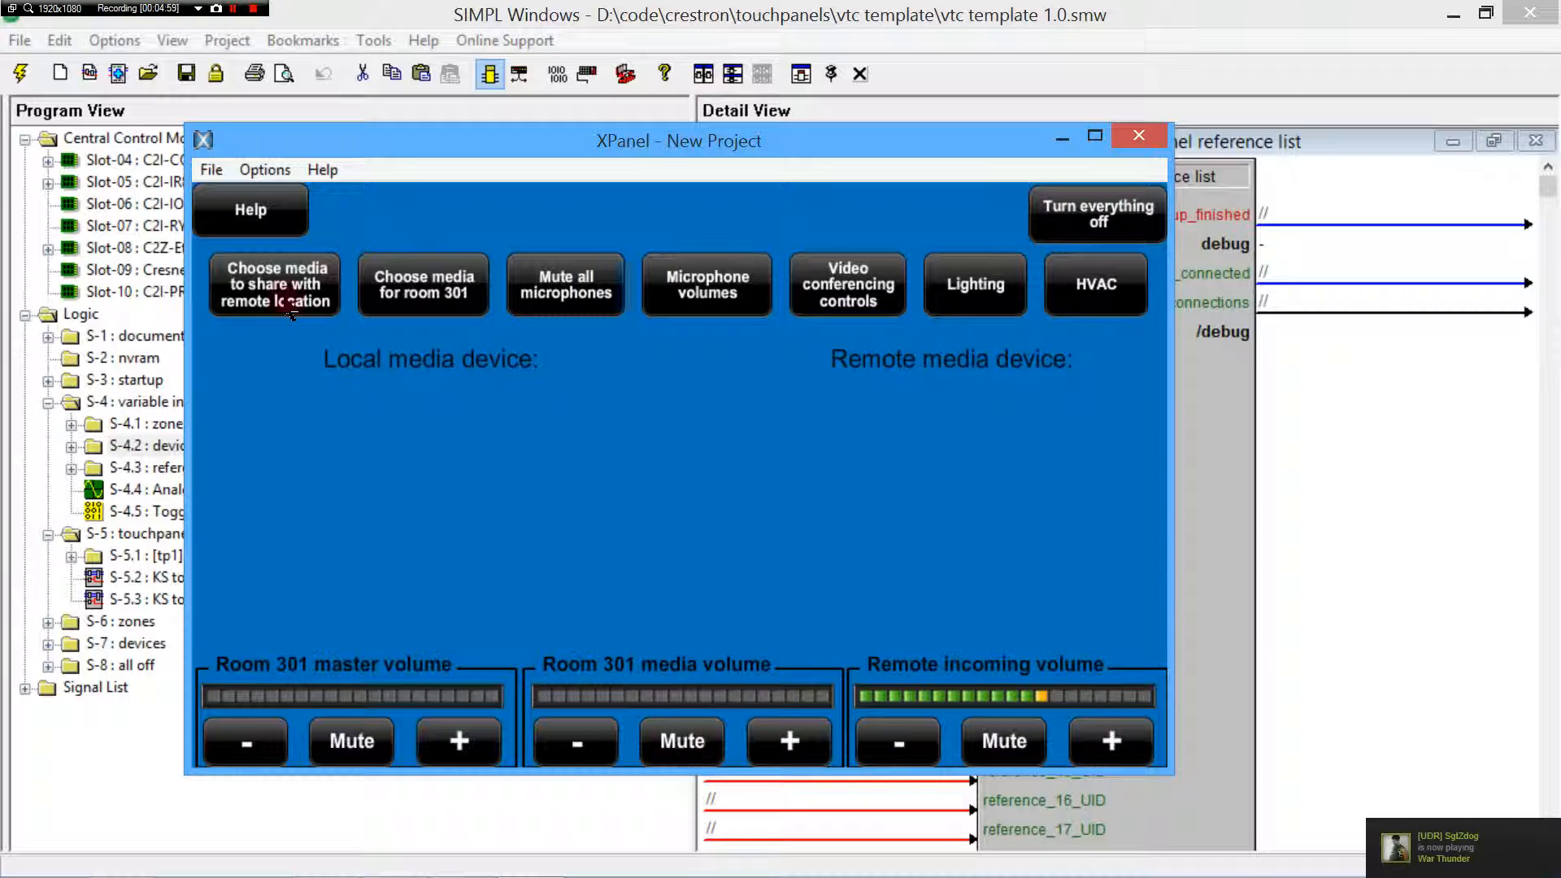
pyautogui.click(274, 283)
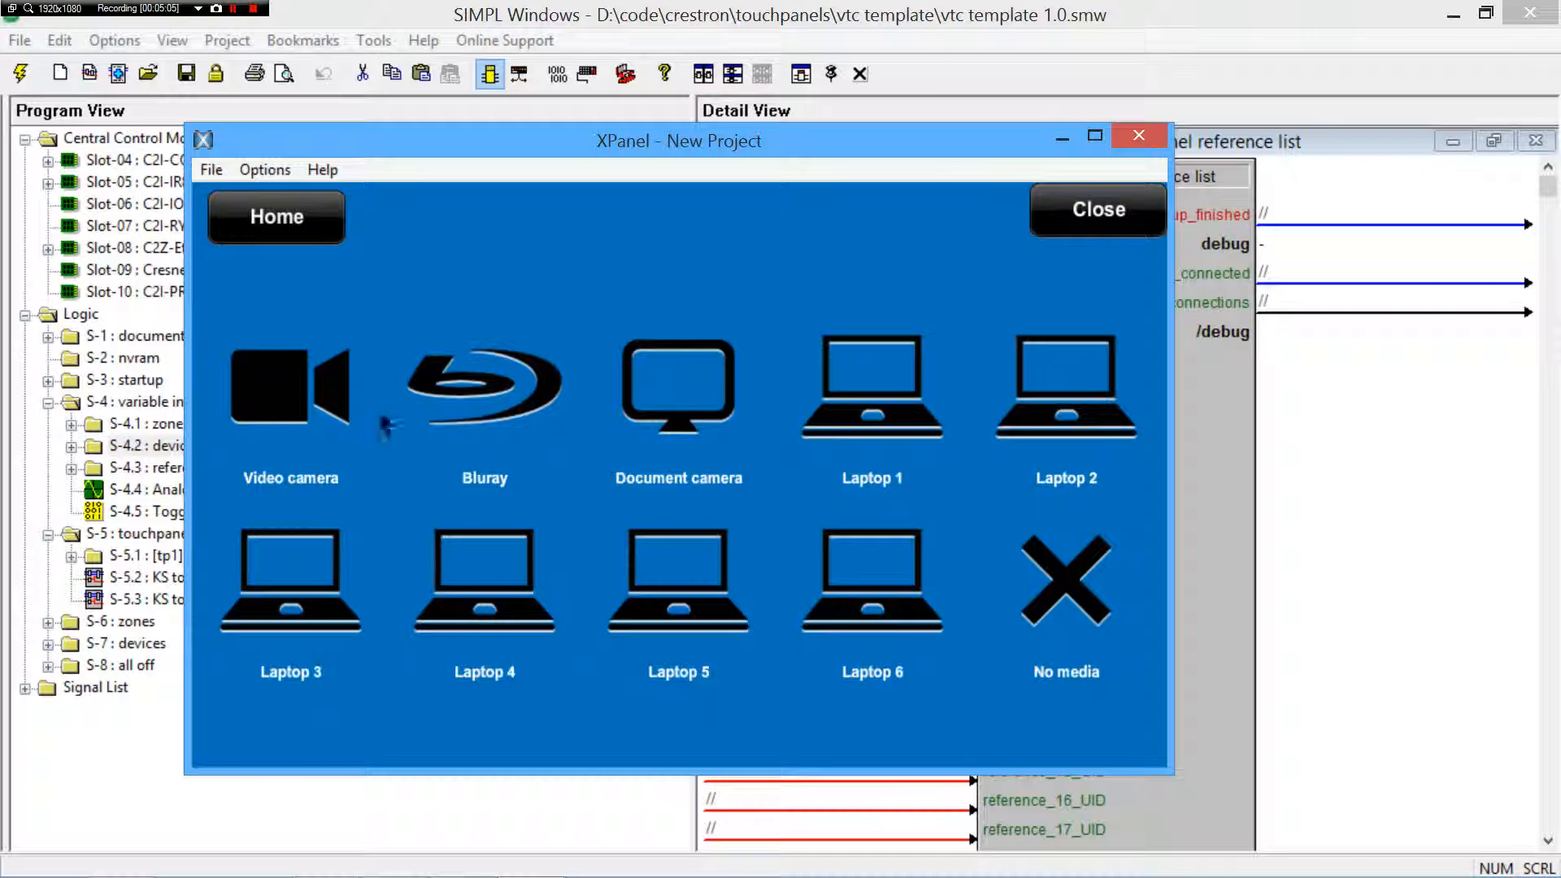
pyautogui.moveTo(741, 515)
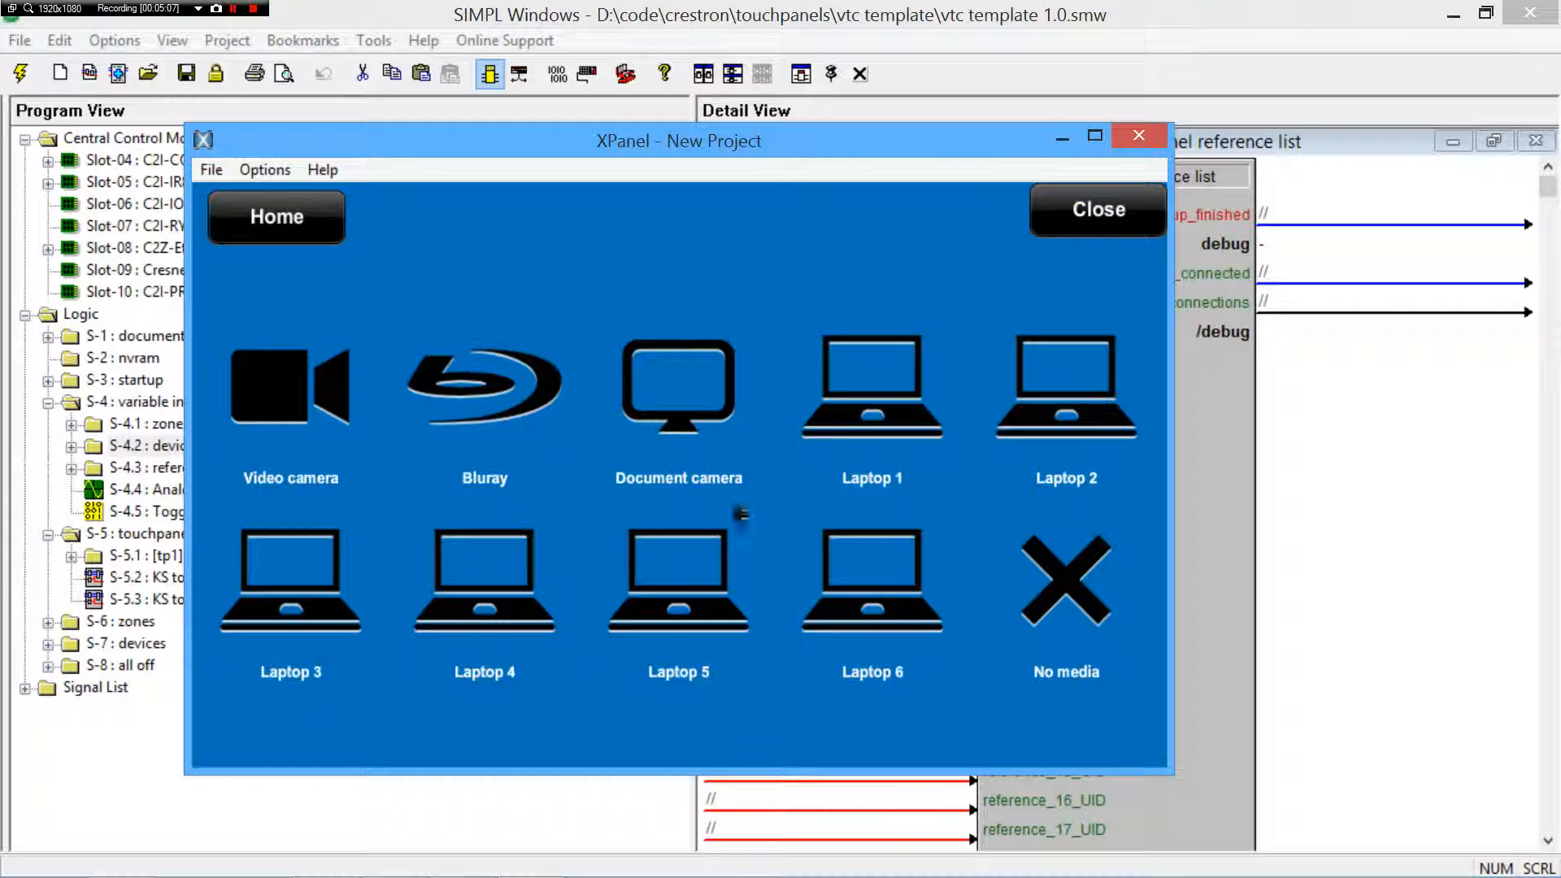
pyautogui.moveTo(578, 522)
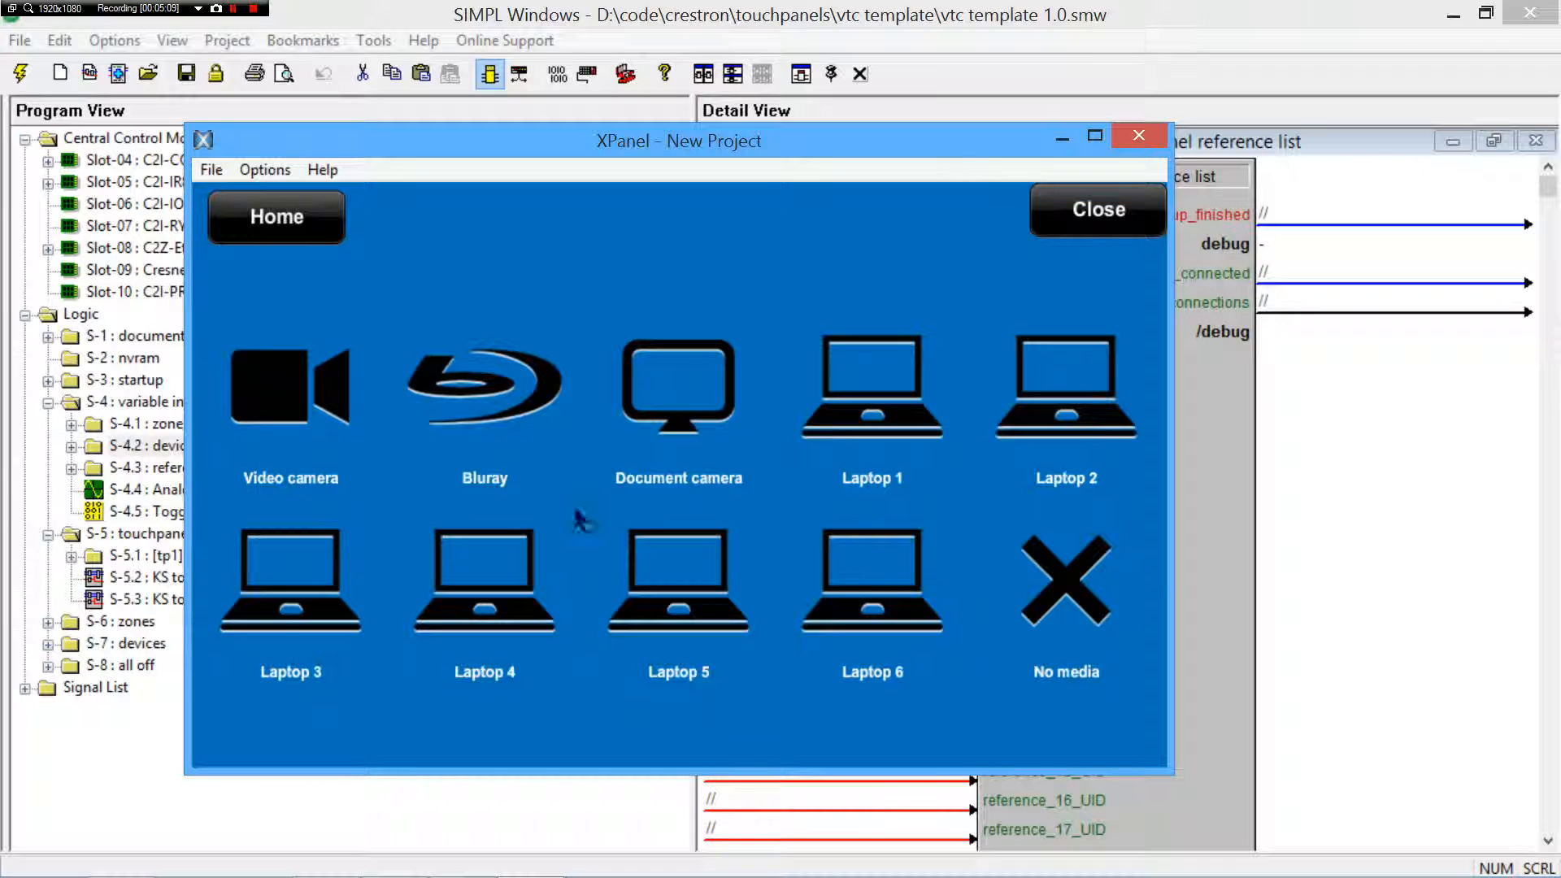
pyautogui.moveTo(946, 432)
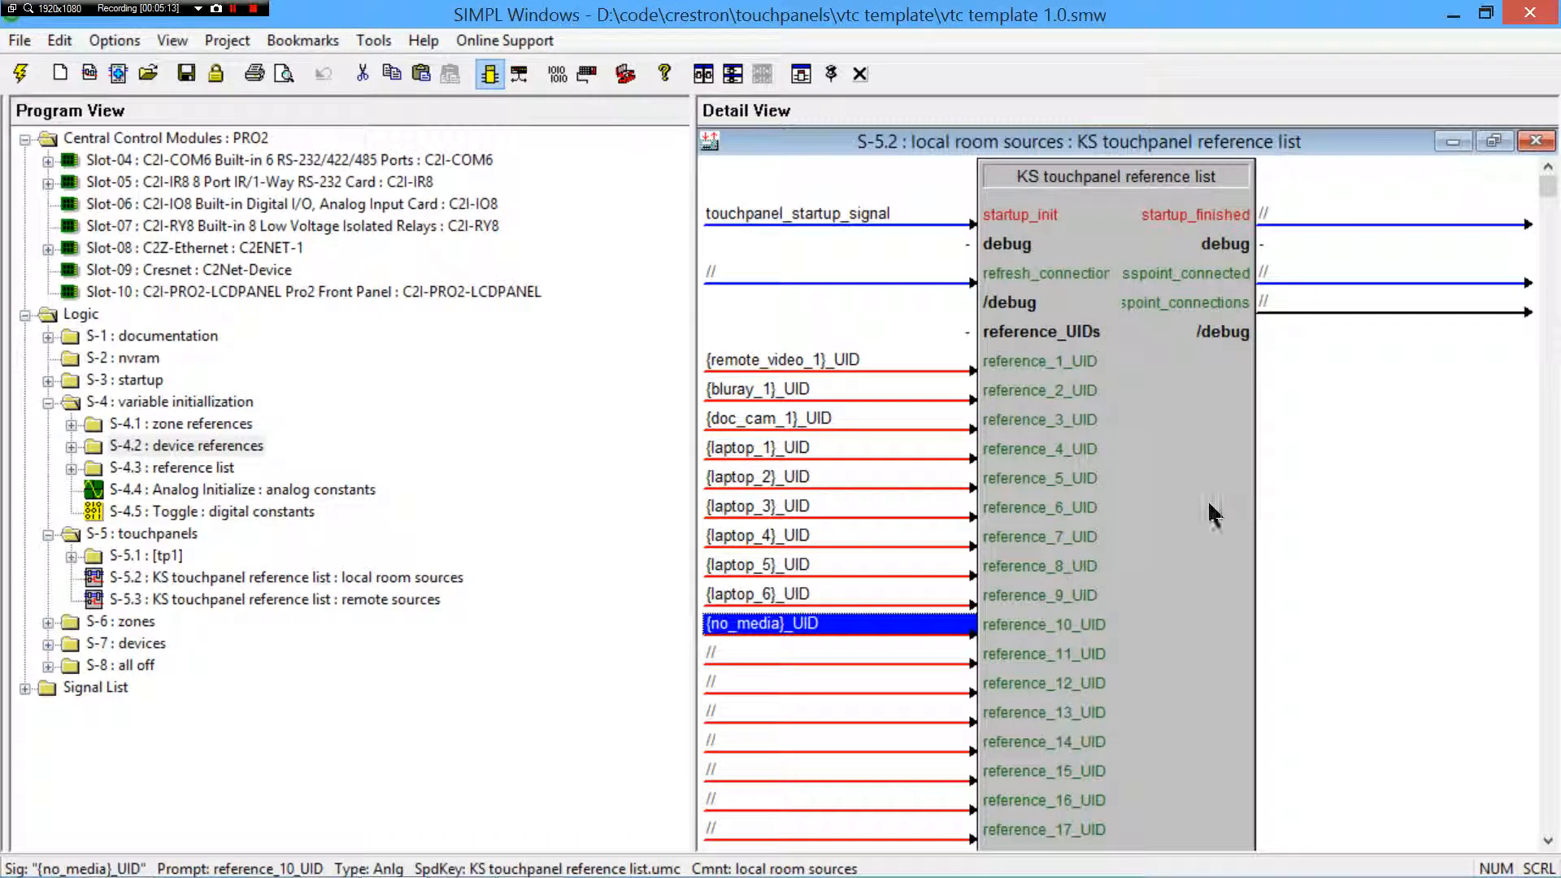
pyautogui.moveTo(1004, 509)
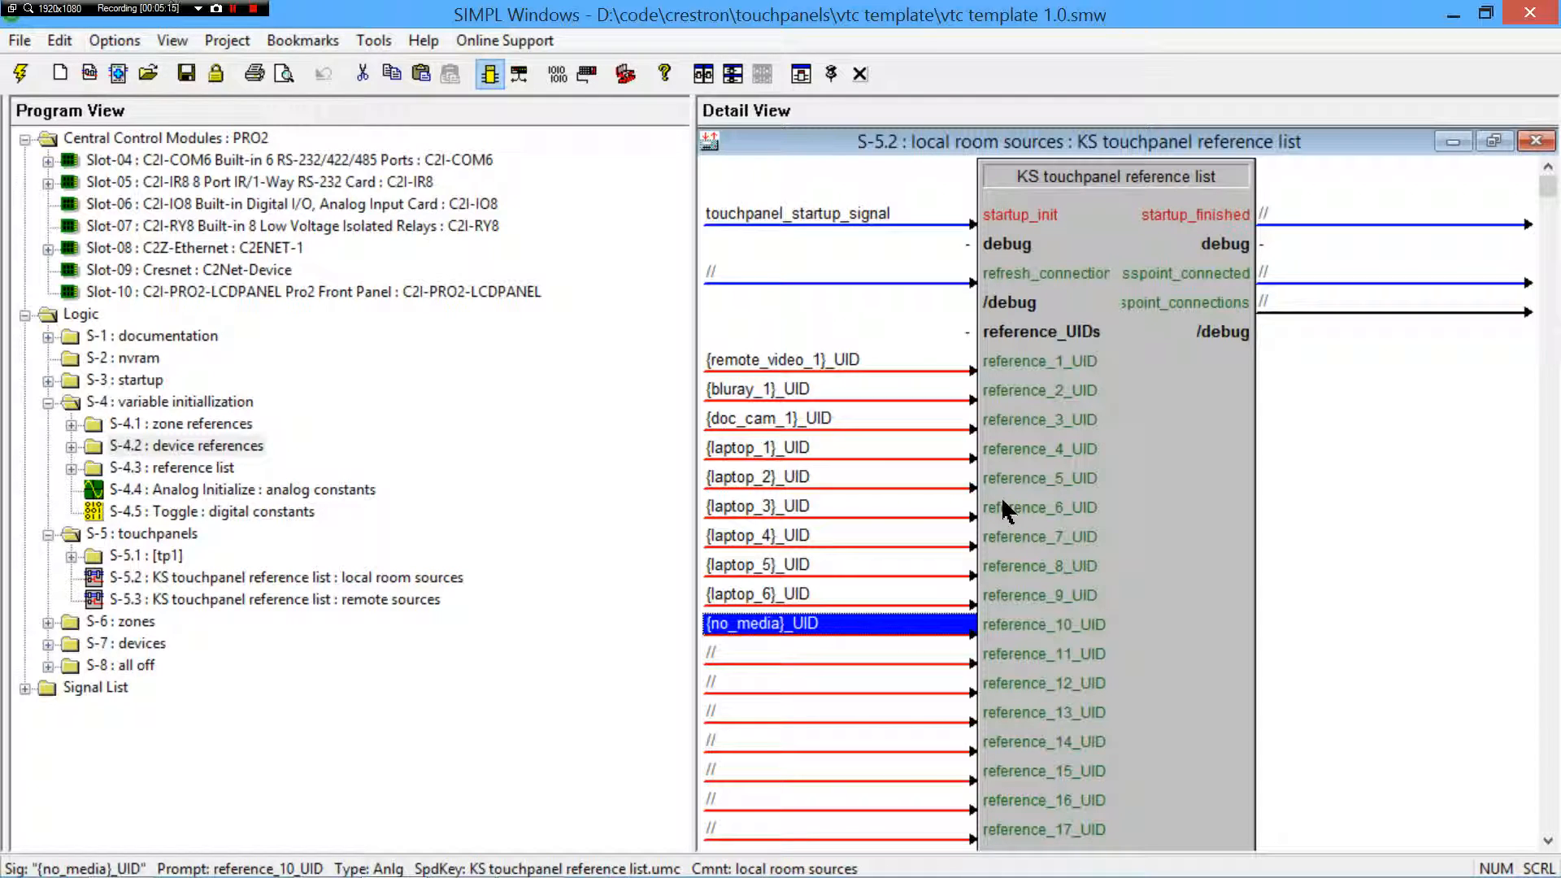
# - Reopen the local room sources reference list, accept the overwrite-signals prompt and set device_count to 8
pyautogui.click(1537, 140)
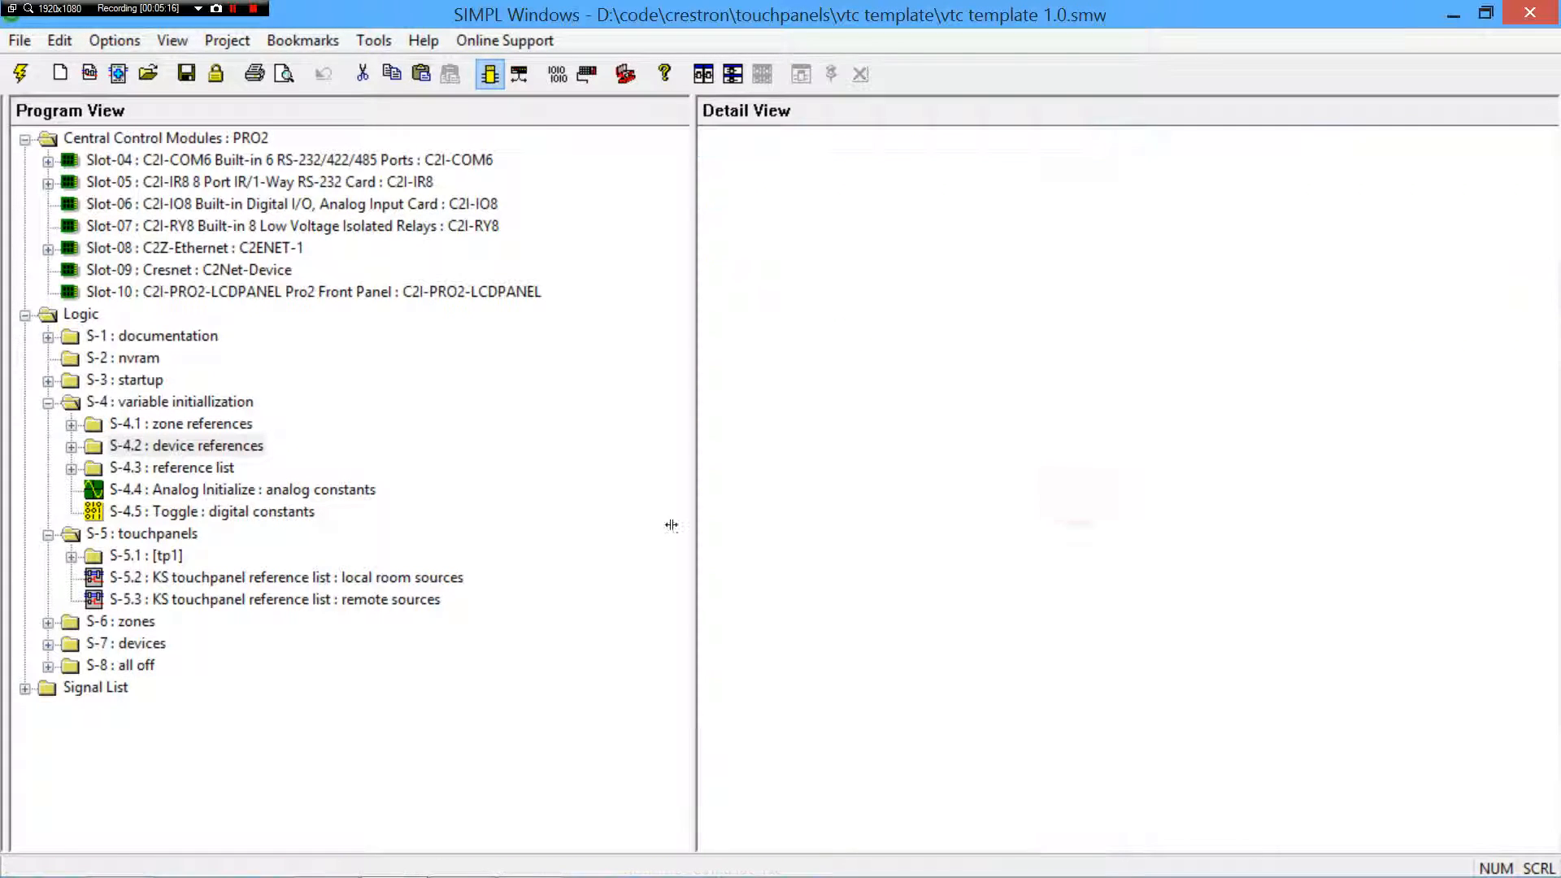
pyautogui.doubleClick(278, 577)
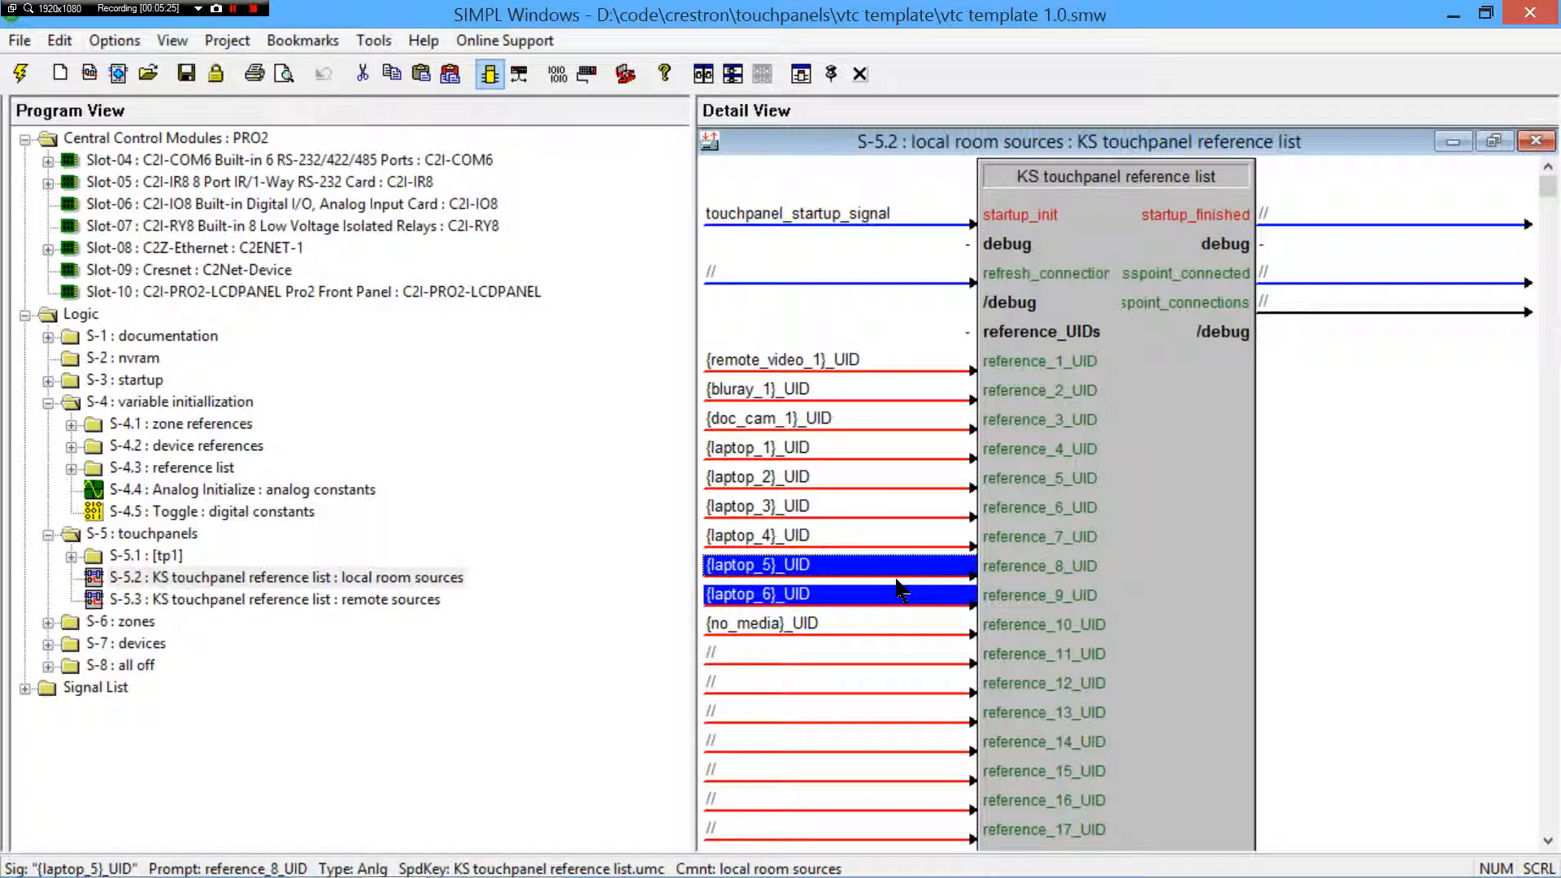
pyautogui.moveTo(851, 596)
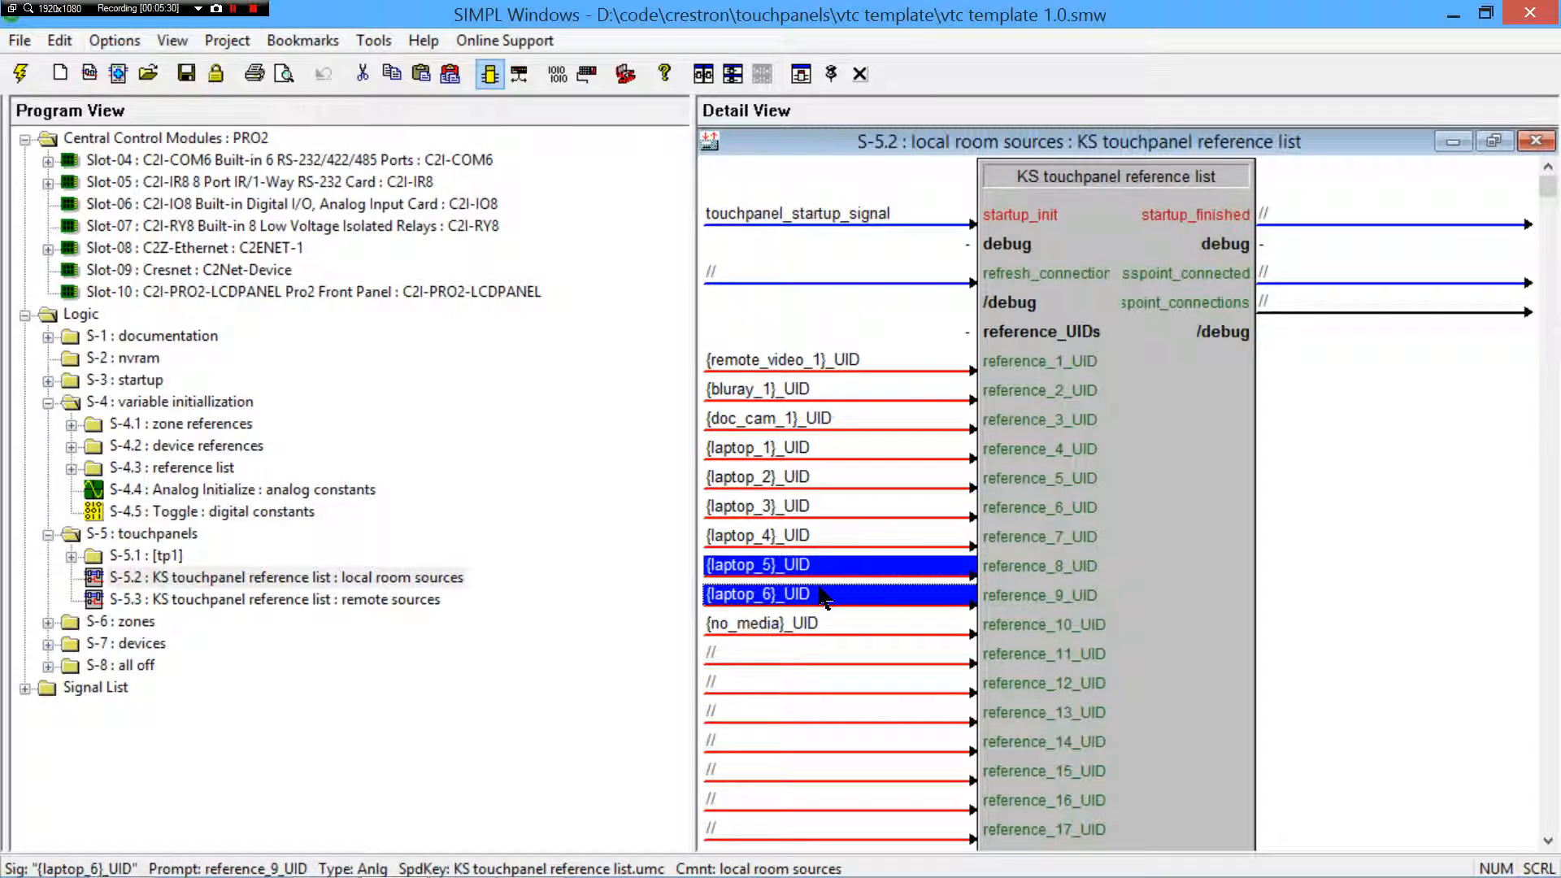
pyautogui.moveTo(341, 631)
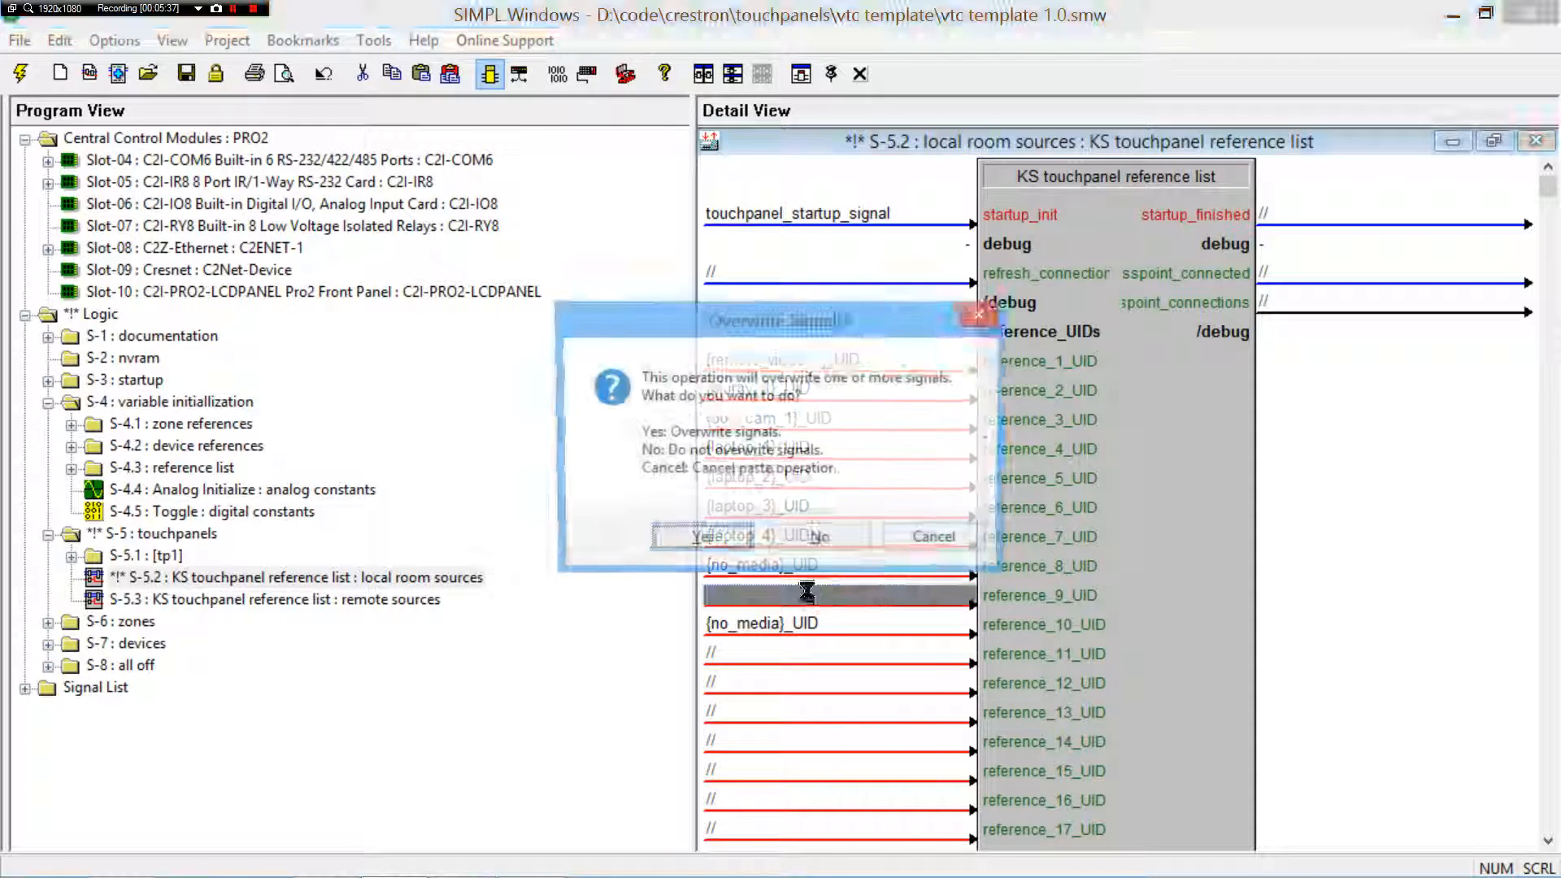
pyautogui.click(702, 535)
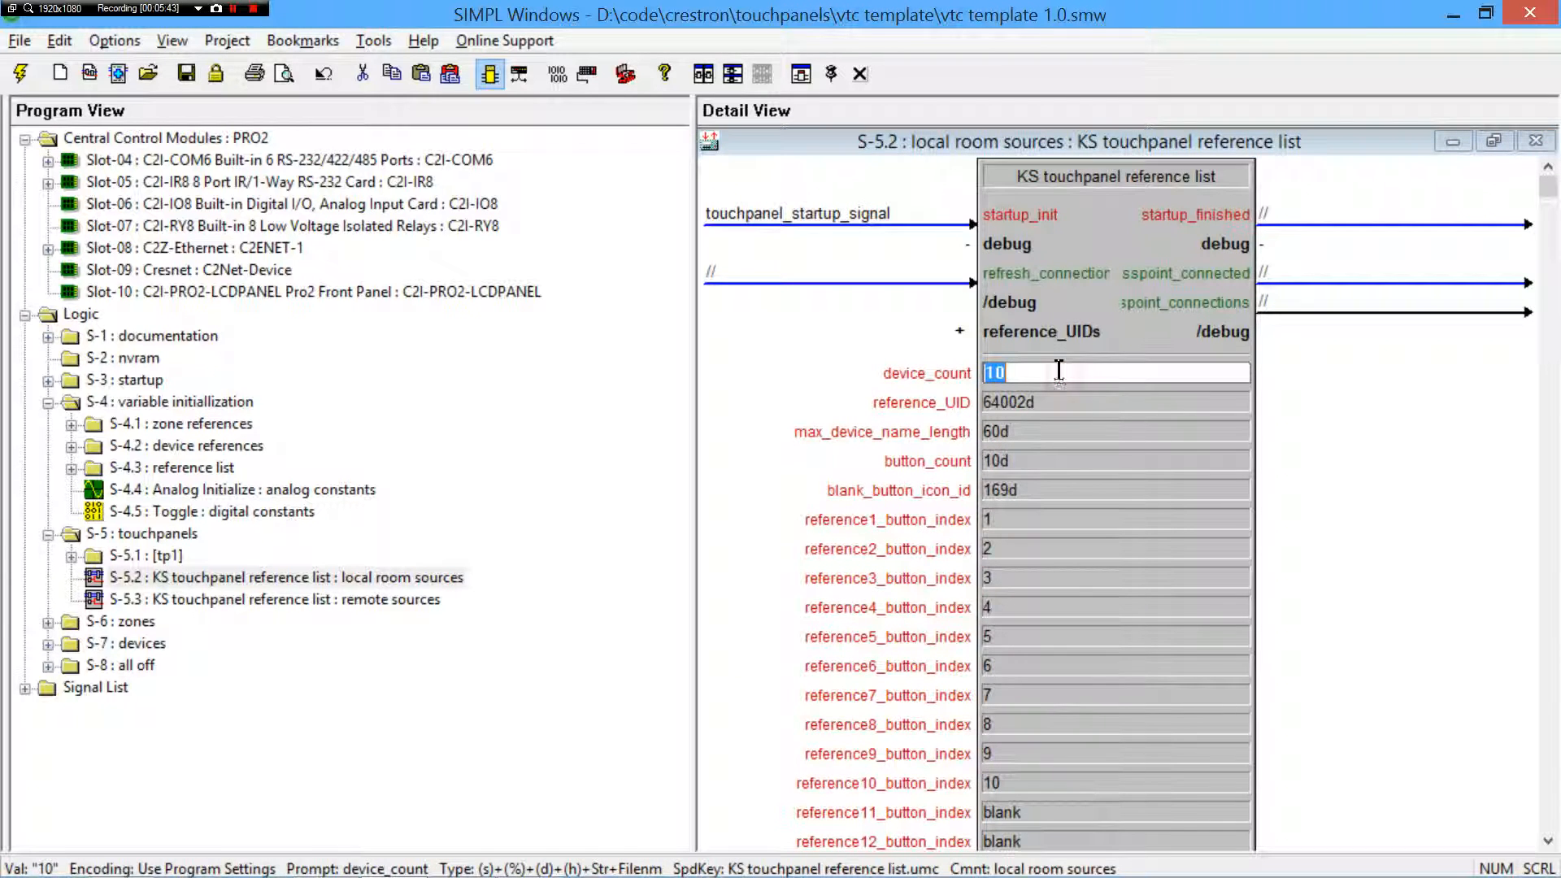
pyautogui.write('8')
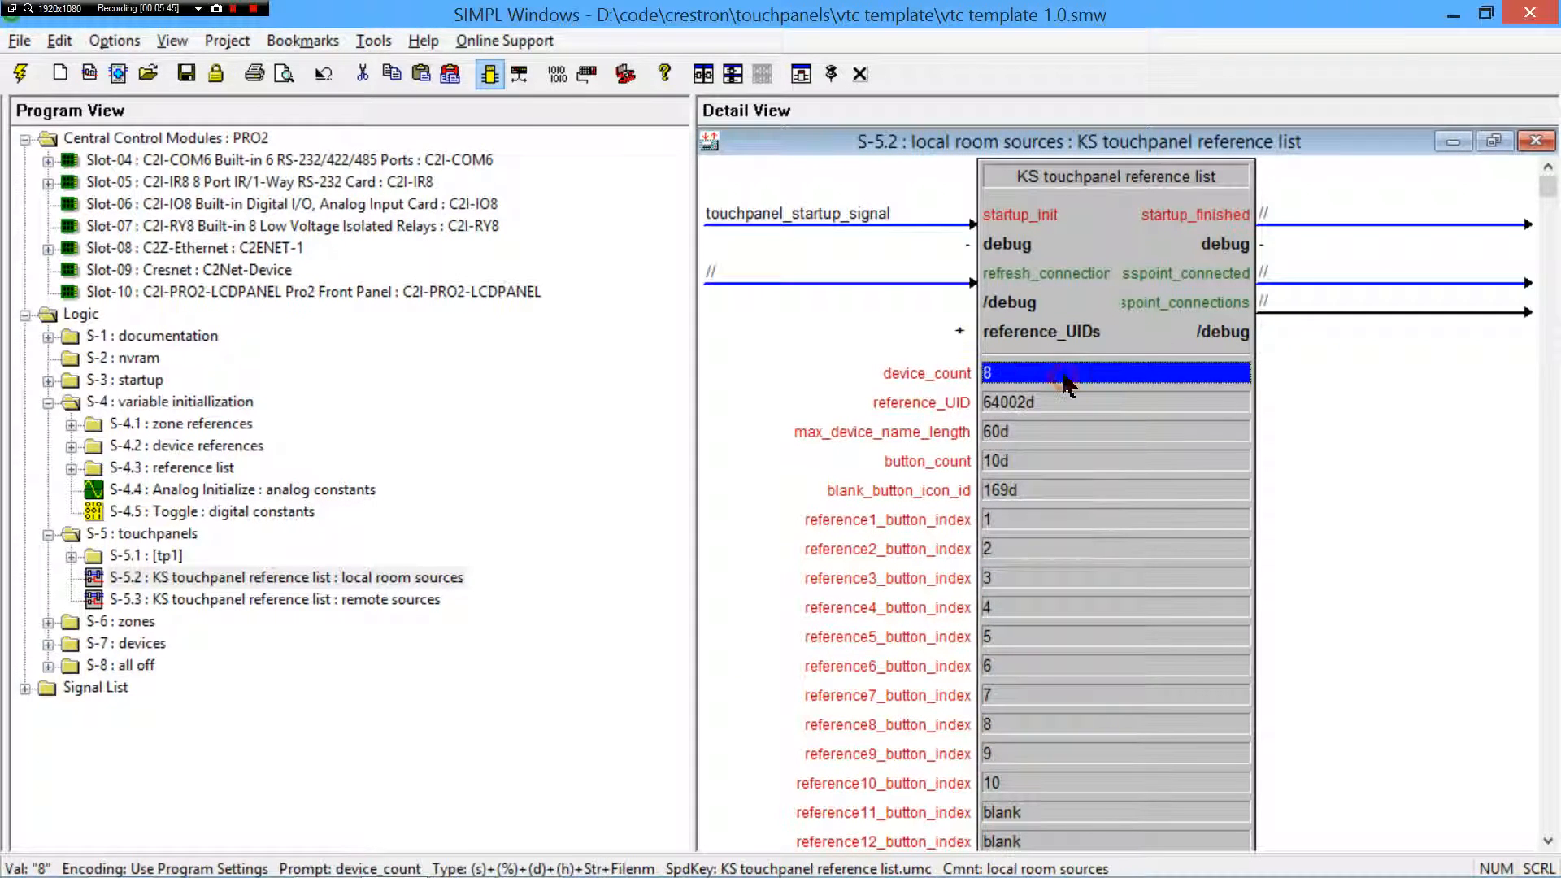
pyautogui.moveTo(1112, 391)
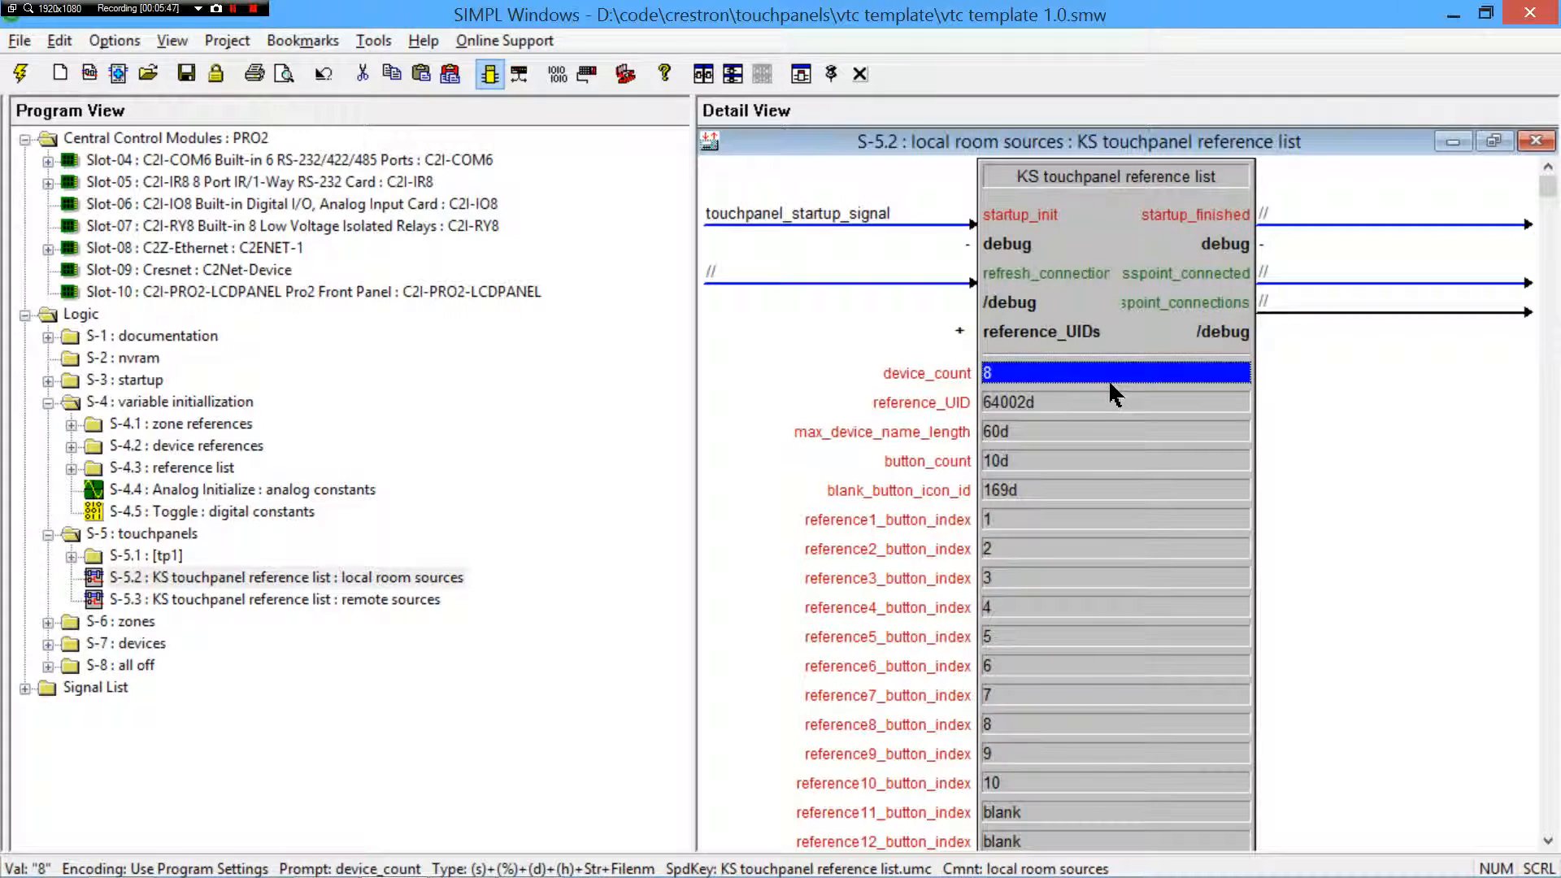
pyautogui.click(1536, 139)
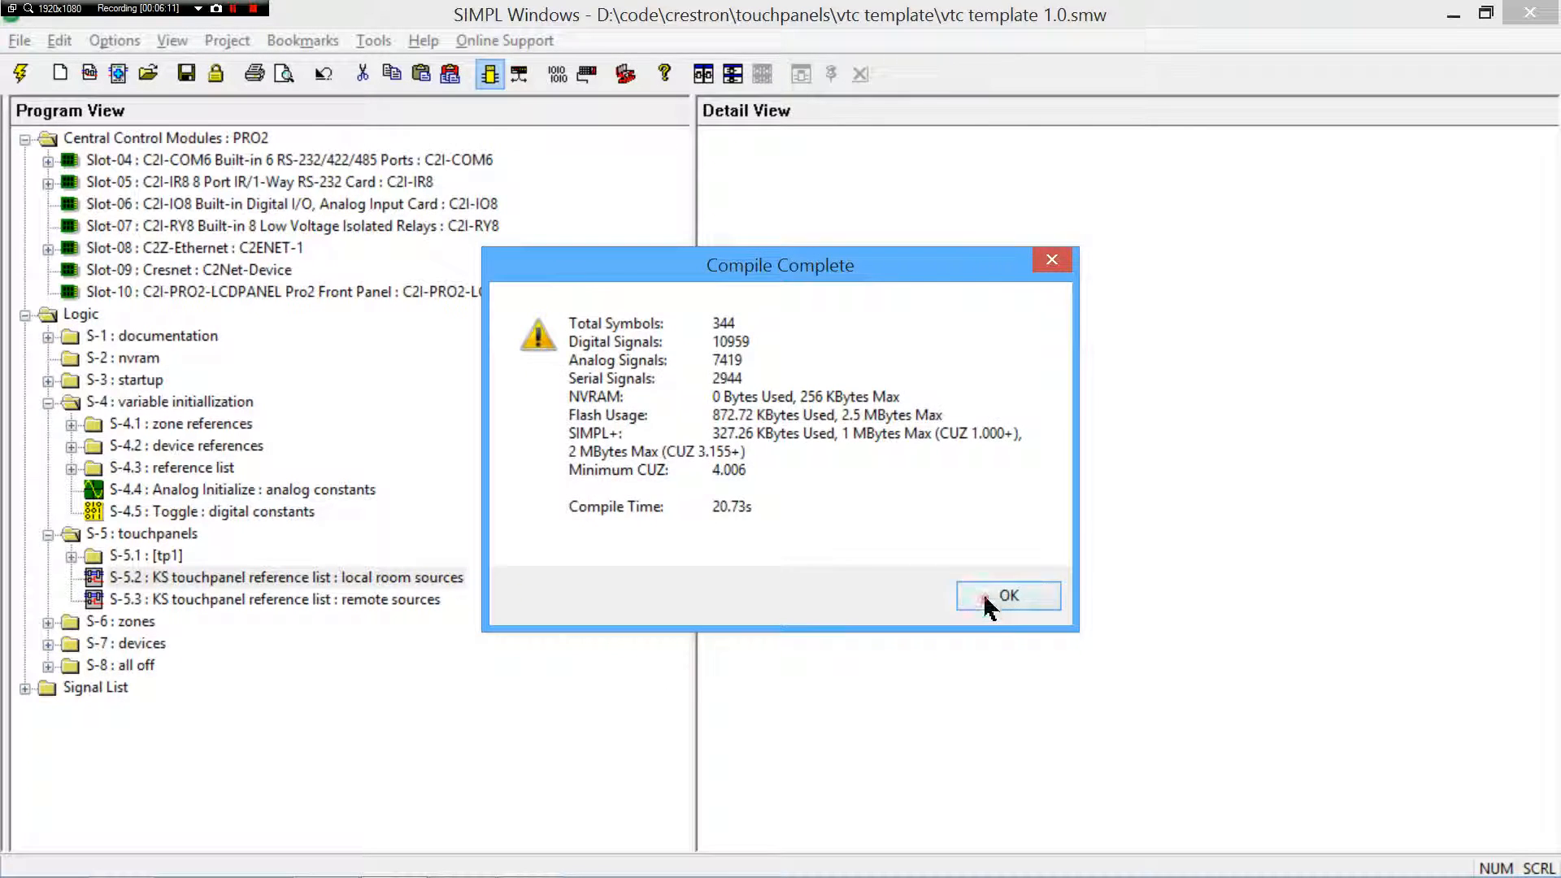
# - Dismiss the Compile Complete summary and switch to the Crestron Toolbox window
pyautogui.click(1008, 595)
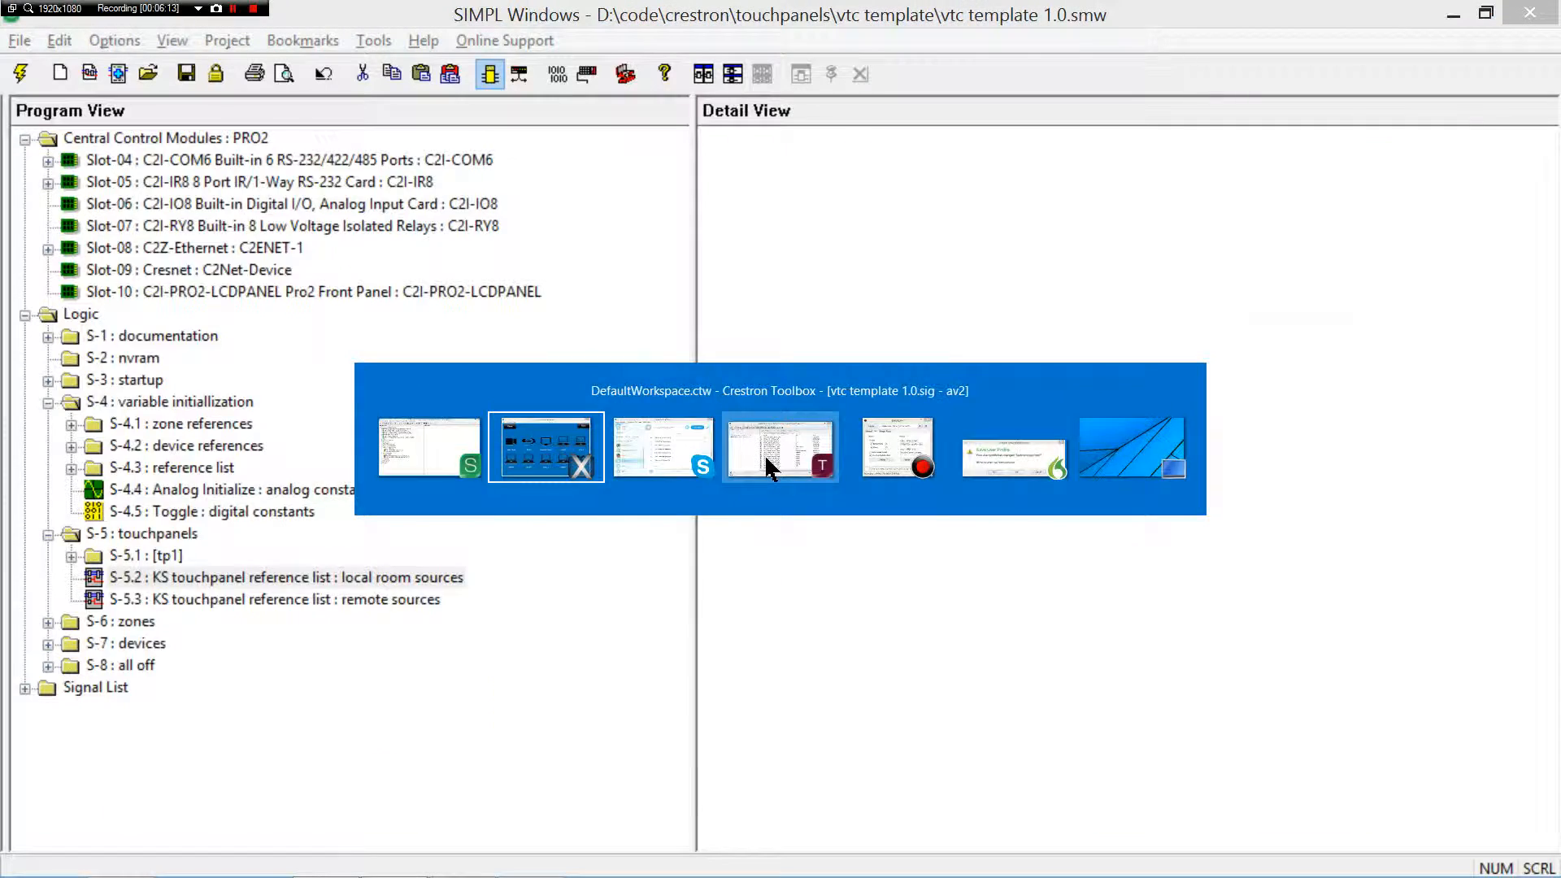
pyautogui.click(778, 445)
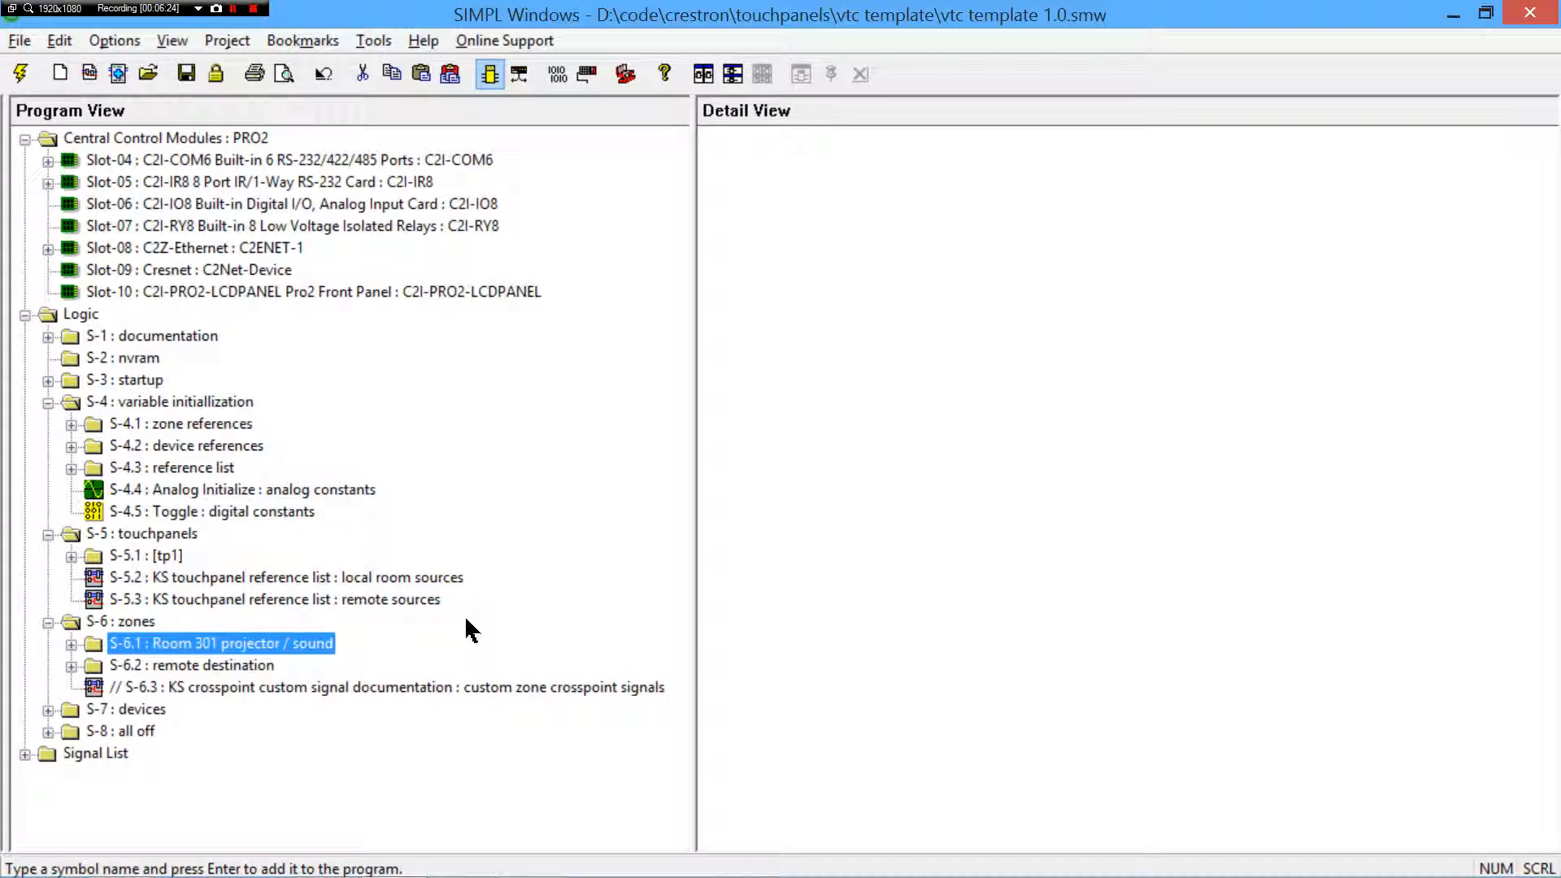
# - Open the Room 301 projector / sound zone symbol and inspect its commented-out laptop 2 and bluray 1 reference inputs
pyautogui.click(72, 644)
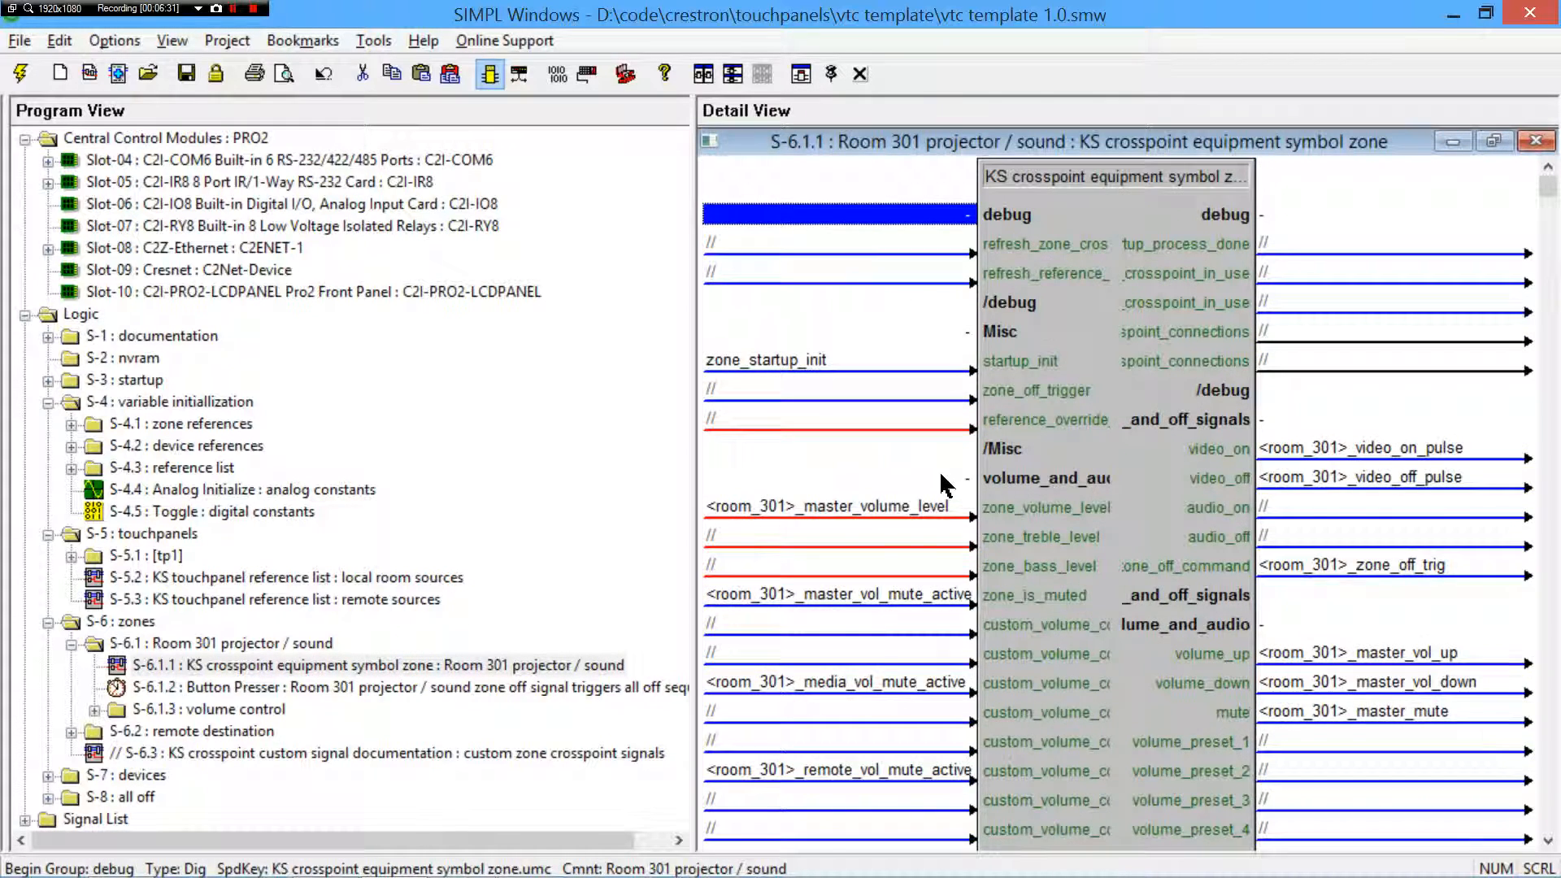
pyautogui.scroll(-3)
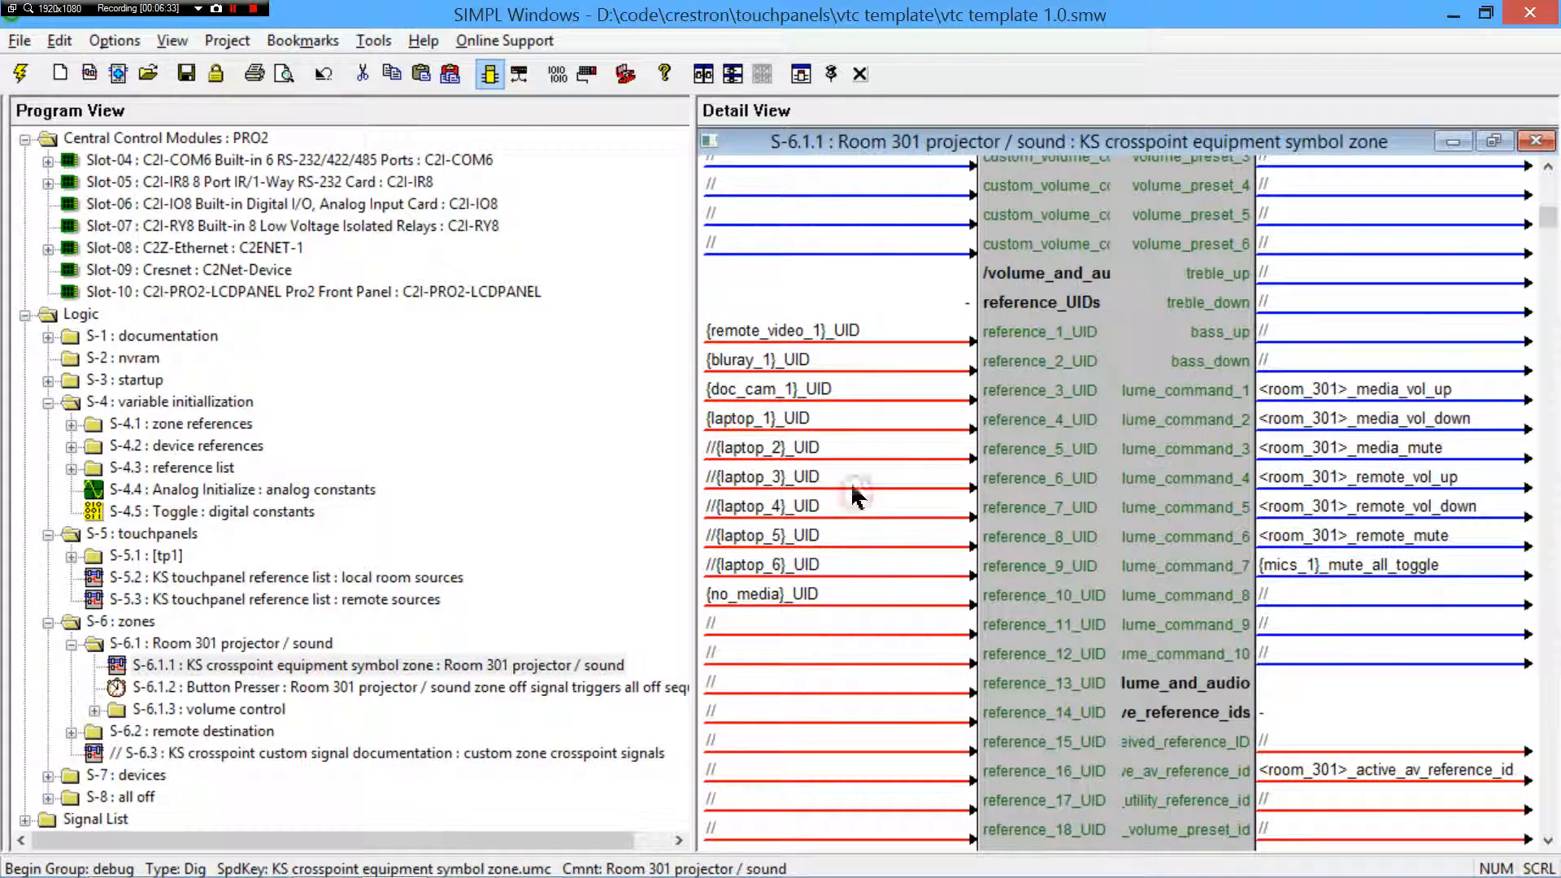
pyautogui.click(761, 447)
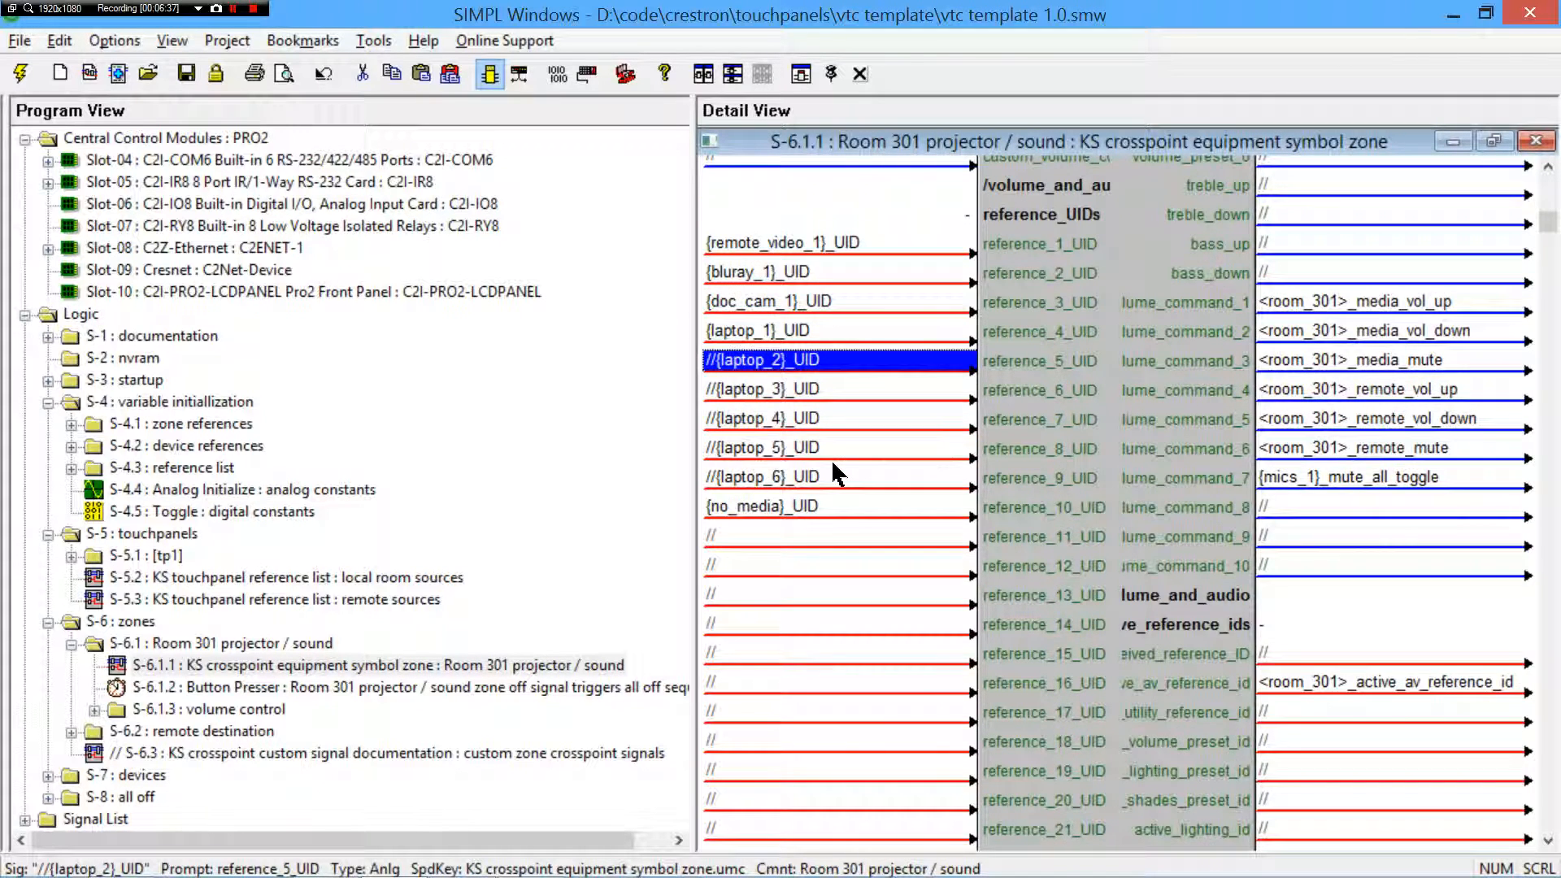
pyautogui.scroll(3)
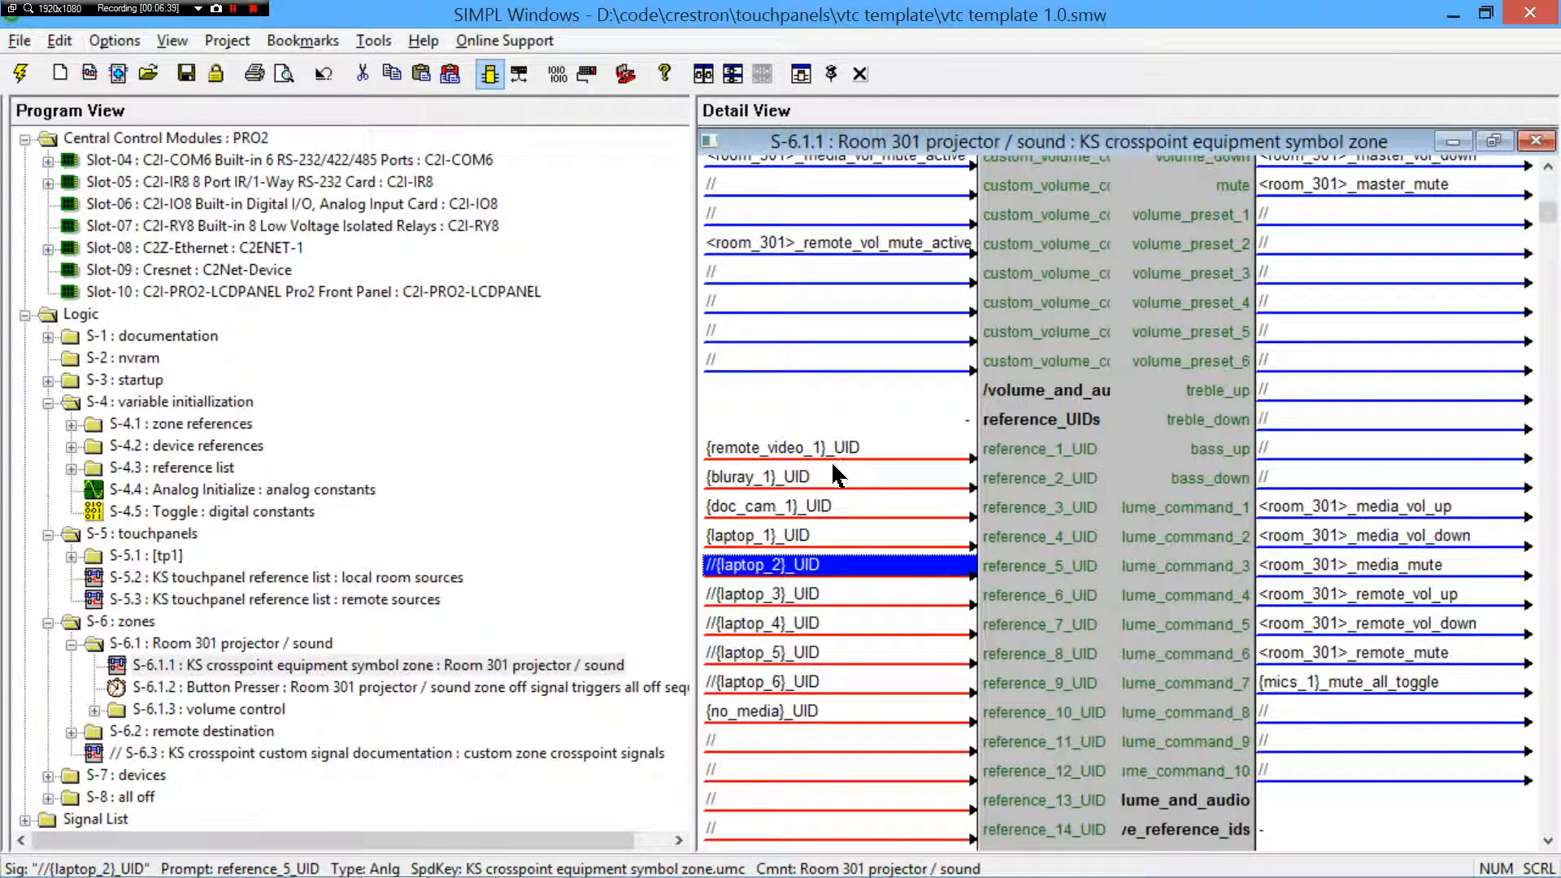
pyautogui.click(766, 506)
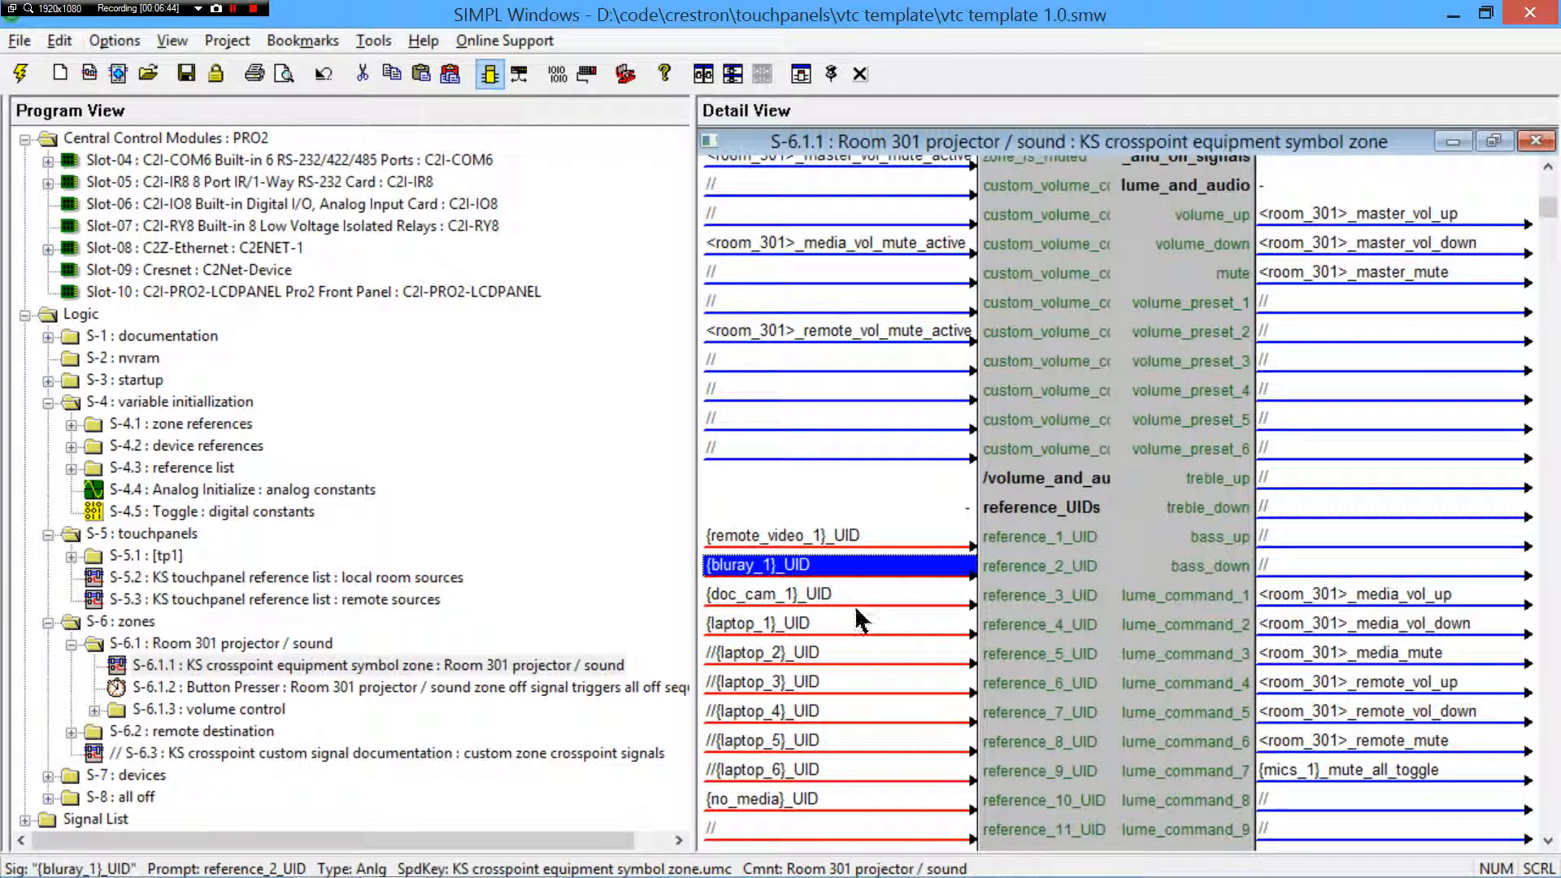
pyautogui.moveTo(821, 570)
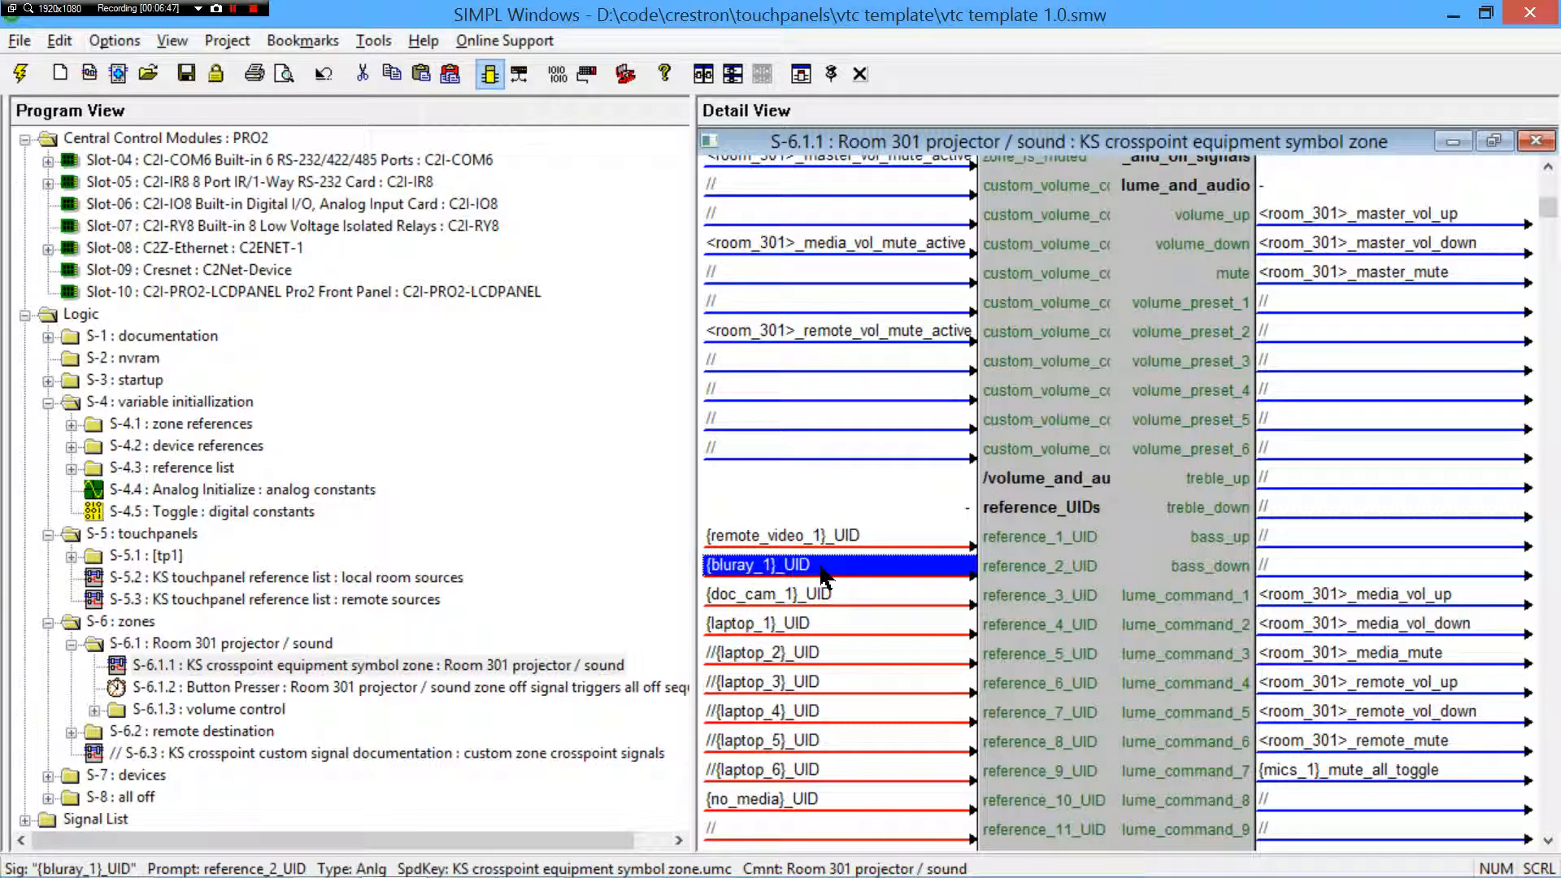
# - Close the zone symbol, open the conference camera device declaration and list its equipment type choices
pyautogui.click(193, 247)
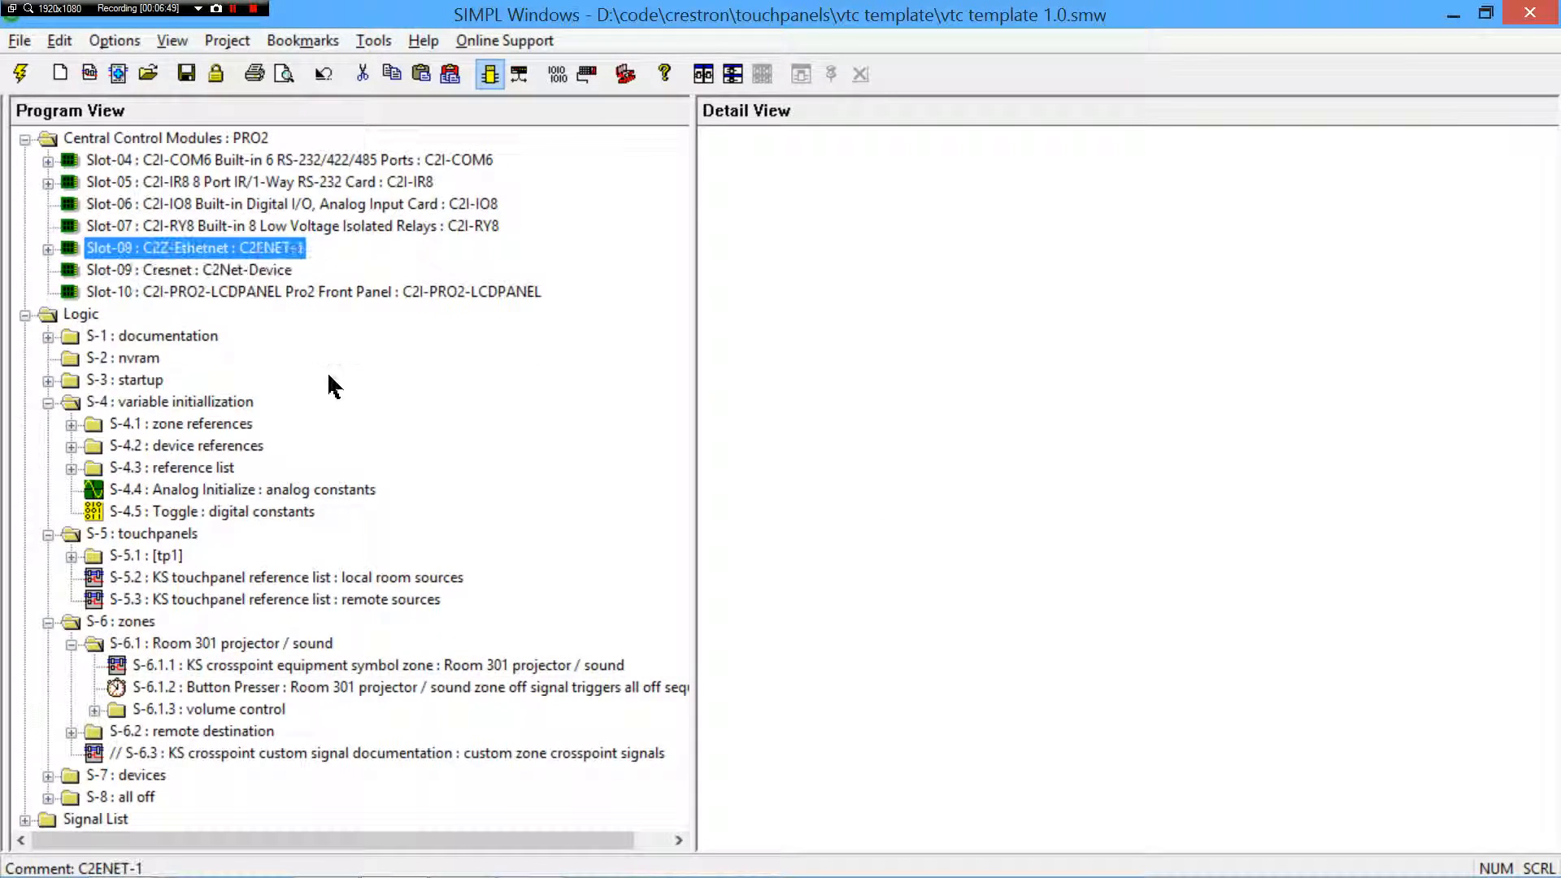
pyautogui.click(314, 291)
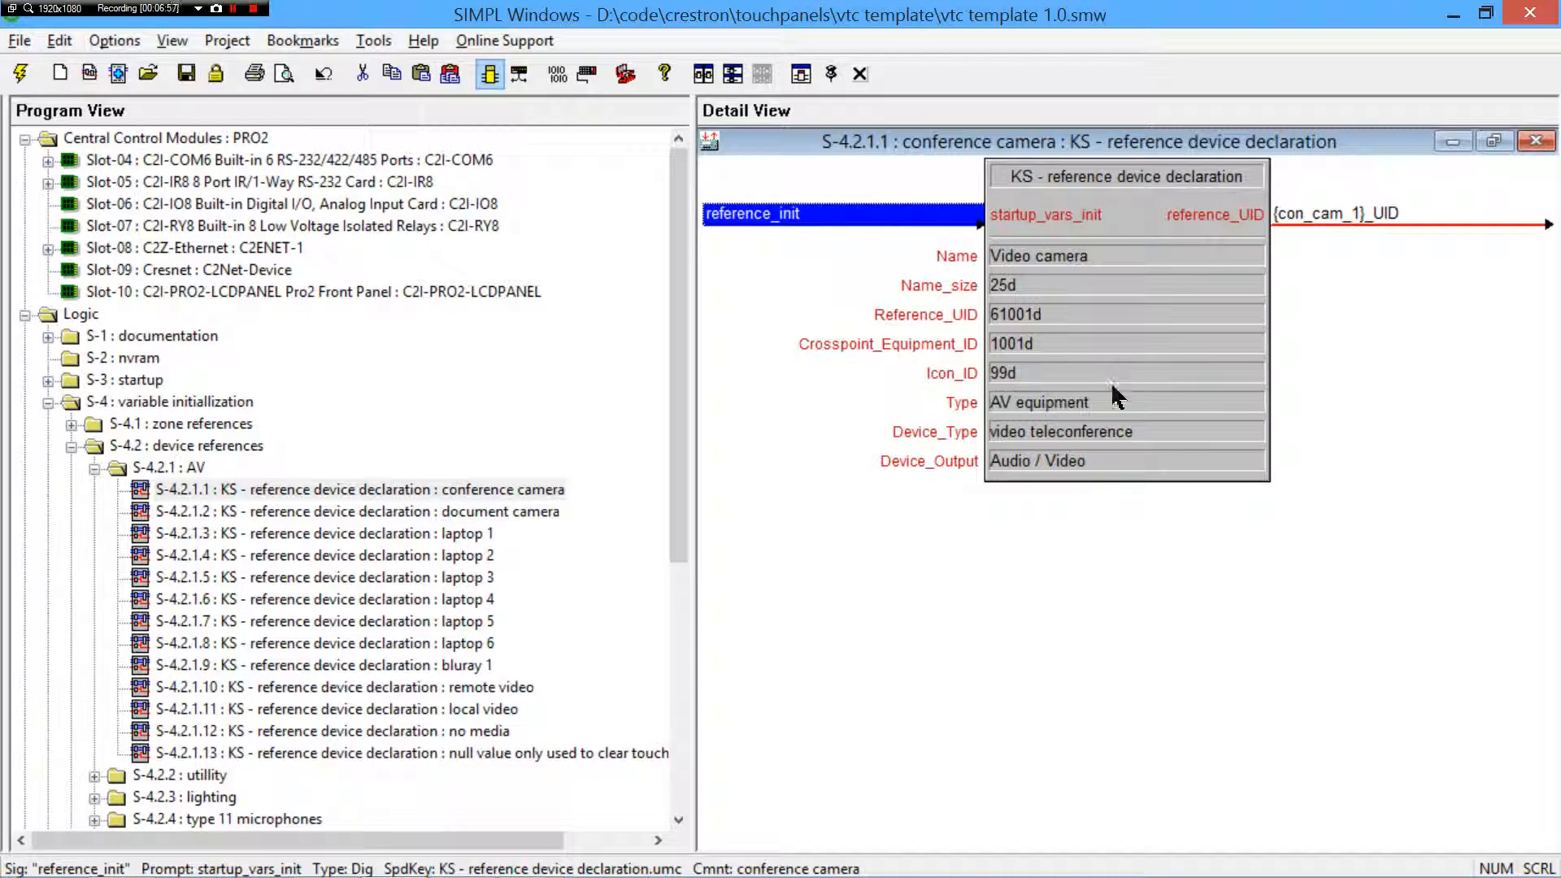
pyautogui.click(1250, 407)
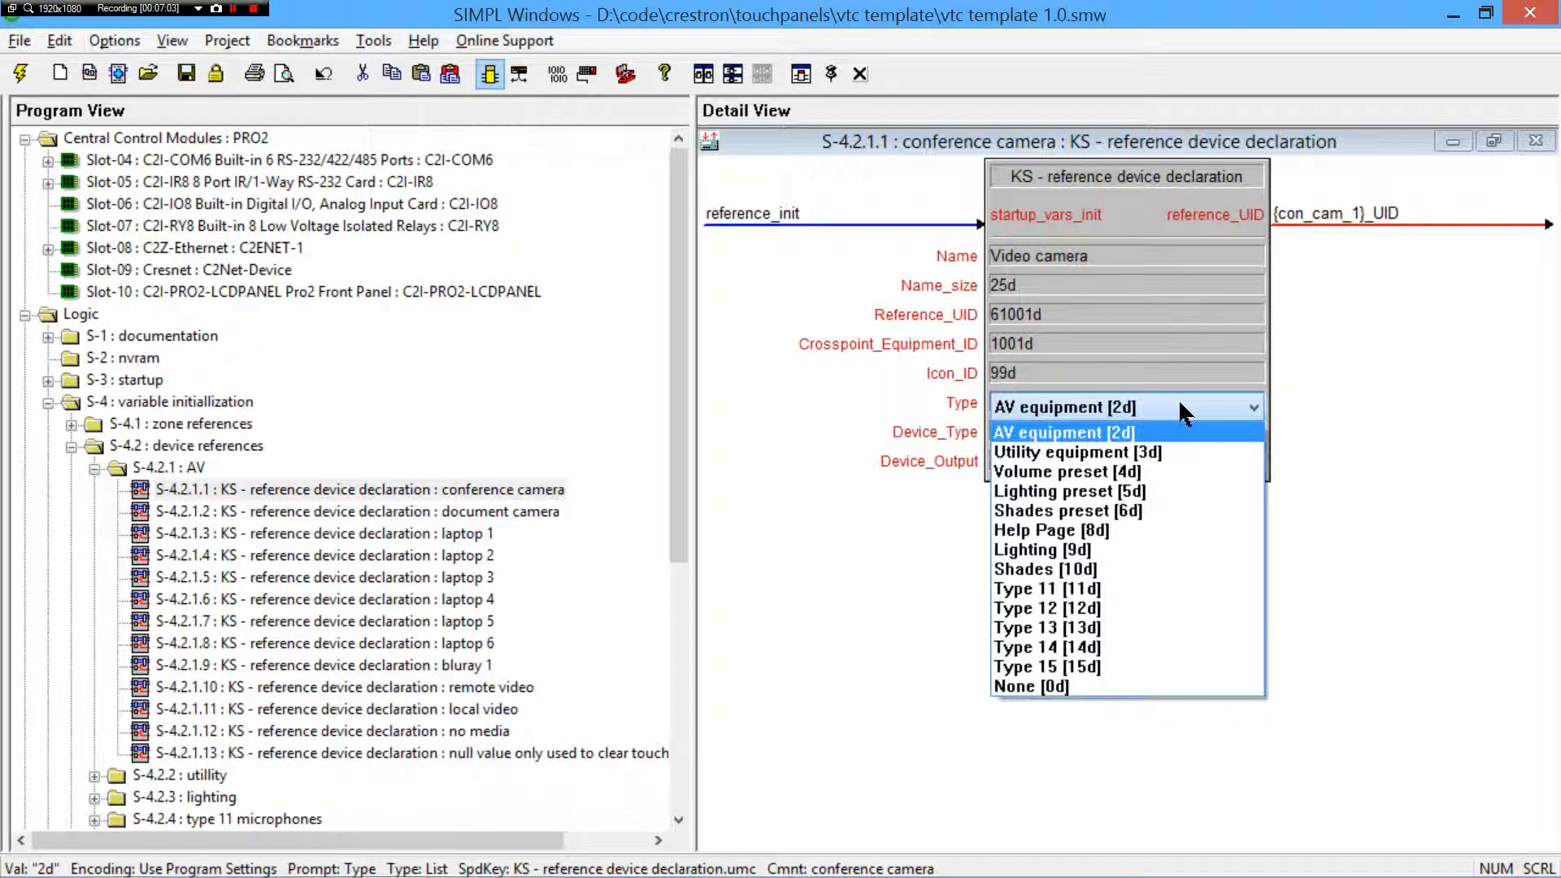
pyautogui.moveTo(1191, 411)
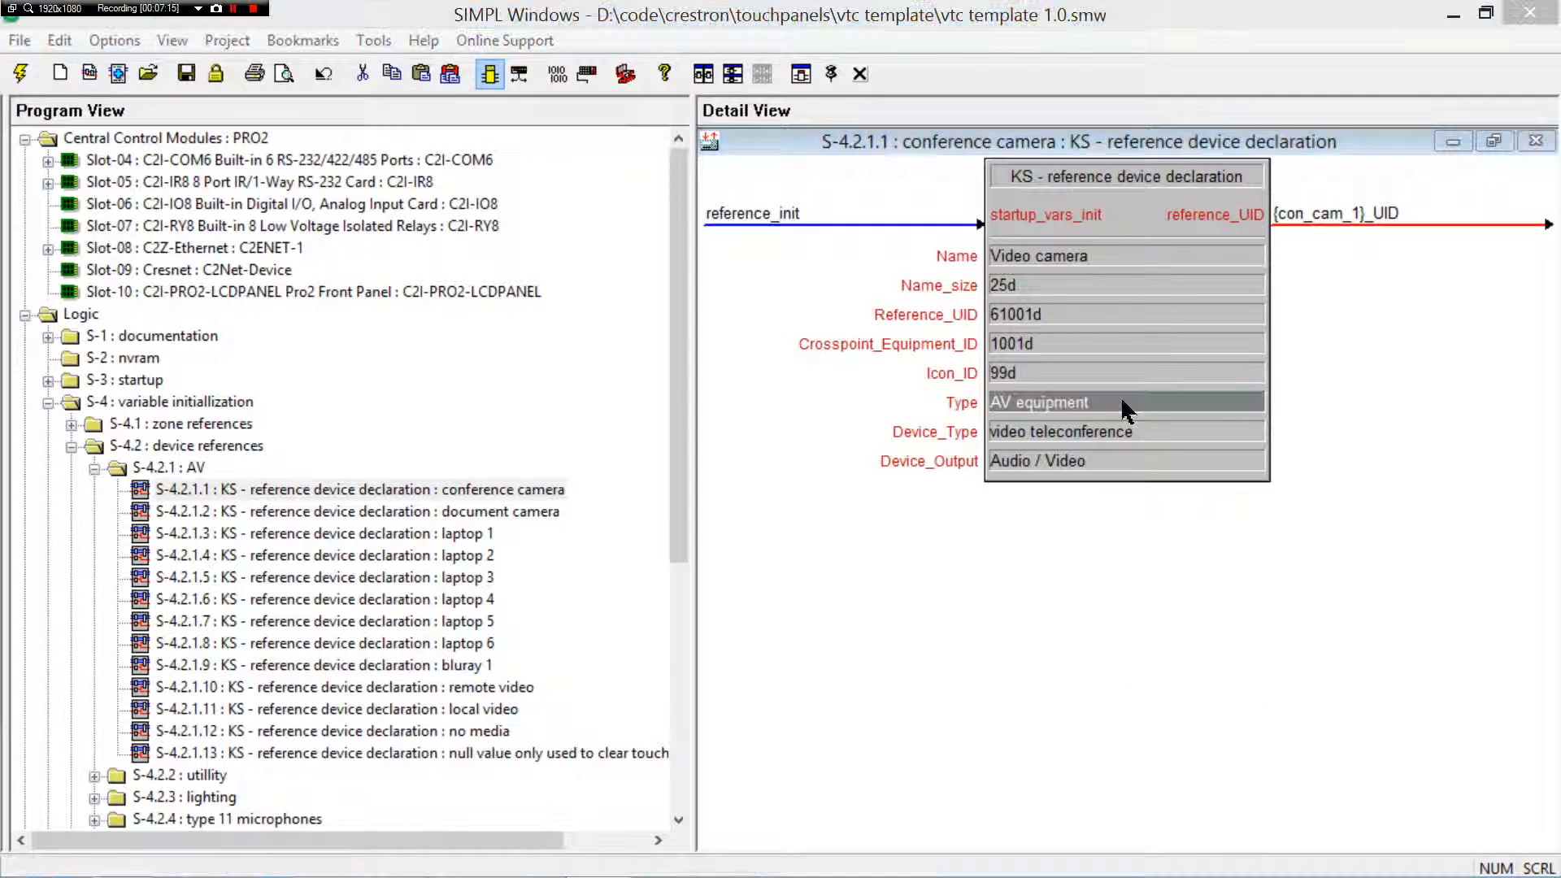
# - Revisit the camera's Type parameter choices, keeping AV equipment, and browse the device output choices
pyautogui.click(1126, 402)
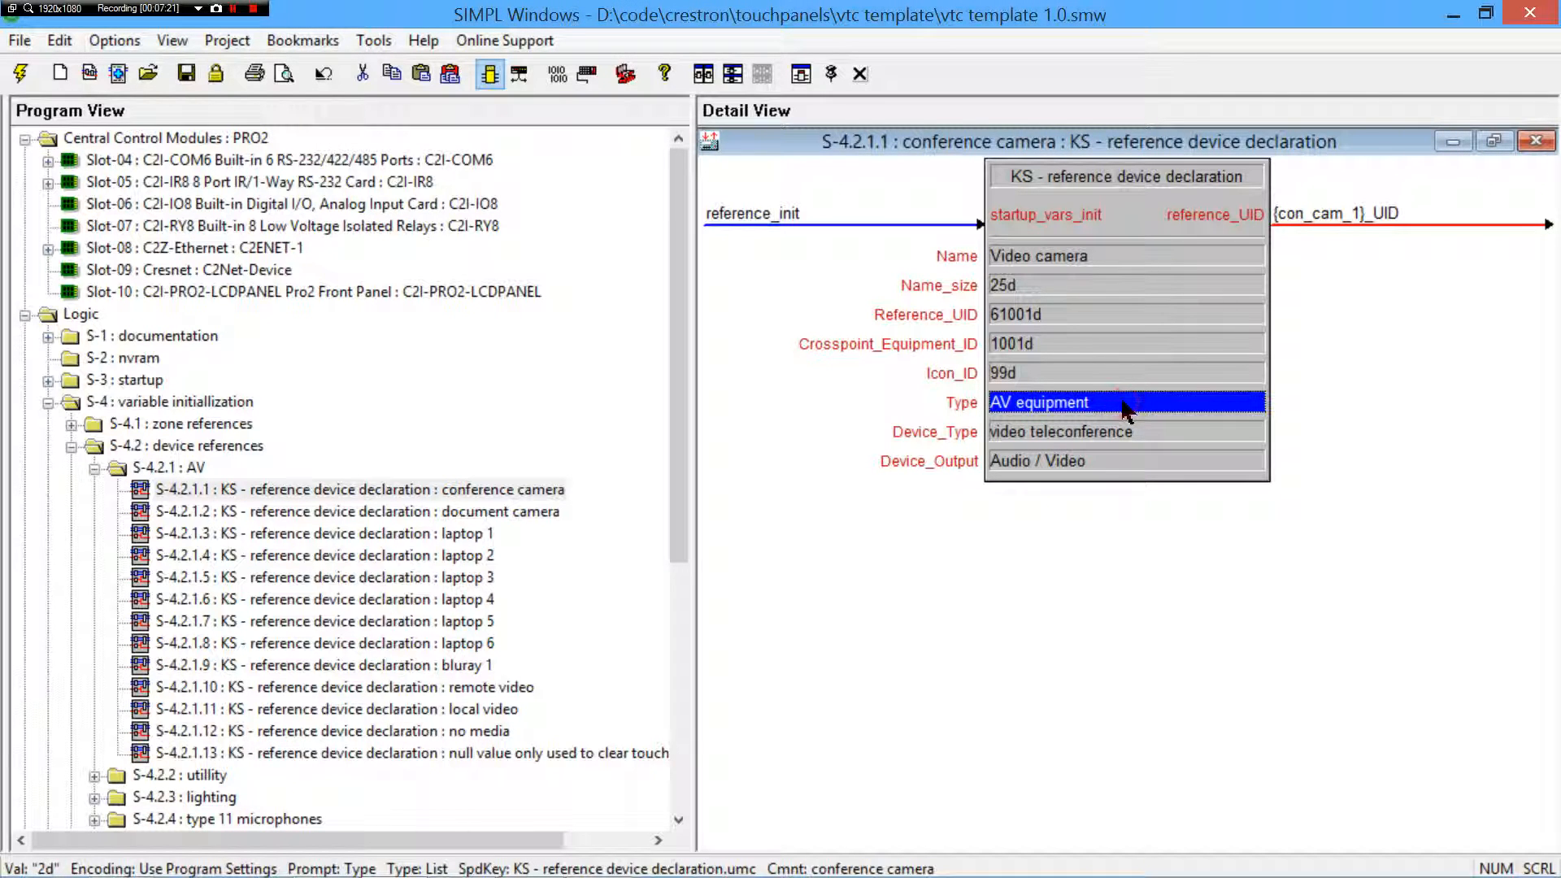
pyautogui.click(1252, 406)
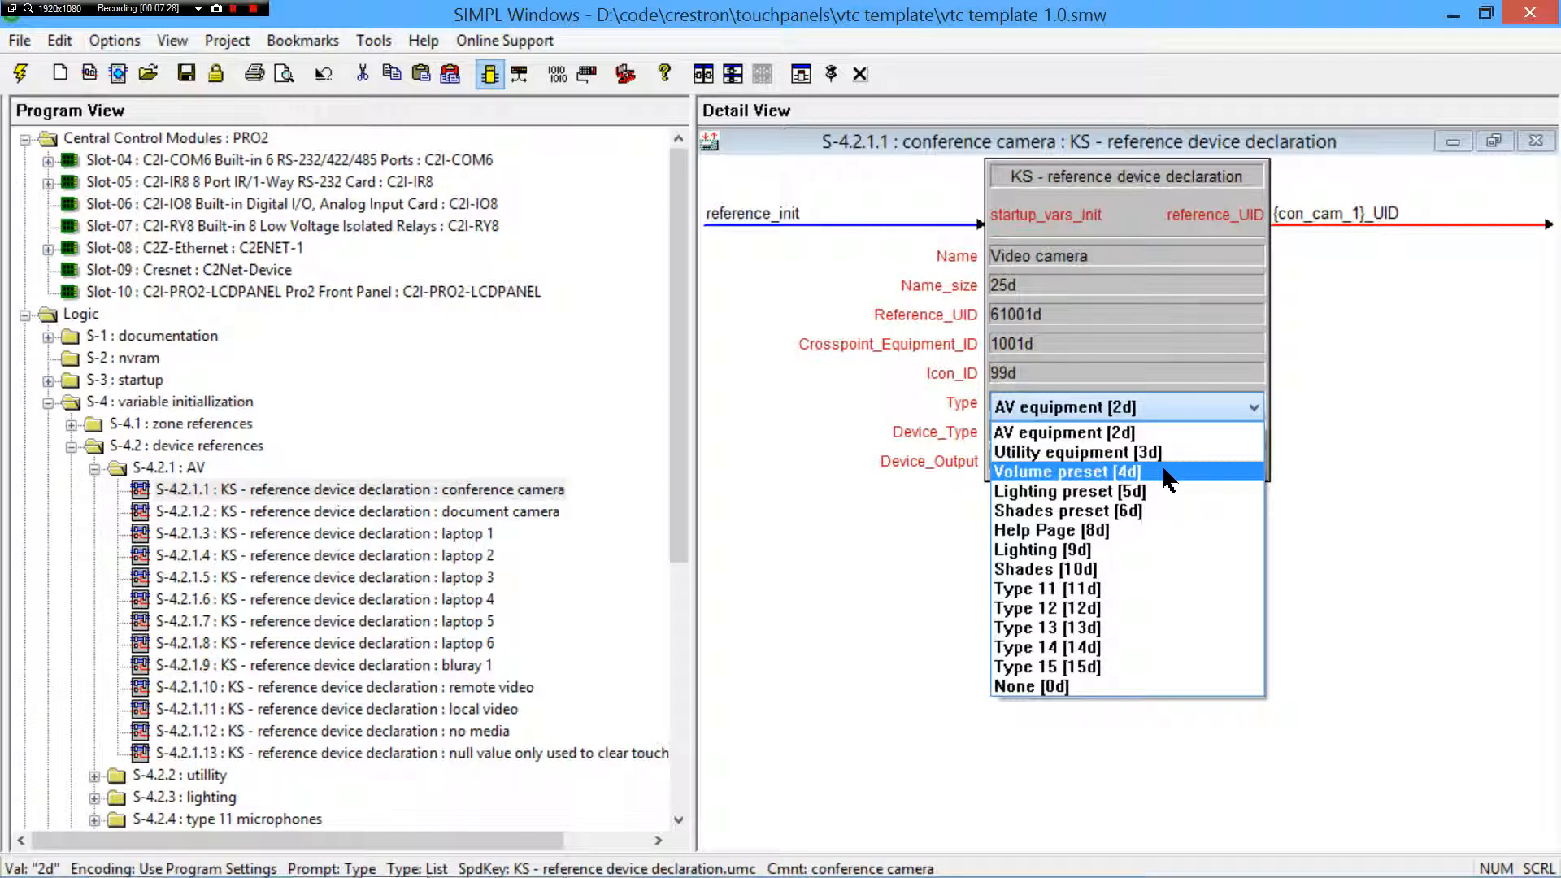
pyautogui.moveTo(1116, 550)
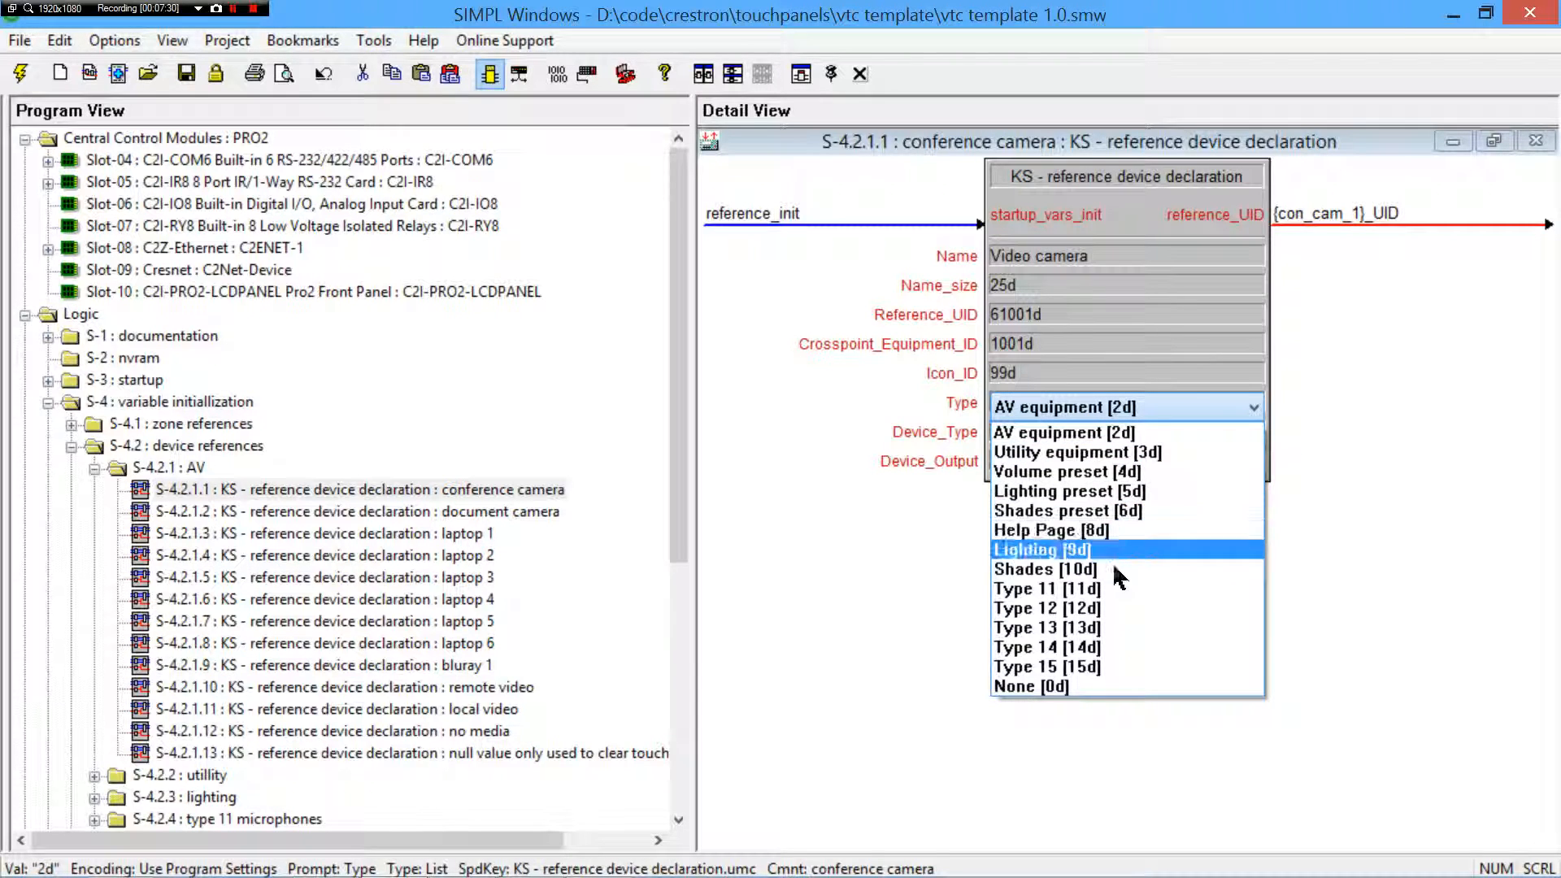
pyautogui.moveTo(1094, 588)
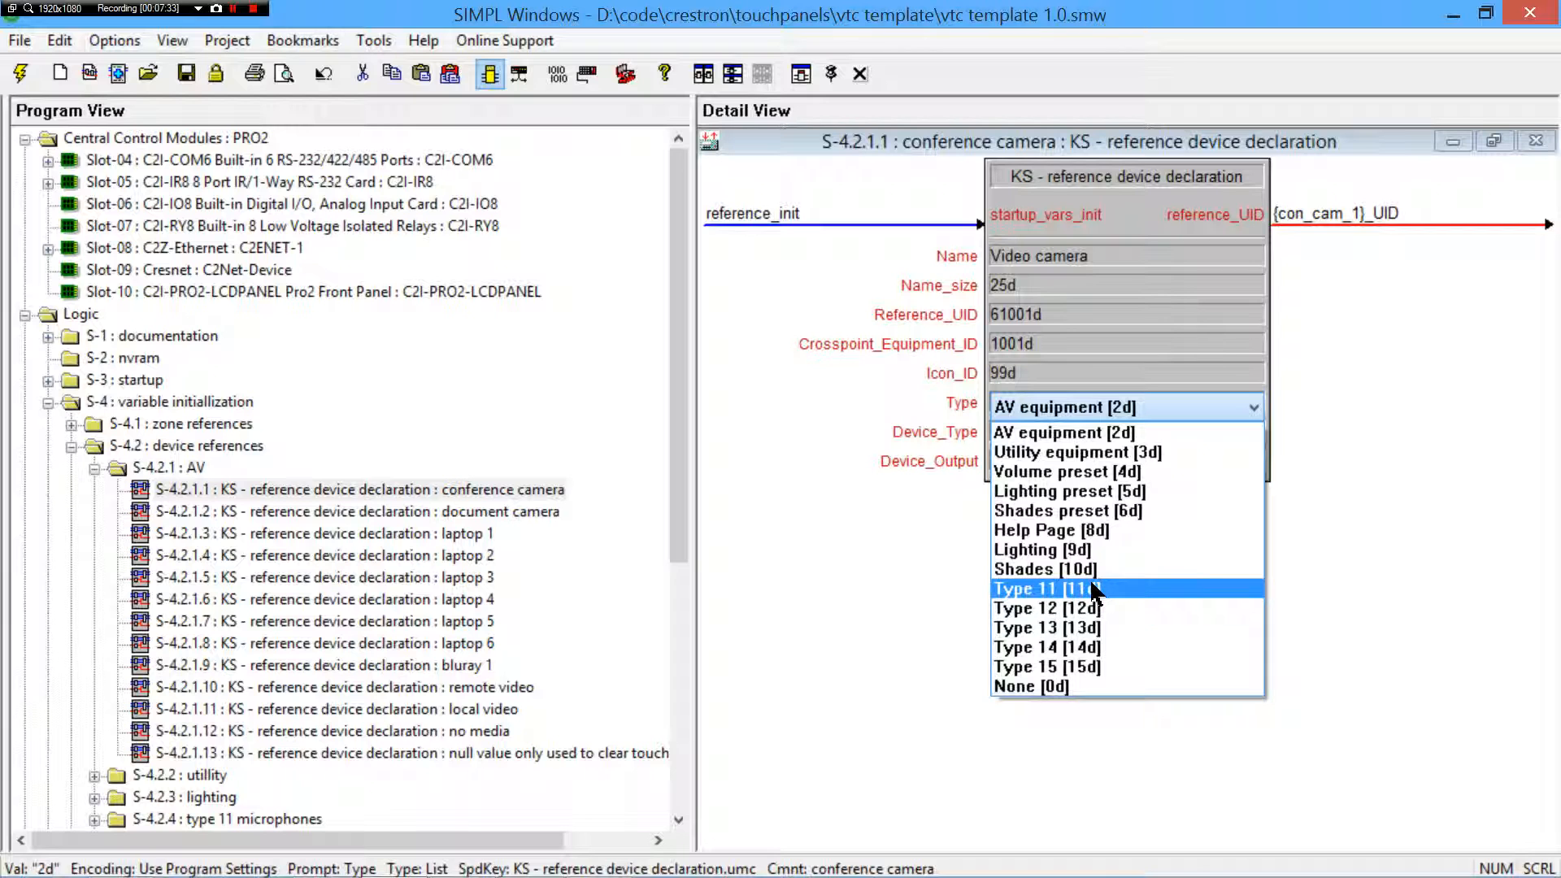
pyautogui.moveTo(1075, 647)
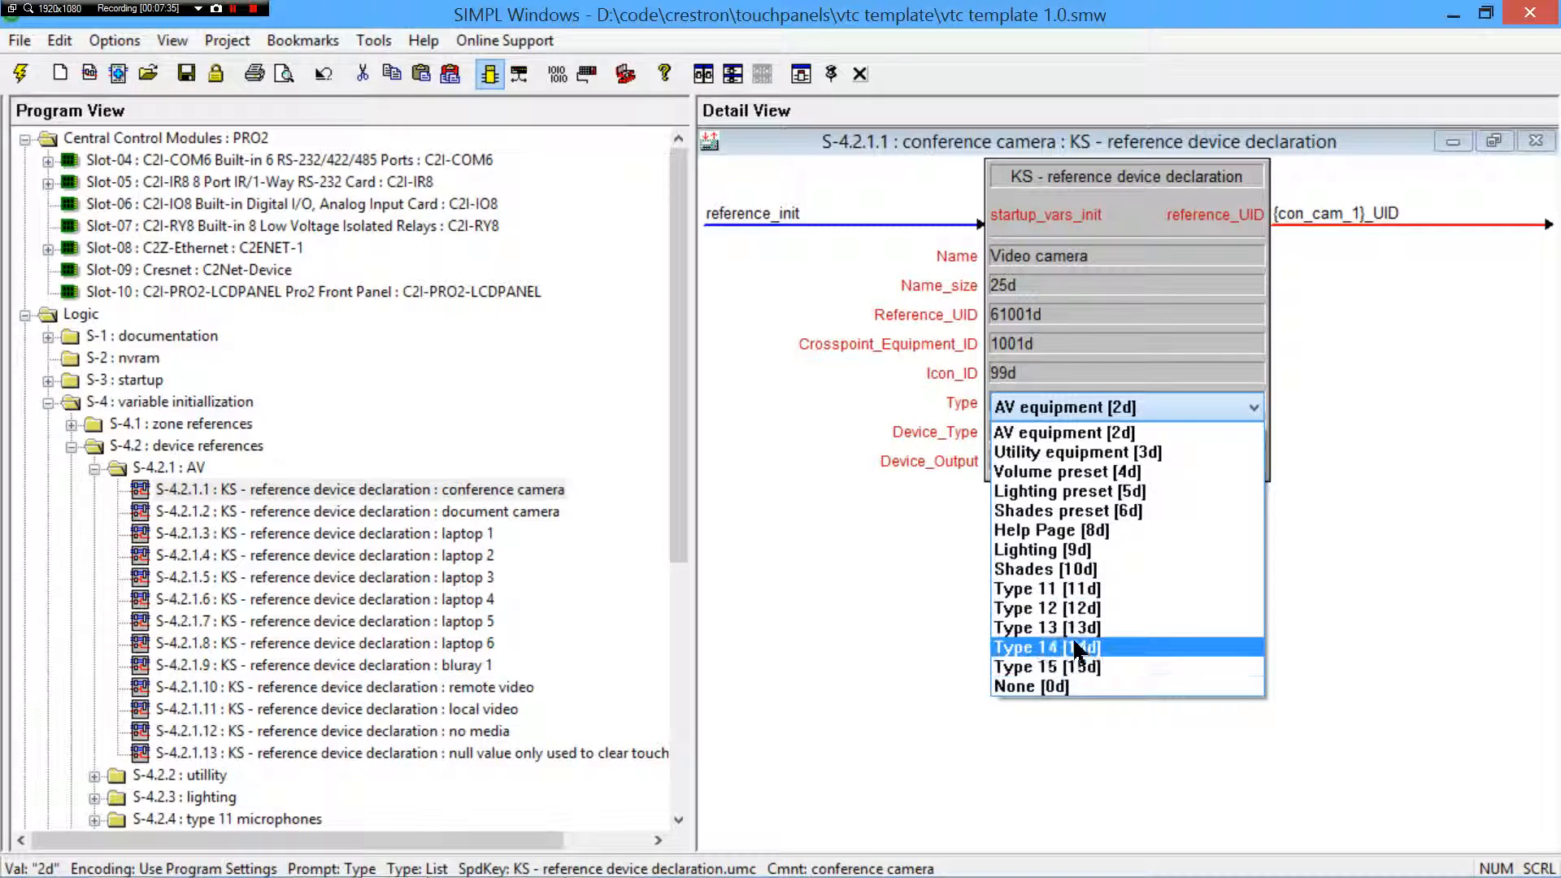
pyautogui.moveTo(1066, 509)
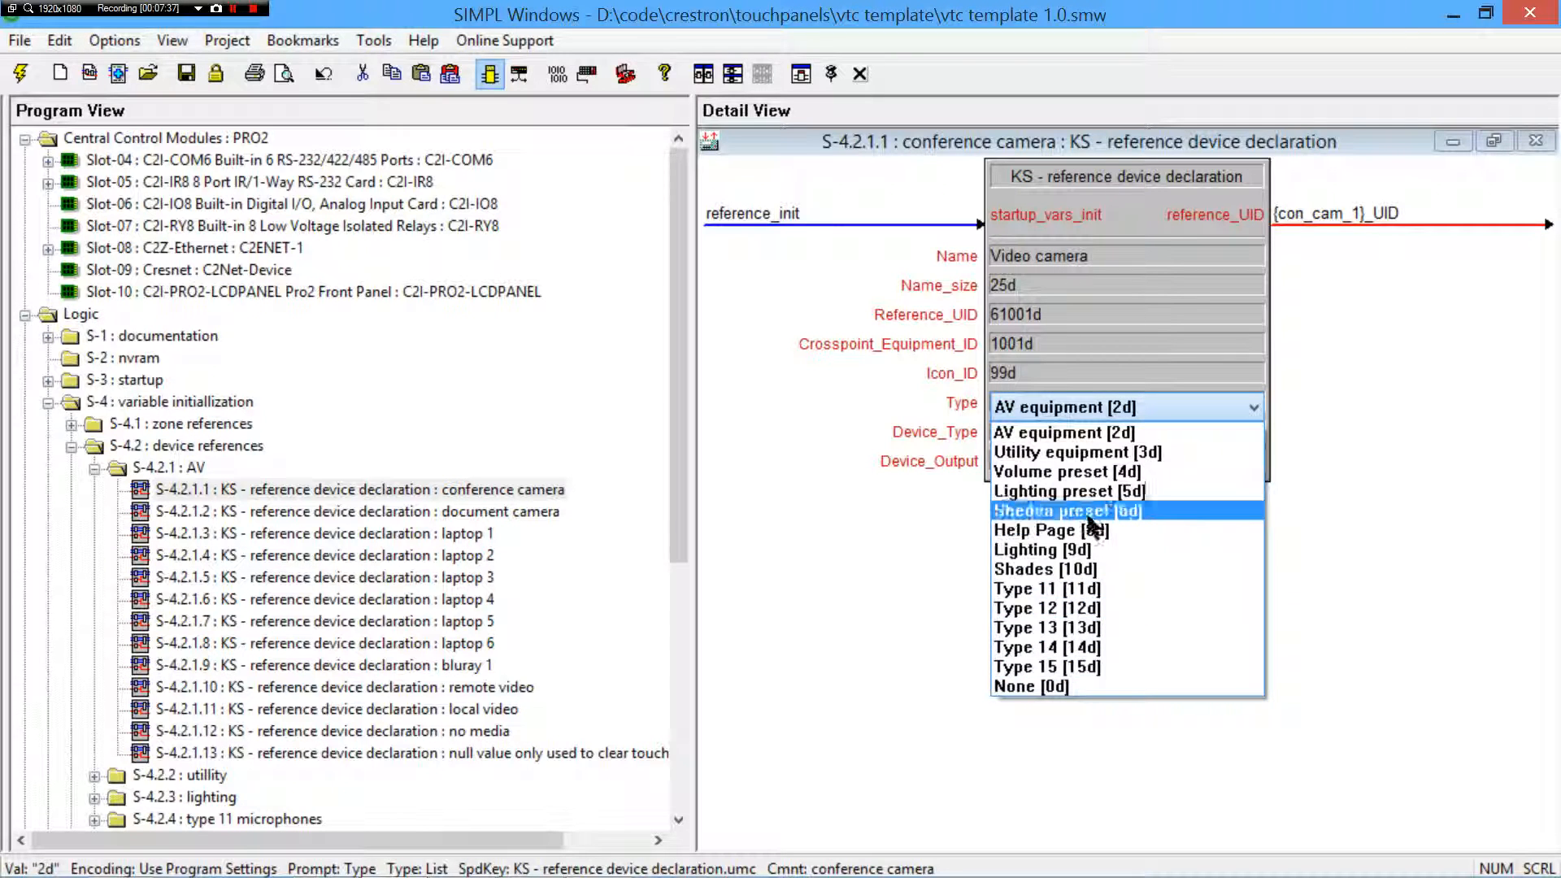
pyautogui.click(1064, 432)
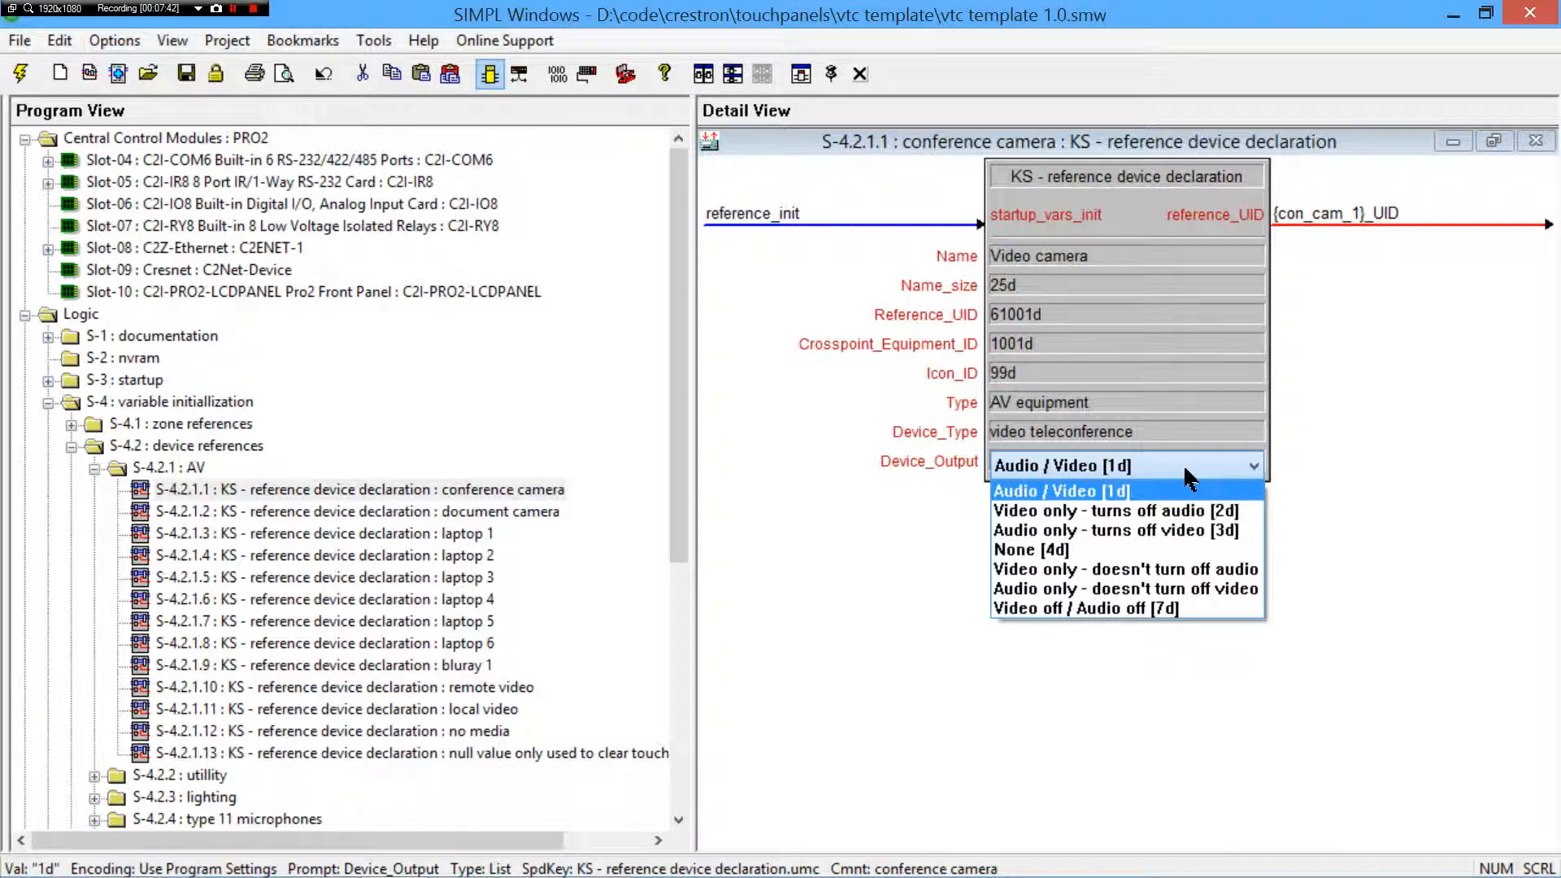
pyautogui.moveTo(1369, 231)
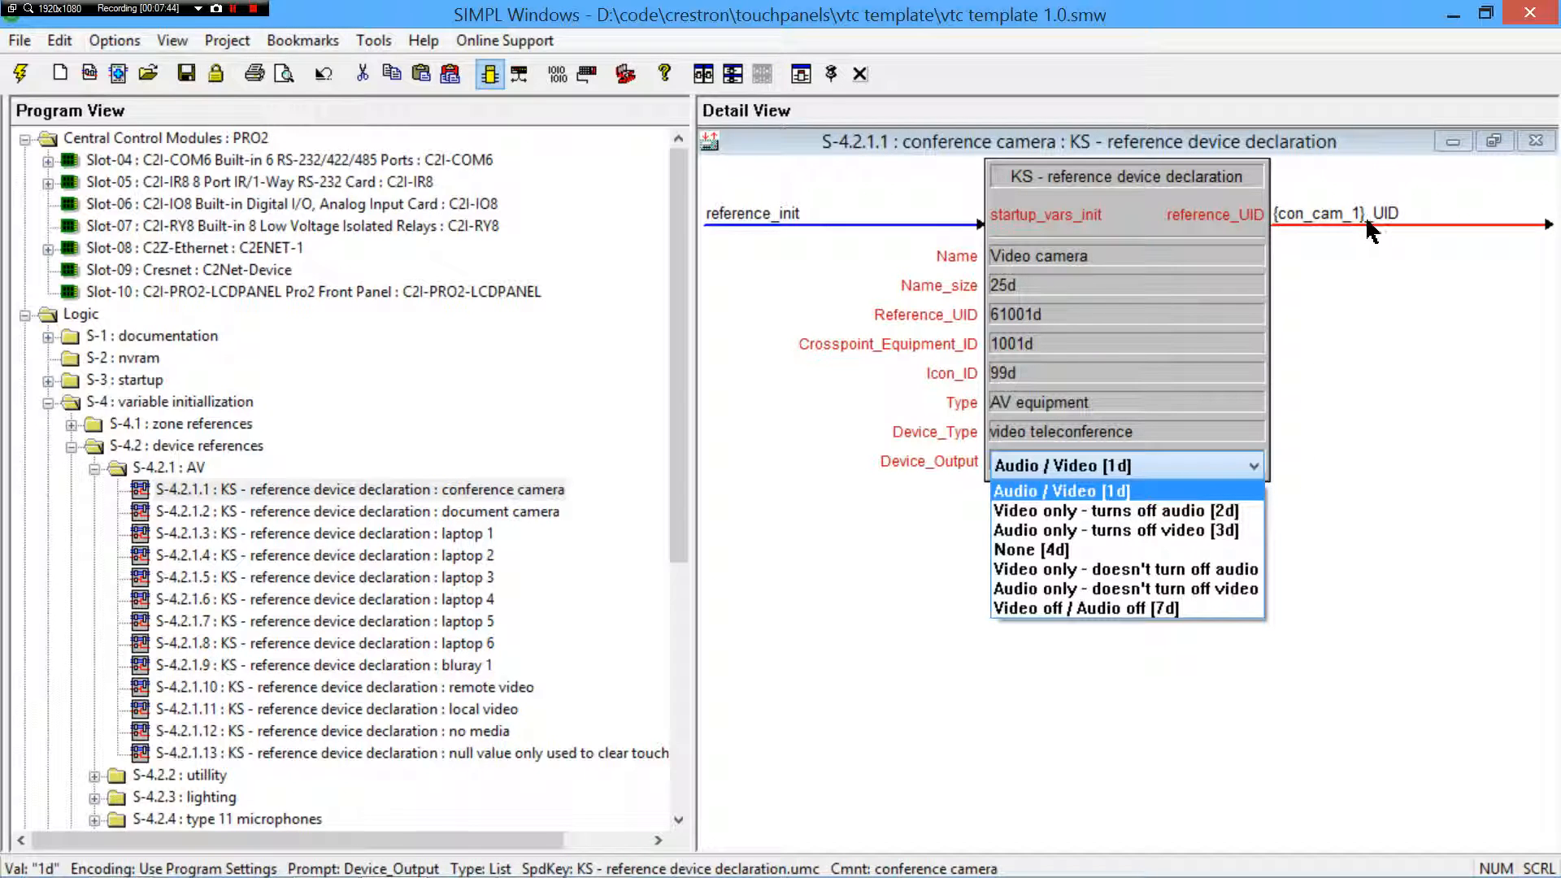
pyautogui.moveTo(1205, 502)
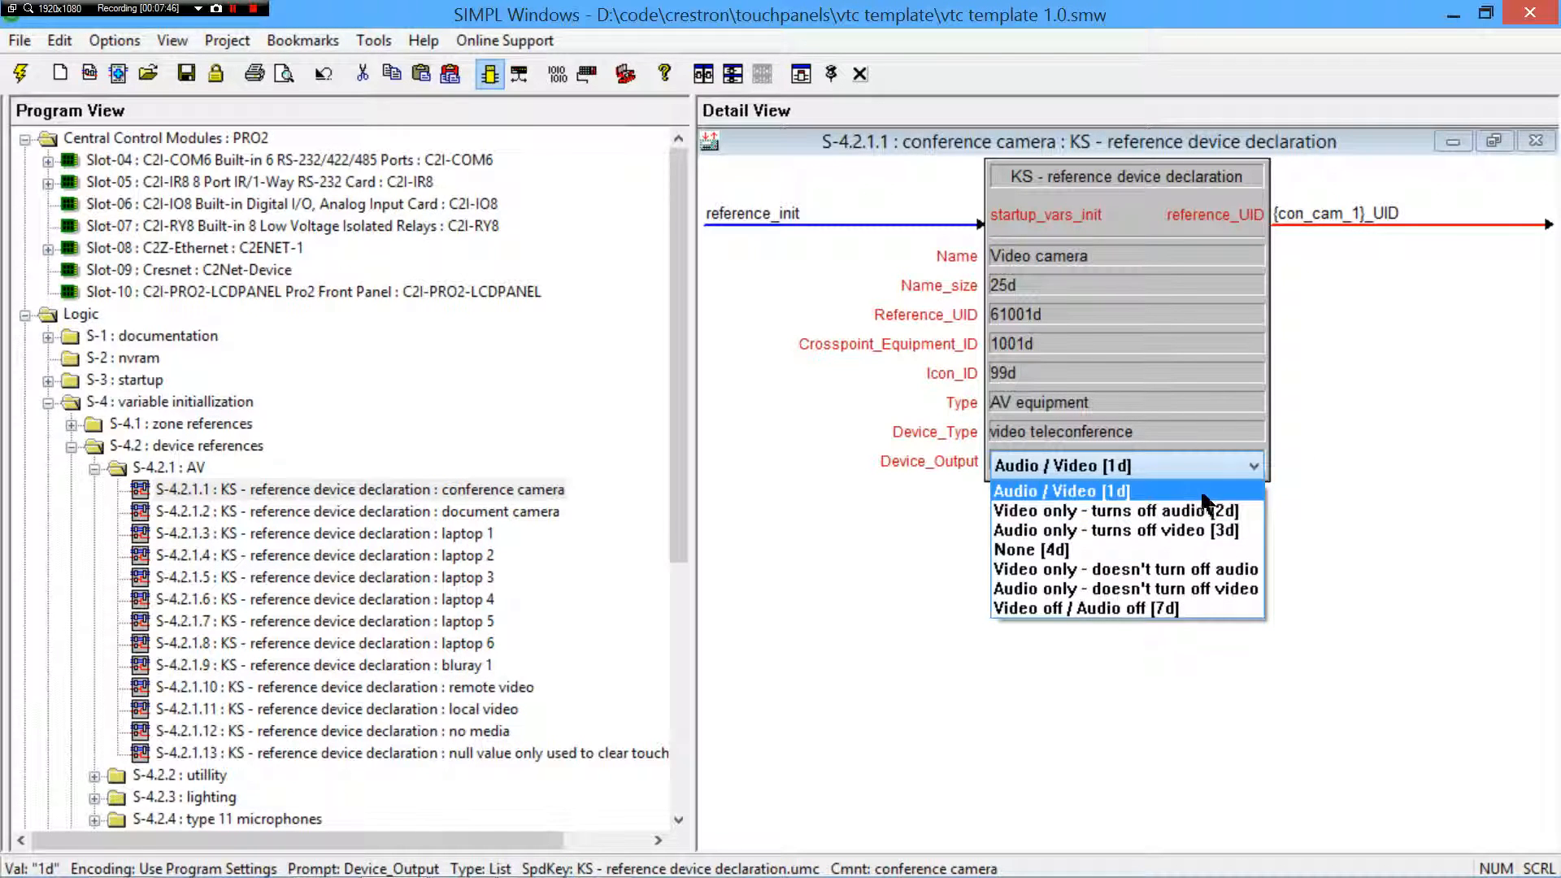
pyautogui.moveTo(1045, 497)
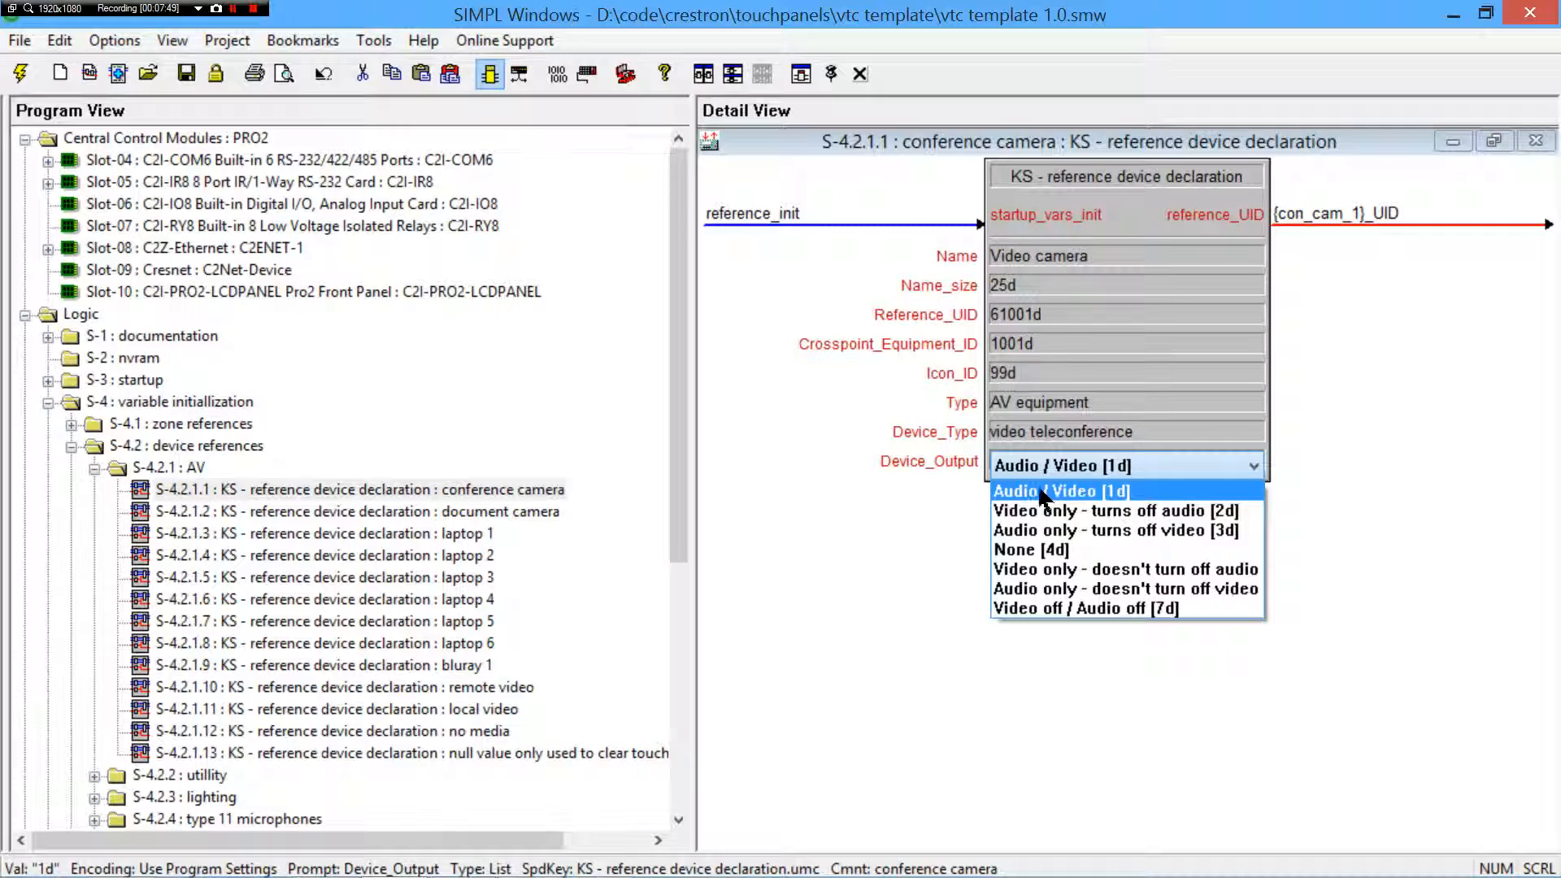
pyautogui.moveTo(1200, 468)
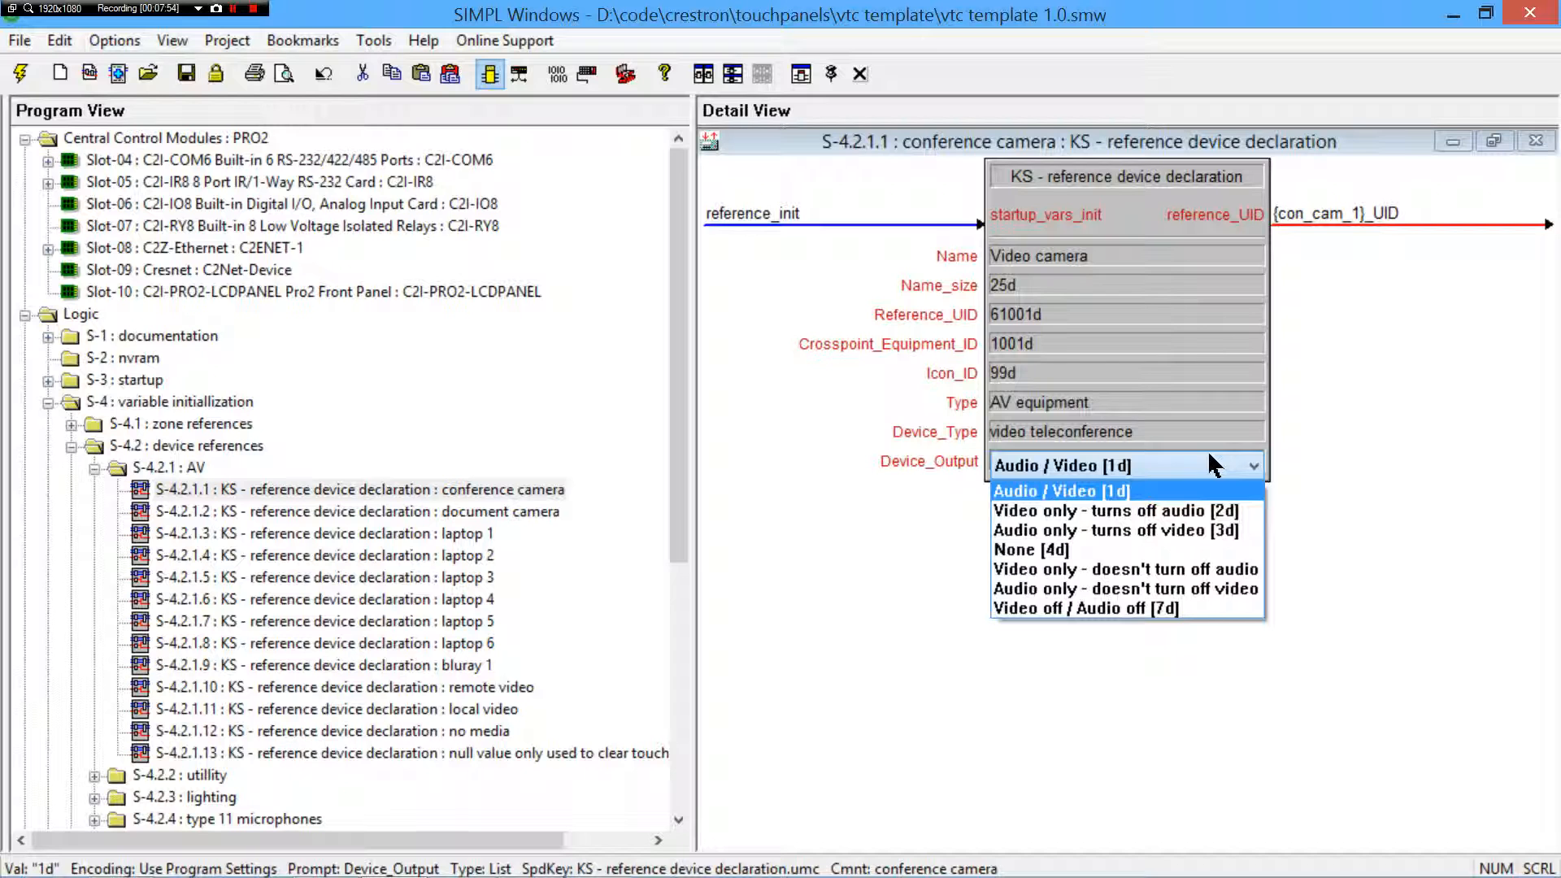
pyautogui.moveTo(1183, 548)
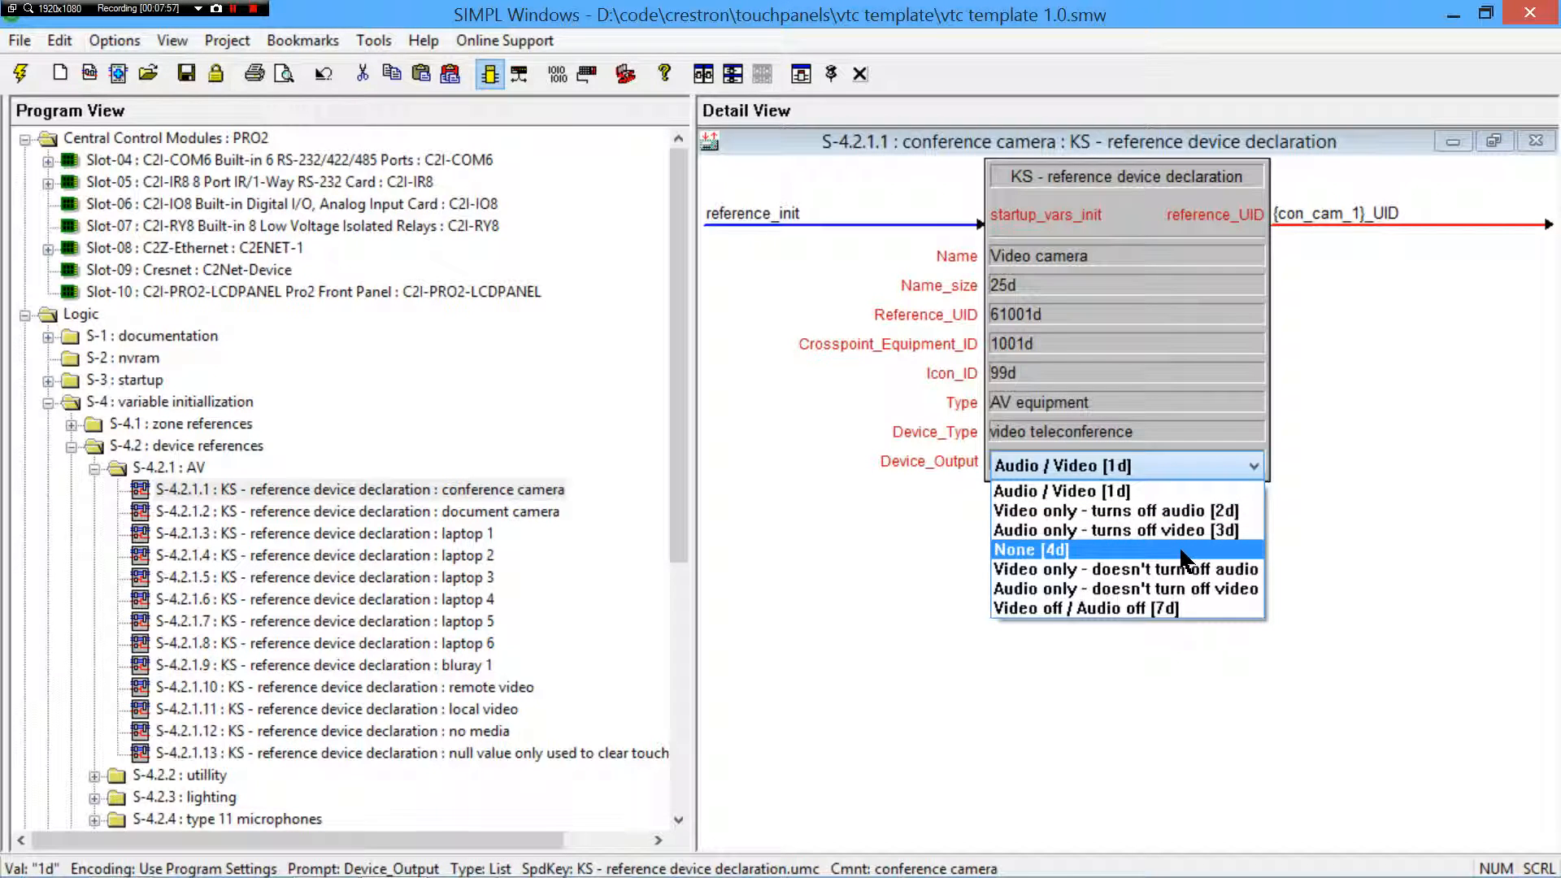
pyautogui.moveTo(1185, 556)
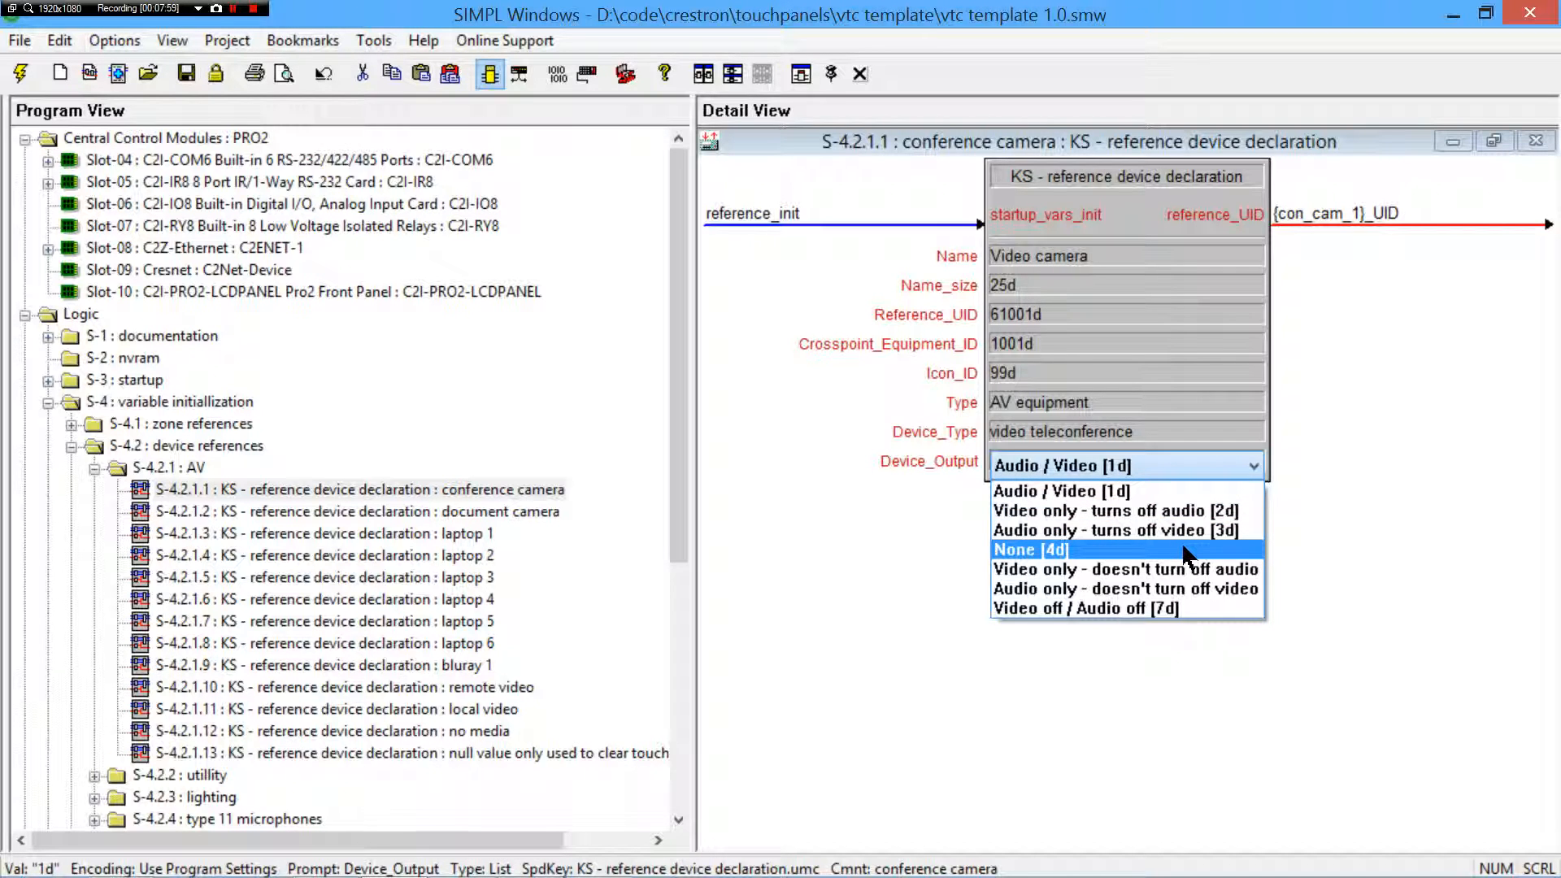
pyautogui.click(1060, 489)
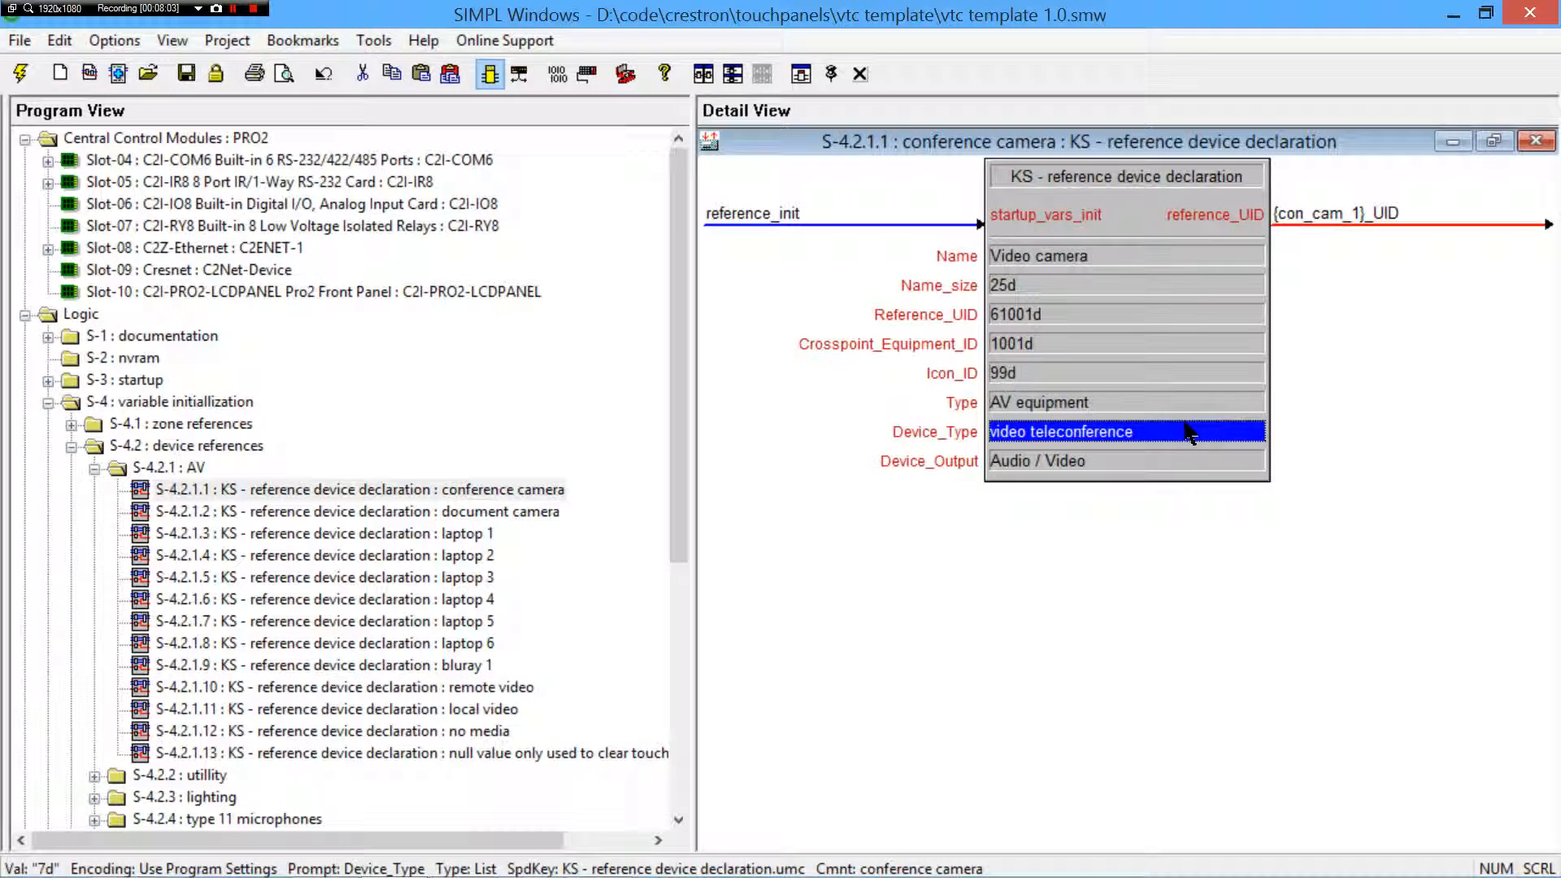
pyautogui.click(1125, 372)
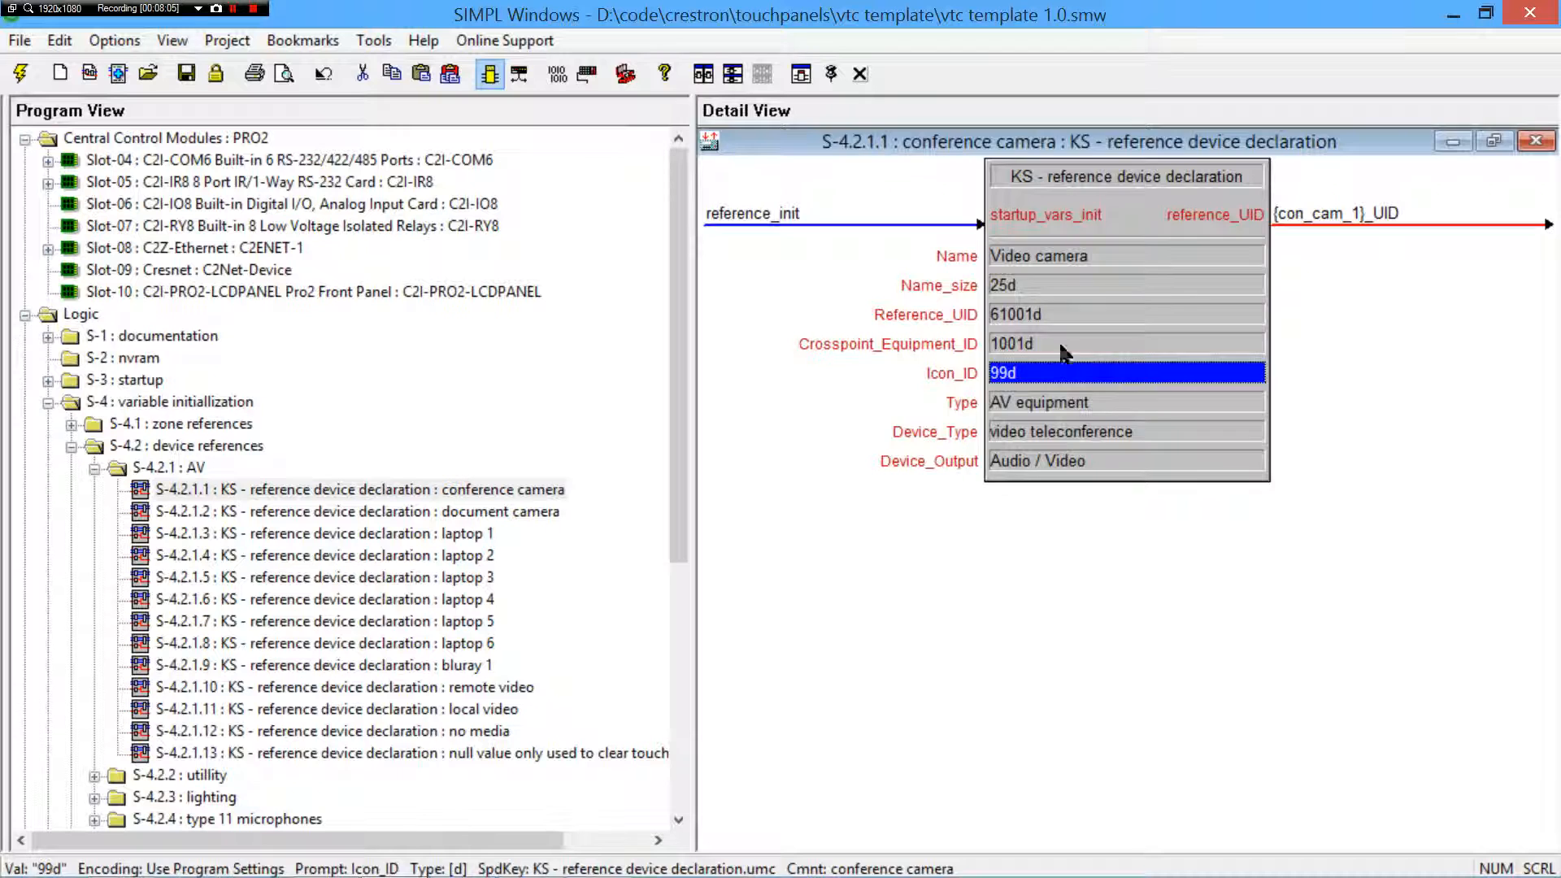
pyautogui.click(1535, 140)
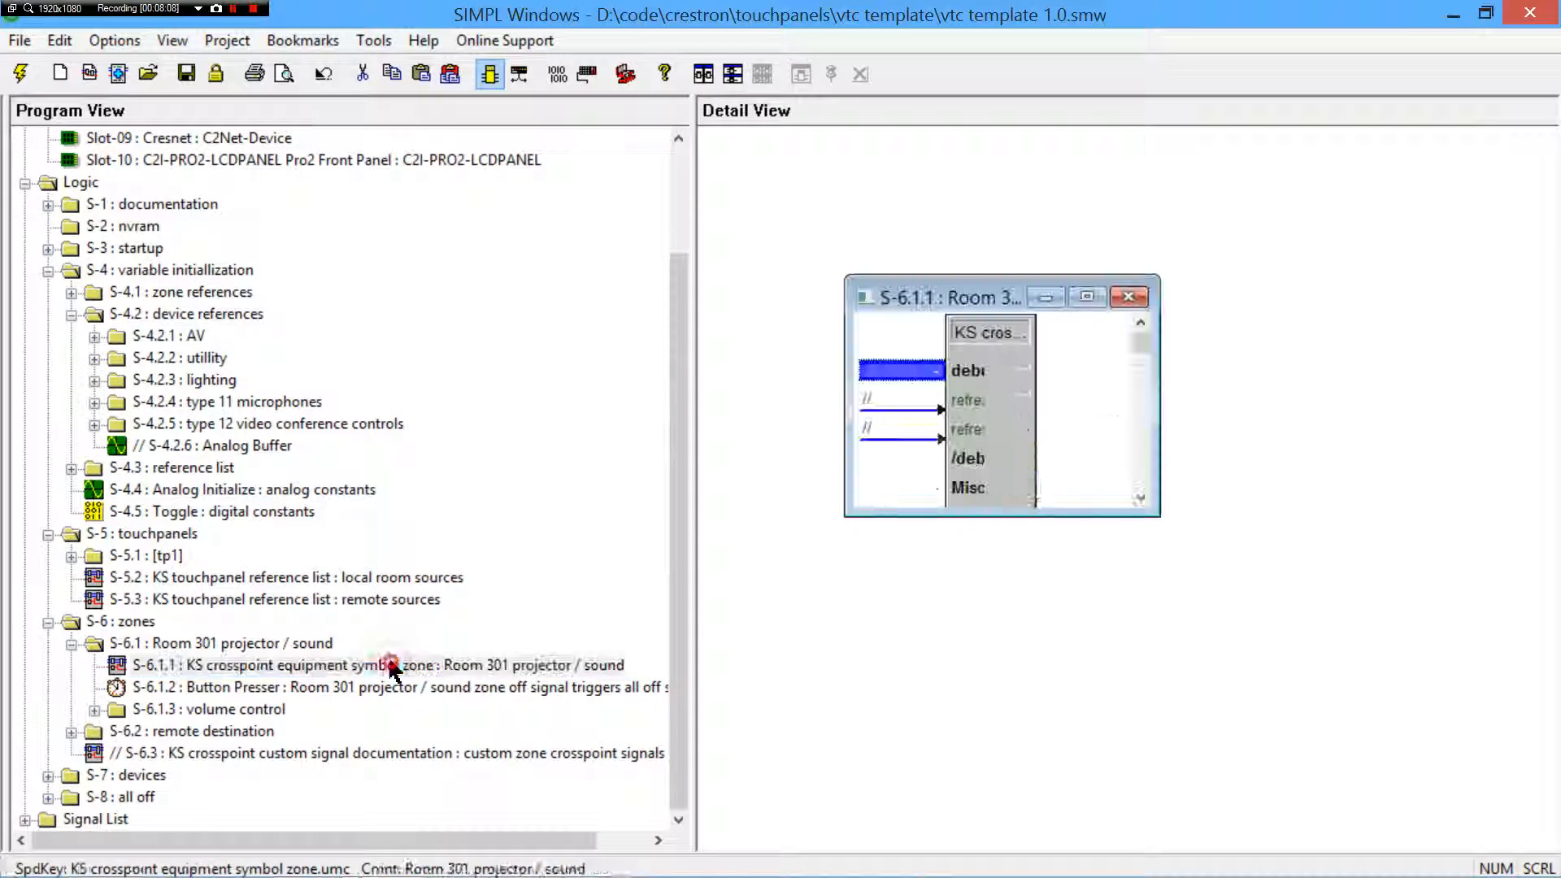
# - Review the Room 301 crosspoint zone's {bluray_1}_UID input and last_received_reference_ID output, then maximize the symbol
pyautogui.doubleClick(370, 666)
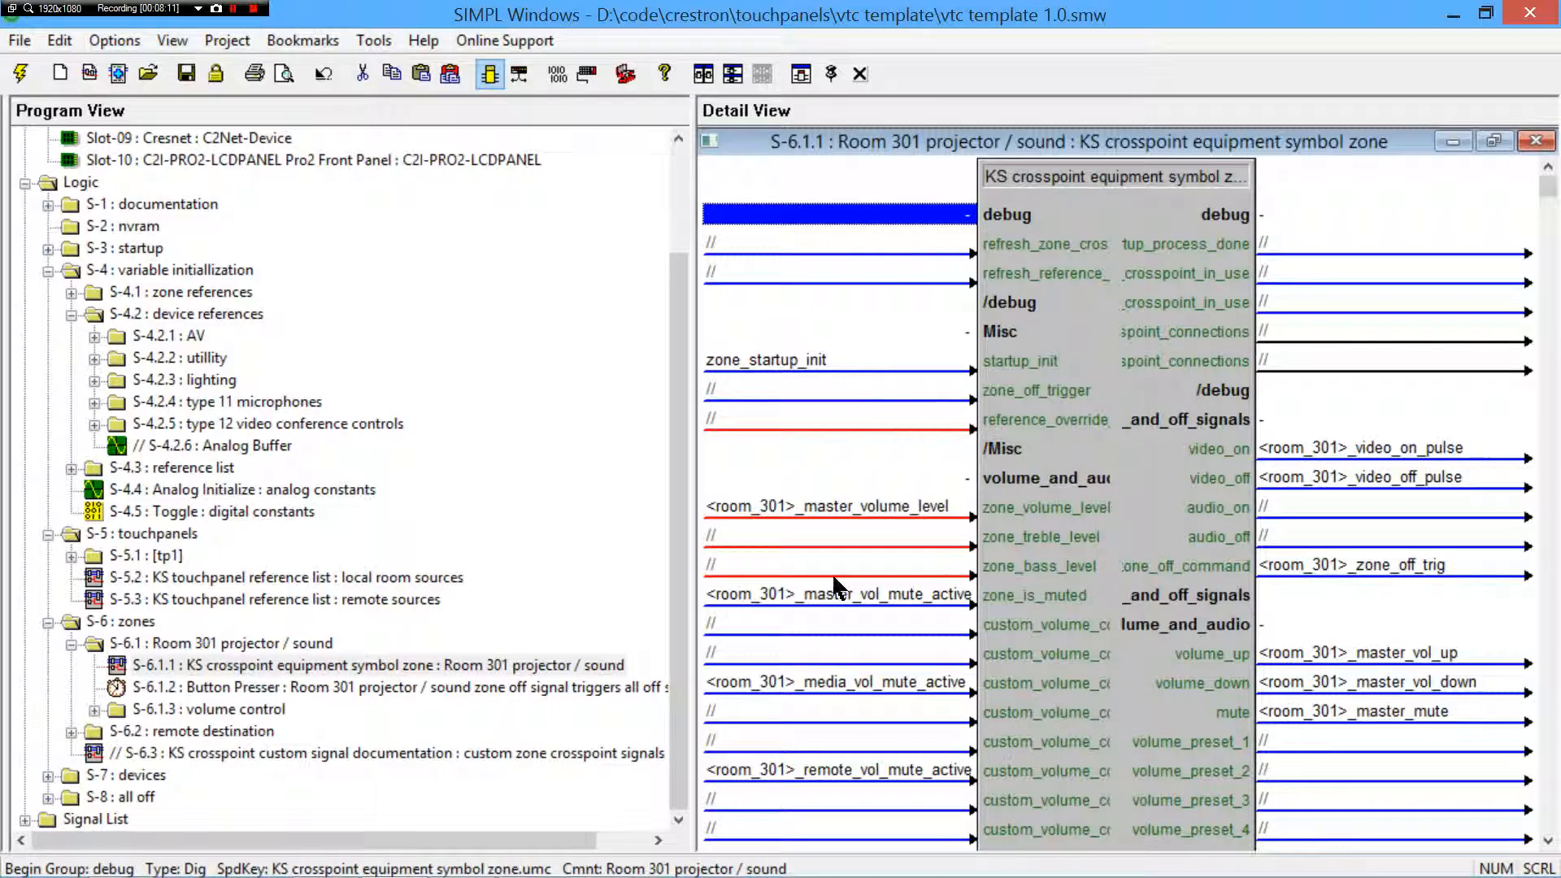
pyautogui.scroll(-3)
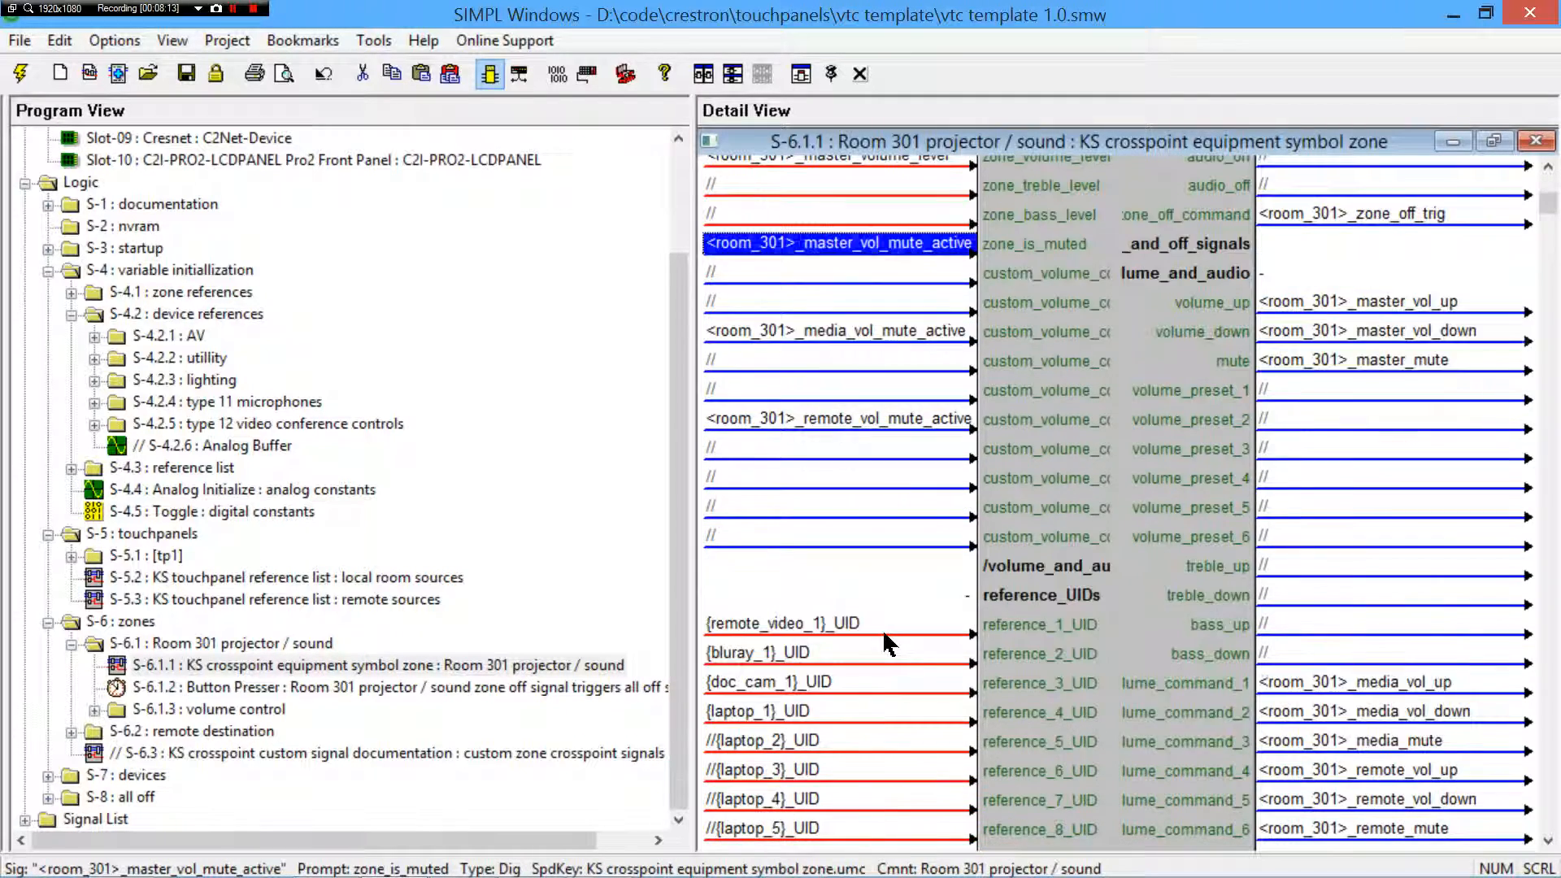
pyautogui.scroll(-3)
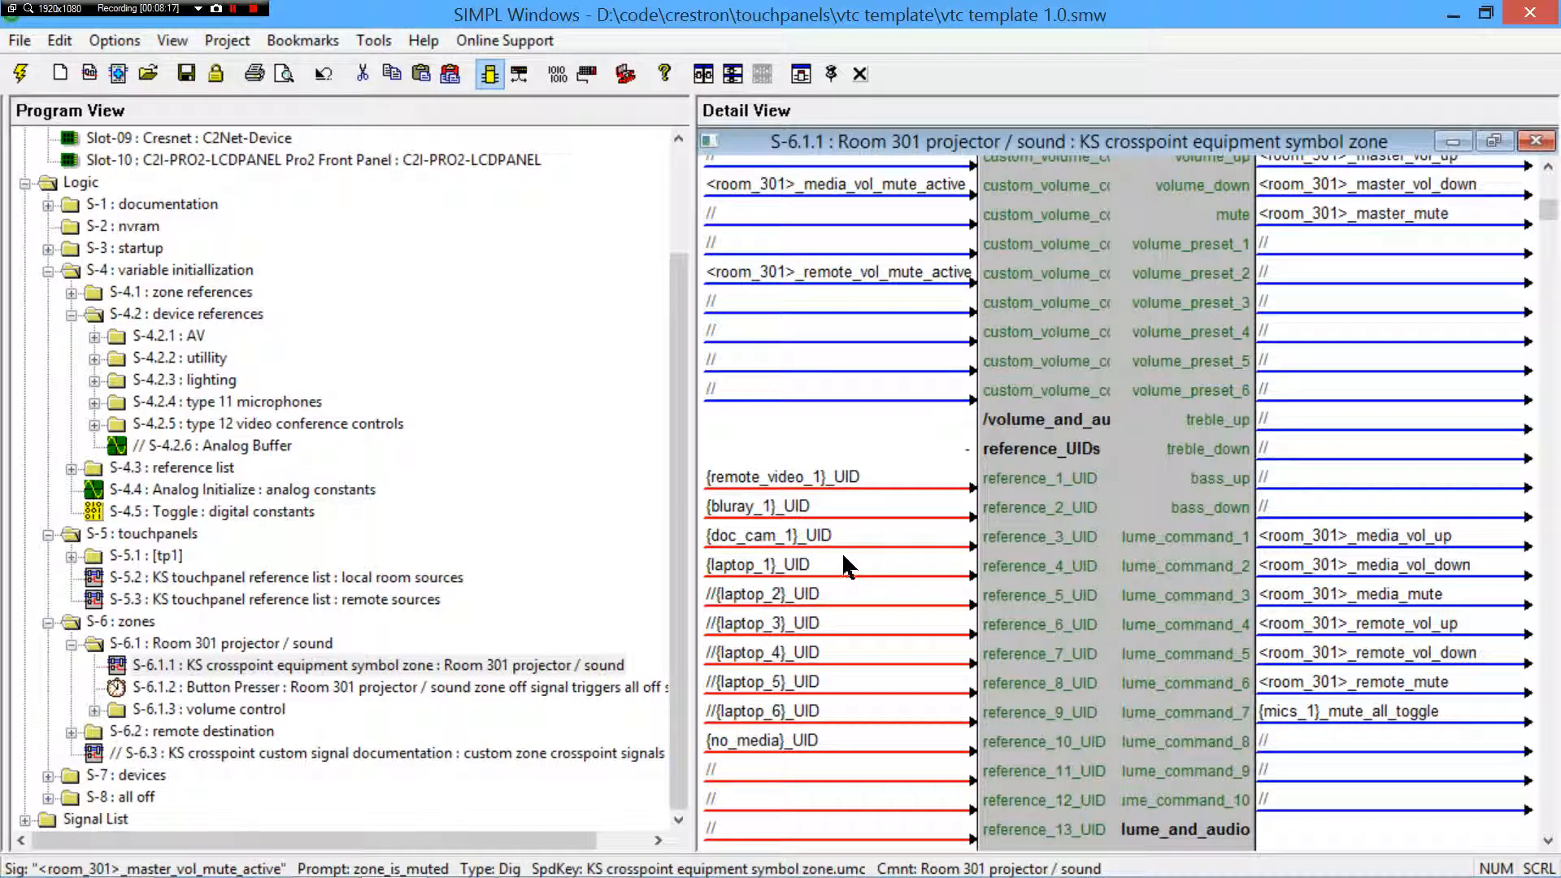
pyautogui.click(787, 506)
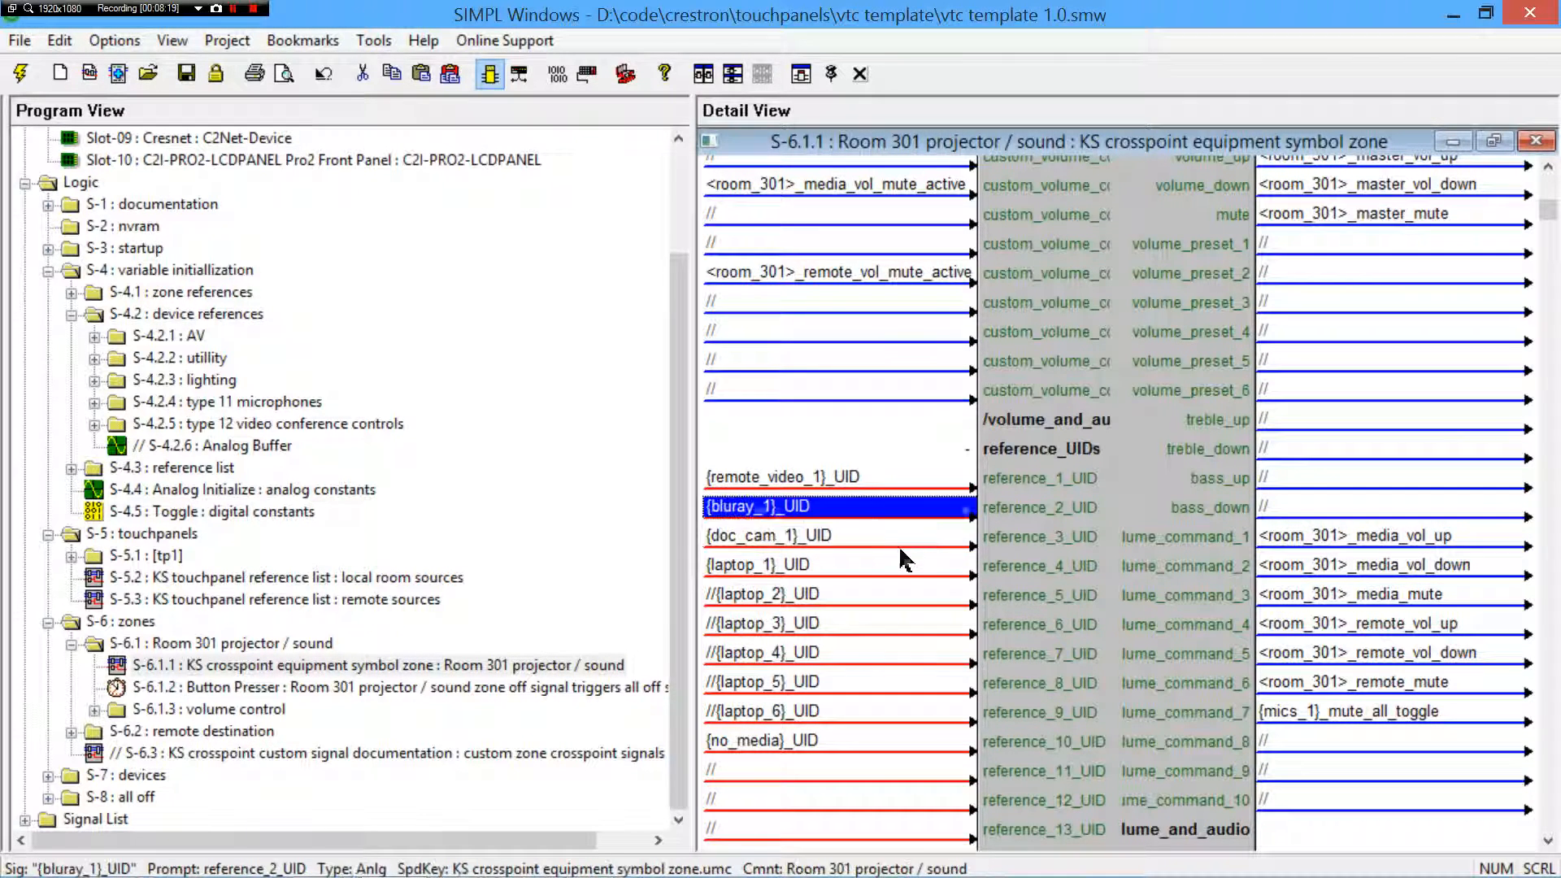
pyautogui.moveTo(916, 538)
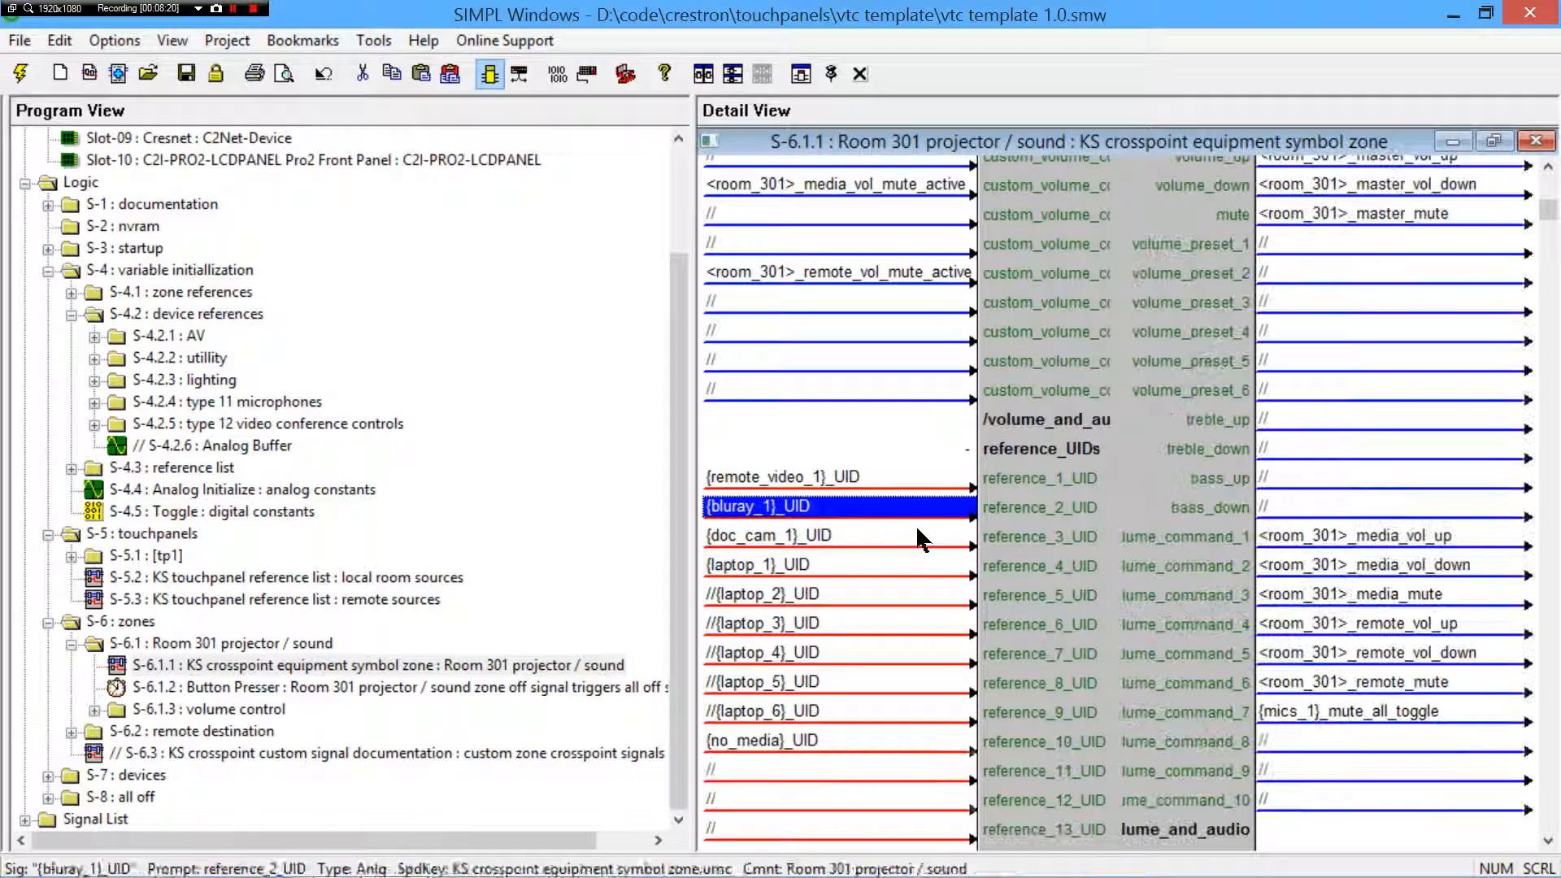
pyautogui.scroll(3)
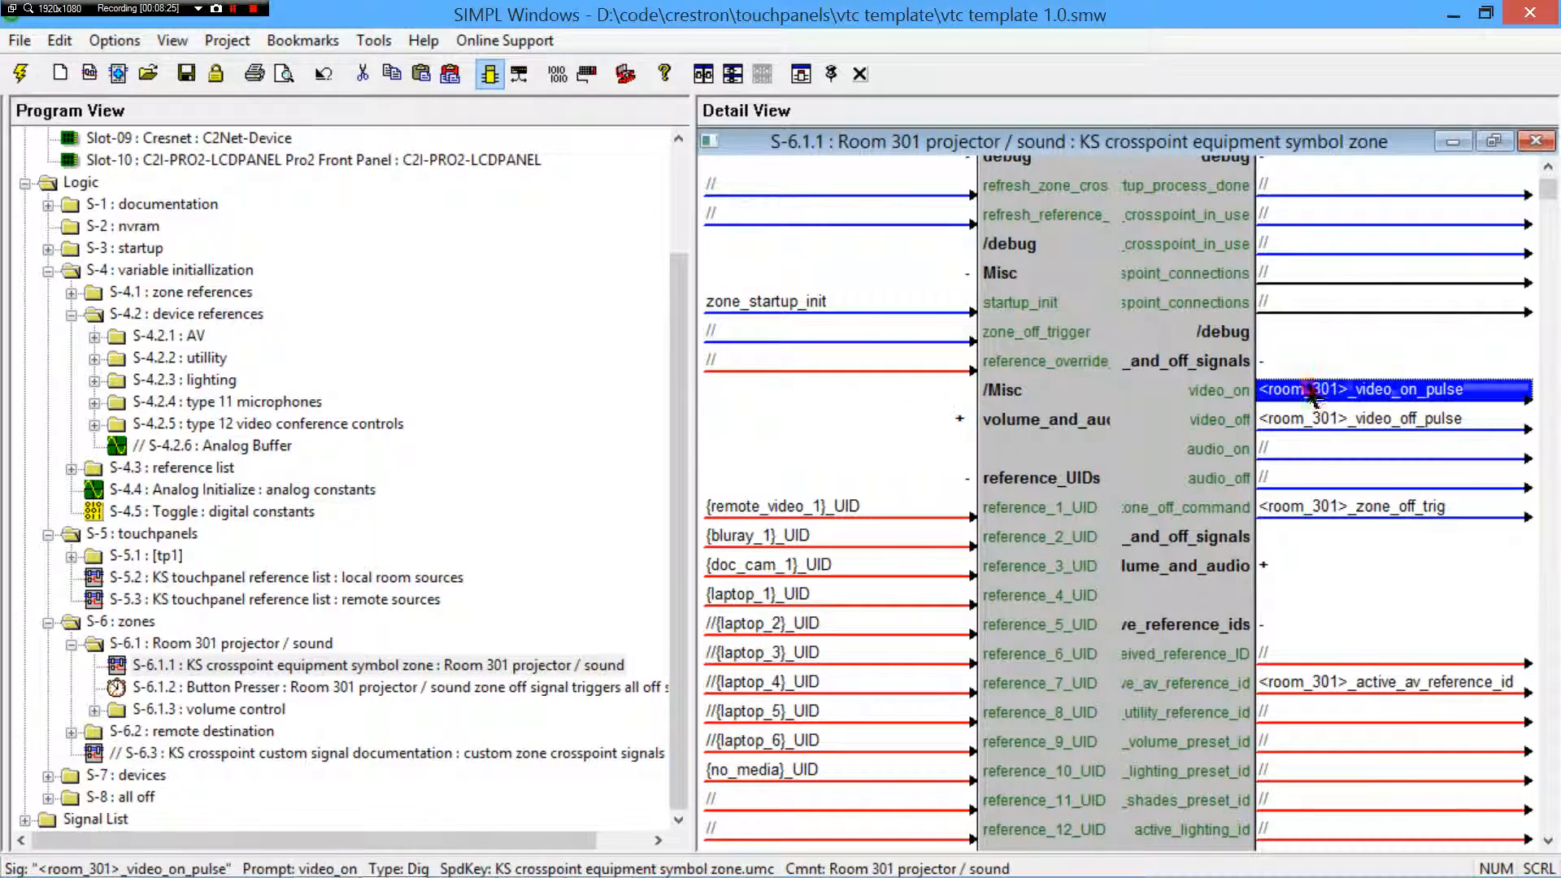
pyautogui.moveTo(1350, 428)
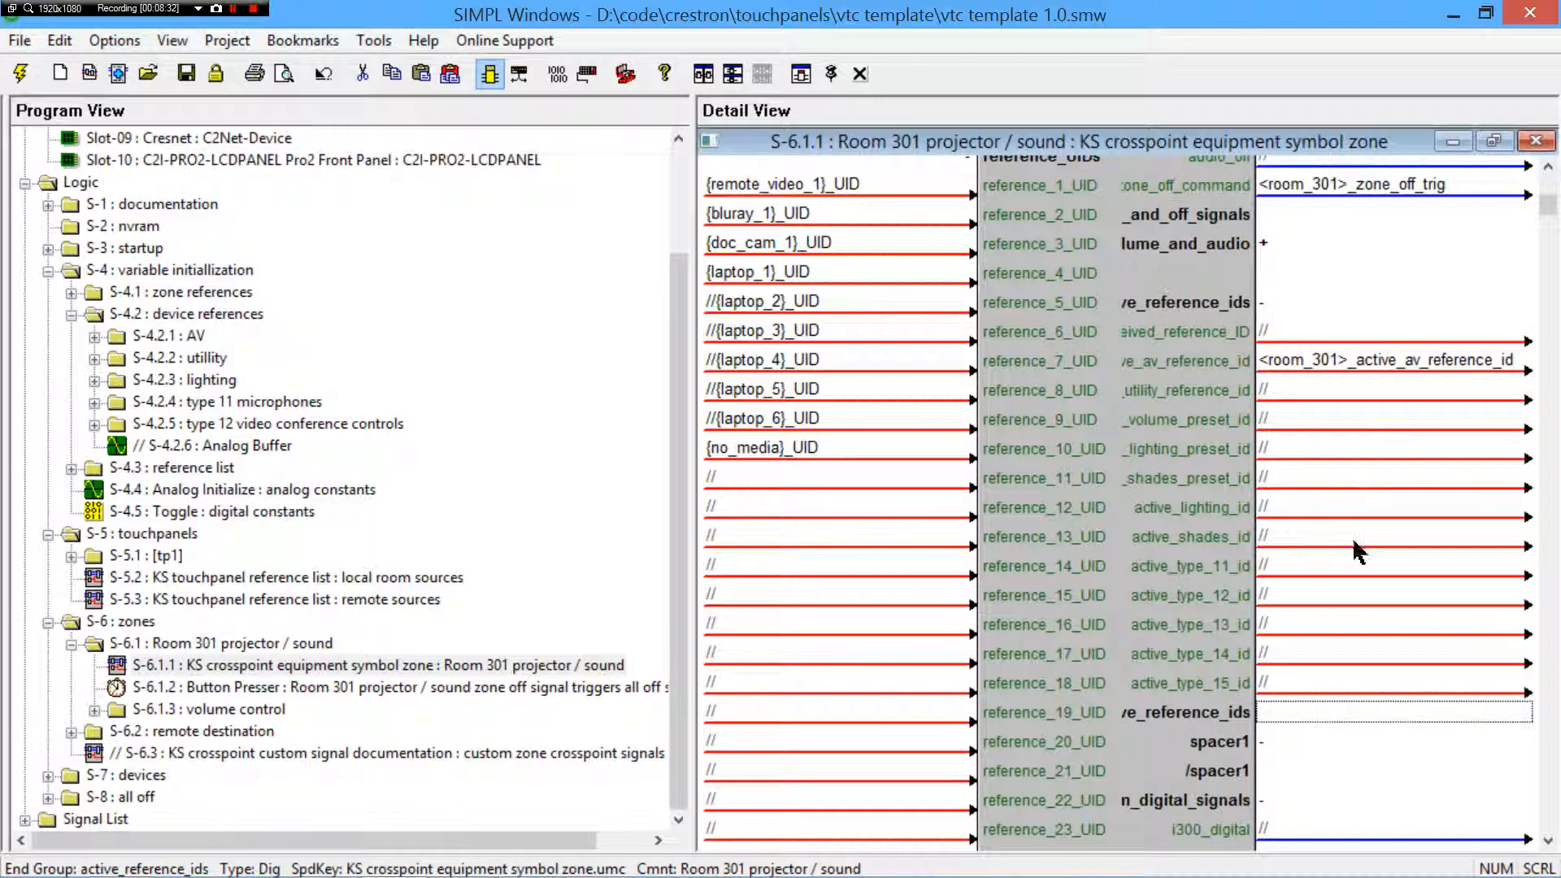
pyautogui.click(1393, 332)
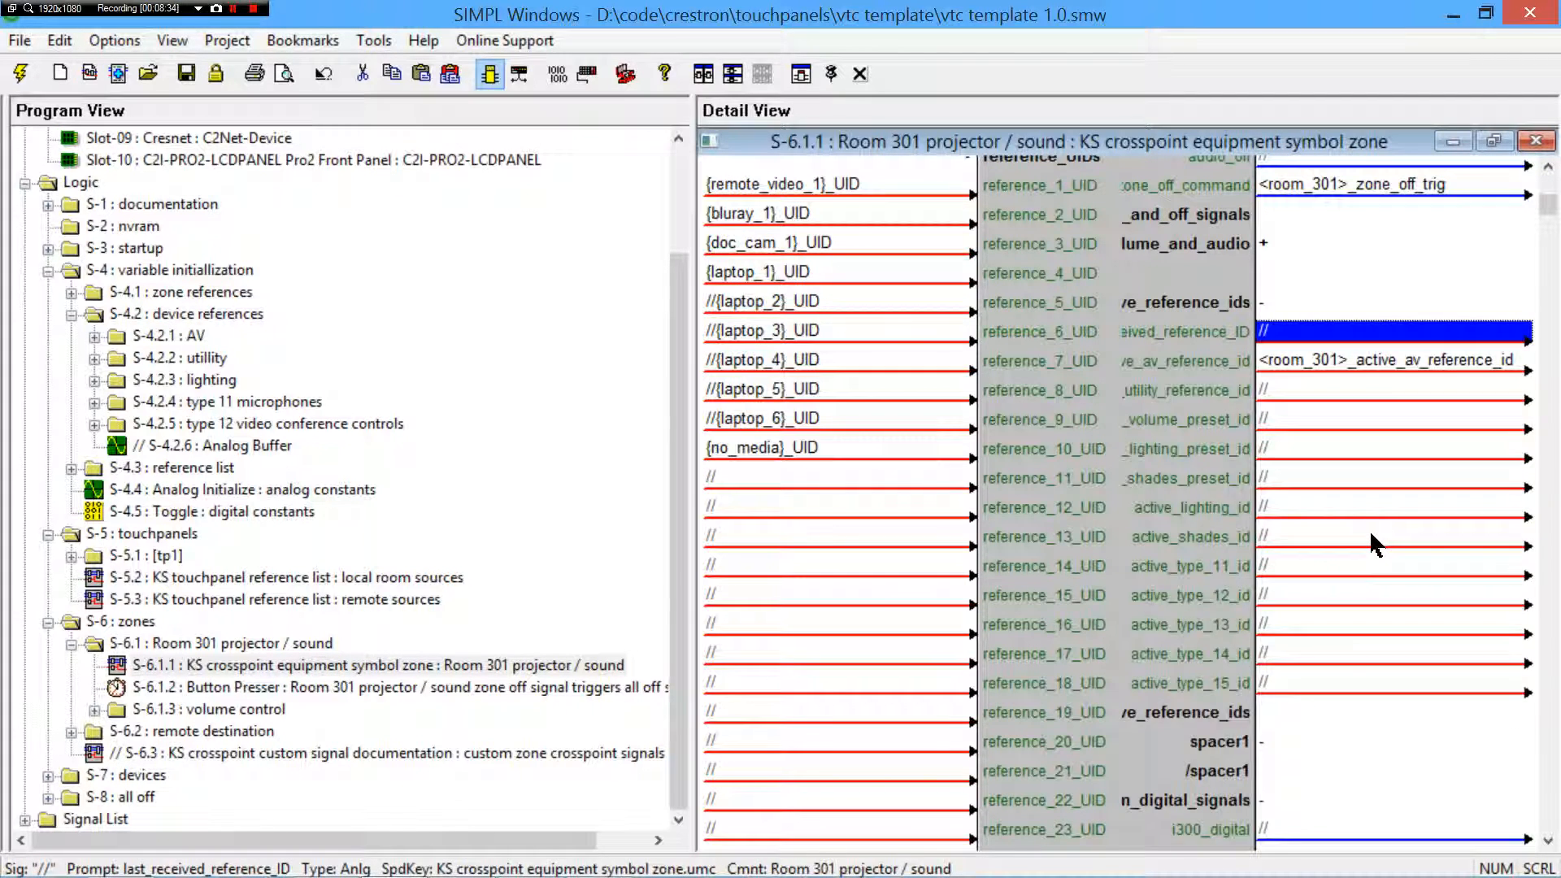
pyautogui.click(1392, 360)
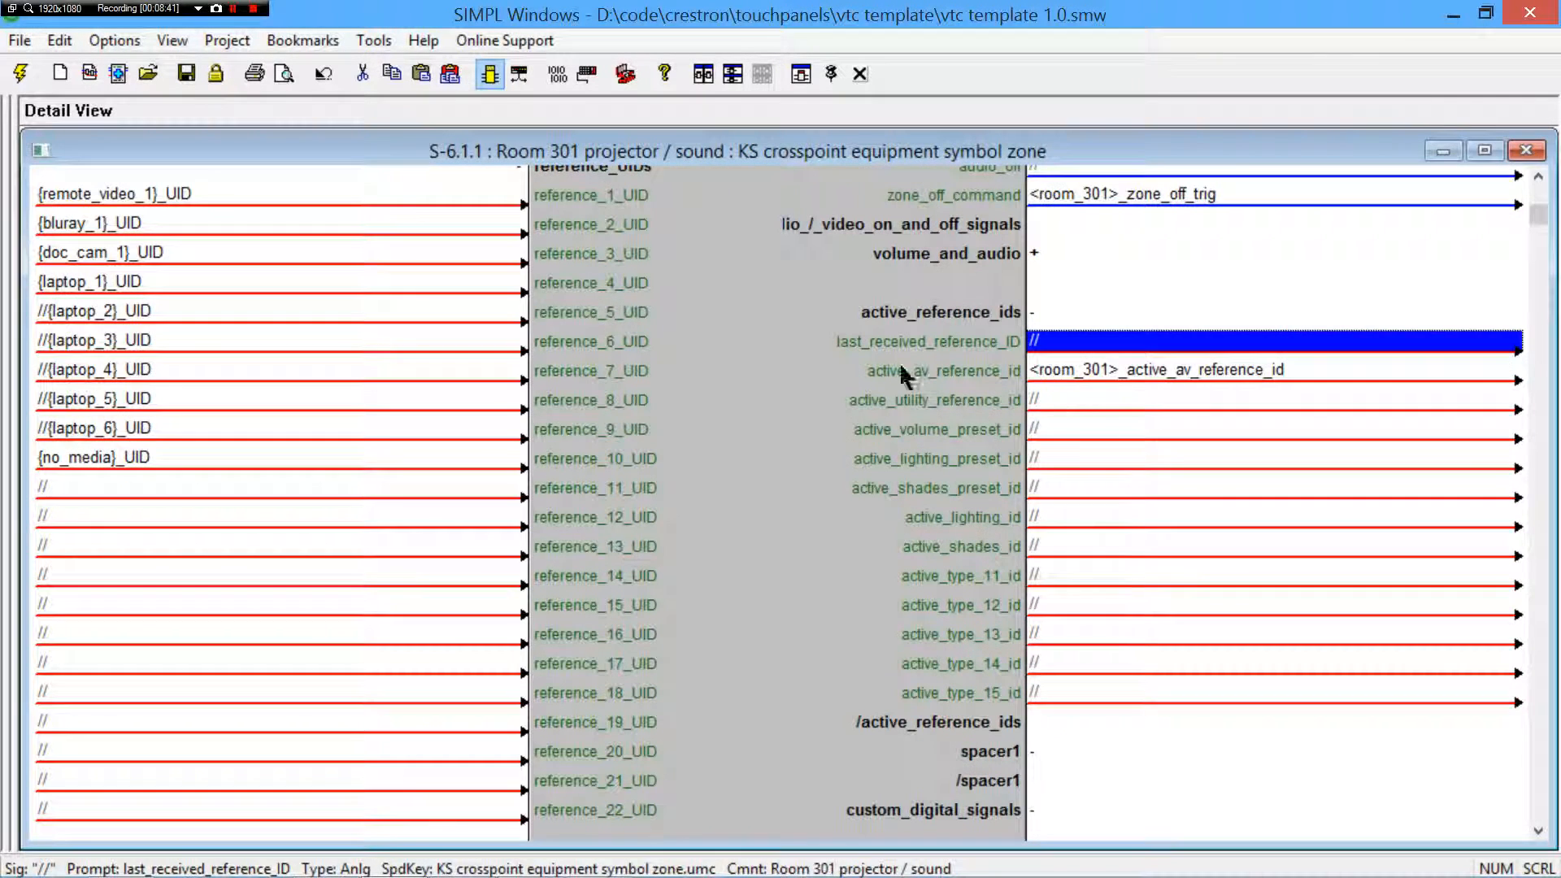
pyautogui.moveTo(1115, 572)
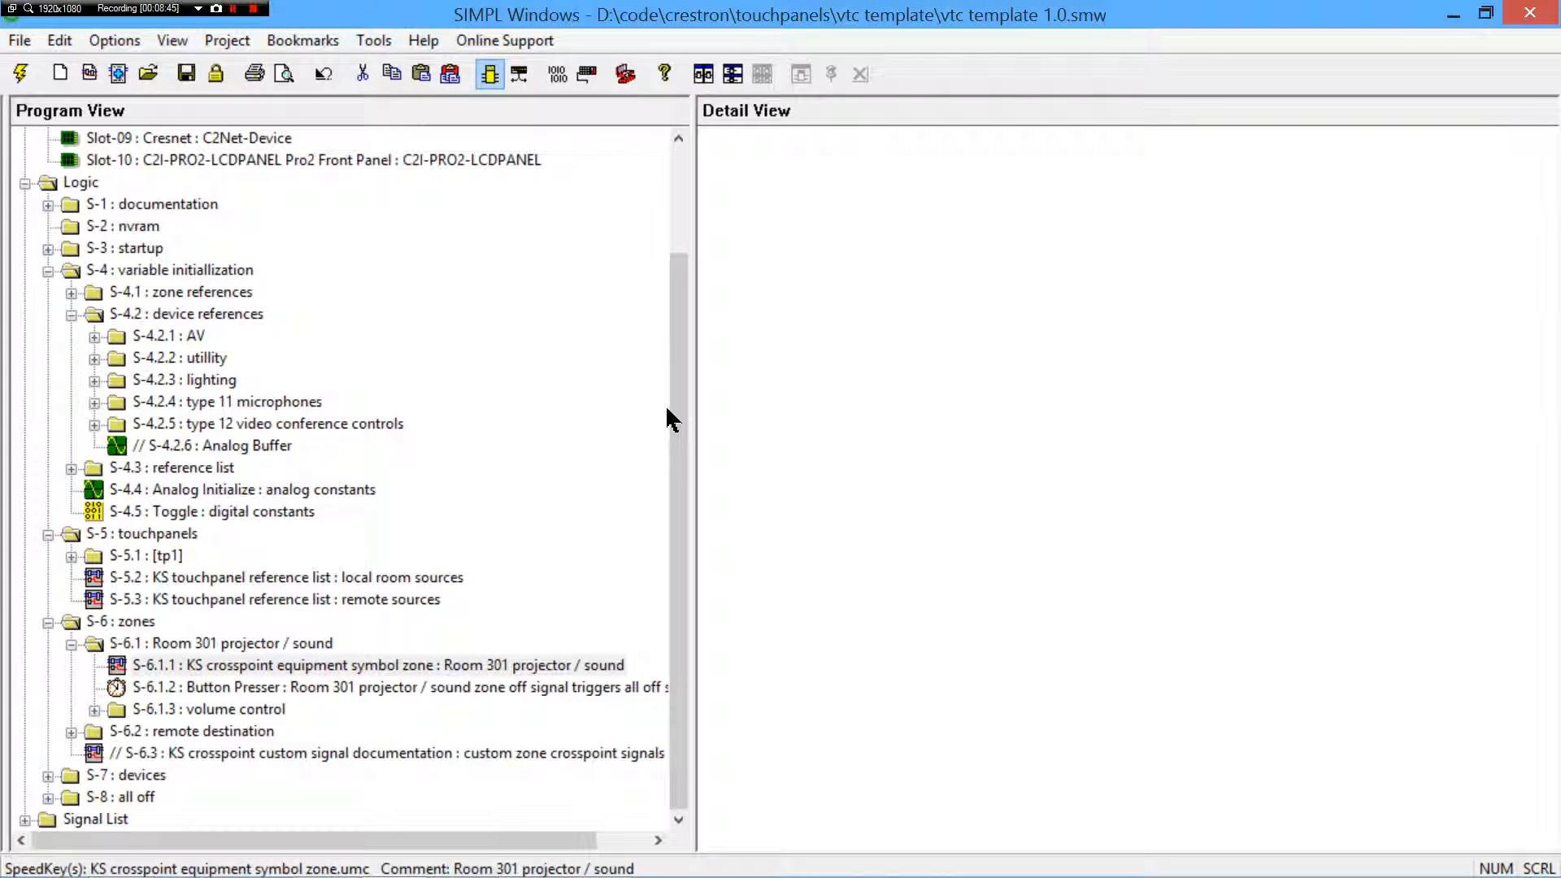
pyautogui.moveTo(289, 652)
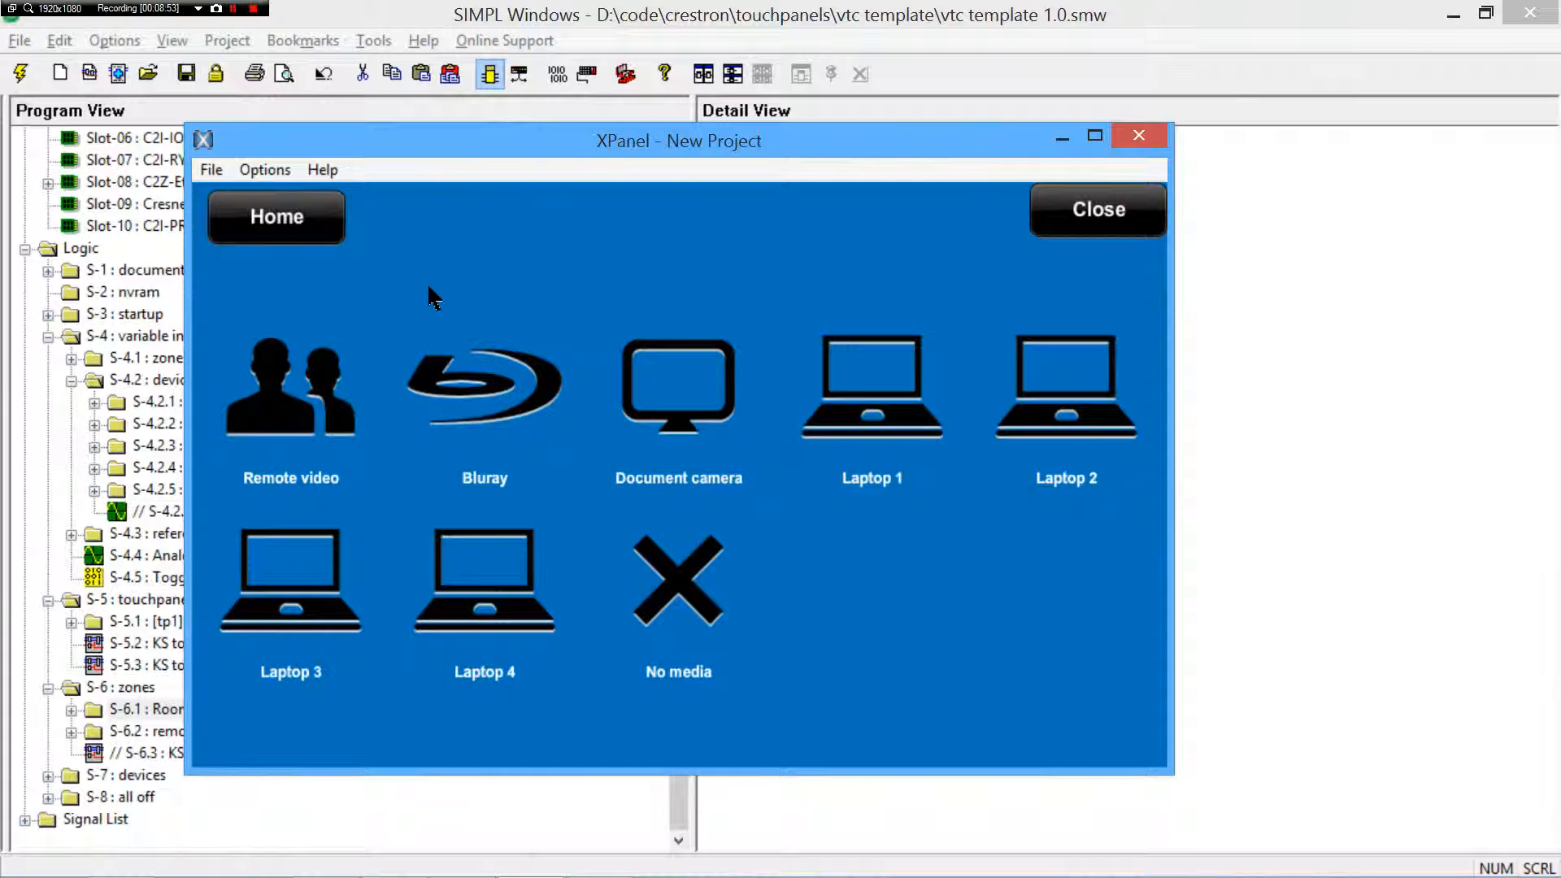
pyautogui.moveTo(941, 585)
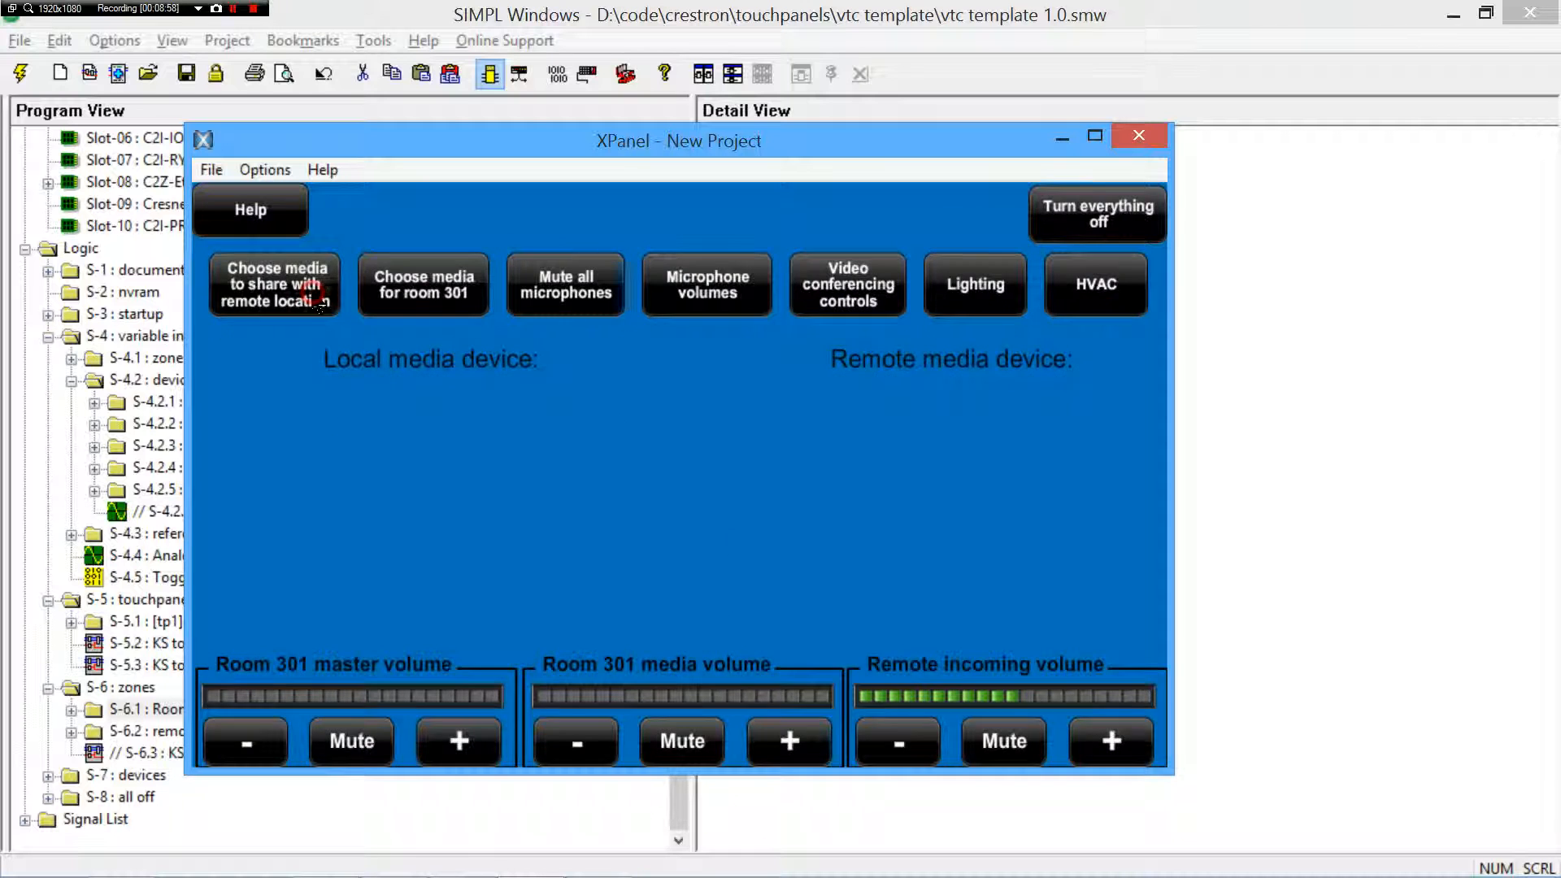
pyautogui.click(275, 283)
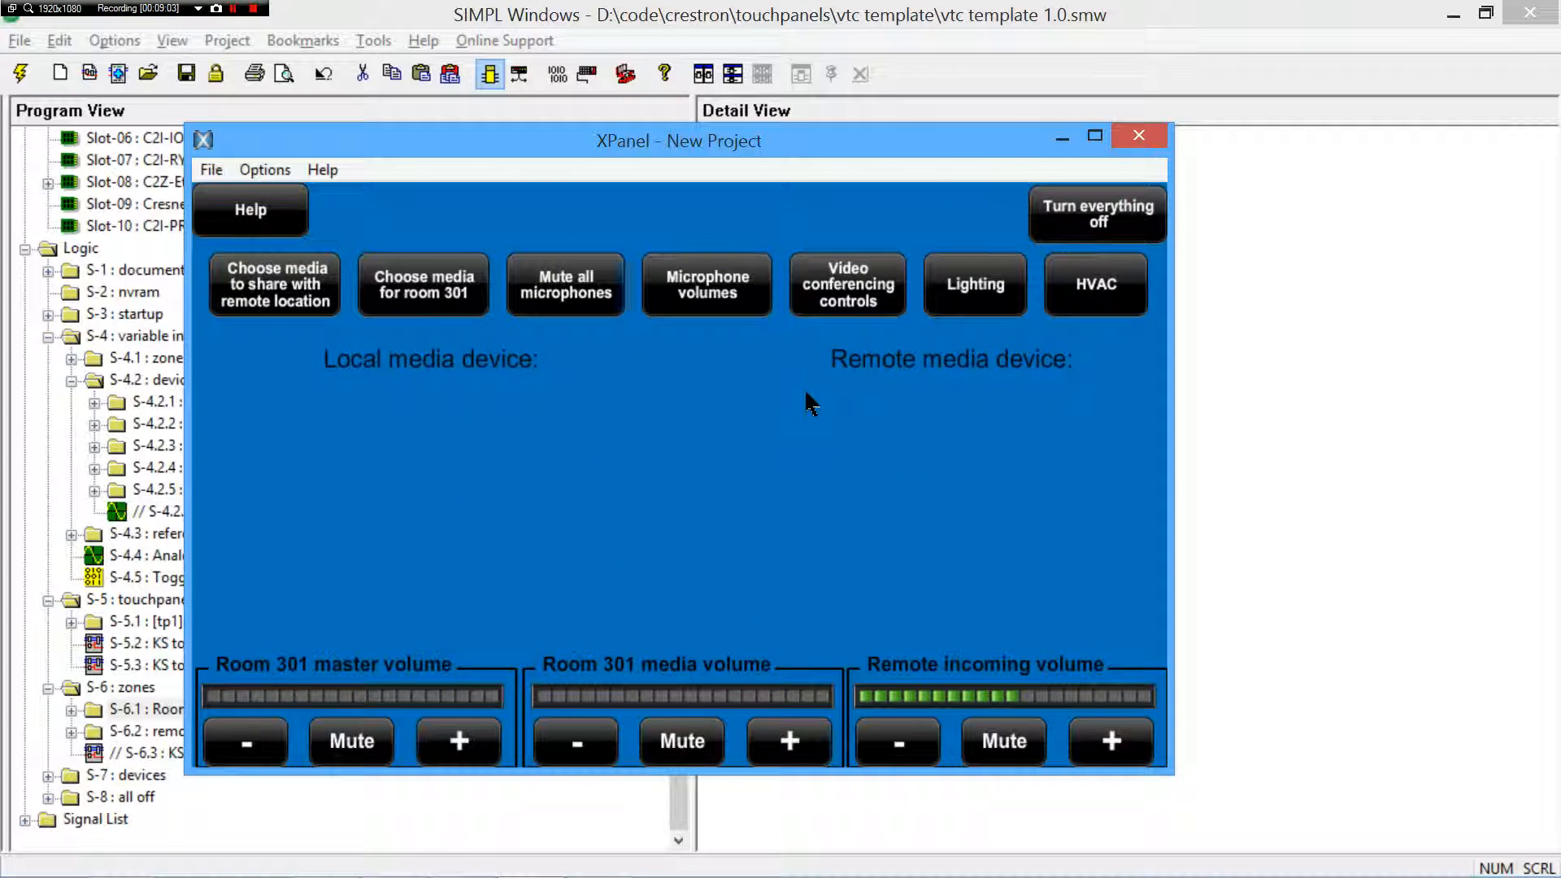
pyautogui.moveTo(277, 395)
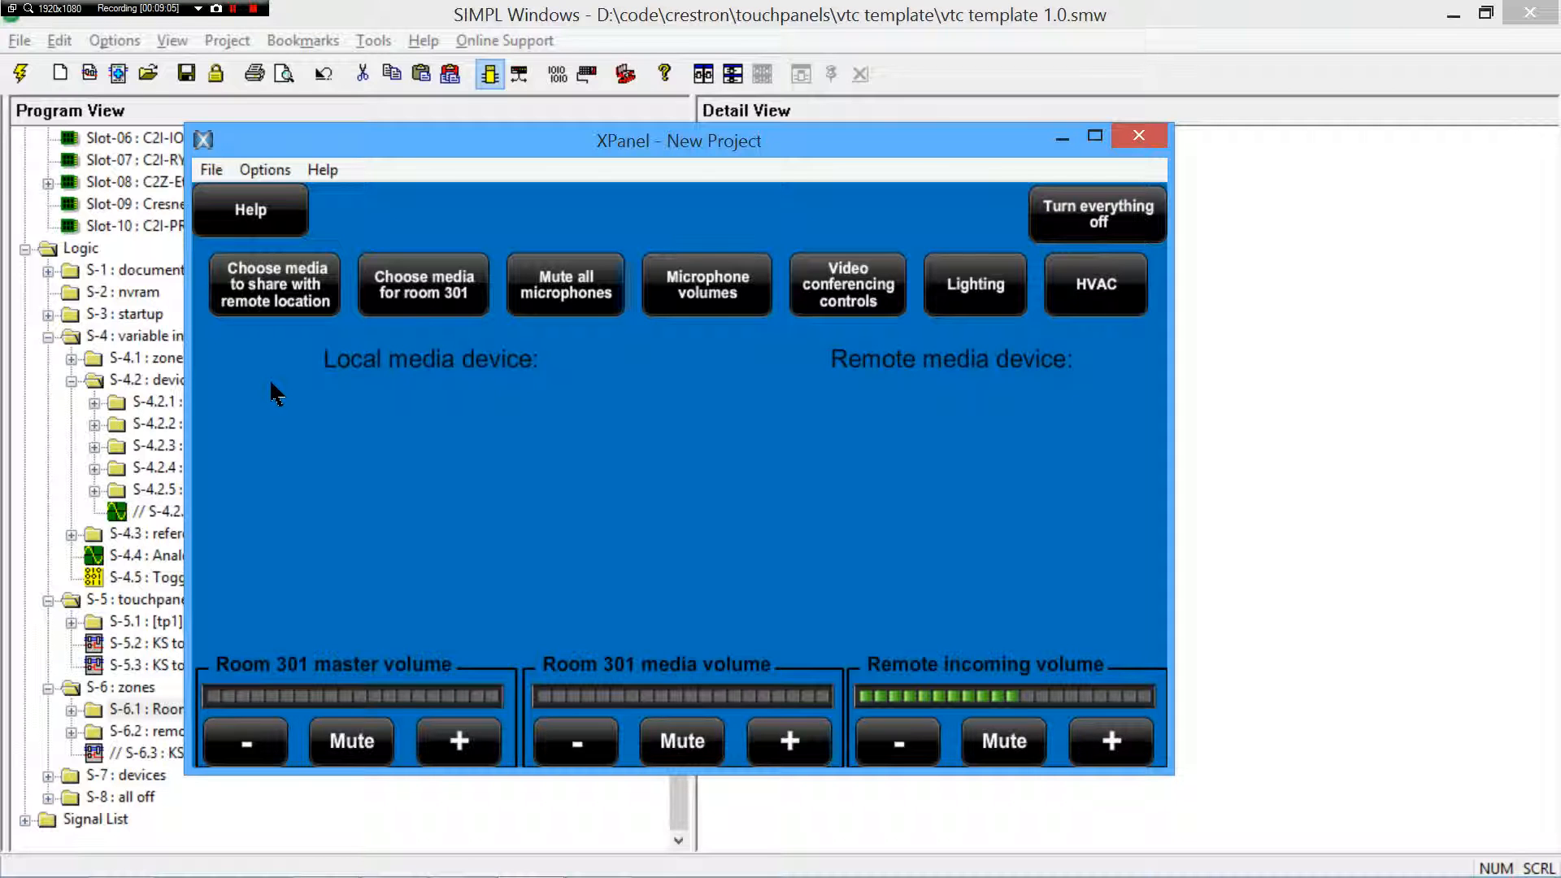
pyautogui.moveTo(592, 419)
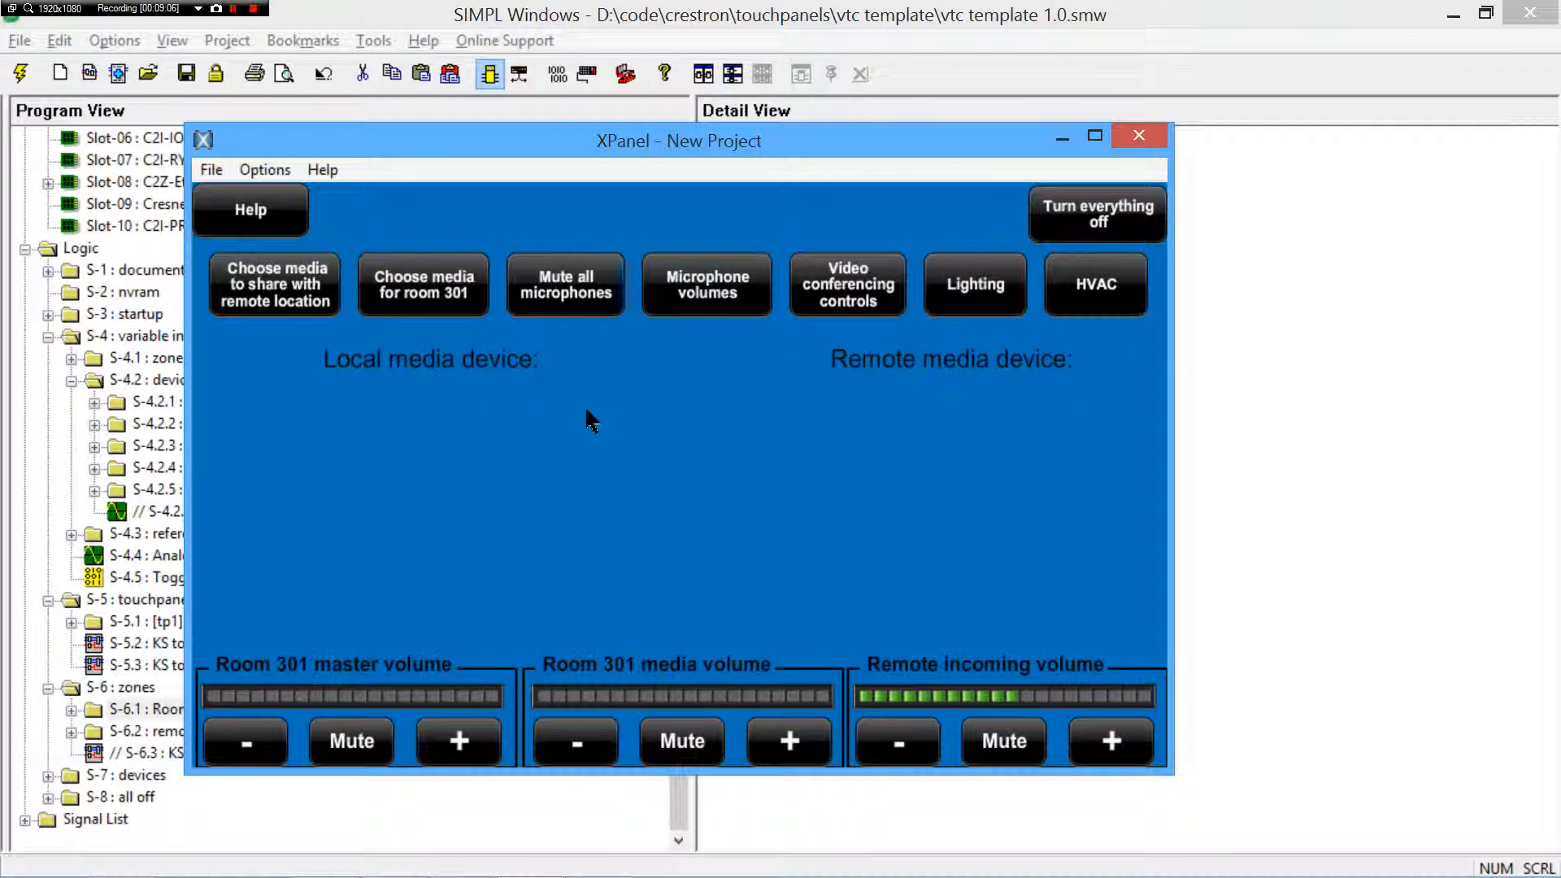
pyautogui.click(1138, 135)
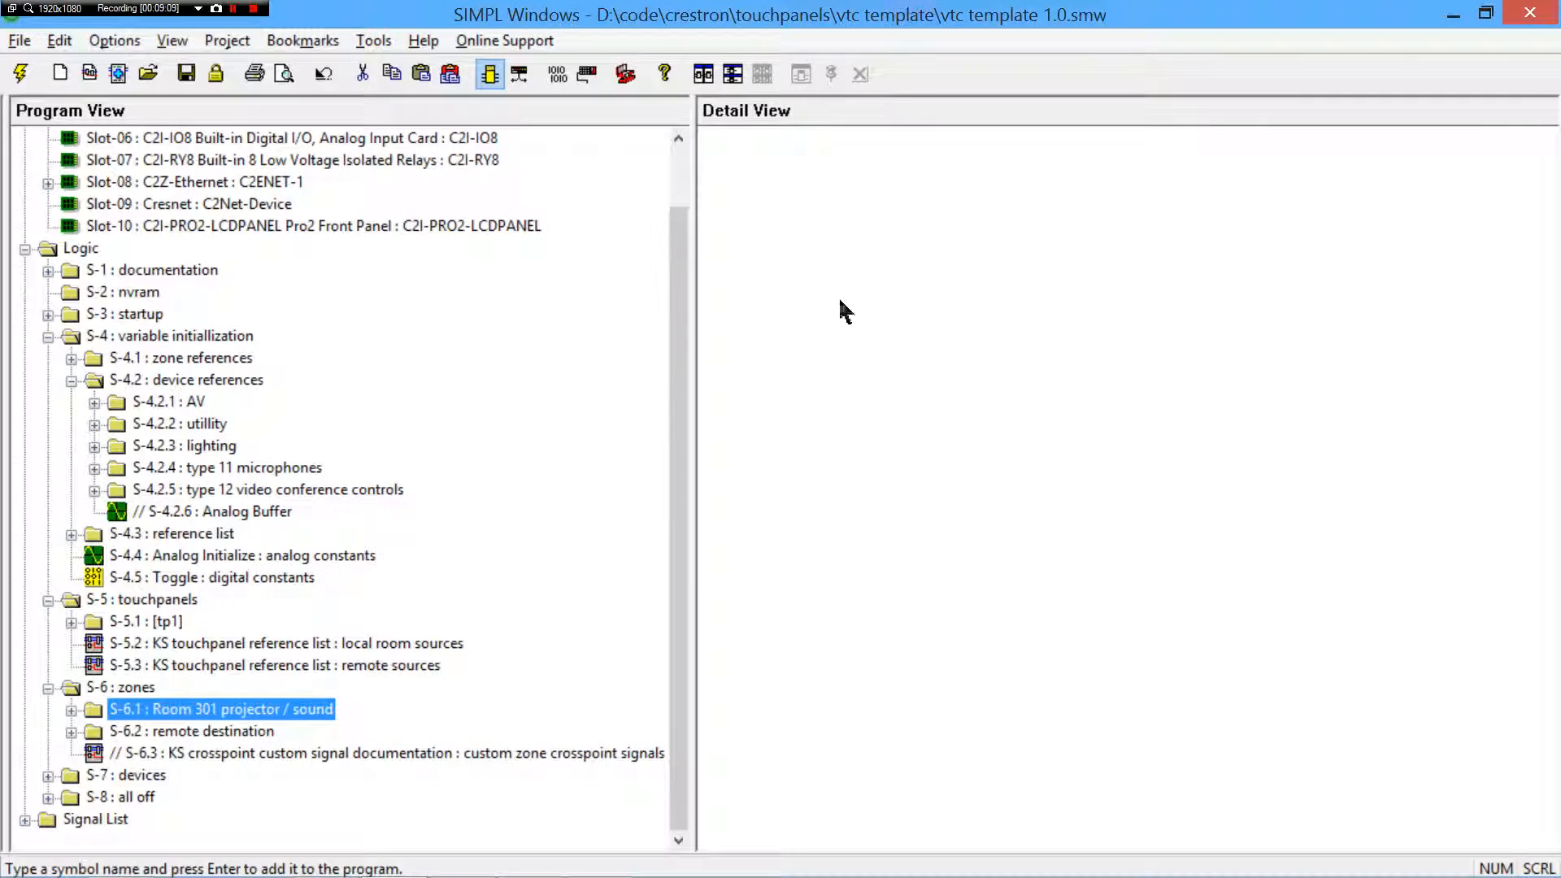
pyautogui.moveTo(376, 669)
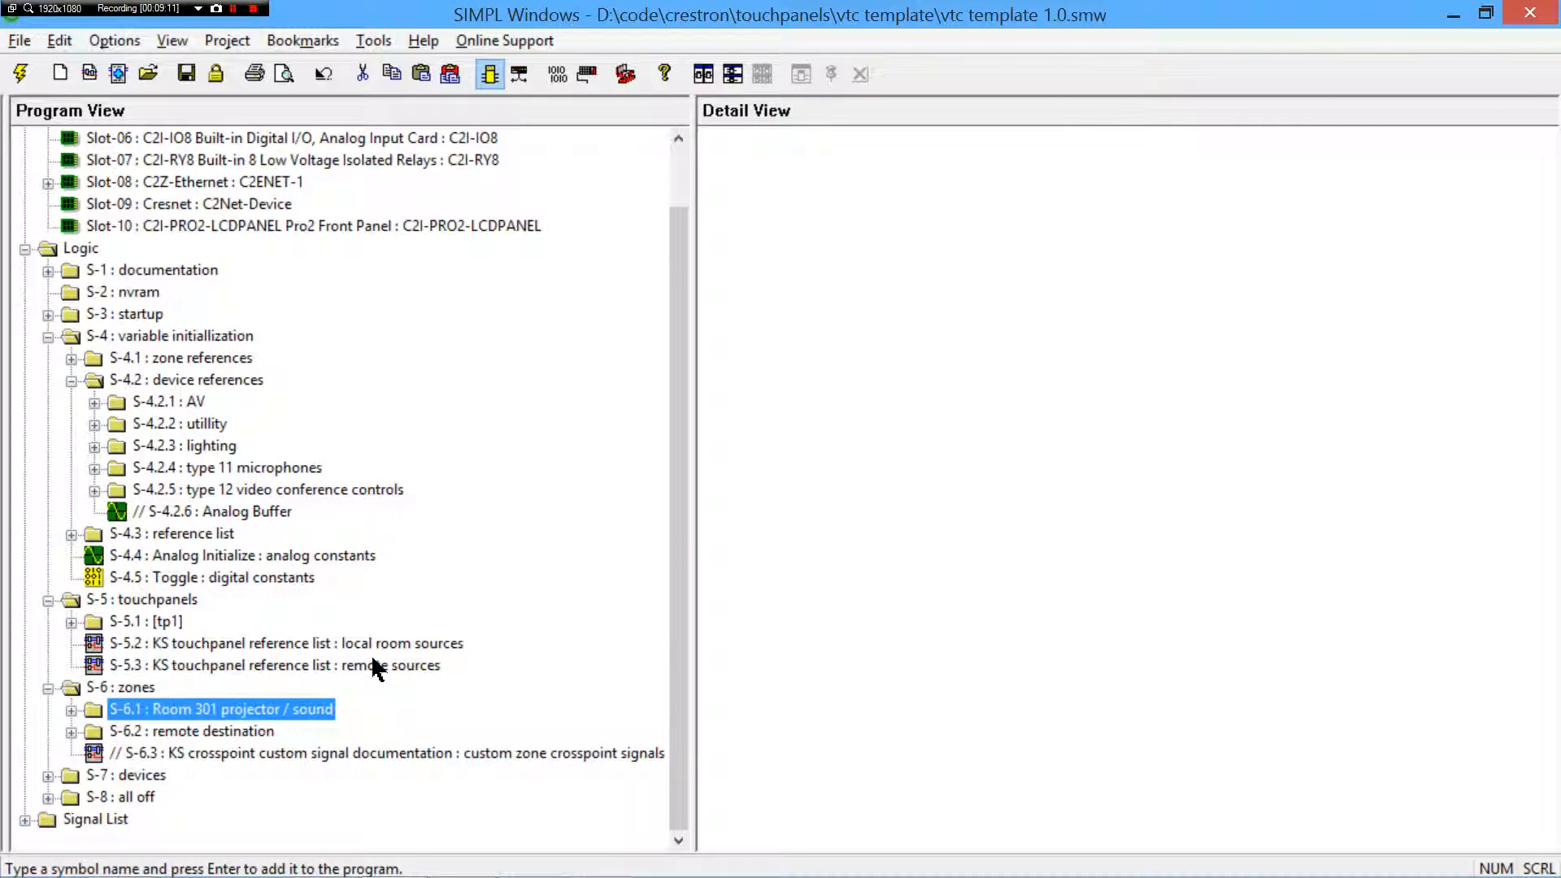
# - Expand the remote destination zone, collapse Room 301, and open the ks AV switcher 16x16 symbol under AV switching
pyautogui.click(72, 709)
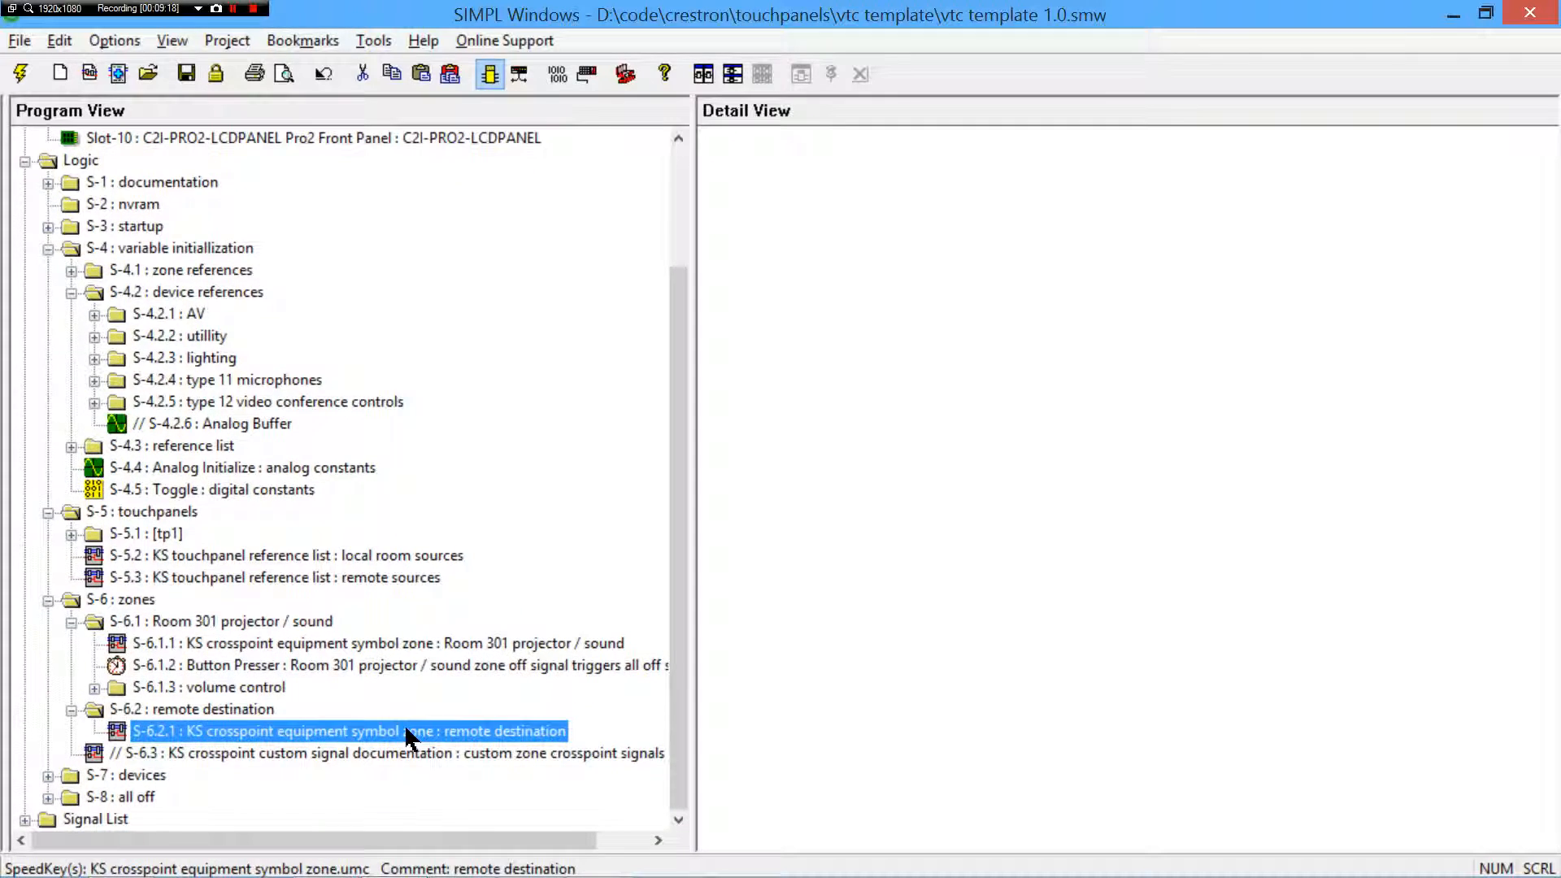
pyautogui.click(210, 686)
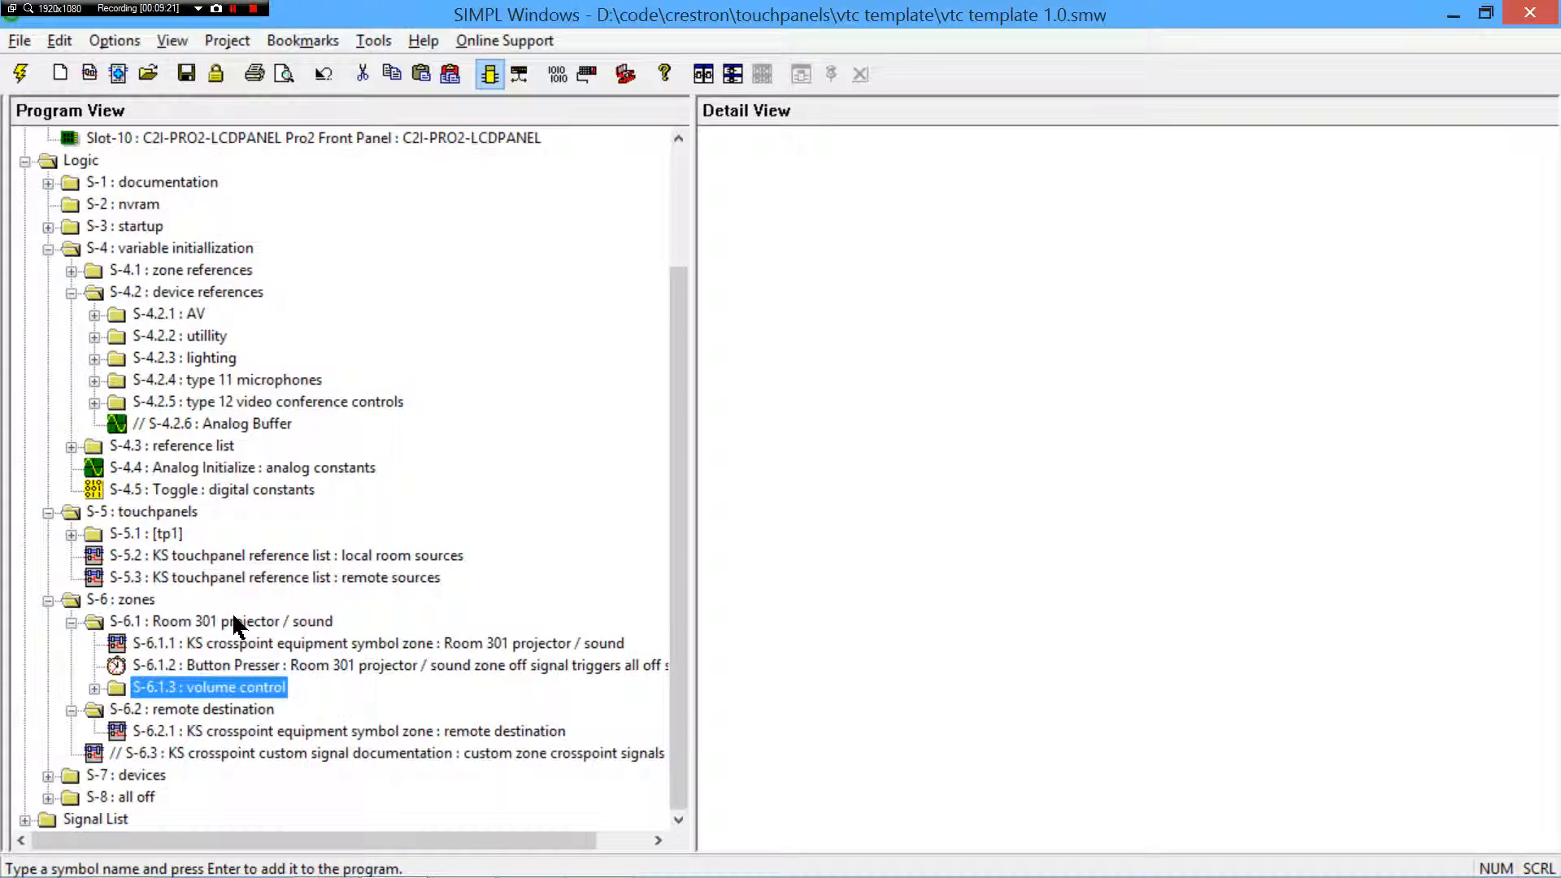
pyautogui.click(71, 621)
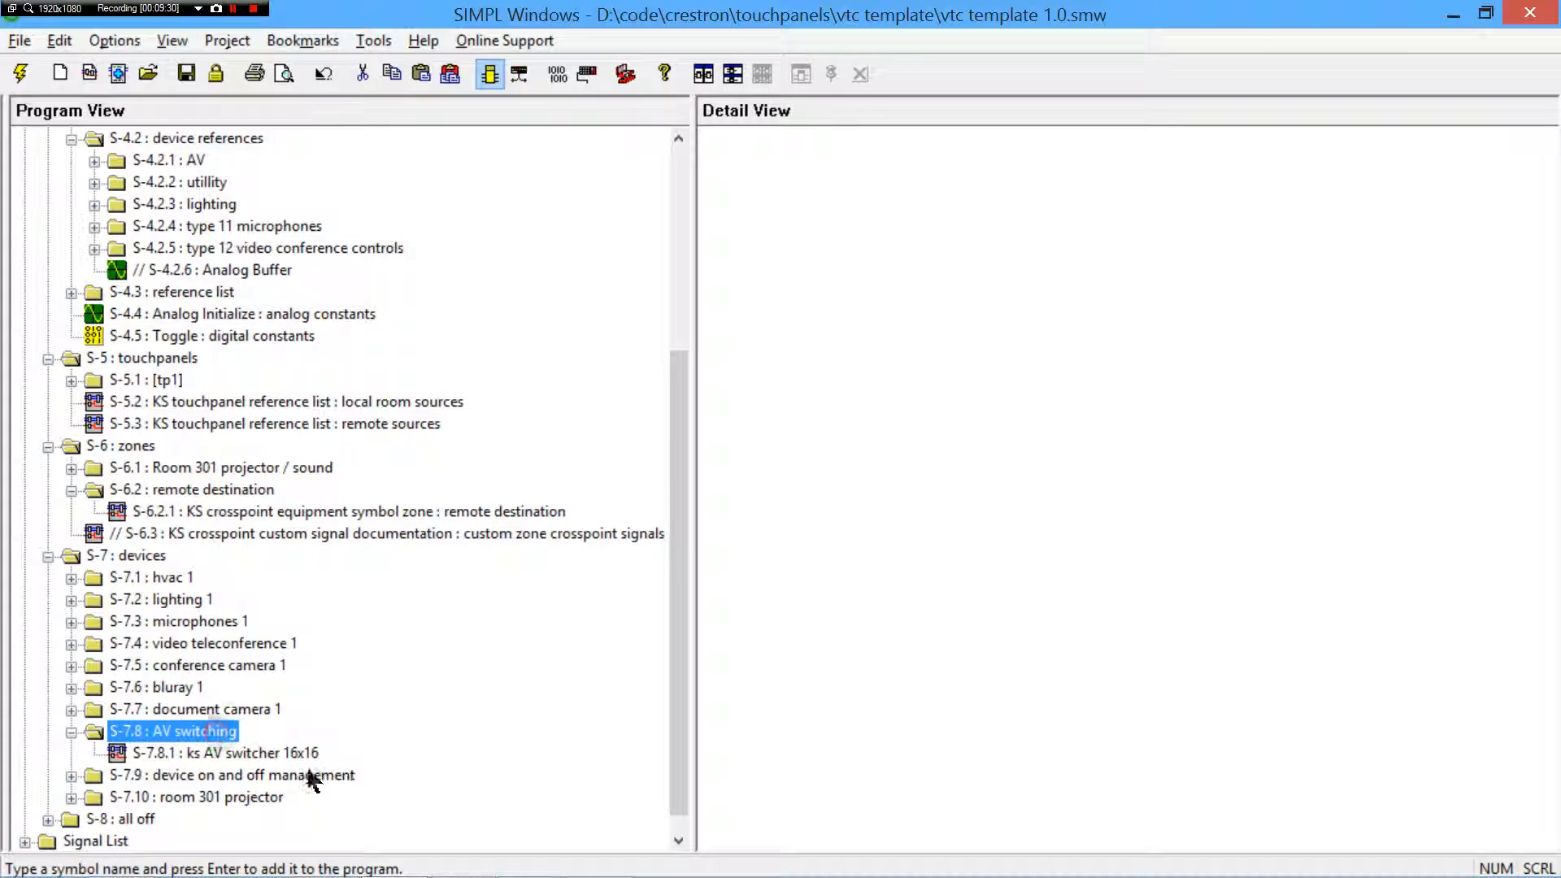
pyautogui.doubleClick(226, 752)
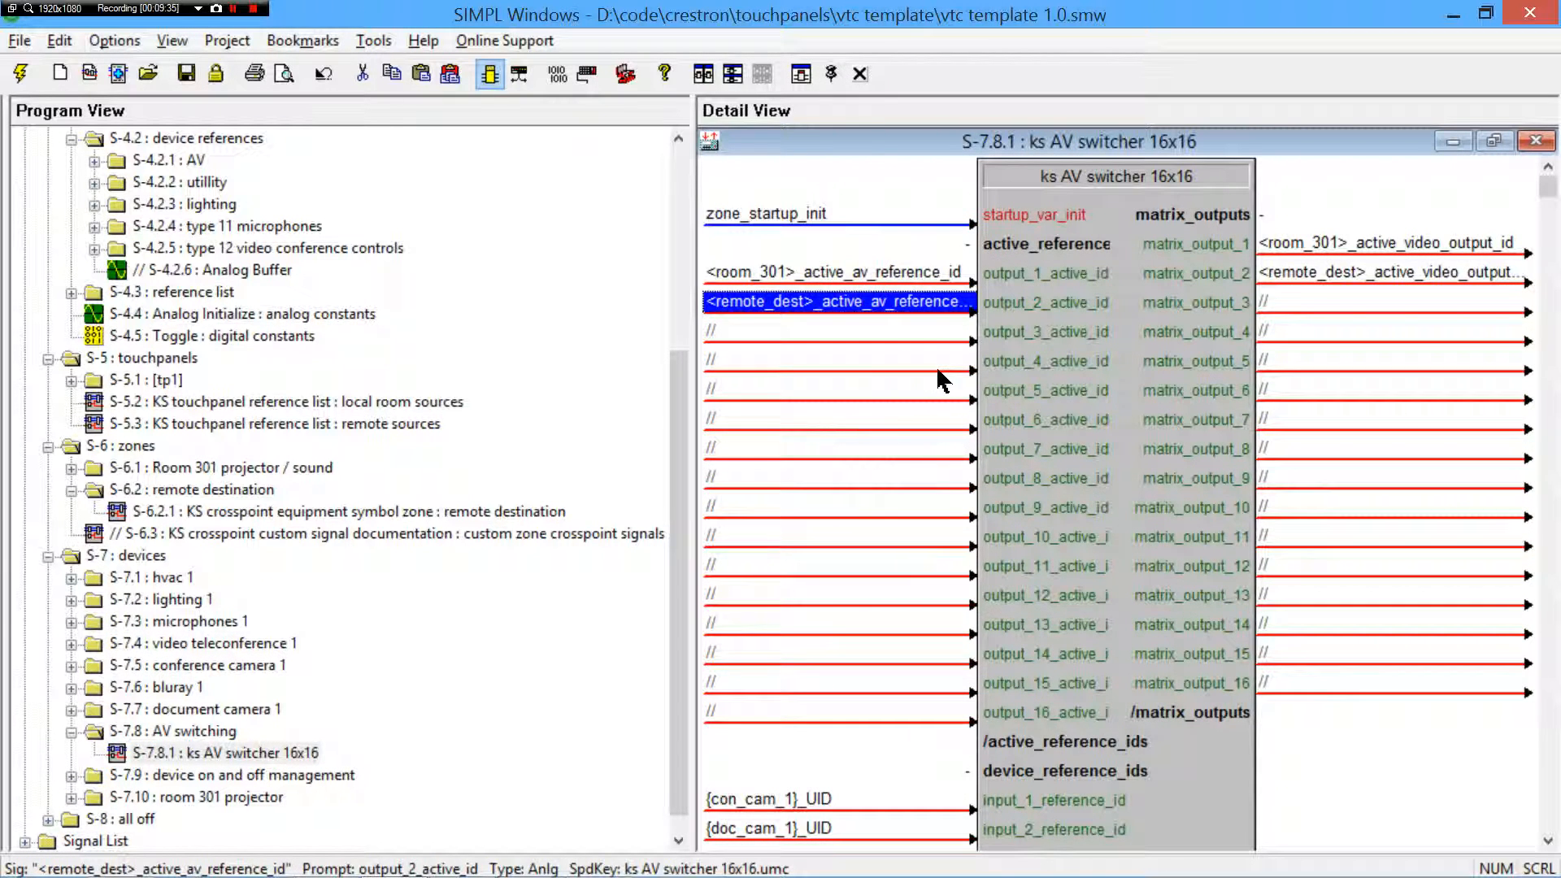
# - Inspect the switcher's Room 301 and remote destination active AV reference inputs and the con_cam_1 and laptop_6 UID inputs
pyautogui.click(836, 272)
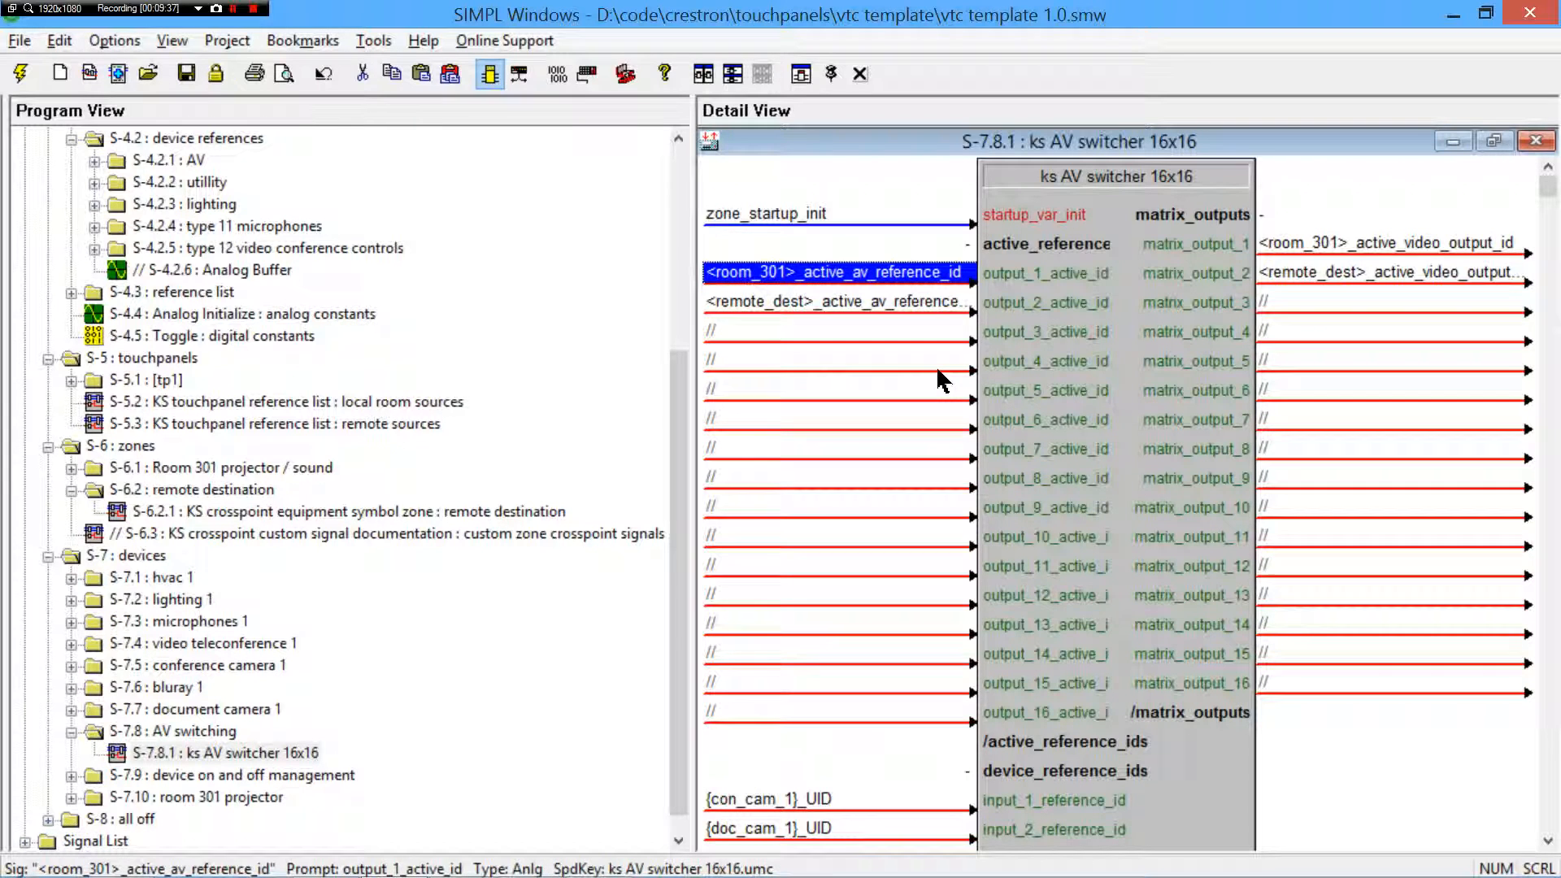
pyautogui.click(836, 302)
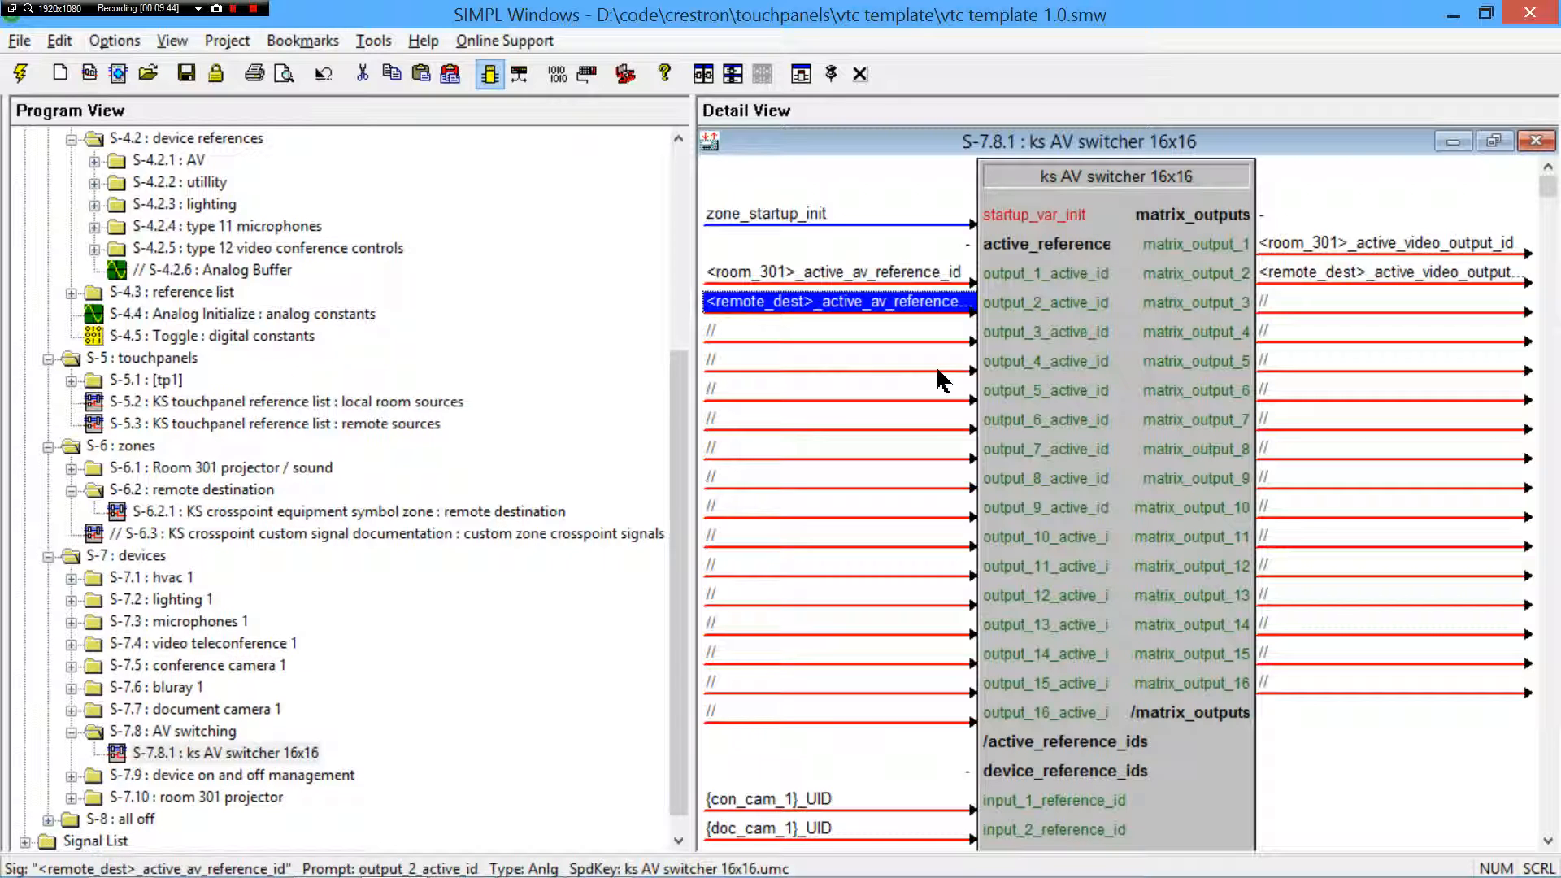
pyautogui.click(836, 272)
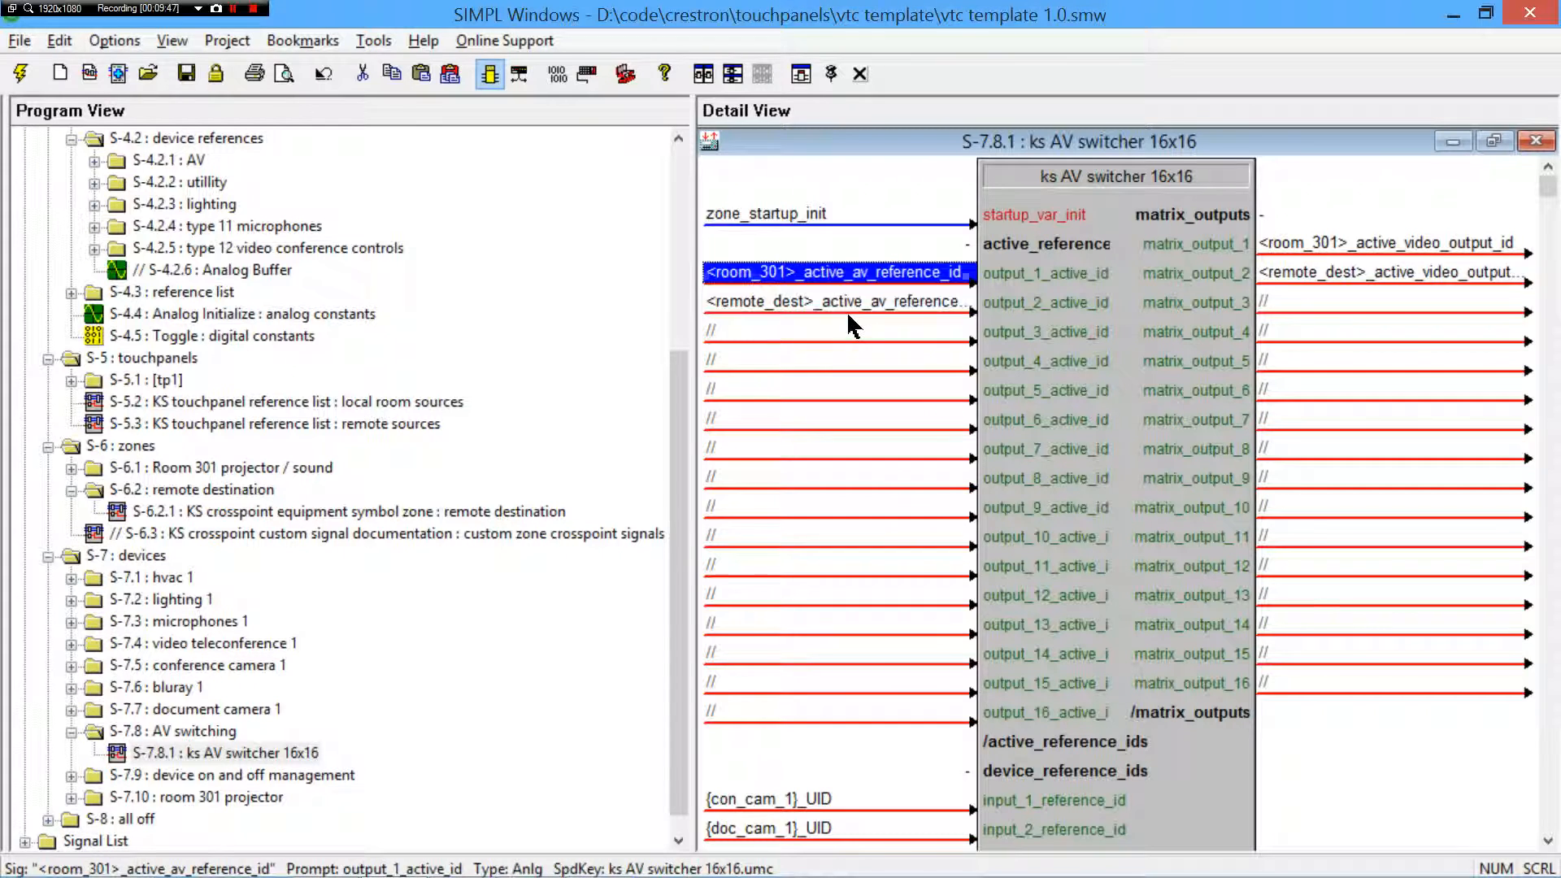
pyautogui.moveTo(751, 283)
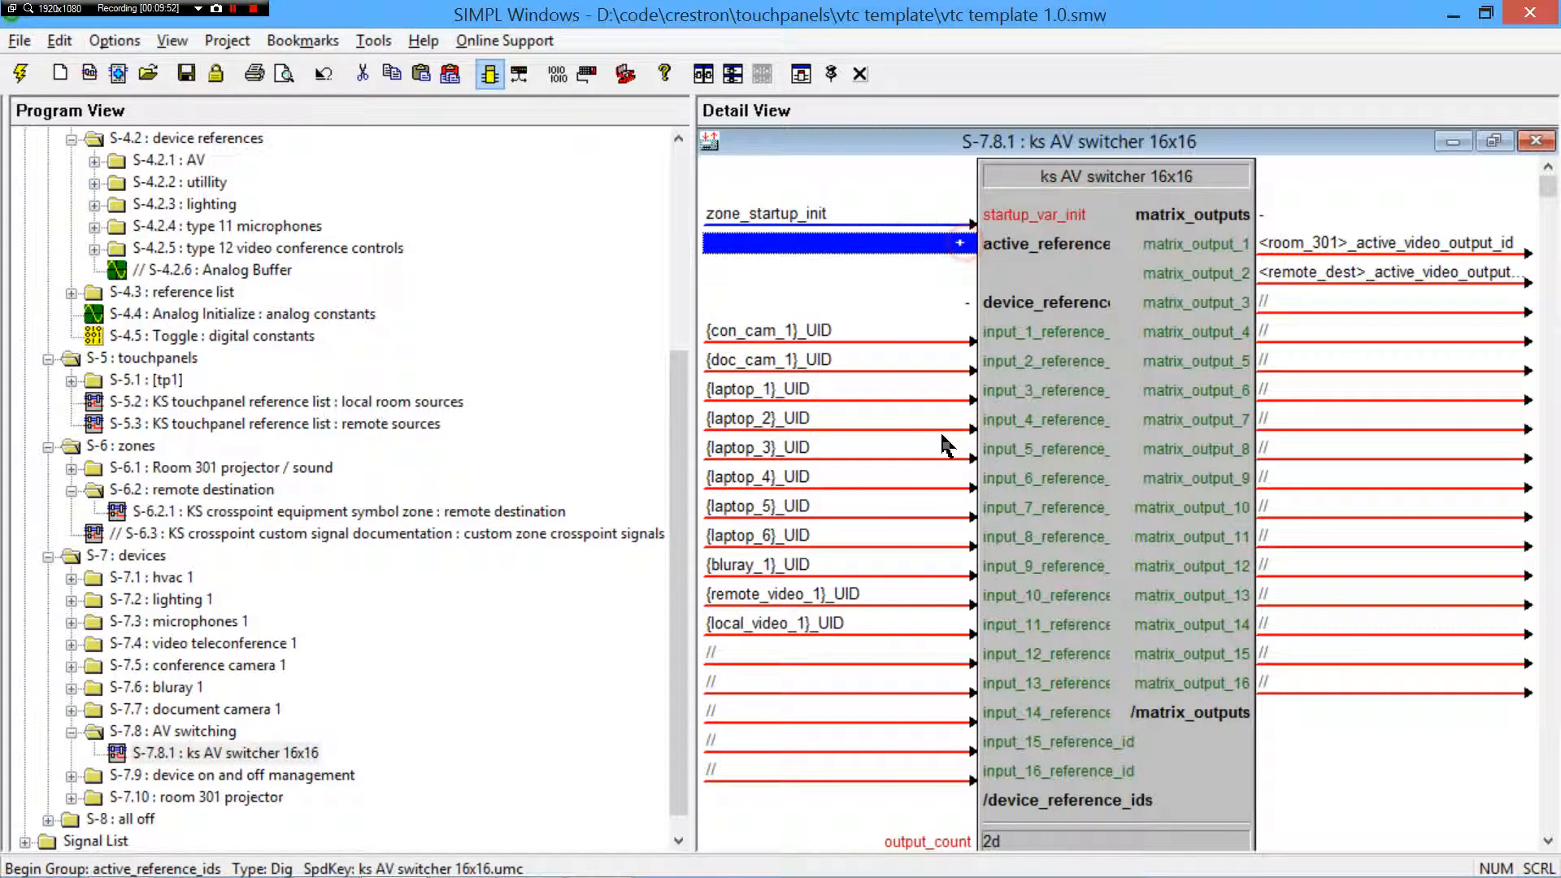
pyautogui.click(836, 330)
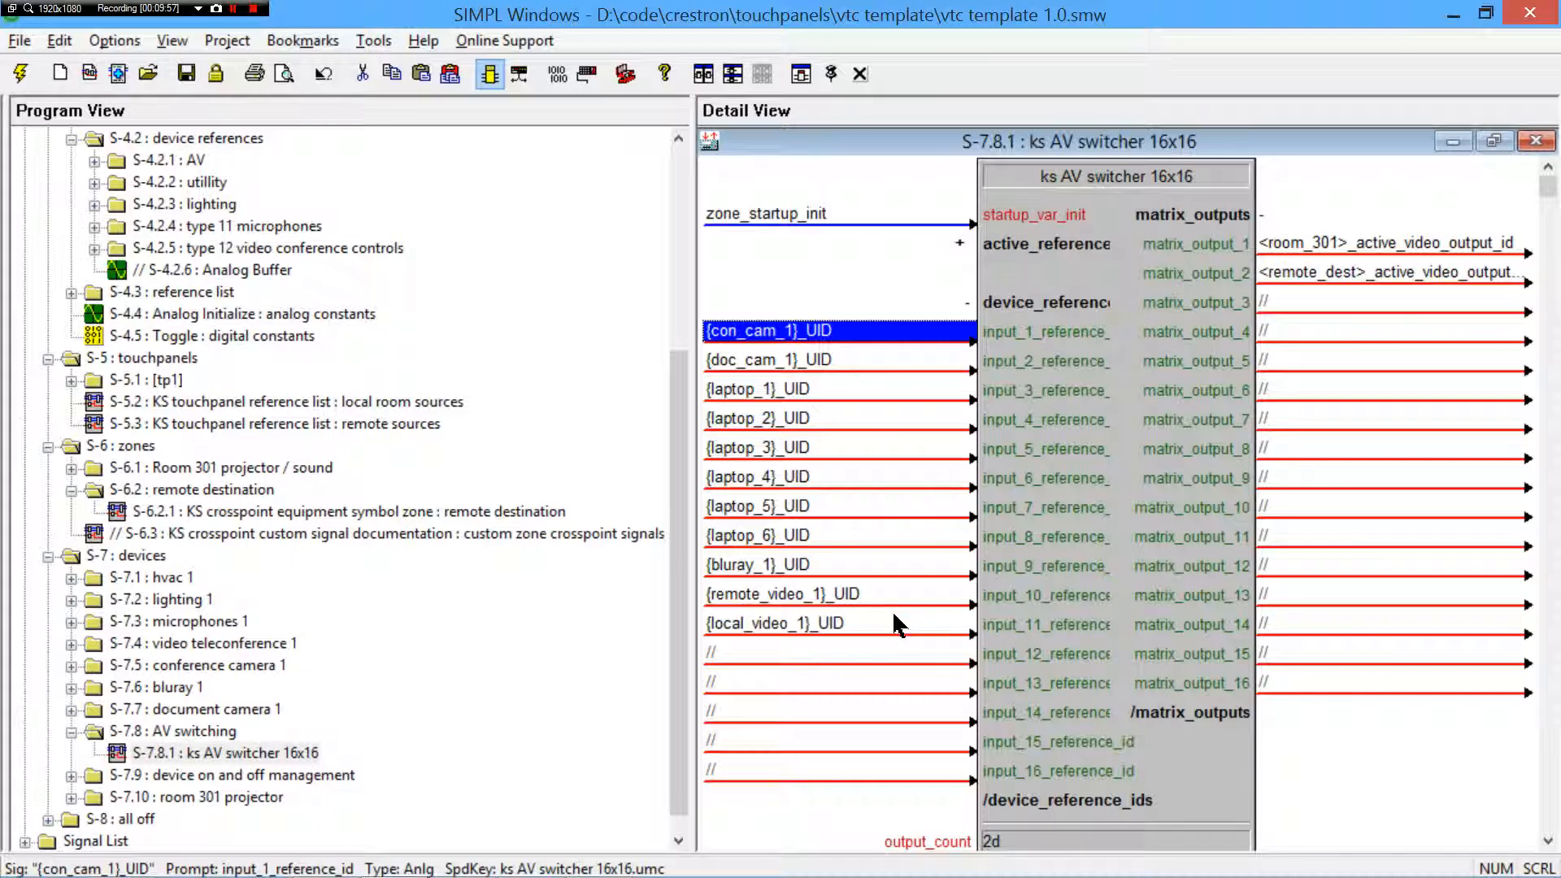
pyautogui.moveTo(874, 563)
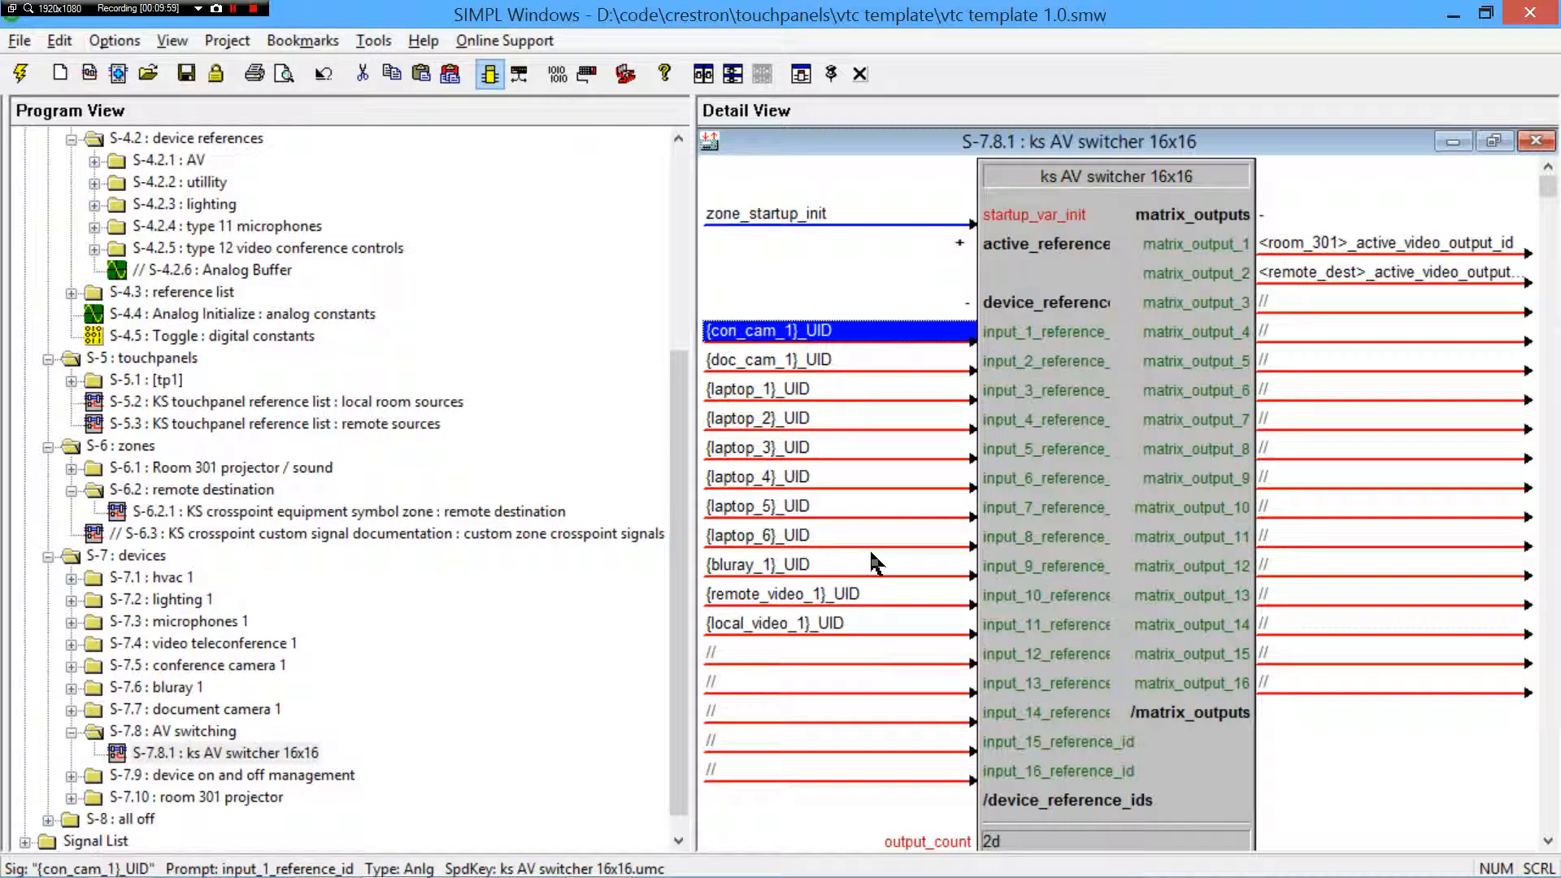
pyautogui.click(756, 535)
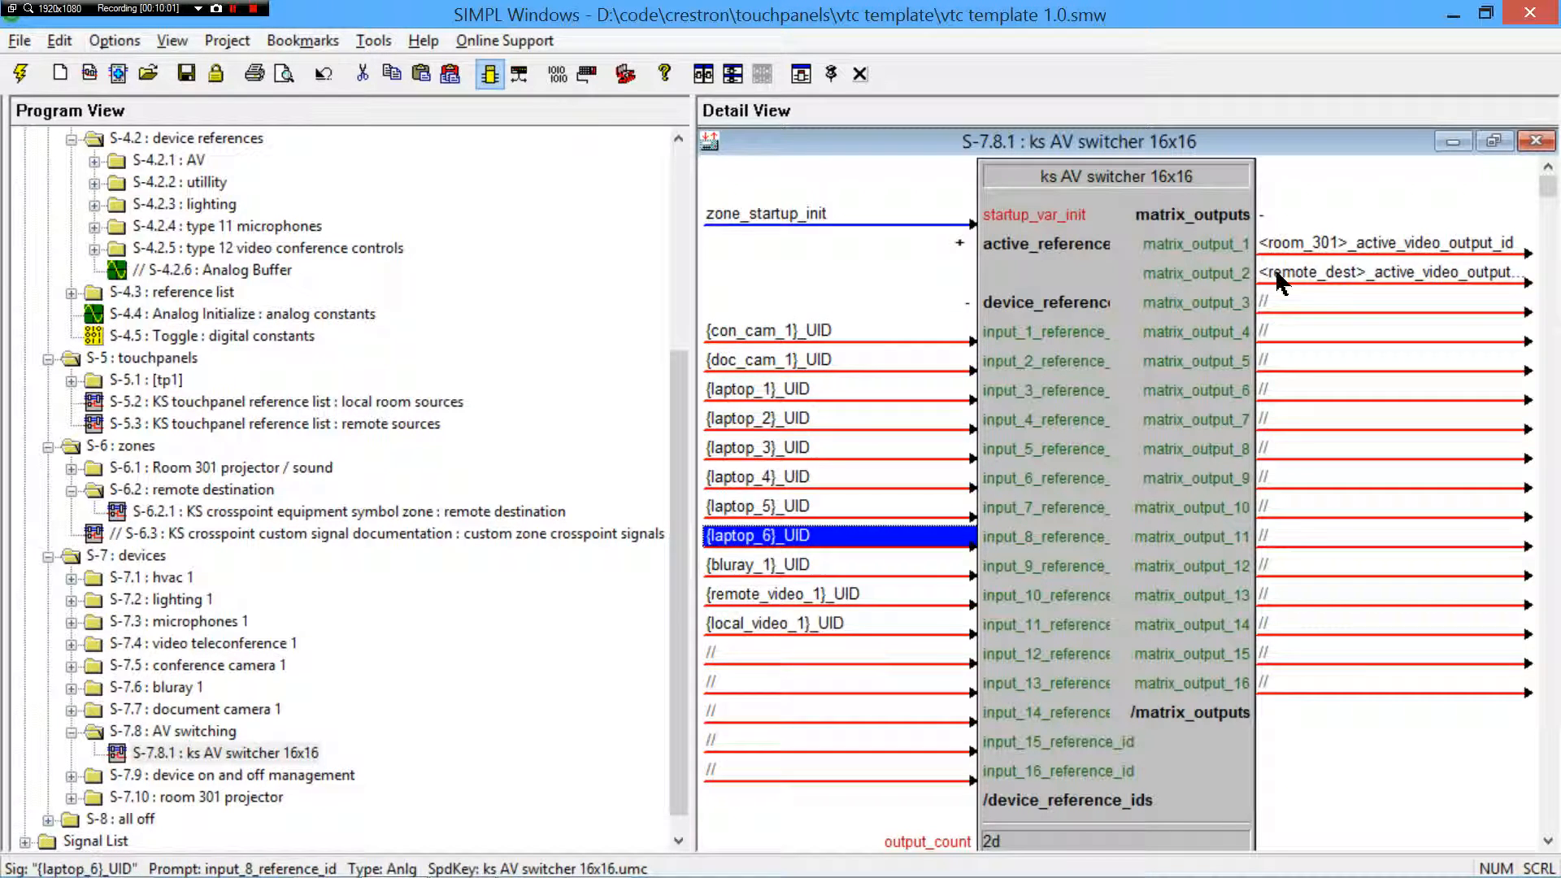
# - Inspect the room_301 and remote_dest active video outputs and the reference inputs group, then close the switcher symbol
pyautogui.click(1384, 242)
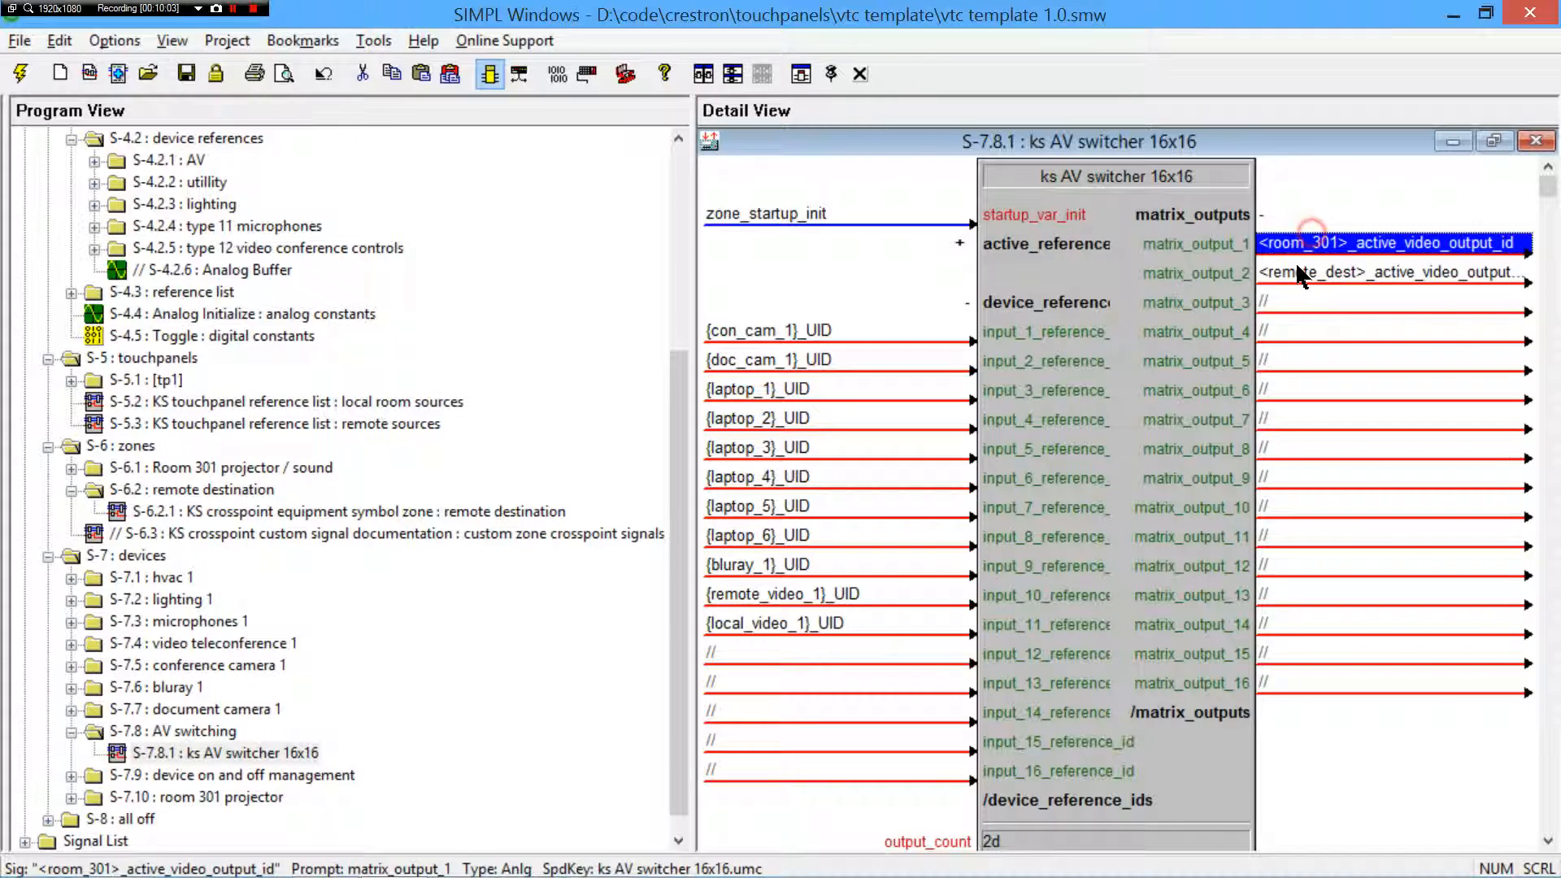
pyautogui.click(1393, 271)
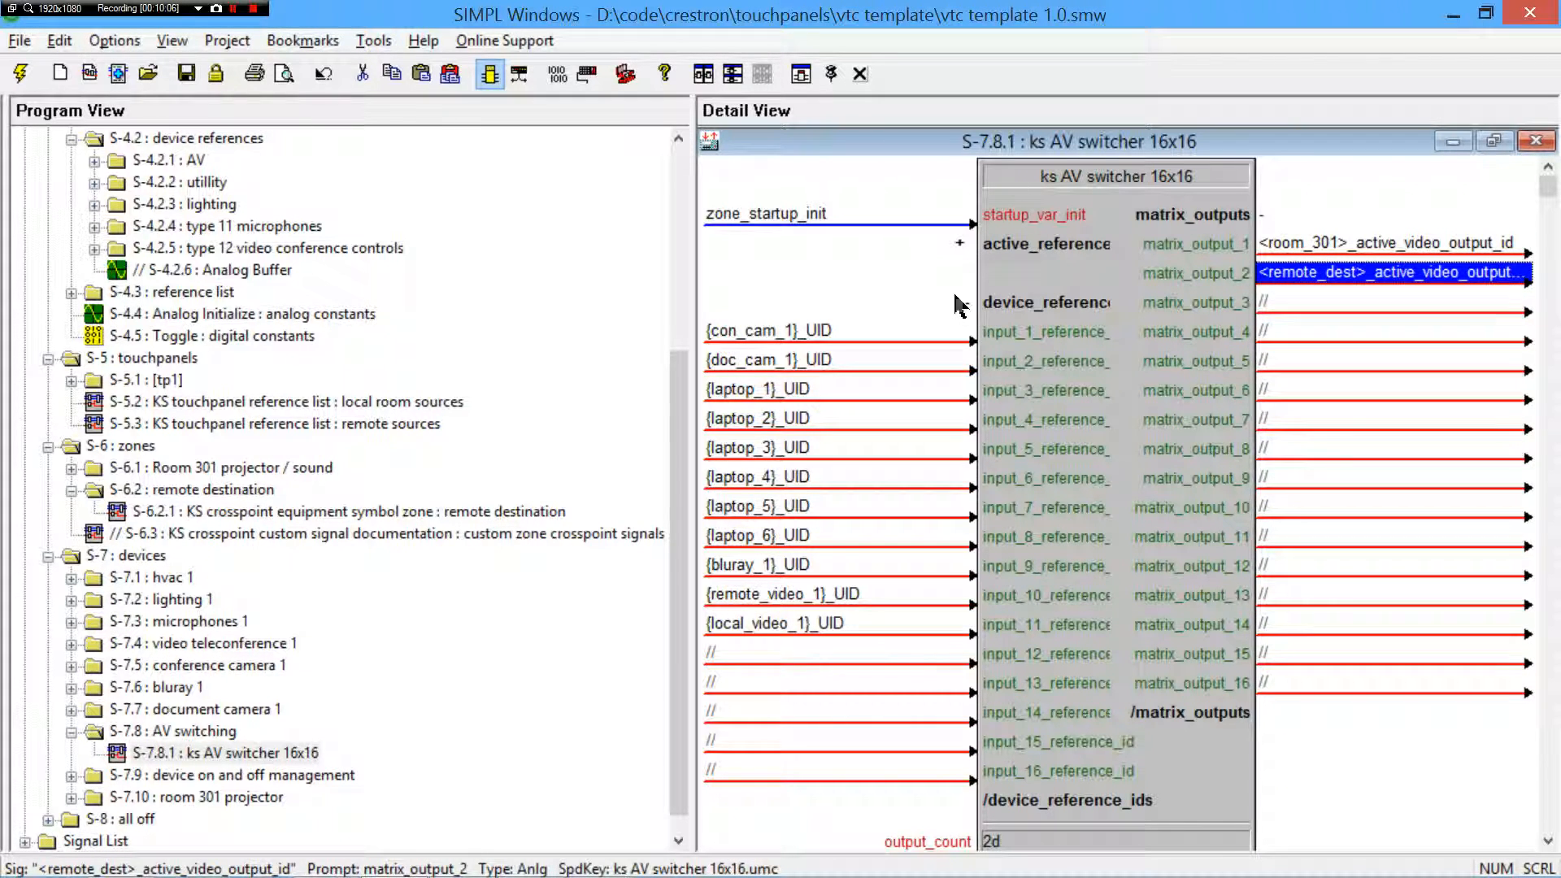
pyautogui.moveTo(968, 312)
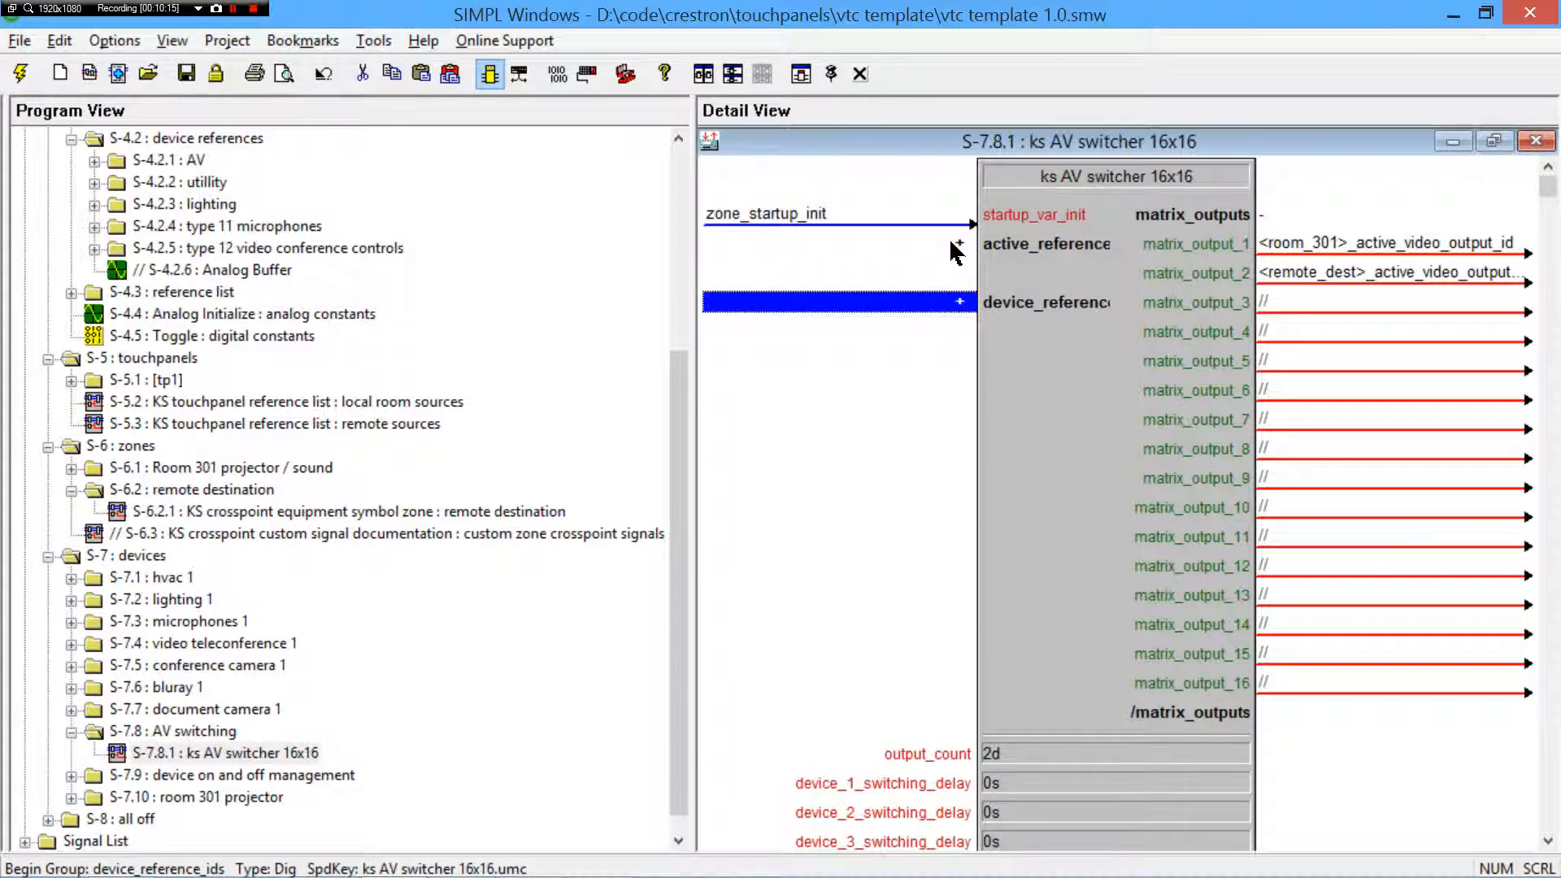
pyautogui.click(960, 299)
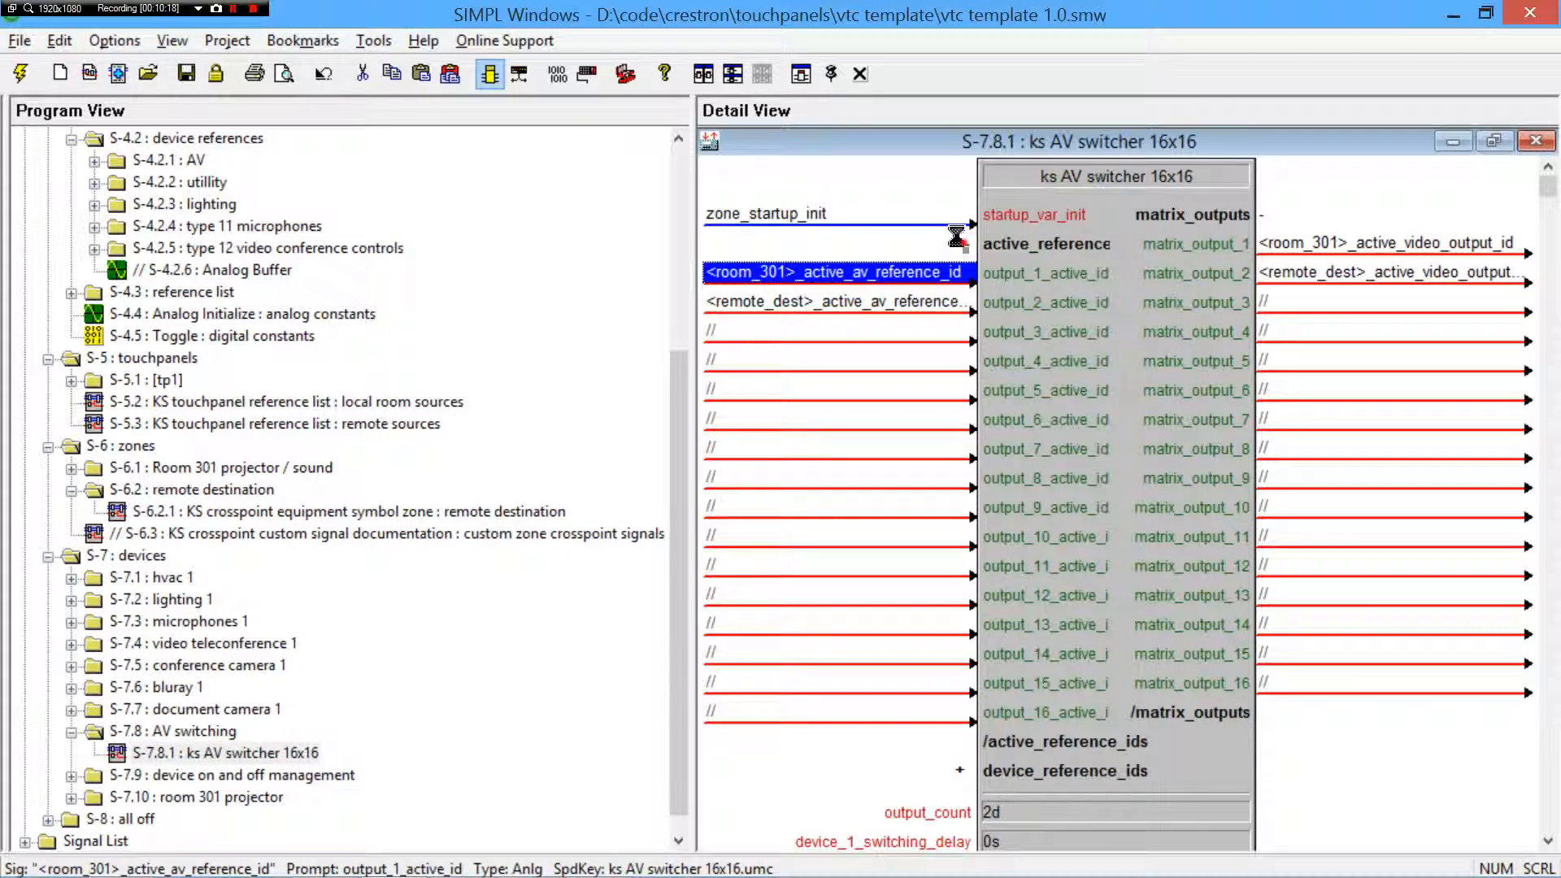
pyautogui.scroll(-3)
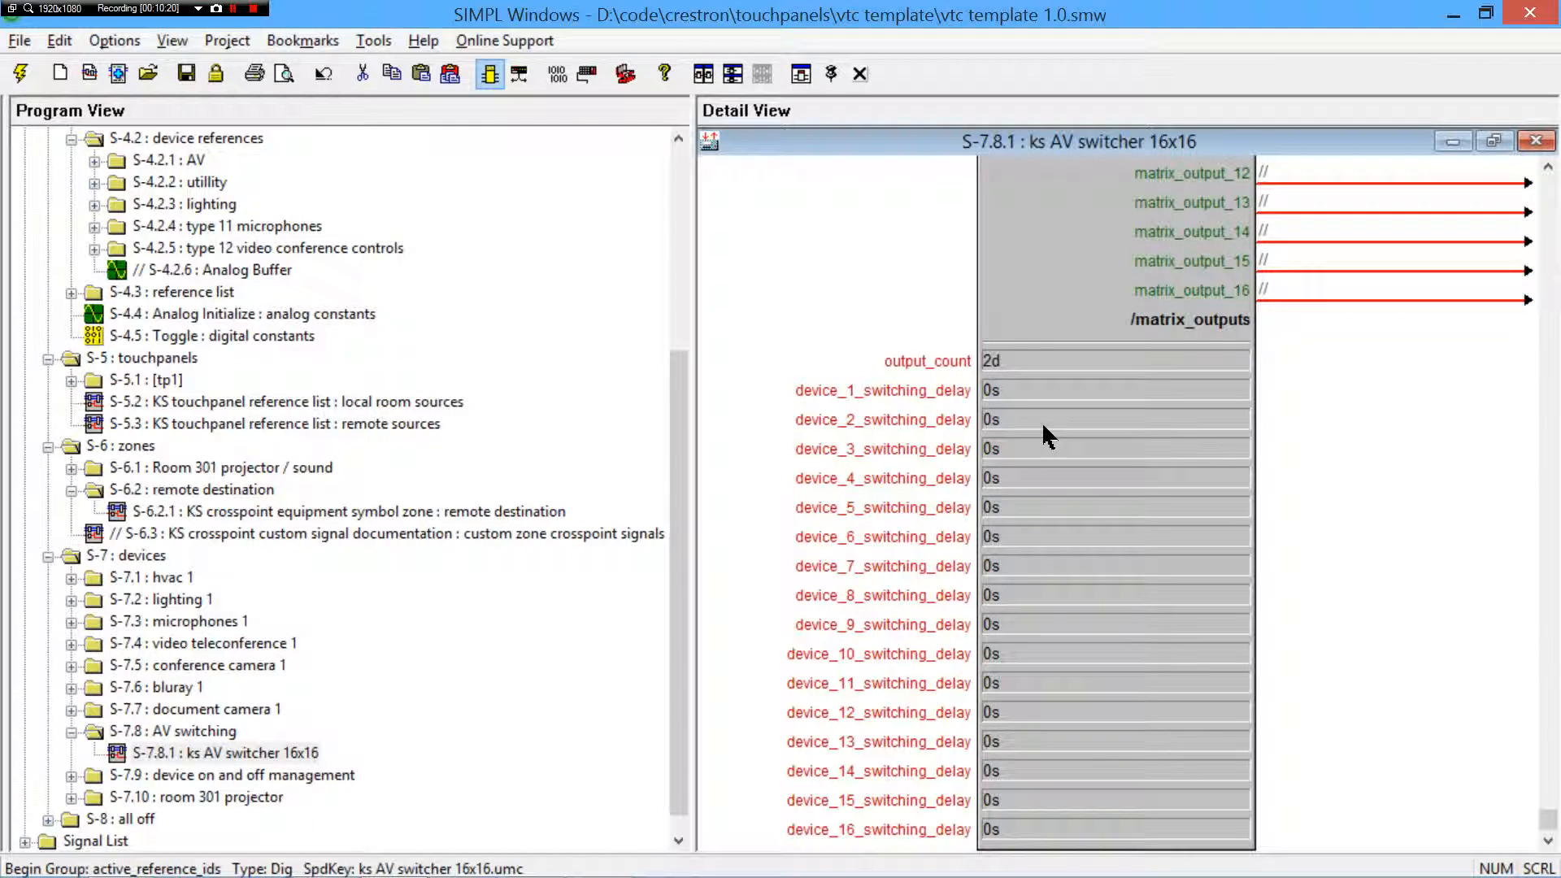
pyautogui.scroll(3)
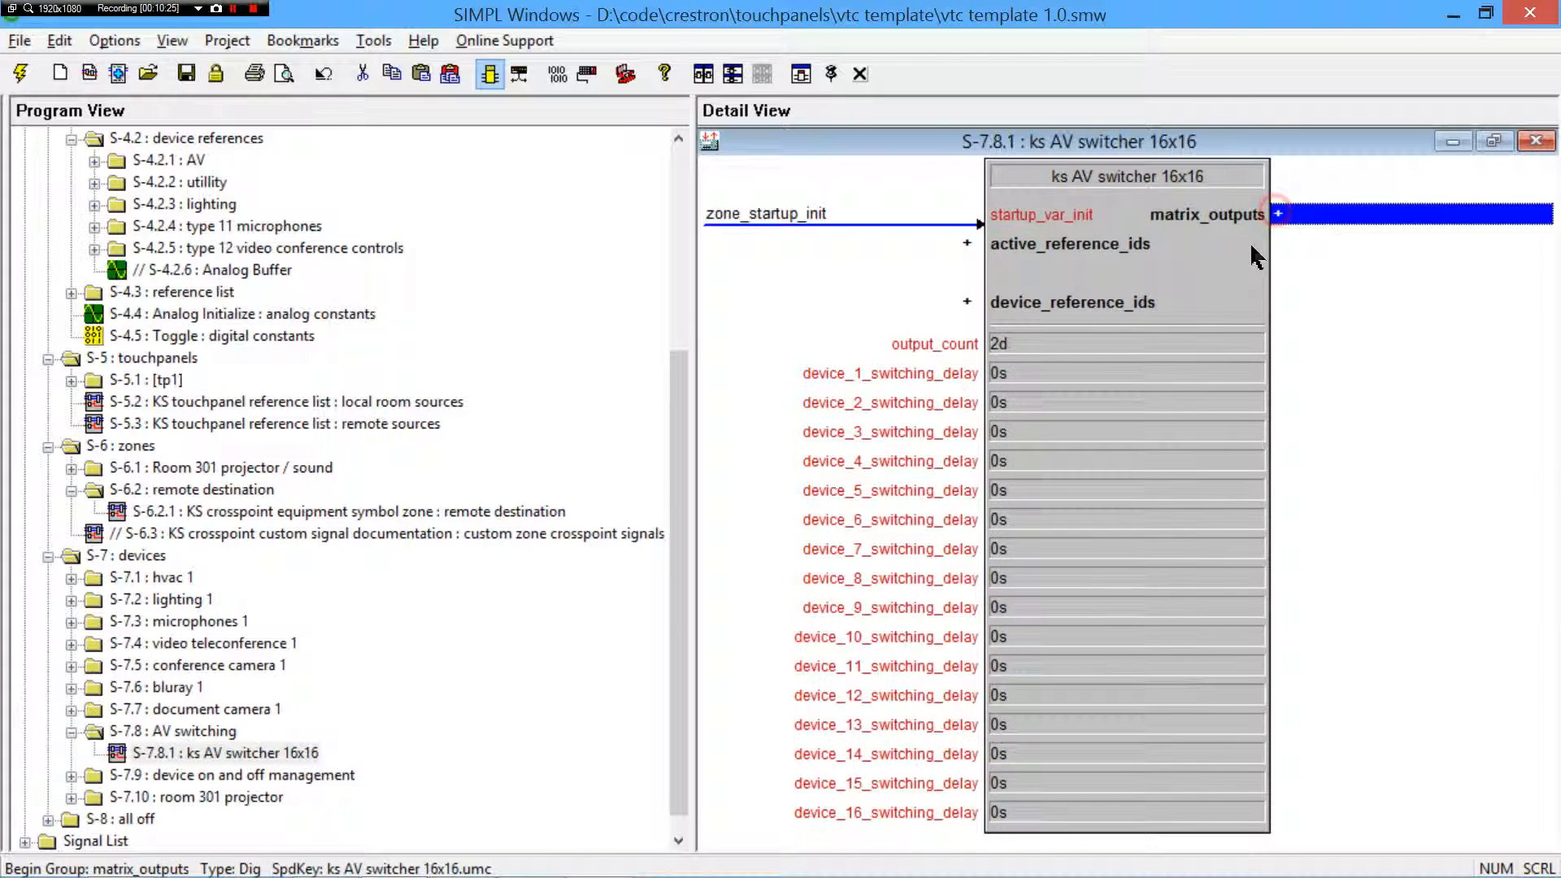
pyautogui.click(1537, 140)
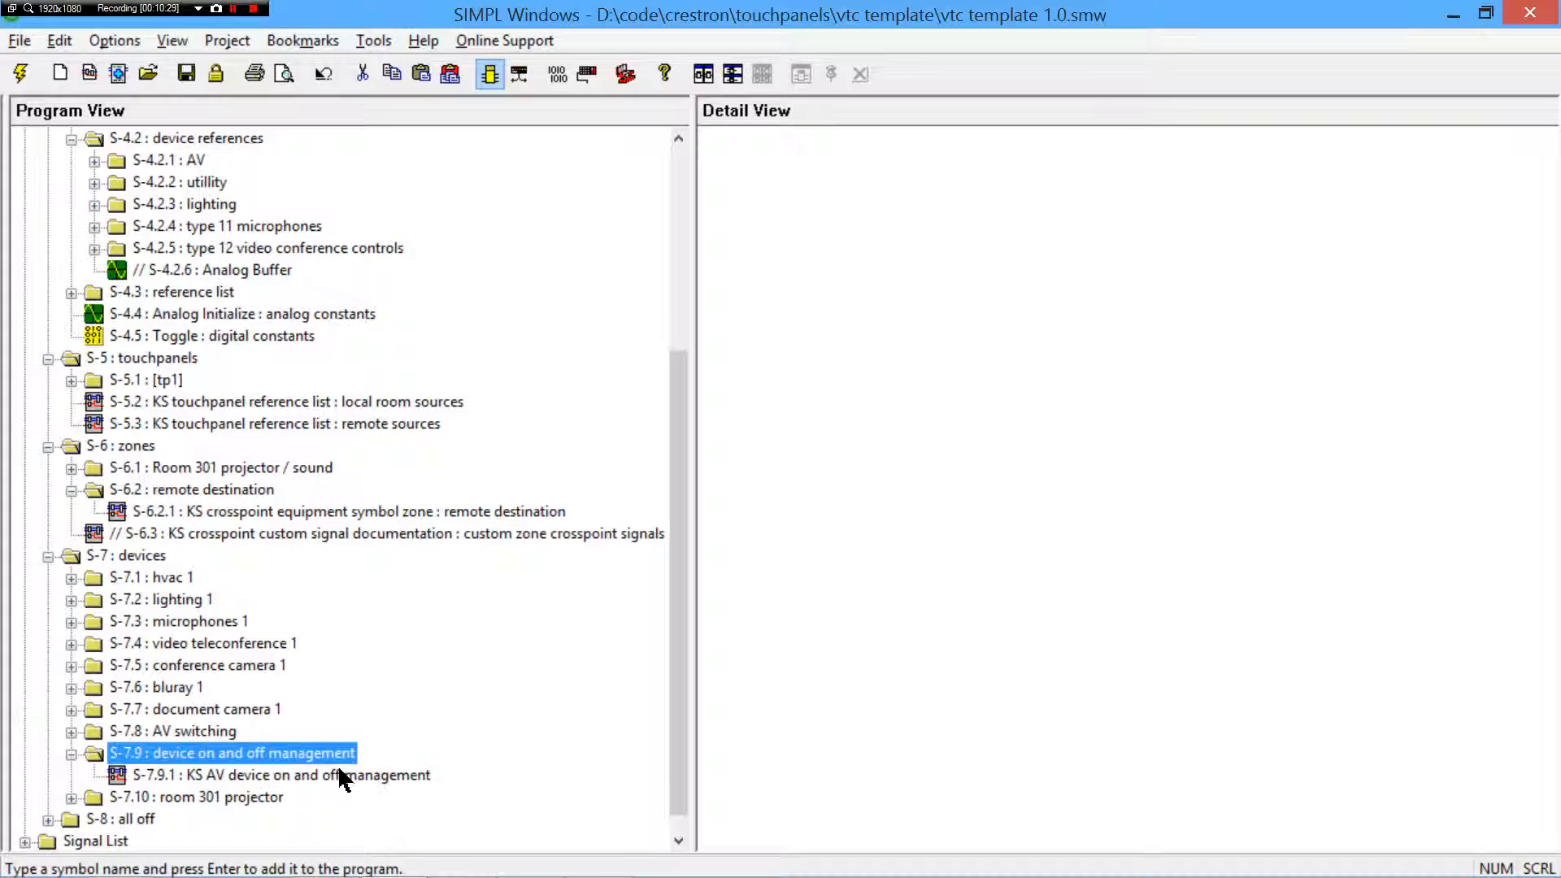
pyautogui.doubleClick(281, 774)
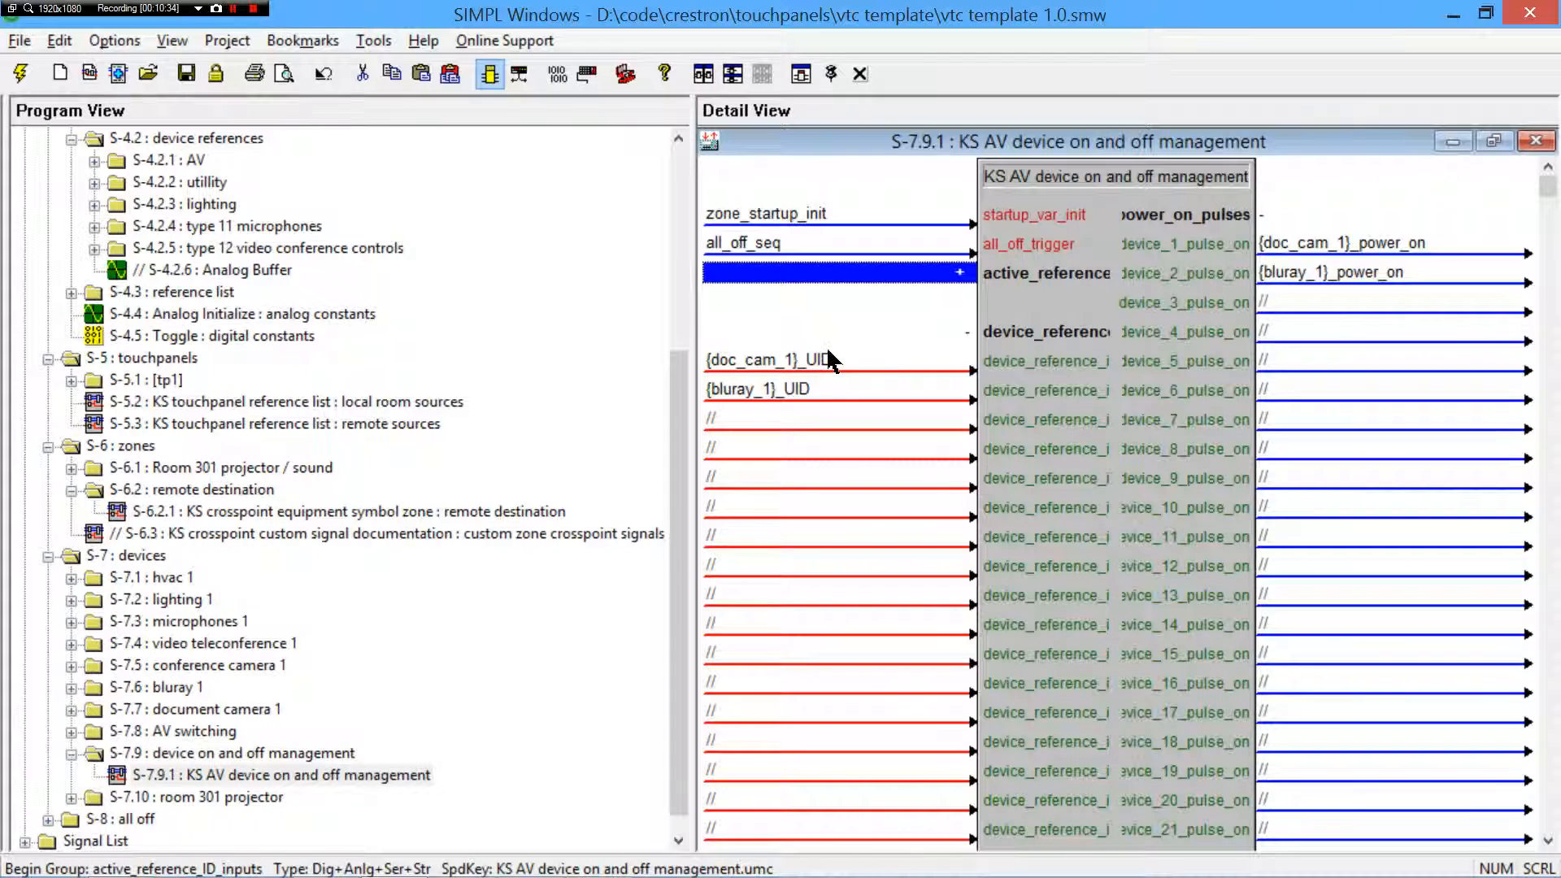
pyautogui.moveTo(850, 411)
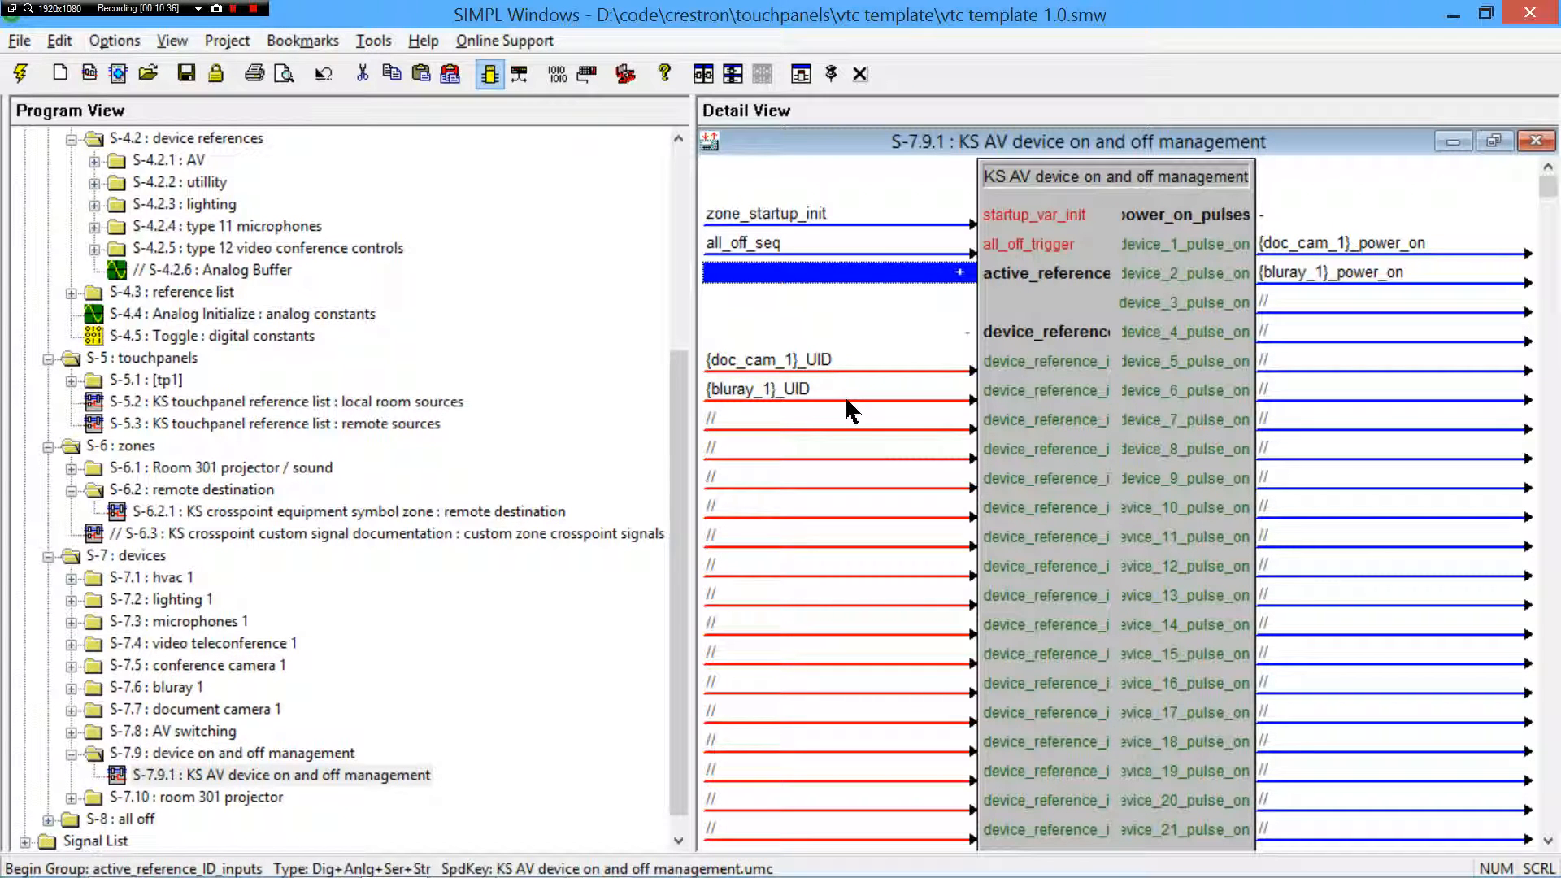
pyautogui.click(1355, 272)
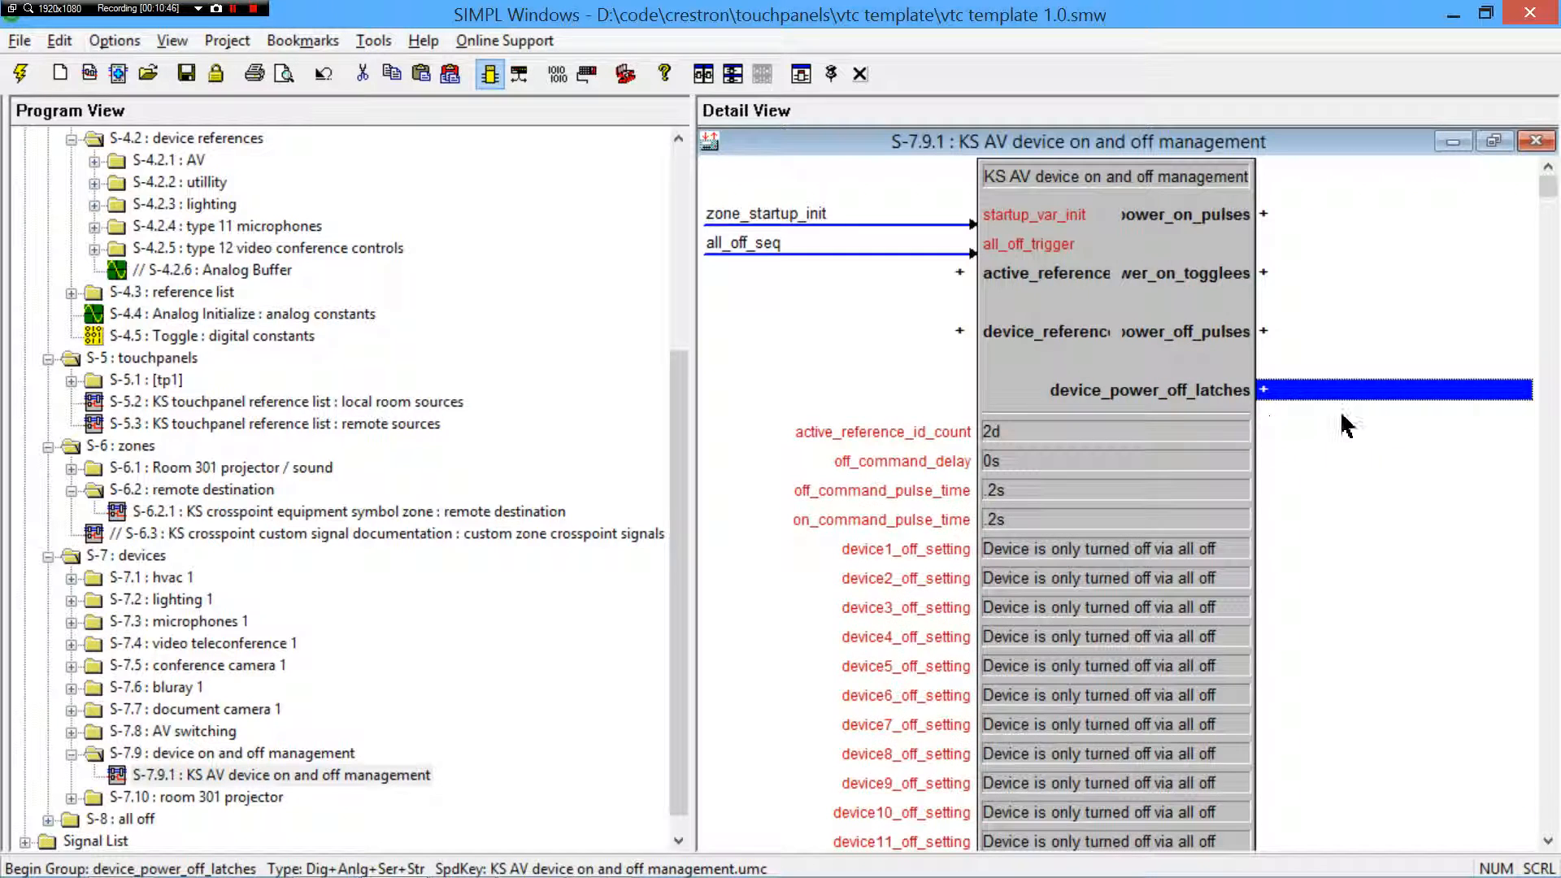
pyautogui.scroll(-3)
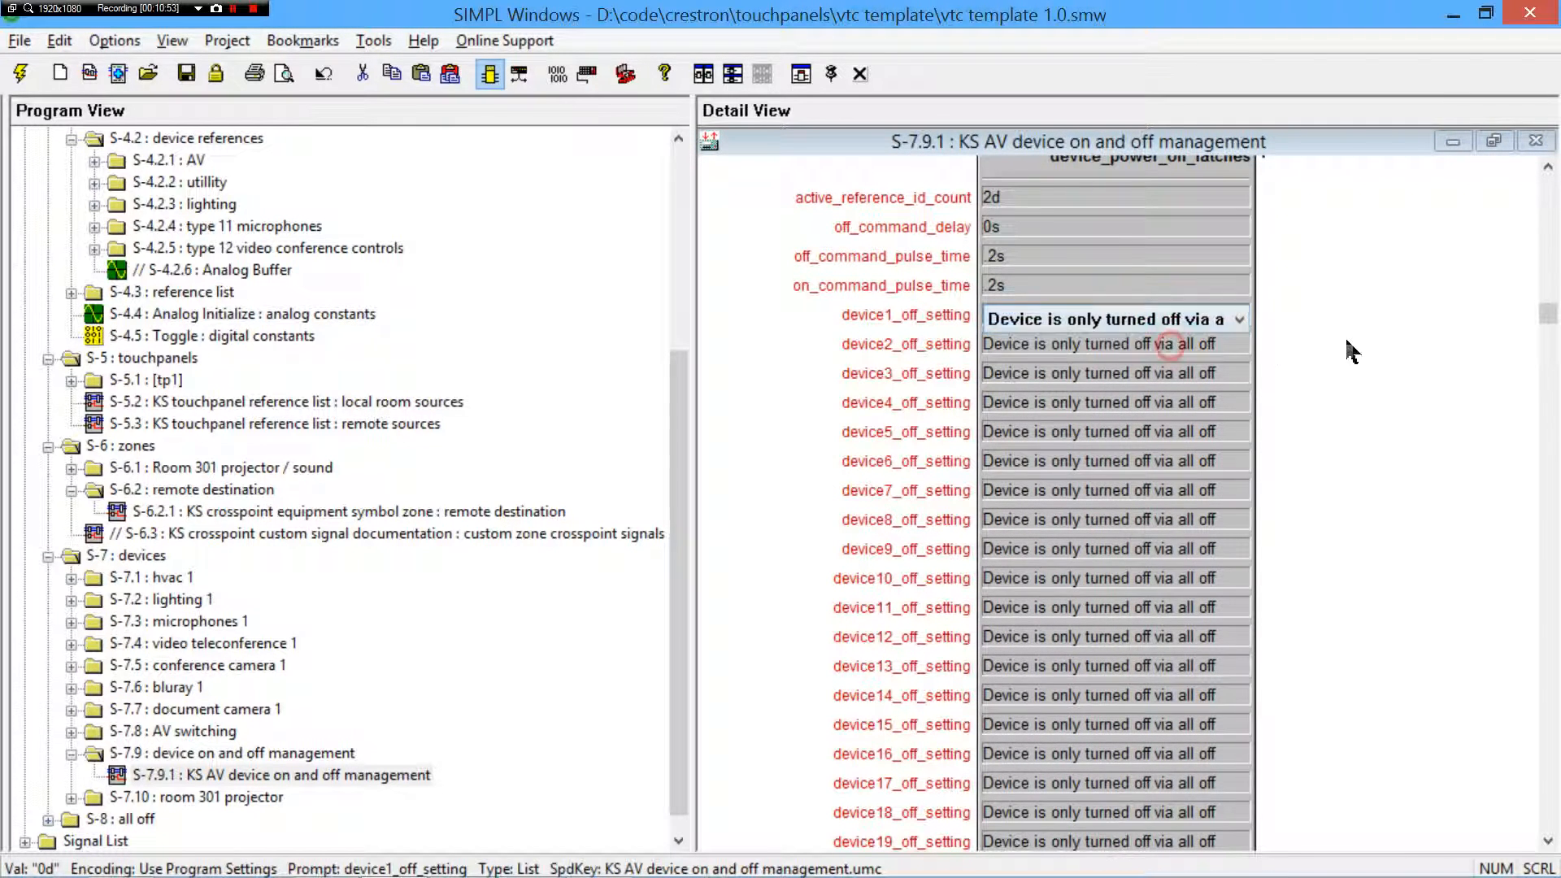
pyautogui.click(1536, 140)
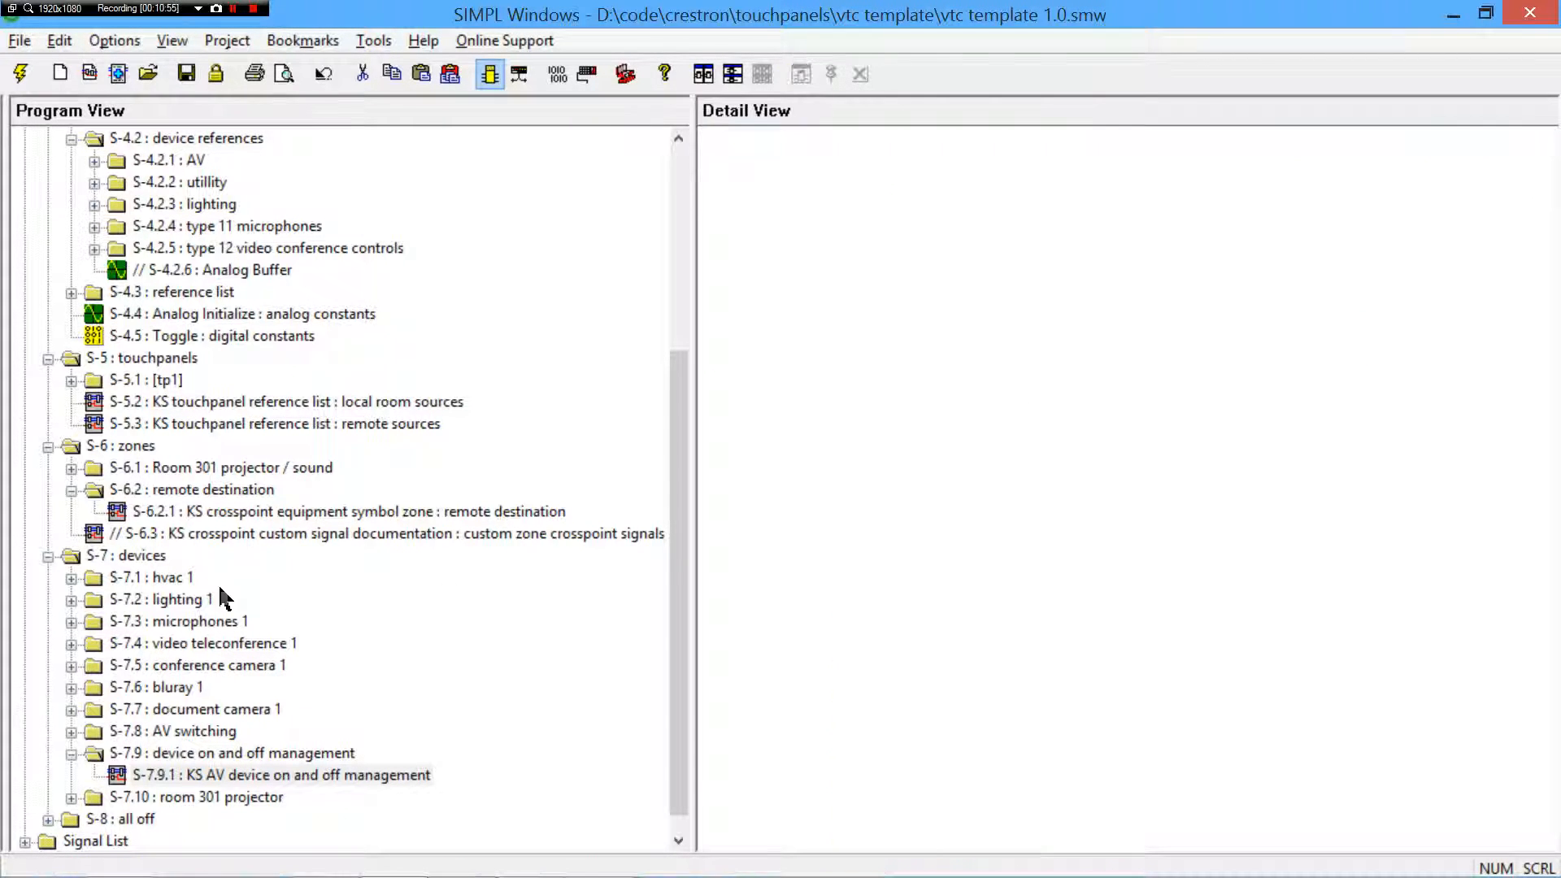
pyautogui.moveTo(317, 586)
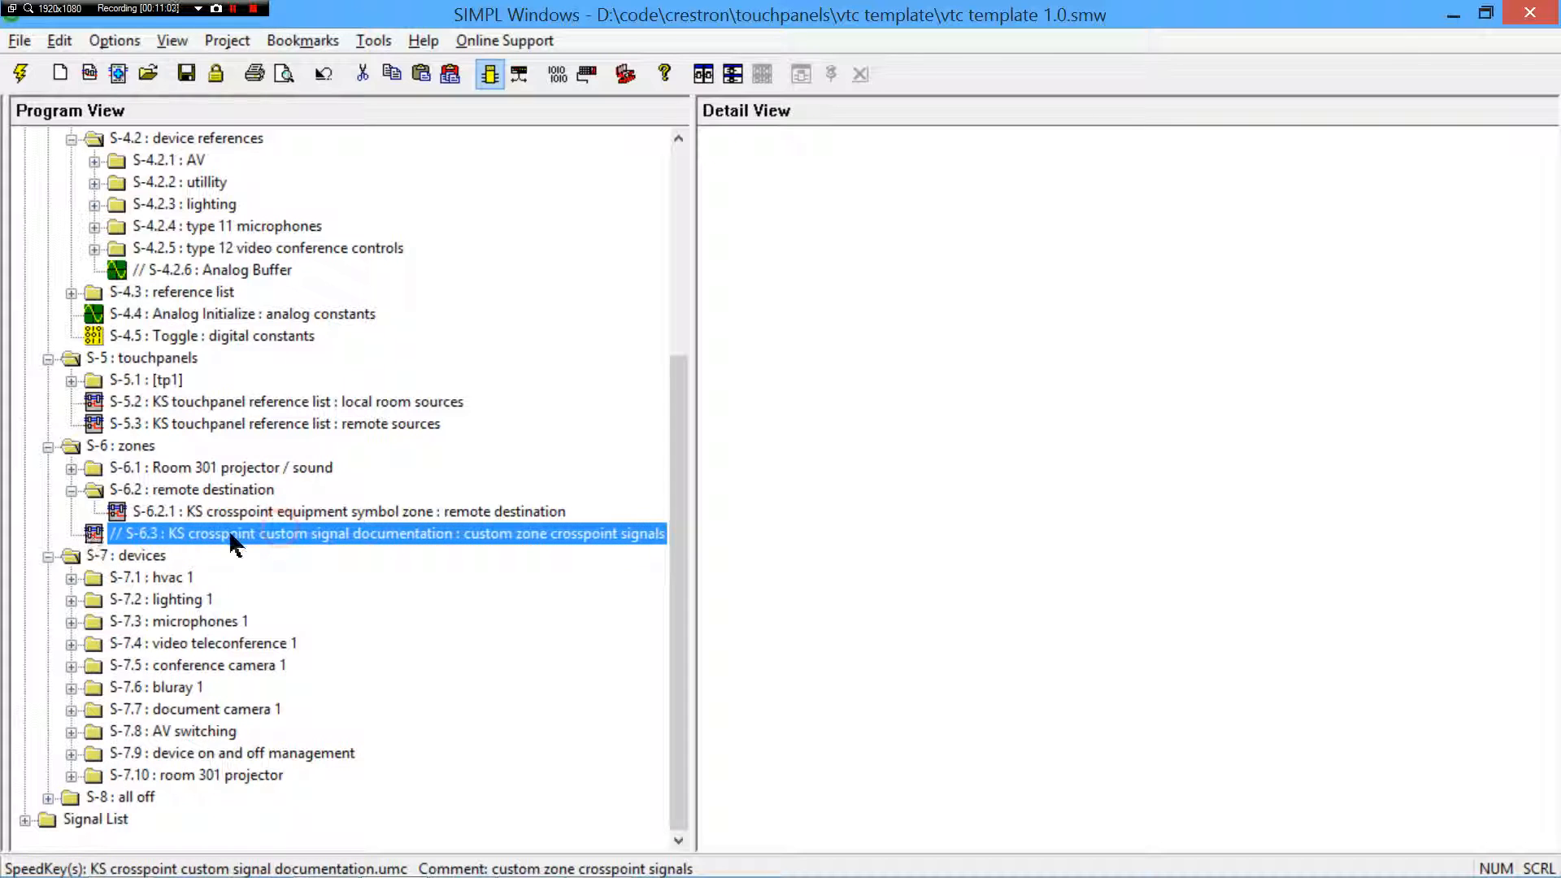
pyautogui.moveTo(318, 540)
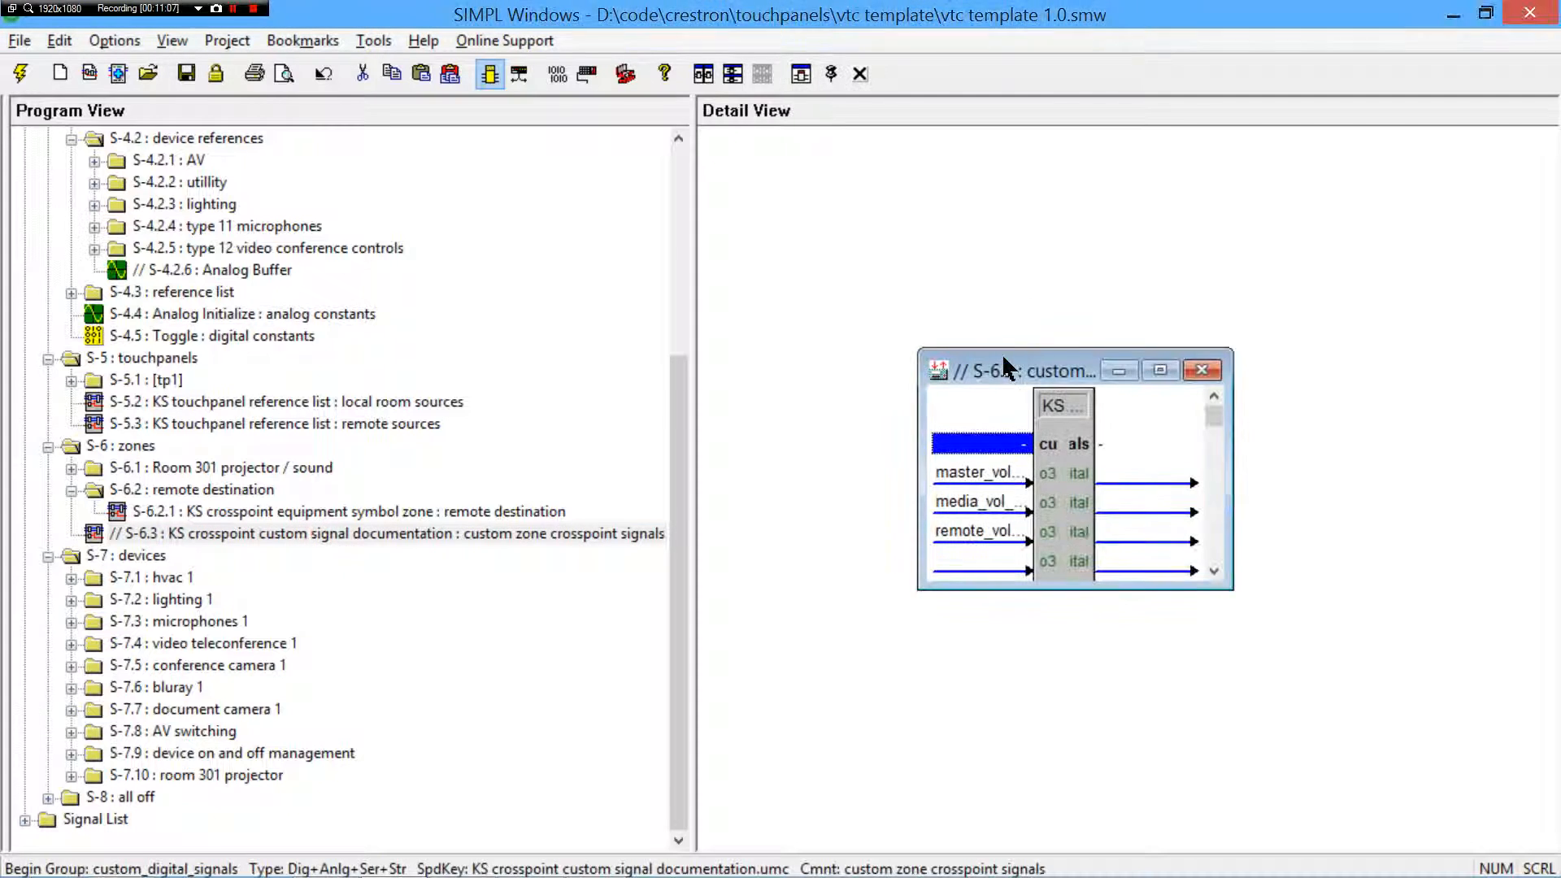
# - Maximize the custom zone crosspoint signal documentation symbol, review its volume mute signals, and close it
pyautogui.click(1159, 371)
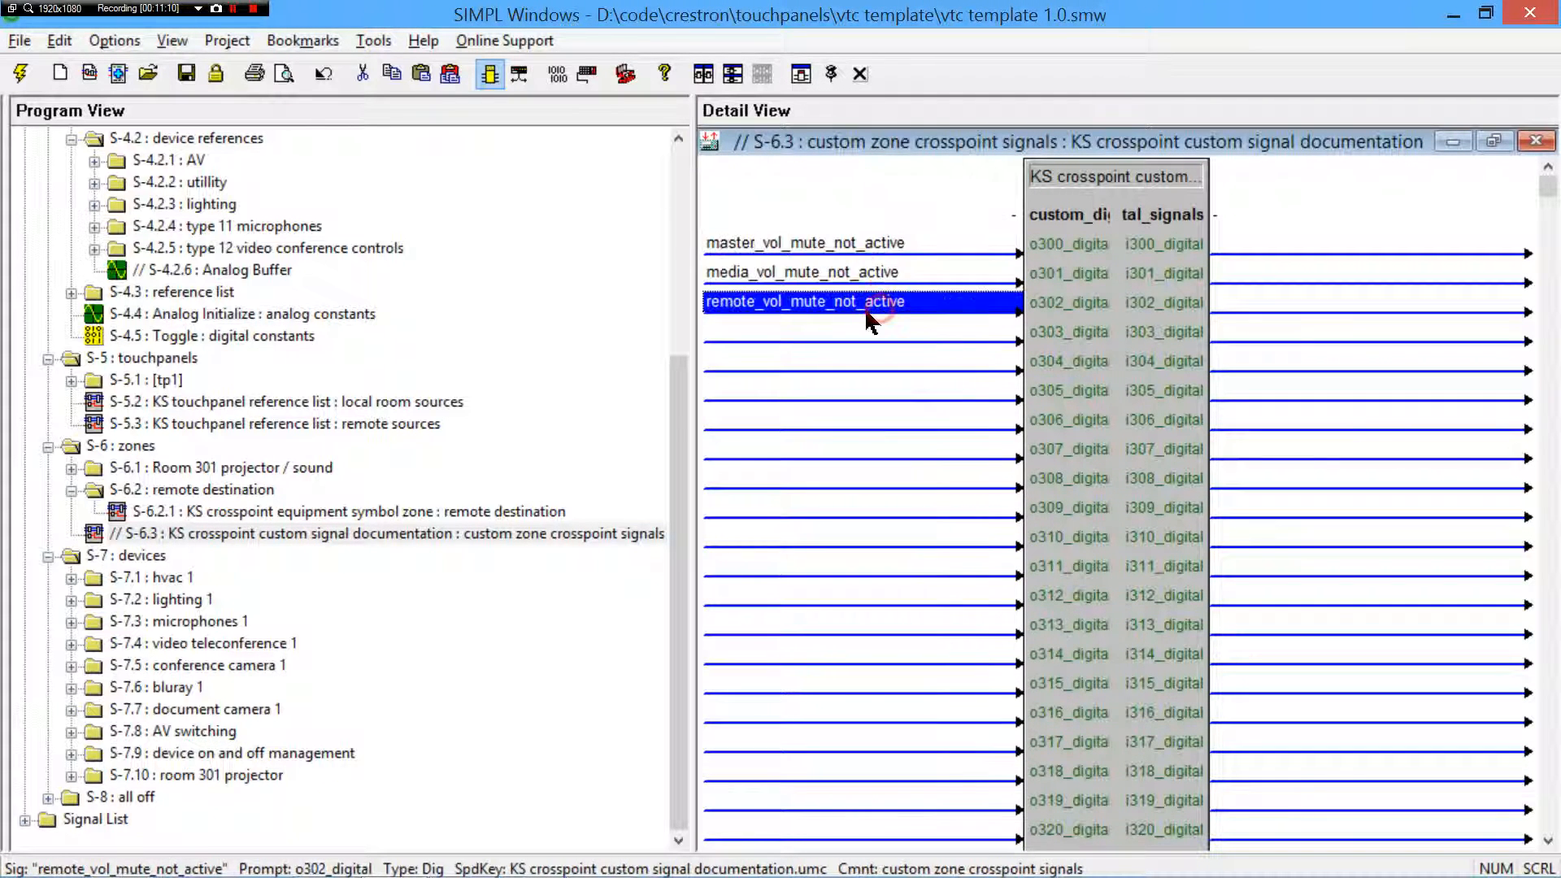
pyautogui.moveTo(778, 443)
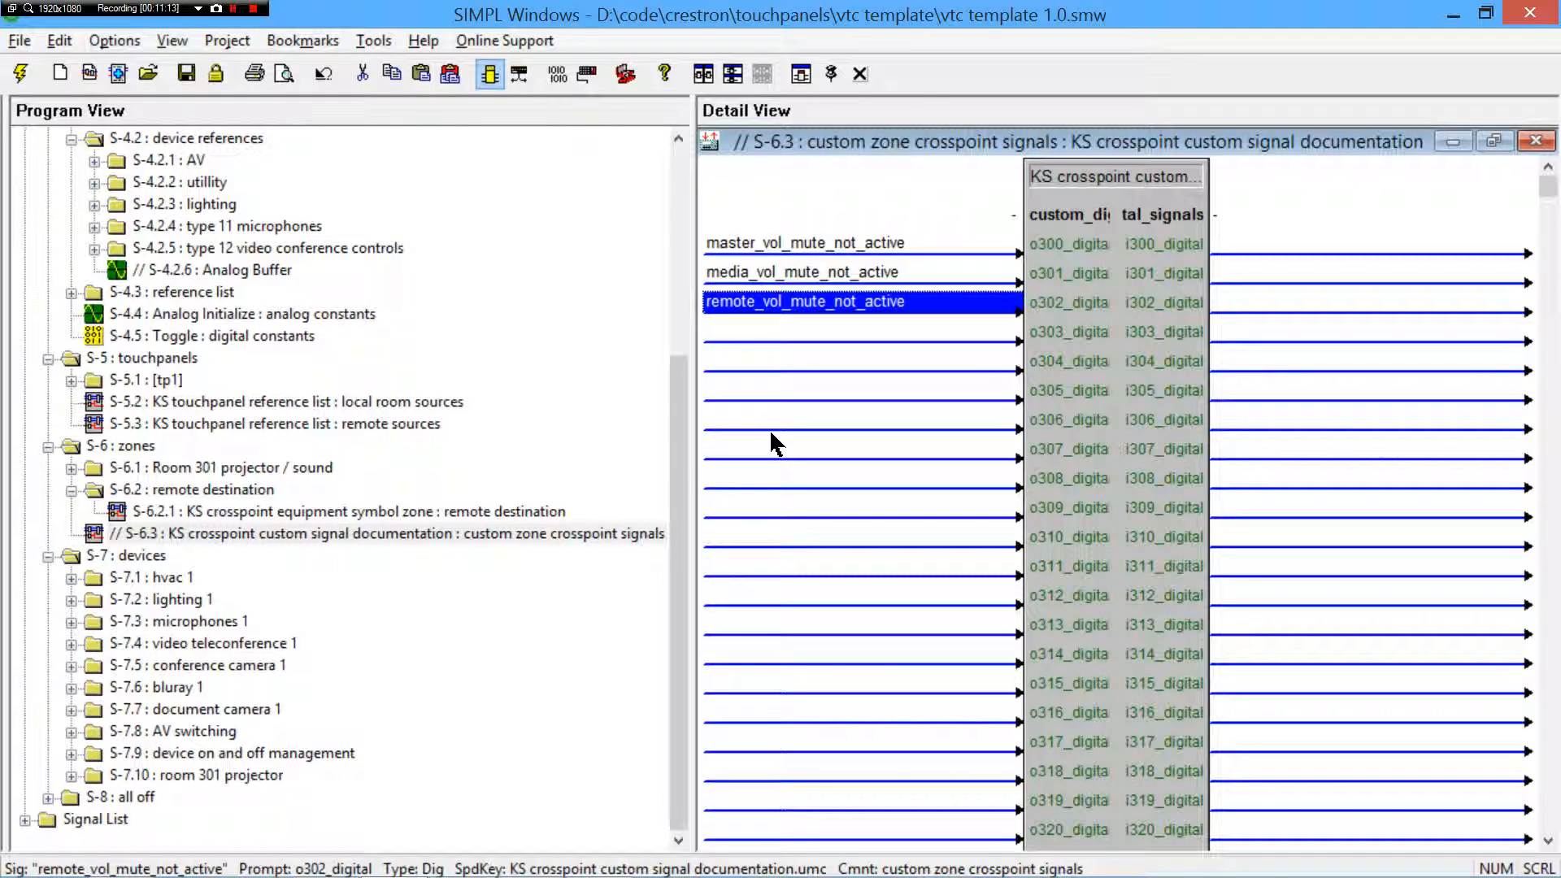
pyautogui.click(221, 466)
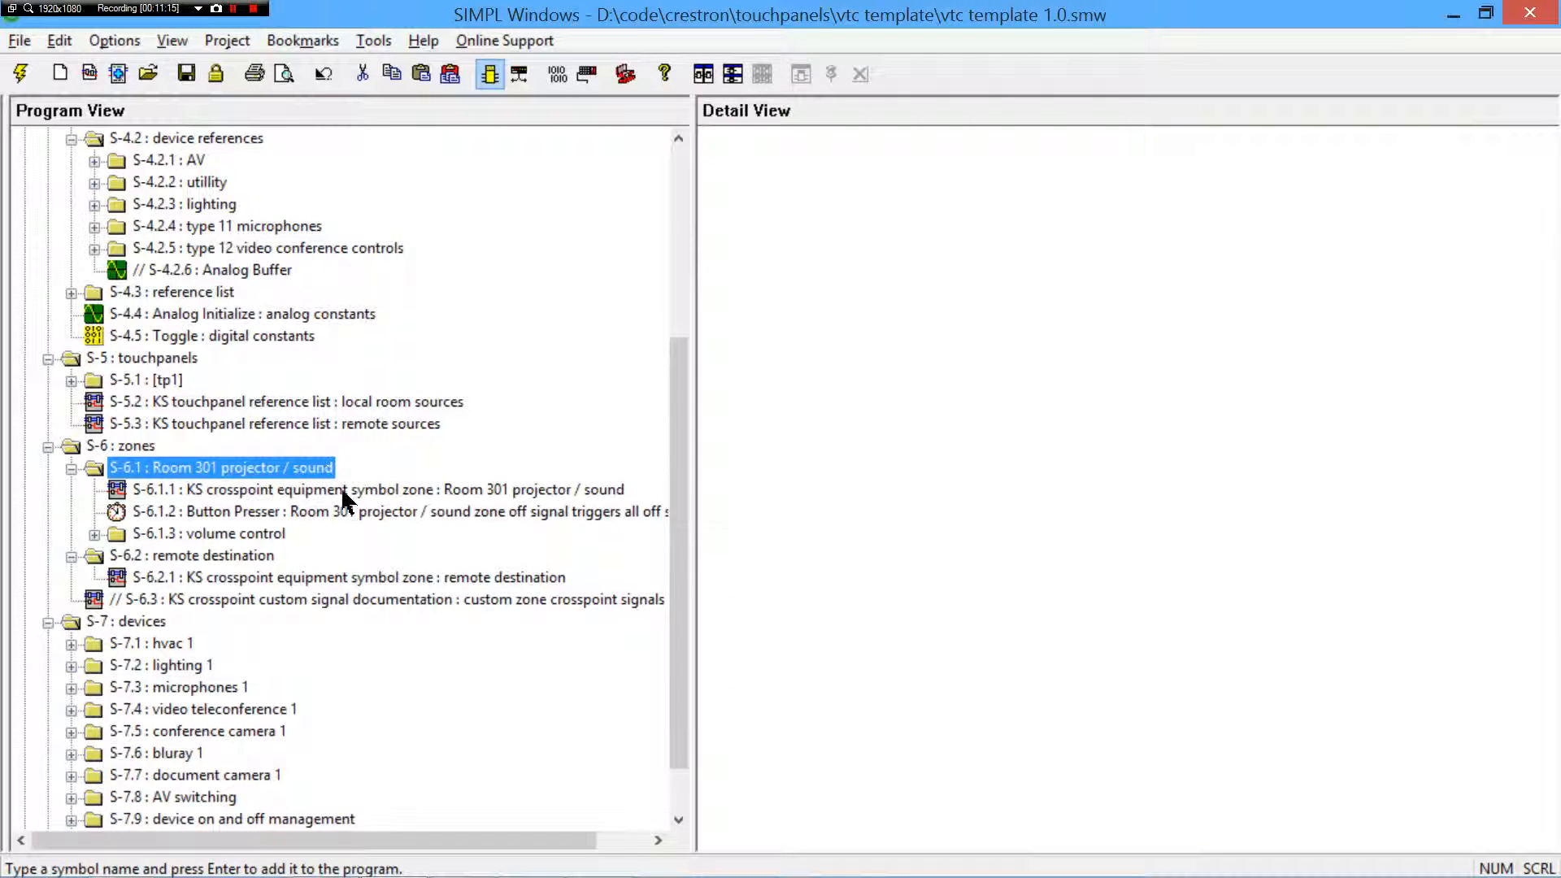
pyautogui.doubleClick(379, 489)
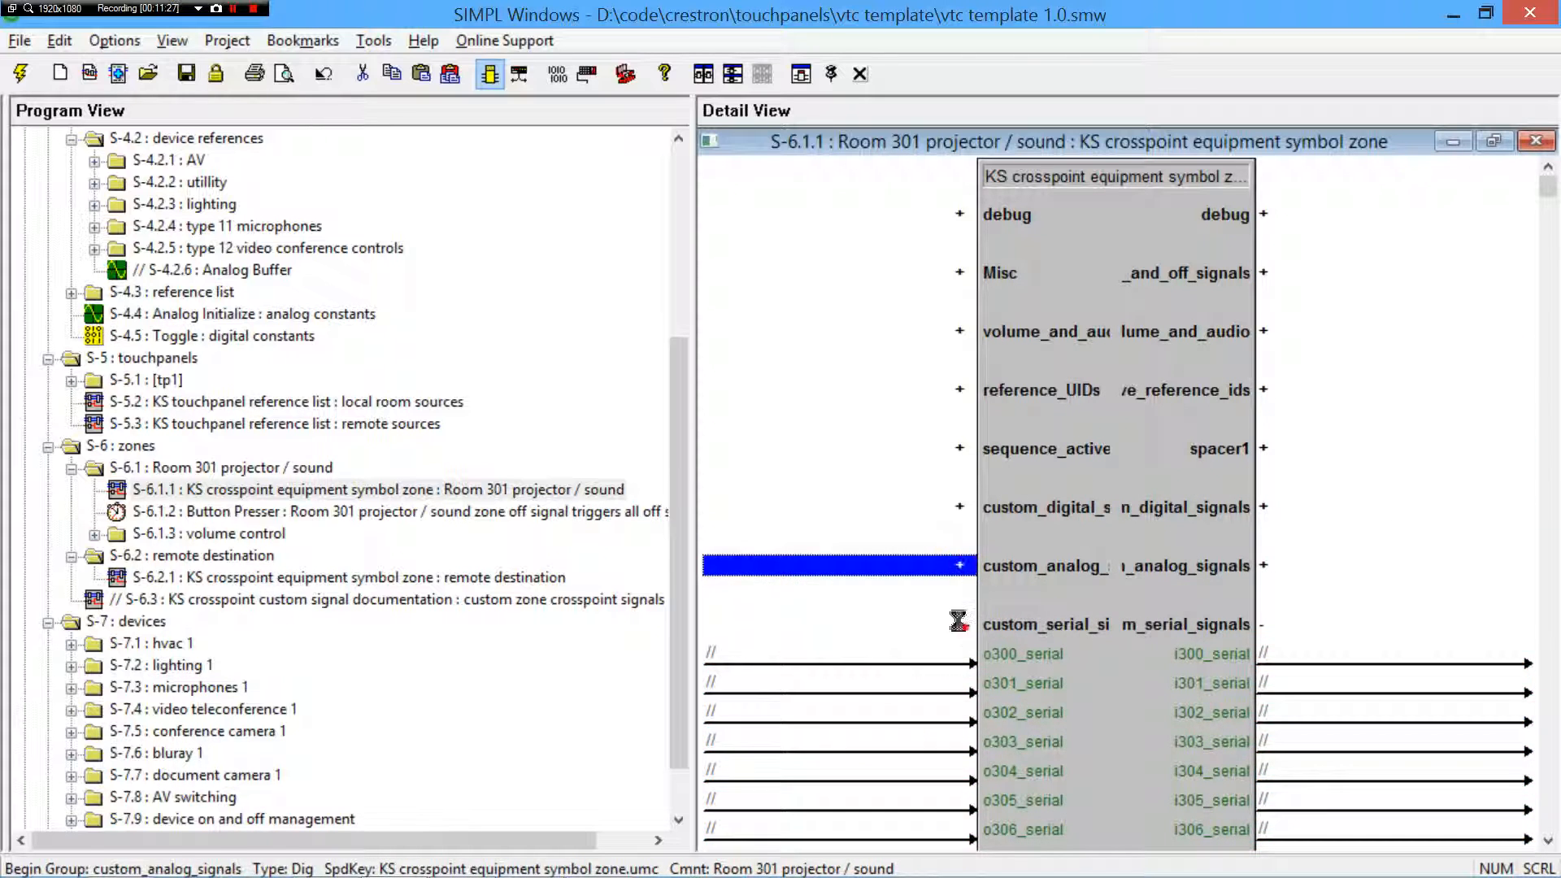
pyautogui.click(839, 625)
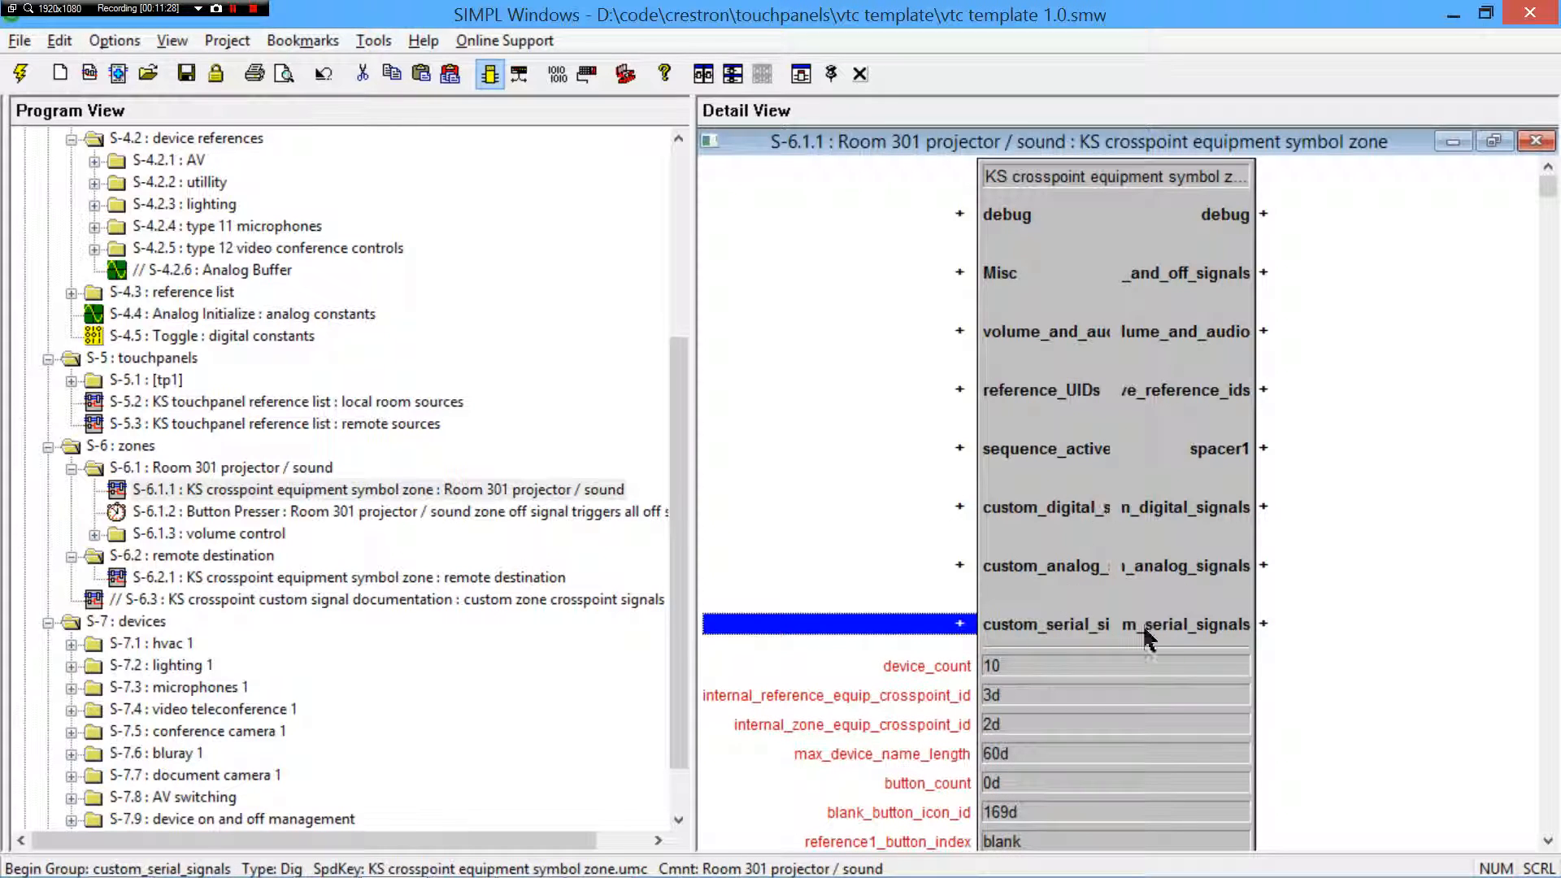
pyautogui.moveTo(1041, 567)
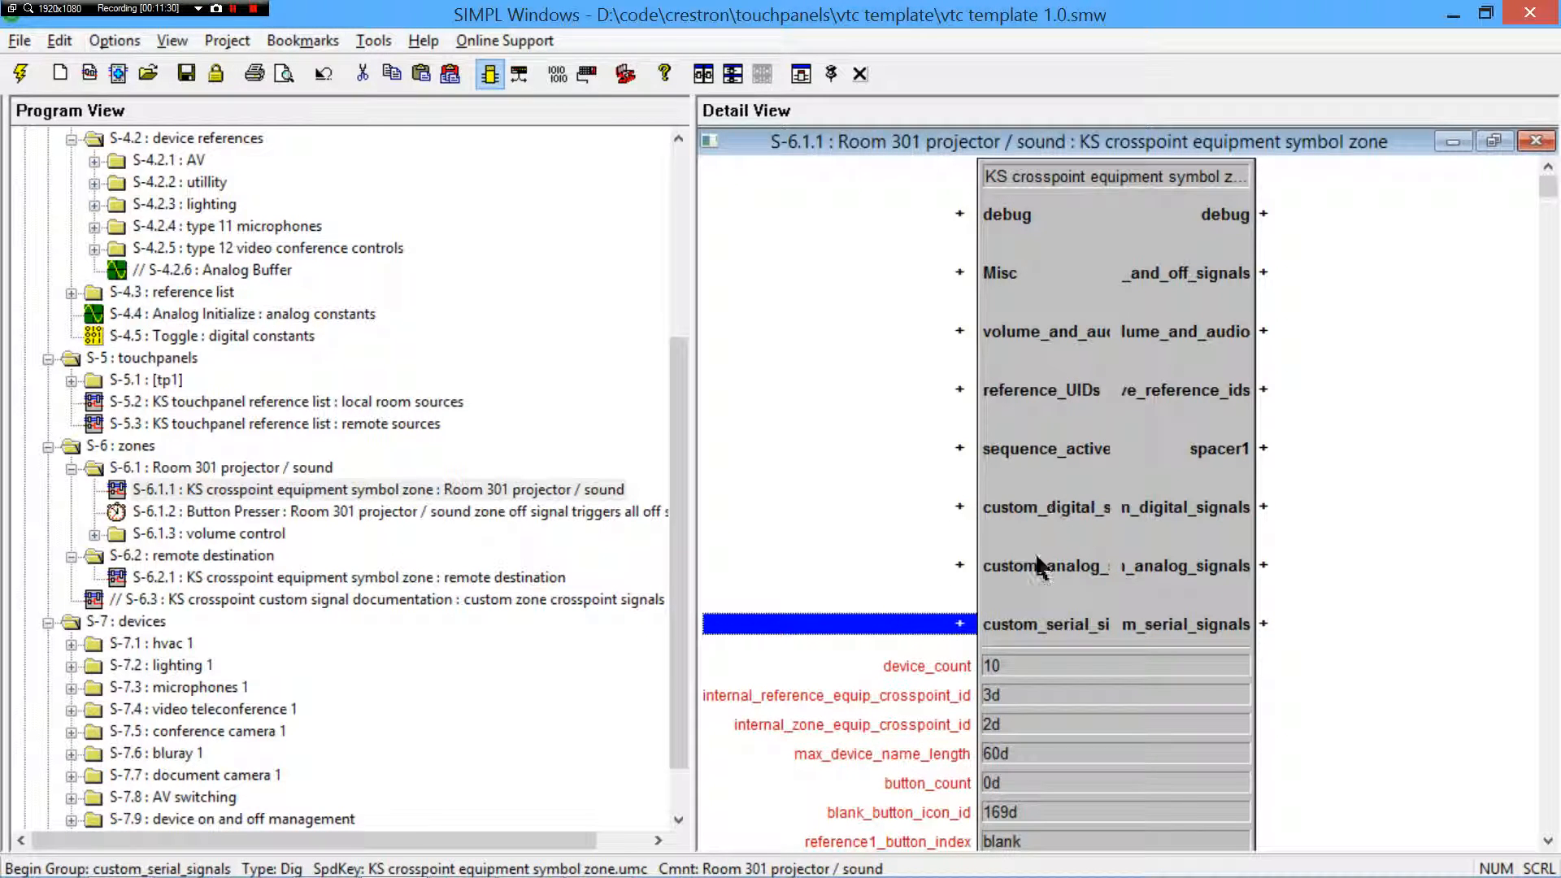
pyautogui.moveTo(538, 517)
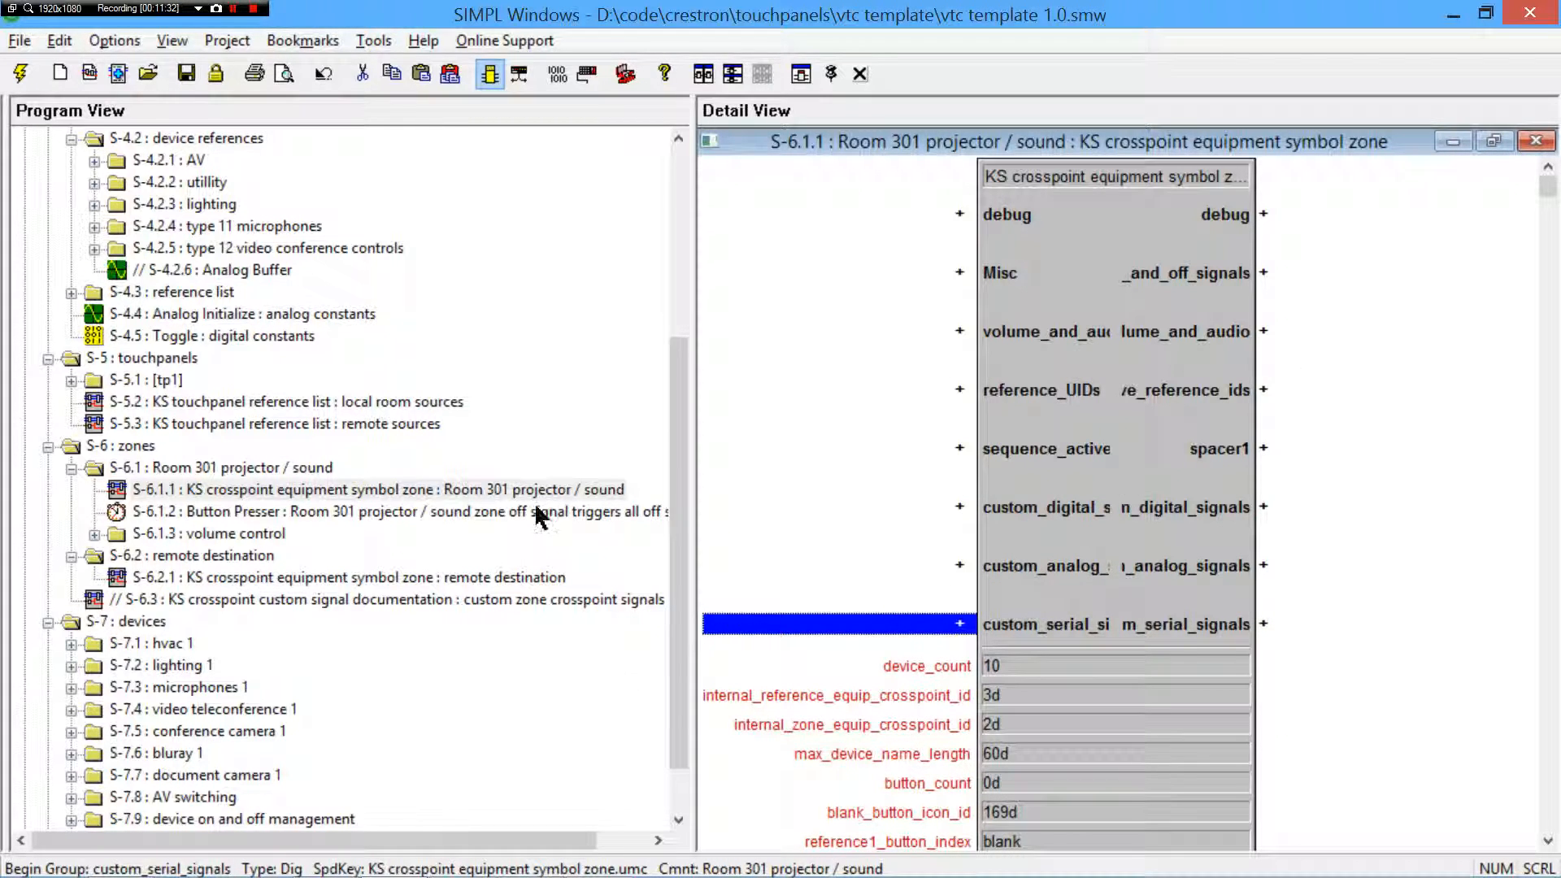
pyautogui.click(375, 489)
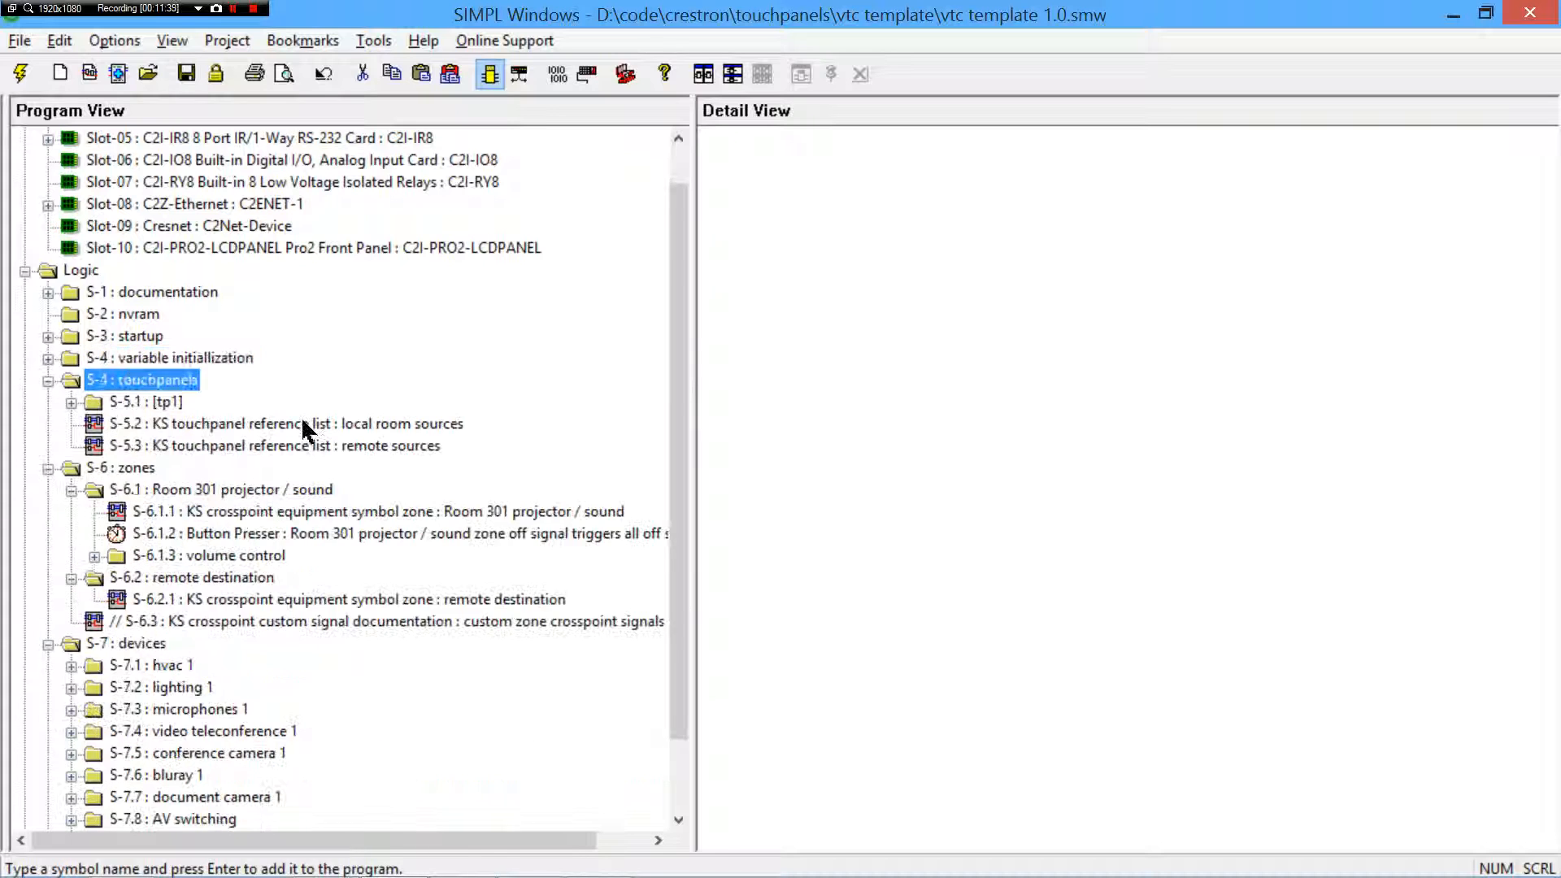
# - Expand the tp1 touchpanel and local room controls folders and browse the local room TP symbol's volume signals
pyautogui.click(72, 401)
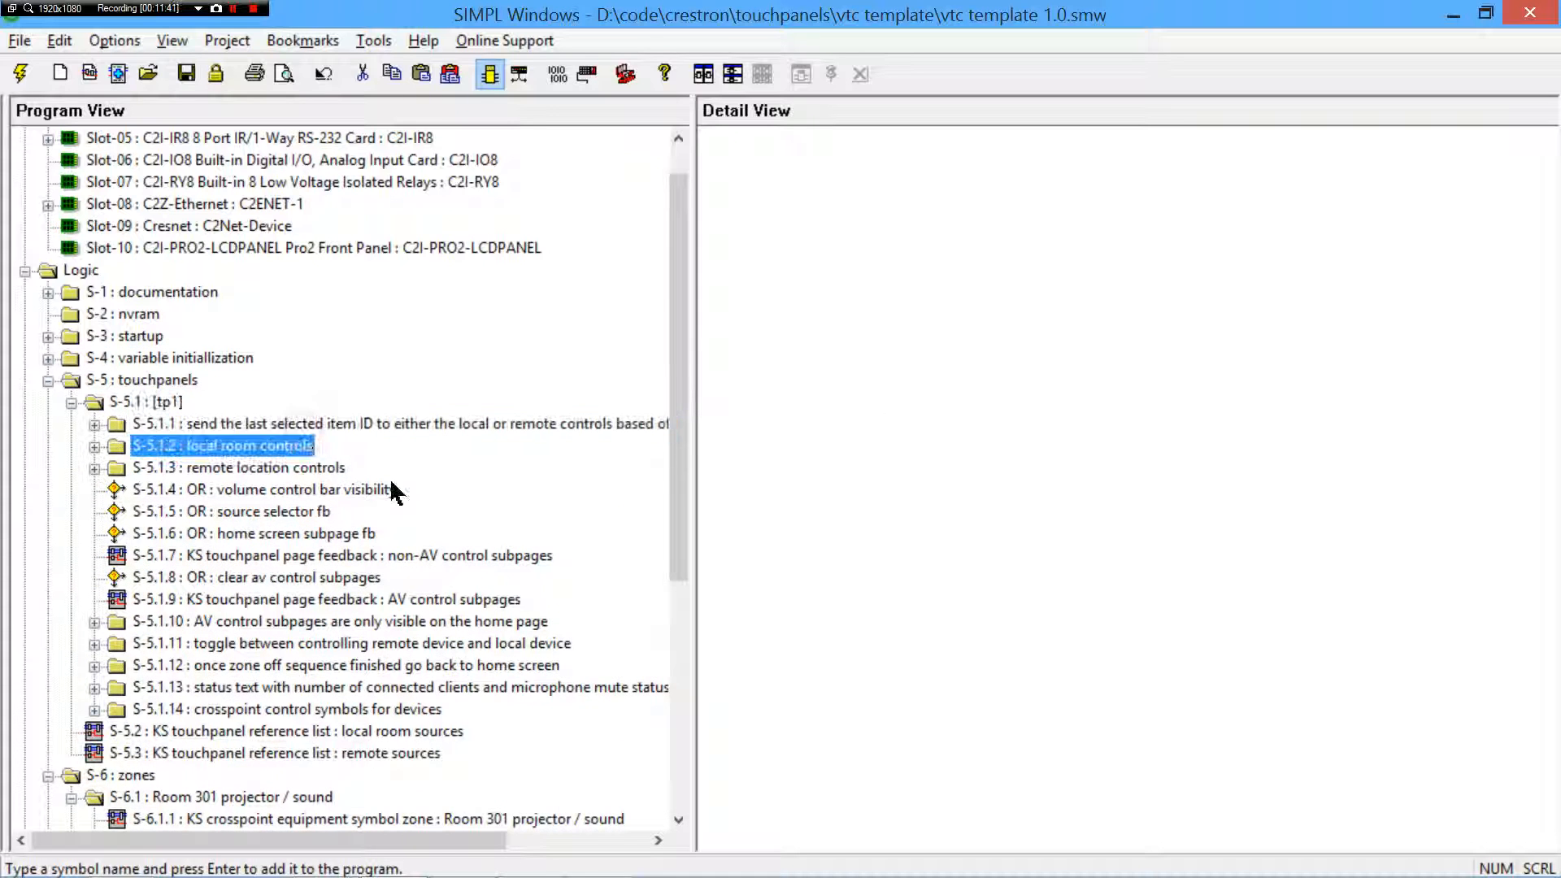
pyautogui.doubleClick(223, 445)
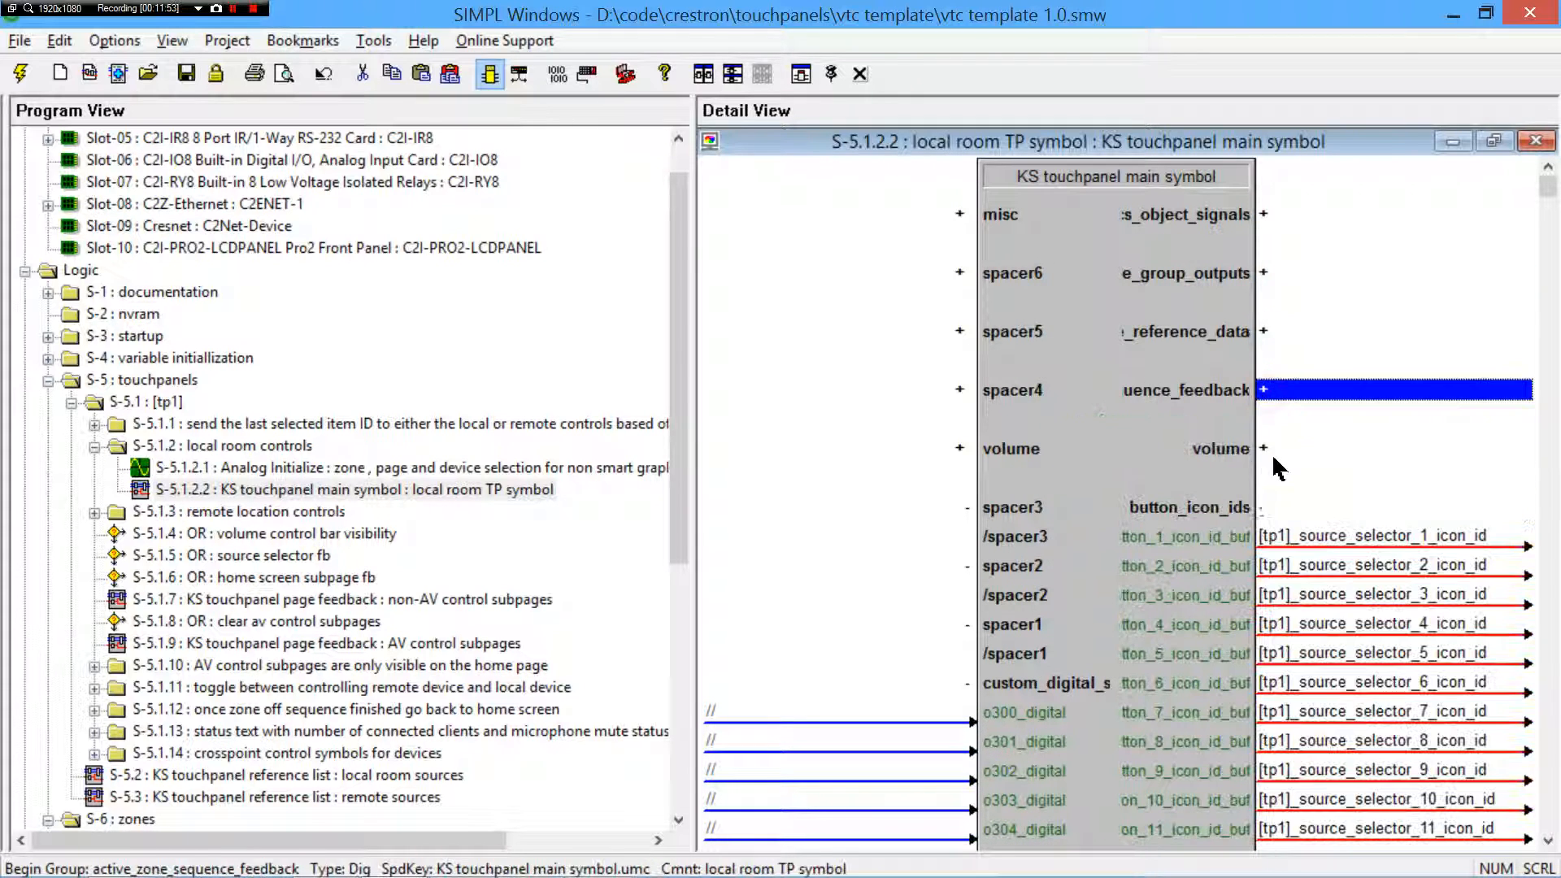
pyautogui.click(1278, 458)
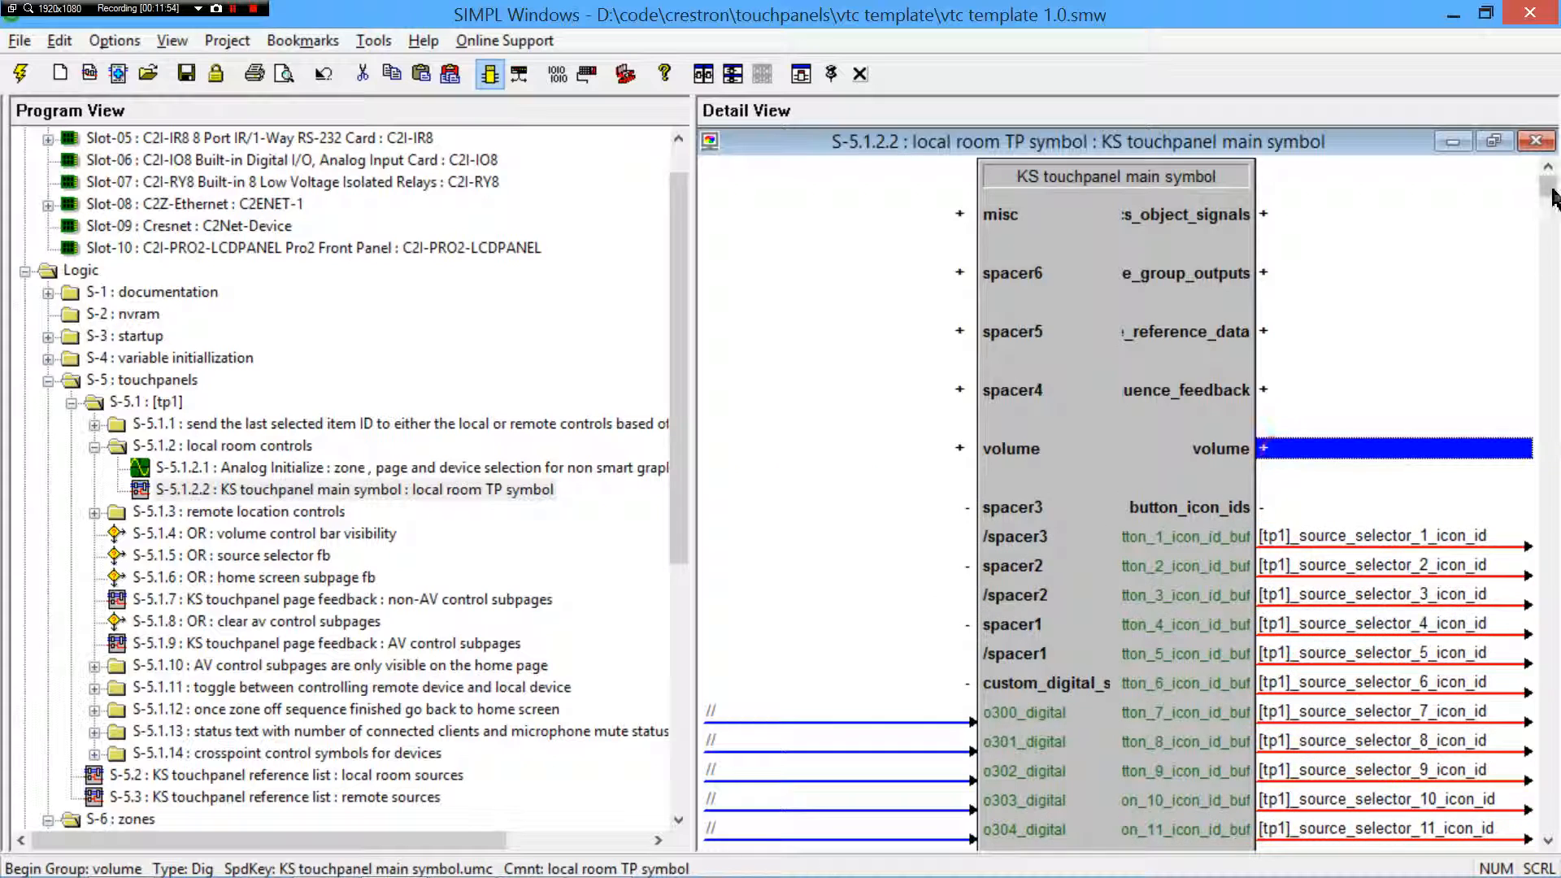
pyautogui.scroll(-3)
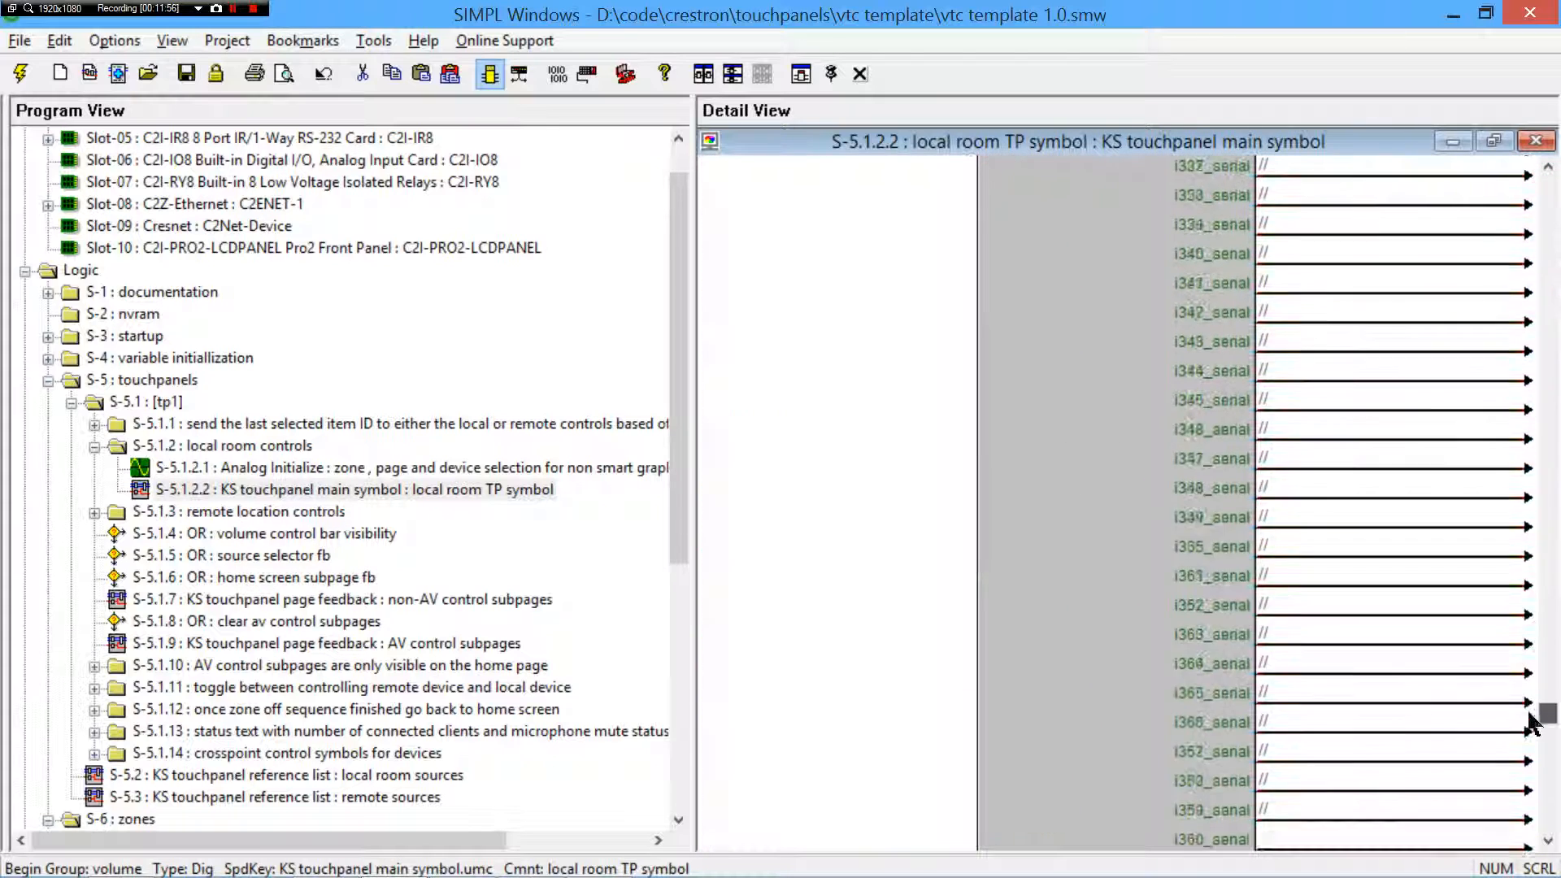
pyautogui.scroll(-3)
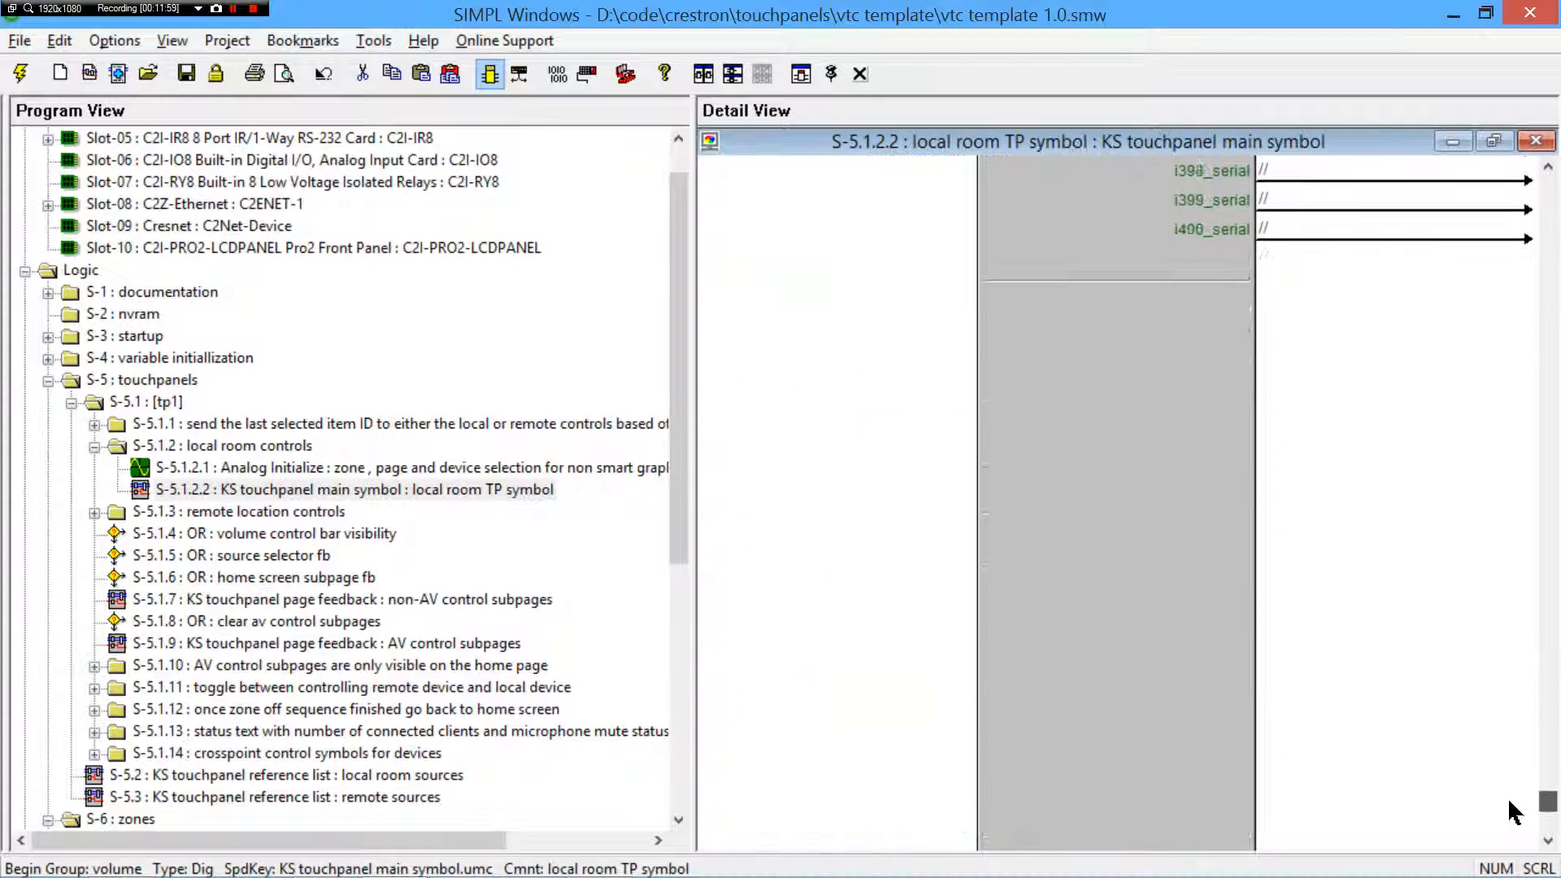
pyautogui.scroll(-3)
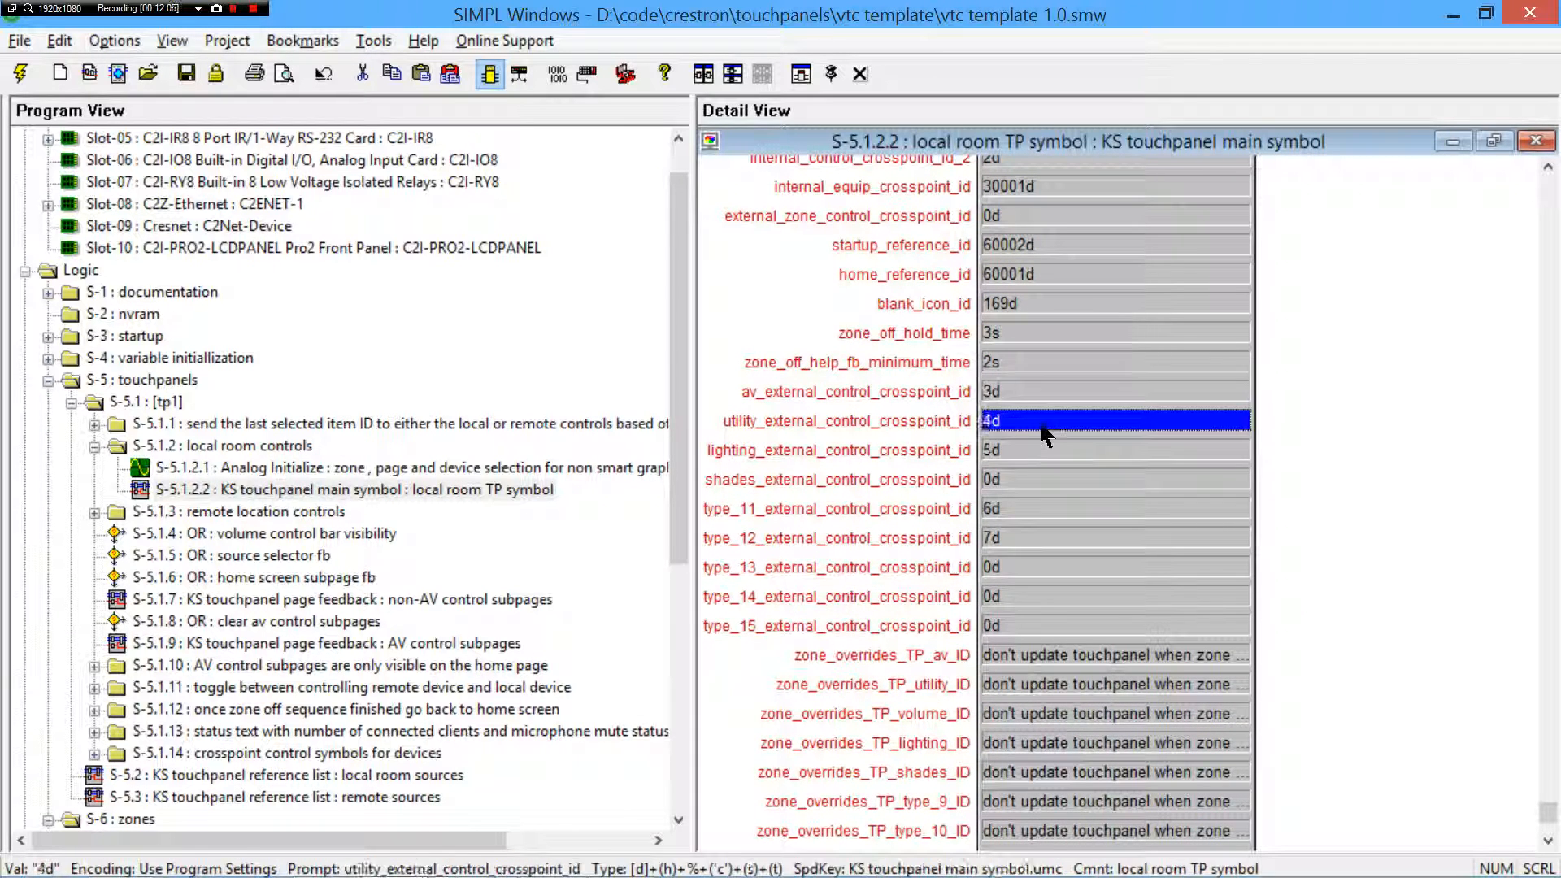
# - Inspect the type 15 and AV external control crosspoint ID values, then close the local room TP symbol
pyautogui.click(1114, 625)
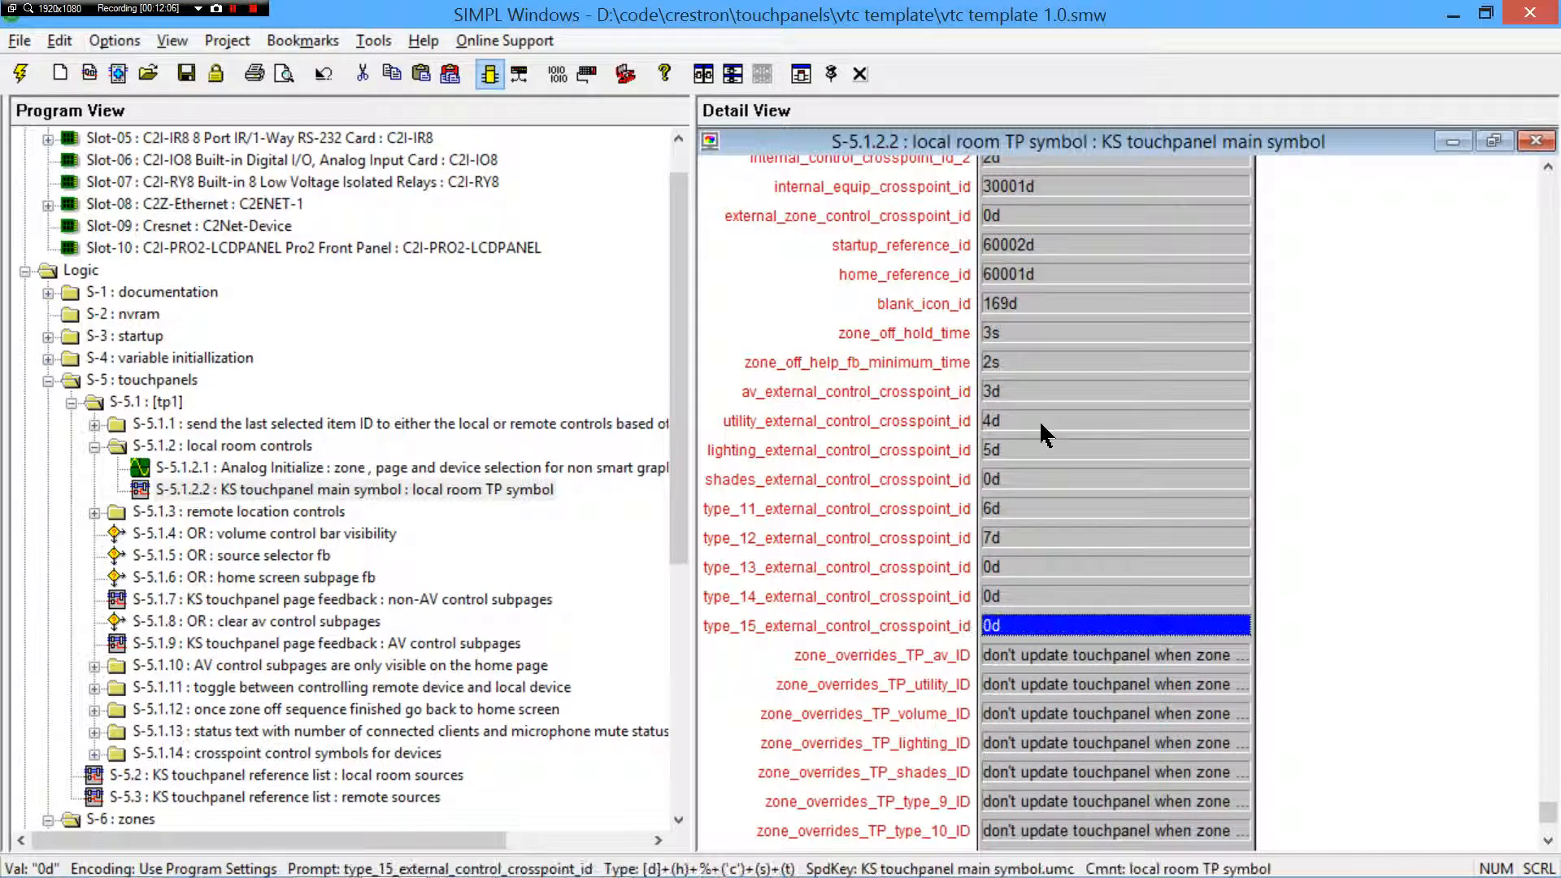
pyautogui.click(1112, 390)
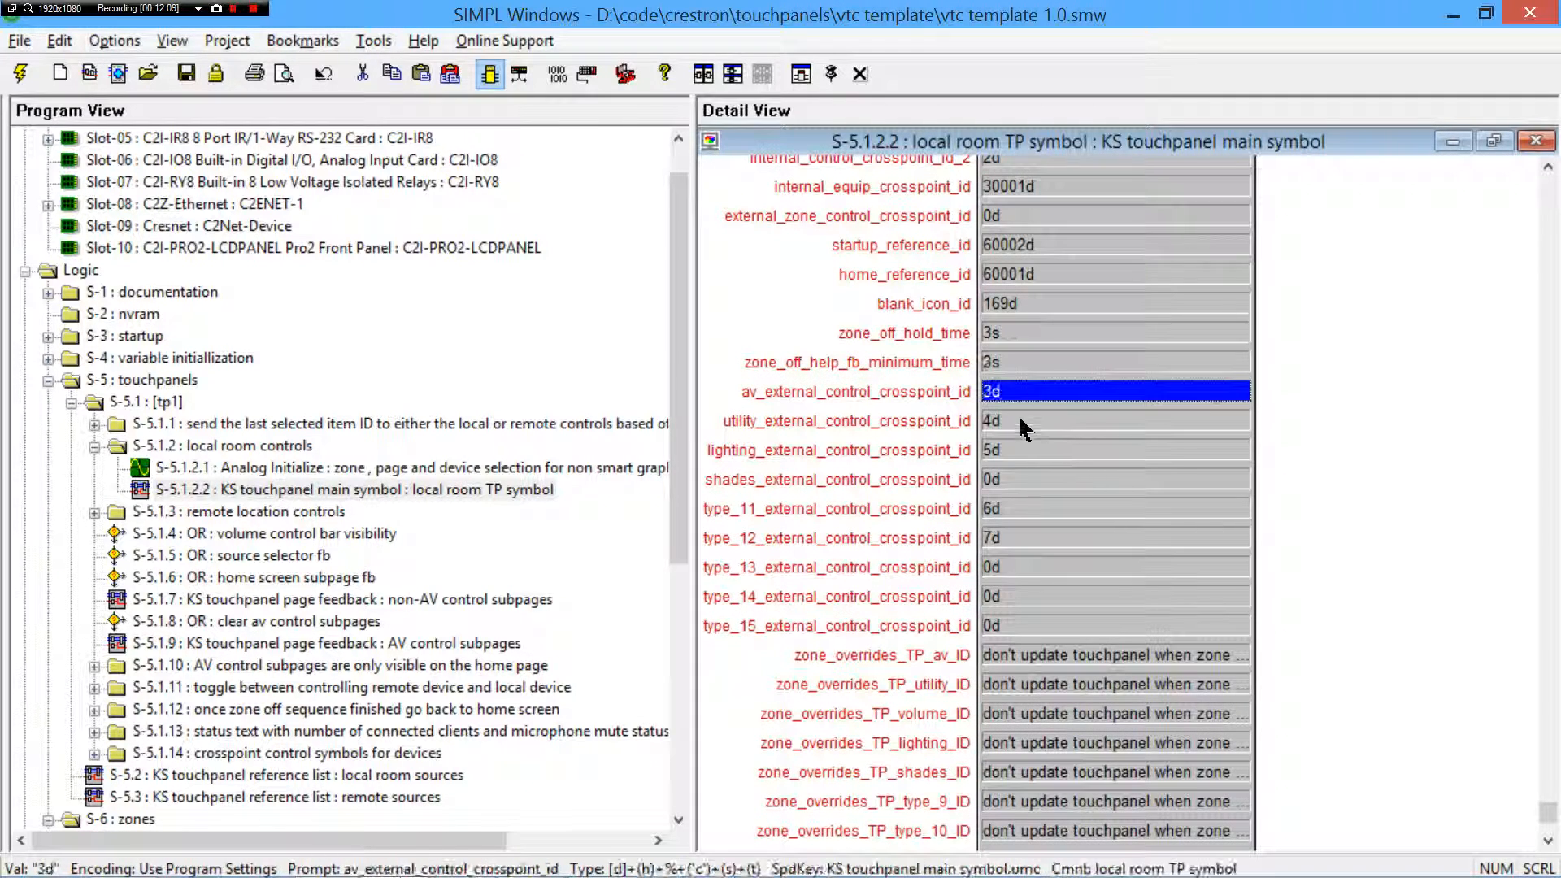
pyautogui.moveTo(1108, 488)
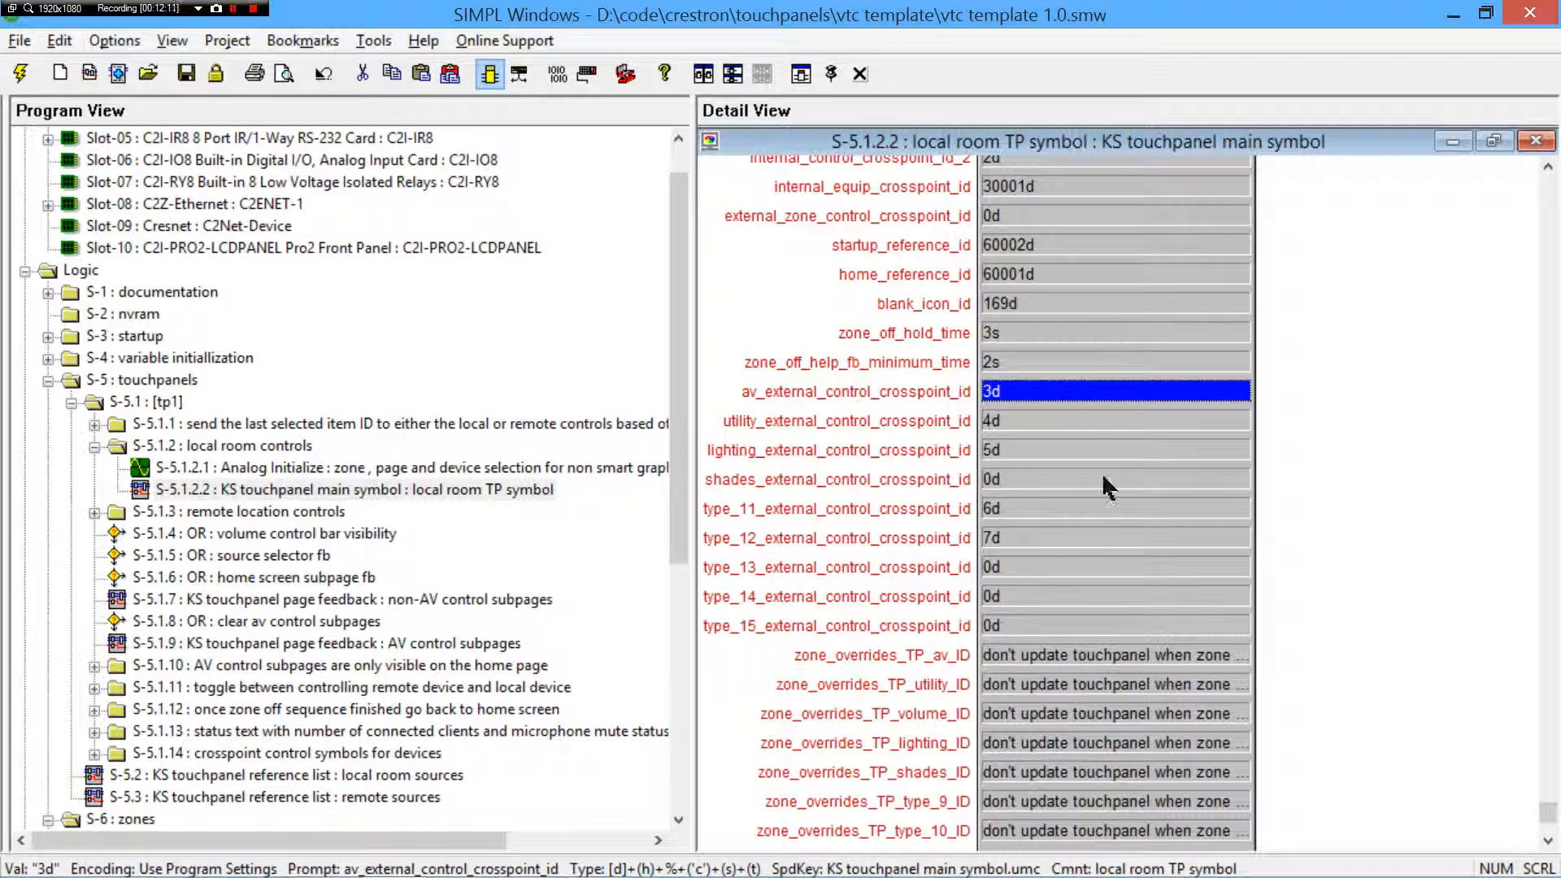
pyautogui.moveTo(1145, 440)
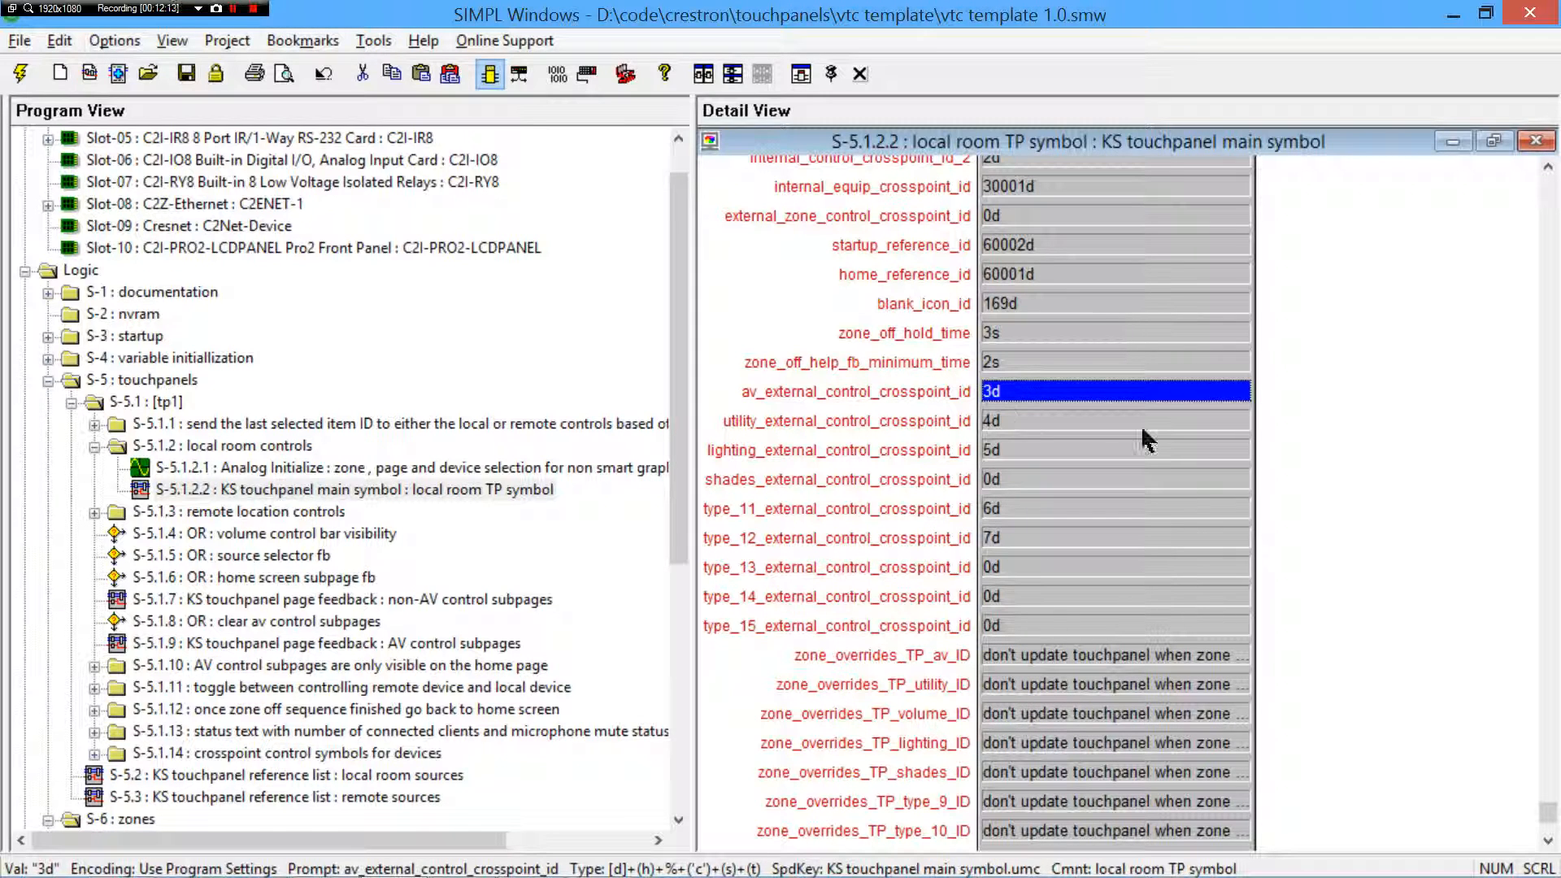
pyautogui.moveTo(1074, 398)
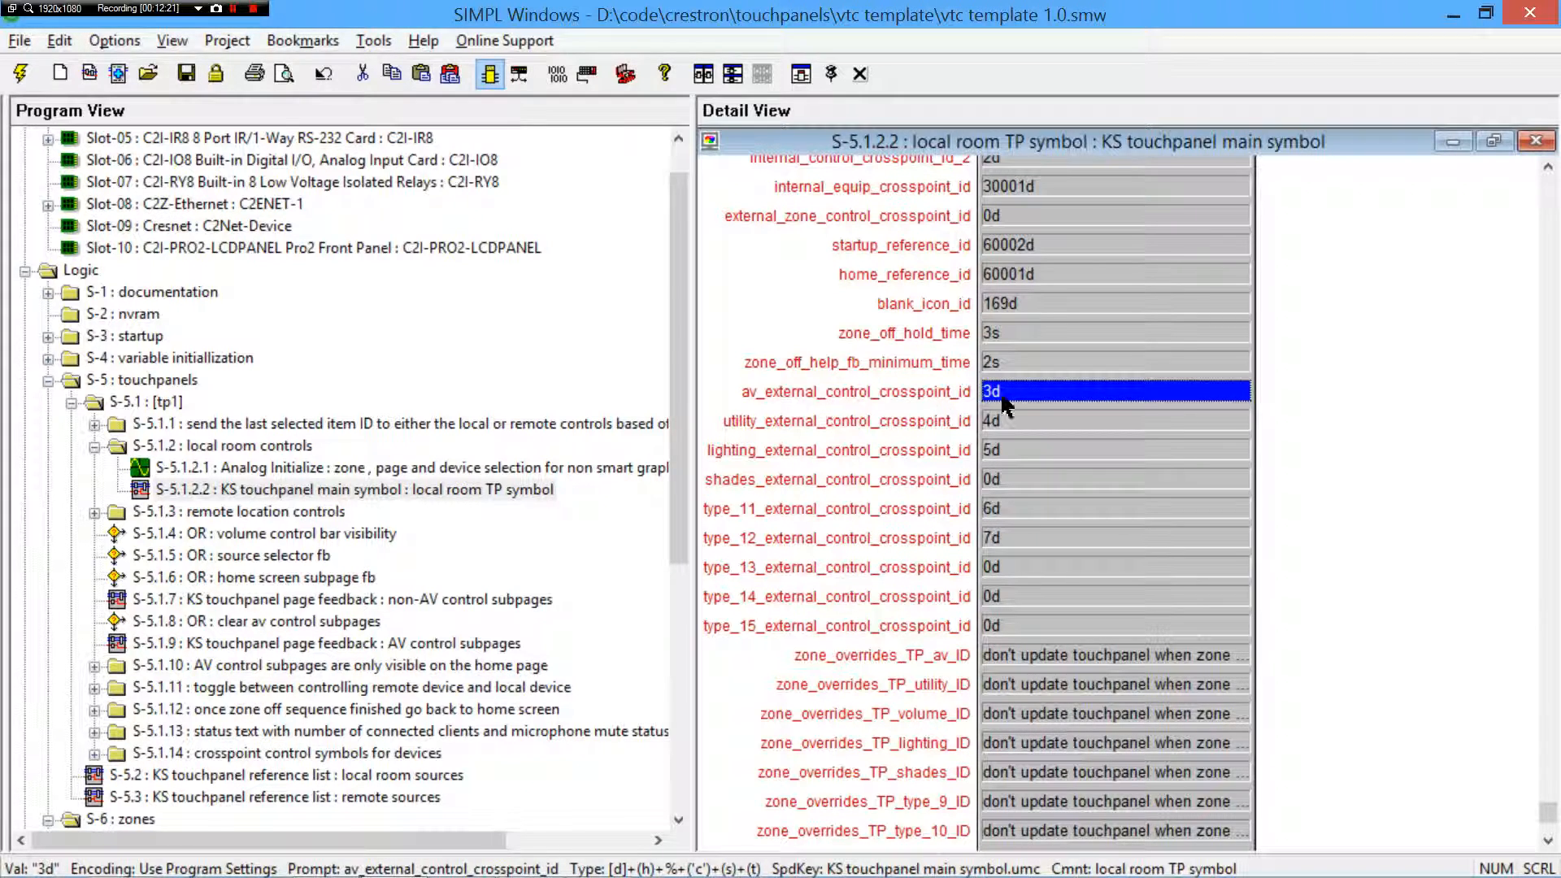
pyautogui.moveTo(1021, 403)
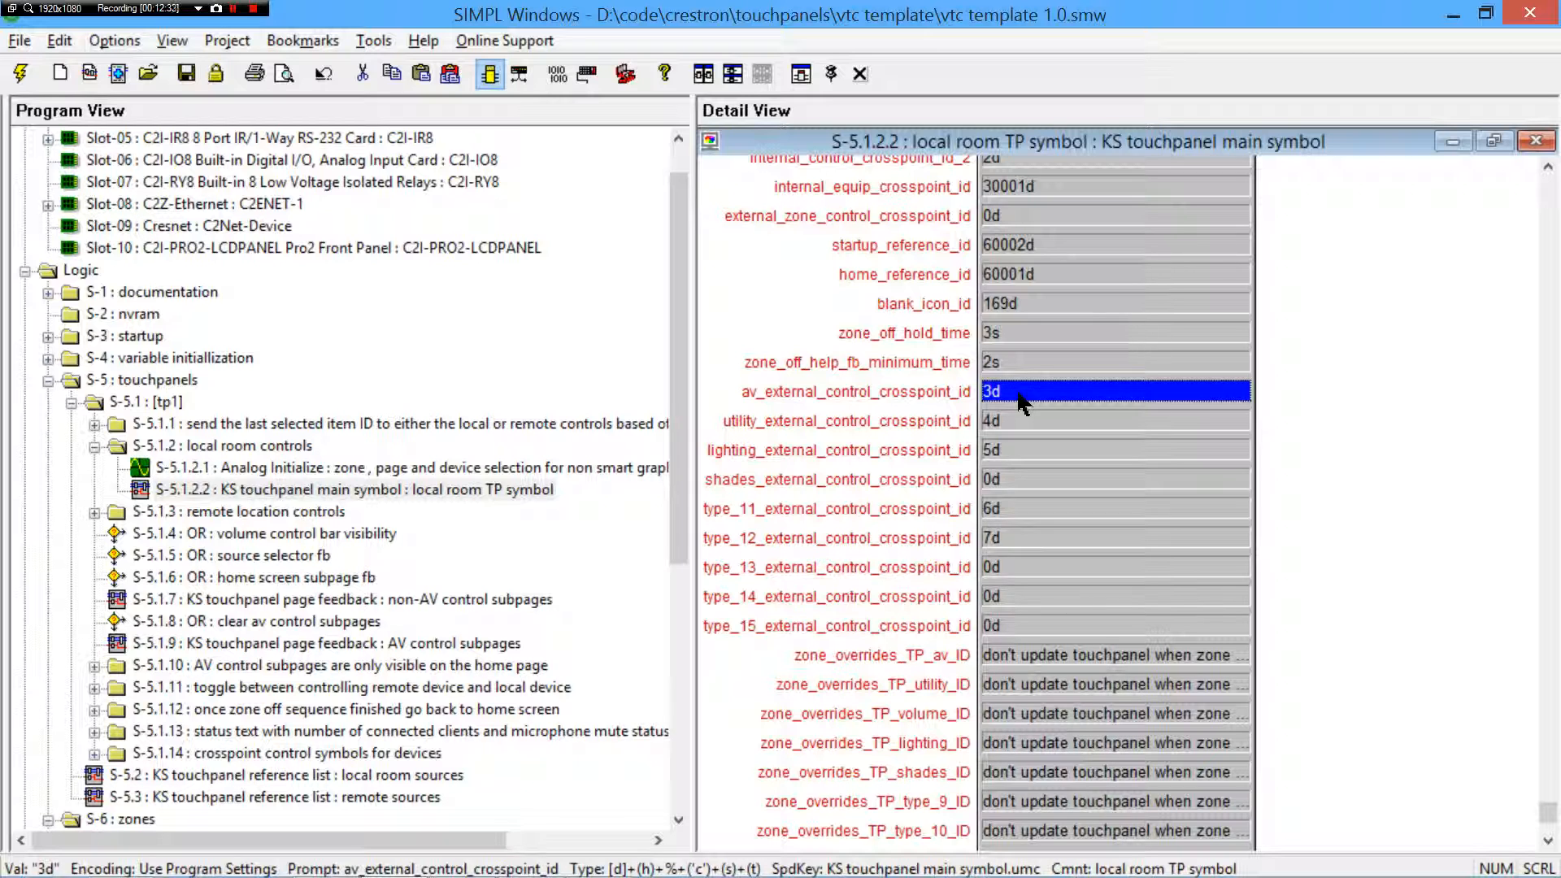
pyautogui.moveTo(1031, 410)
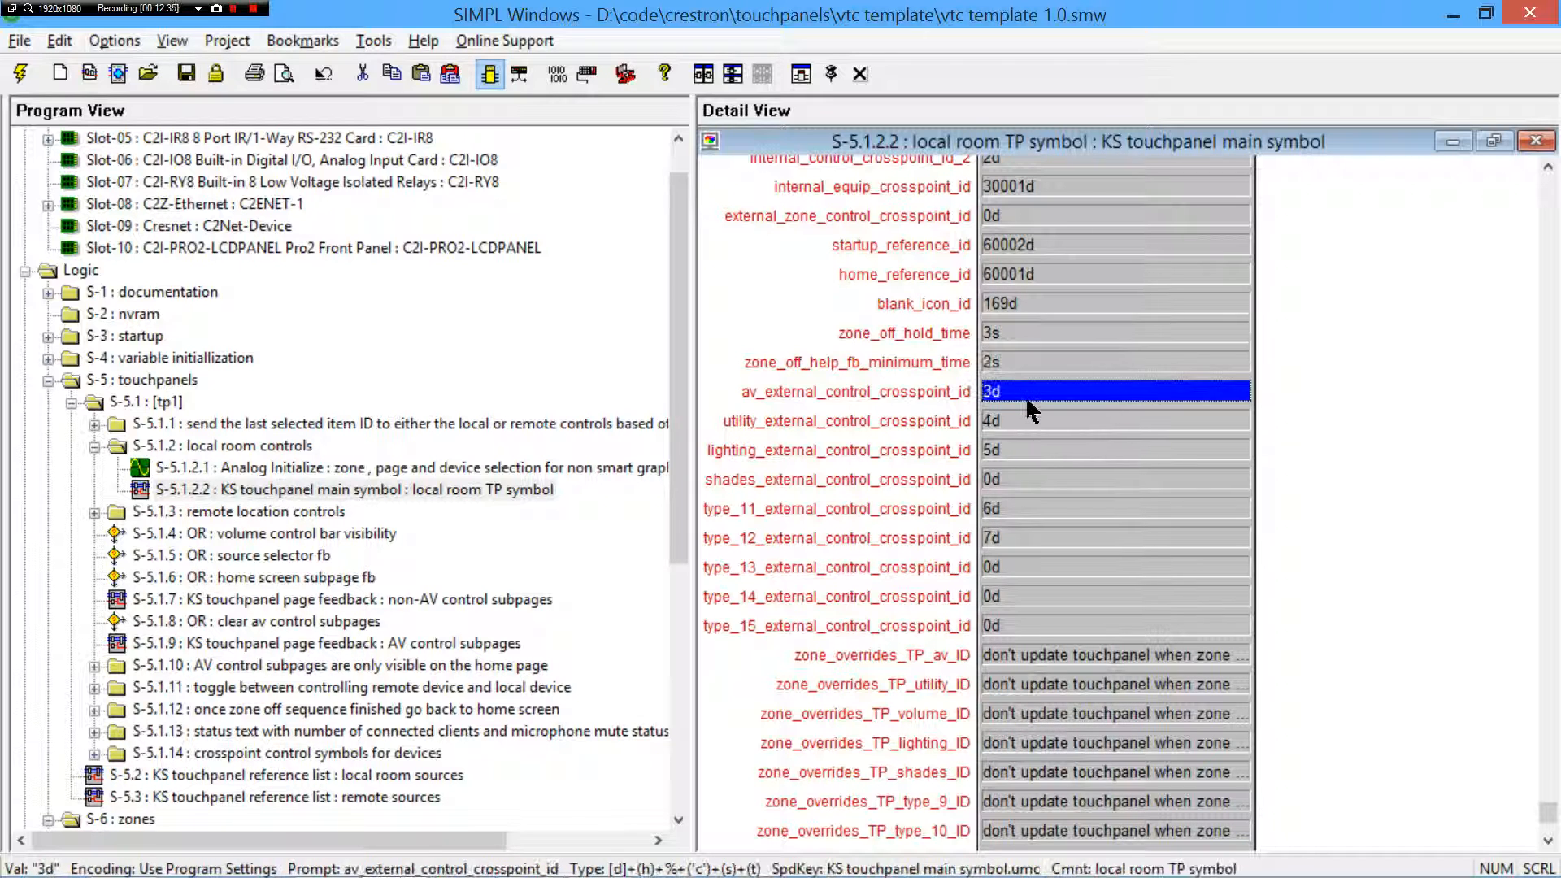
pyautogui.moveTo(1056, 409)
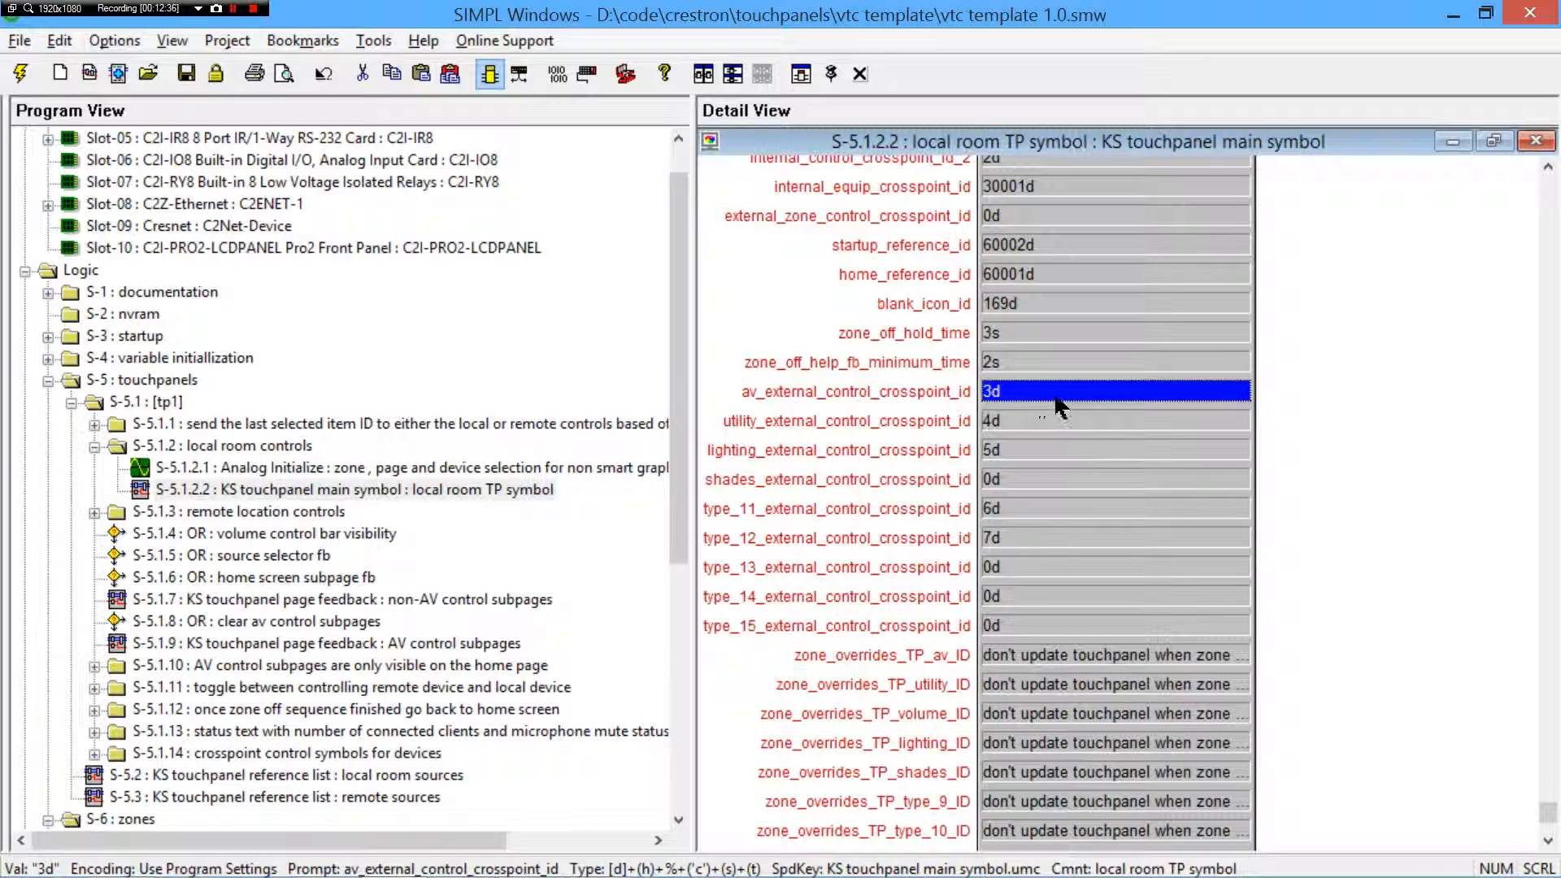
pyautogui.click(1537, 140)
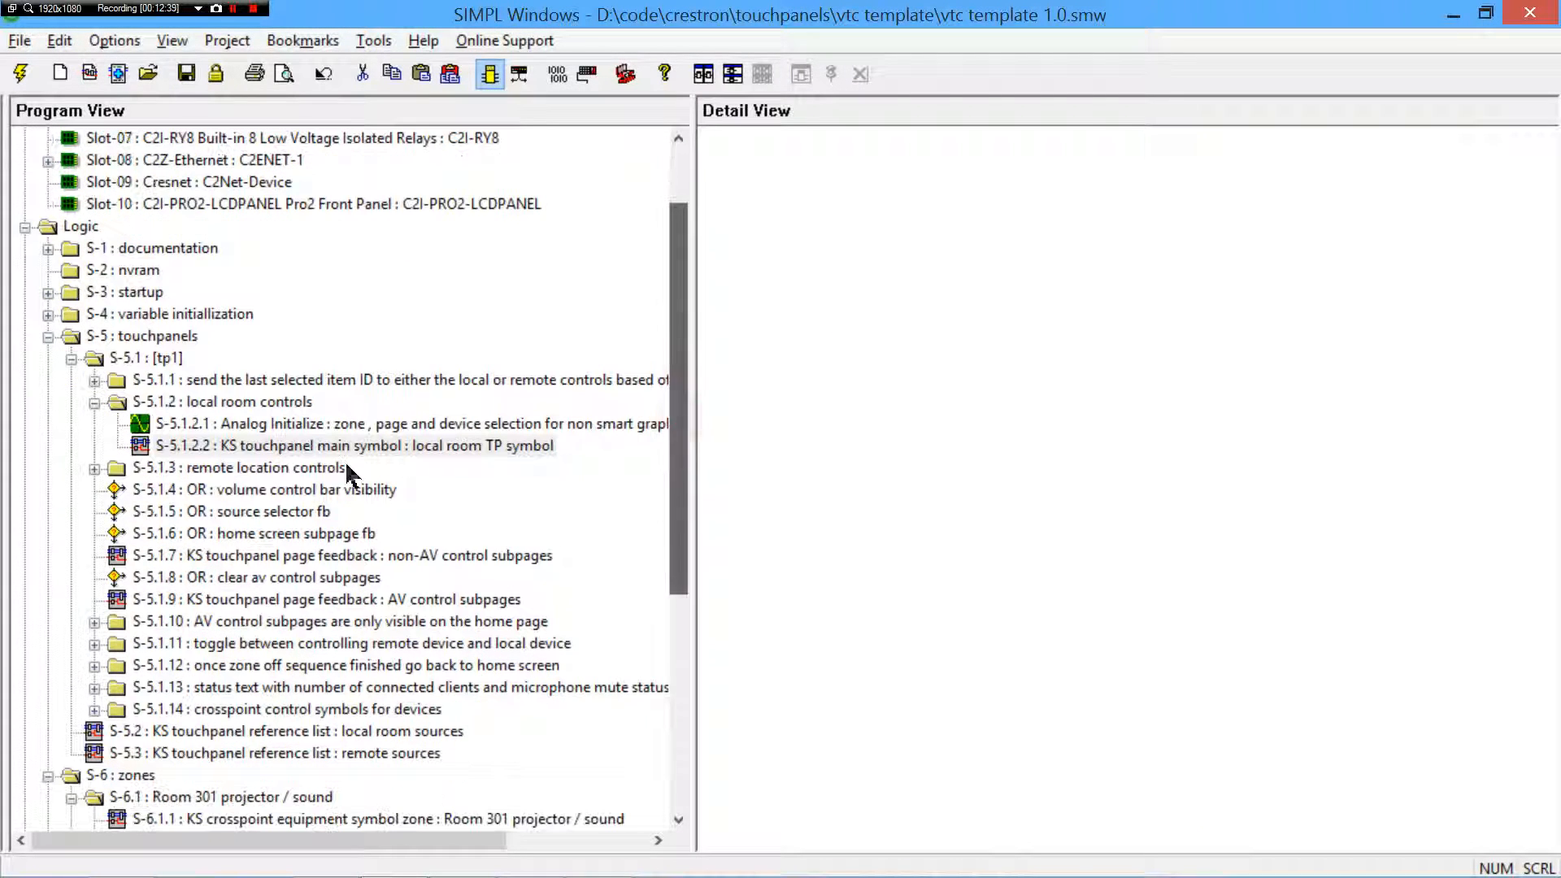
# - Browse the KS crosspoint controls AV symbol's signals (control crosspoint ID 3d), then expand the variable initialization folder
pyautogui.click(93, 709)
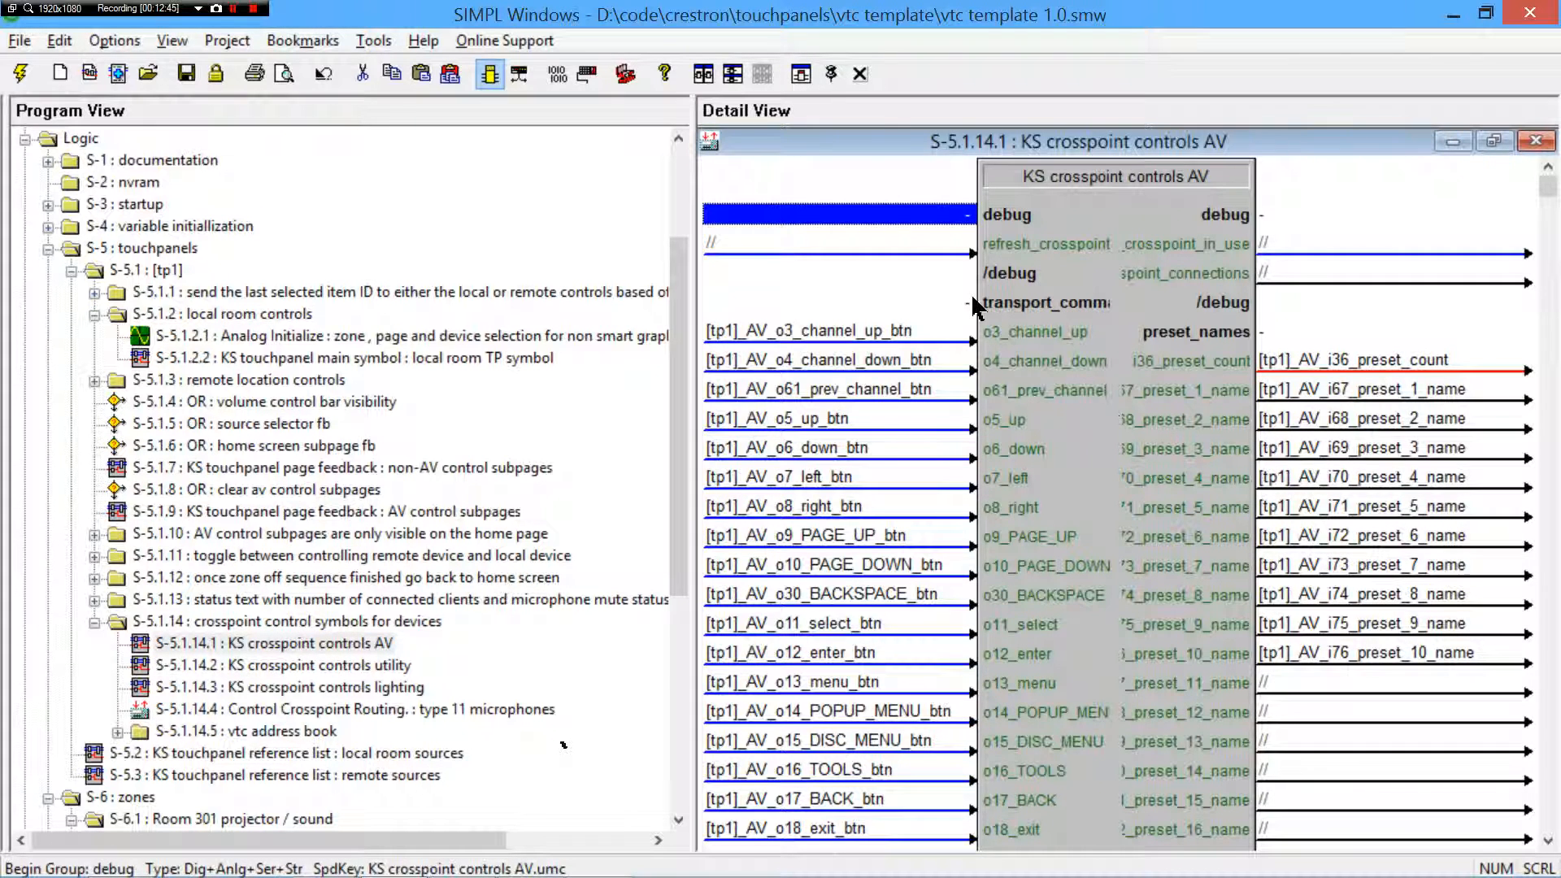
pyautogui.scroll(-3)
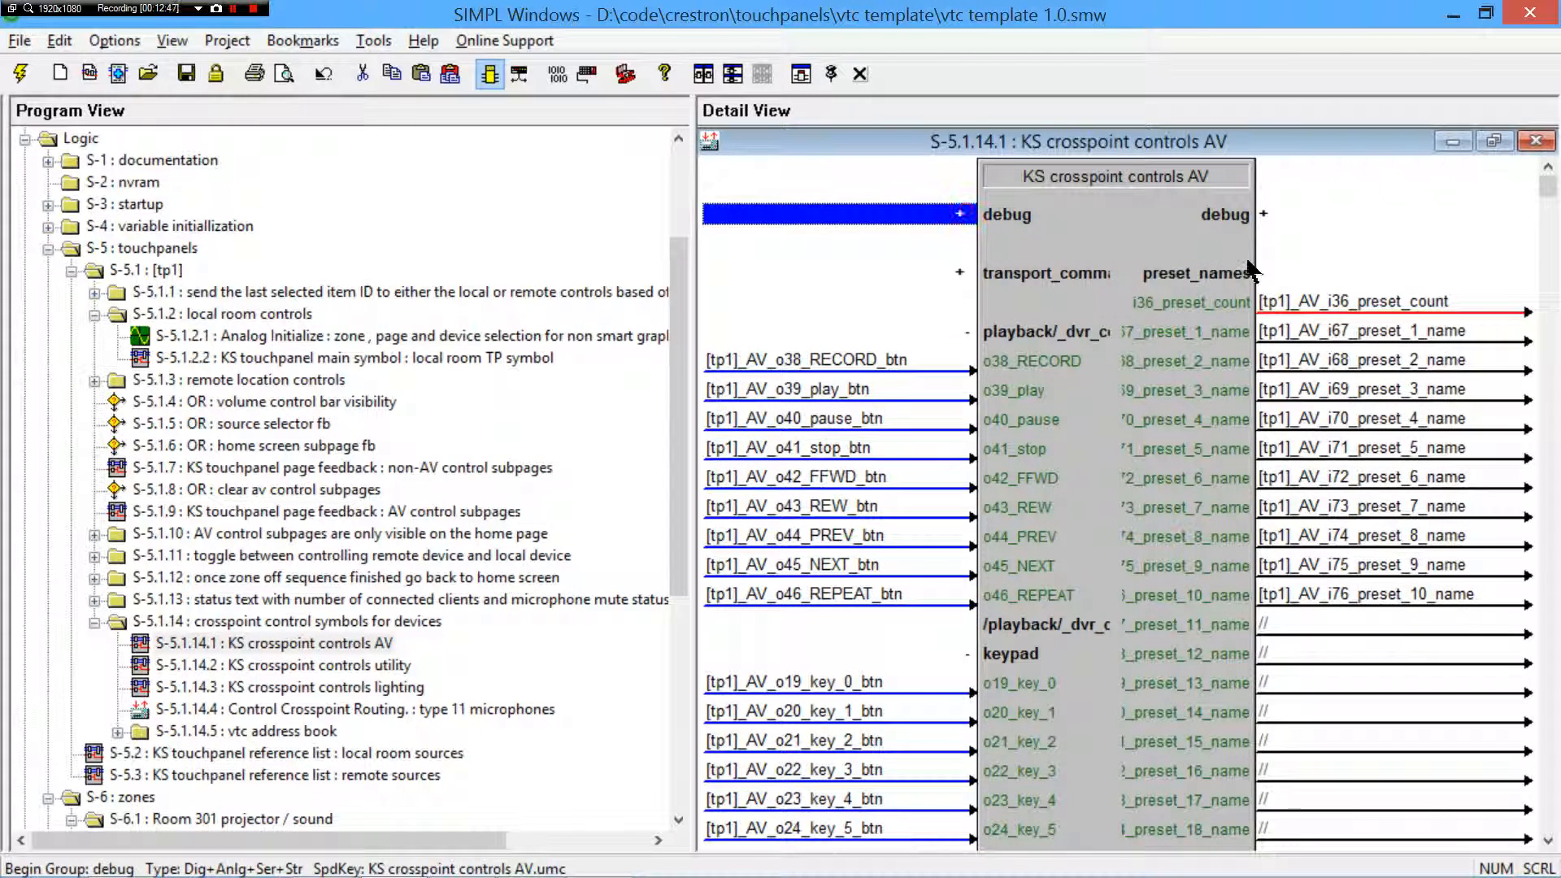
pyautogui.scroll(-3)
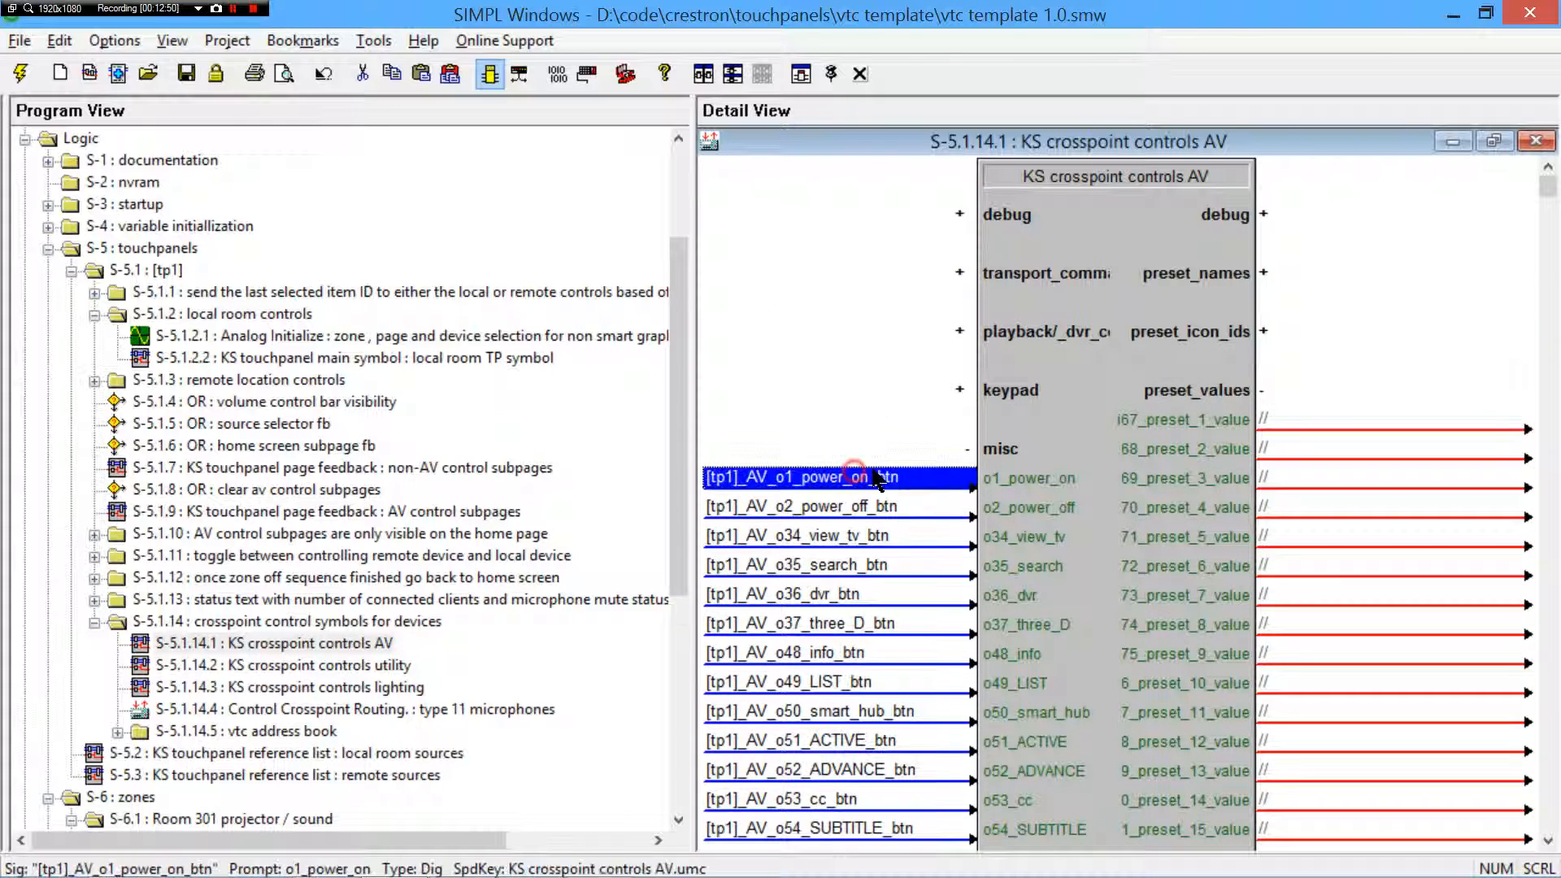
pyautogui.scroll(-3)
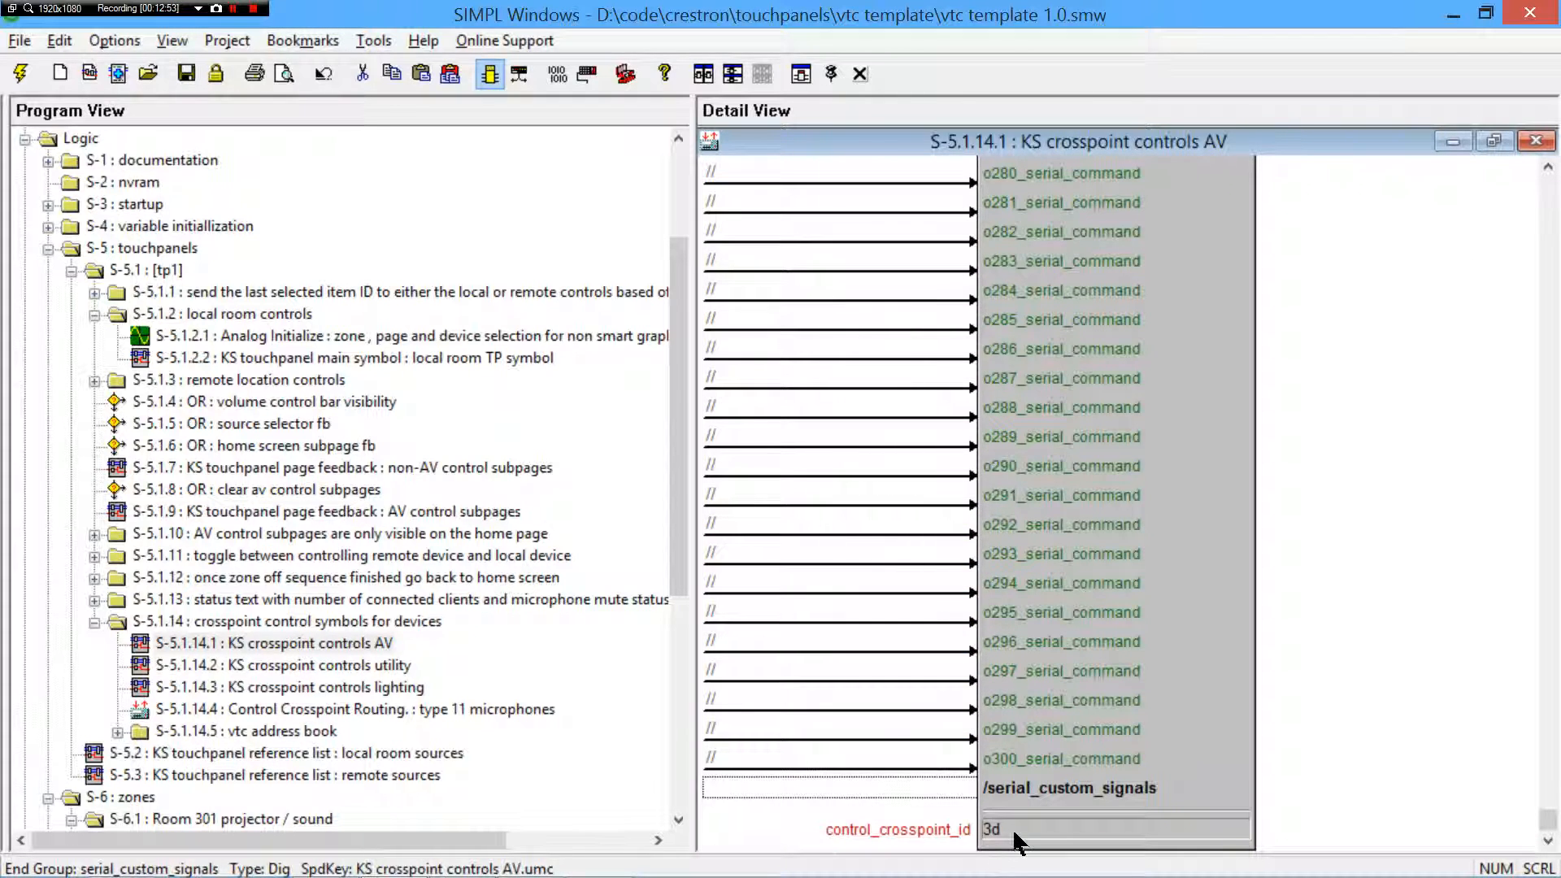
pyautogui.scroll(3)
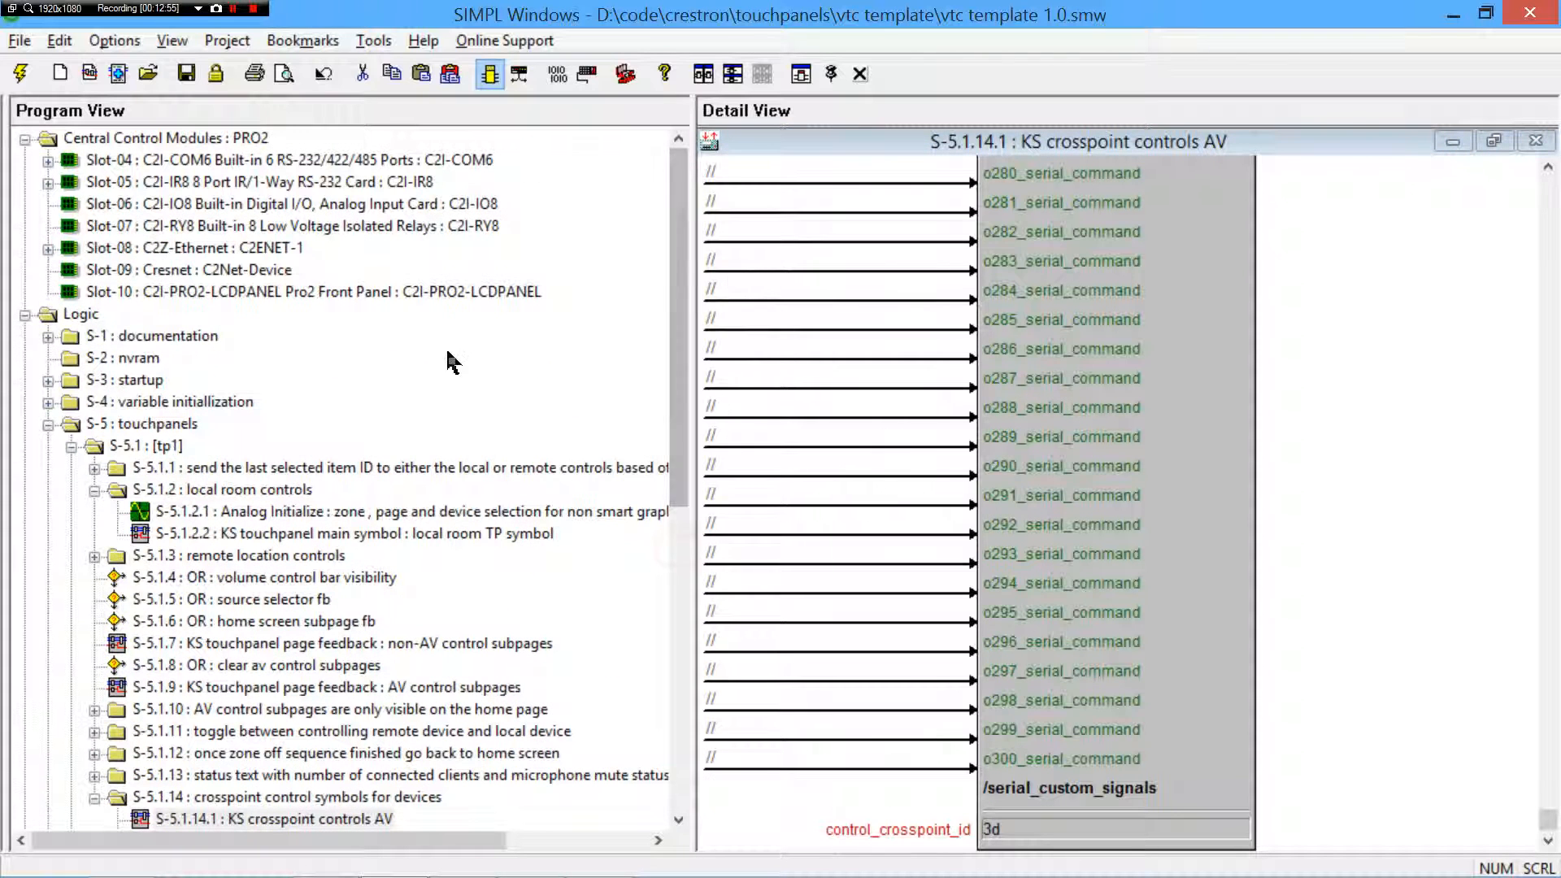
pyautogui.click(48, 402)
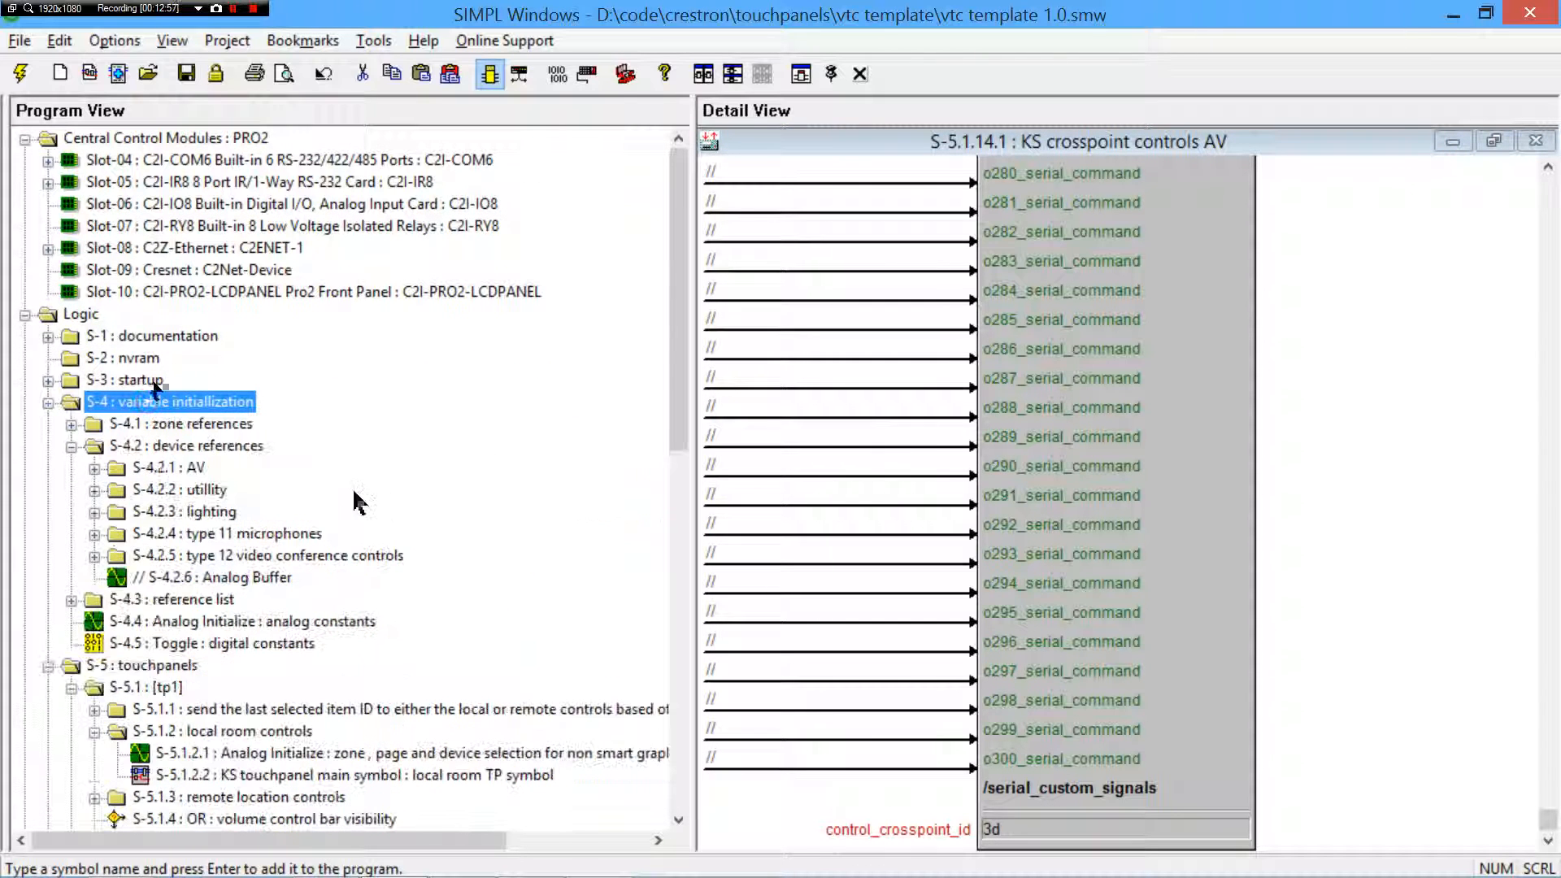
# - Review the conference camera device declaration (crosspoint equipment ID 1001d) and close it
pyautogui.click(92, 468)
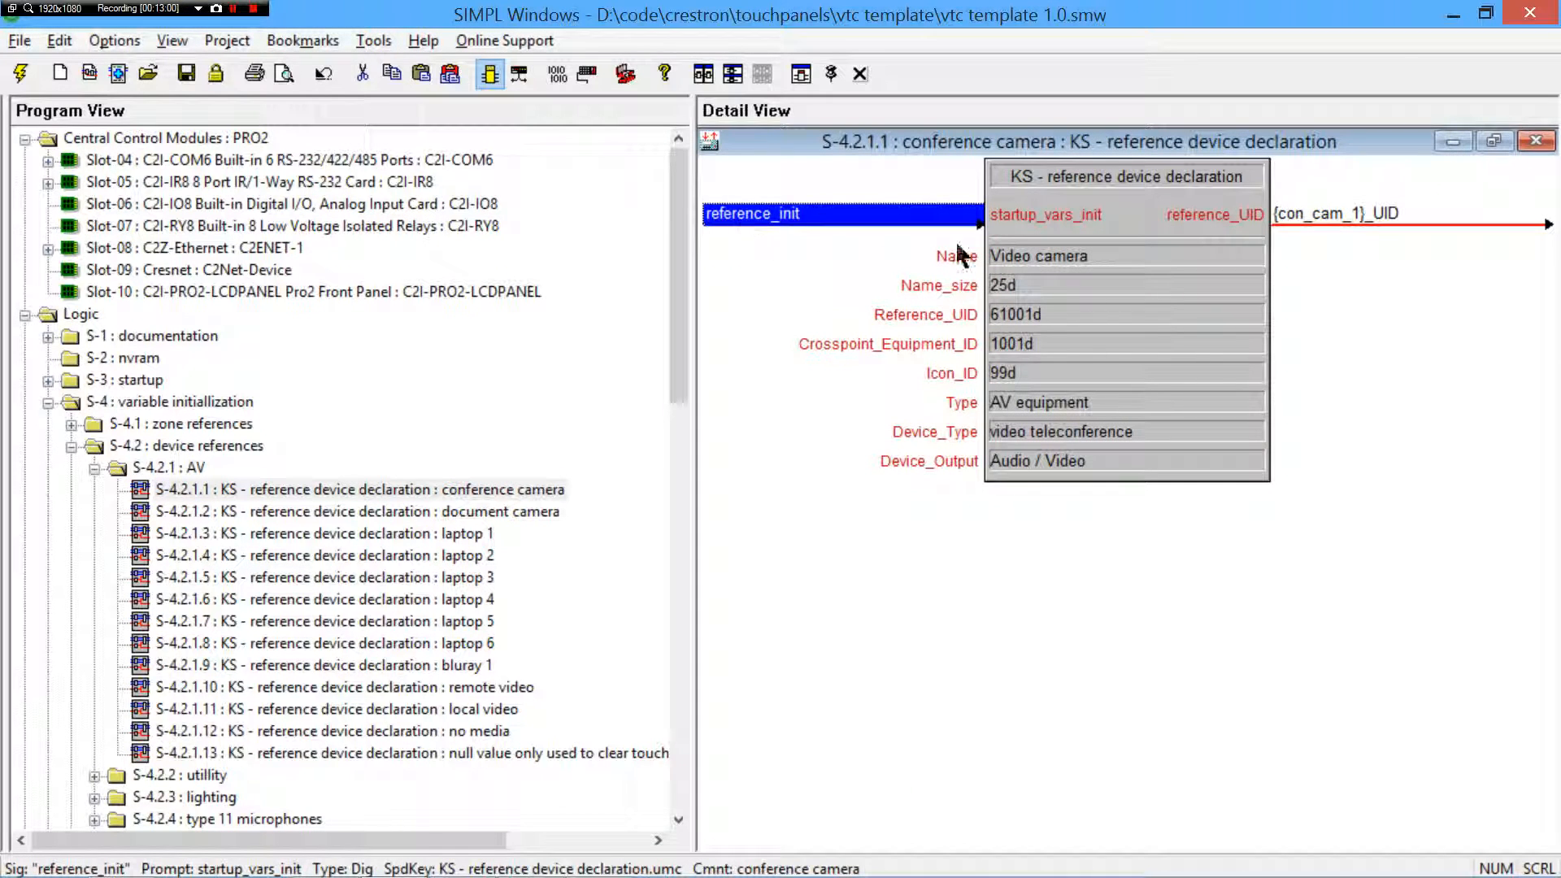
pyautogui.moveTo(1026, 441)
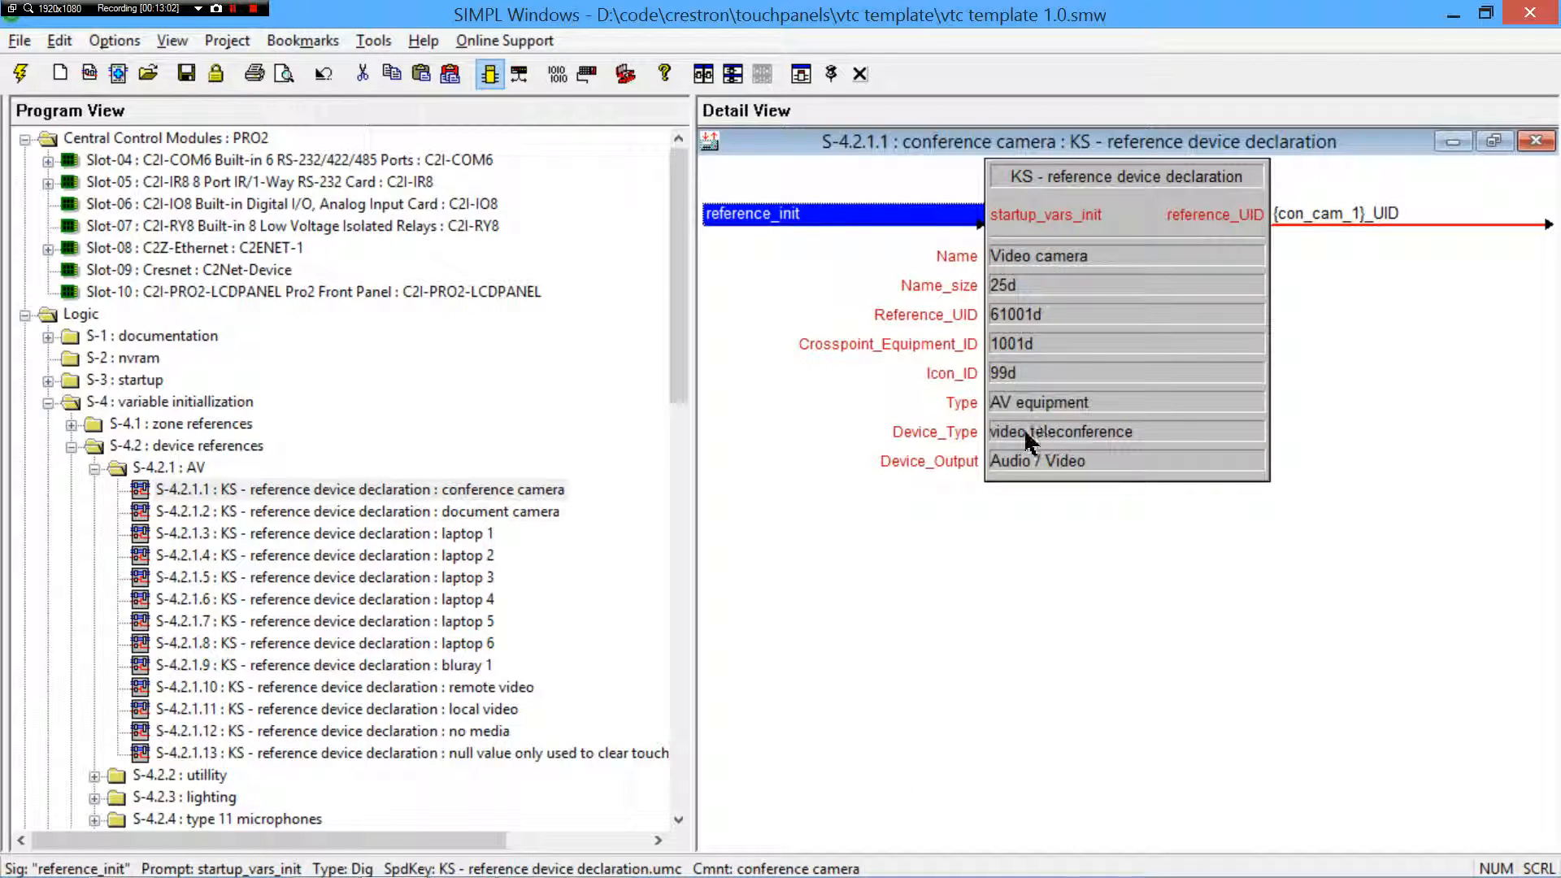
pyautogui.moveTo(1070, 374)
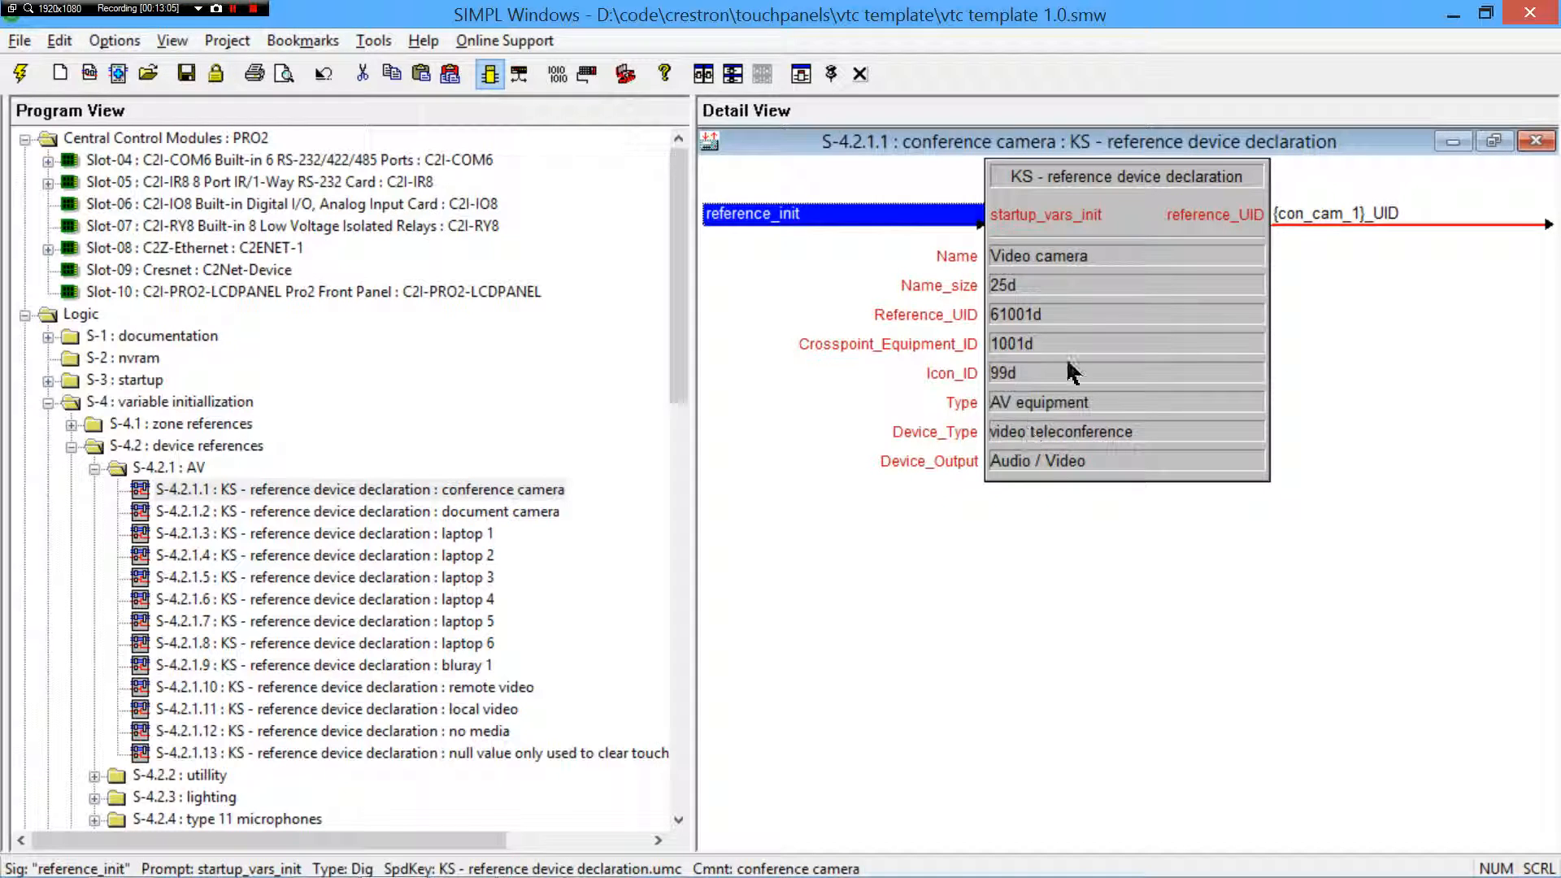
pyautogui.click(1125, 344)
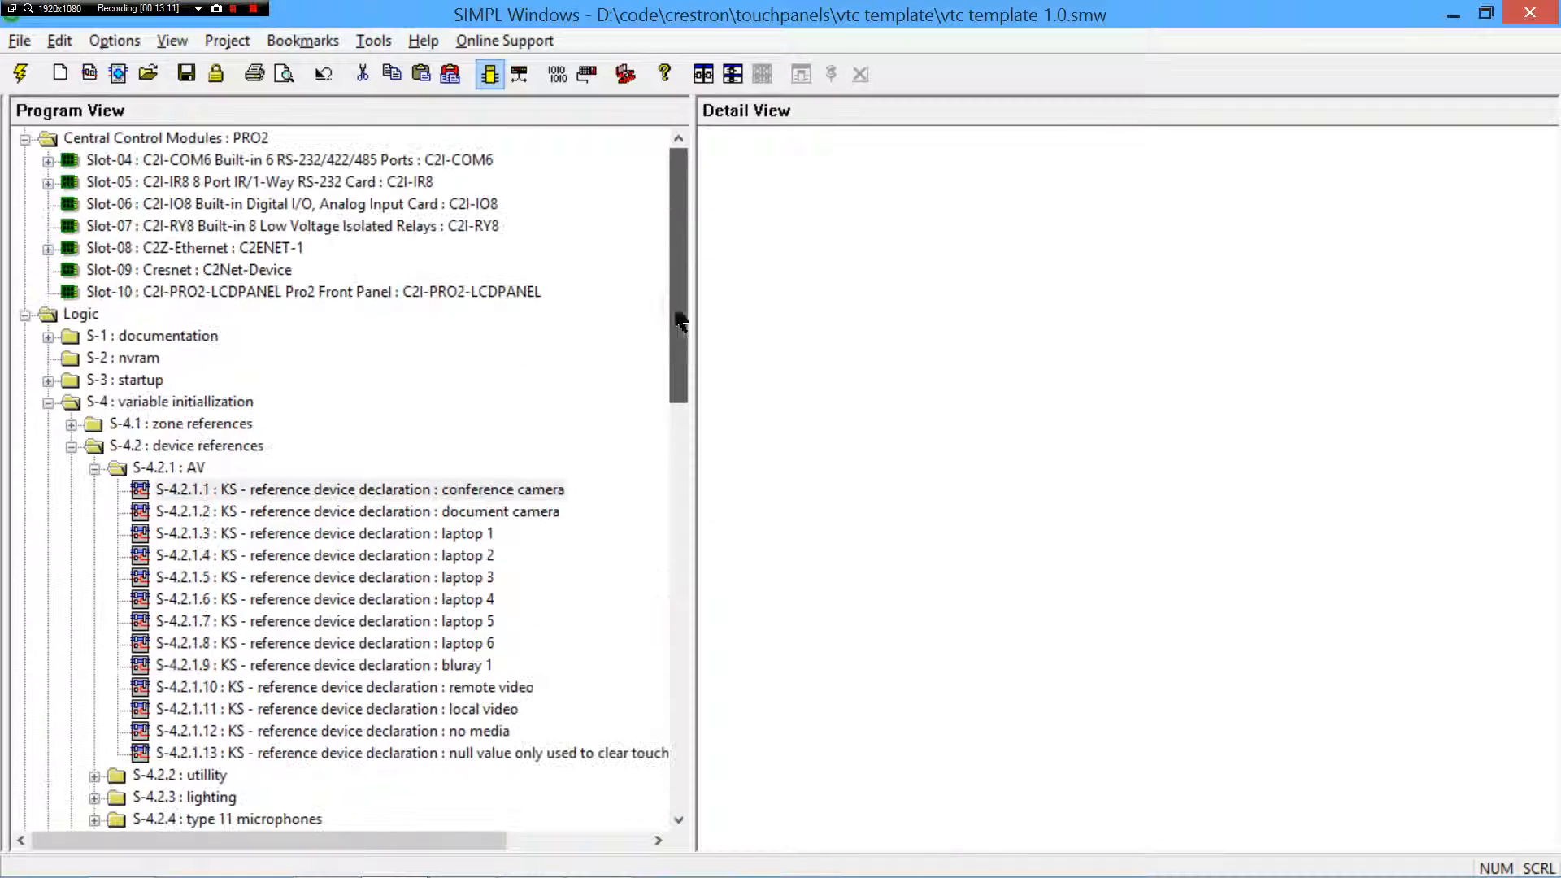
pyautogui.scroll(-3)
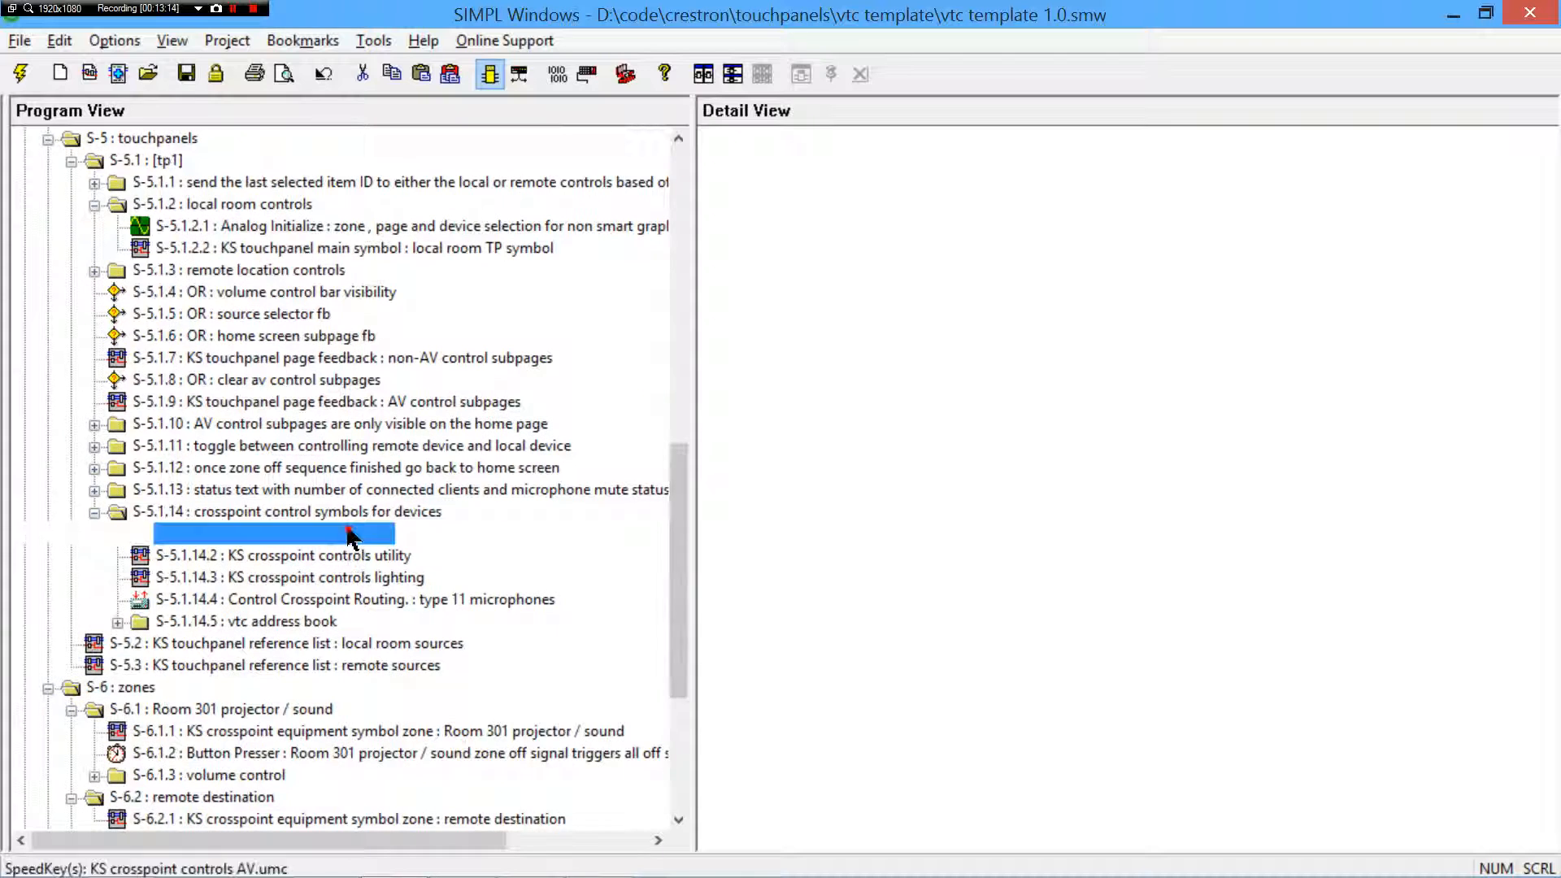
# - Review the document camera equipment symbol, then view the Bluray and AV control symbols side by side, checking the Bluray down command
pyautogui.doubleClick(283, 533)
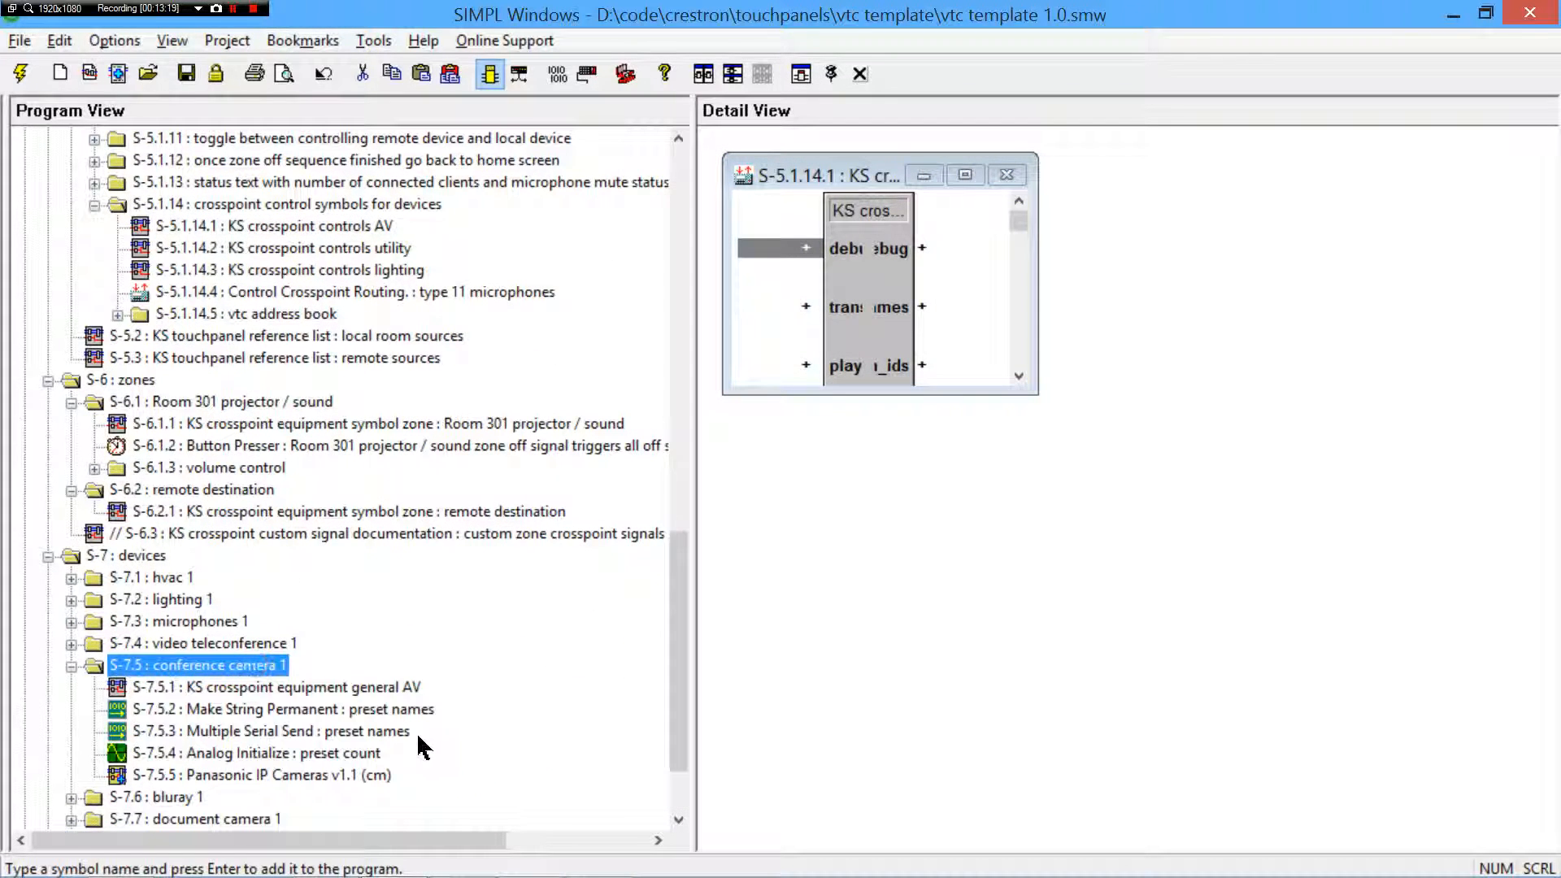
pyautogui.click(202, 620)
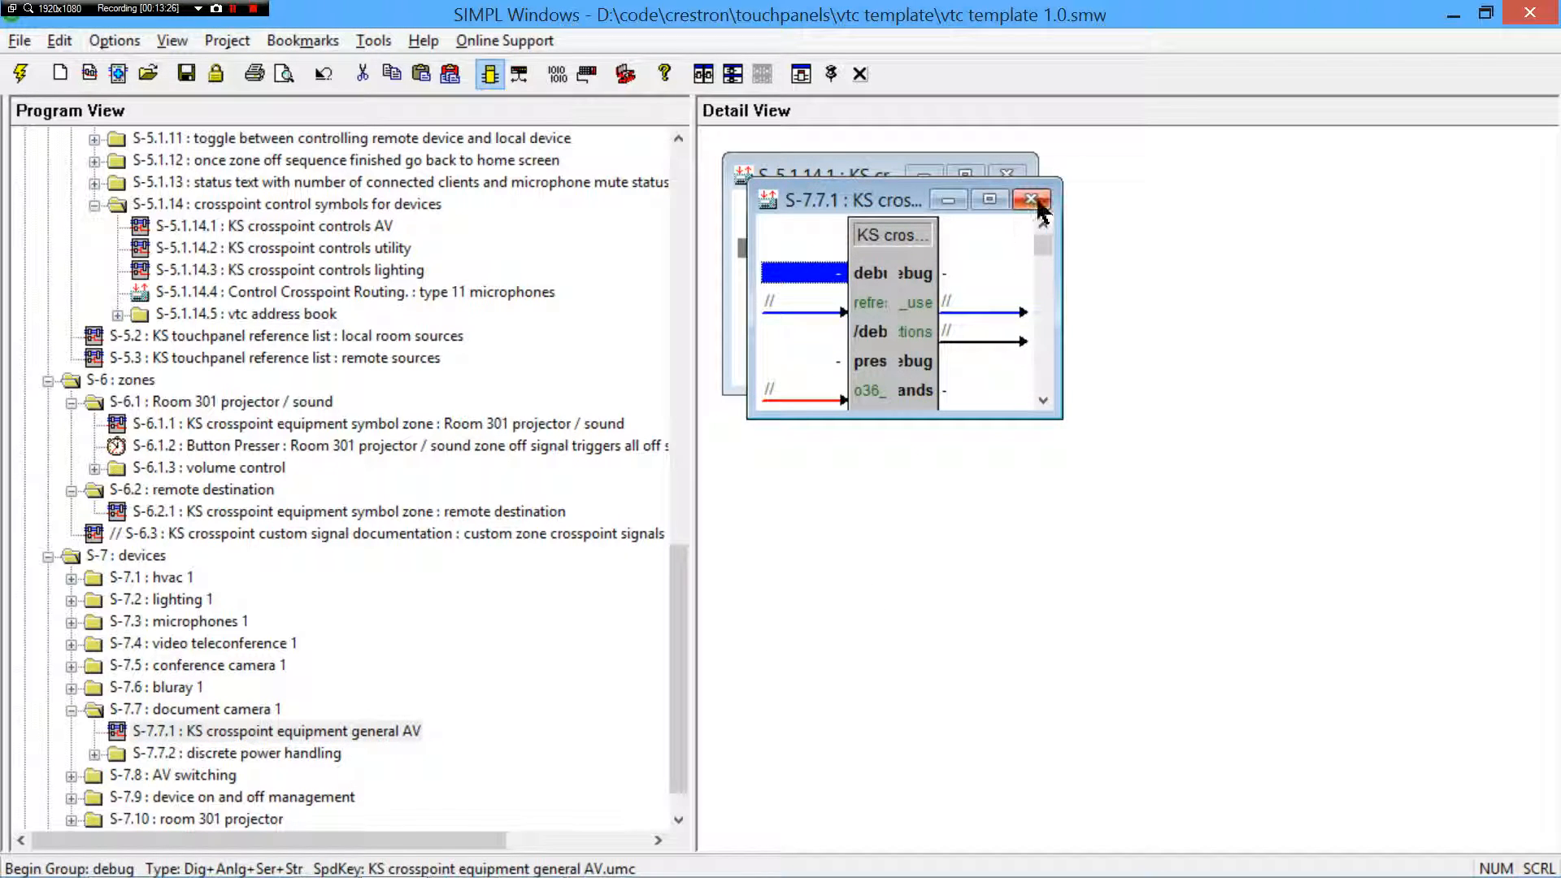
pyautogui.click(1032, 199)
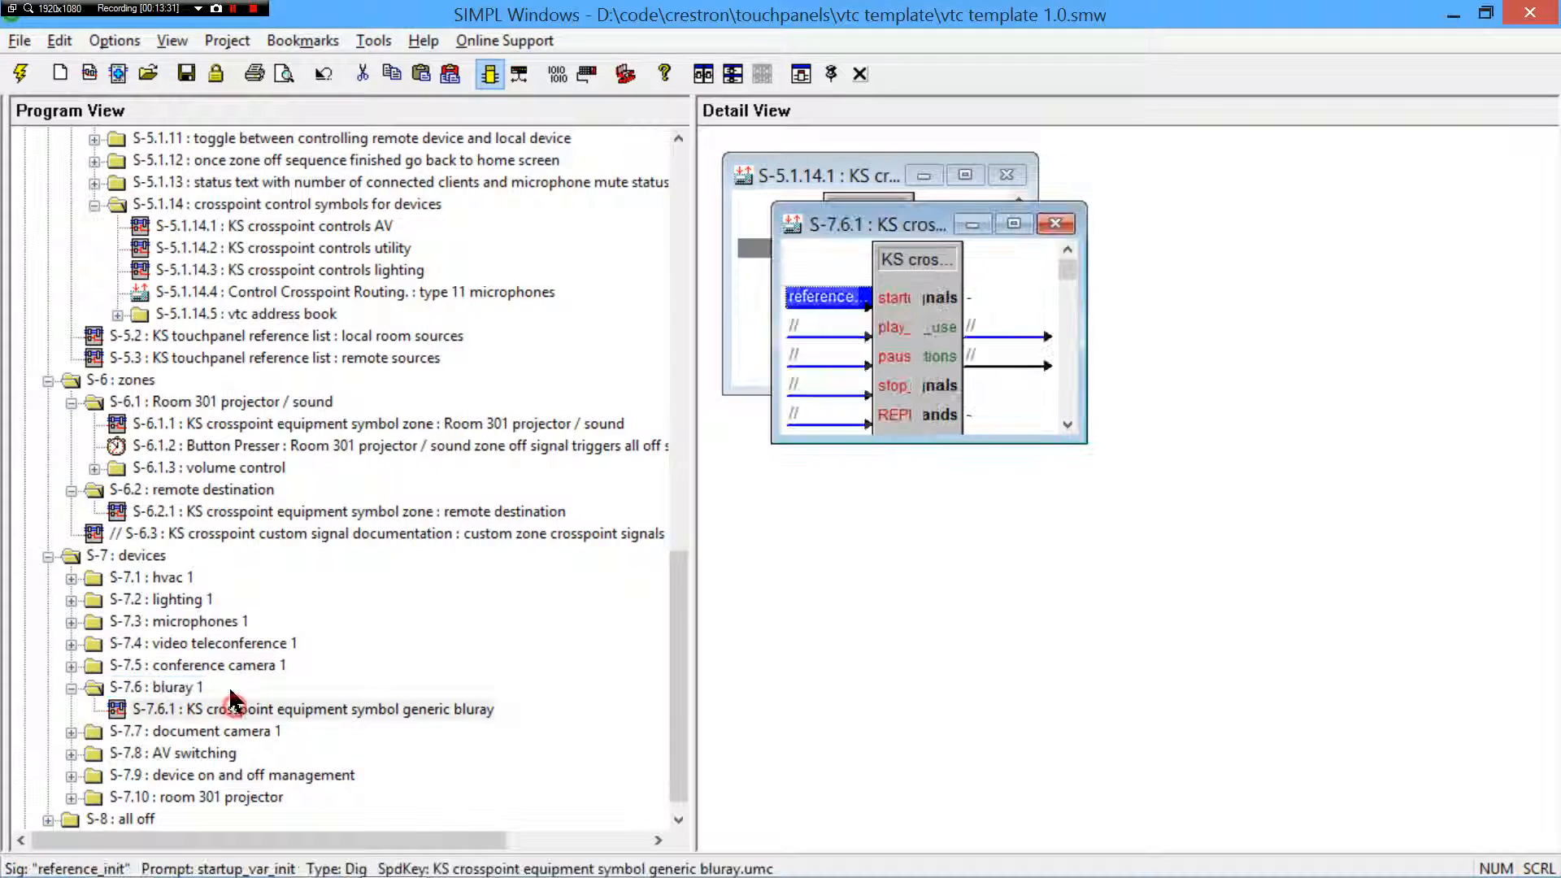
pyautogui.doubleClick(310, 708)
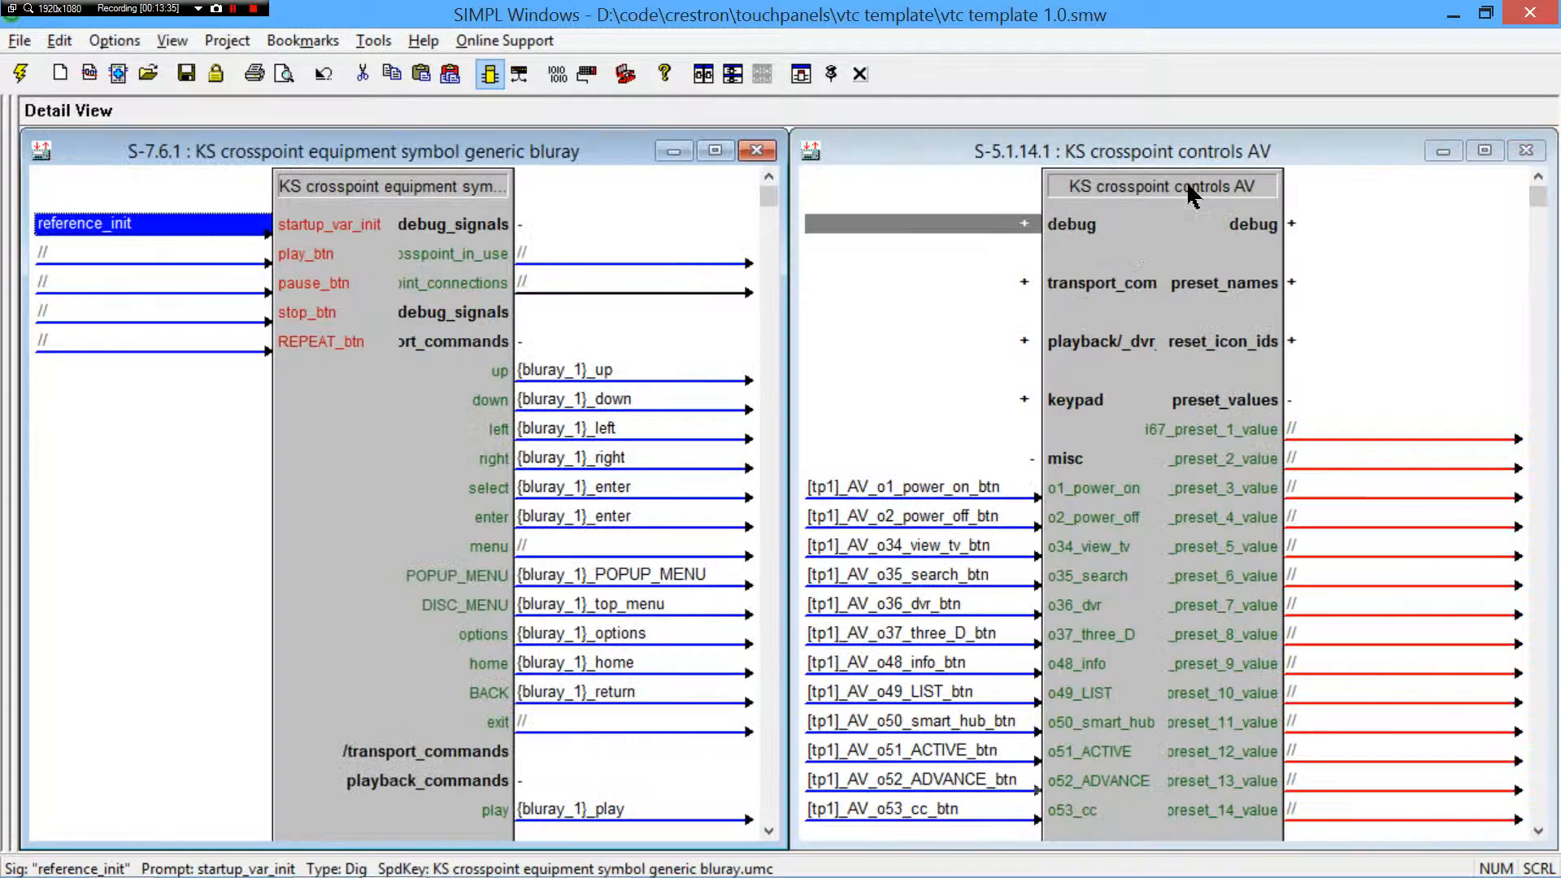
pyautogui.click(618, 400)
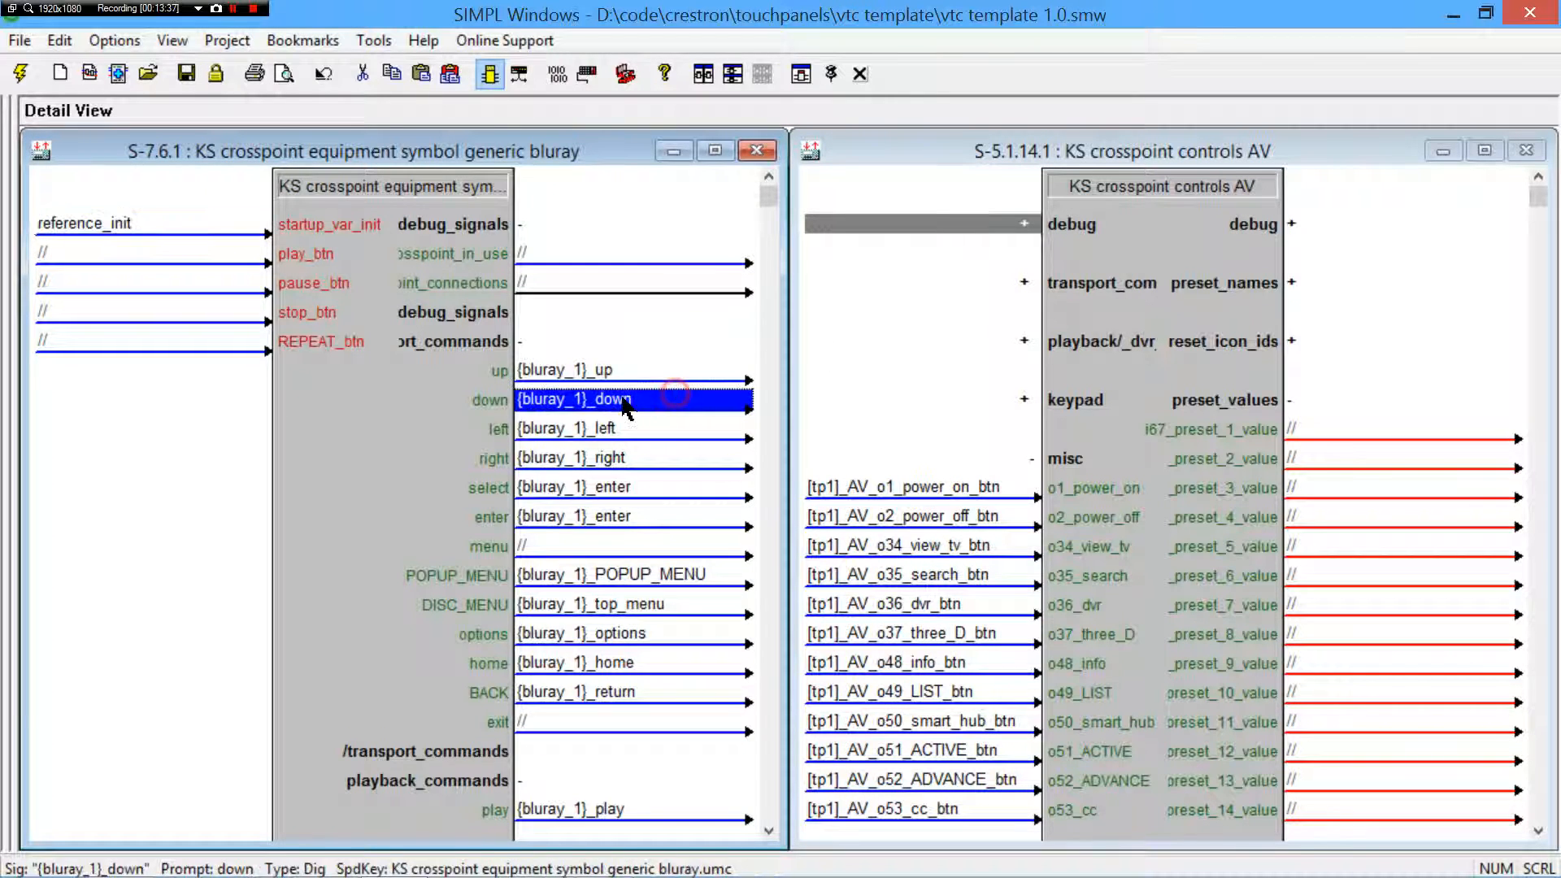
# - Check the AV power off button signal, return to the program tree, and expand the conference camera 1 folder
pyautogui.scroll(-3)
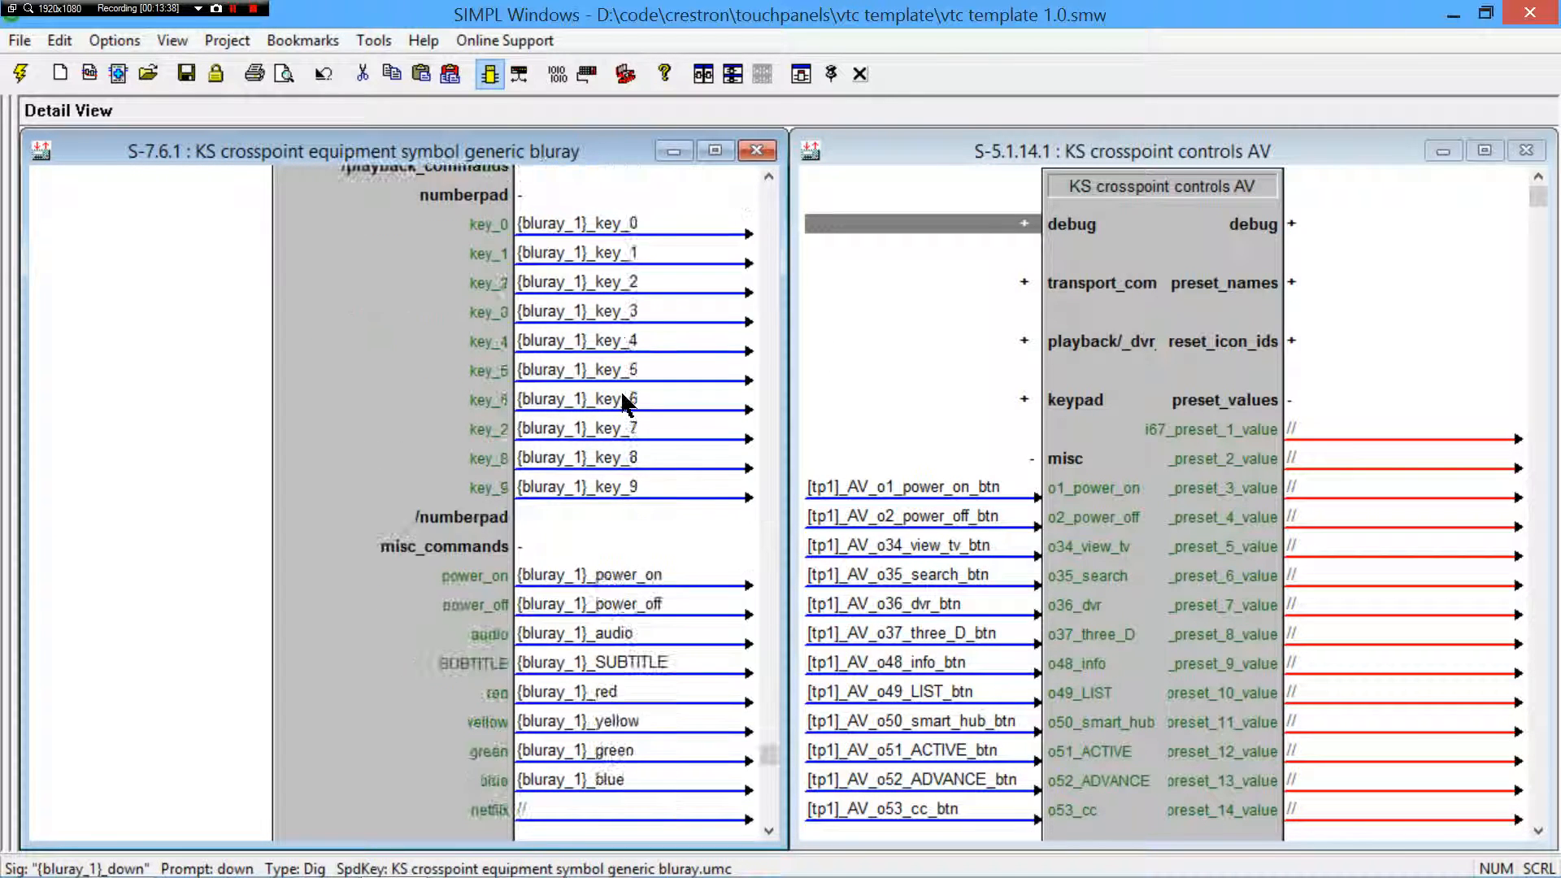
pyautogui.scroll(-3)
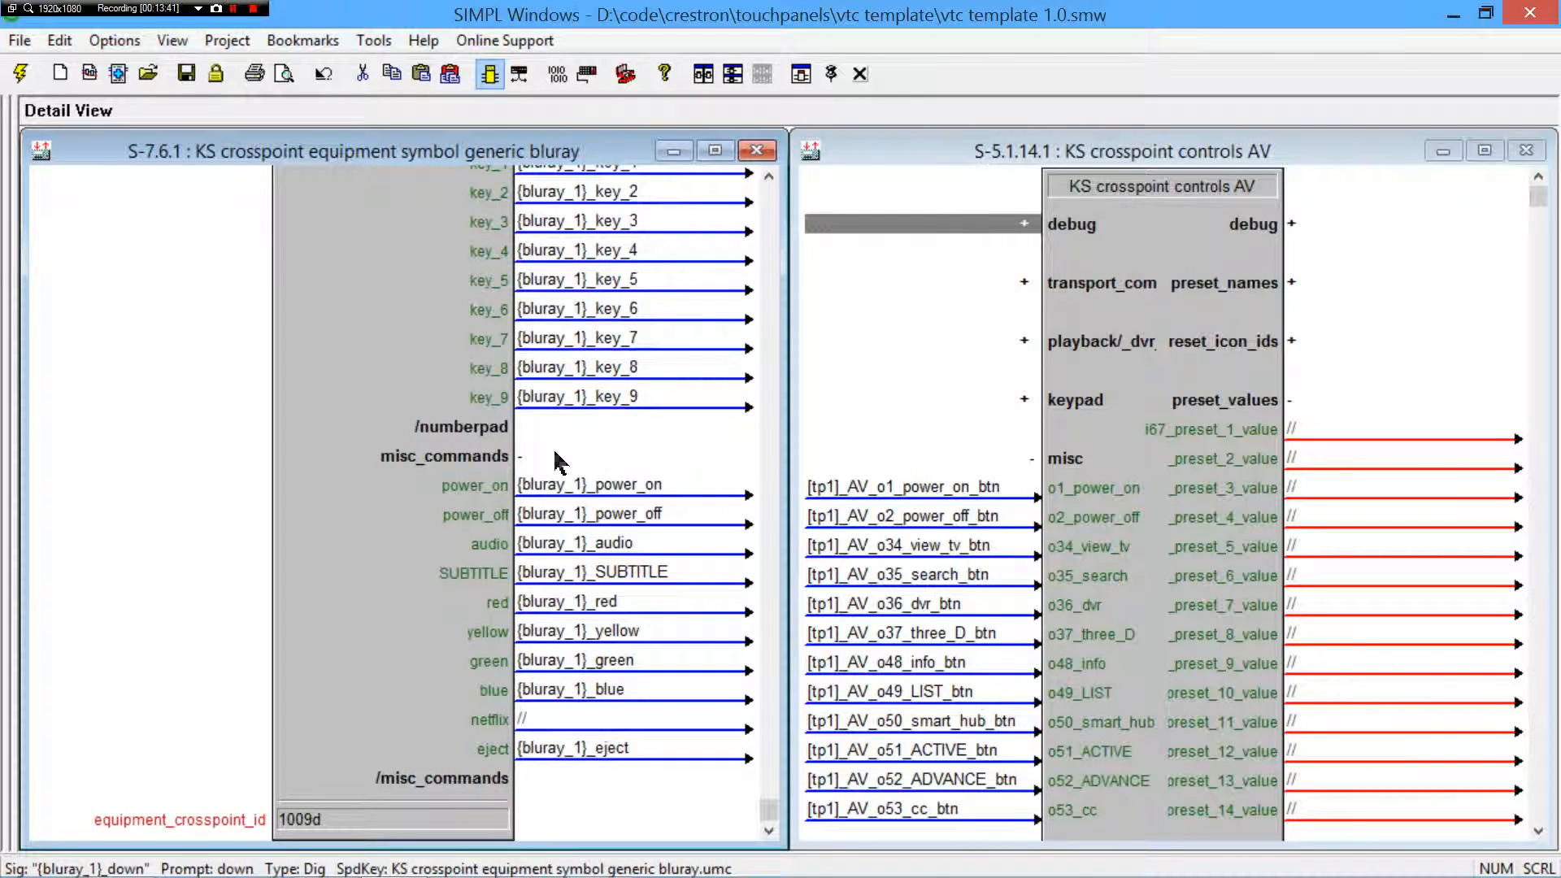
pyautogui.click(899, 515)
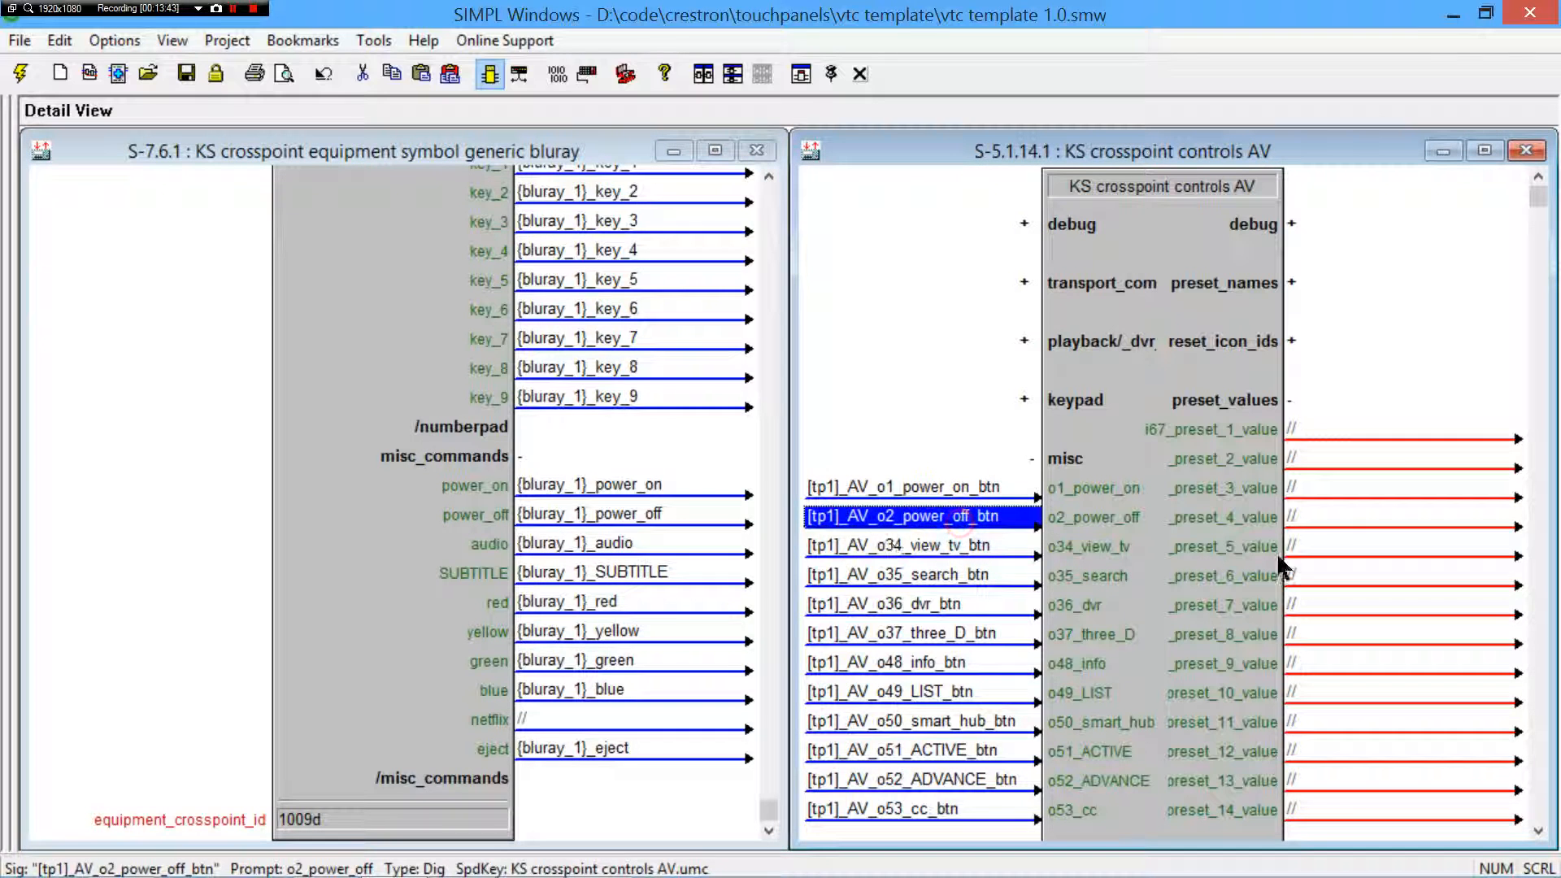
pyautogui.moveTo(1073, 582)
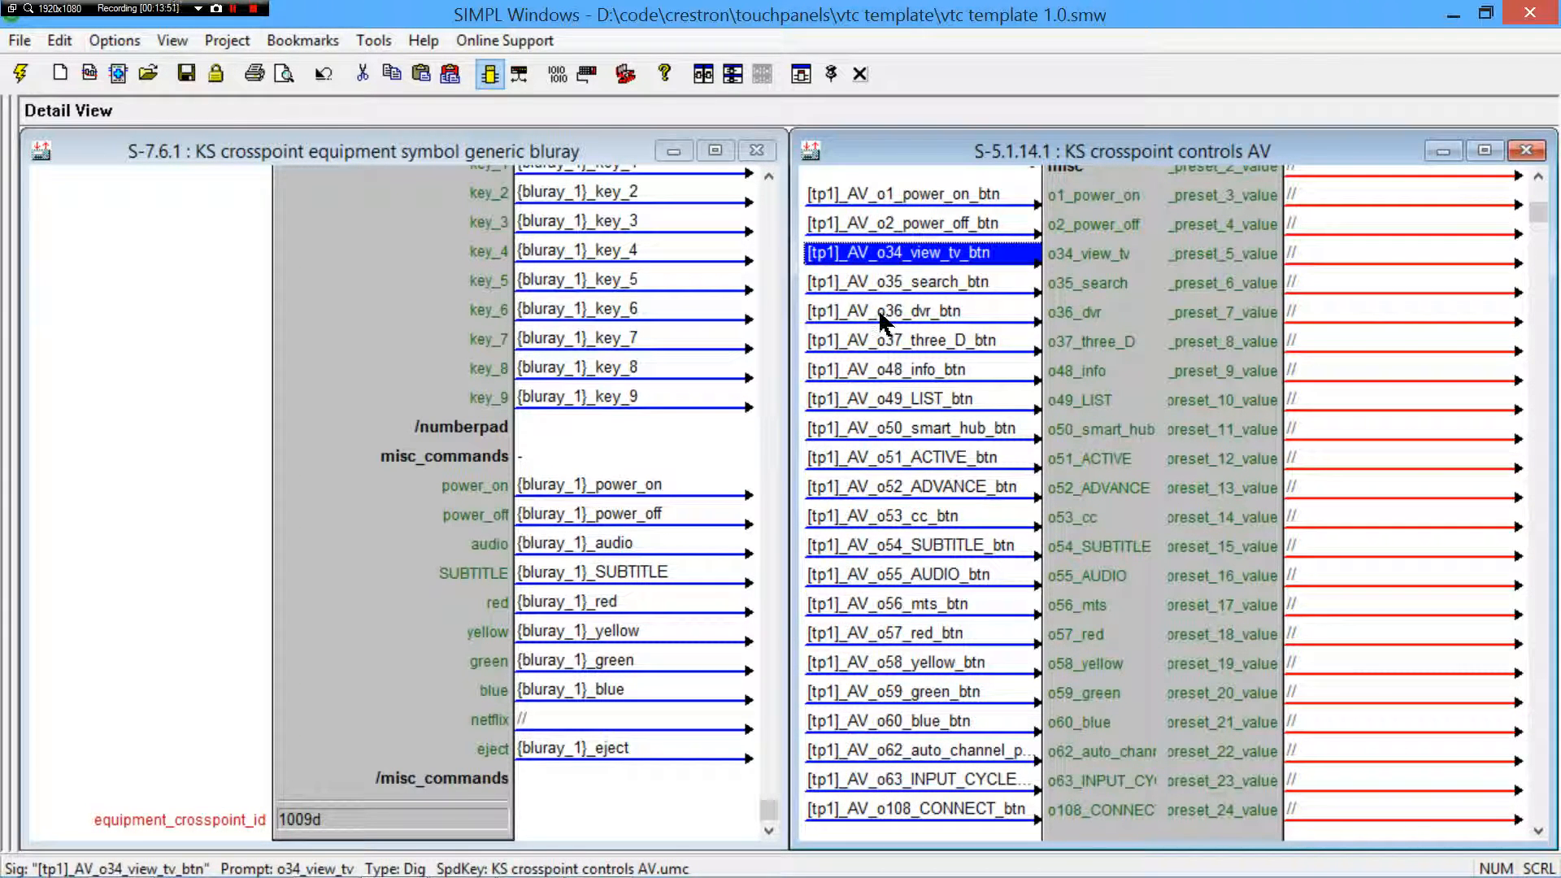
pyautogui.click(886, 312)
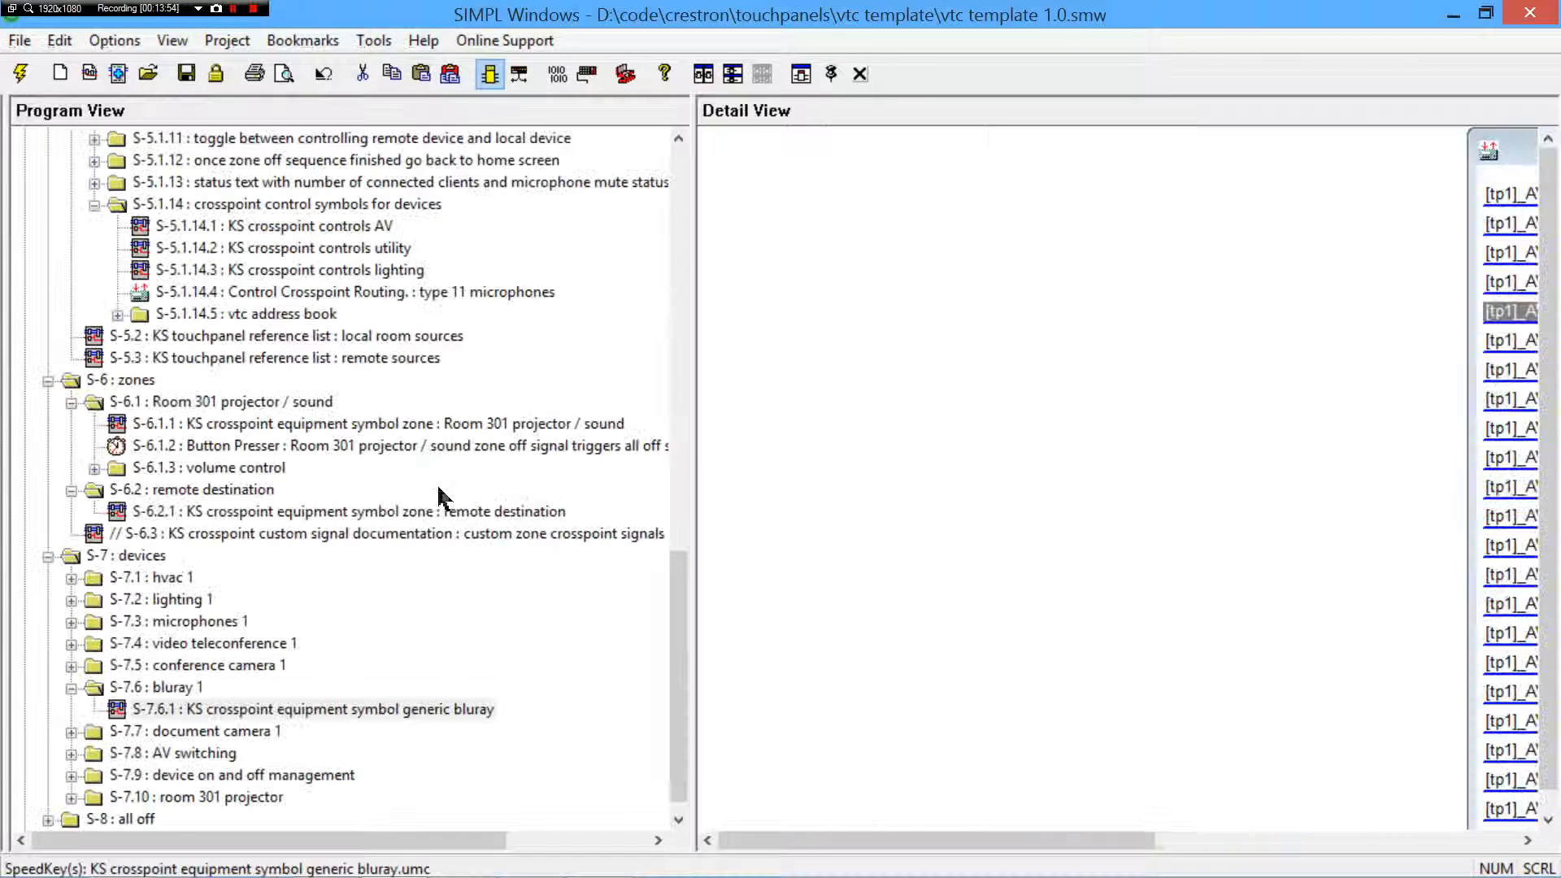
pyautogui.click(161, 600)
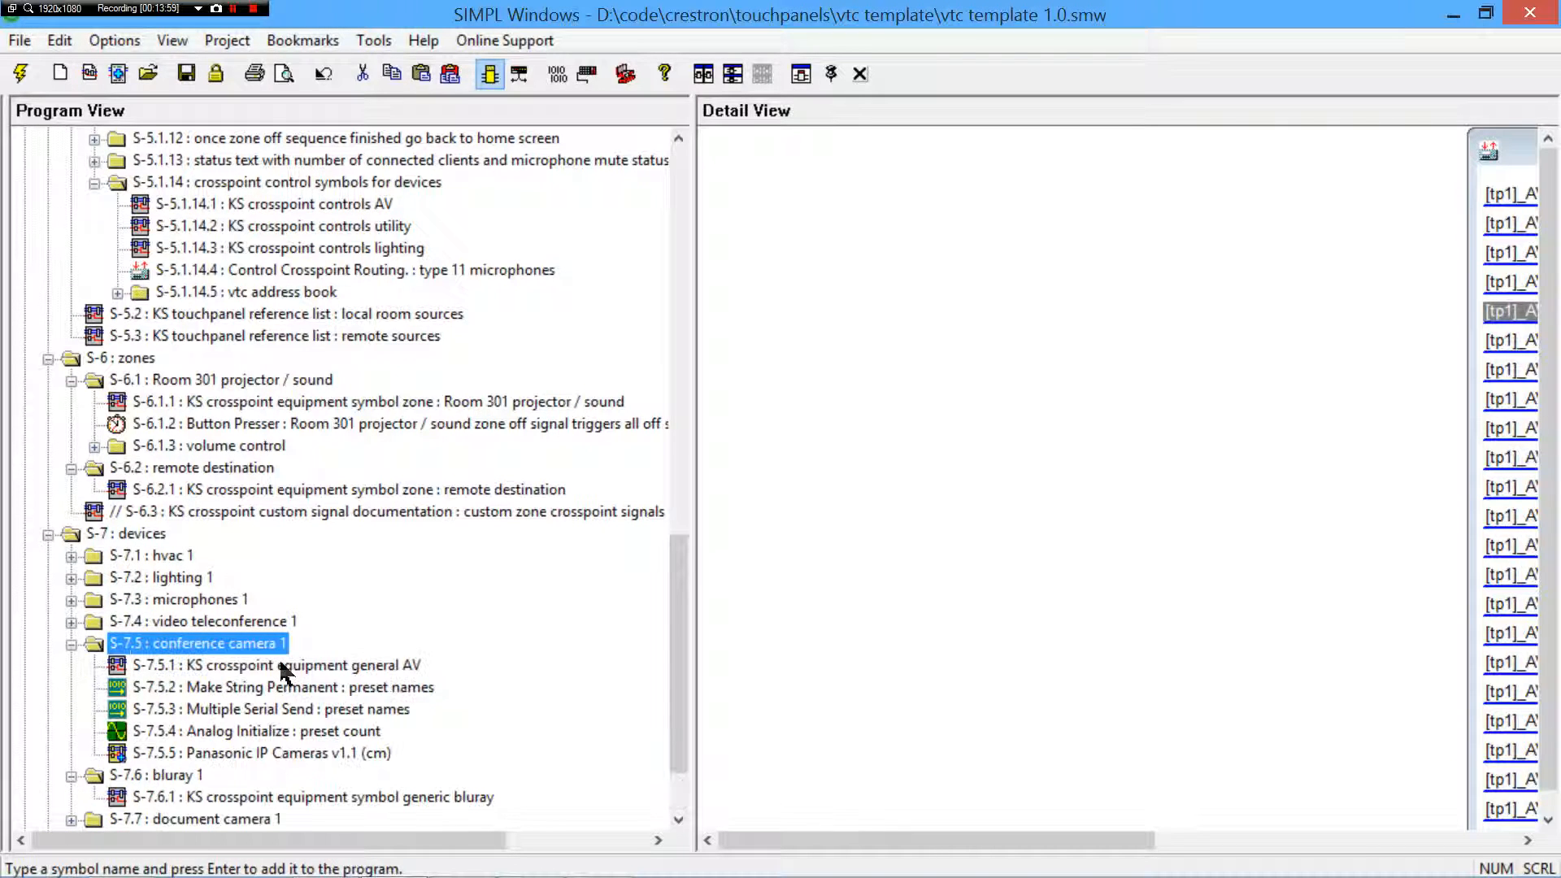
# - Review conference camera 1's general AV crosspoint symbol: i5_up output, empty TOOLS and BACK slots, direction, zoom and preset signals
pyautogui.doubleClick(274, 666)
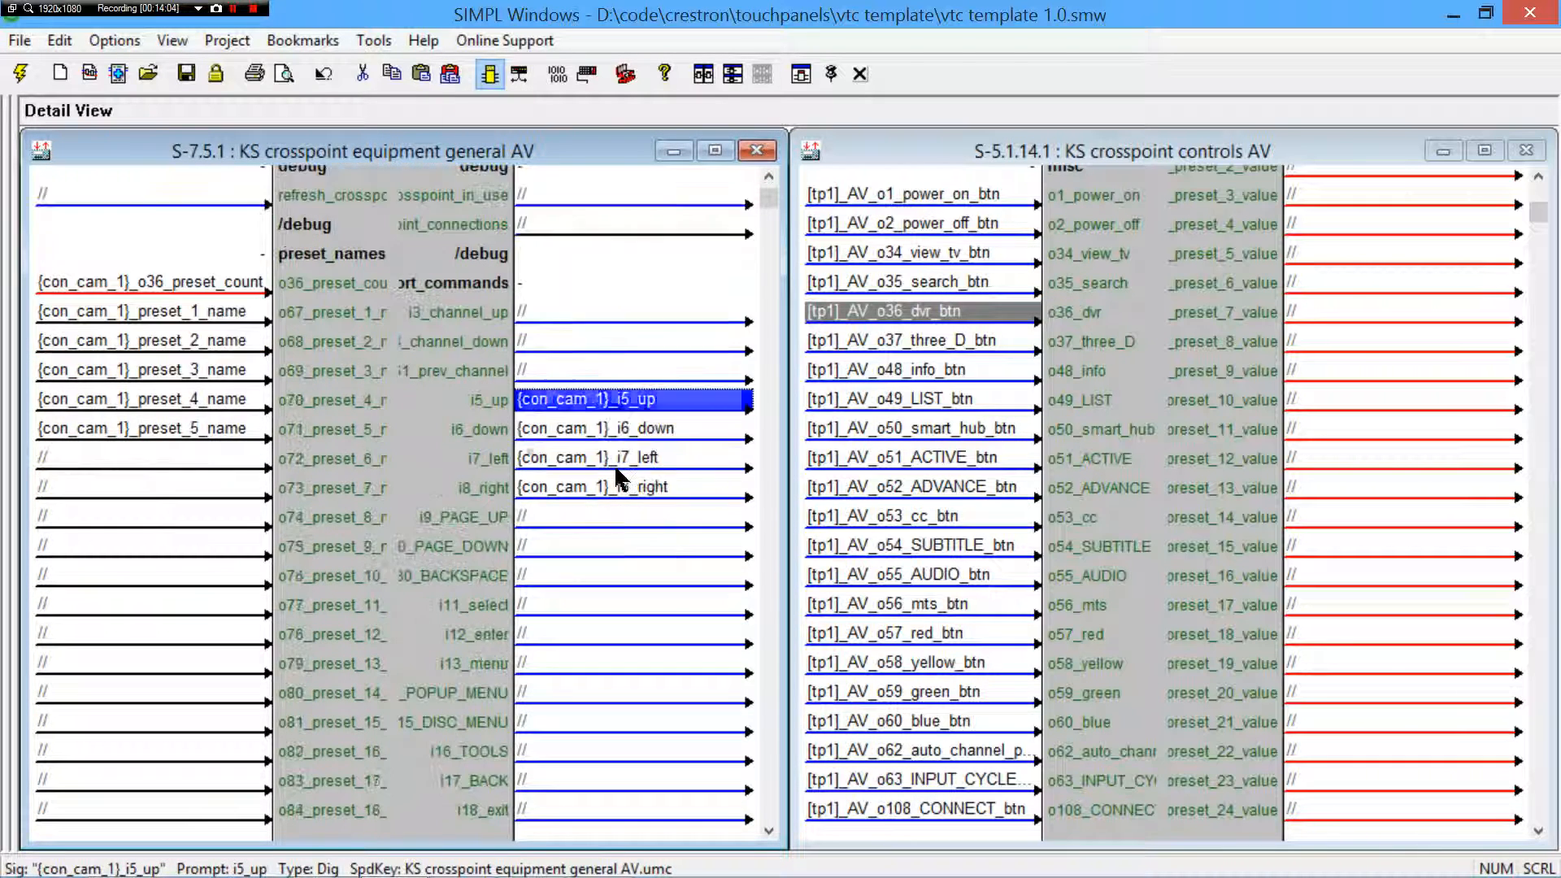
pyautogui.click(149, 312)
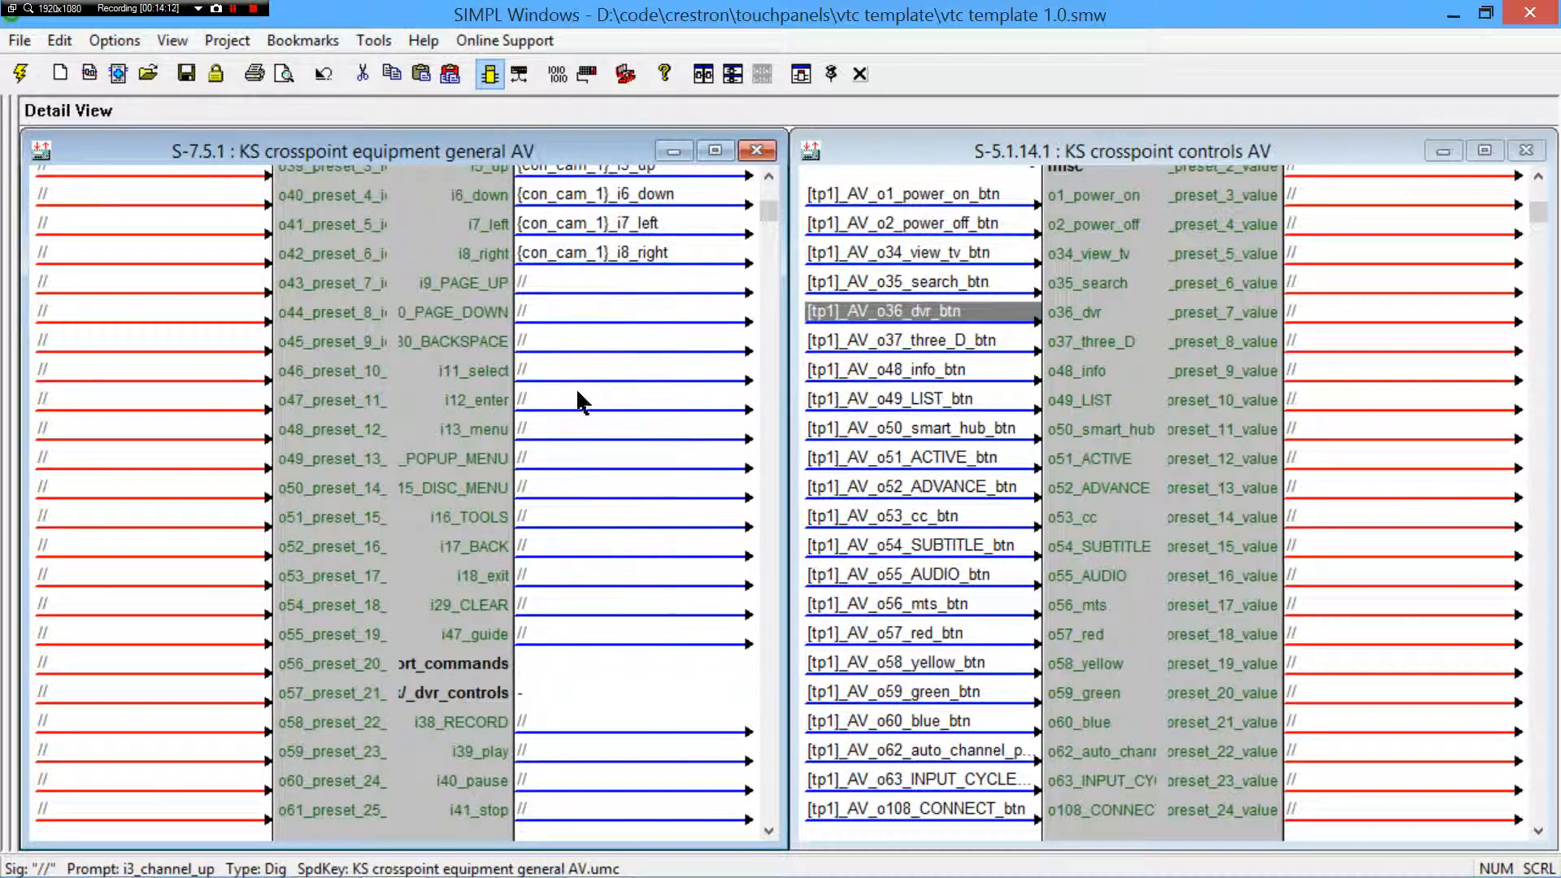
pyautogui.scroll(-3)
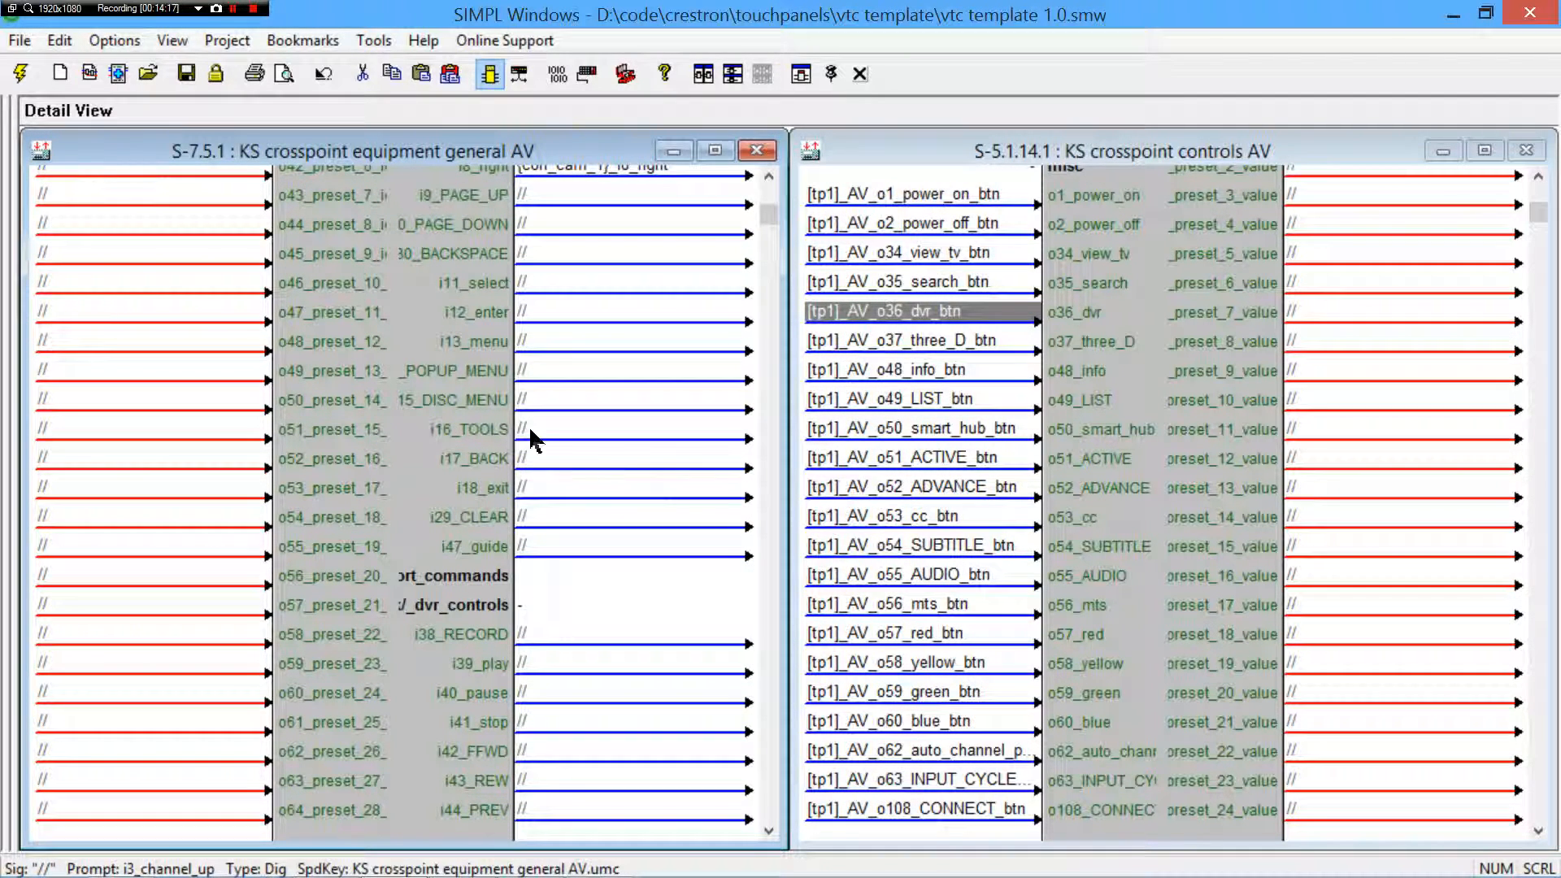
pyautogui.click(634, 429)
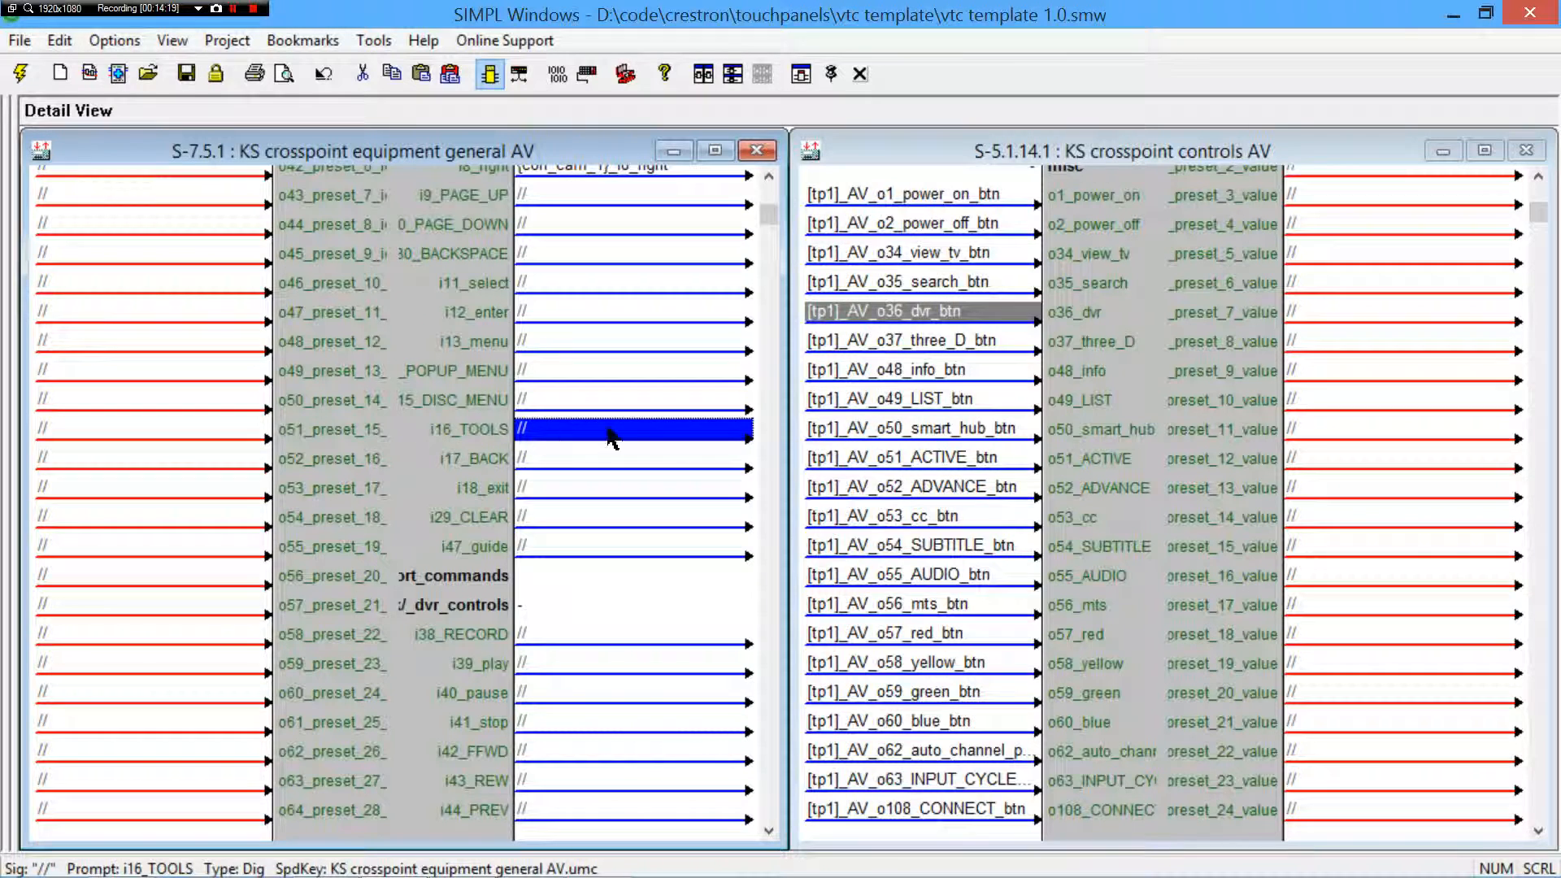
pyautogui.click(912, 427)
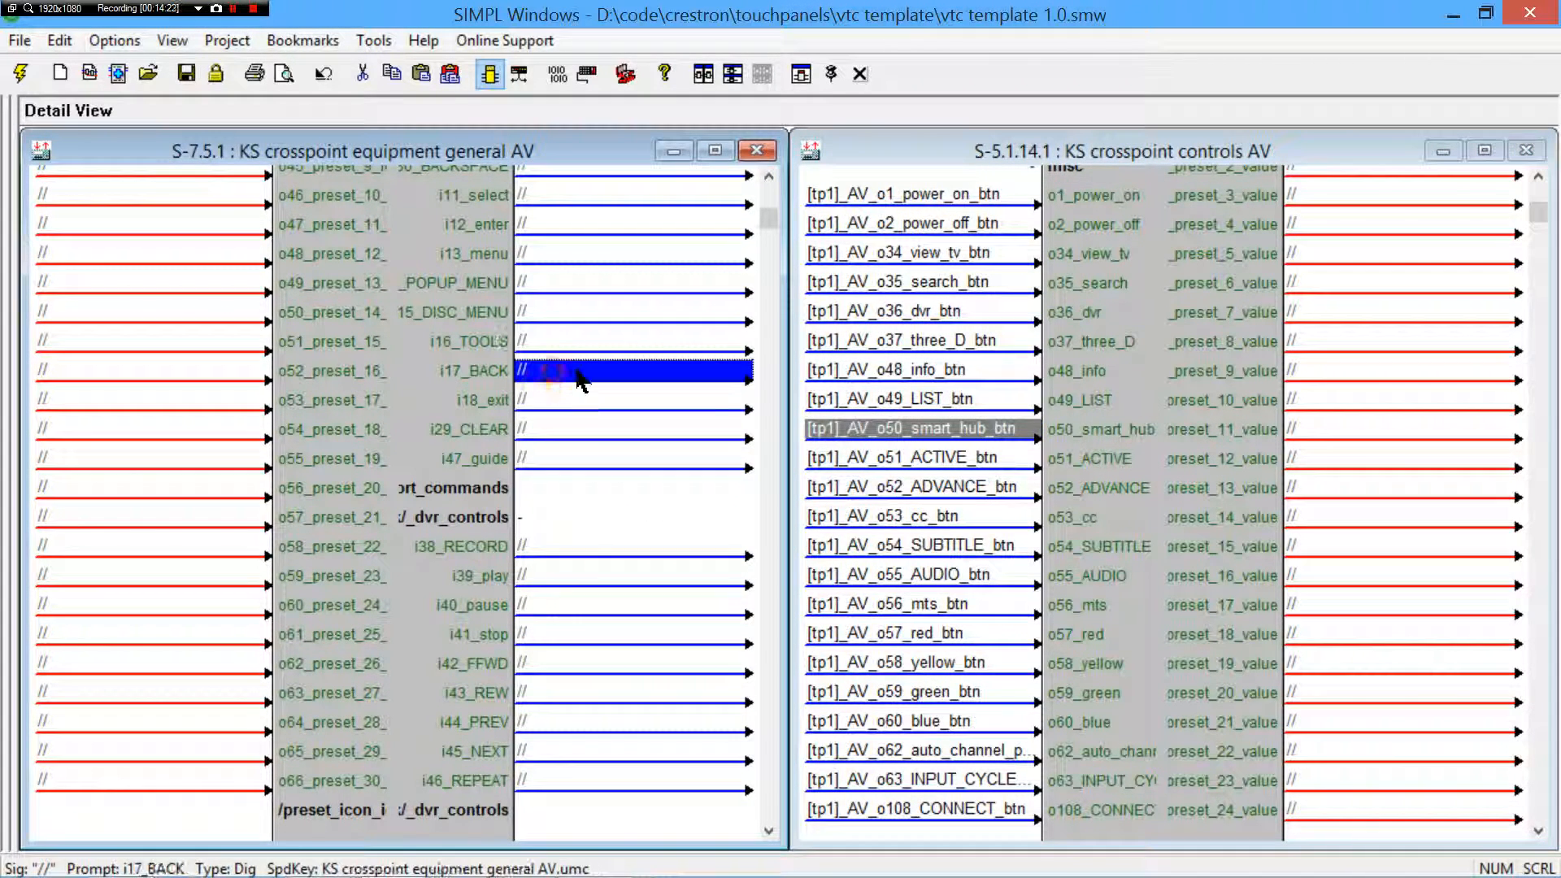
pyautogui.scroll(-3)
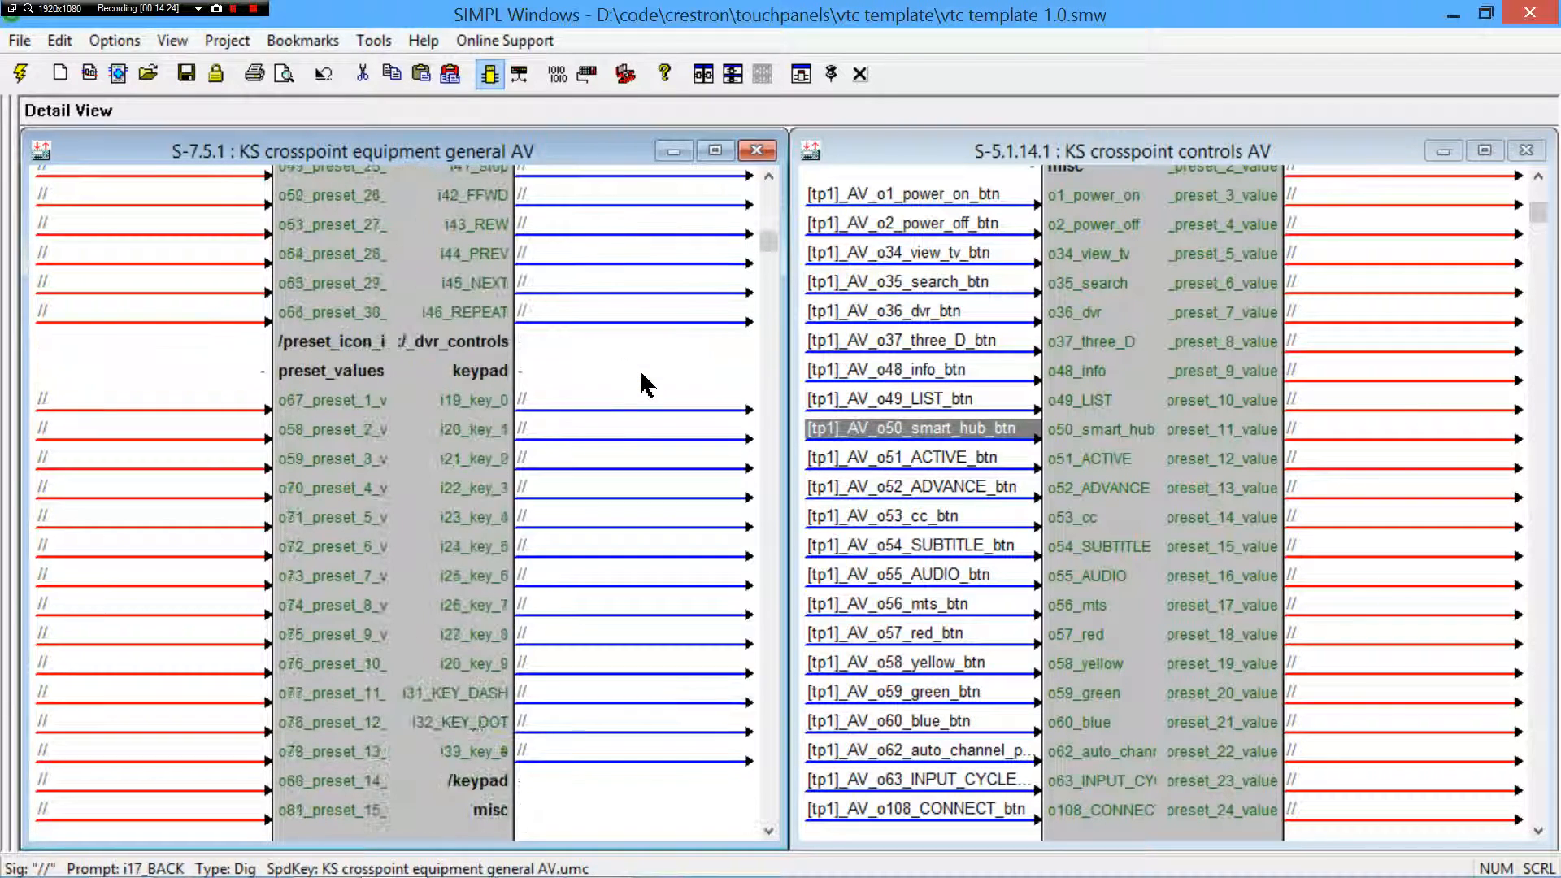
pyautogui.scroll(-3)
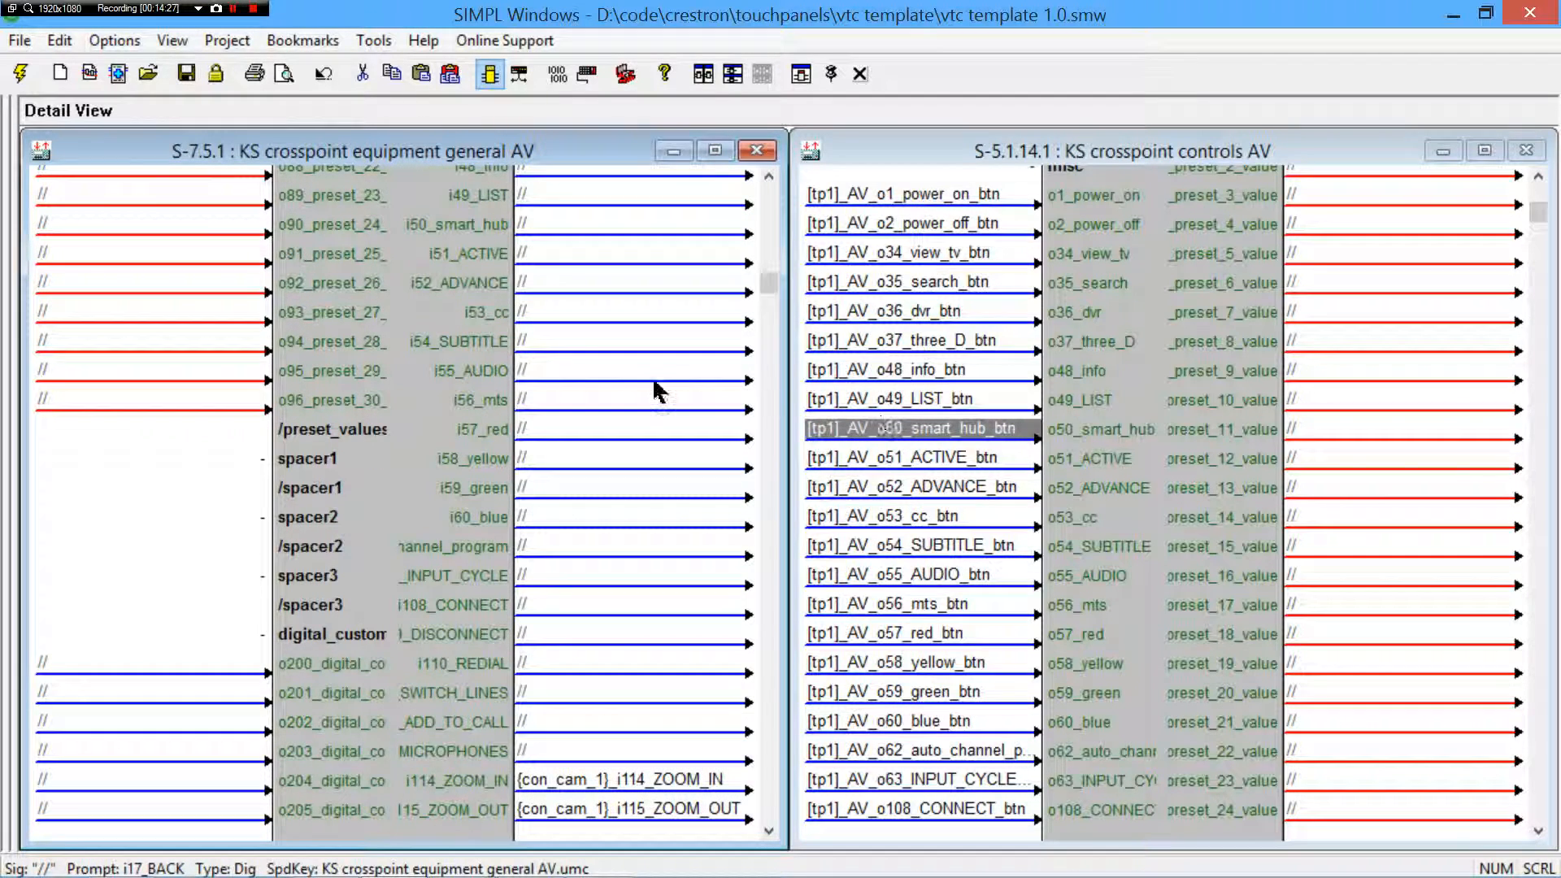
pyautogui.scroll(-3)
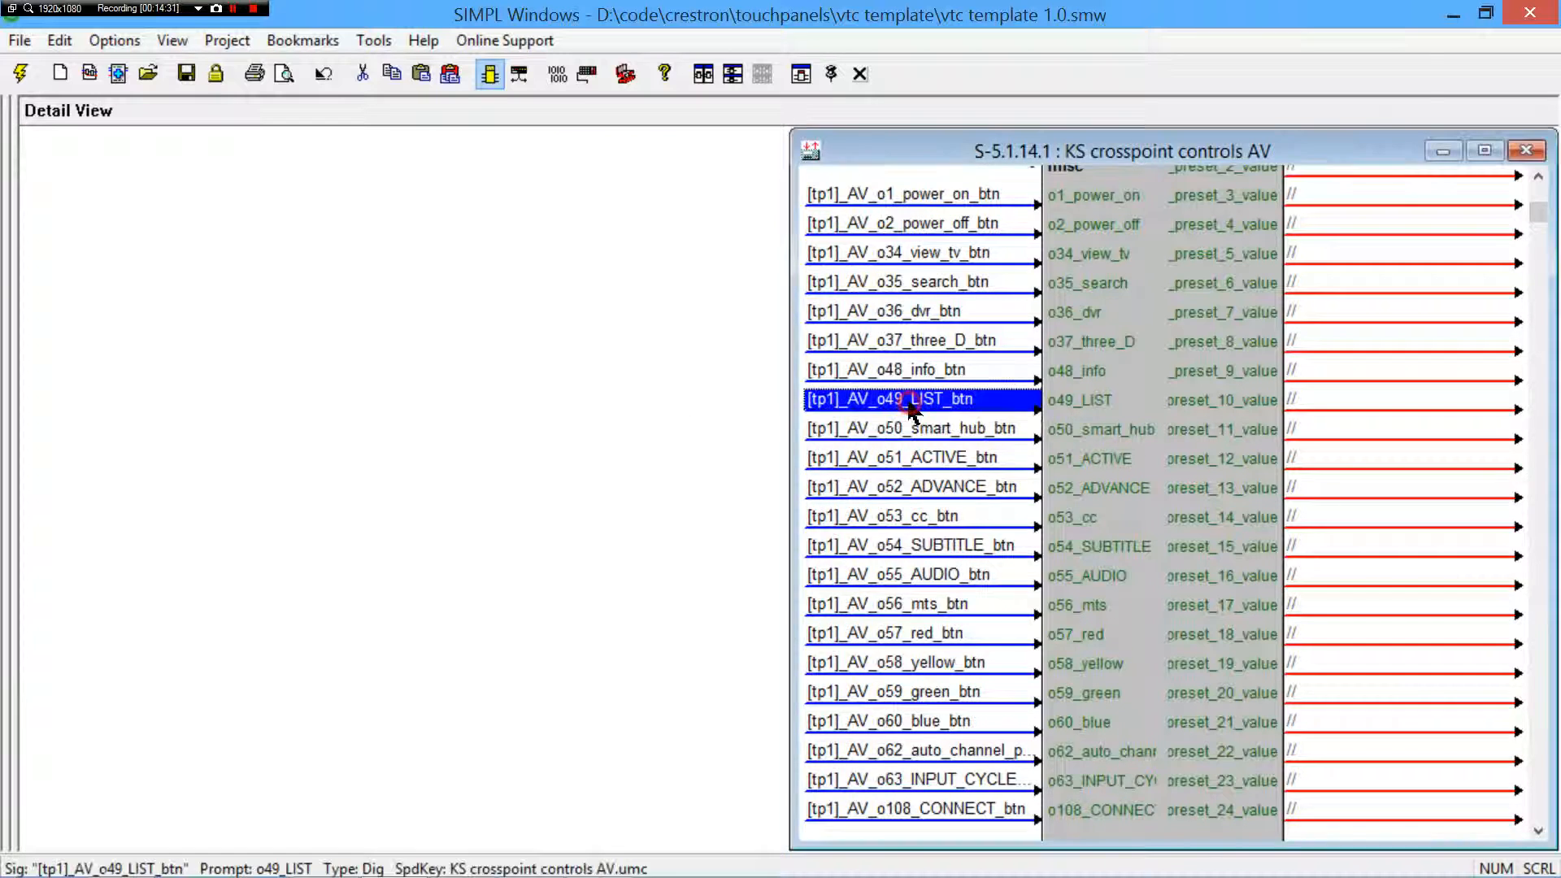
# - Bring the running XPanel touch panel preview forward to show its home page
pyautogui.click(1526, 150)
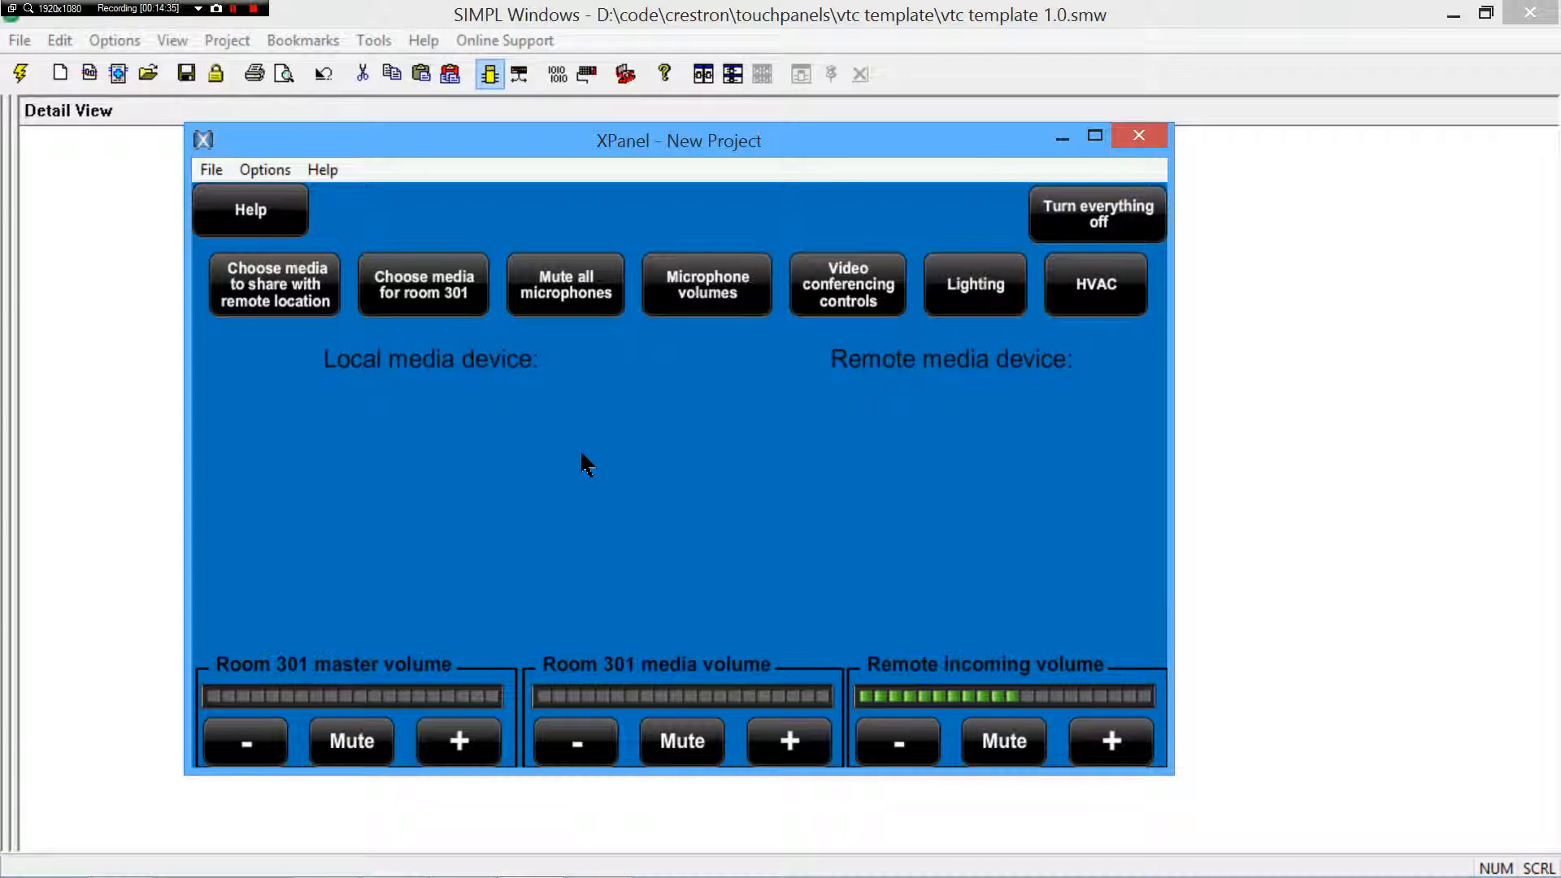
pyautogui.moveTo(847, 371)
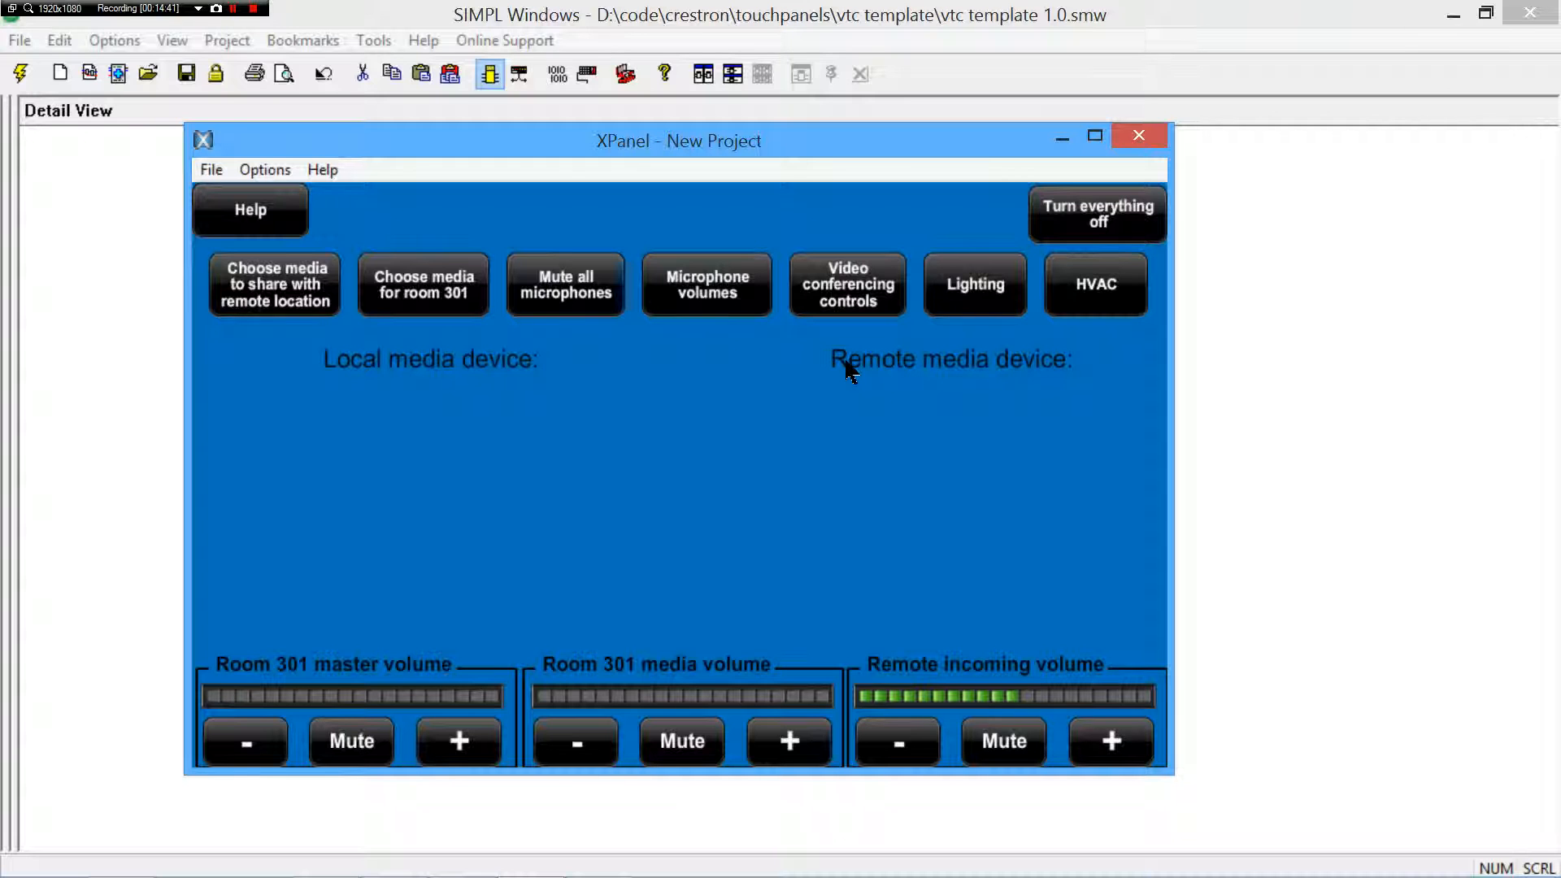
pyautogui.moveTo(398, 319)
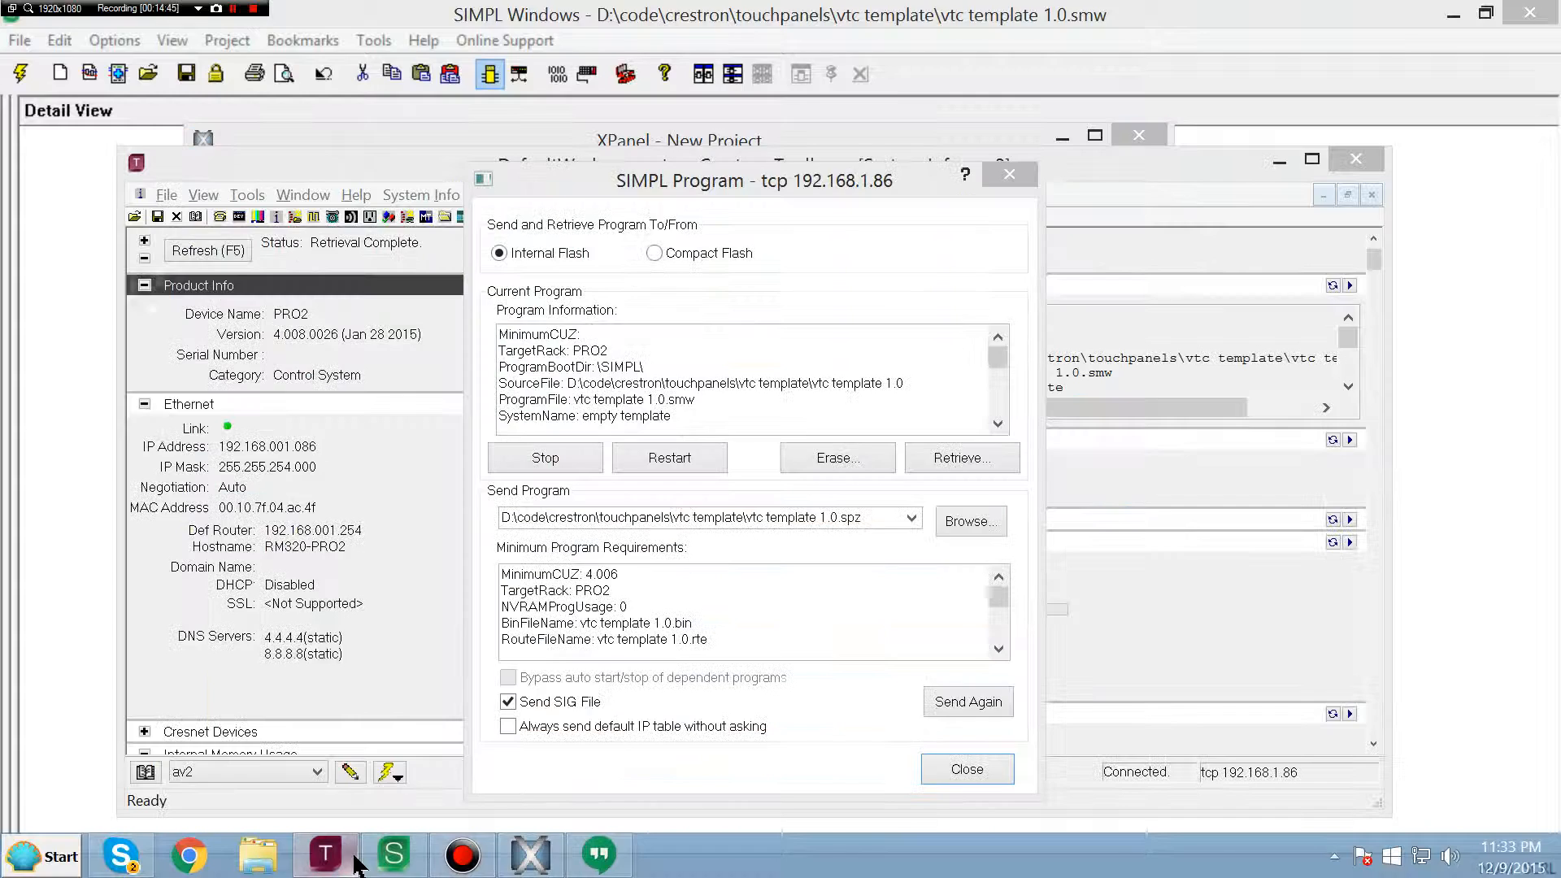
# - Dismiss the program transfer window and start SIMPL Debugger, declining to synchronize all signals
pyautogui.click(964, 769)
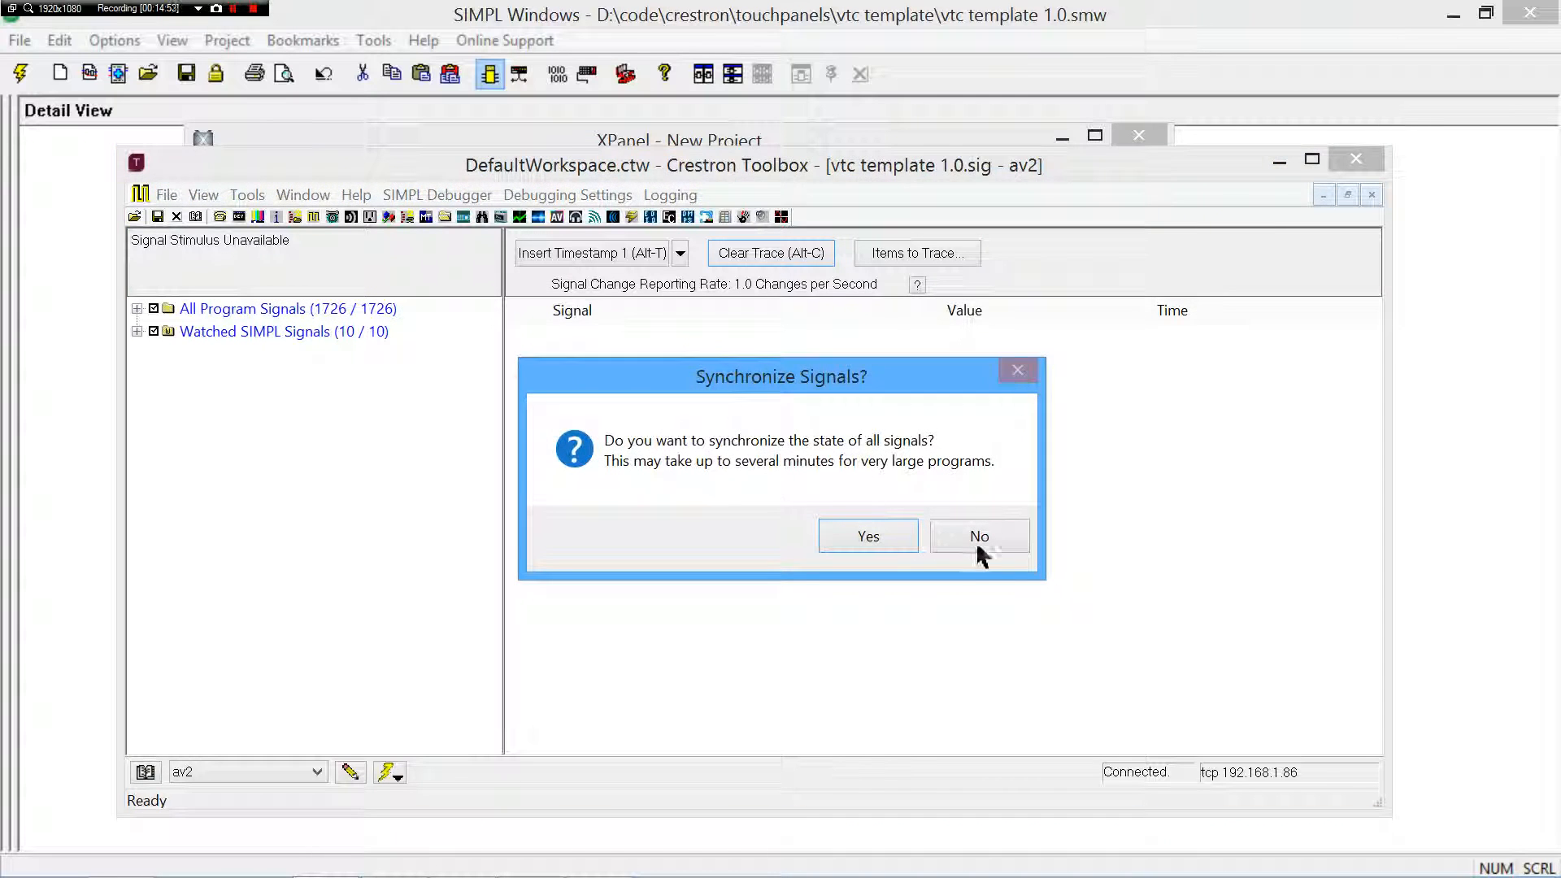
pyautogui.click(979, 535)
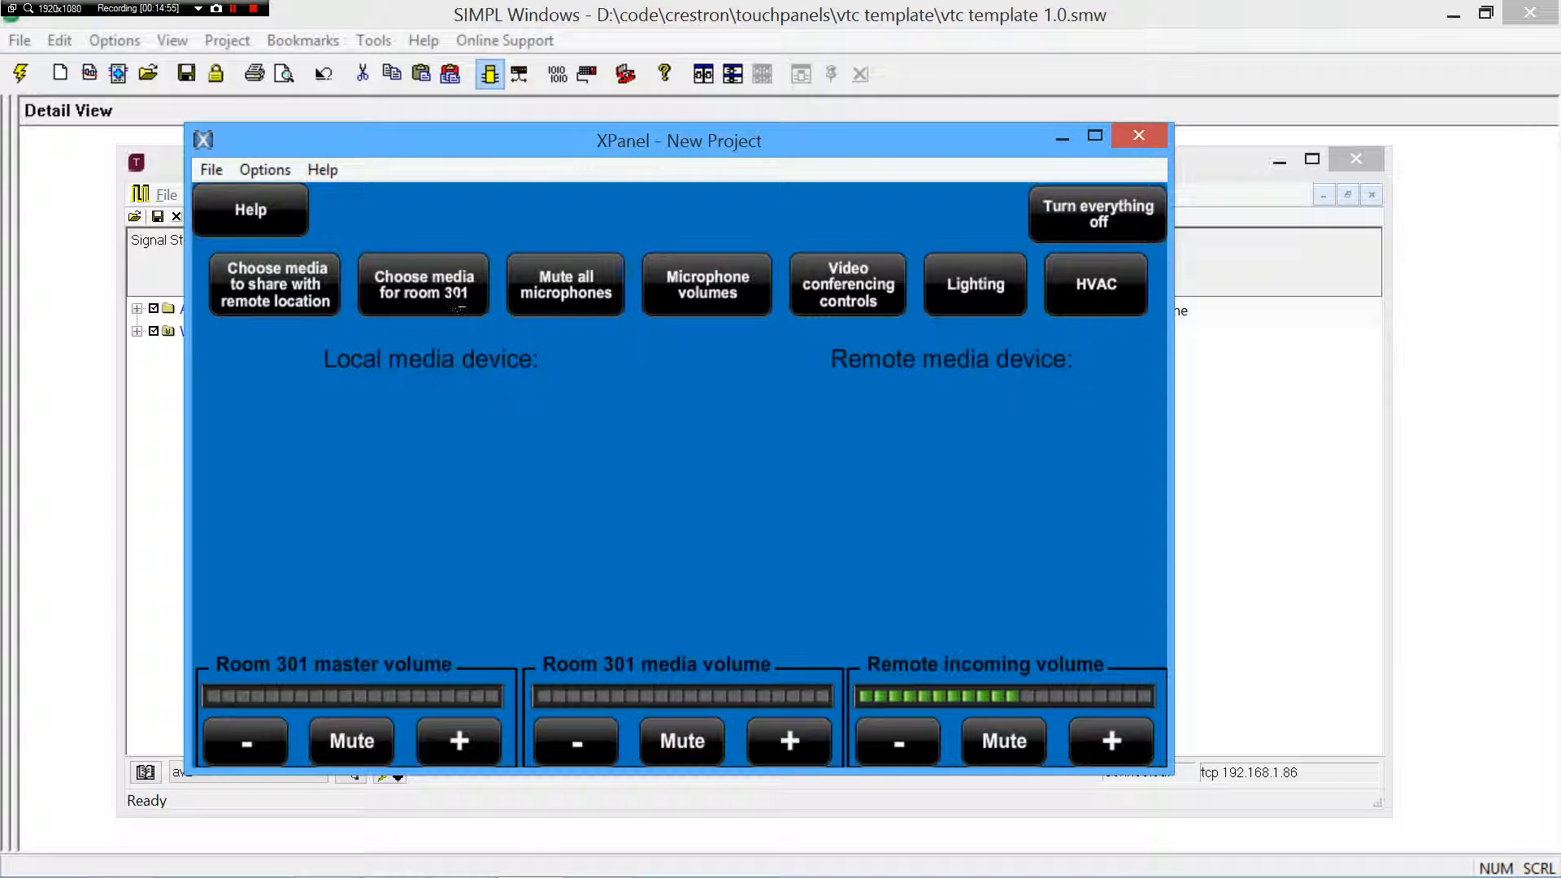
# - Route the Bluray to room 301 and share the document camera with the remote location
pyautogui.click(423, 283)
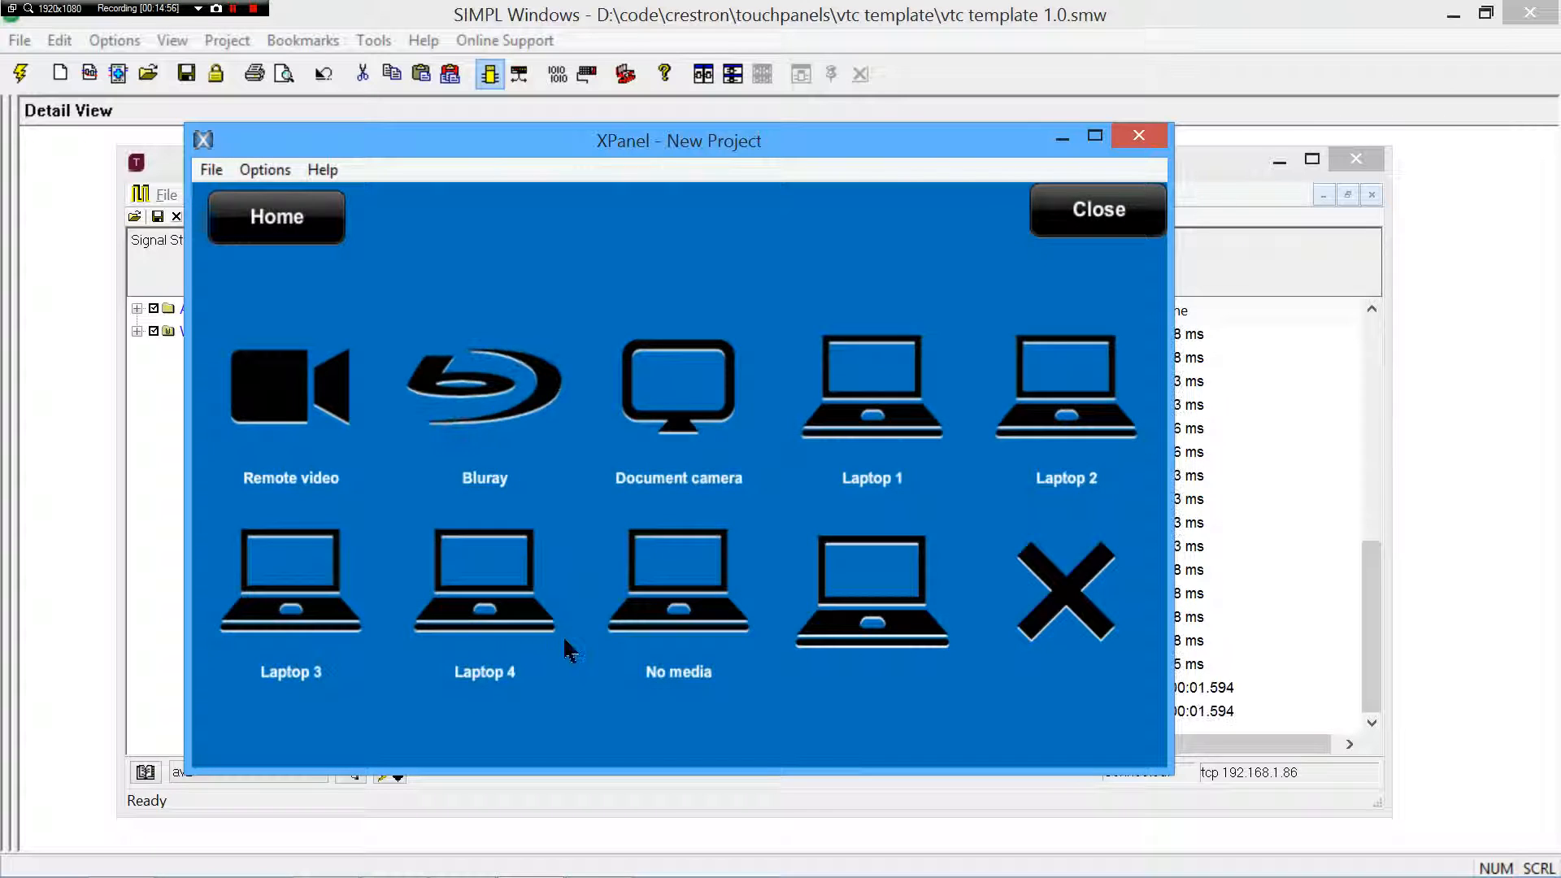
pyautogui.click(485, 389)
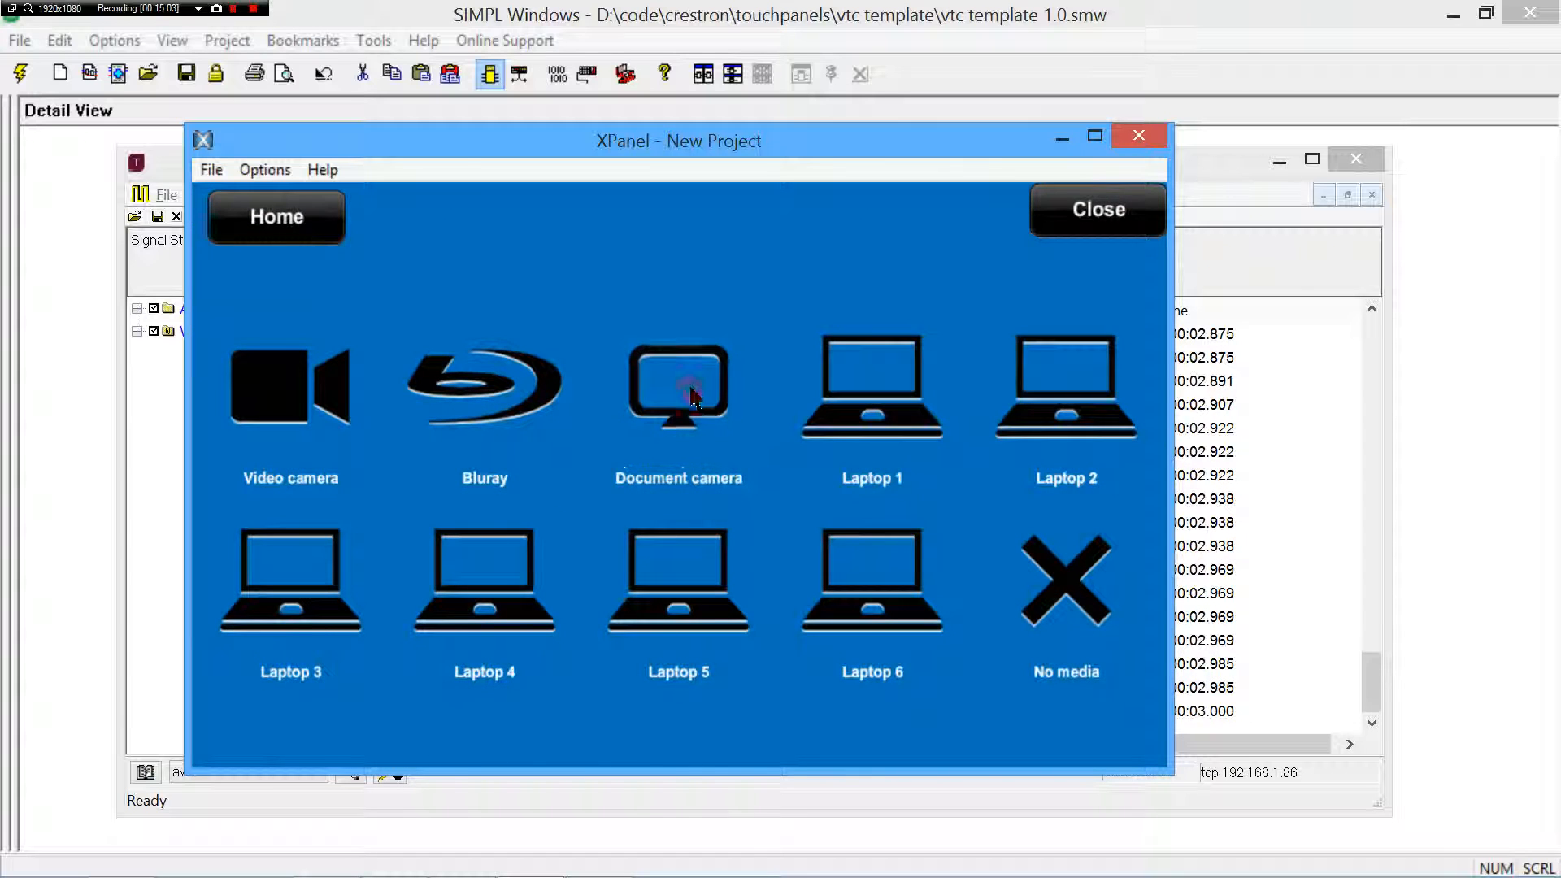
pyautogui.click(679, 387)
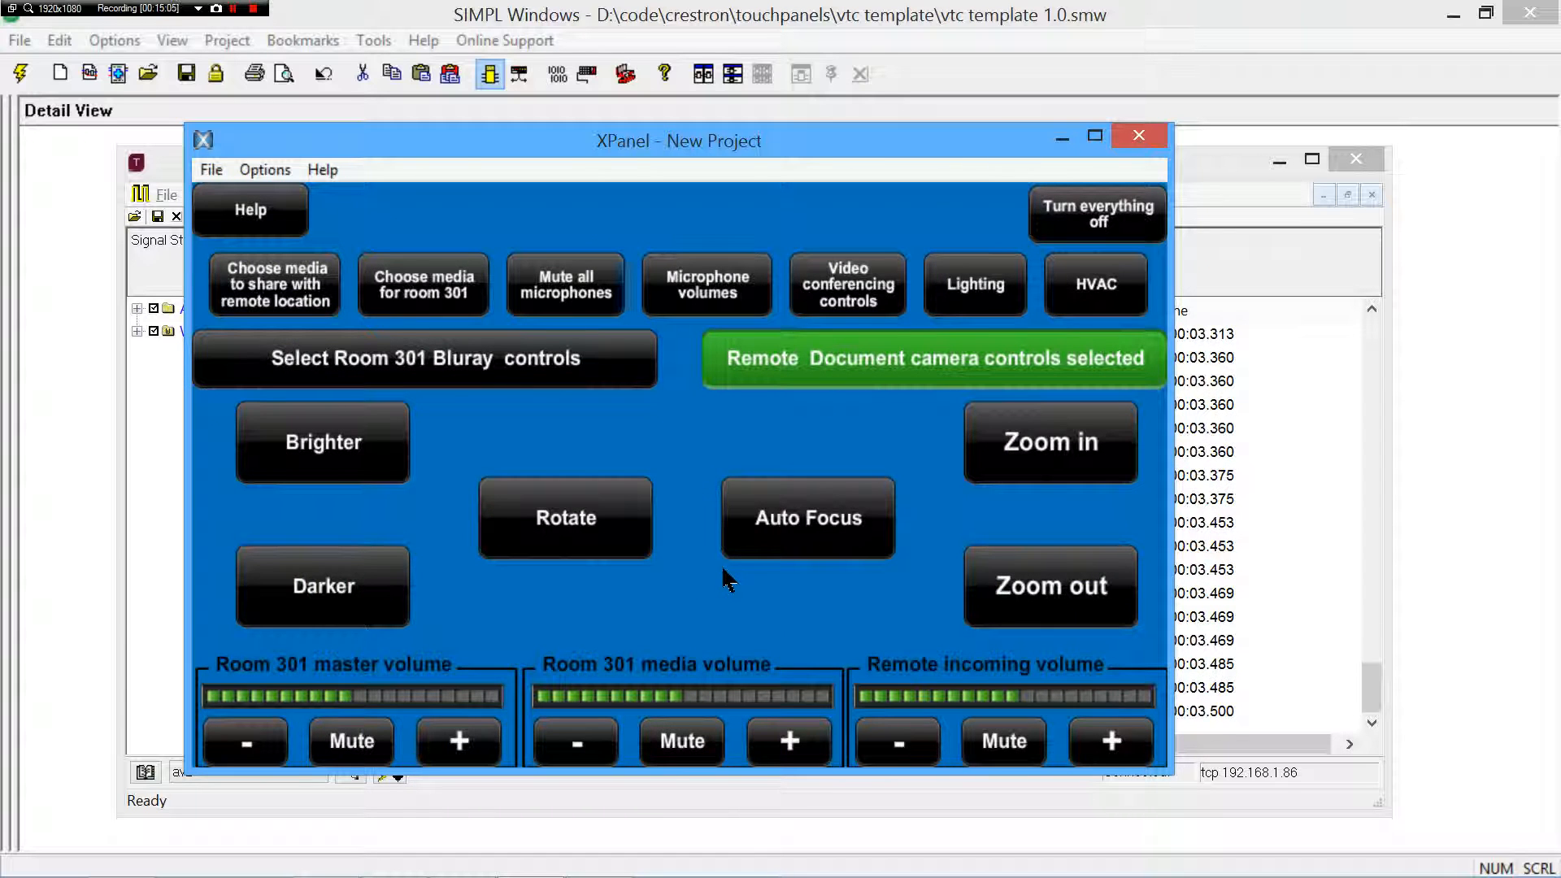
pyautogui.moveTo(861, 433)
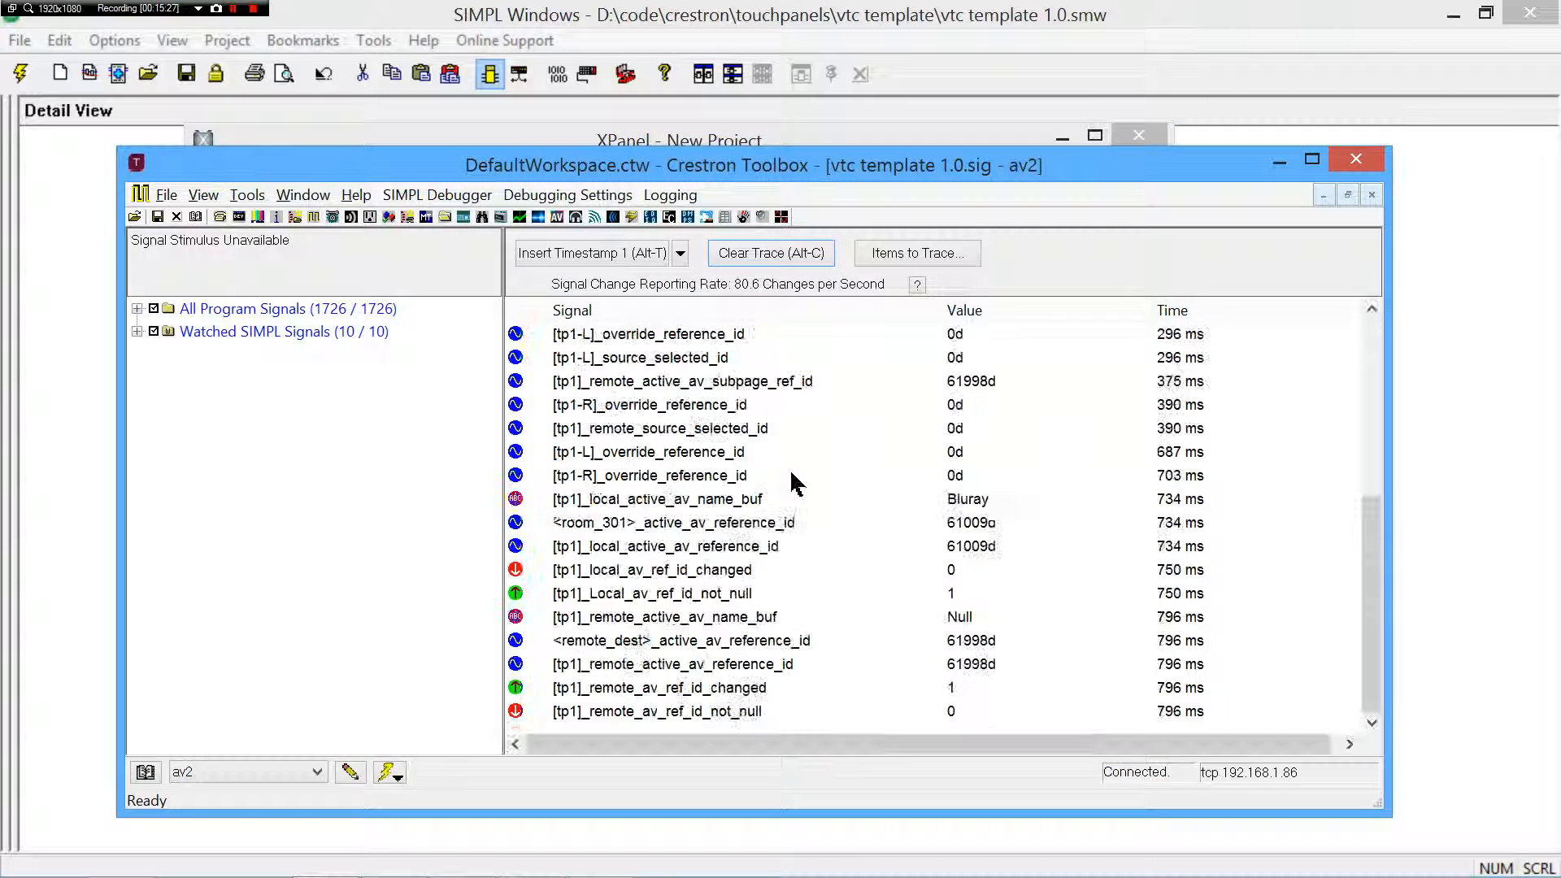
# - Scroll the debugger trace and inspect room 301's active AV reference id row
pyautogui.scroll(-3)
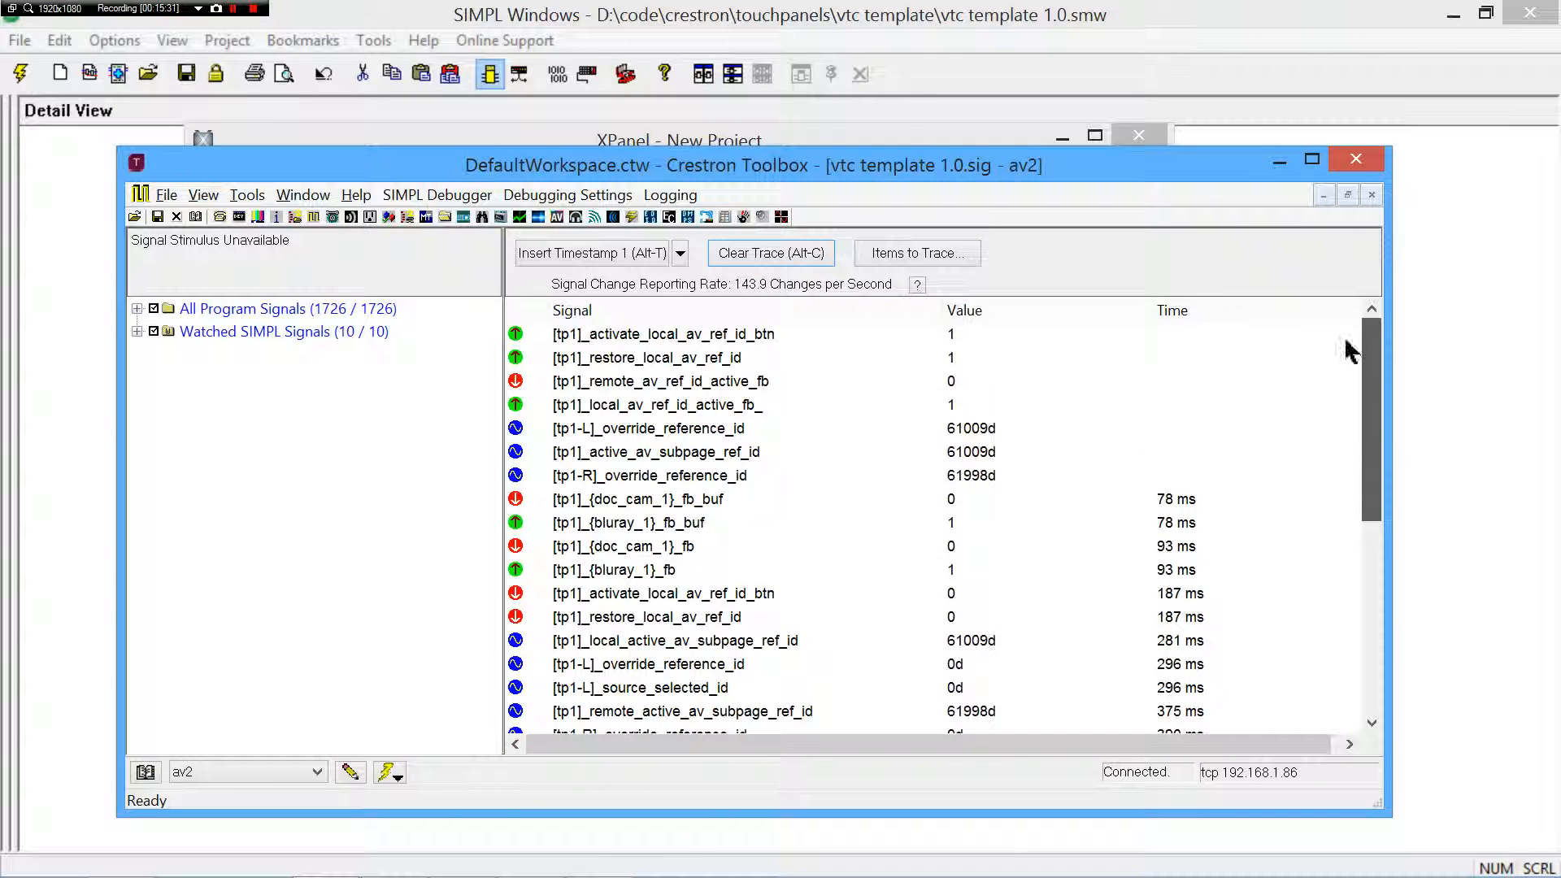
pyautogui.scroll(-3)
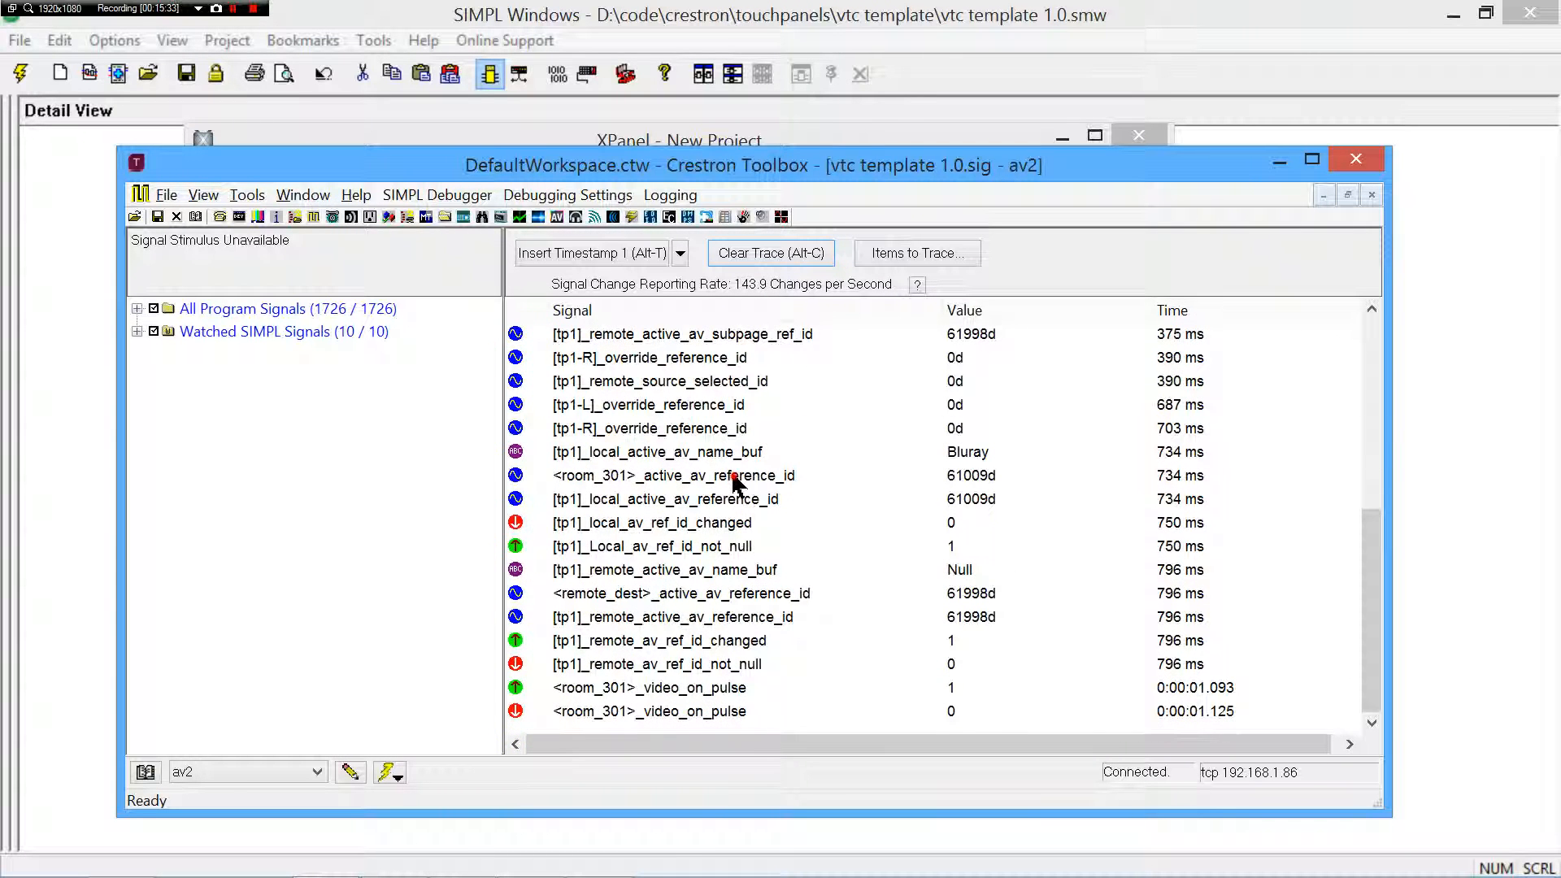
pyautogui.click(674, 474)
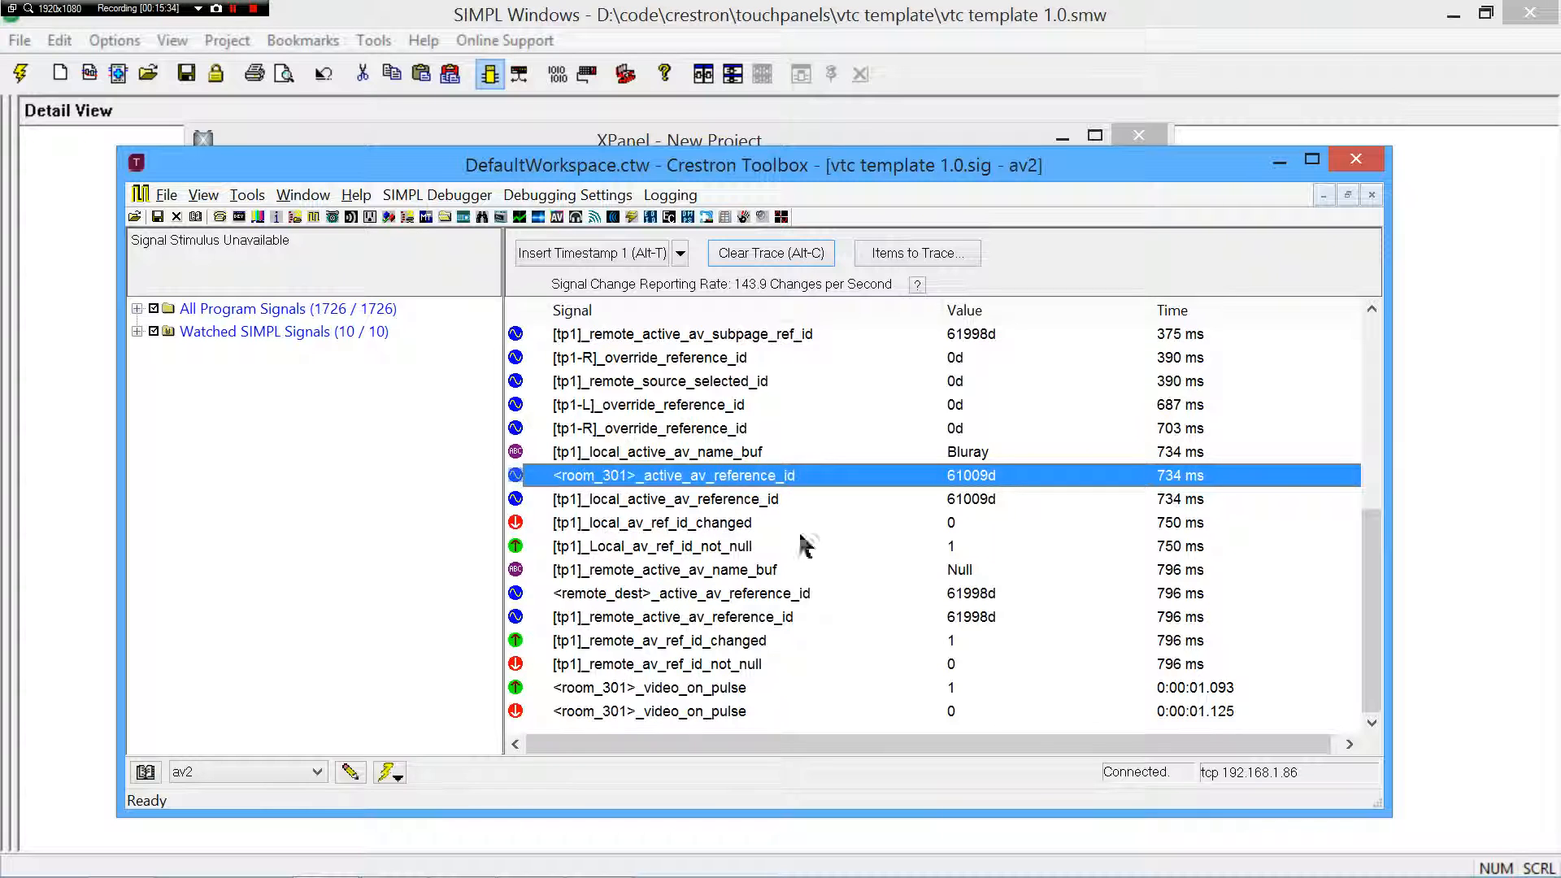
pyautogui.moveTo(761, 582)
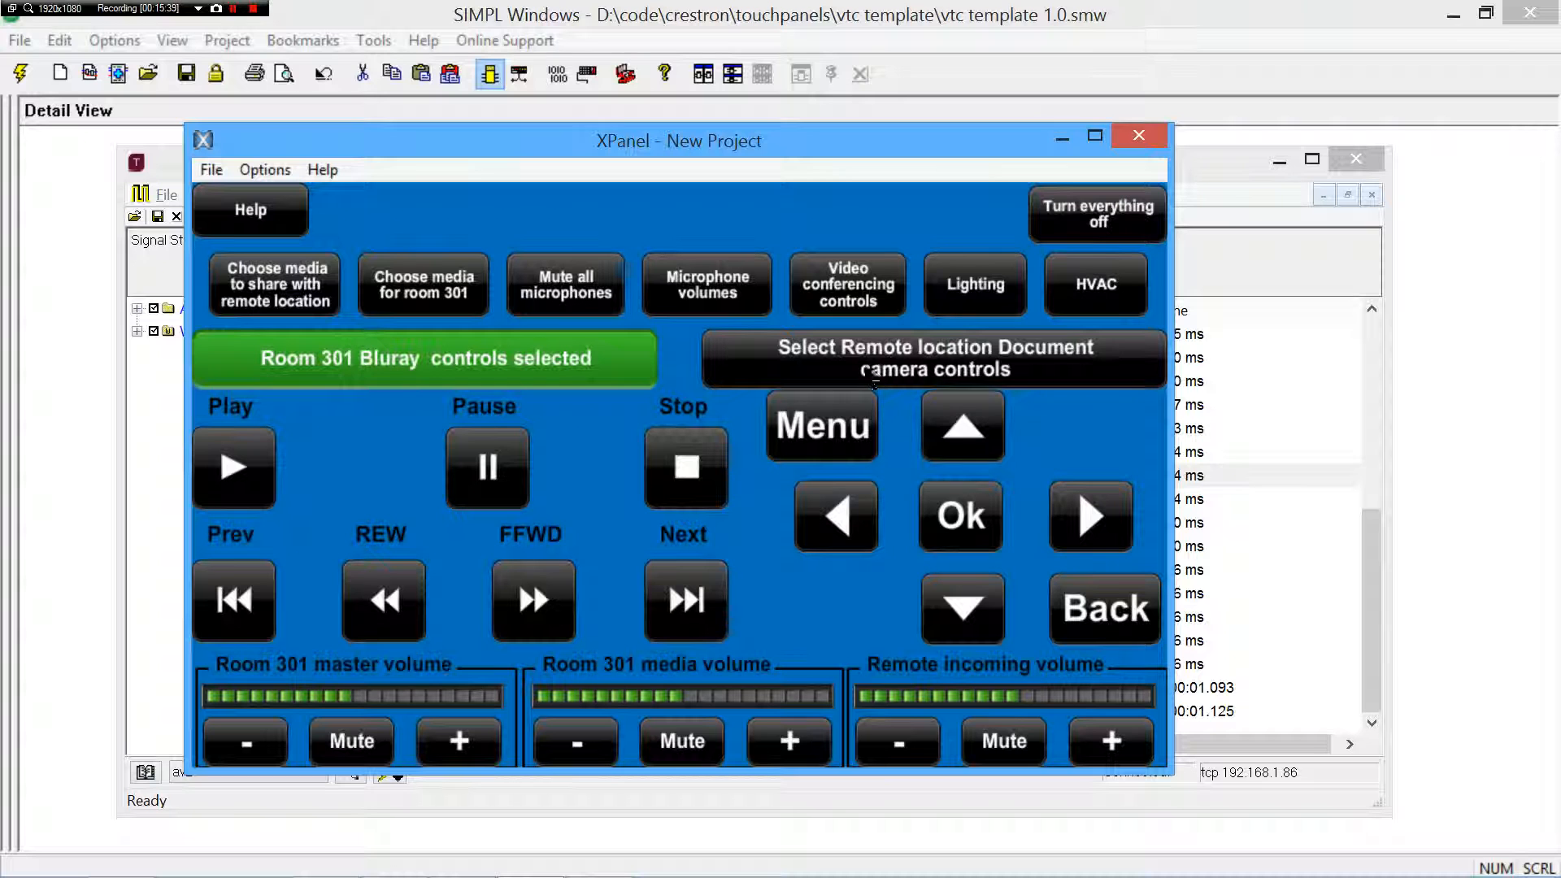
pyautogui.moveTo(509, 371)
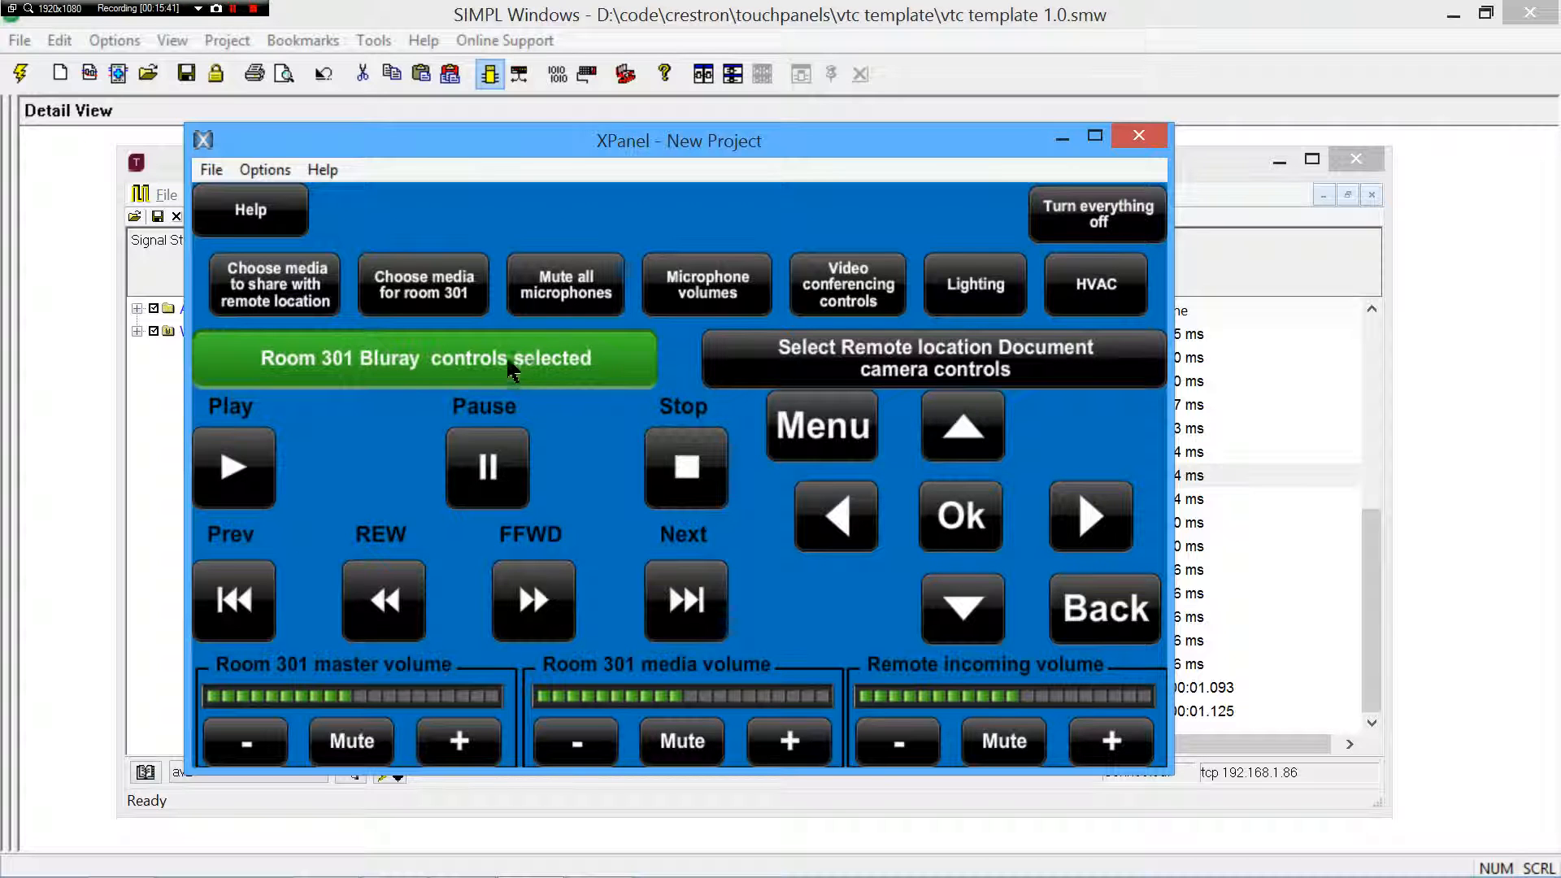
# - Switch control to the remote document camera and inspect the remote active AV name signal in the trace
pyautogui.click(930, 358)
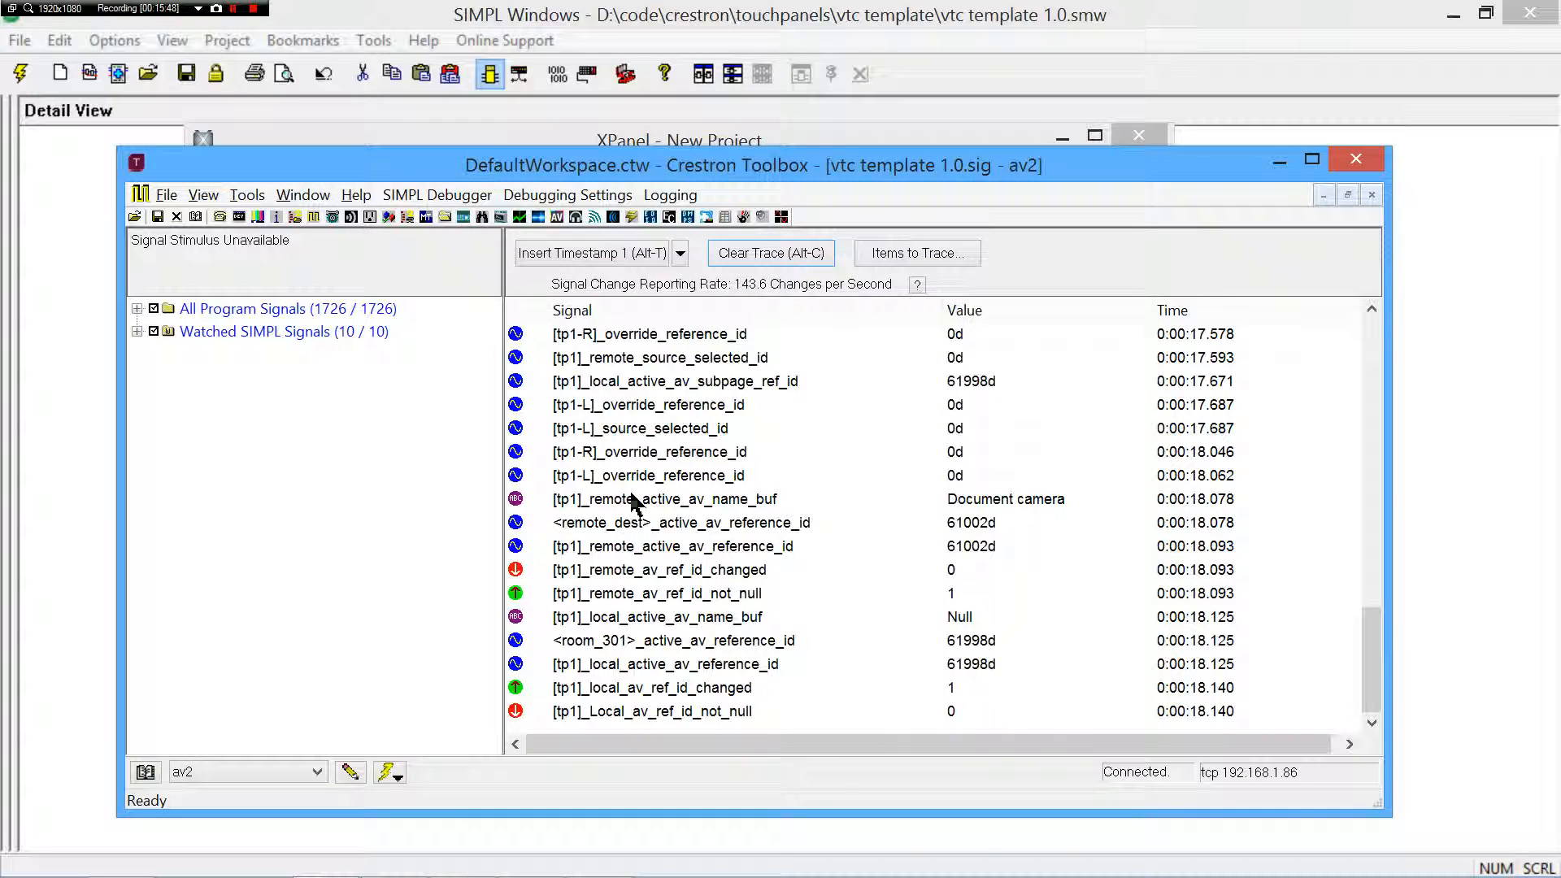
pyautogui.click(663, 499)
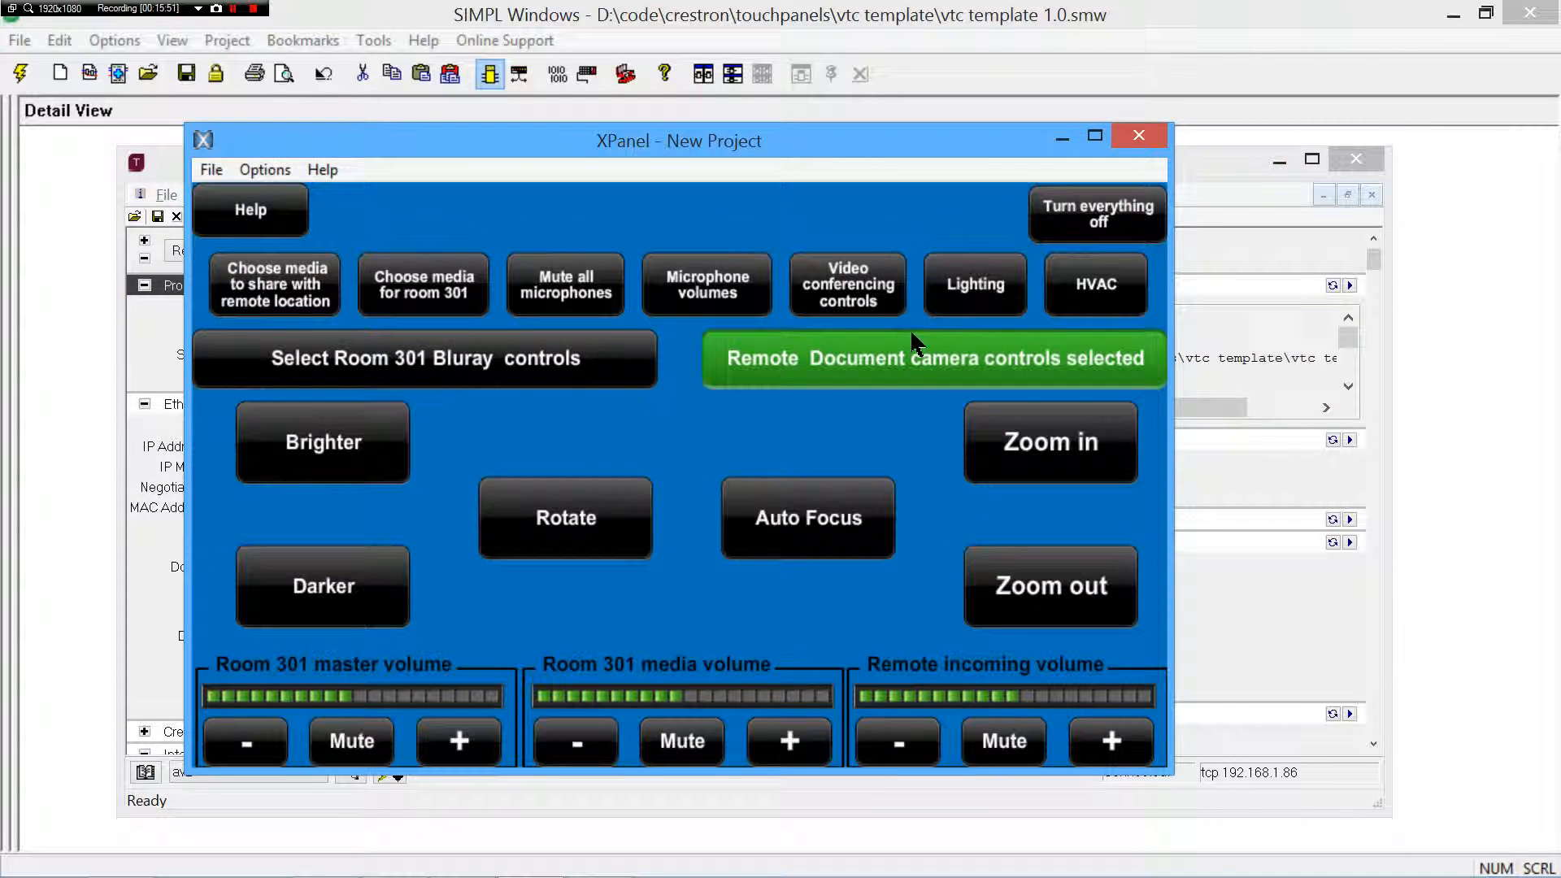
pyautogui.moveTo(602, 374)
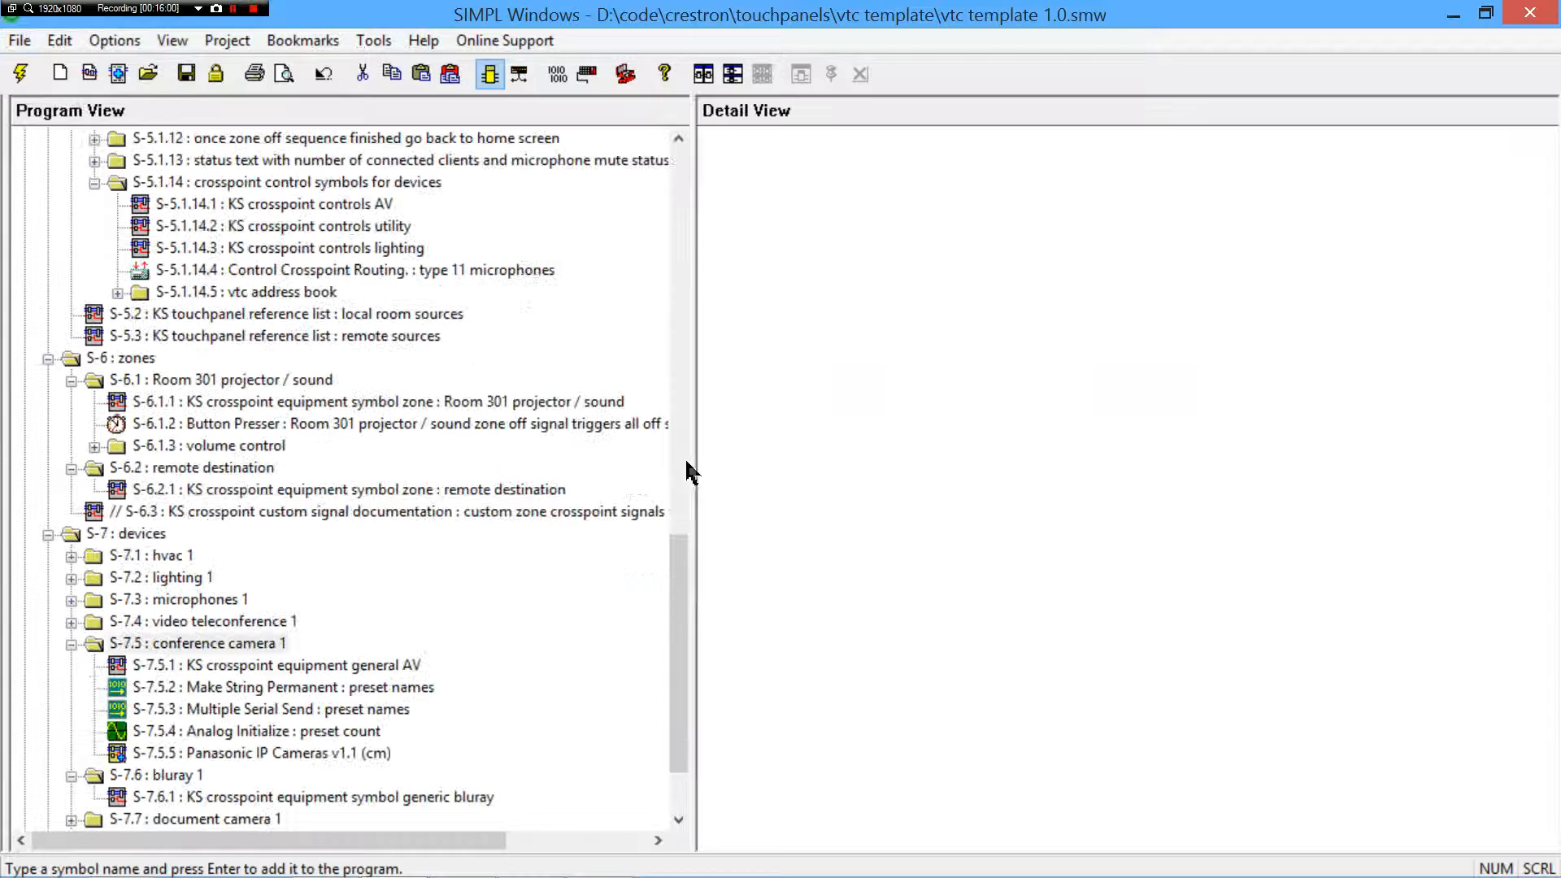
# - Review the lighting 1 crosspoint equipment symbol S-7.2.1 and close it
pyautogui.scroll(-3)
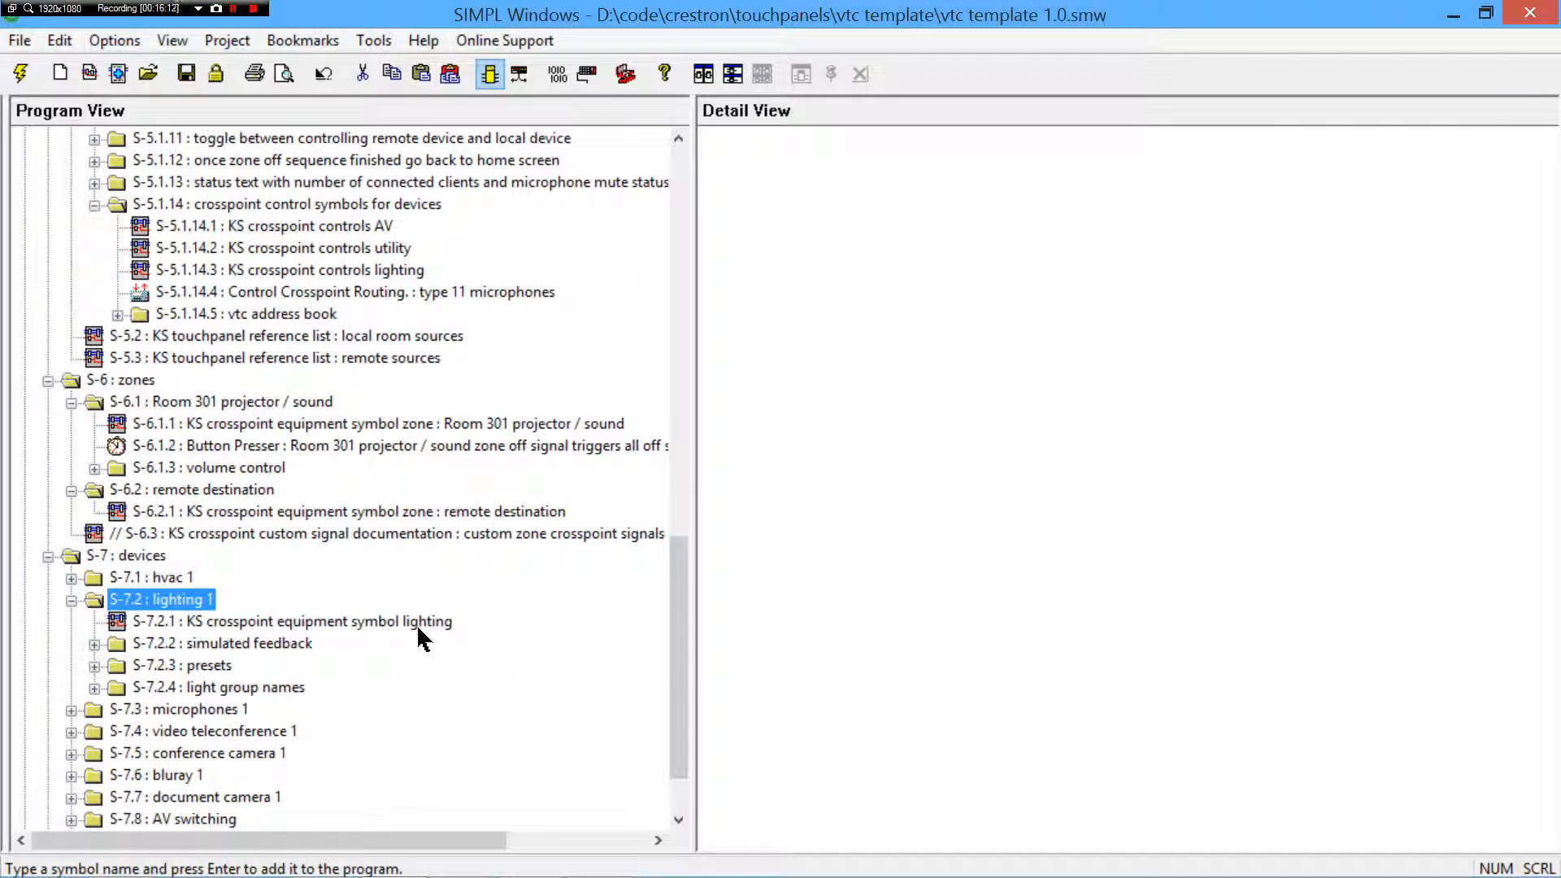
pyautogui.doubleClick(289, 620)
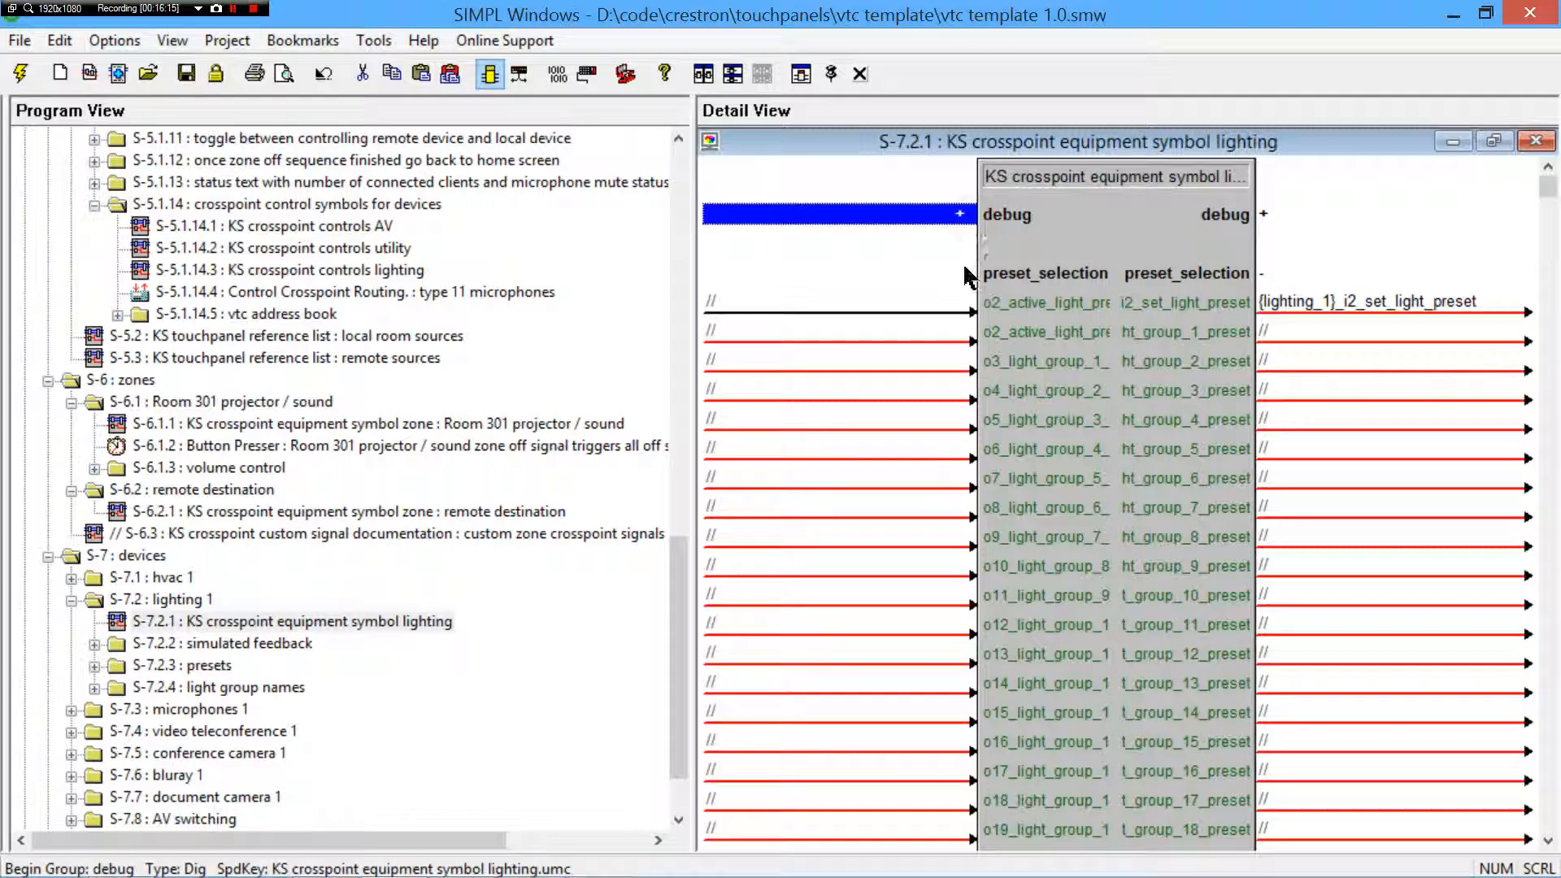
pyautogui.scroll(-3)
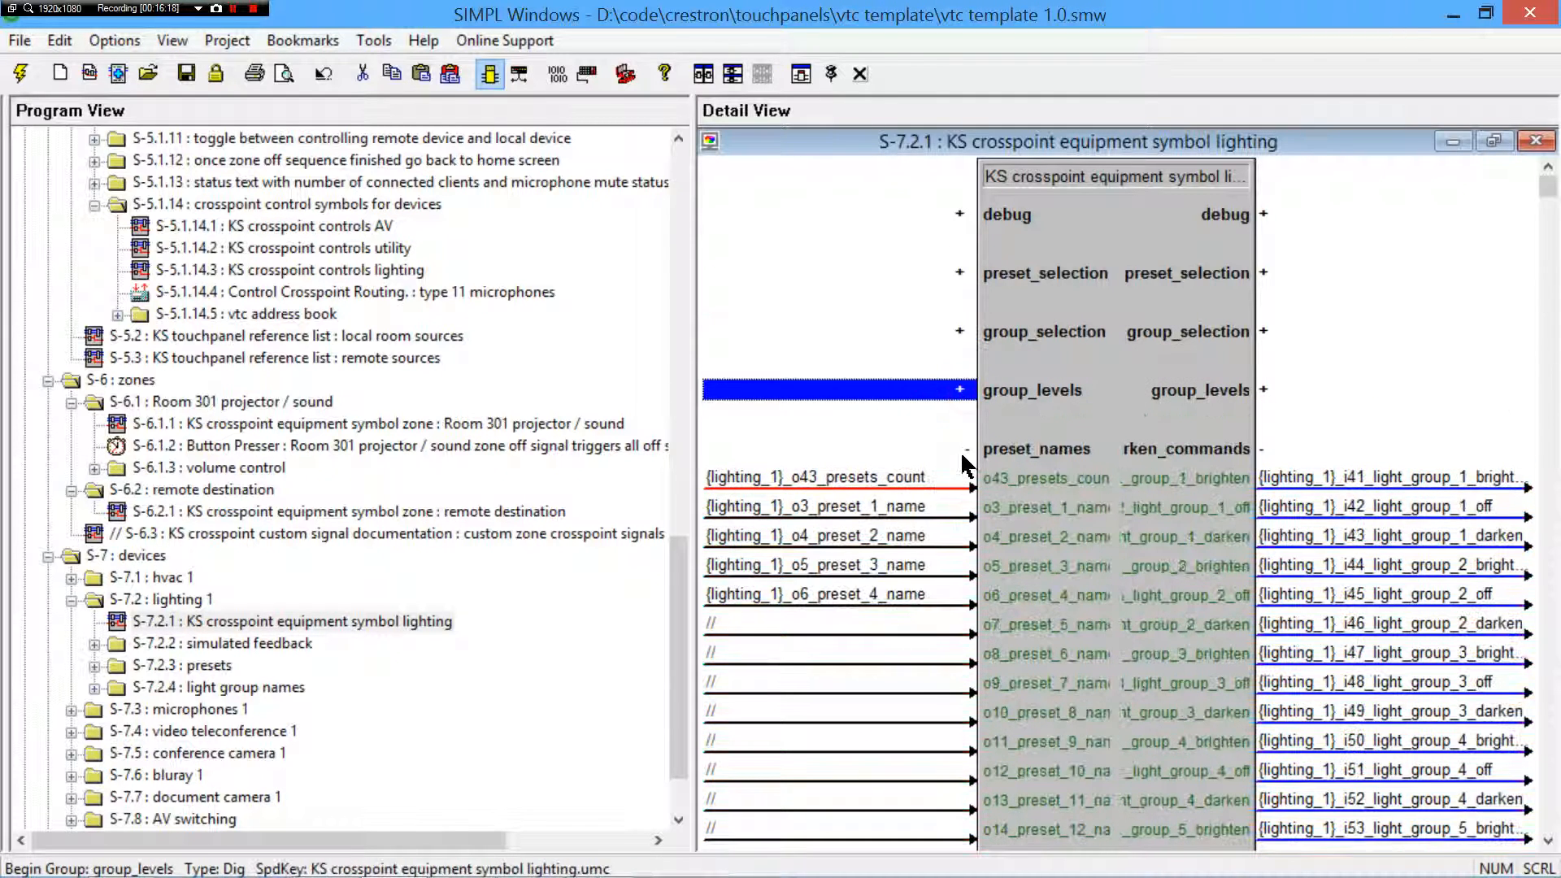
pyautogui.click(1536, 140)
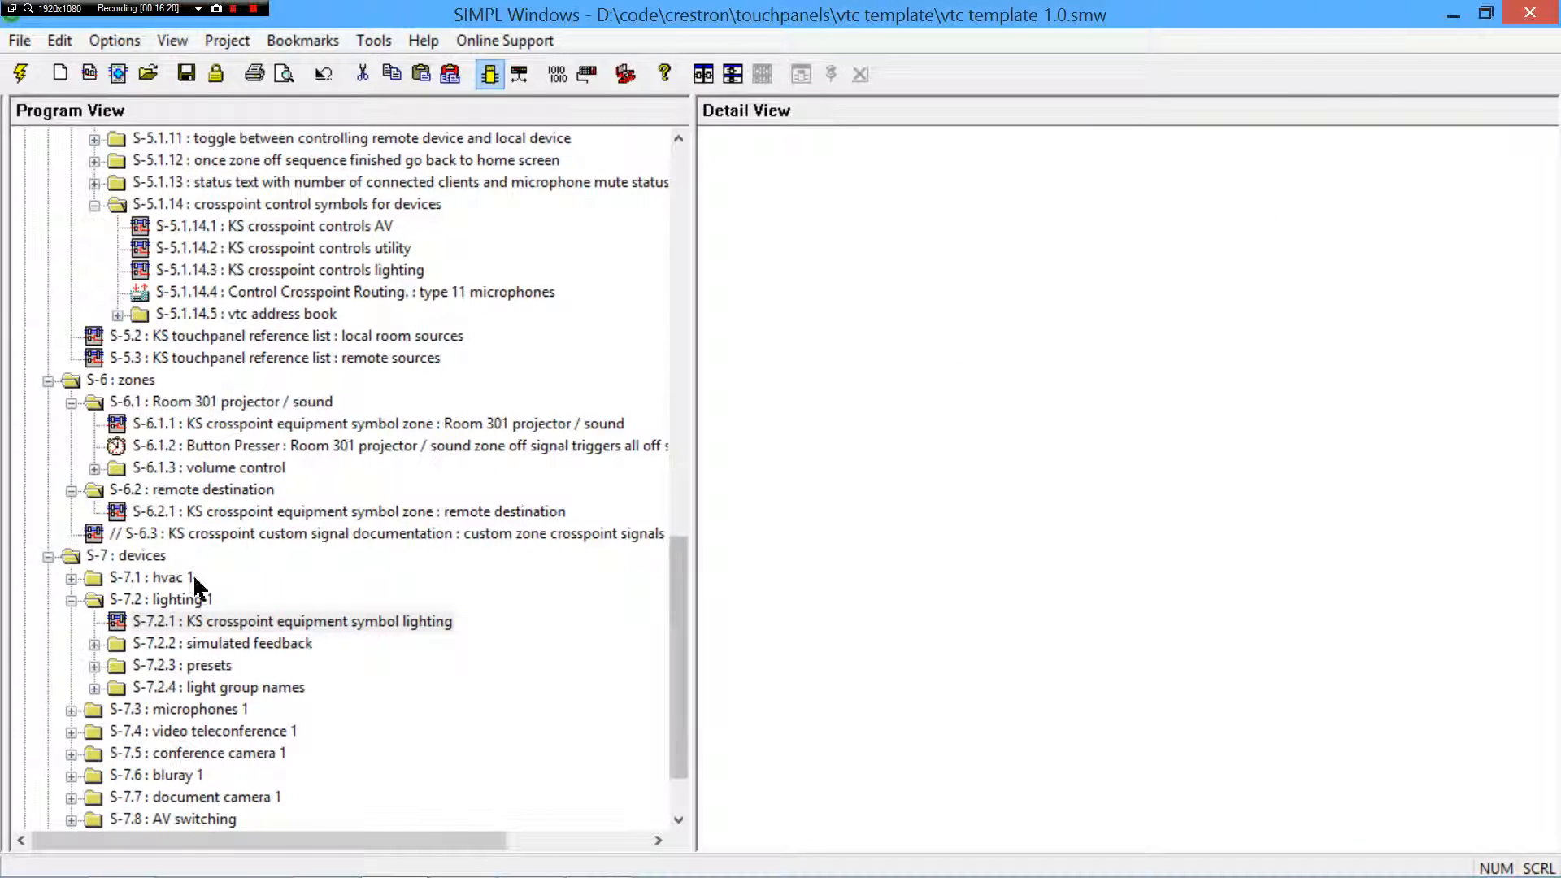
# - Scroll Program View to the top and select the S-4.2.1 AV device references folder
pyautogui.scroll(3)
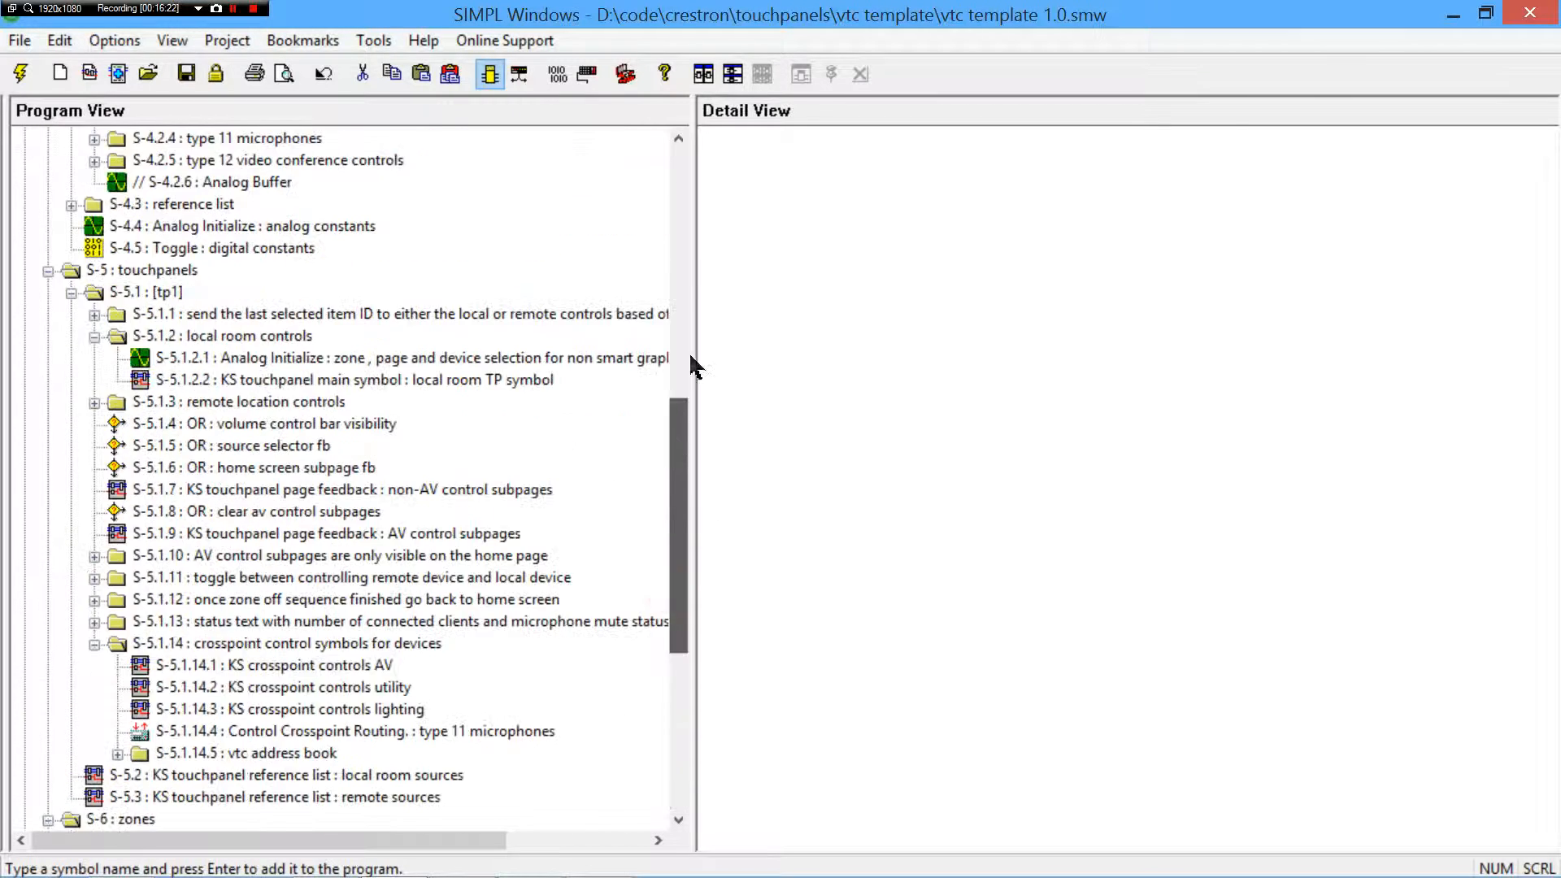
pyautogui.scroll(3)
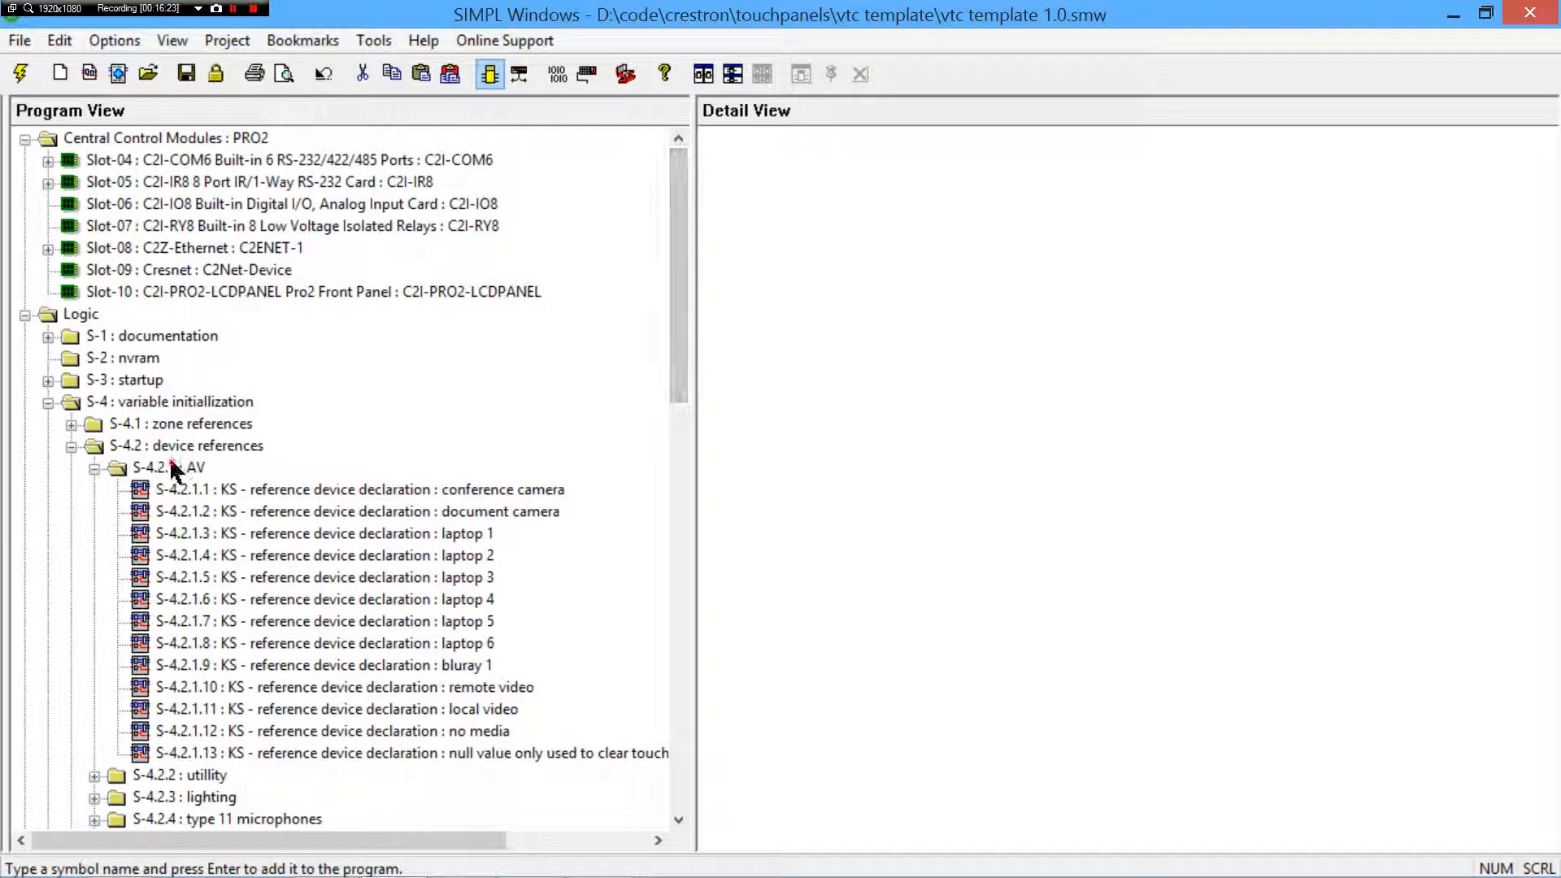
pyautogui.click(168, 467)
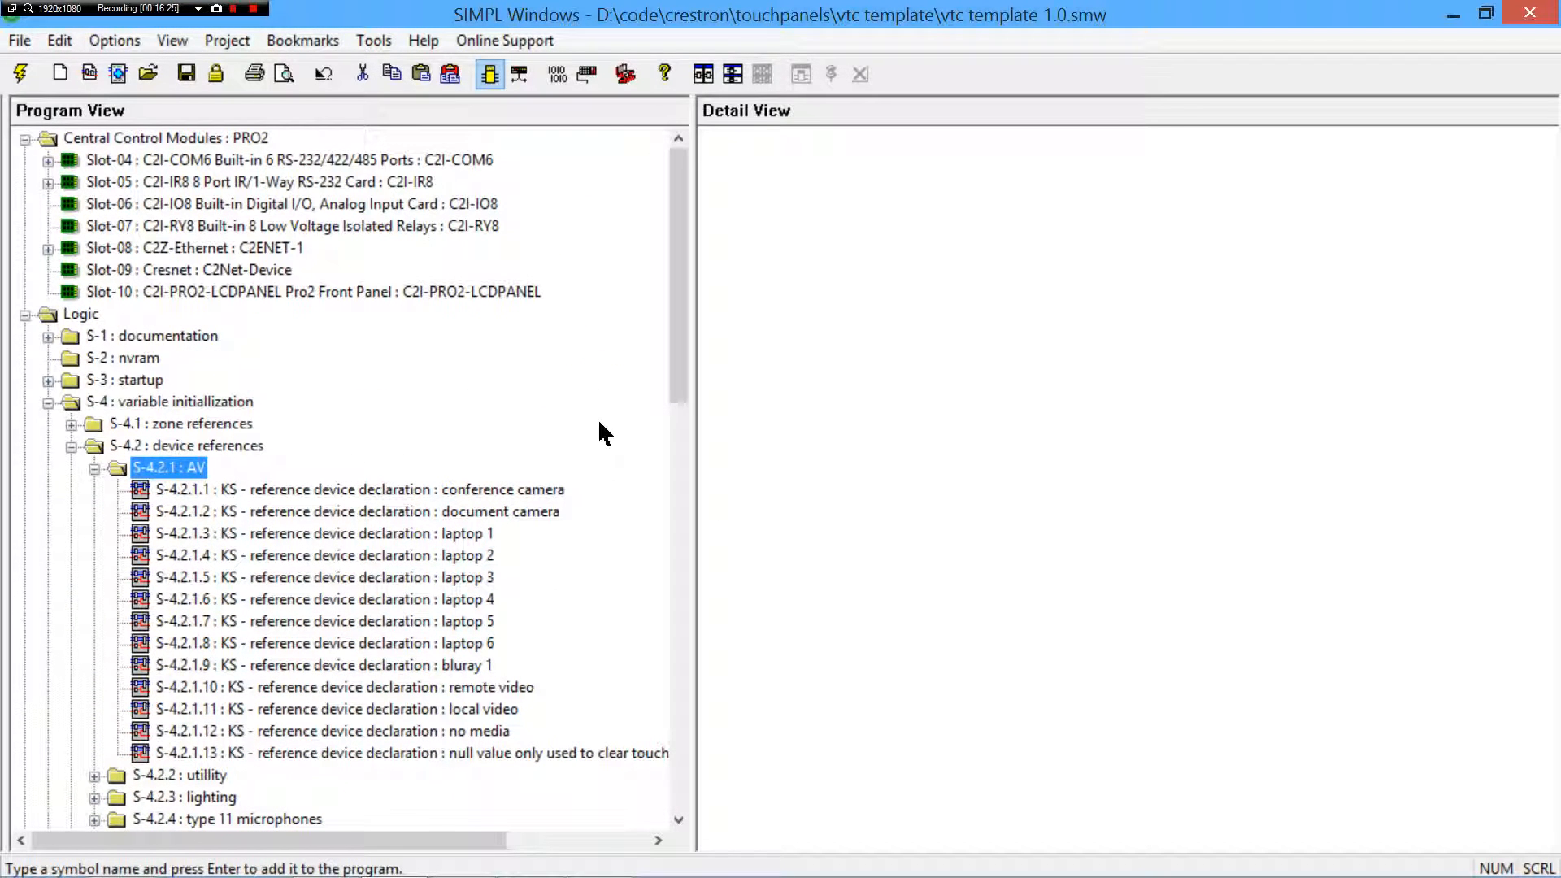
pyautogui.moveTo(577, 481)
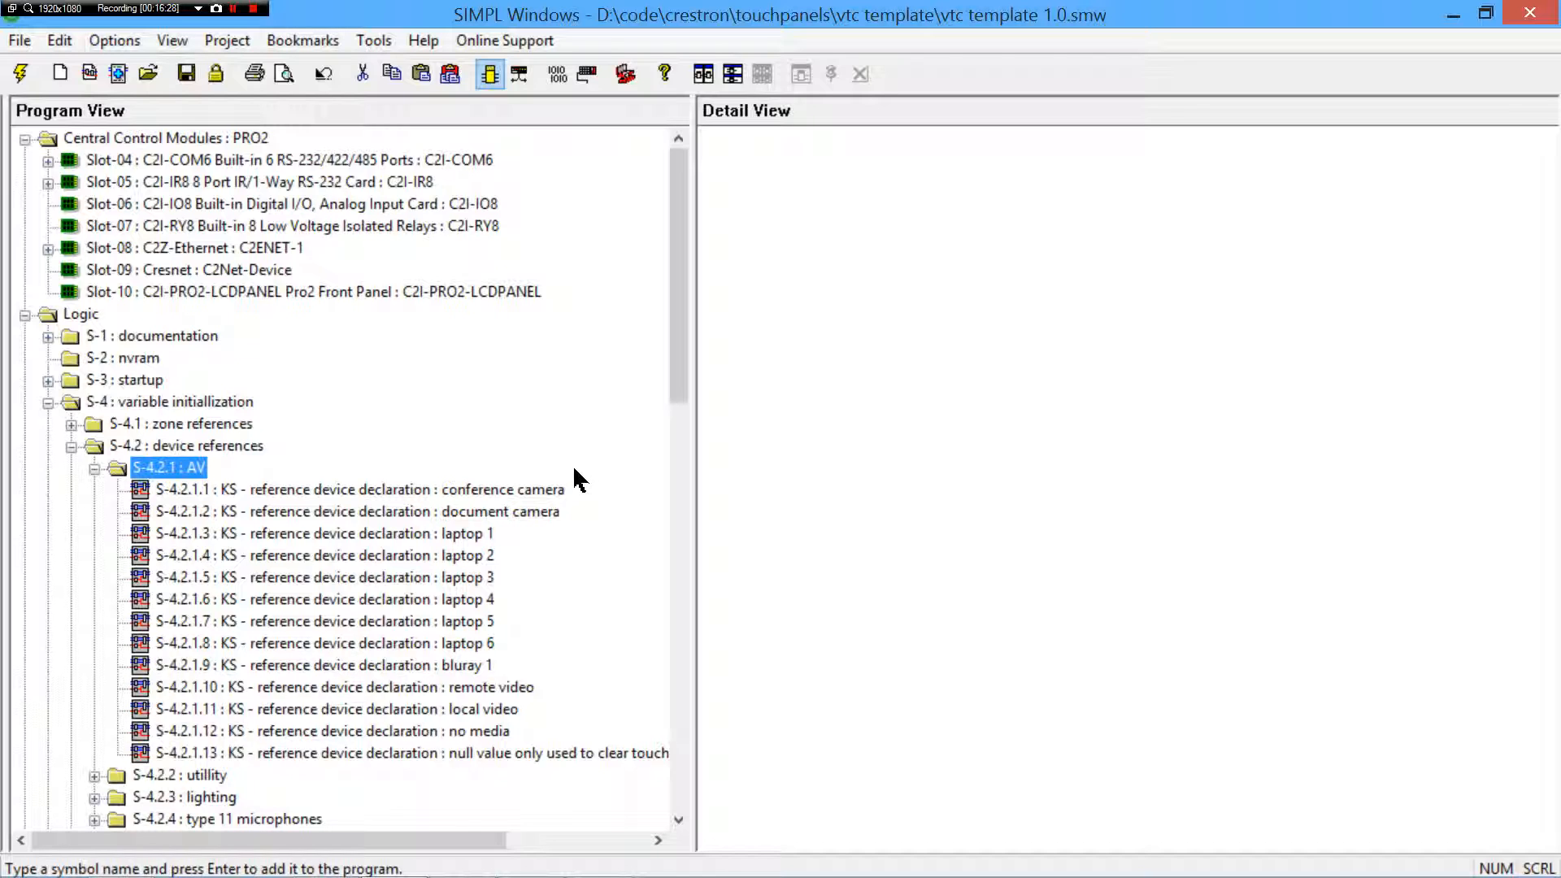
pyautogui.moveTo(543, 498)
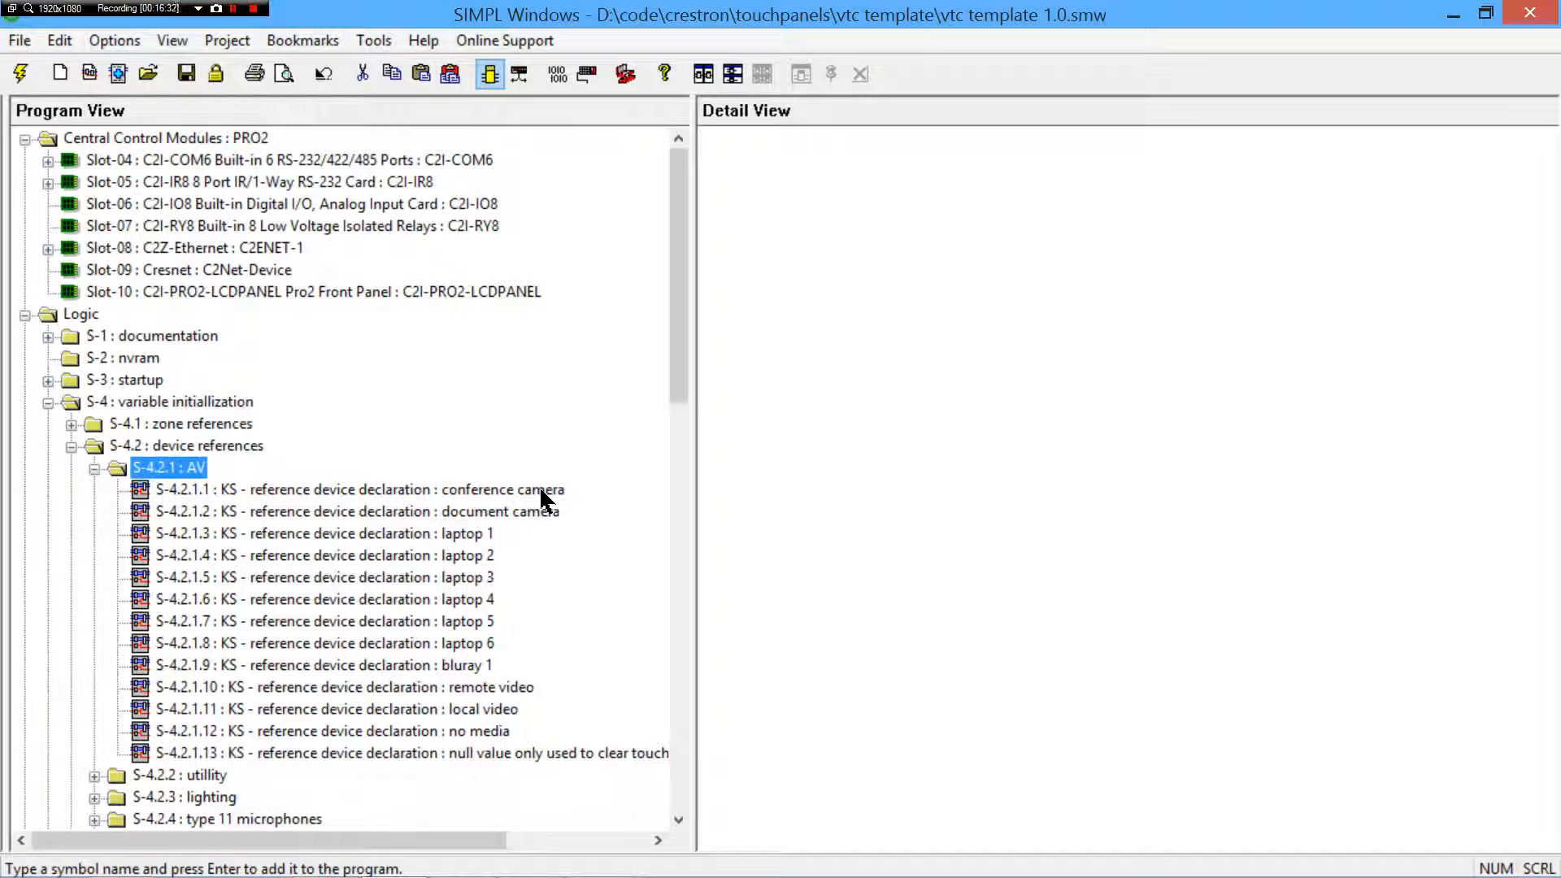
# - Open the document camera declaration and bring up Signal Detail for {doc_cam_1}_UID
pyautogui.doubleClick(358, 511)
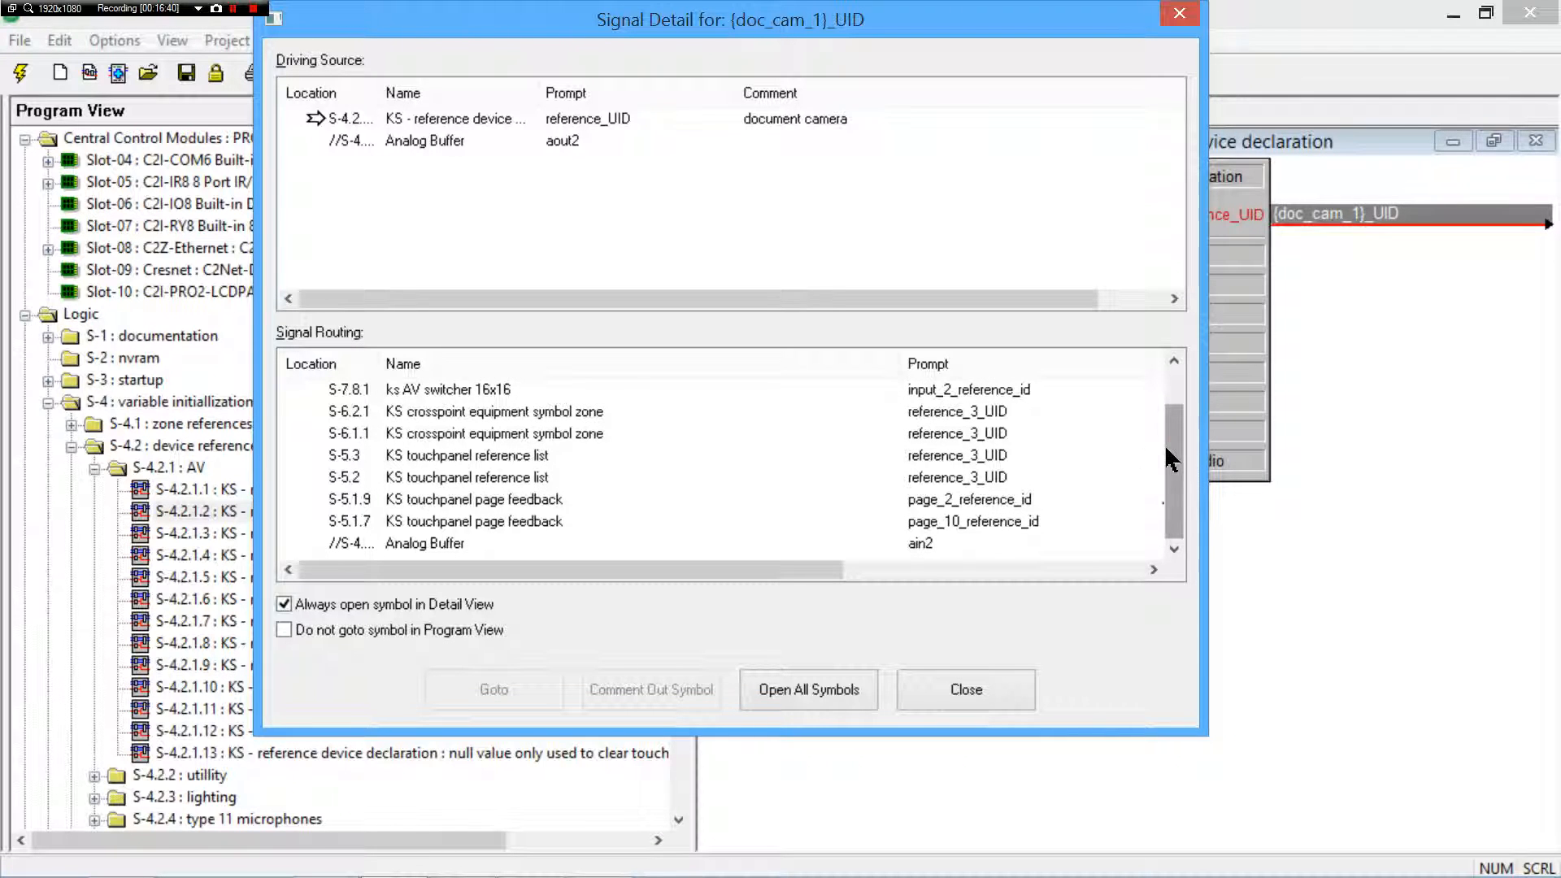
pyautogui.click(618, 433)
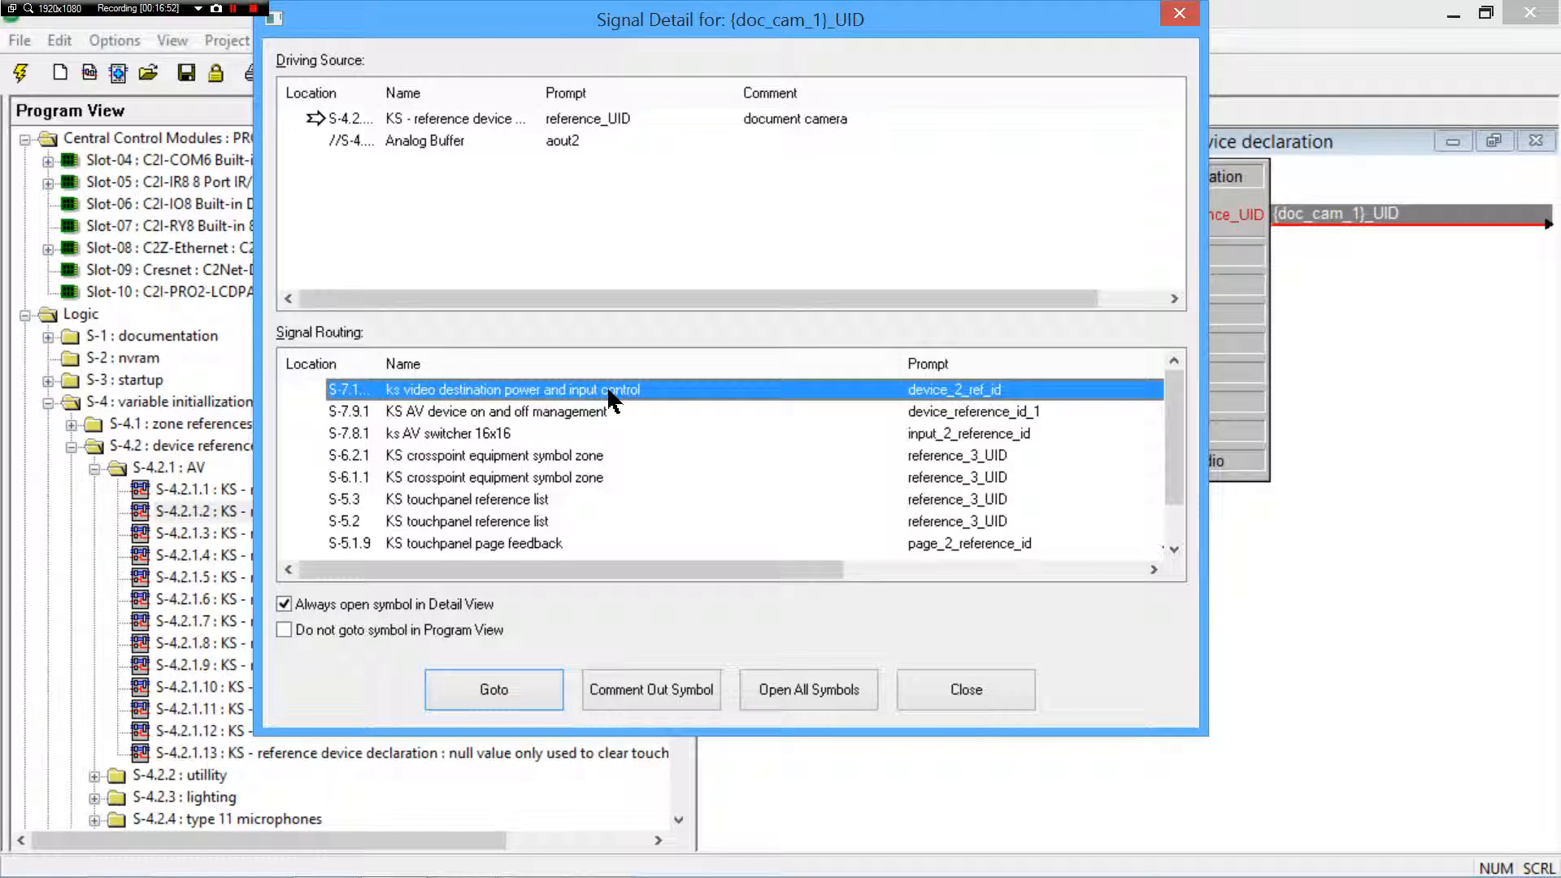
pyautogui.moveTo(627, 402)
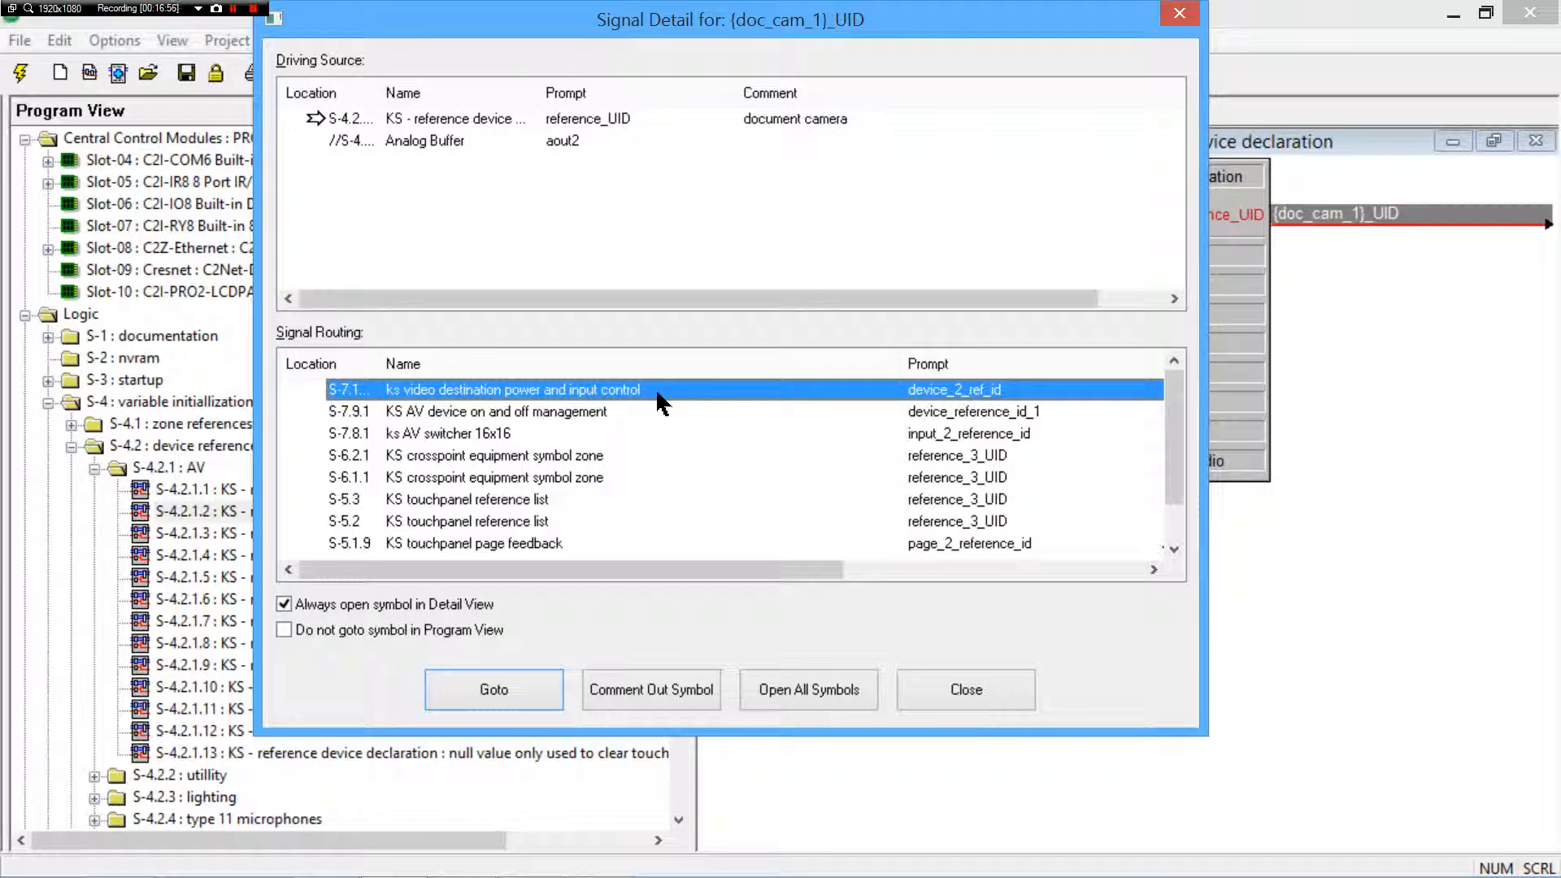
pyautogui.moveTo(812, 552)
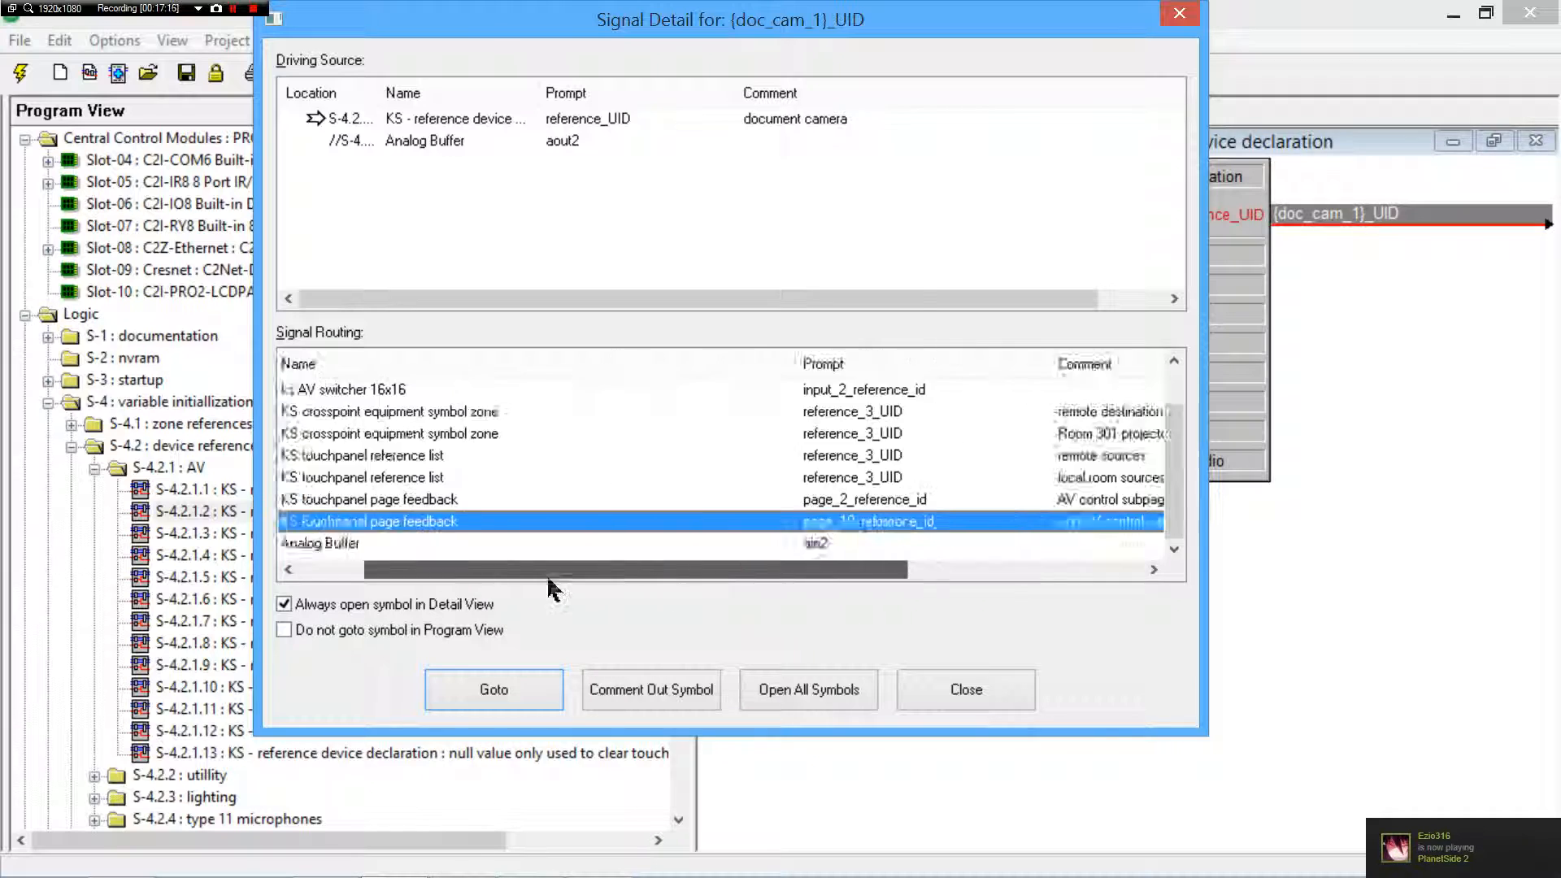
# - Go to S-5.1.9 KS touchpanel page feedback and inspect its bluray UID, conference camera feedback and reference inputs
pyautogui.click(495, 689)
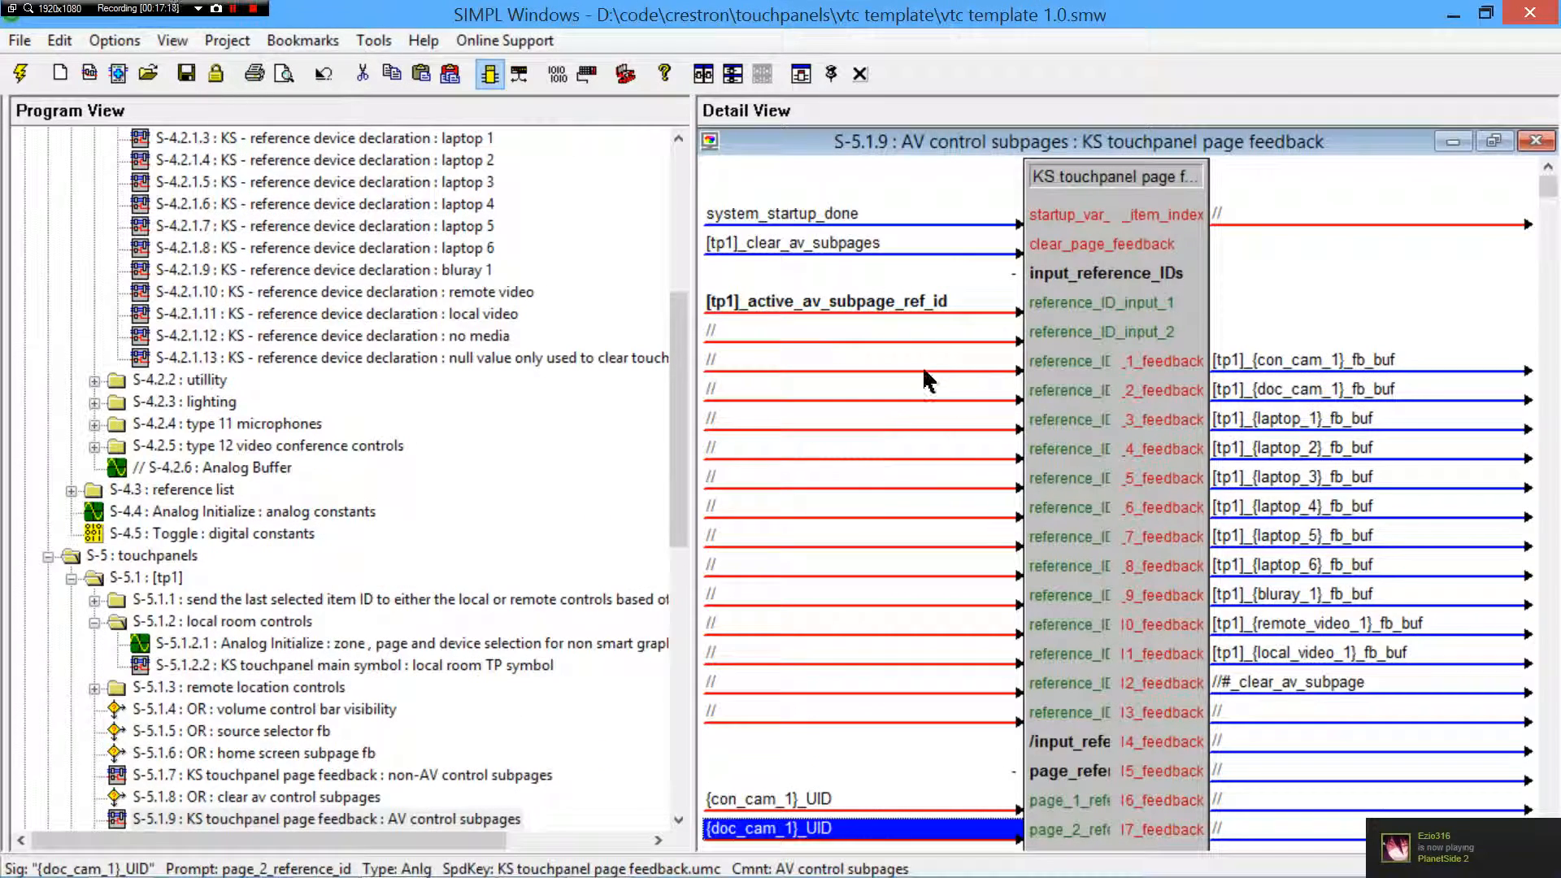
pyautogui.scroll(-3)
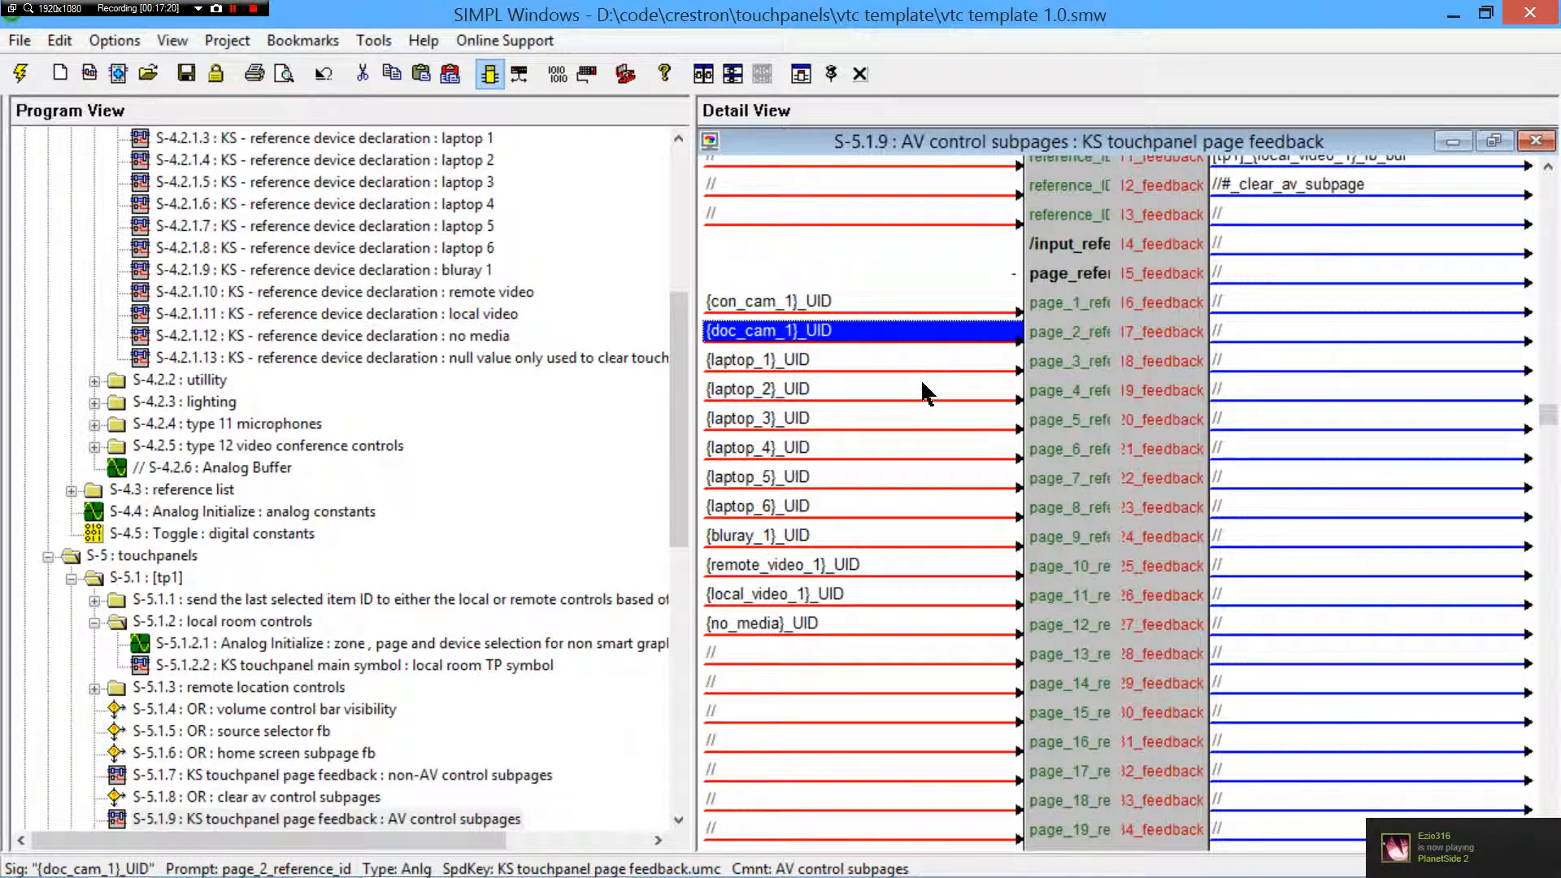
pyautogui.click(760, 535)
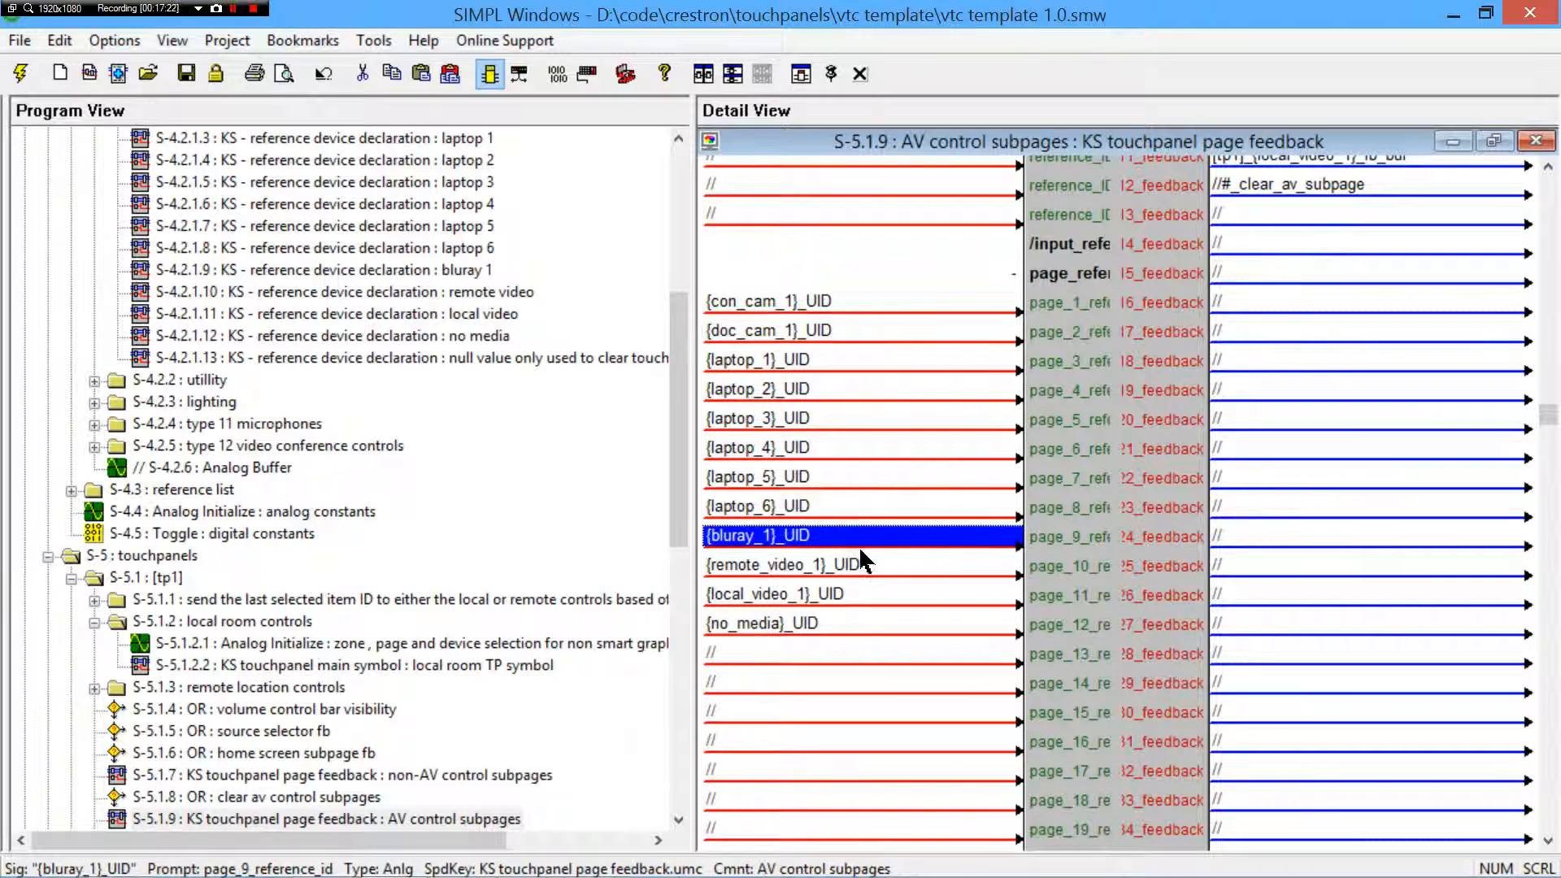
pyautogui.scroll(3)
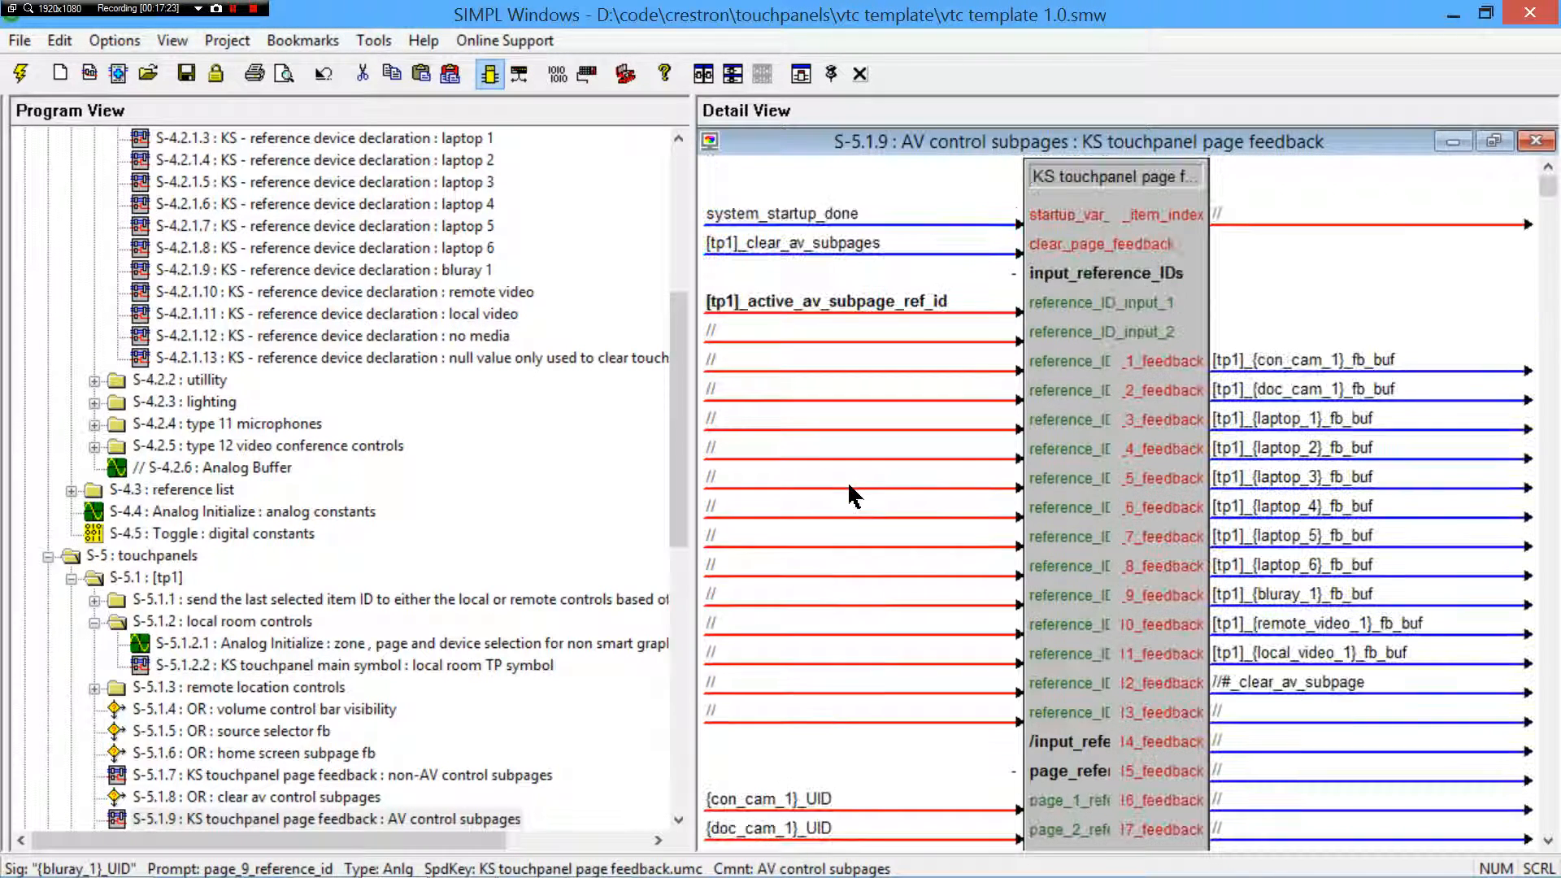
pyautogui.click(1304, 360)
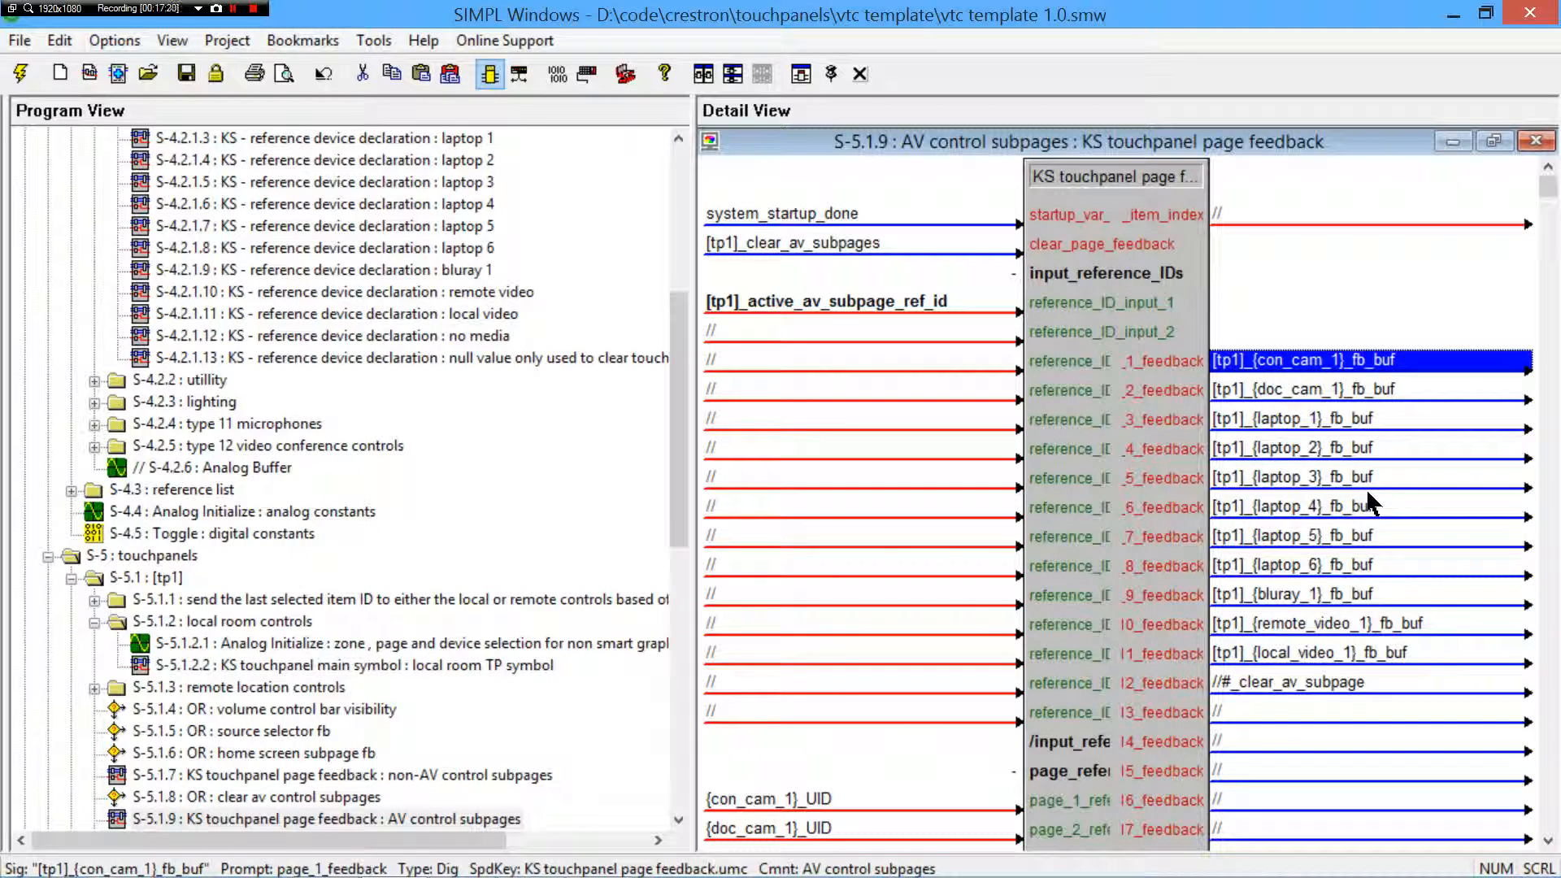
pyautogui.moveTo(1333, 496)
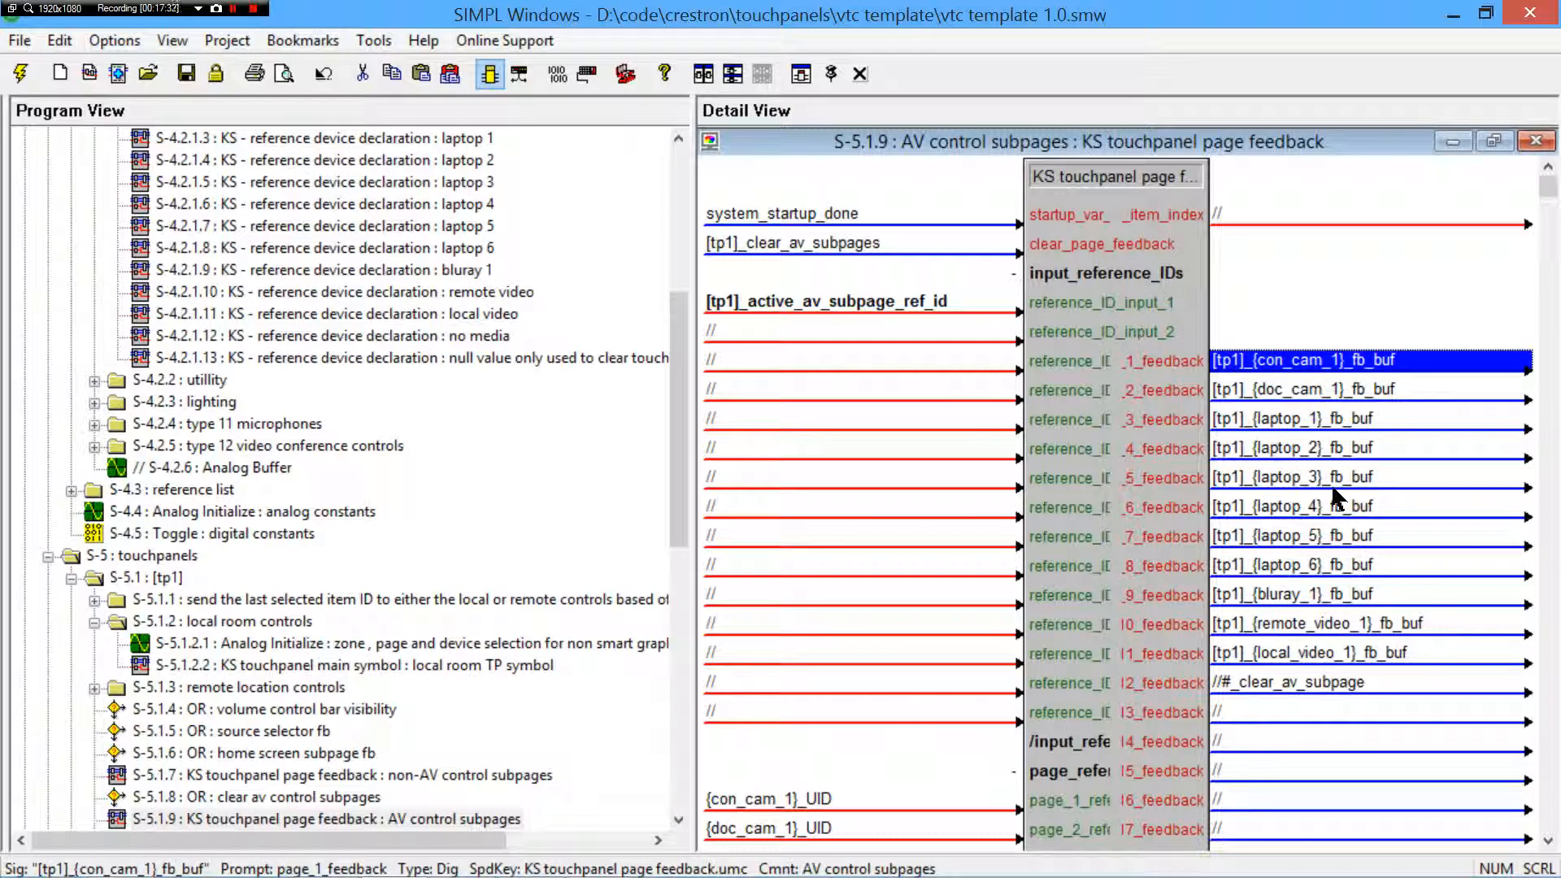
pyautogui.moveTo(942, 363)
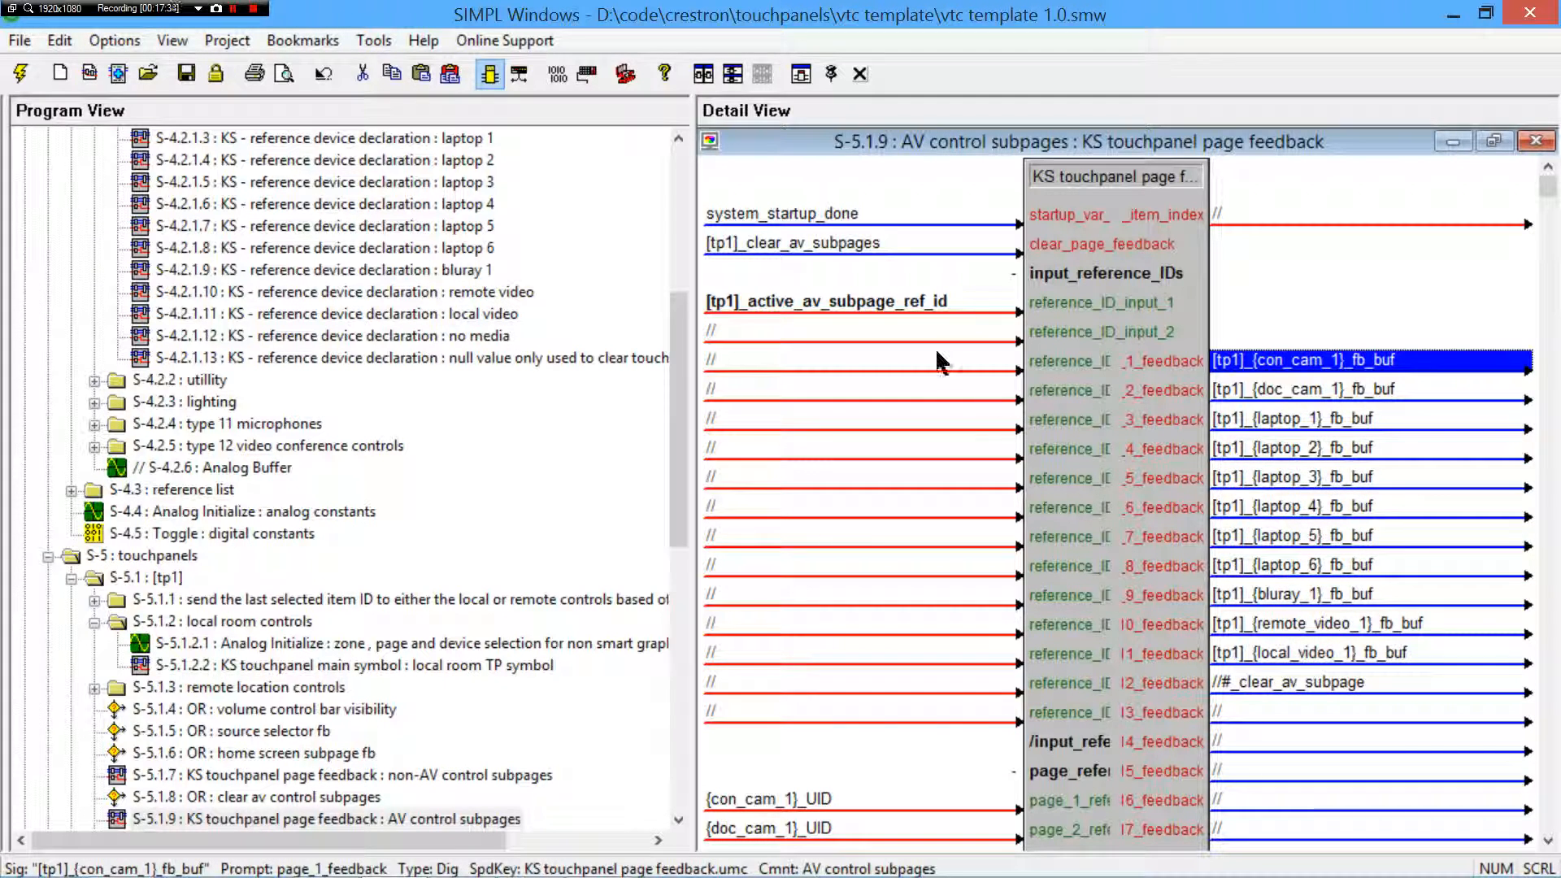
pyautogui.click(826, 303)
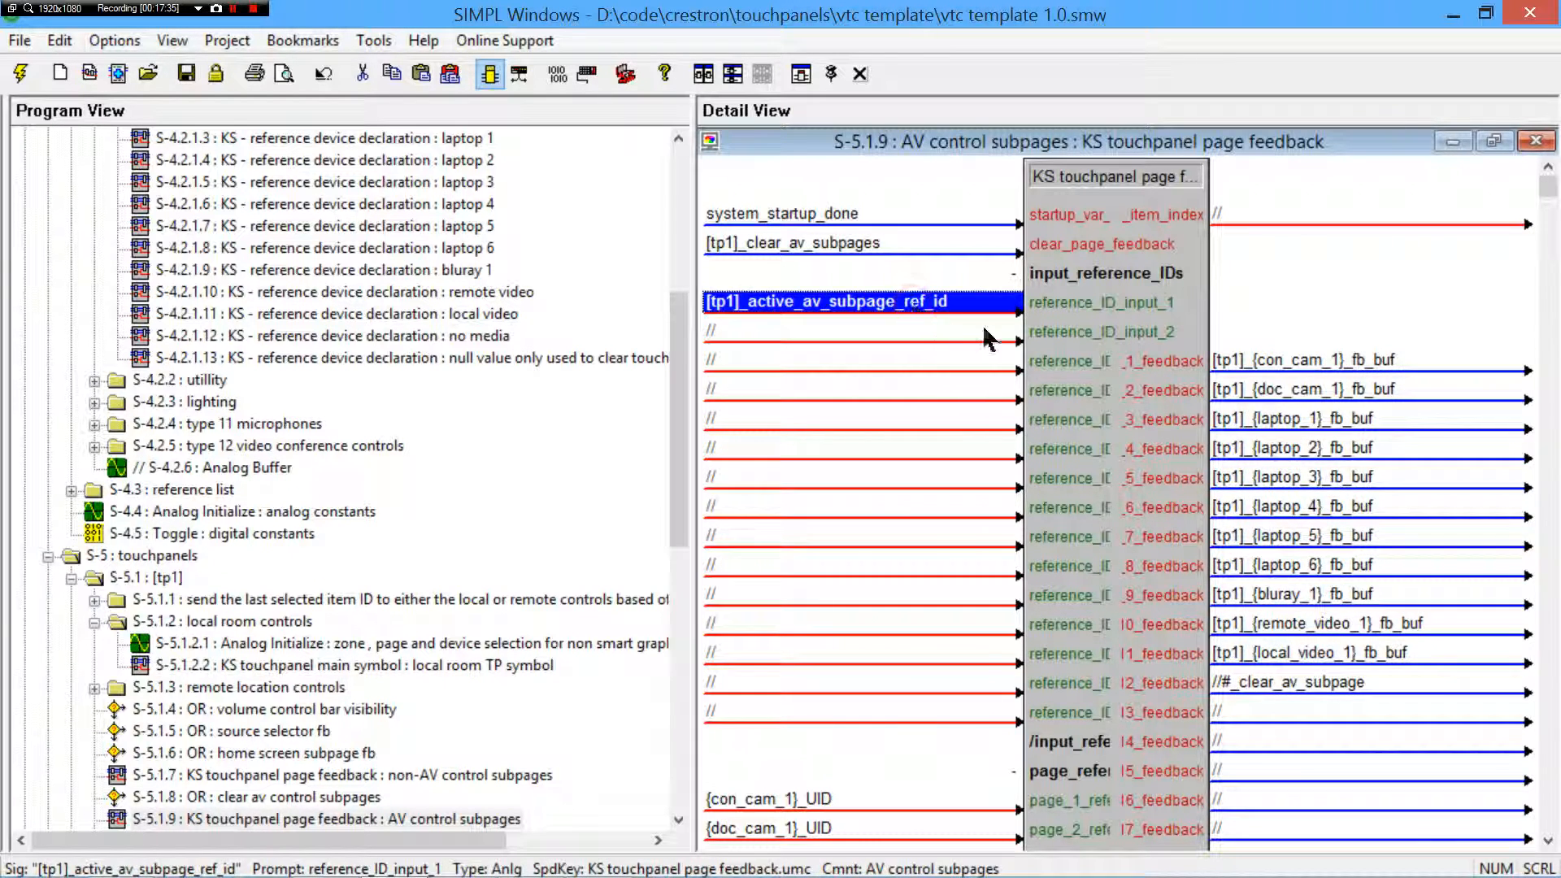
pyautogui.click(859, 712)
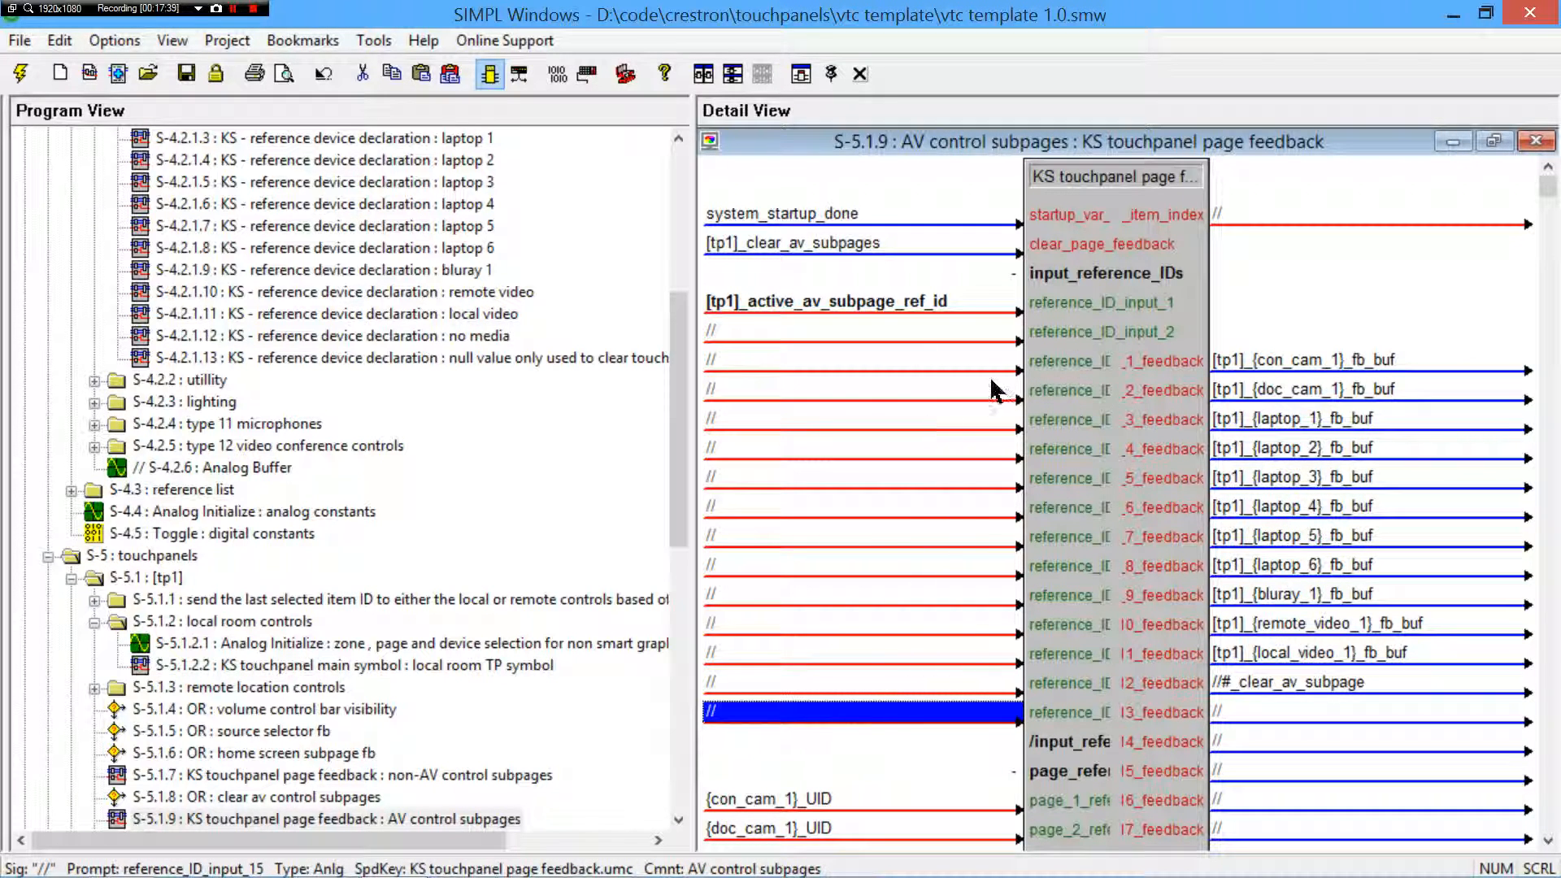
# - Maximize Detail View, inspect the conference camera UID and active AV subpage reference inputs, then return to S-4.2.1.2
pyautogui.click(1492, 142)
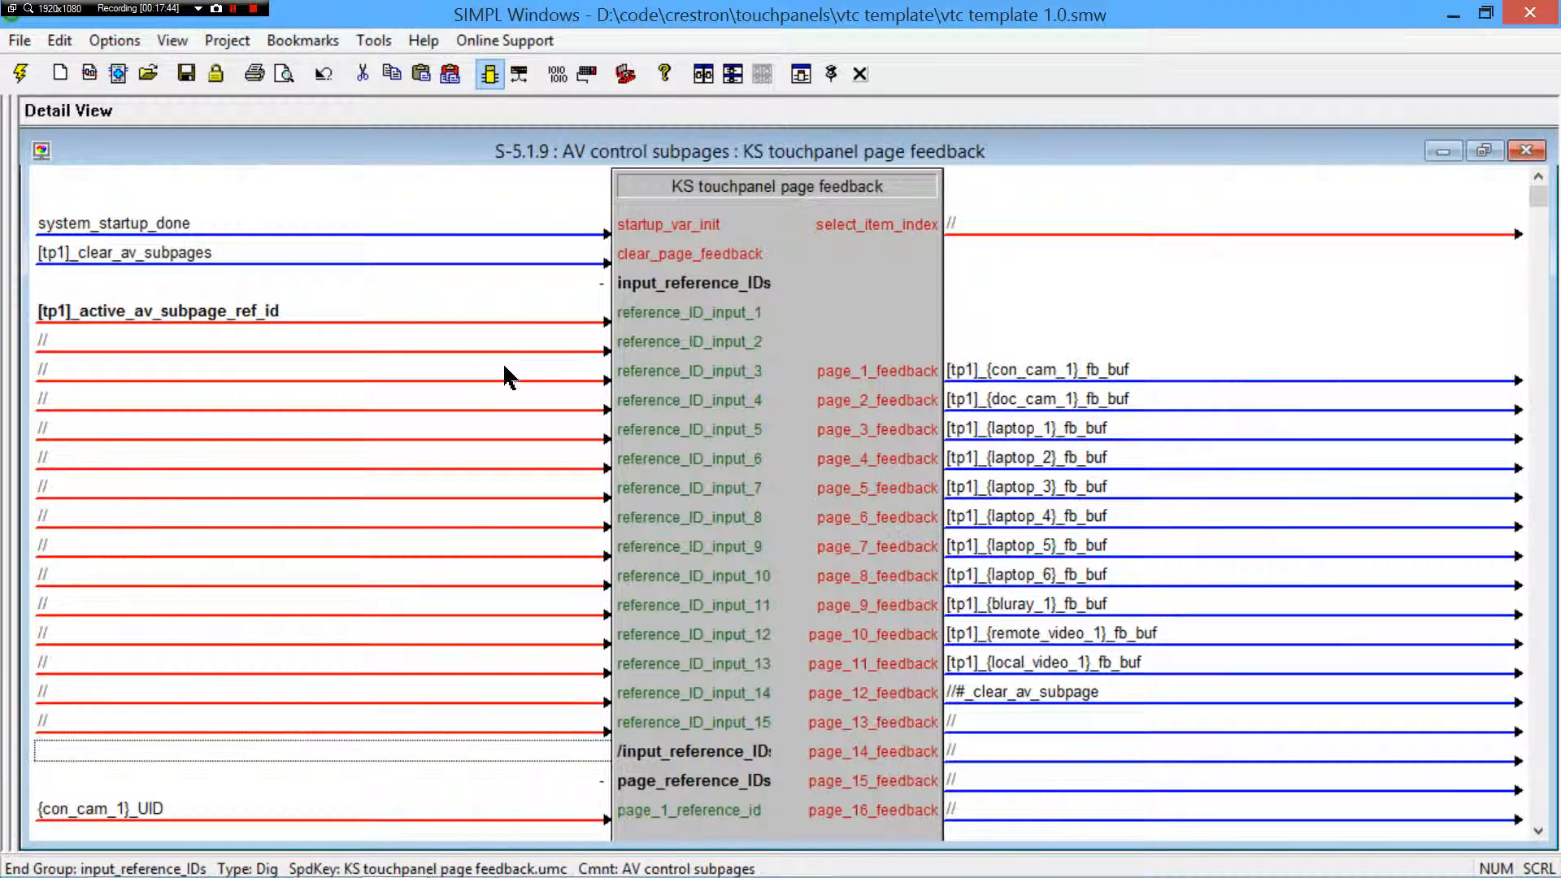
pyautogui.click(319, 720)
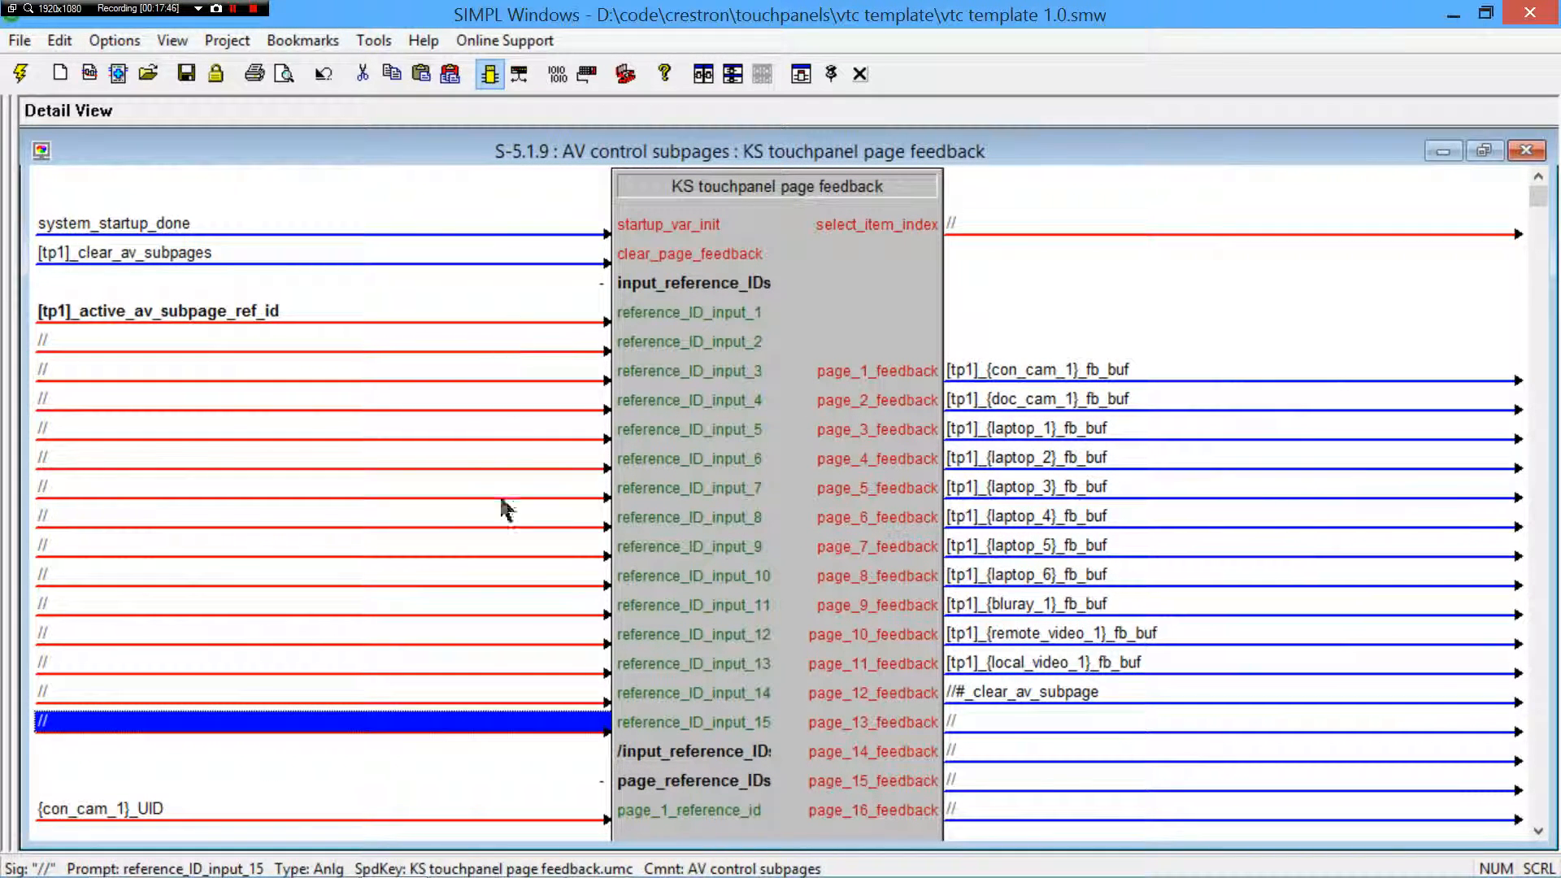
pyautogui.moveTo(473, 677)
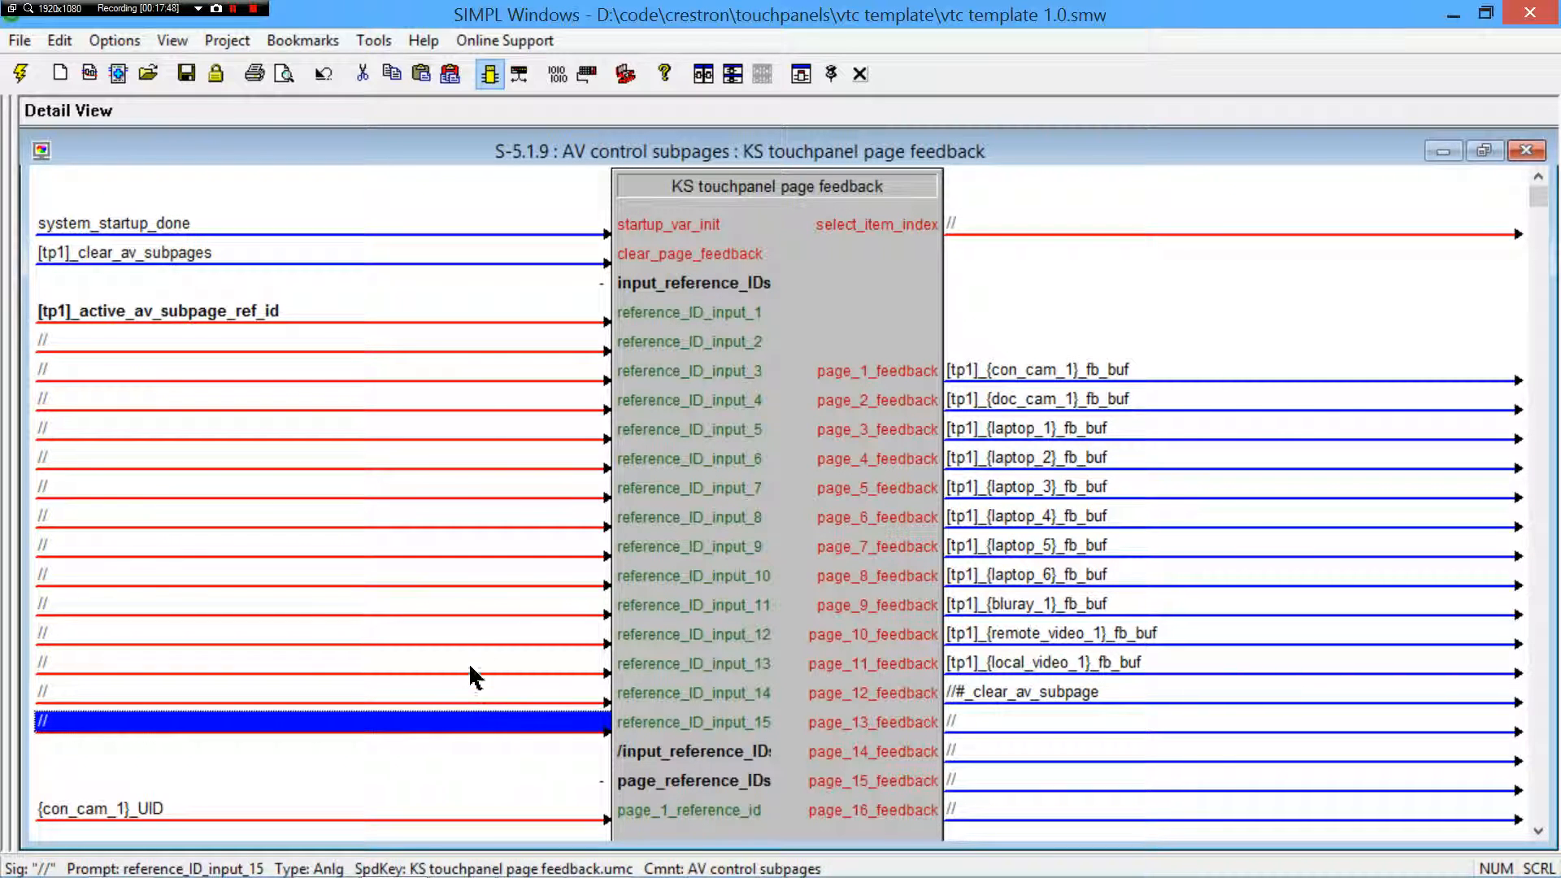
pyautogui.moveTo(440, 323)
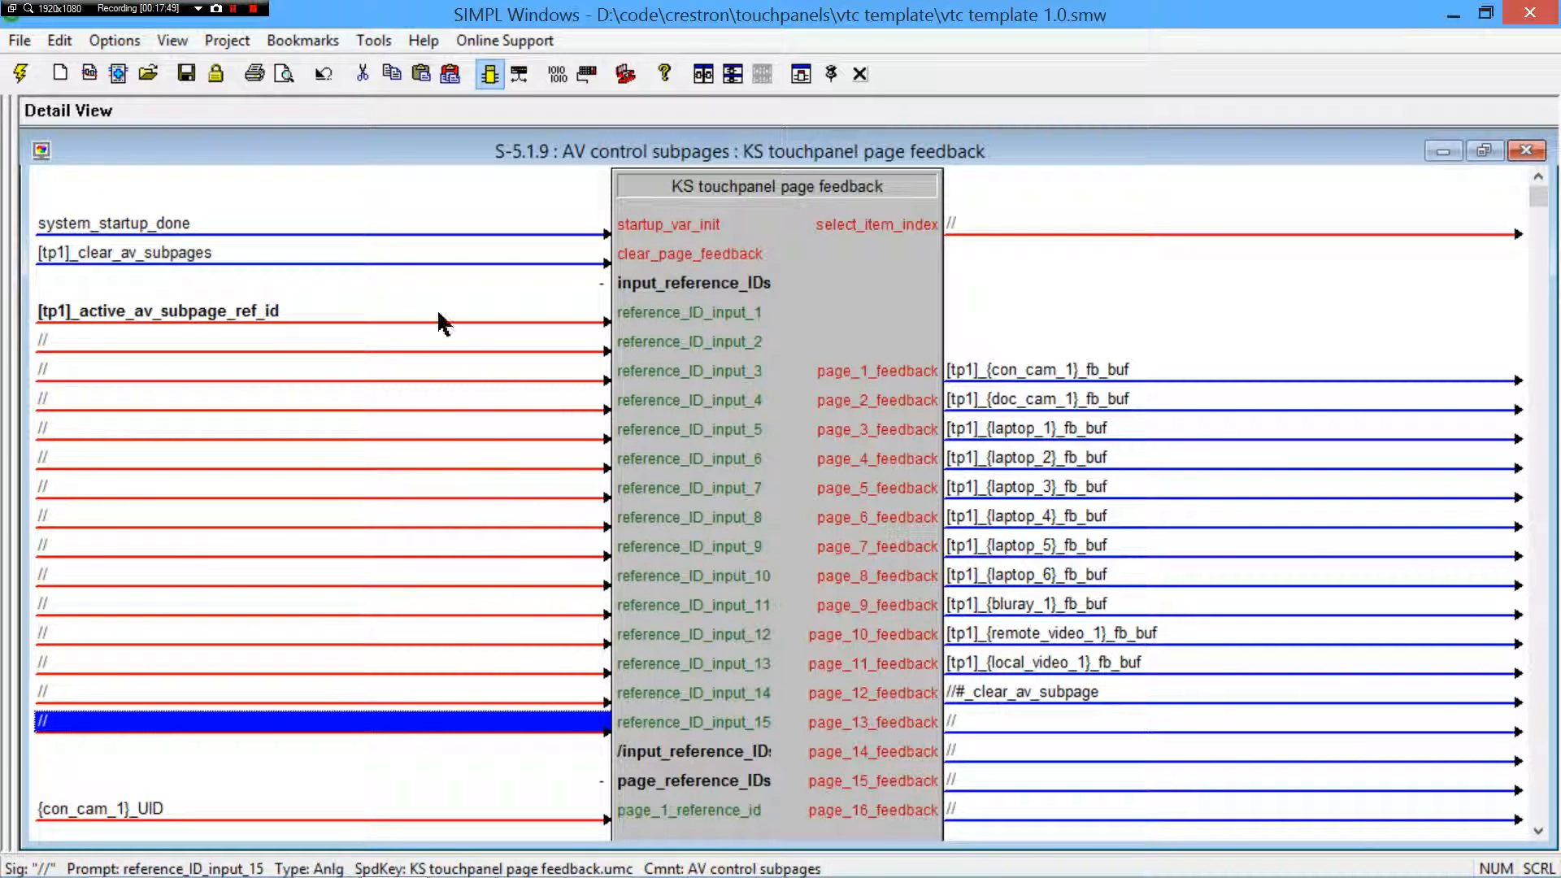
pyautogui.scroll(-3)
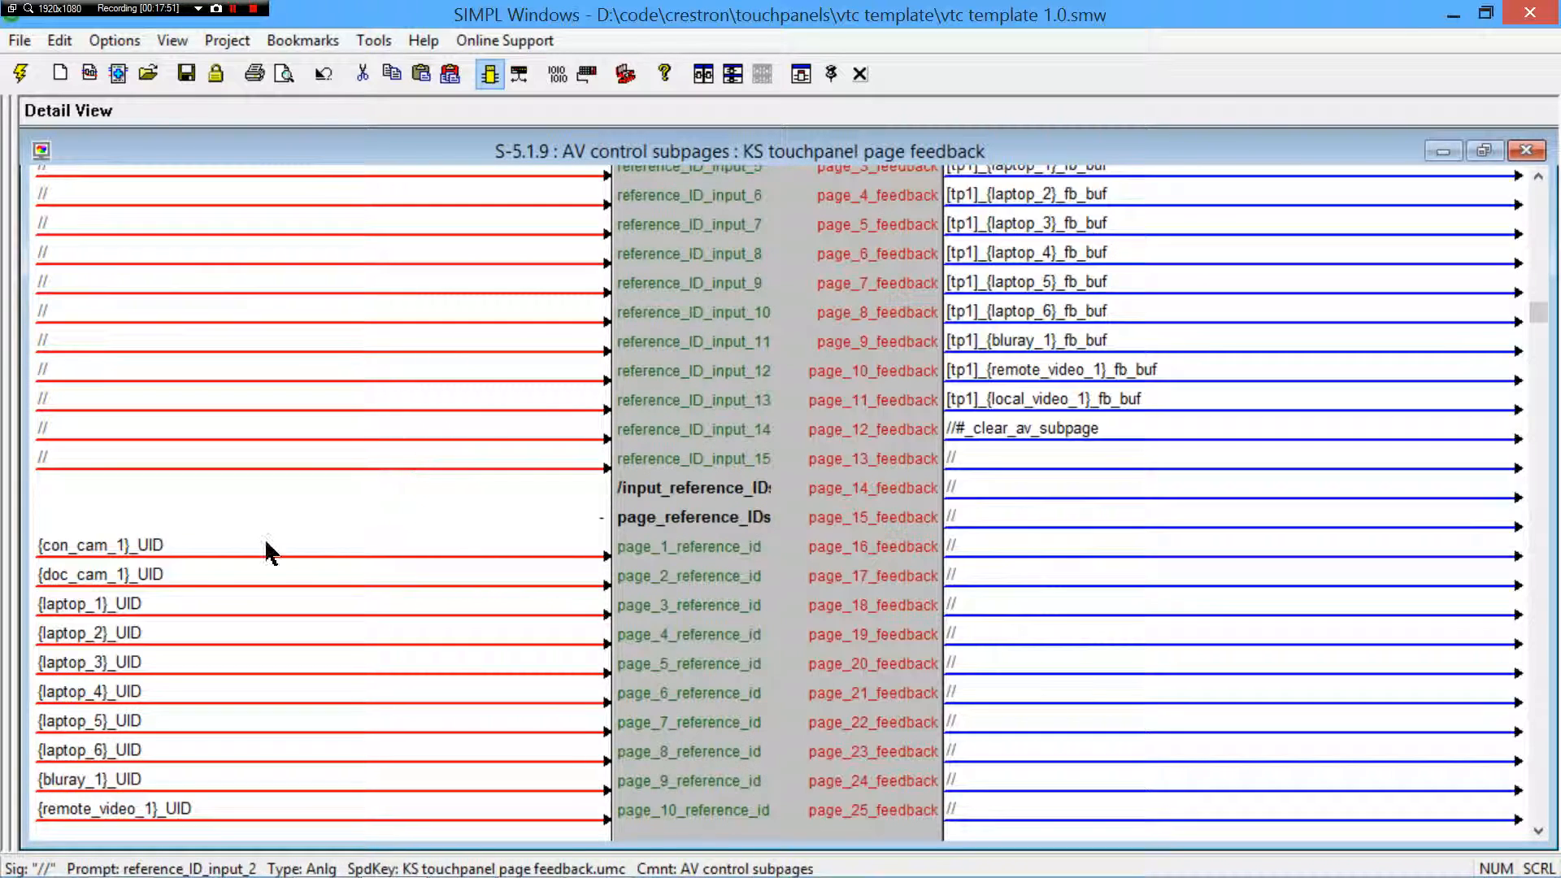
pyautogui.click(99, 546)
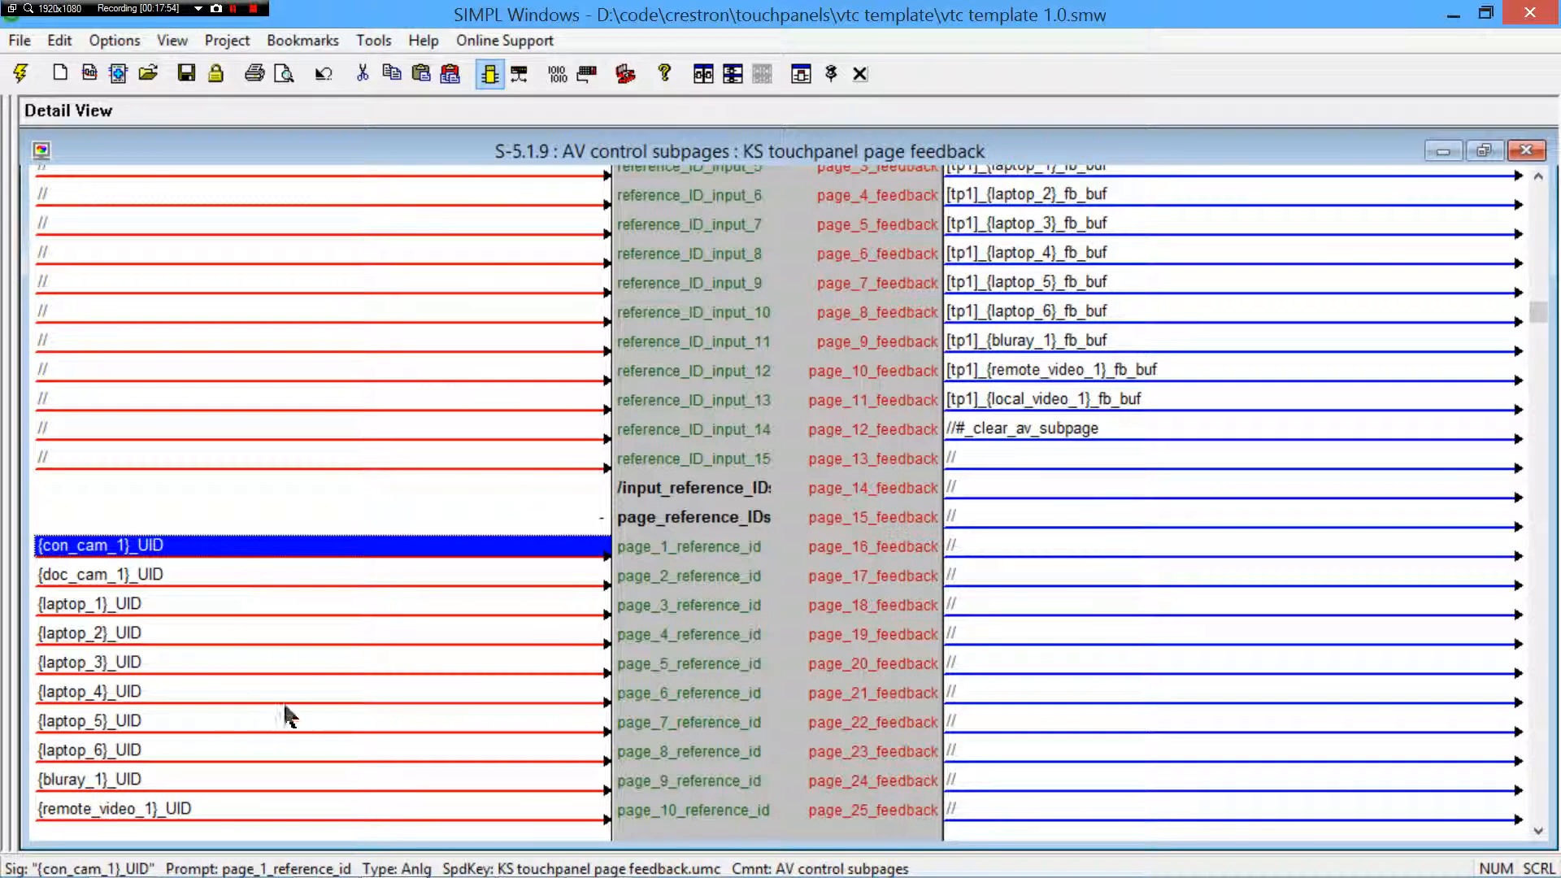
pyautogui.scroll(3)
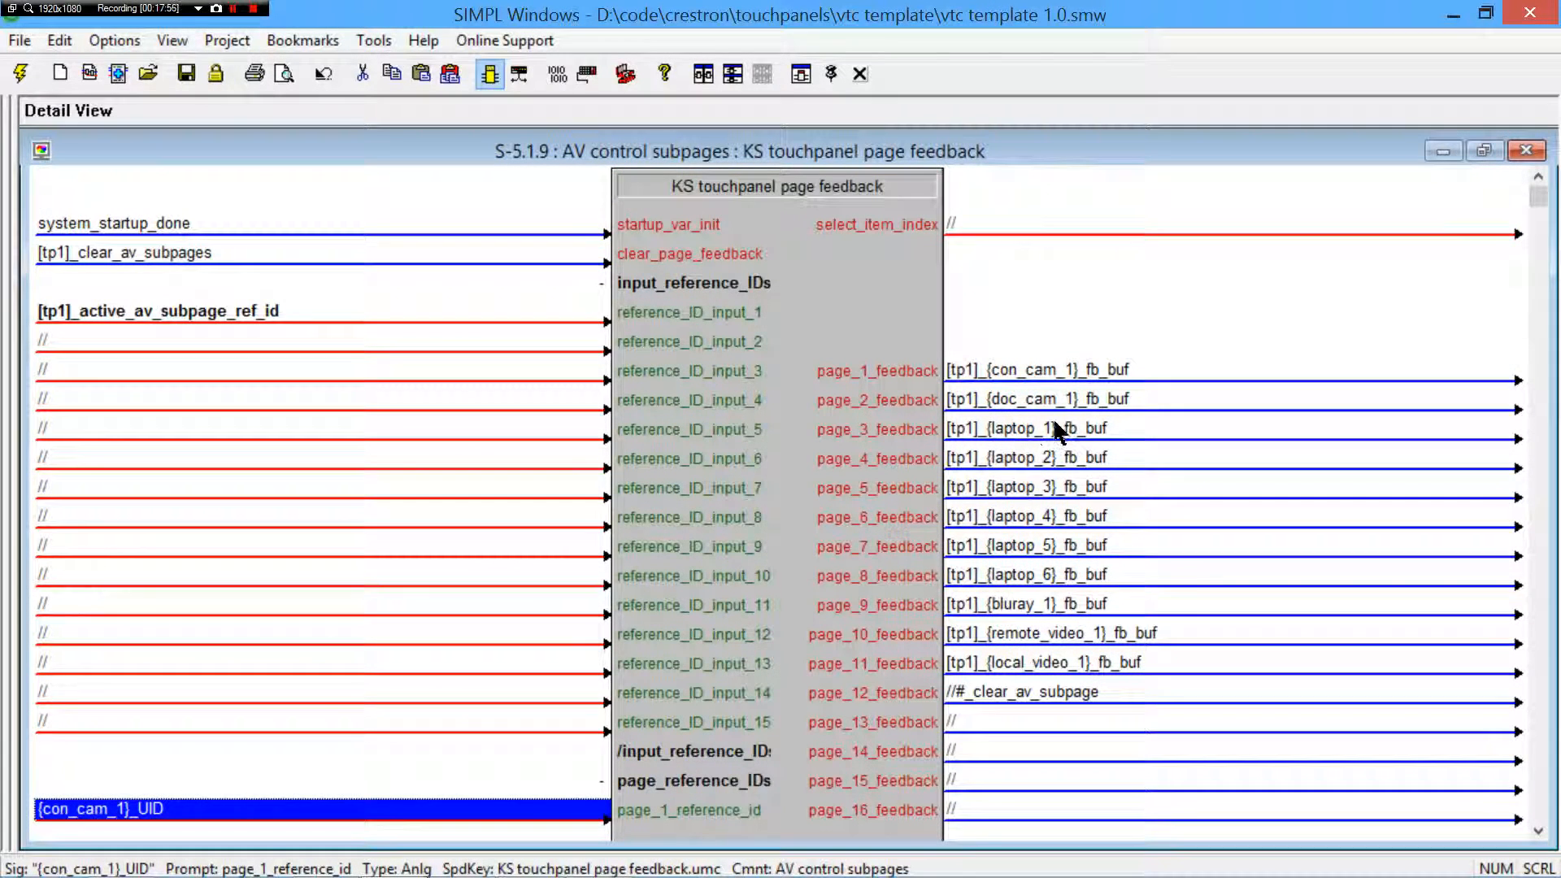
pyautogui.moveTo(836, 436)
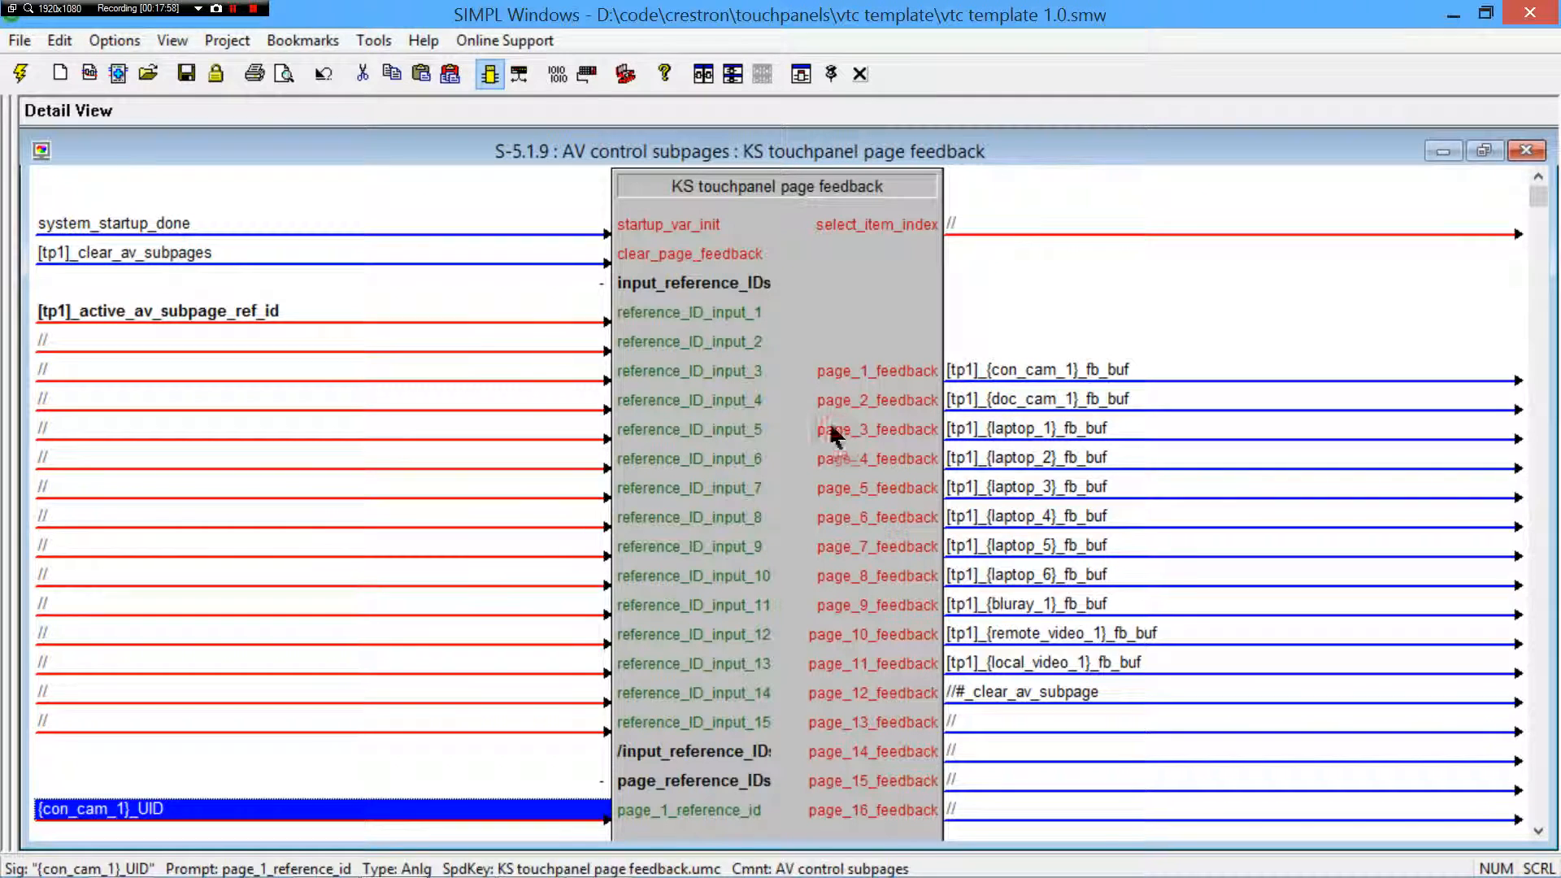
pyautogui.click(159, 310)
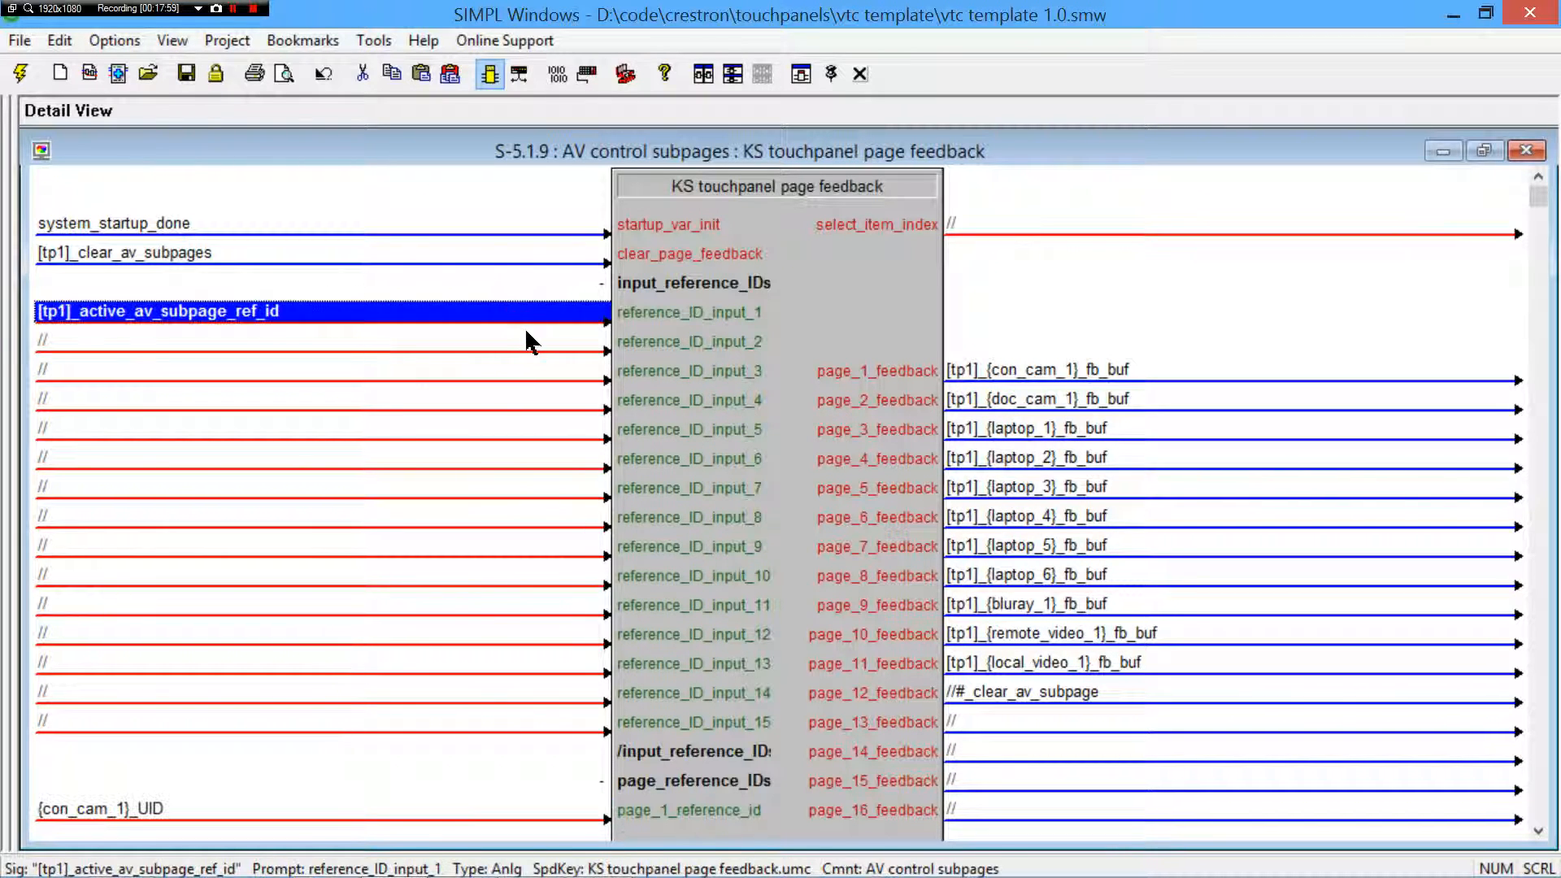
pyautogui.click(125, 254)
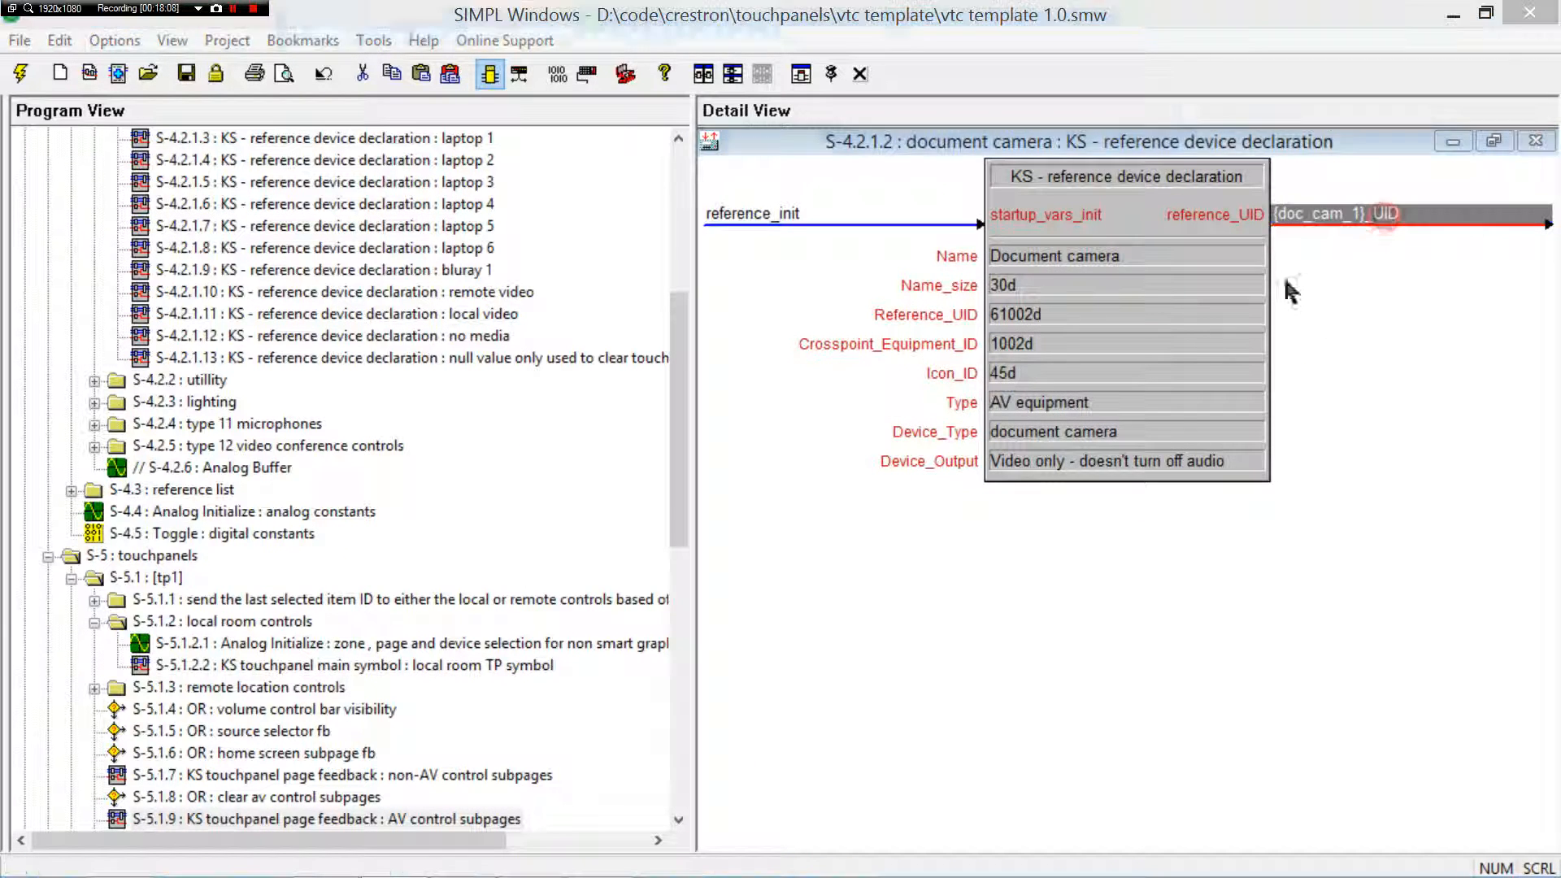
# - Review the {doc_cam_1}_UID signal routing list again and close Signal Detail
pyautogui.doubleClick(1333, 213)
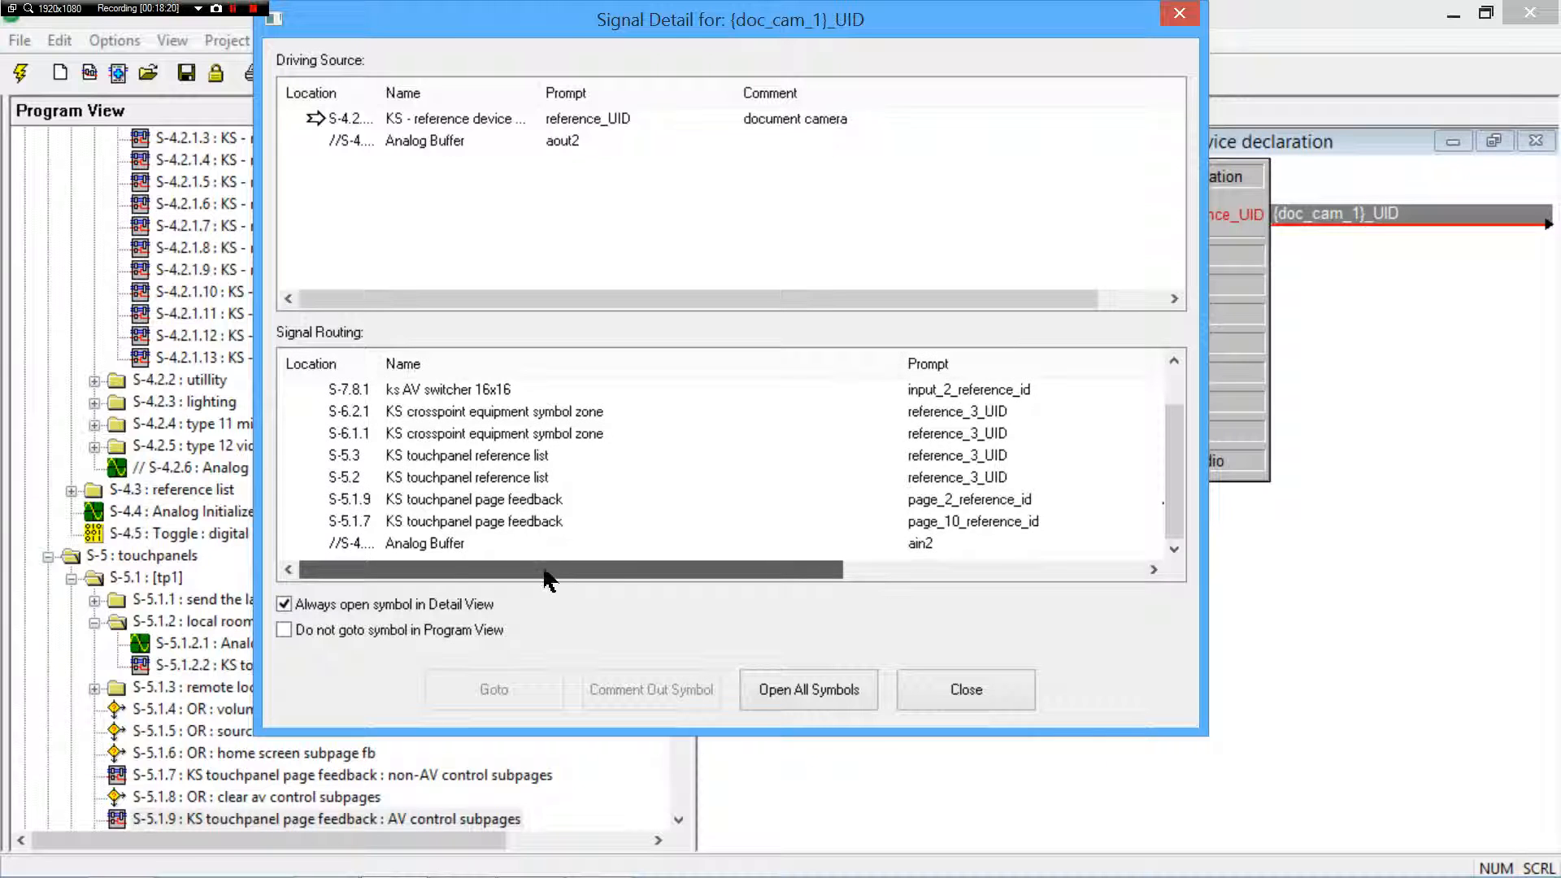
pyautogui.moveTo(613, 576)
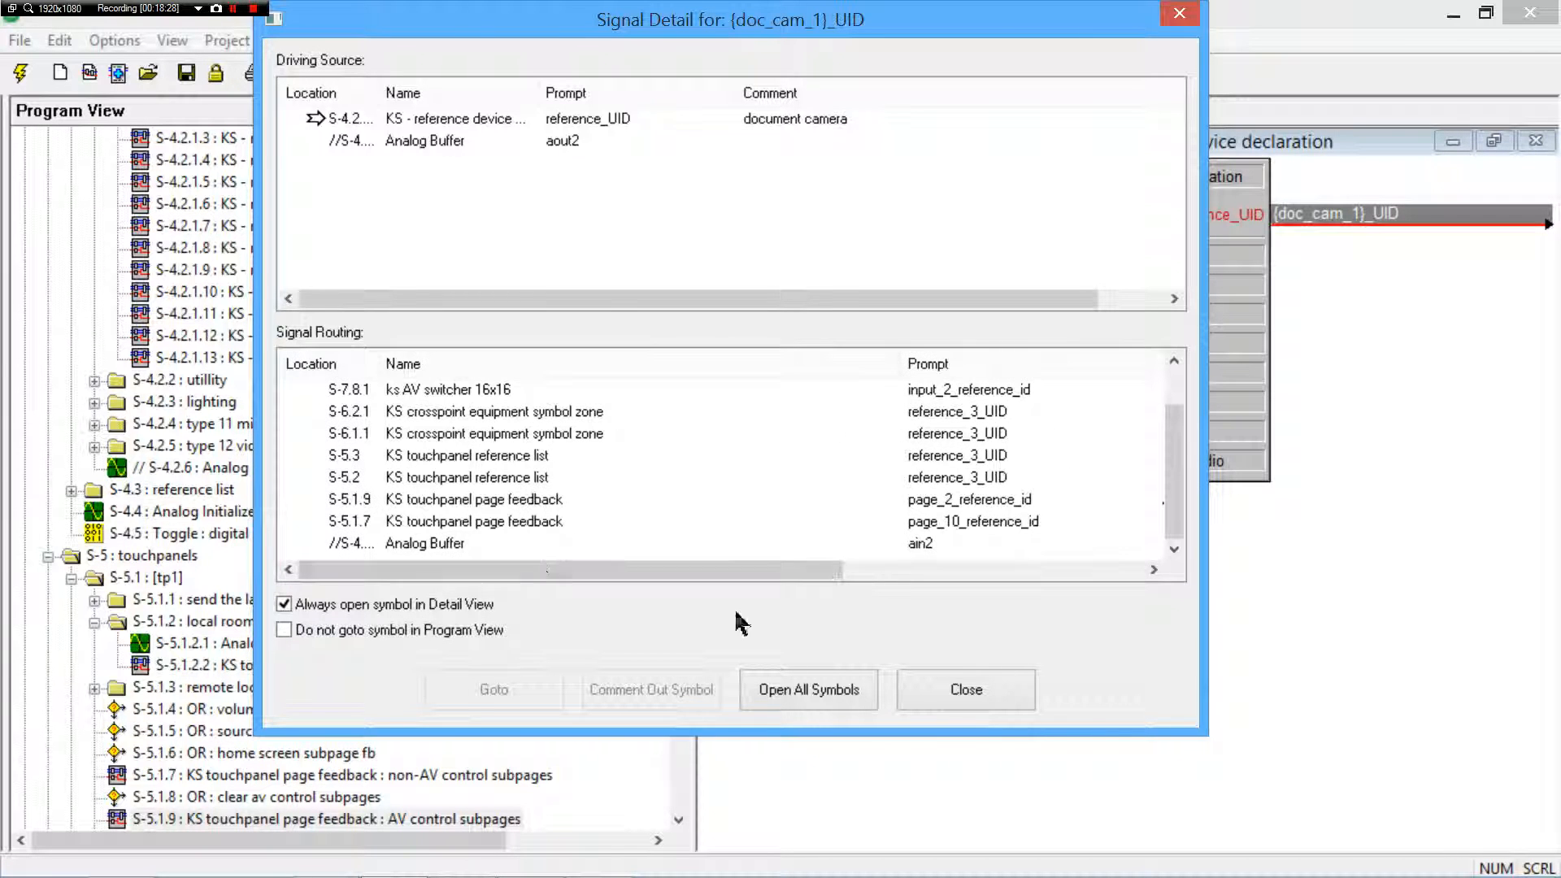
pyautogui.click(963, 690)
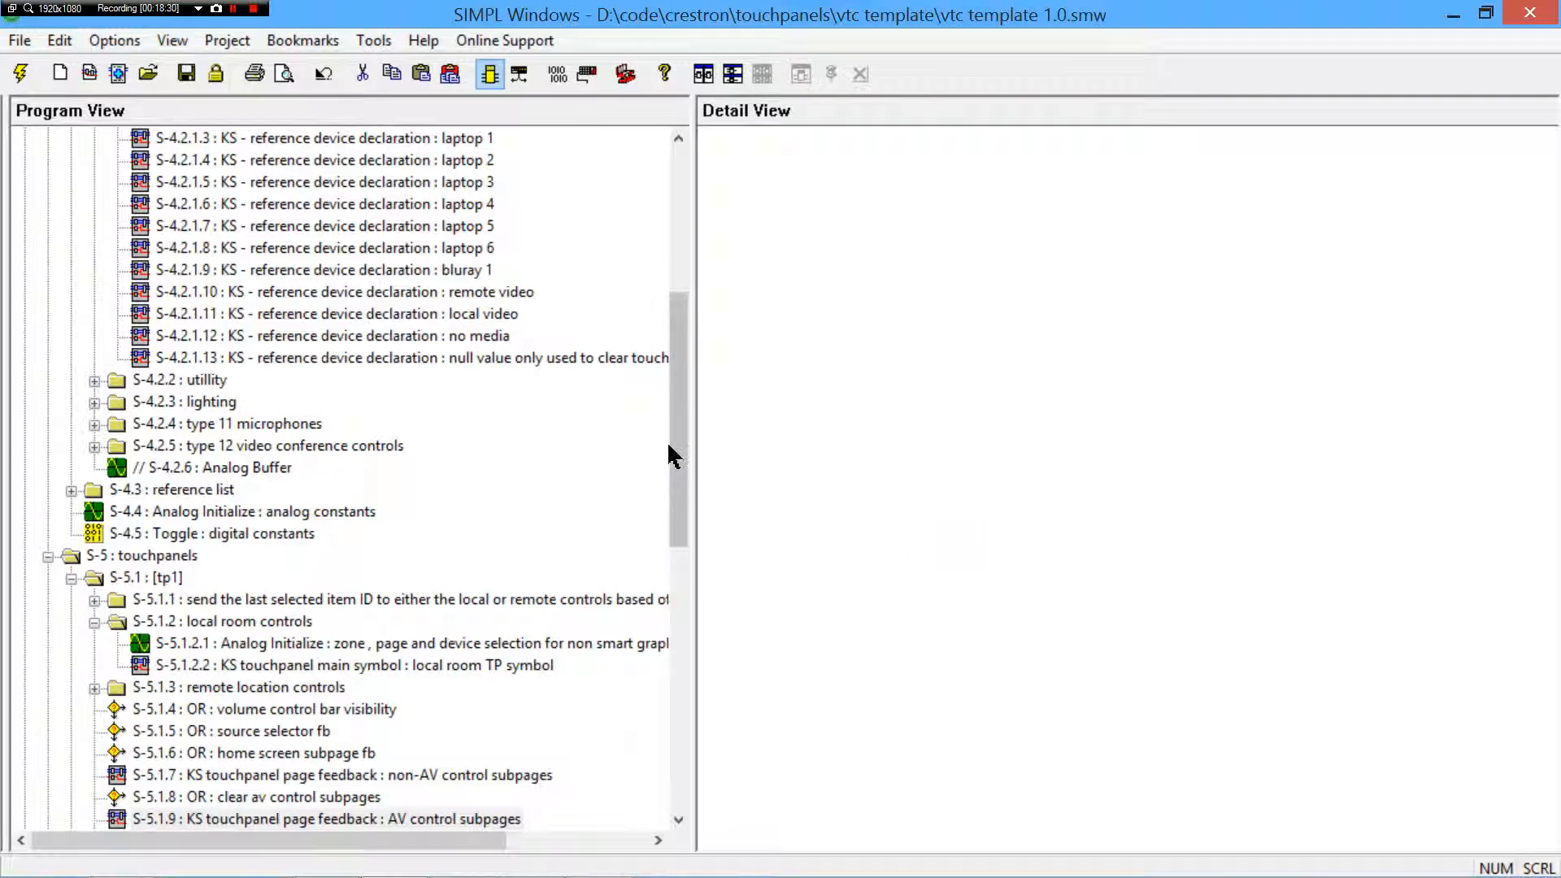
# - Expand and collapse the S-5 touchpanels and S-6 zones folders, including the tp1 panel and Room 301 projector zone
pyautogui.click(47, 554)
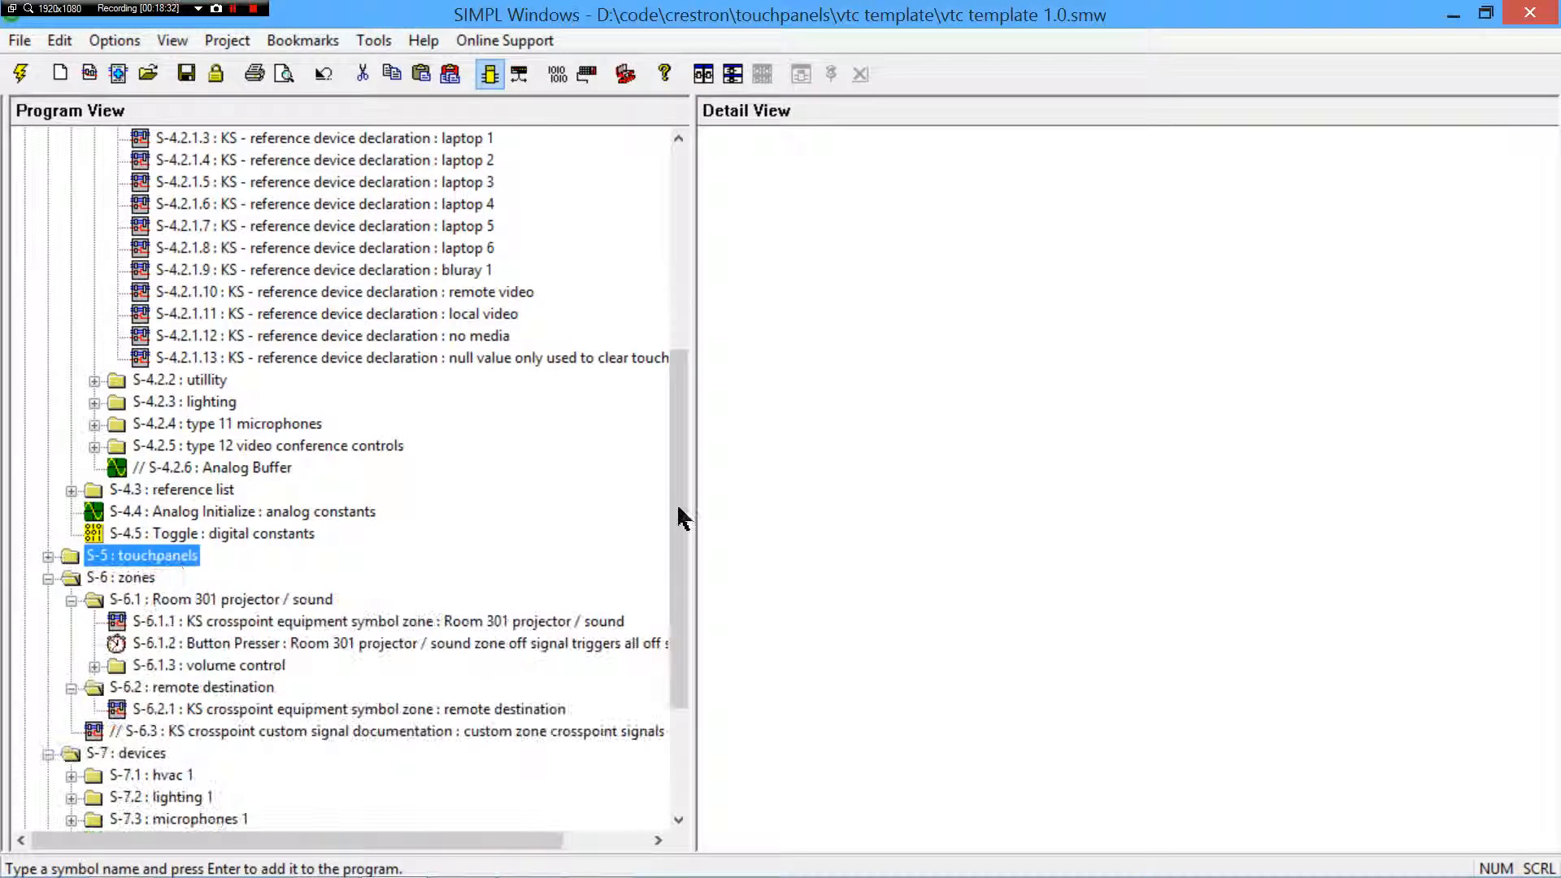
pyautogui.click(72, 599)
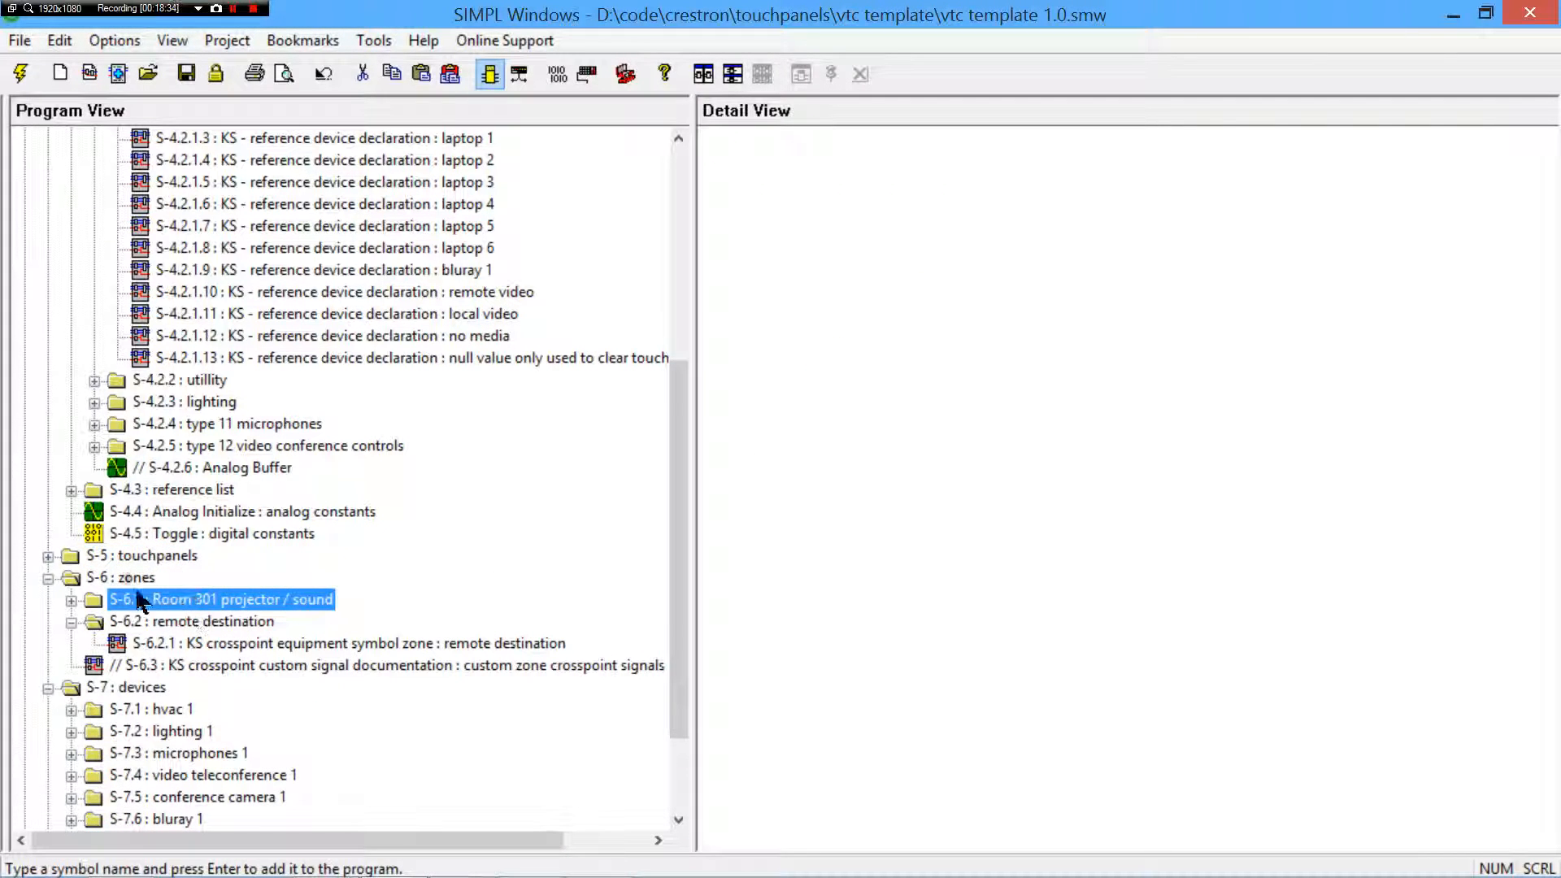
pyautogui.click(48, 577)
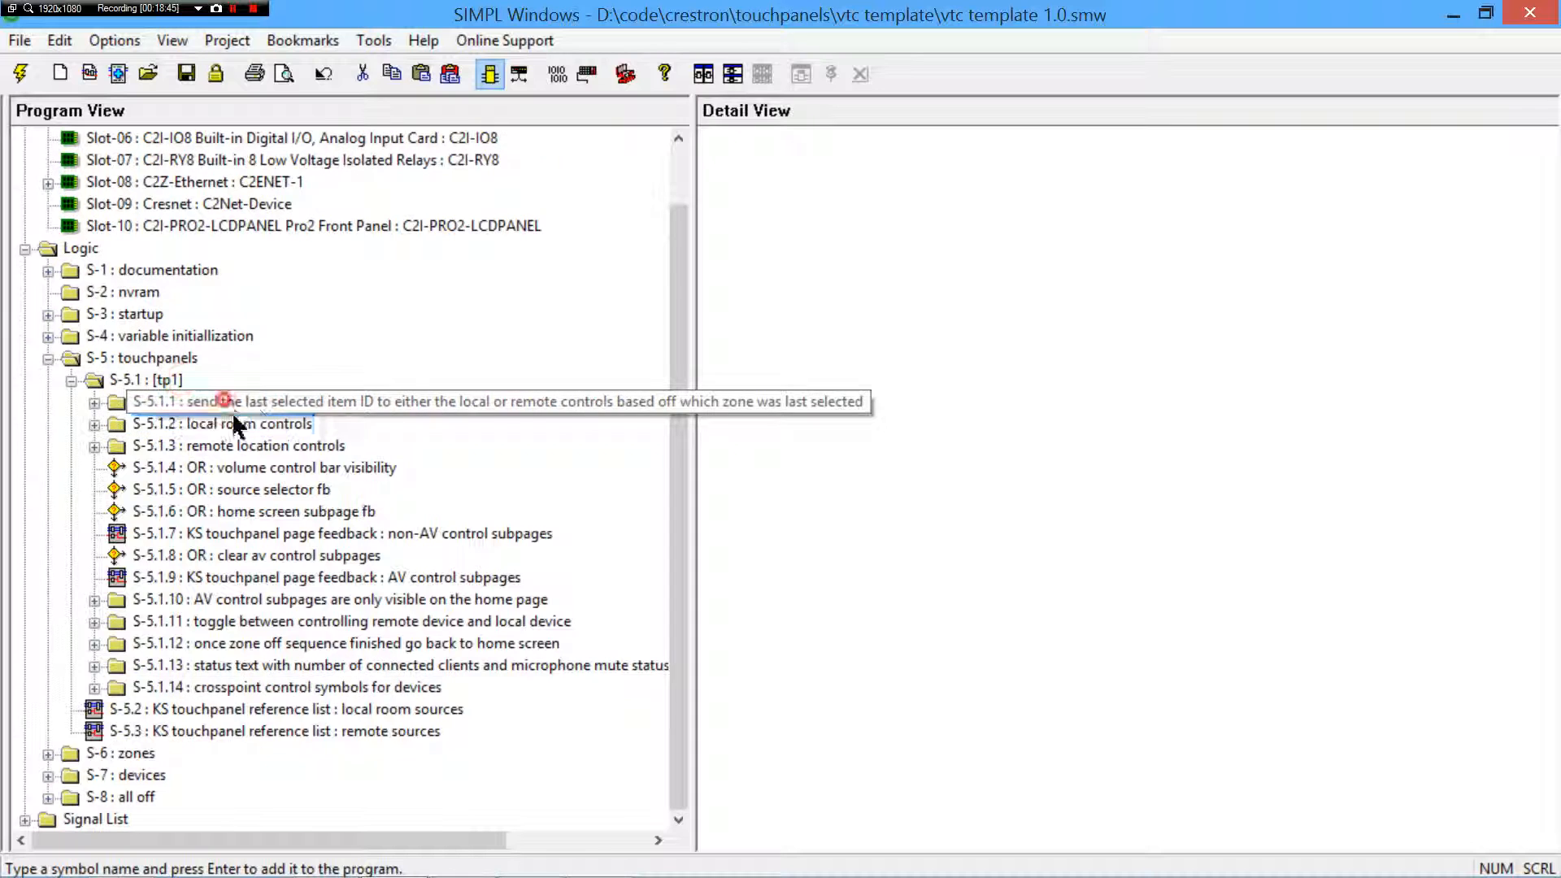
pyautogui.click(72, 379)
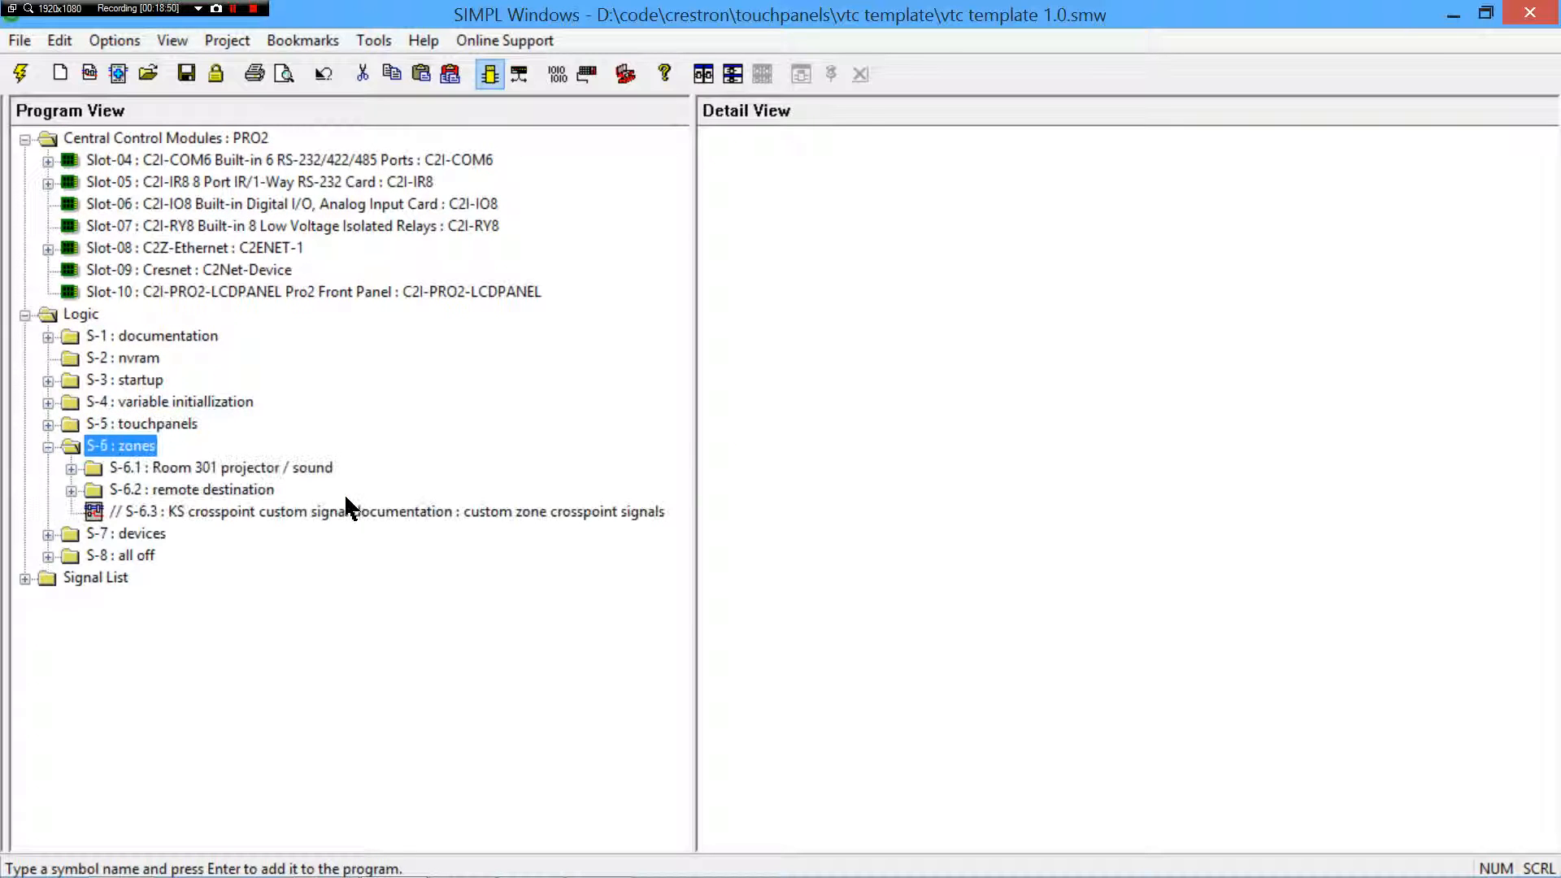
pyautogui.click(47, 423)
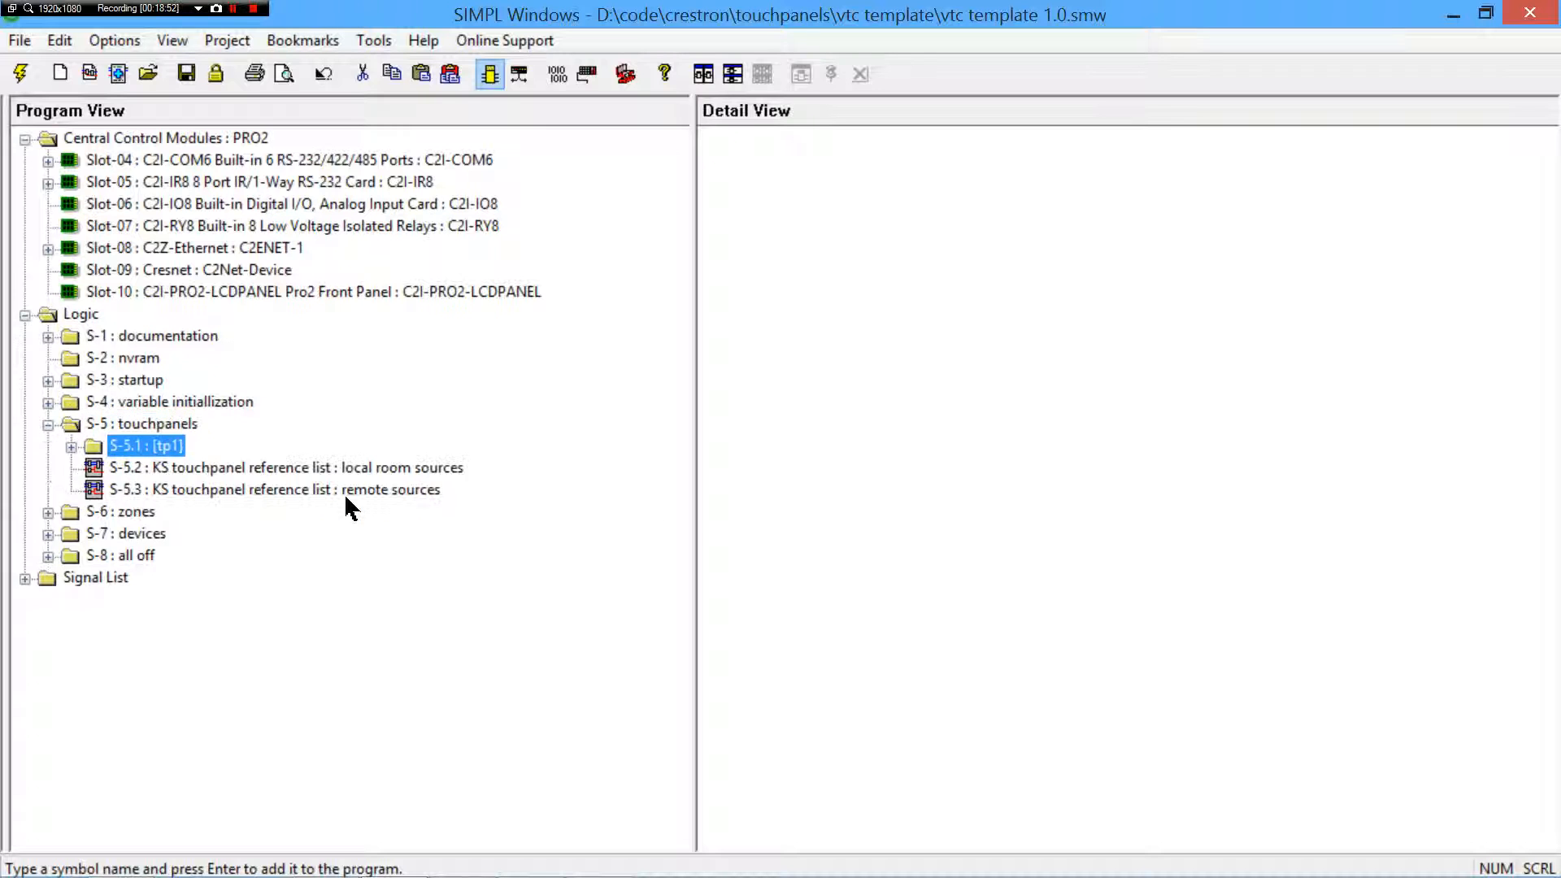
pyautogui.click(73, 445)
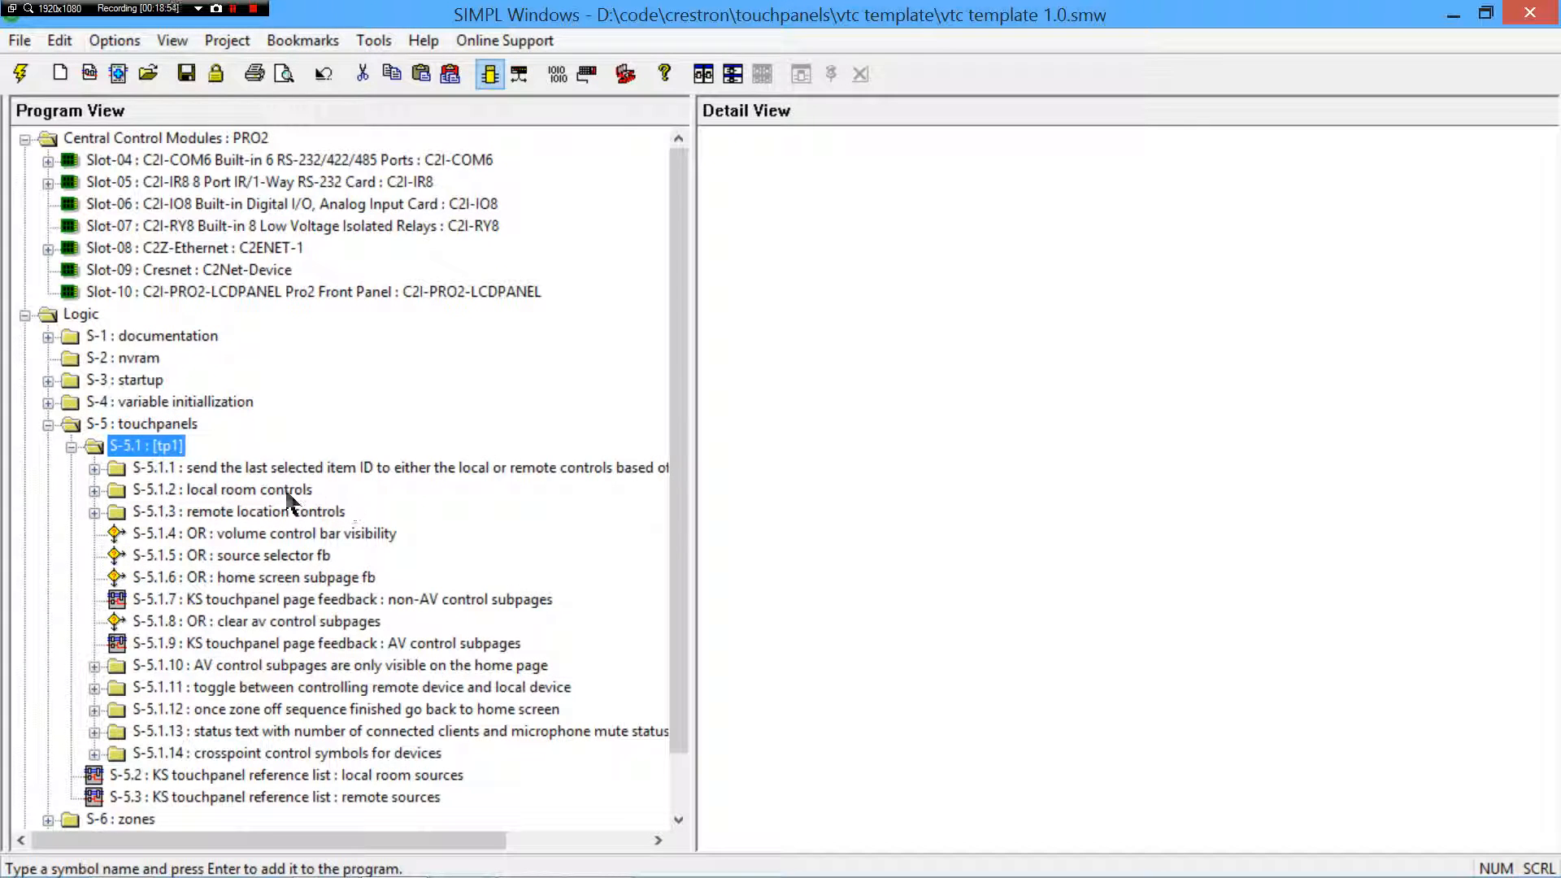
pyautogui.click(47, 423)
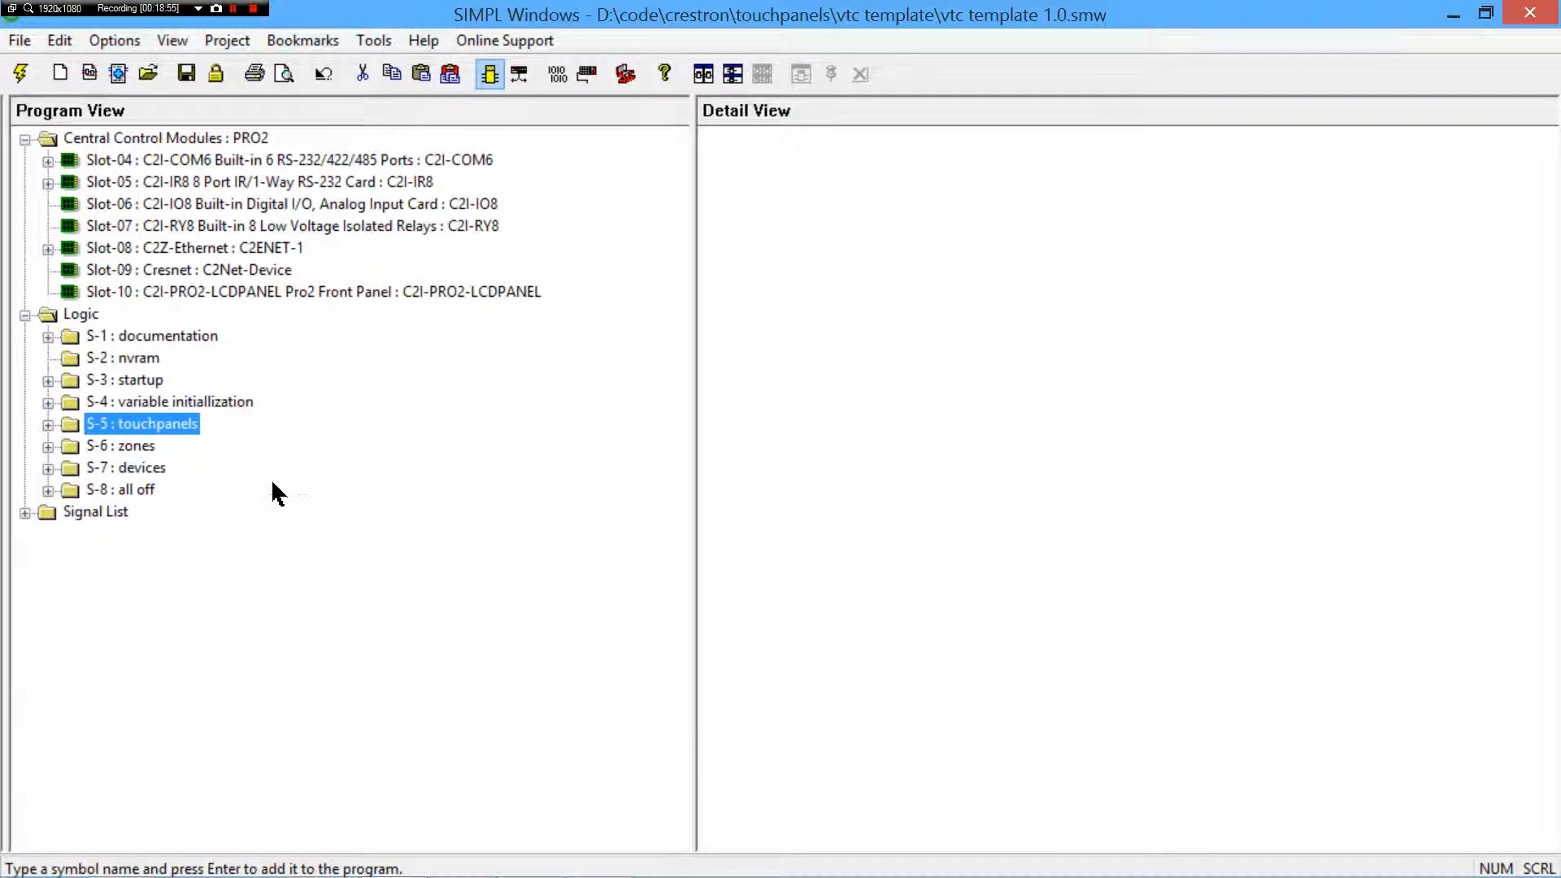
pyautogui.click(47, 422)
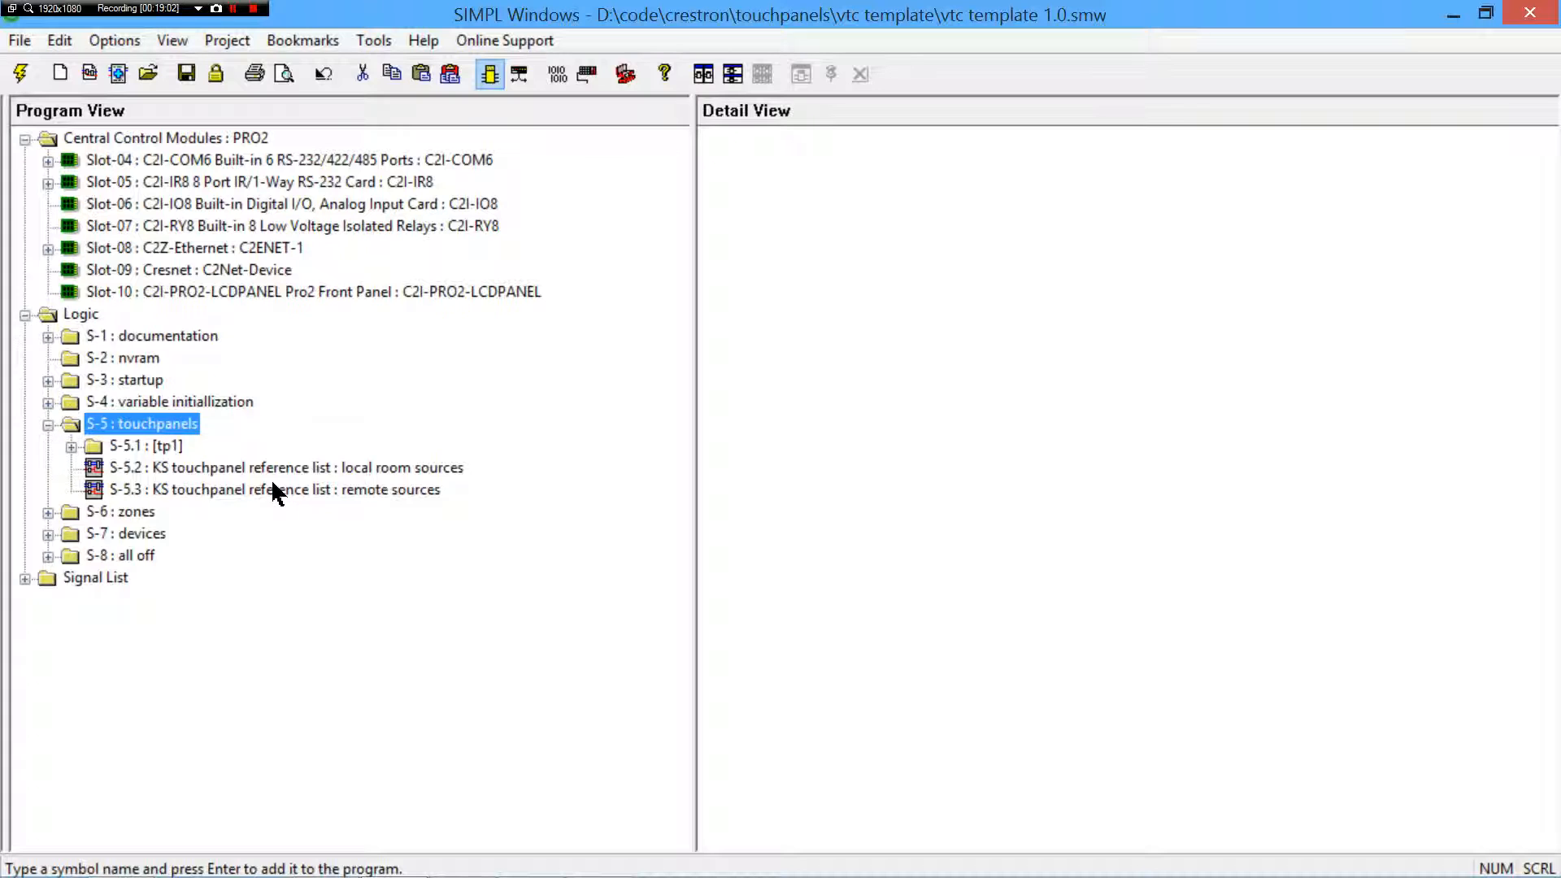
pyautogui.click(47, 423)
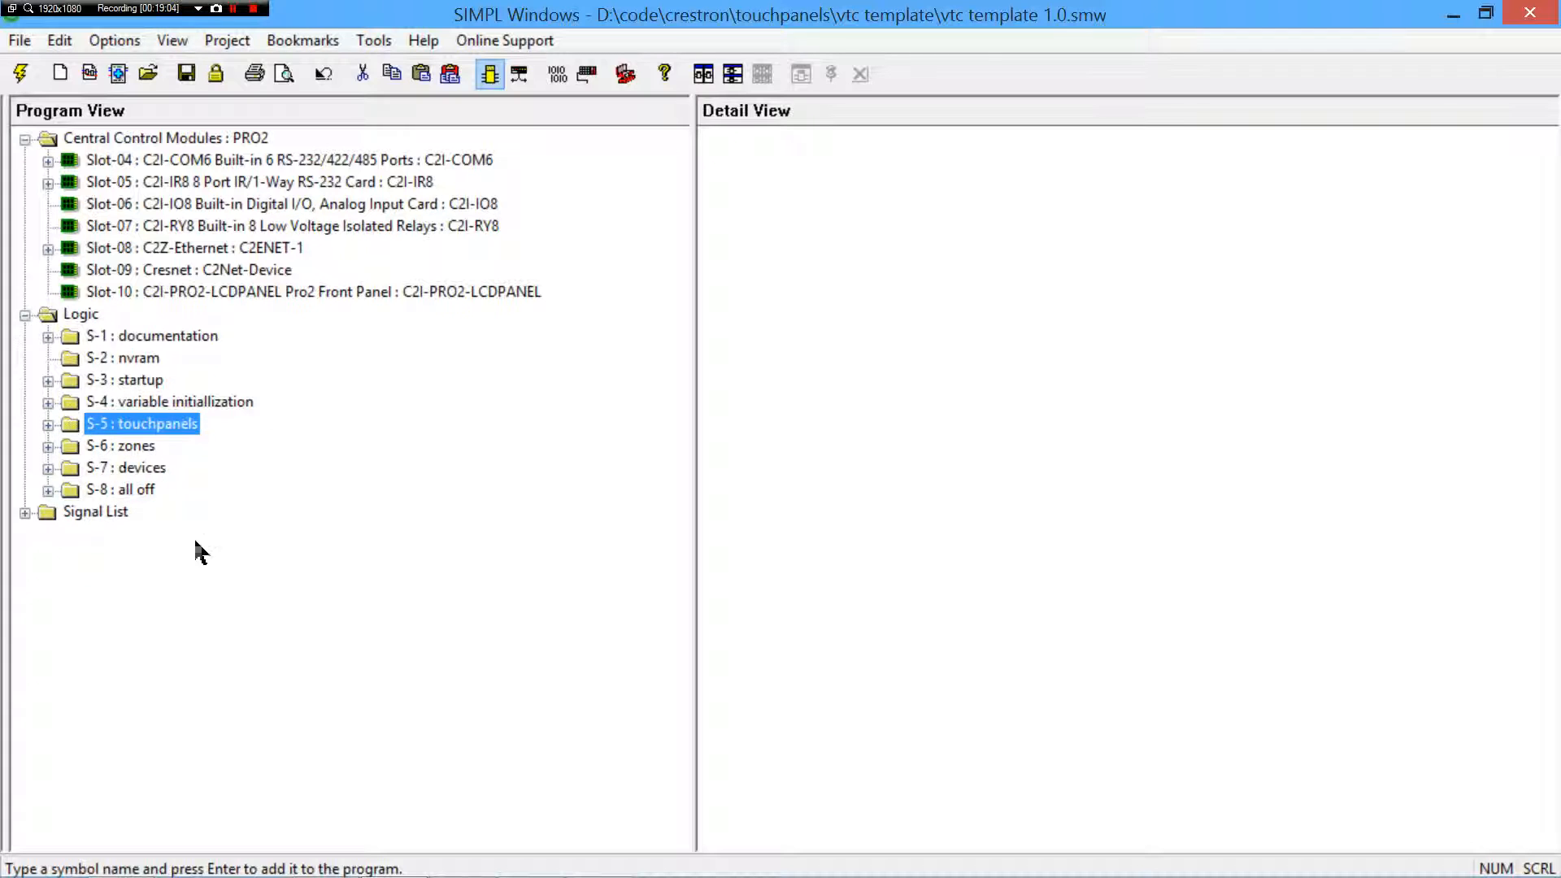
# - Browse the S-7 devices folders down to bluray 1's KS crosspoint symbol, then collapse devices to the top-level Logic folders
pyautogui.click(127, 467)
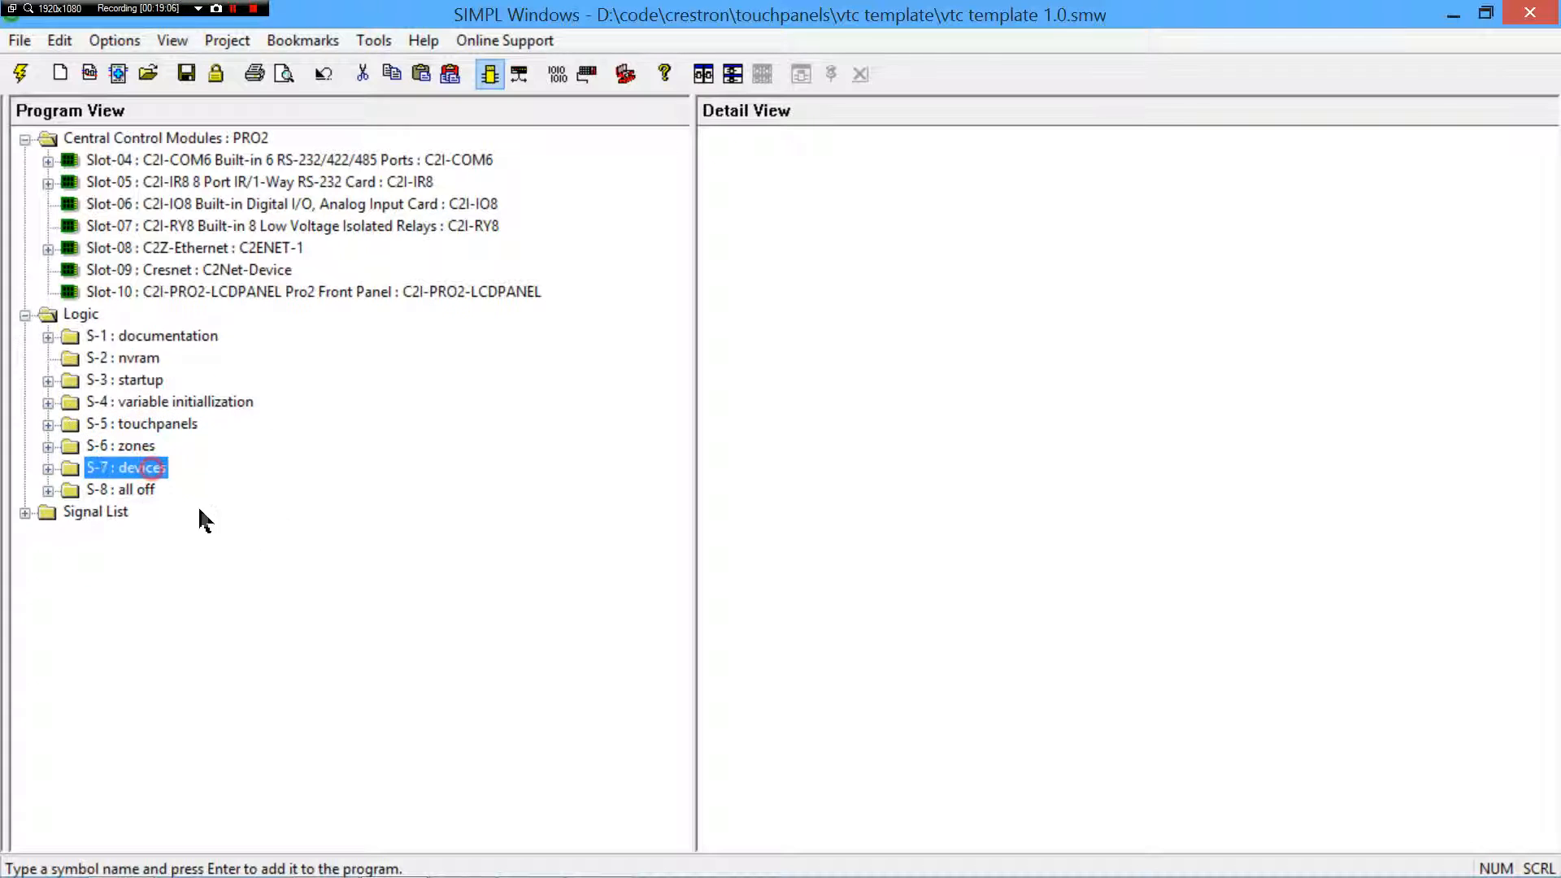
pyautogui.click(47, 469)
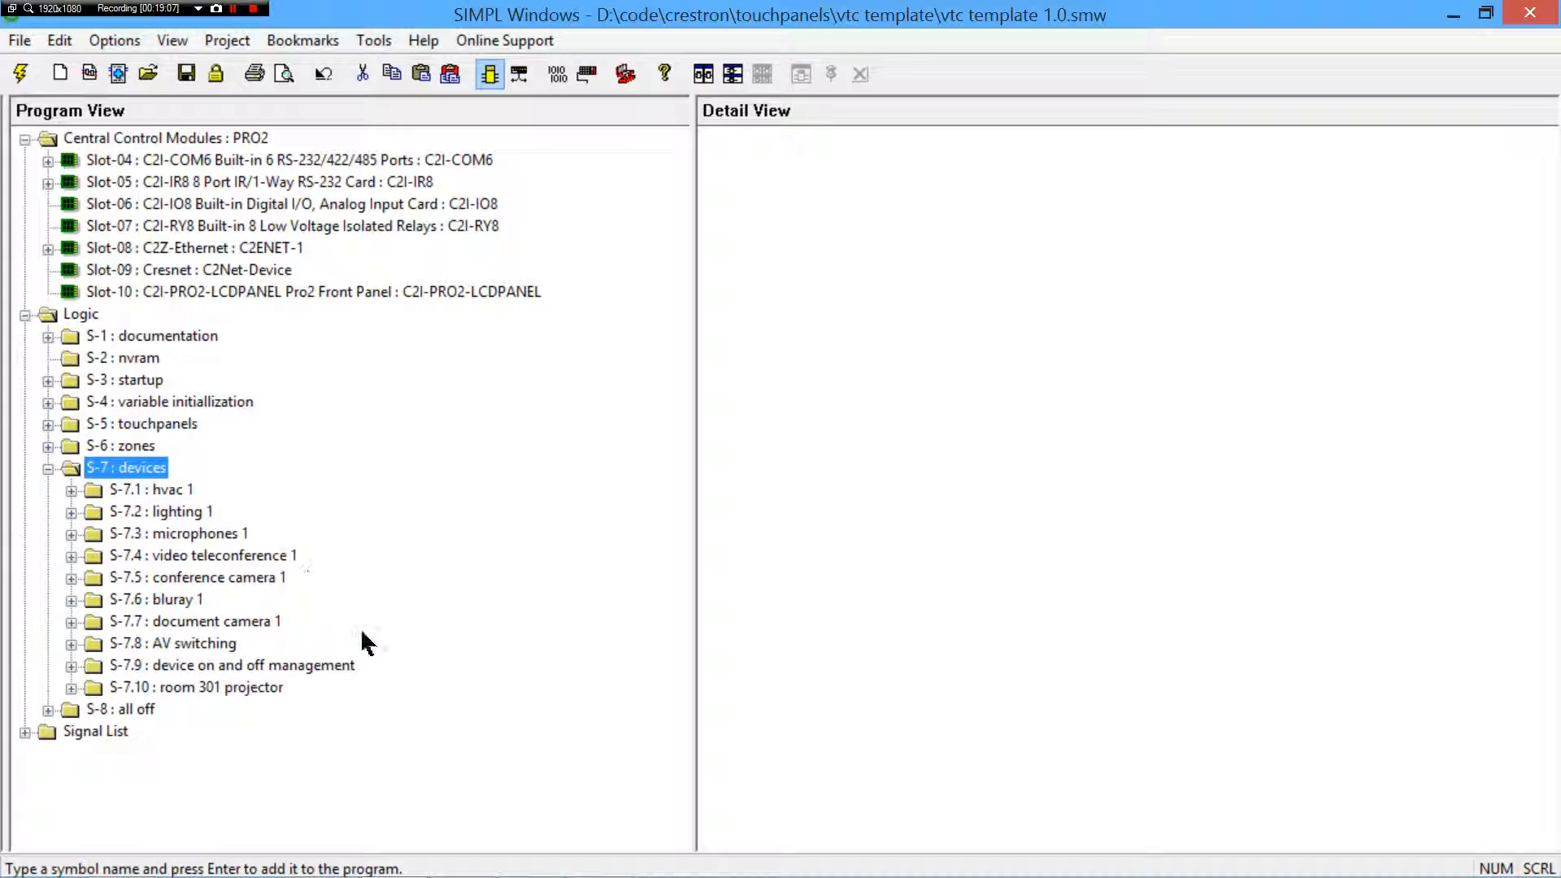
pyautogui.click(232, 665)
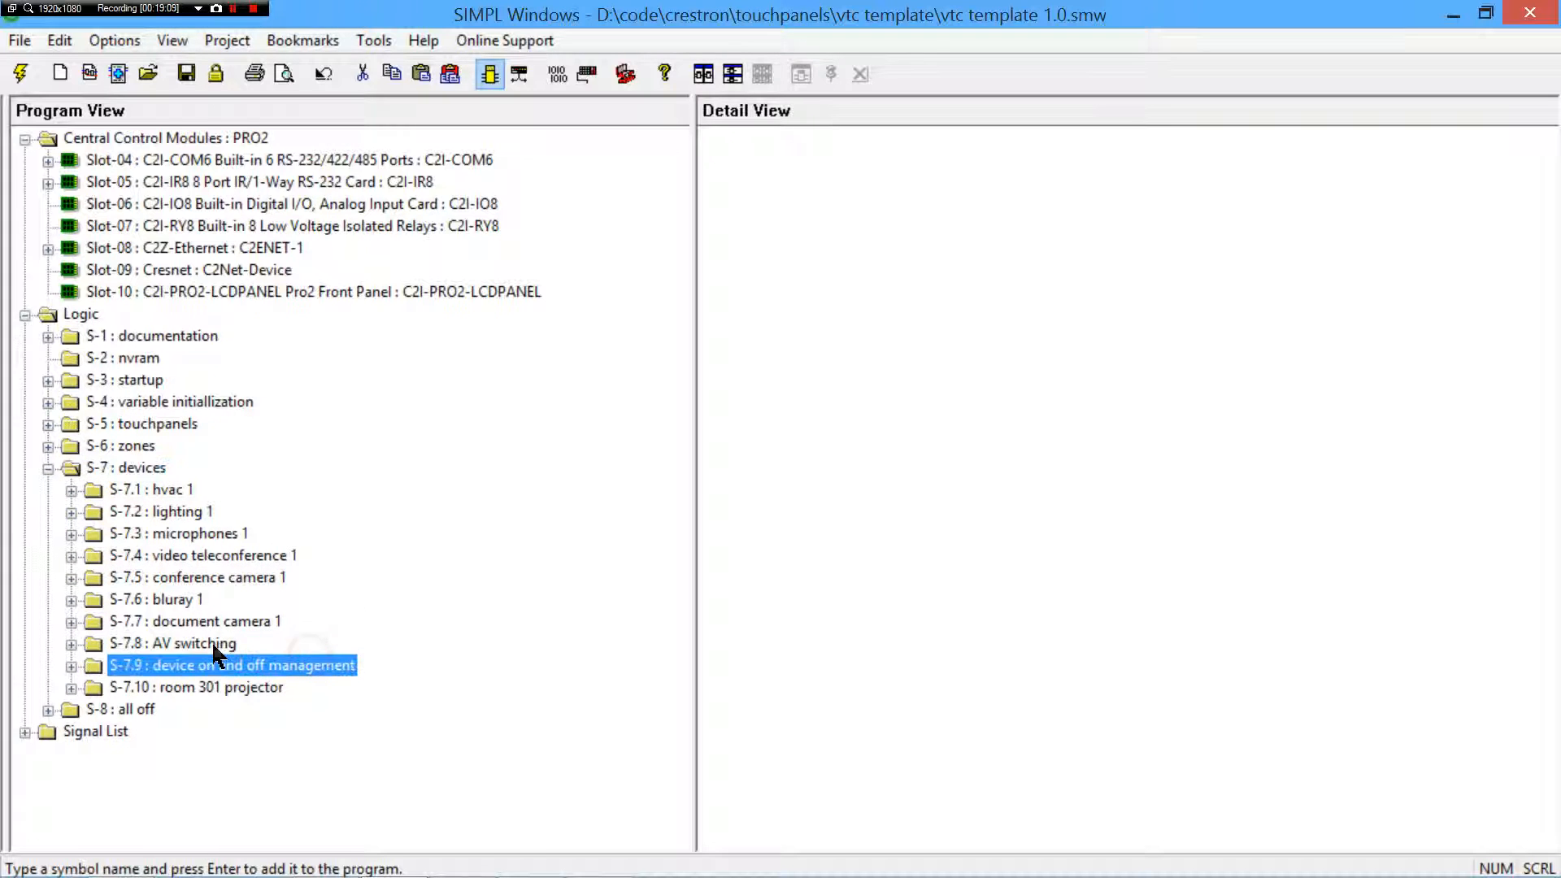
pyautogui.click(188, 687)
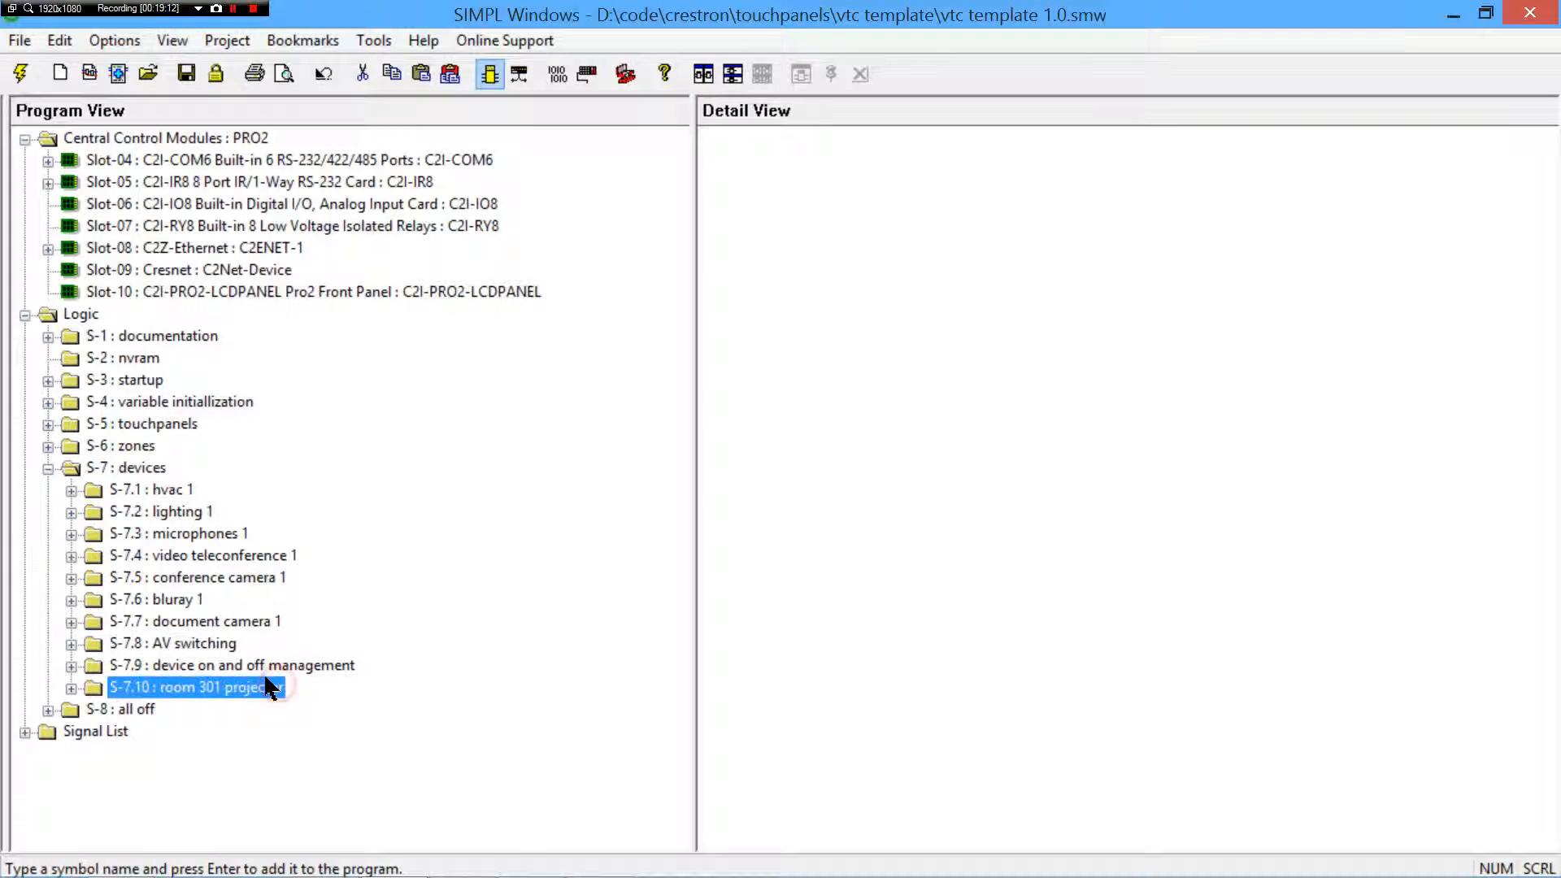
pyautogui.click(127, 467)
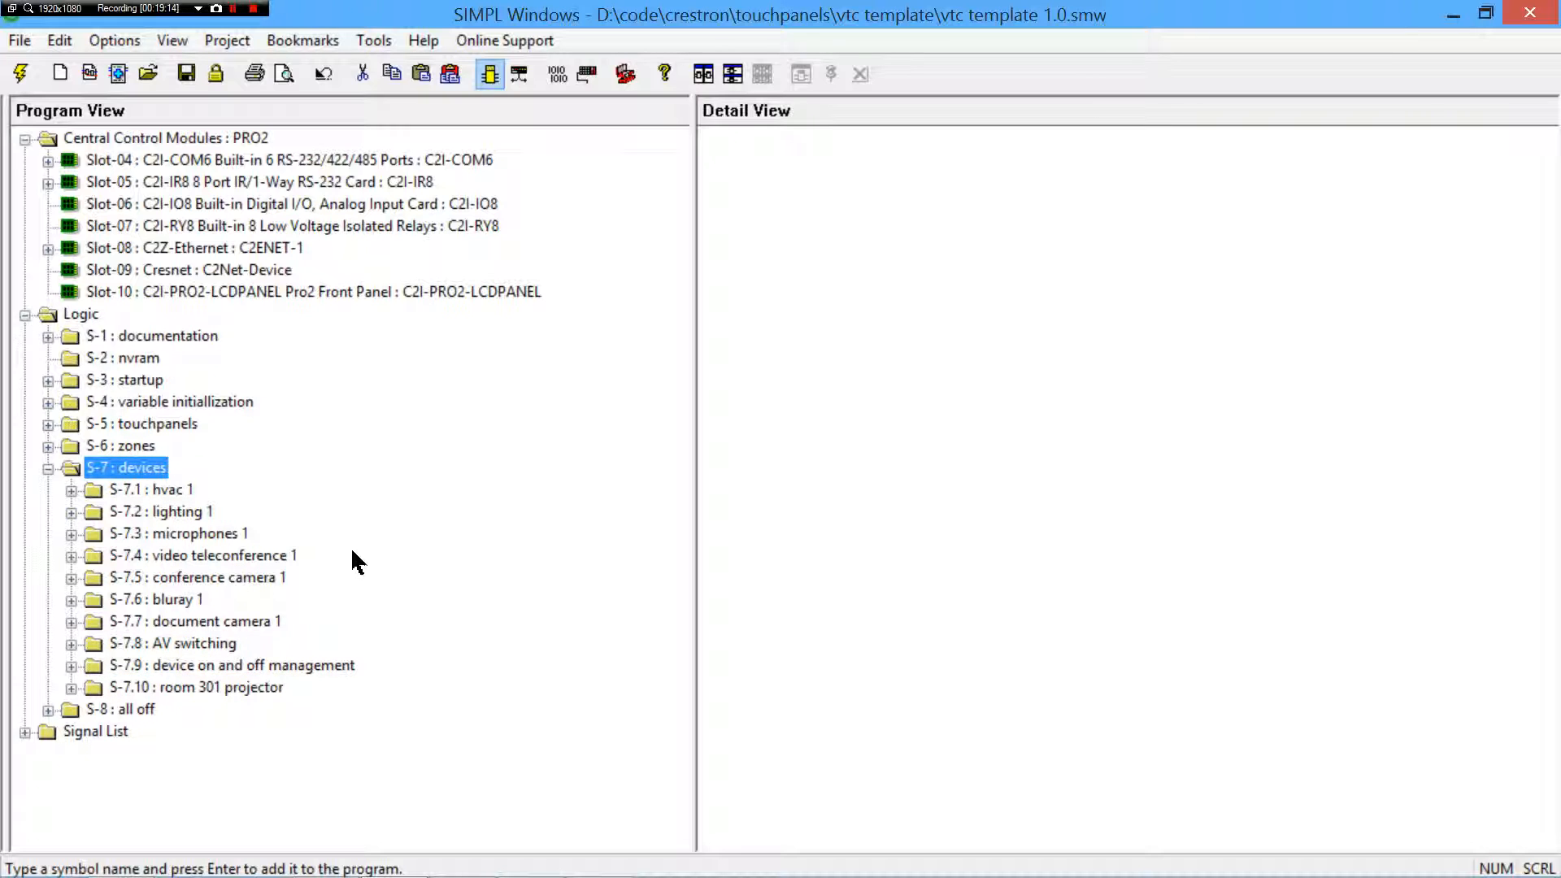
pyautogui.click(193, 620)
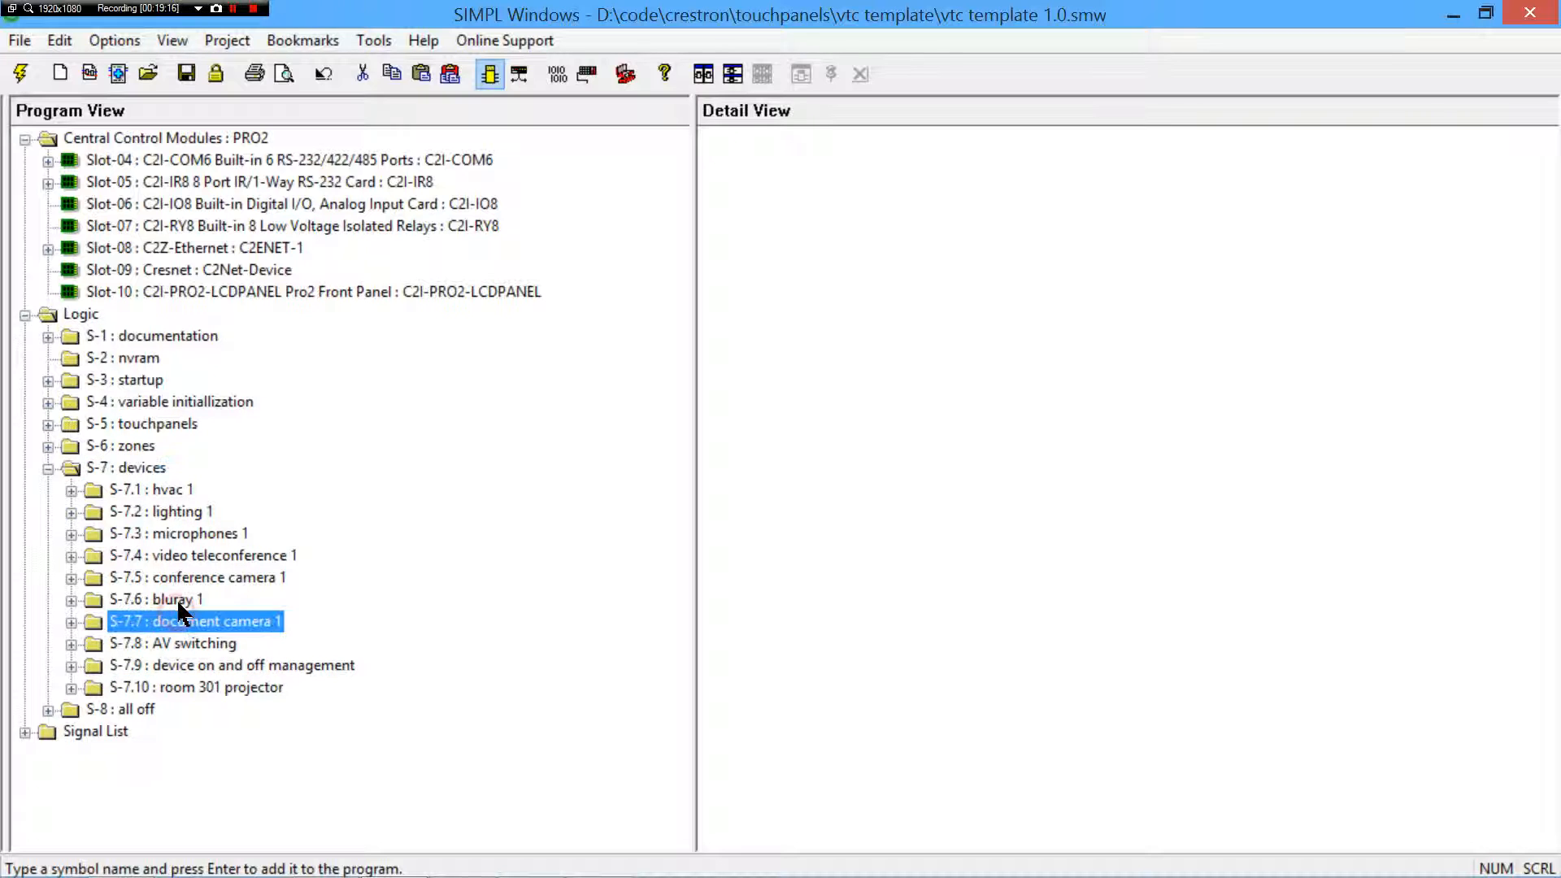
pyautogui.click(72, 598)
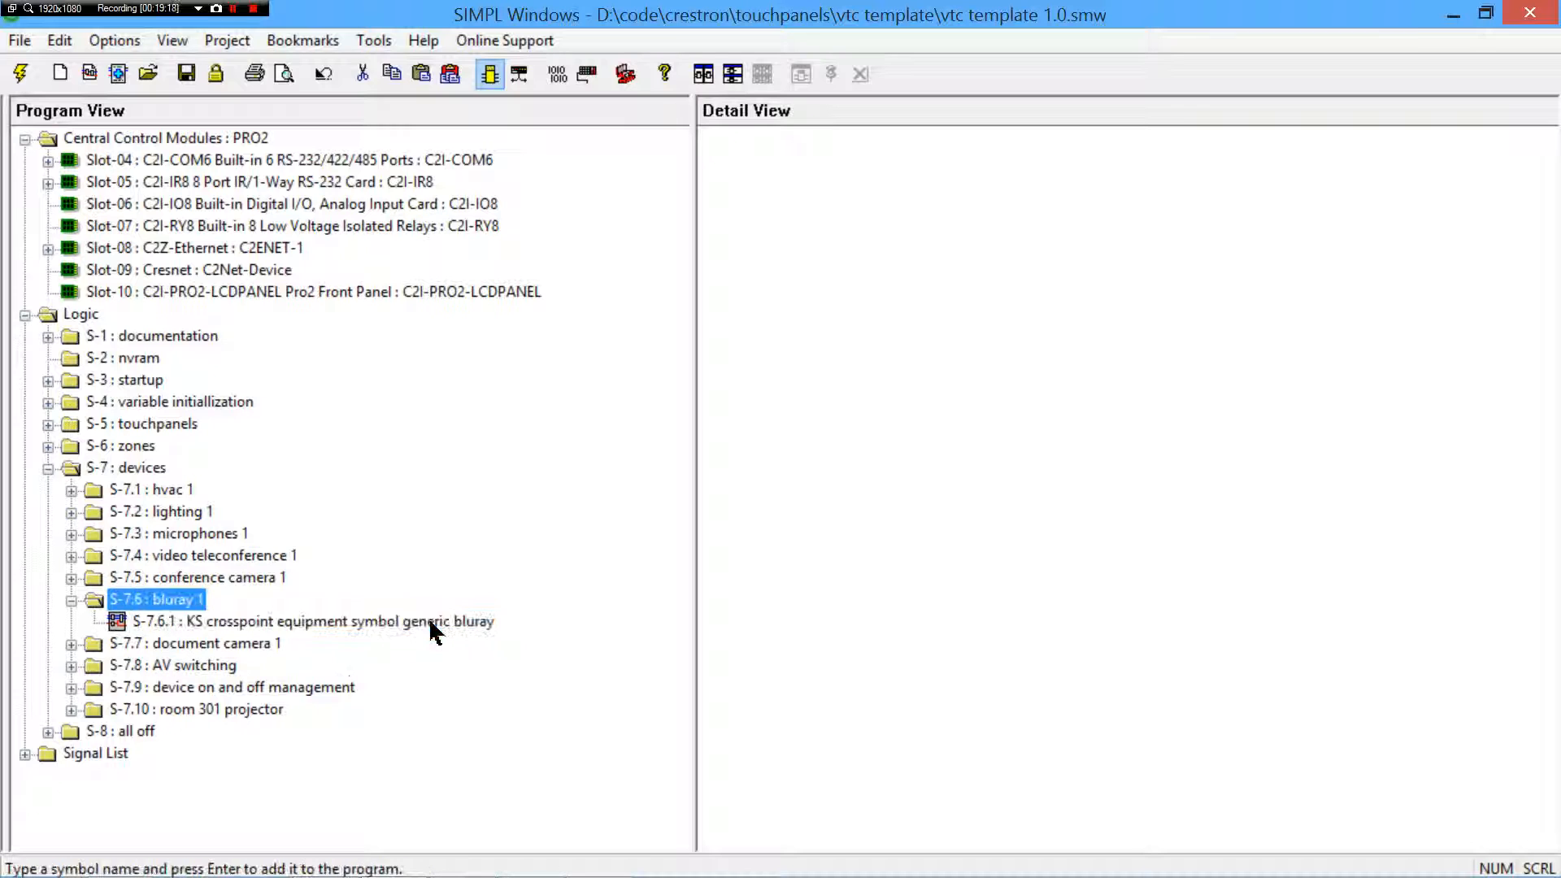
pyautogui.click(309, 620)
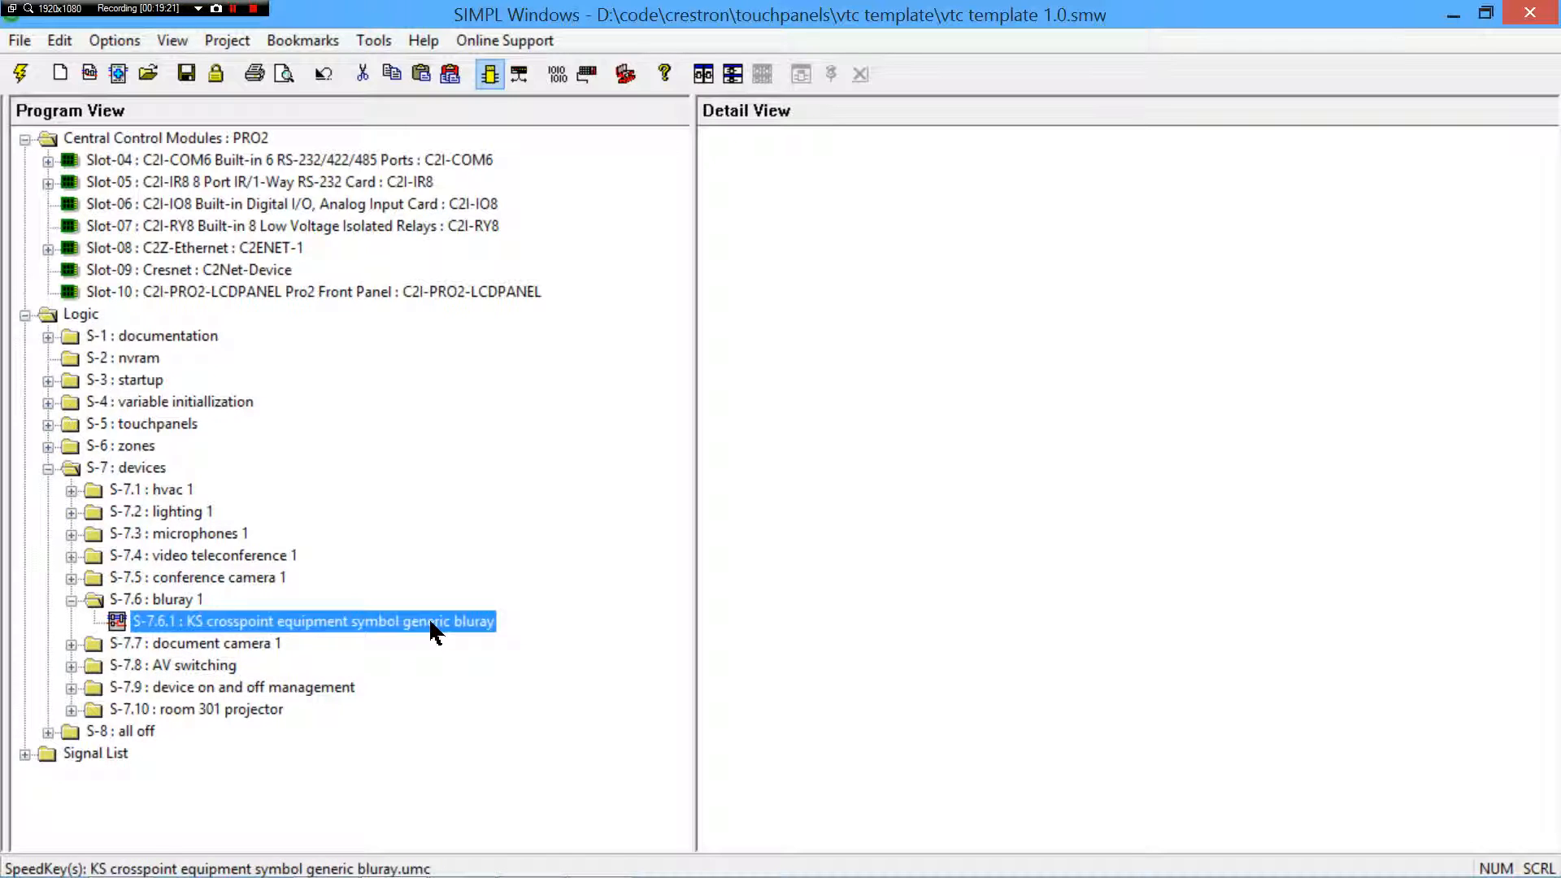
pyautogui.click(142, 467)
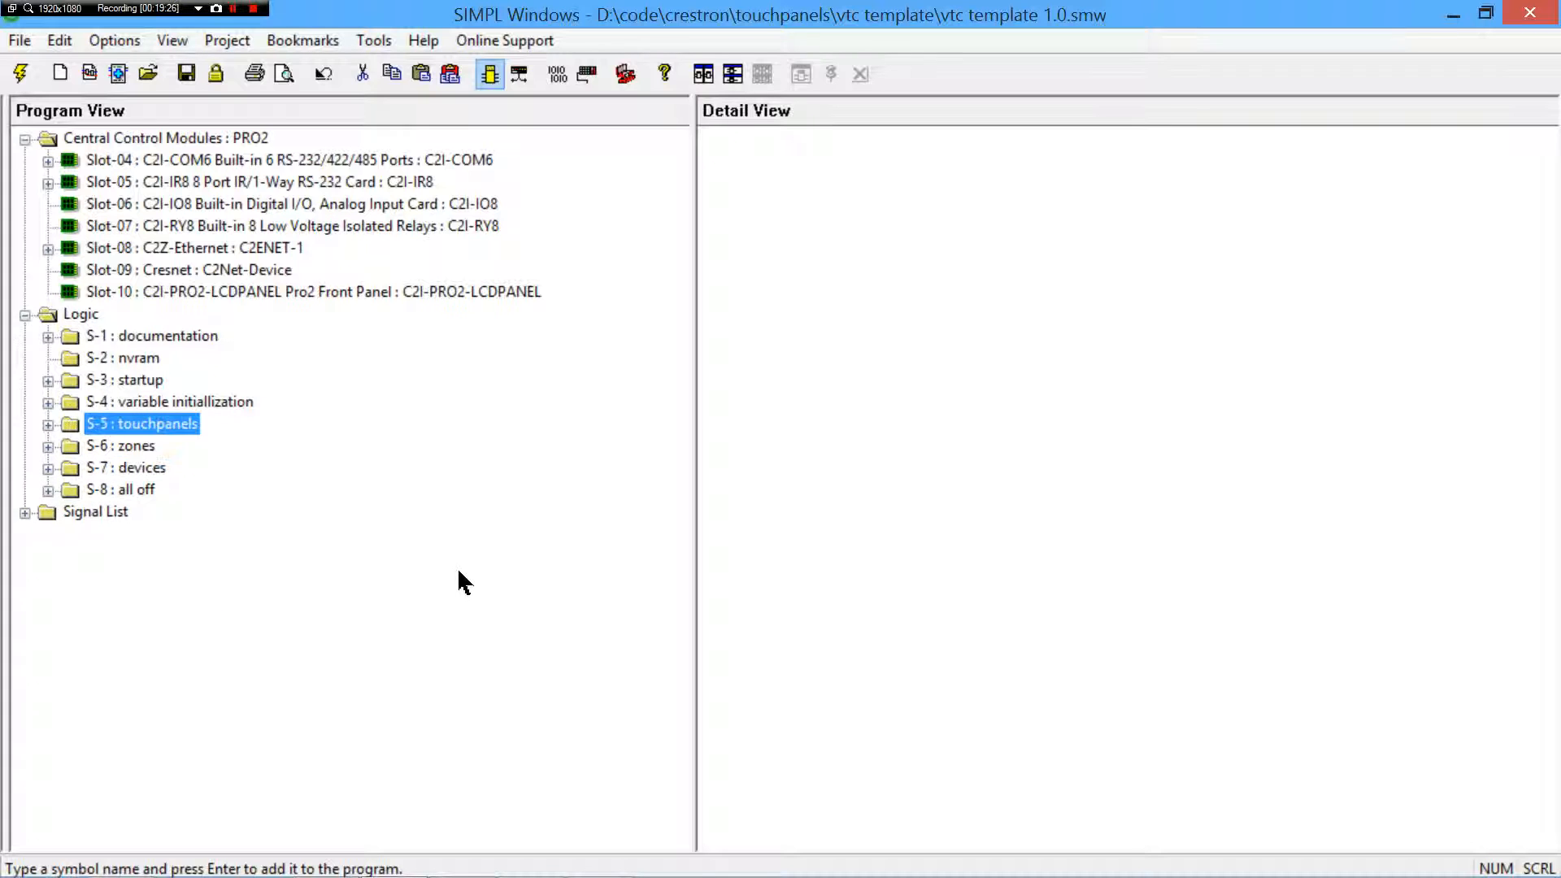
# - Expand S-1 documentation with its version history and crosspoint ids, selecting the naming conventions and version 1.0 comments
pyautogui.click(47, 402)
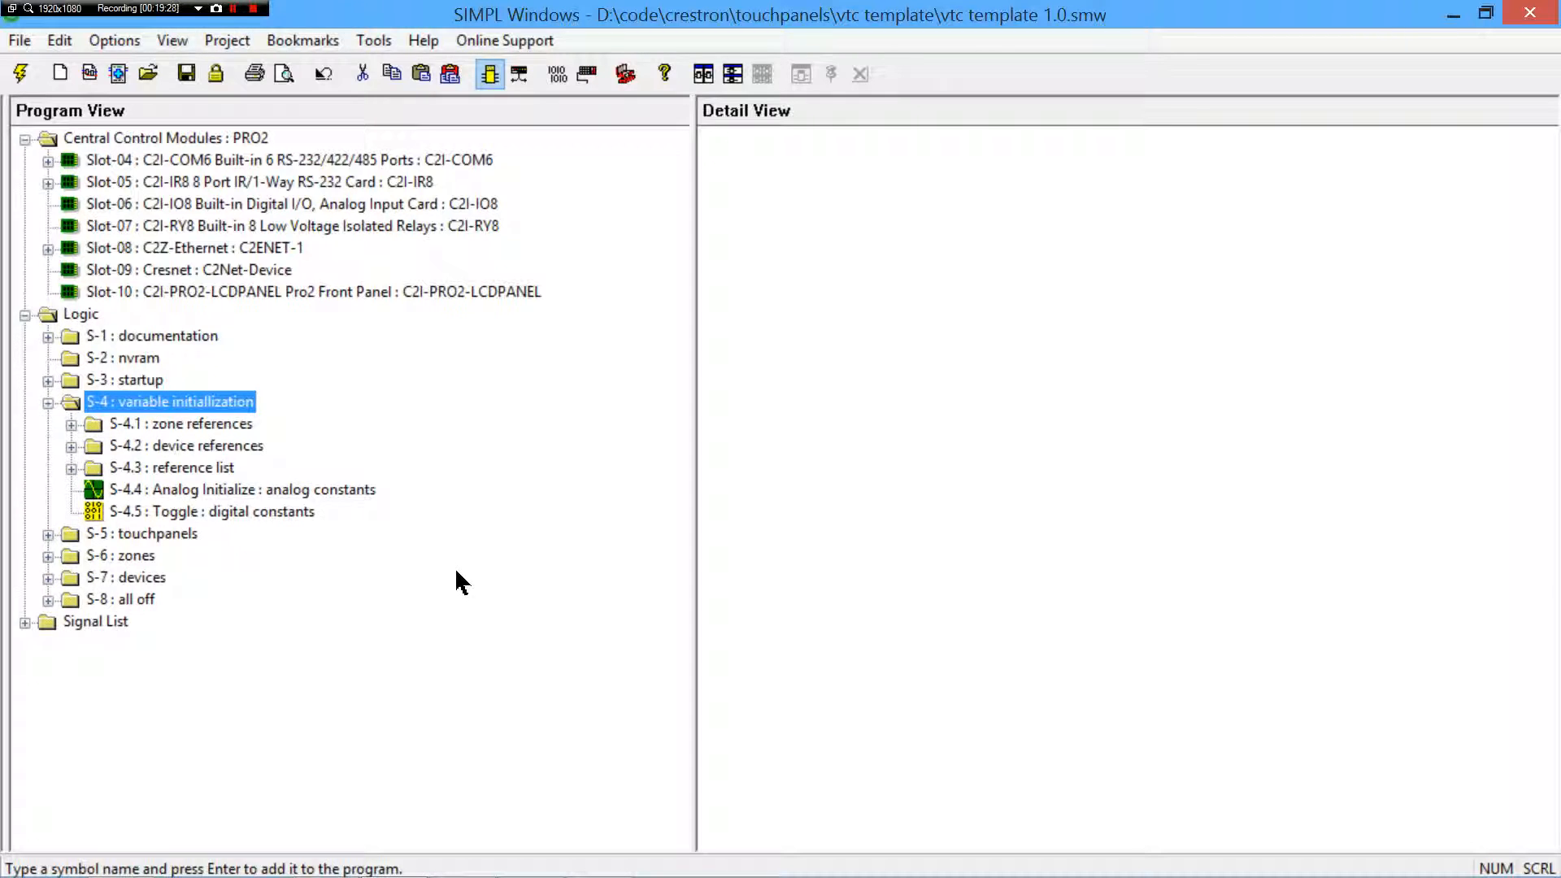
pyautogui.click(47, 378)
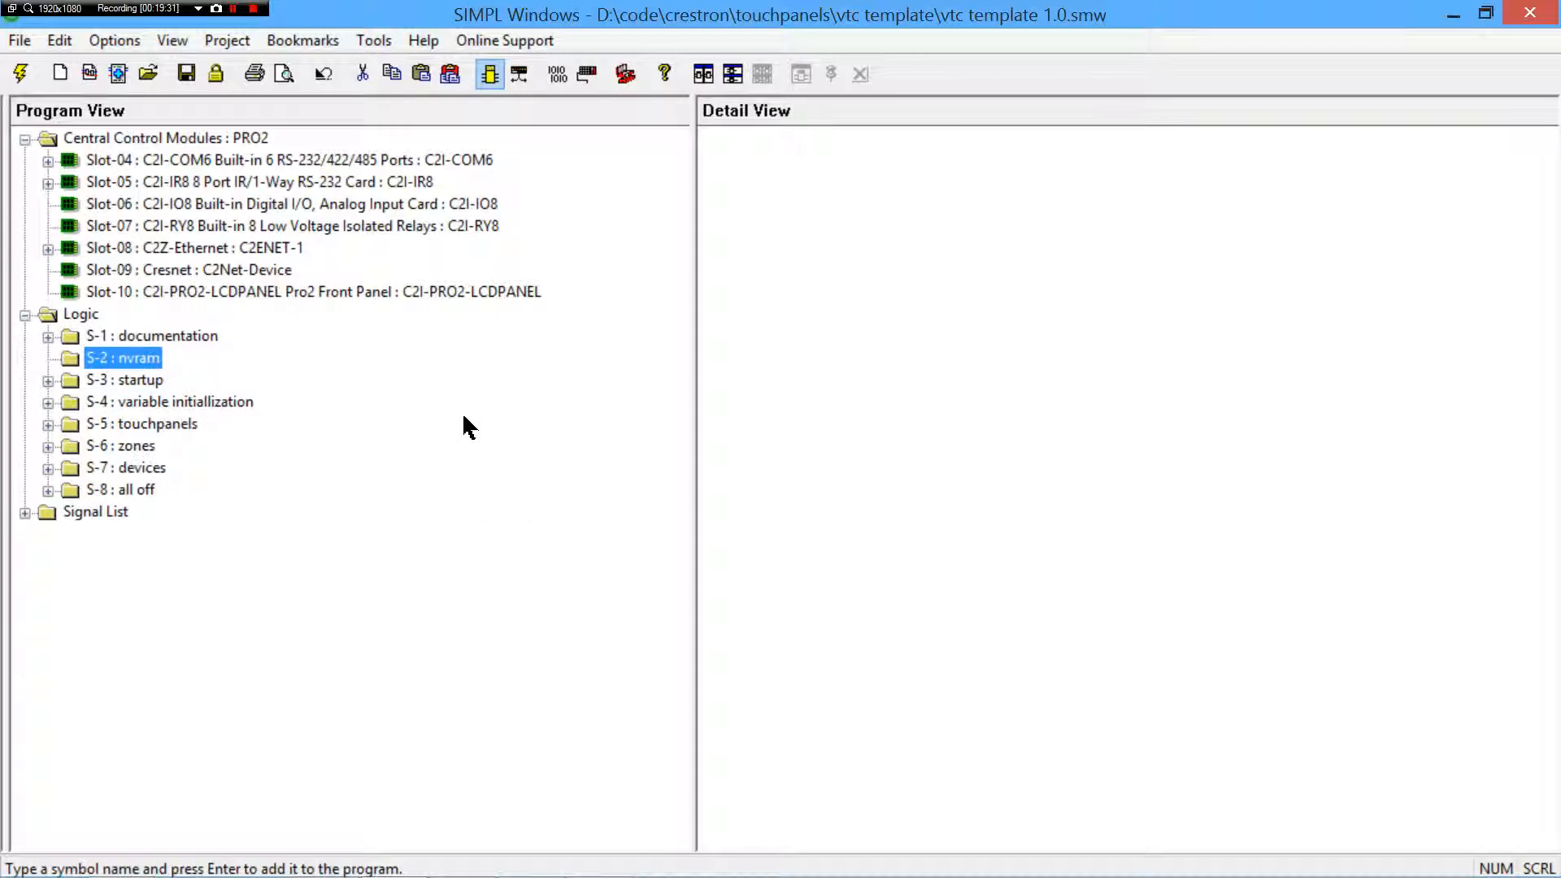
pyautogui.click(47, 335)
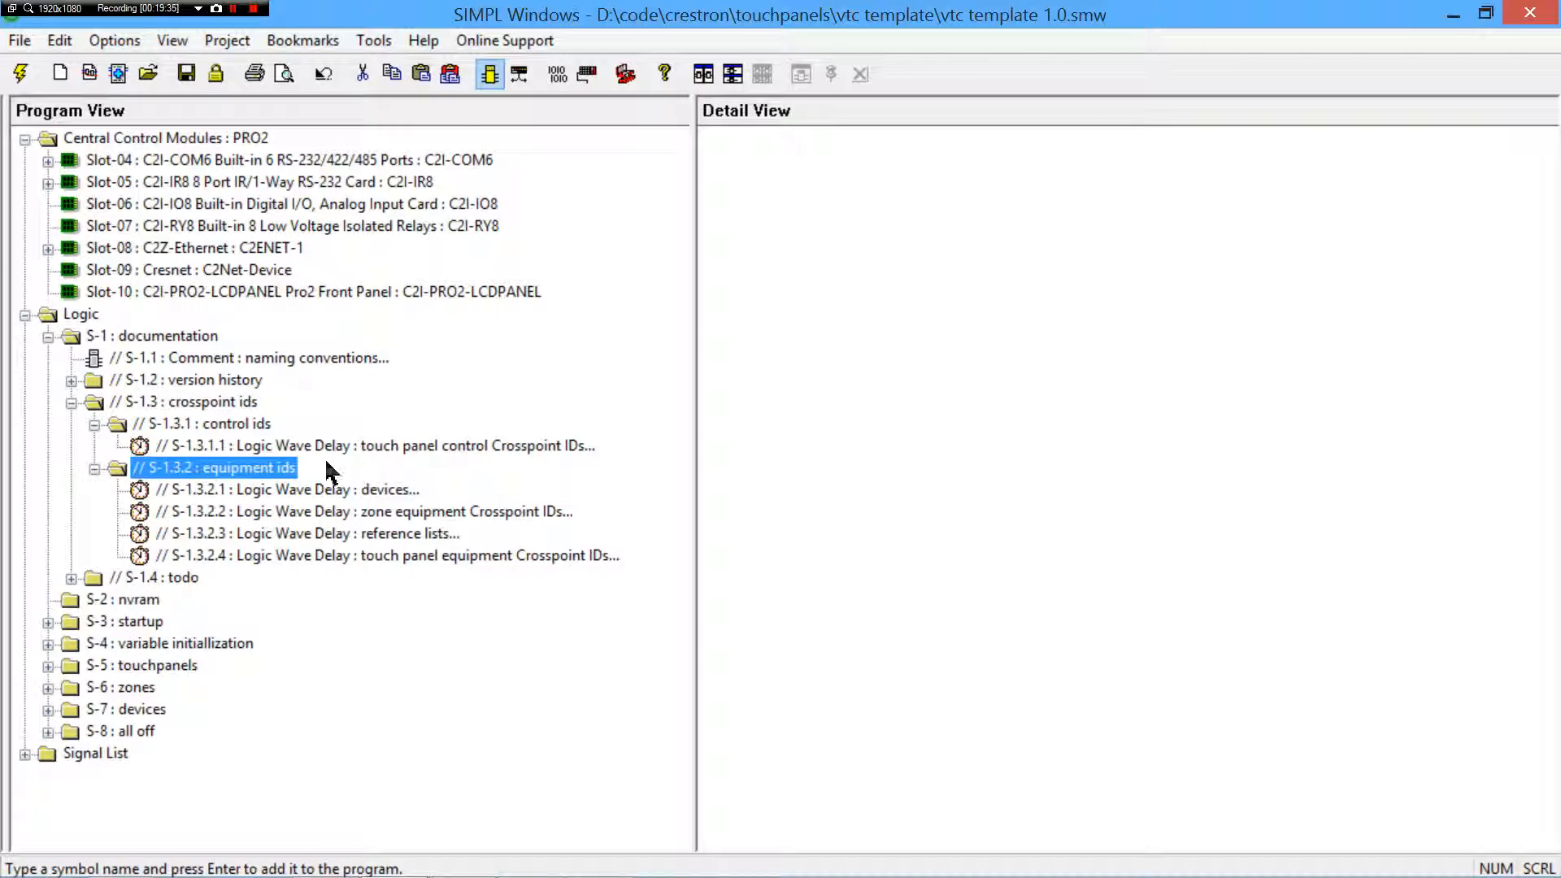
pyautogui.click(197, 379)
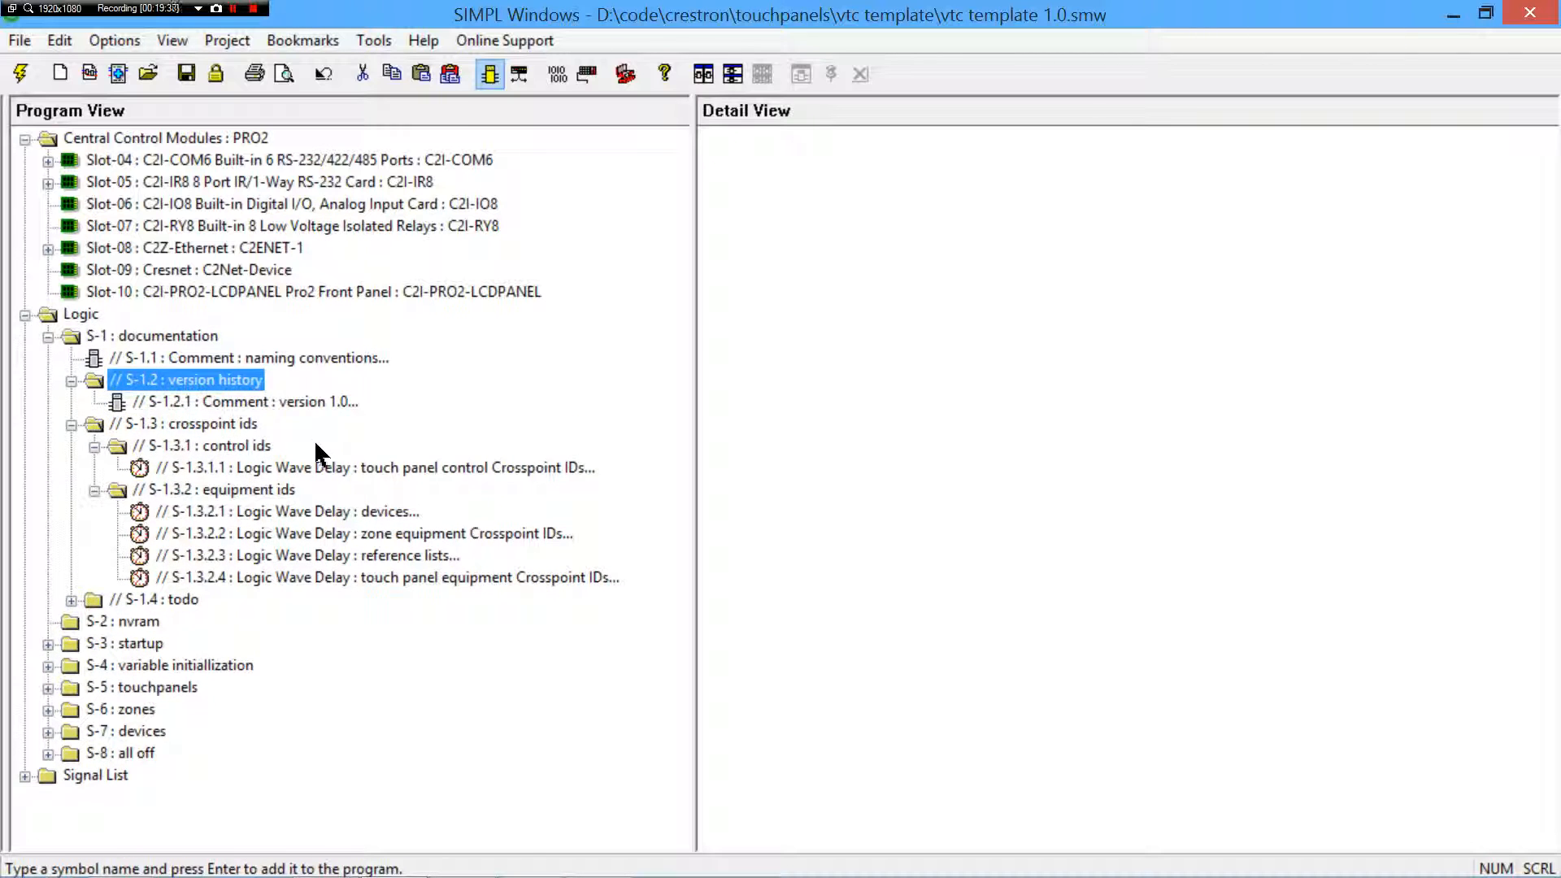
pyautogui.click(249, 357)
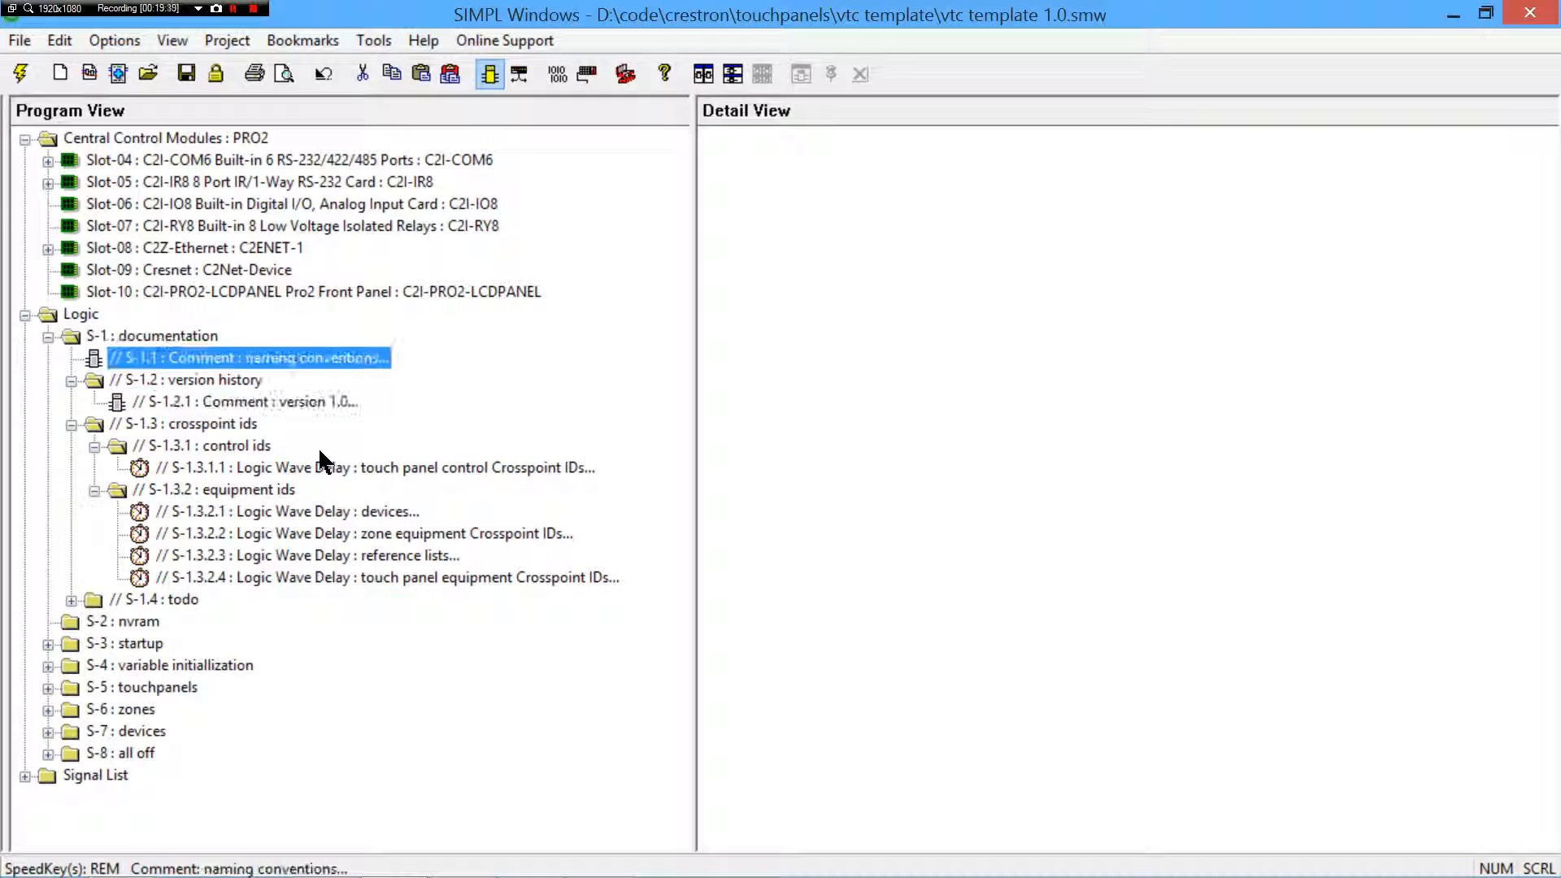
pyautogui.click(247, 402)
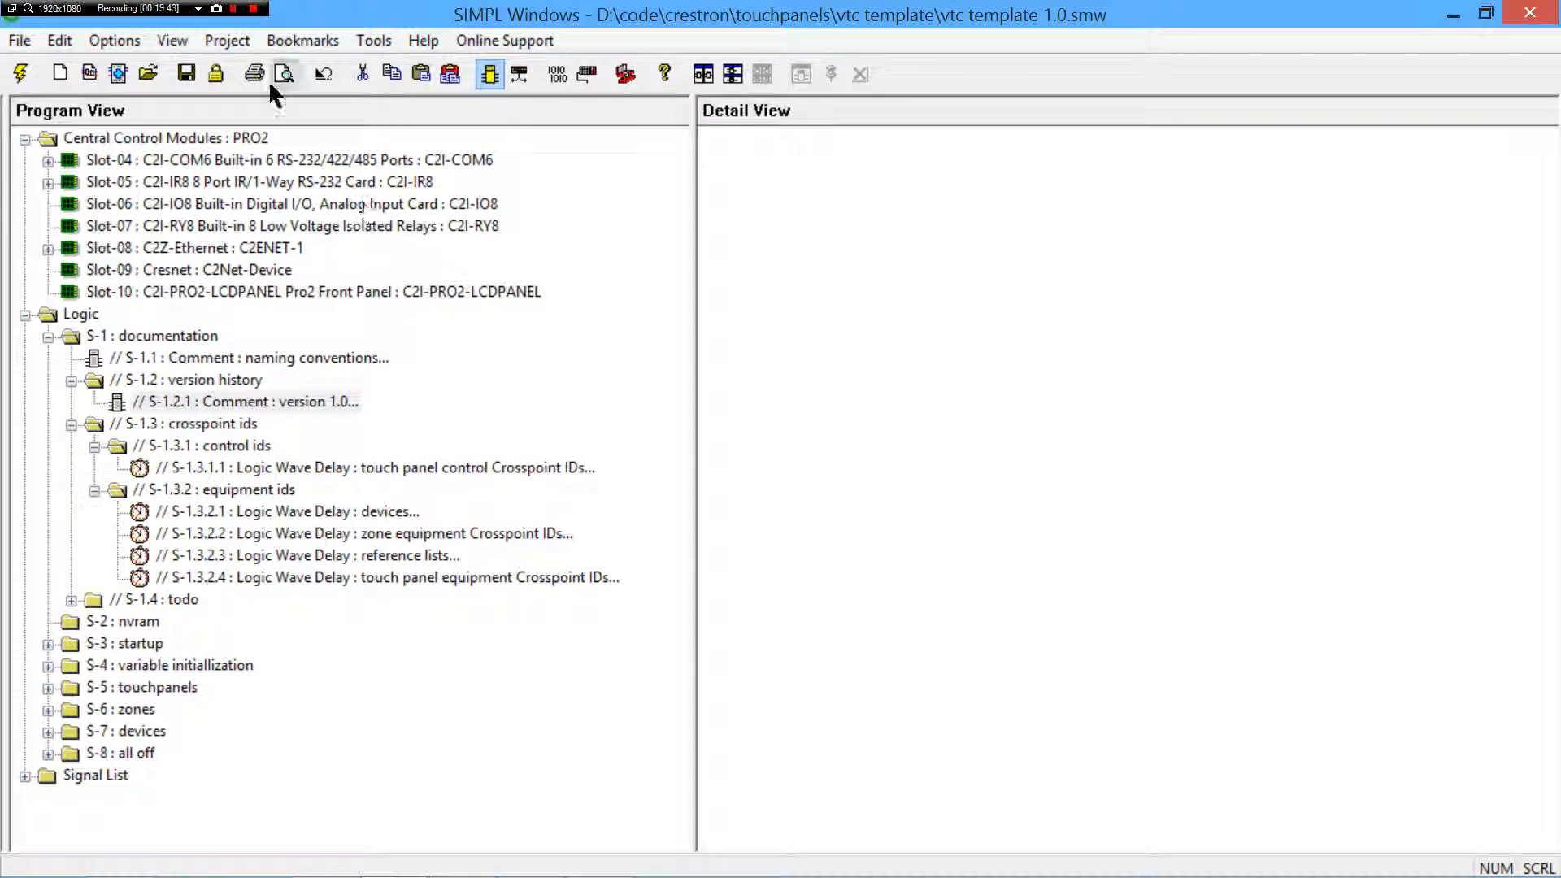
pyautogui.click(254, 9)
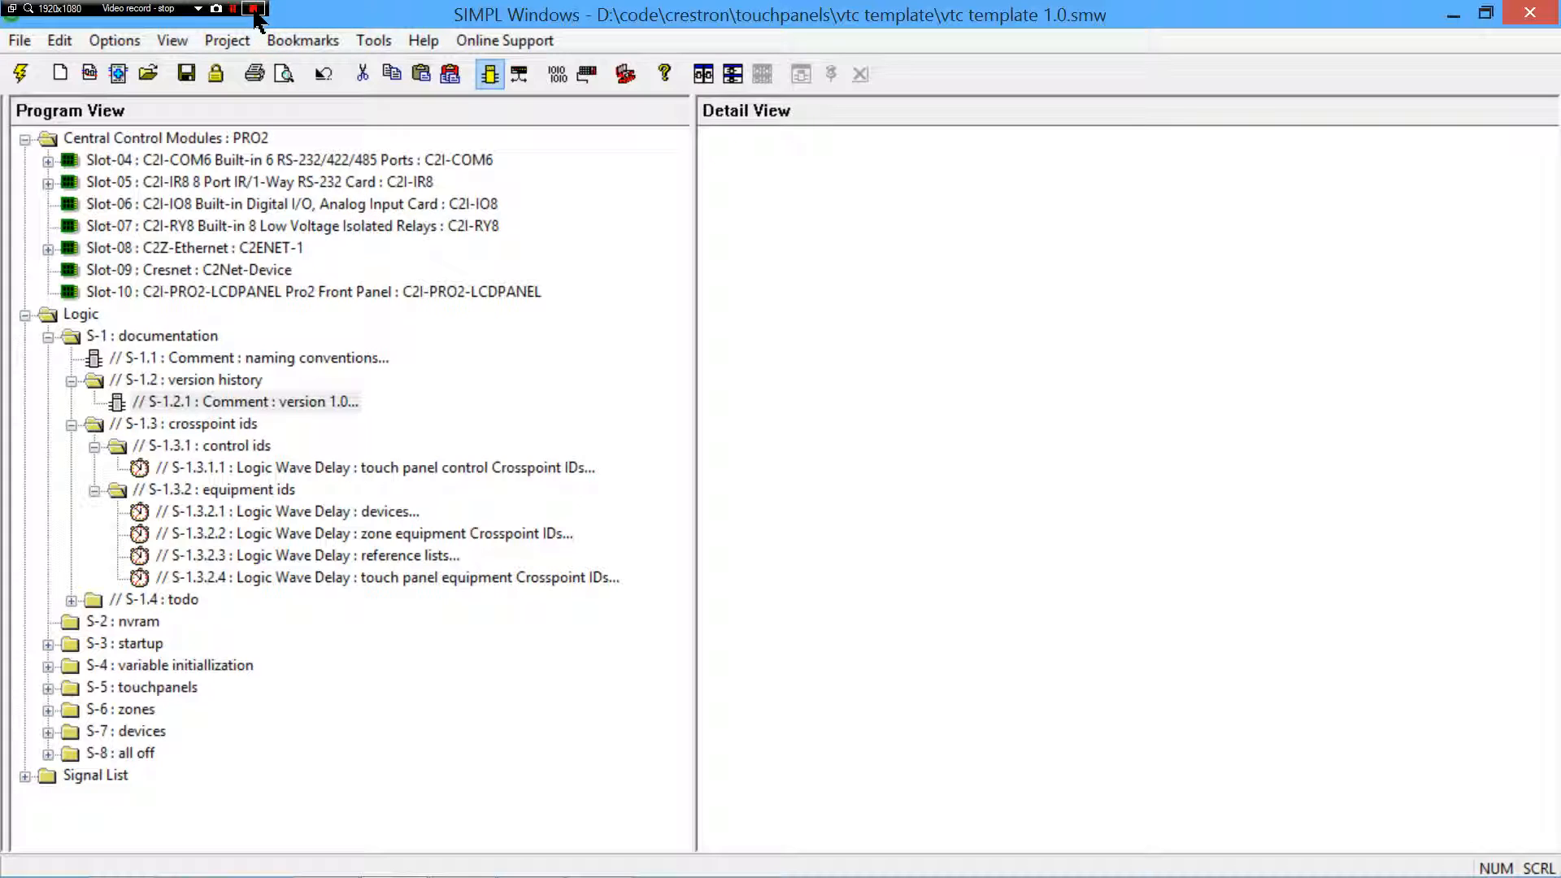